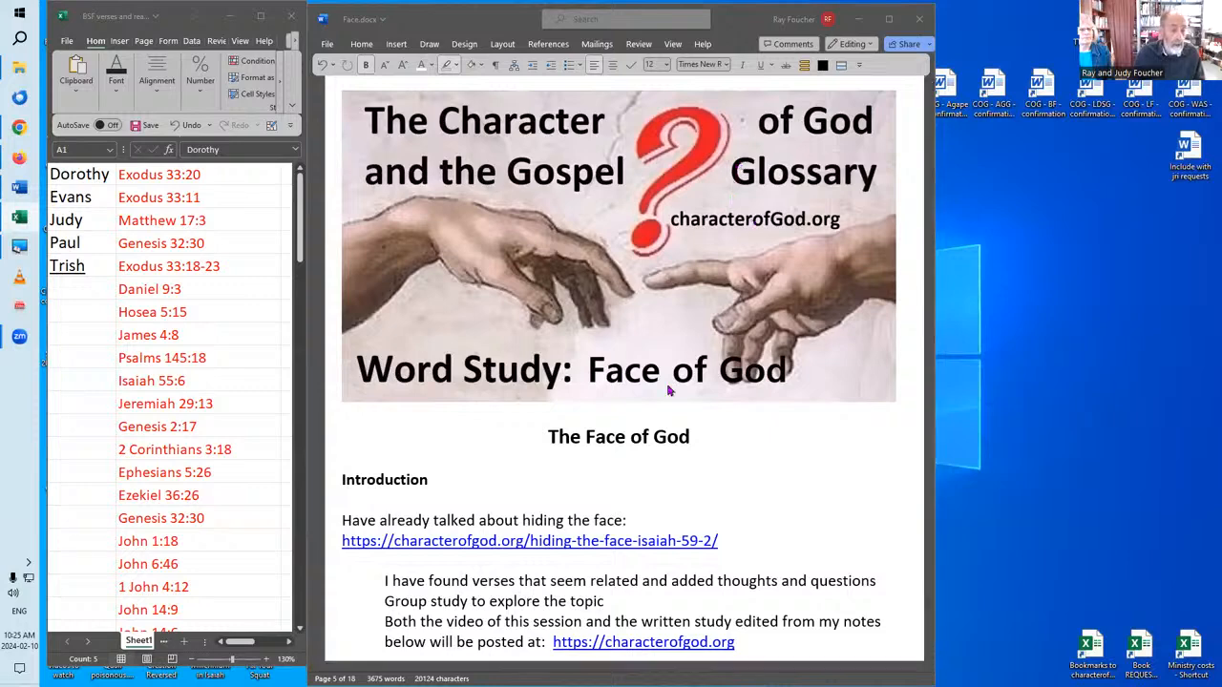
mouse_move(638, 520)
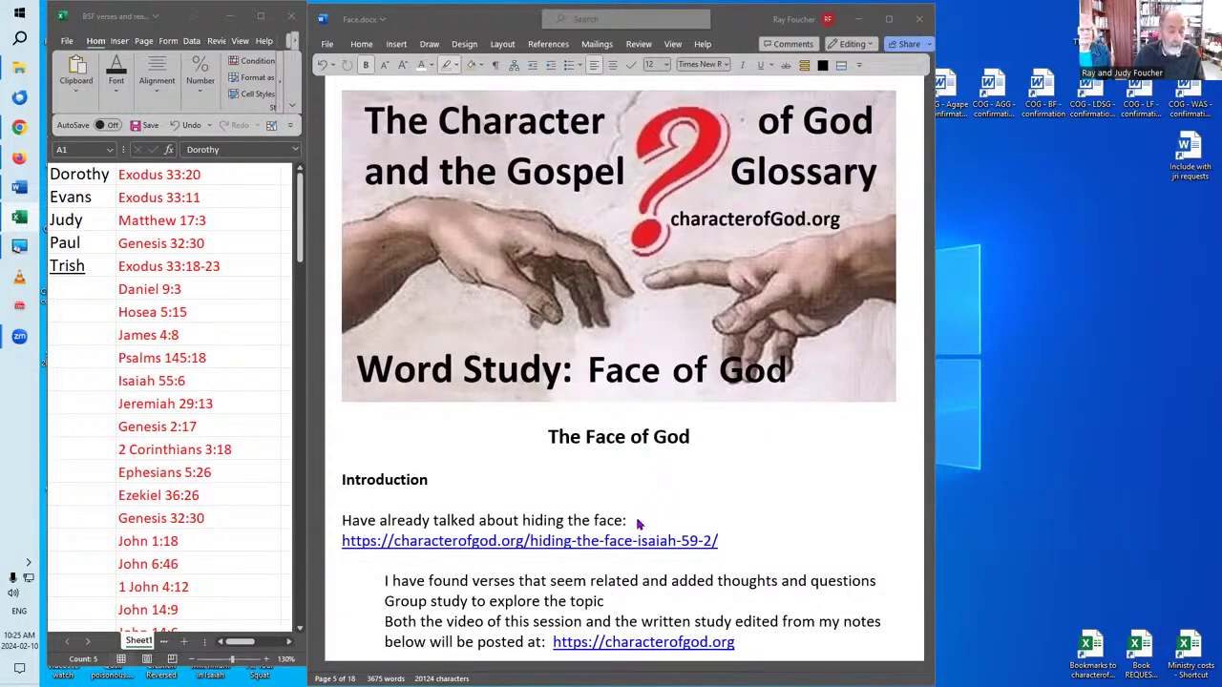
mouse_move(742, 537)
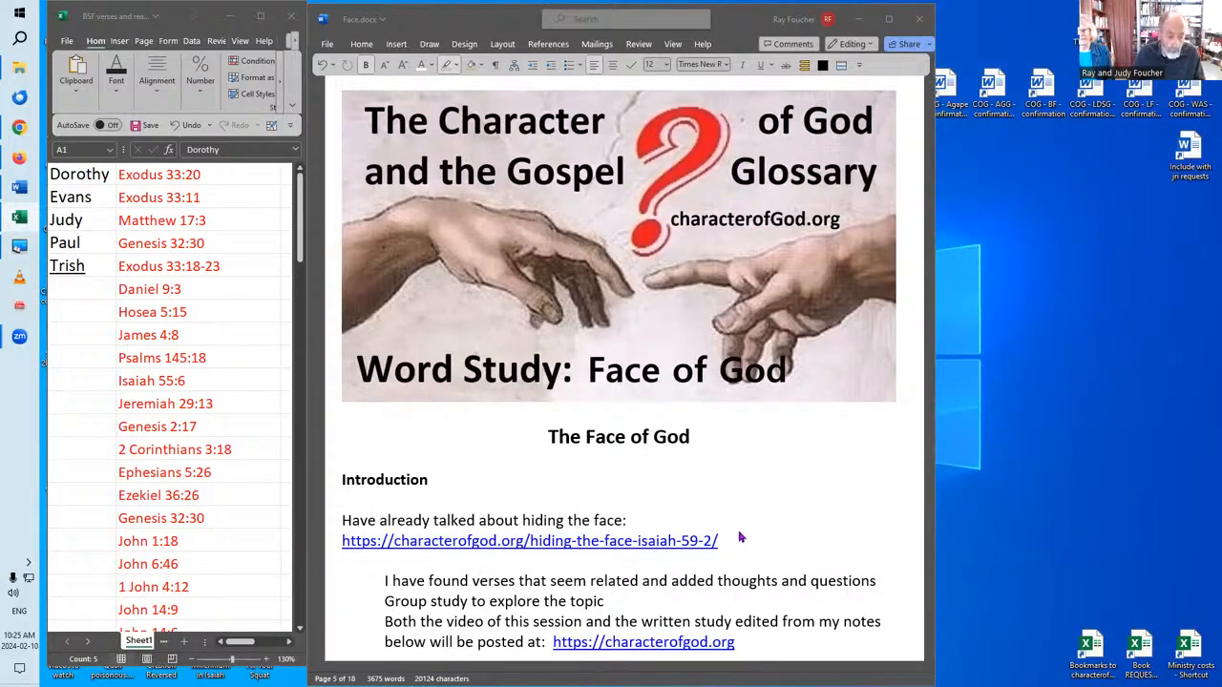
mouse_move(788, 507)
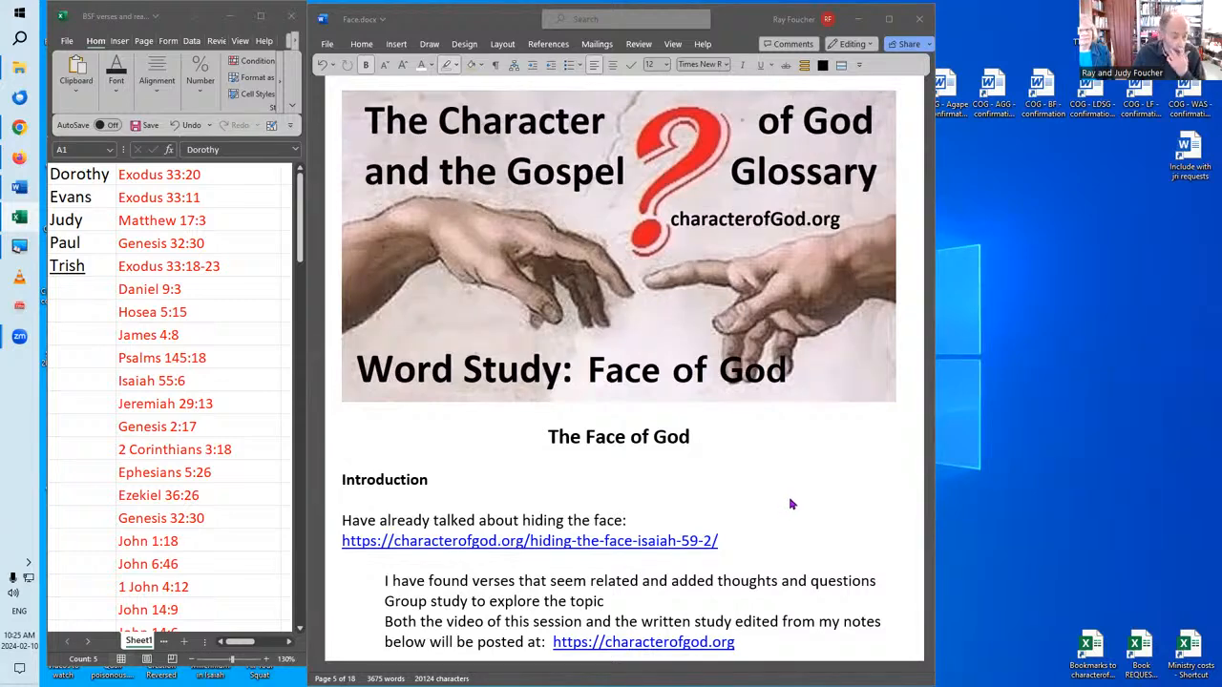
mouse_move(779, 503)
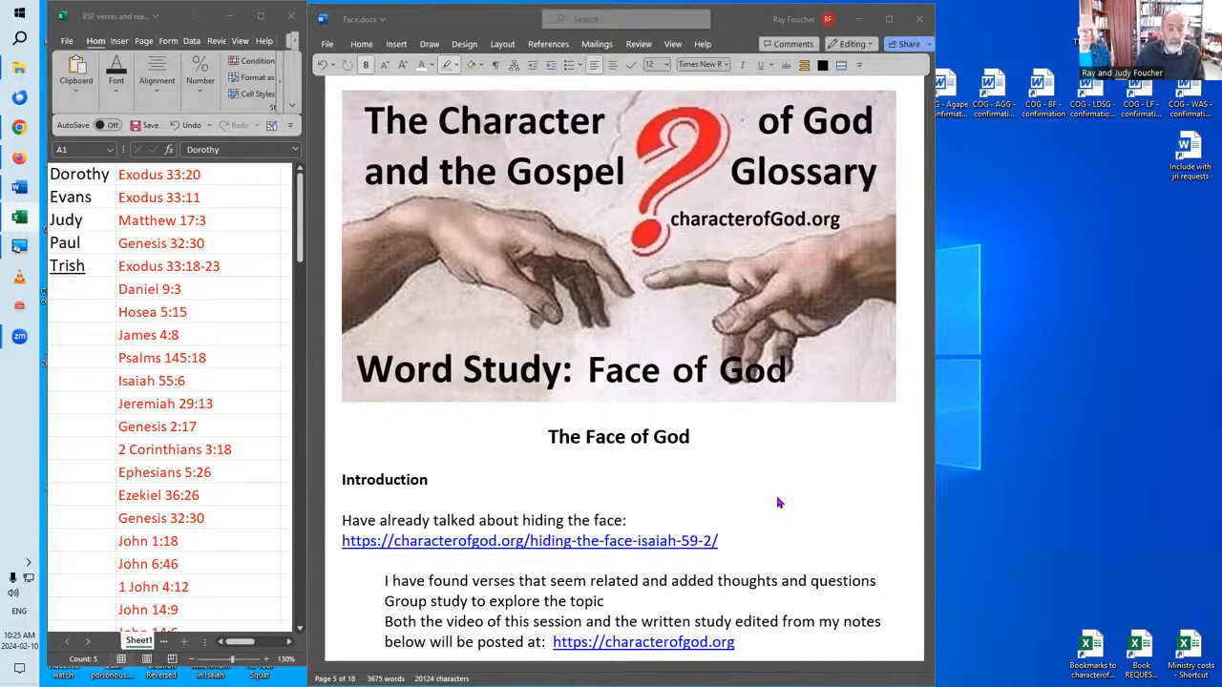
mouse_move(786, 500)
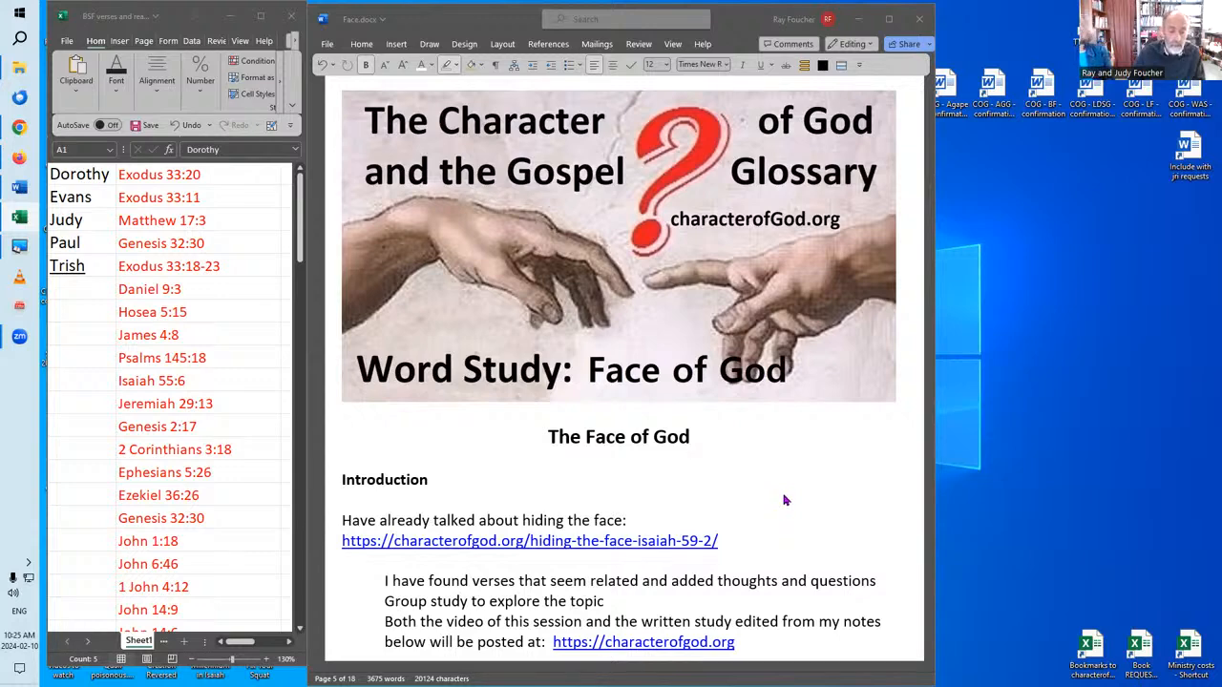
mouse_move(502, 616)
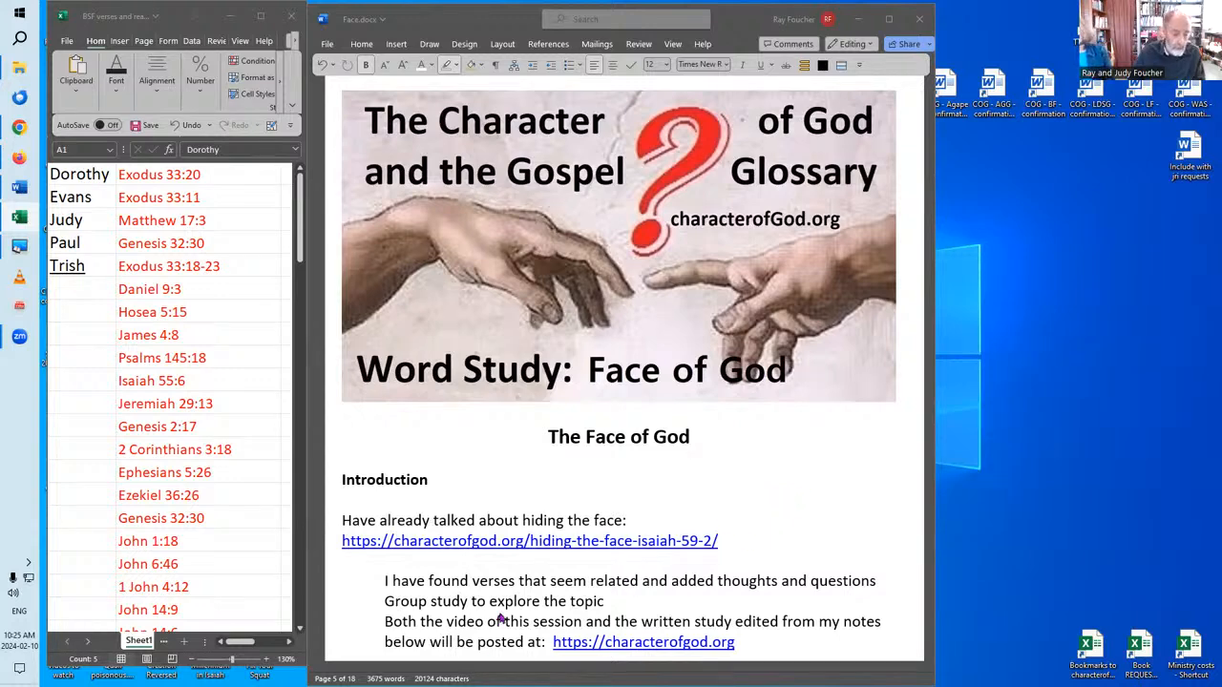
- Scroll past the title image to the face-to-face verses Exodus 33:11, Matthew 17:3, Genesis 32:30
scroll("down", 3)
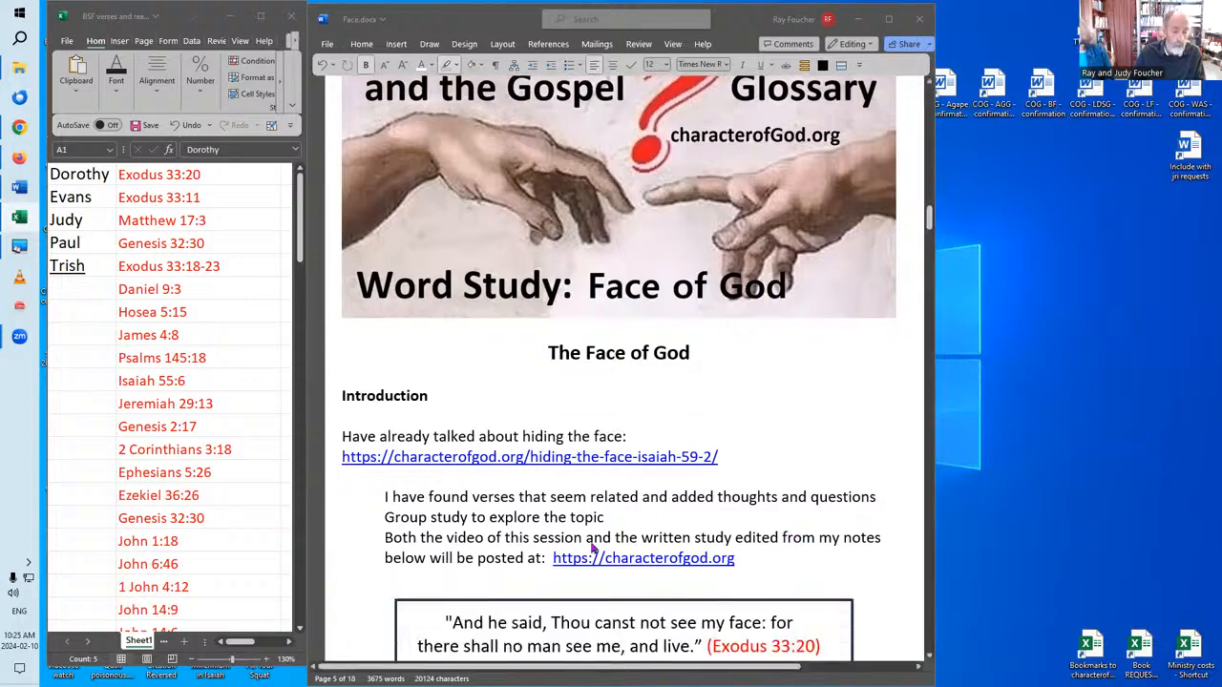
scroll("down", 3)
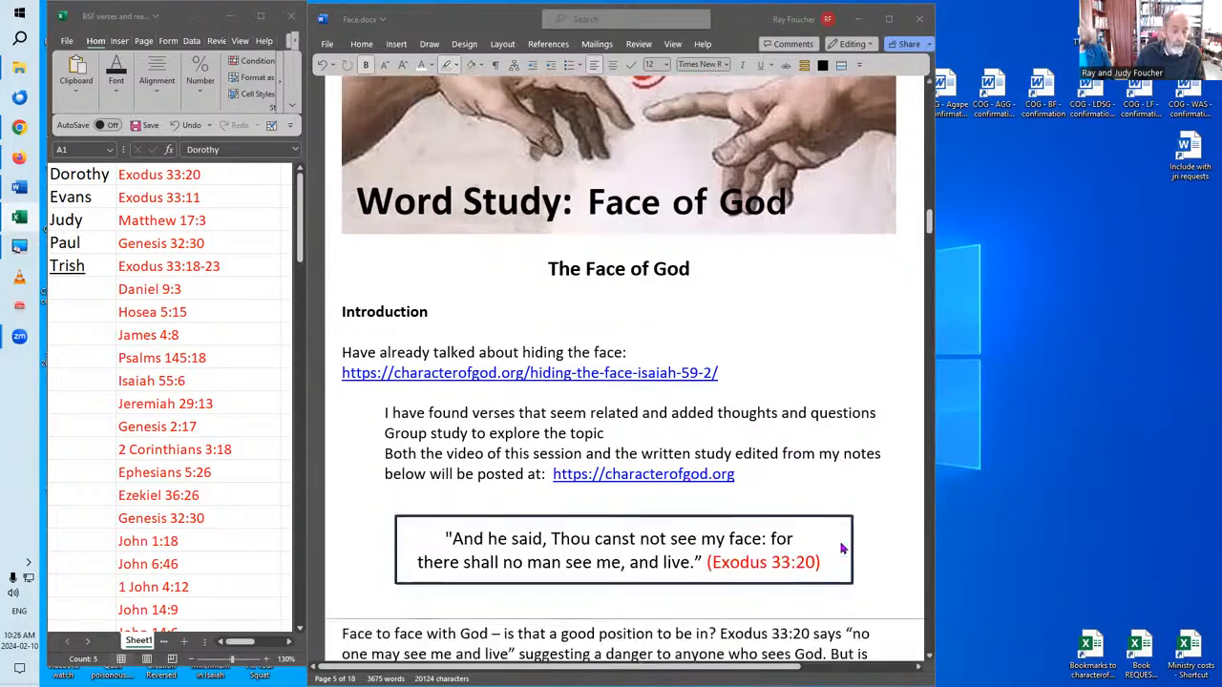
scroll("down", 3)
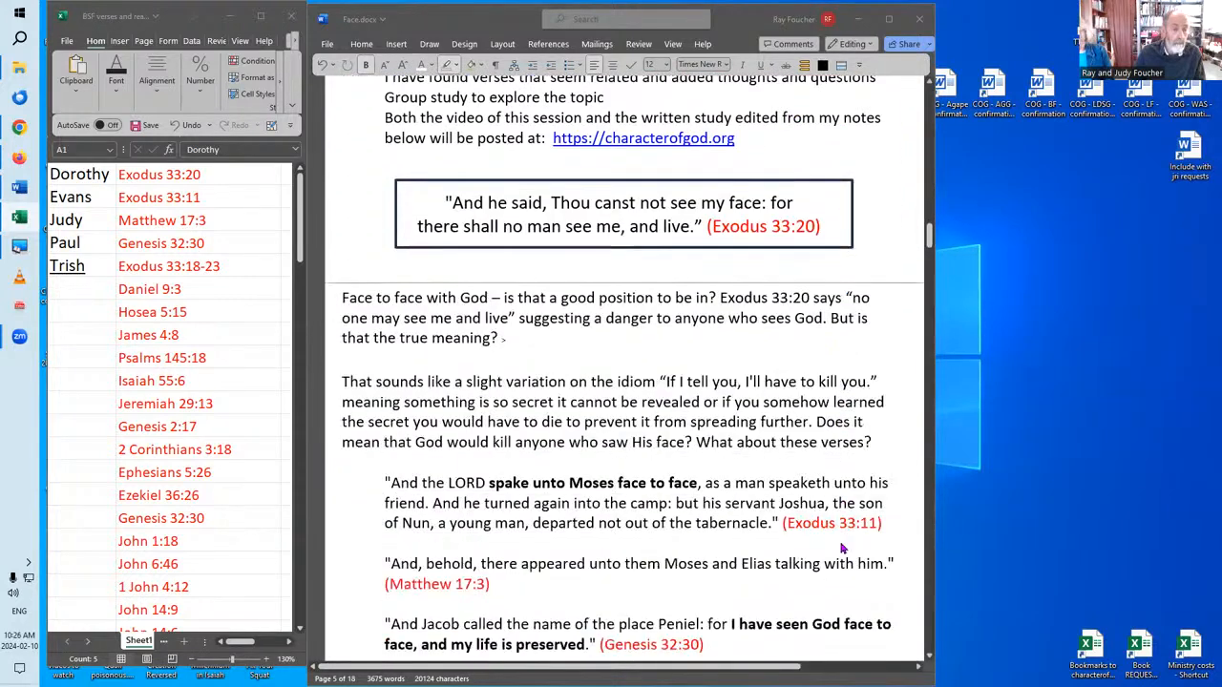
scroll("down", 3)
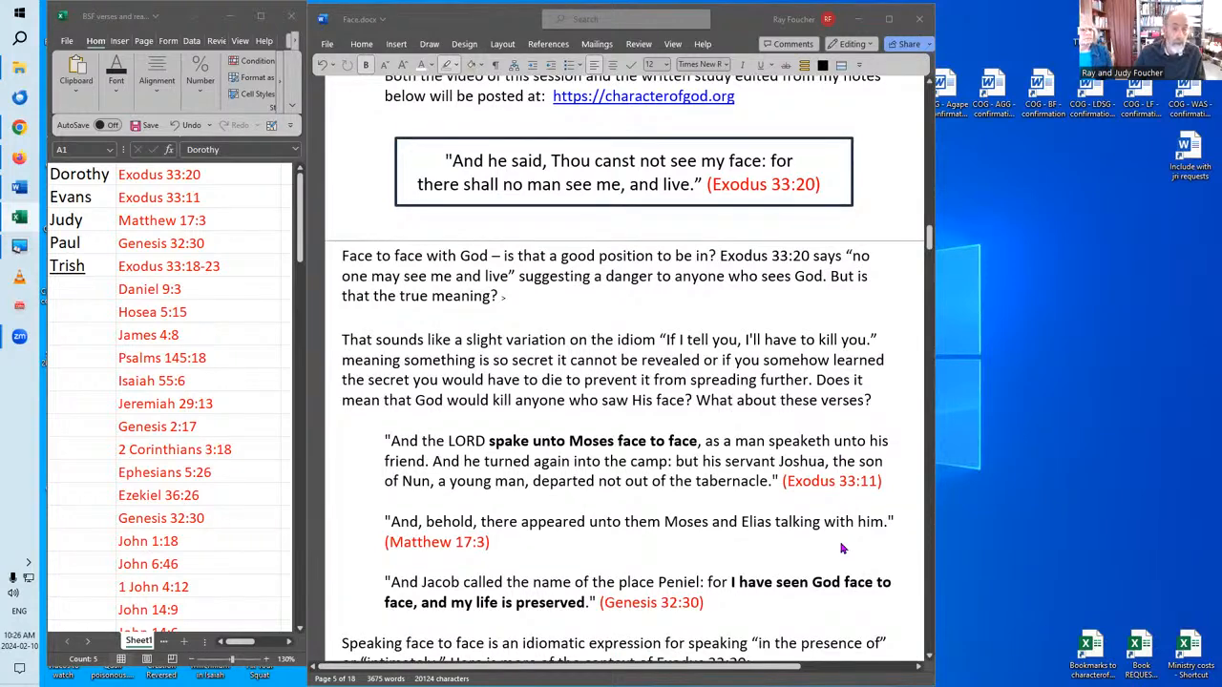
scroll("down", 3)
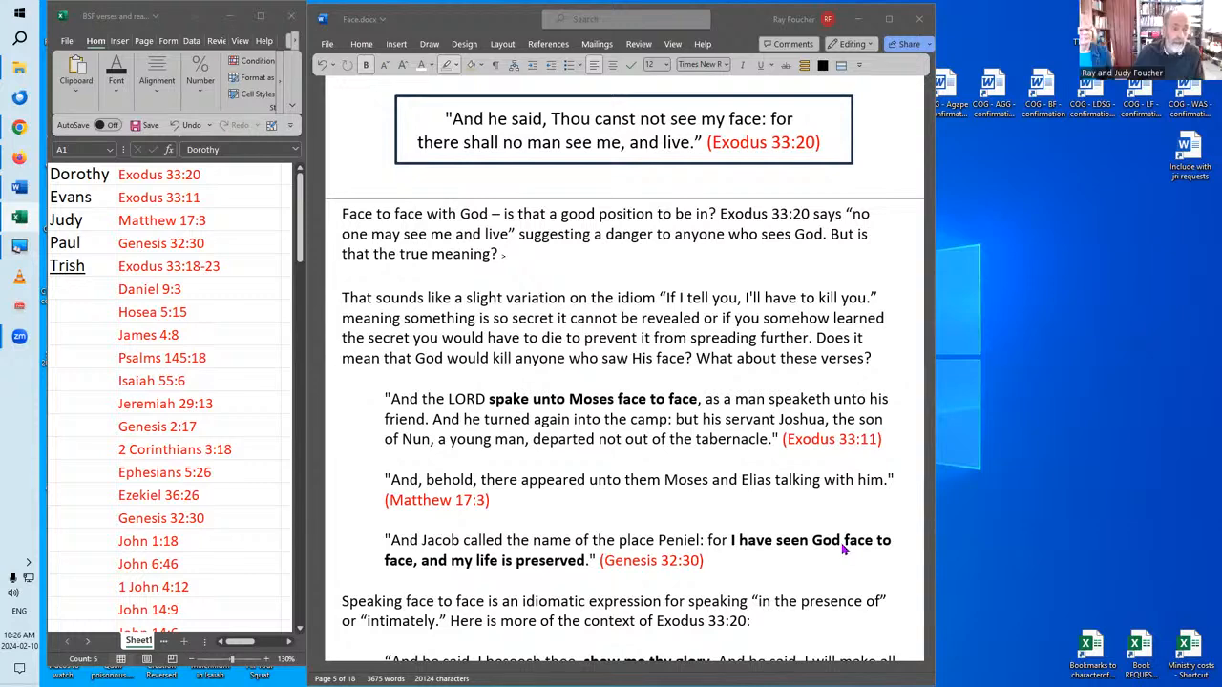
mouse_move(525, 214)
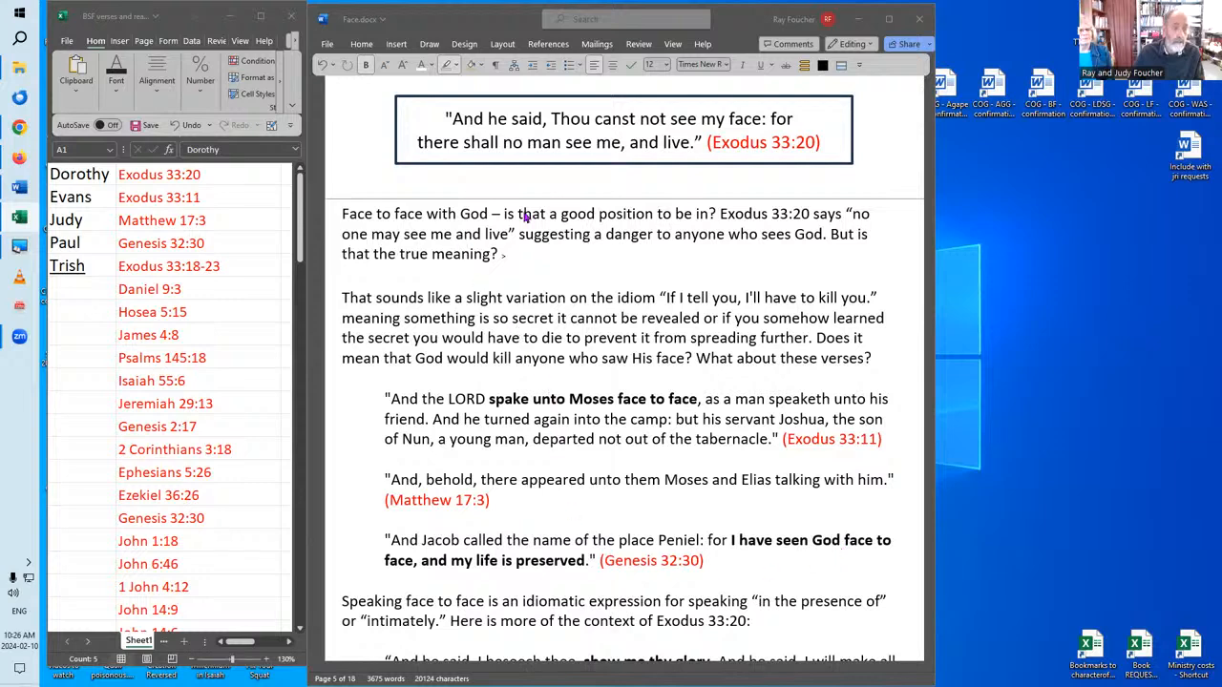
mouse_move(653, 279)
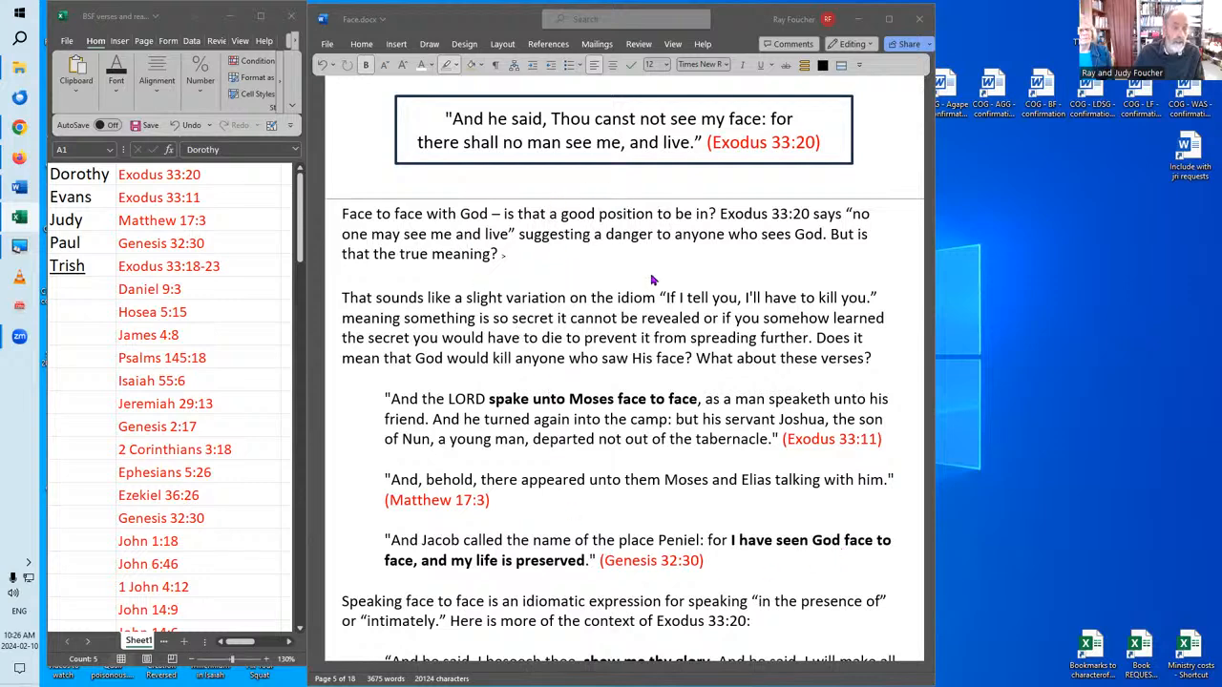
mouse_move(740, 278)
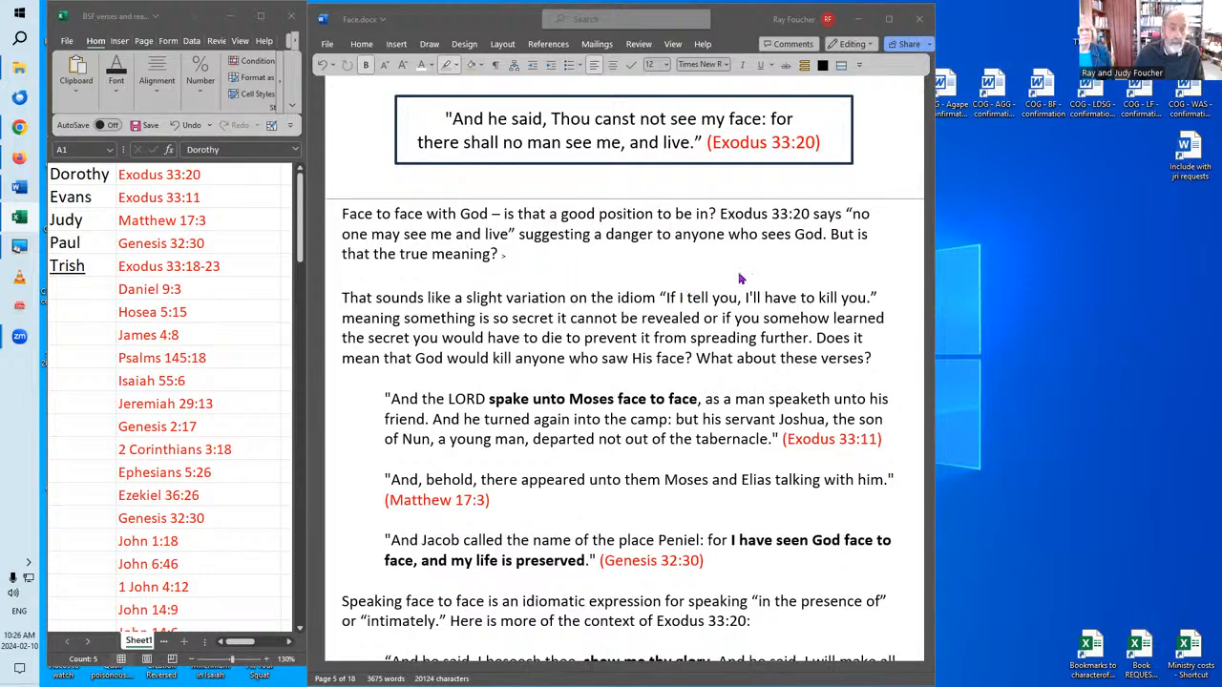
mouse_move(802, 276)
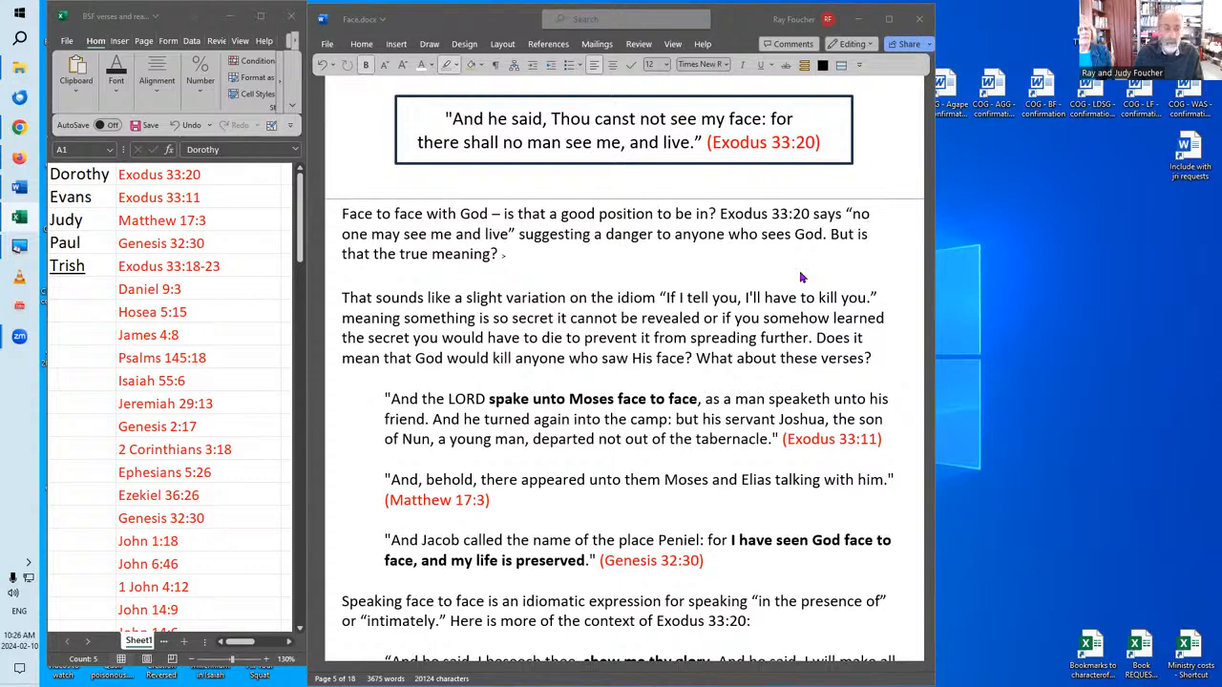
mouse_move(733, 274)
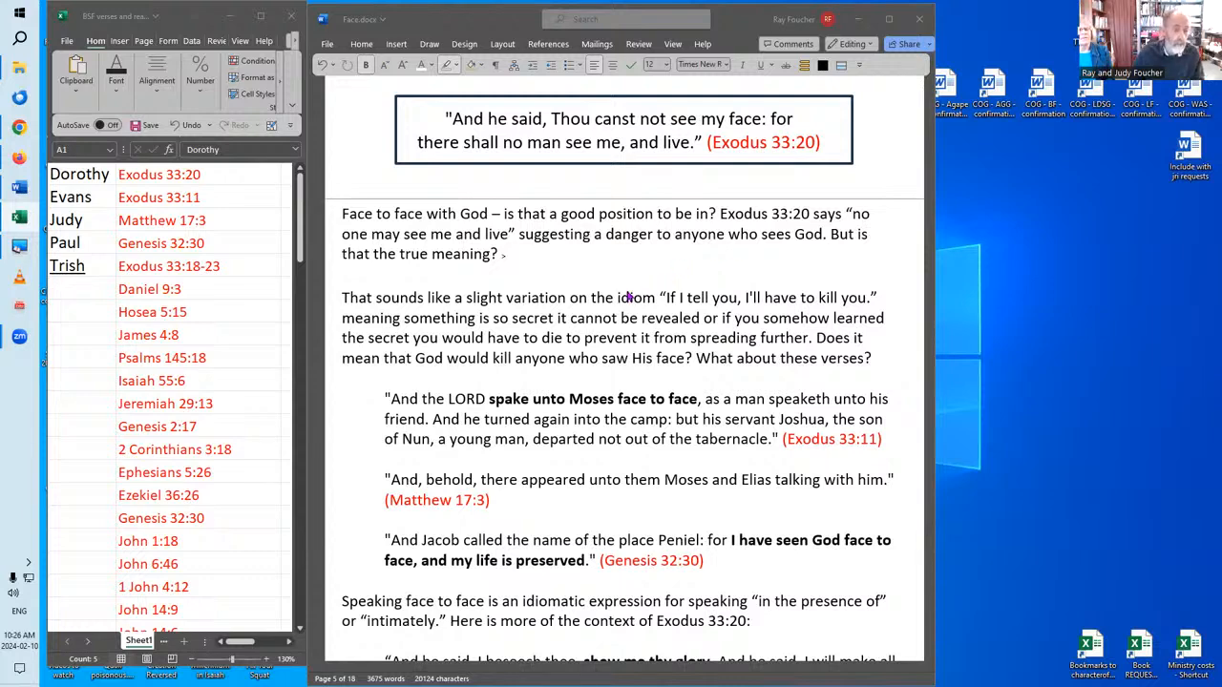
mouse_move(641, 318)
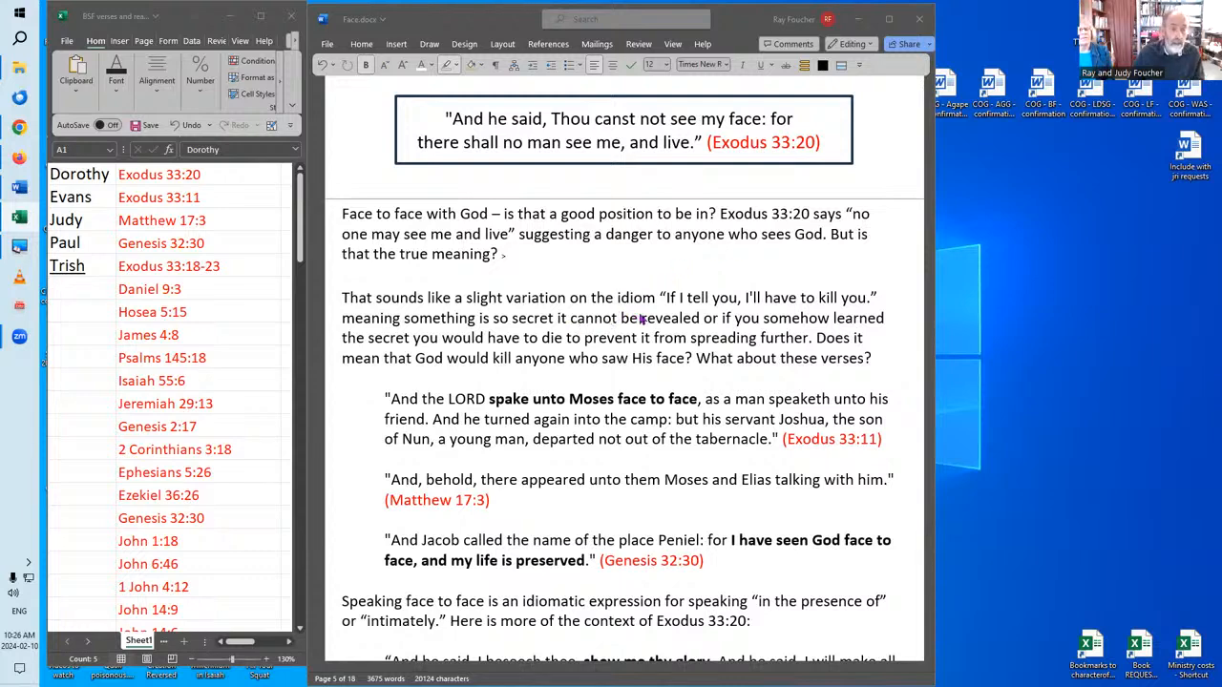
mouse_move(707, 317)
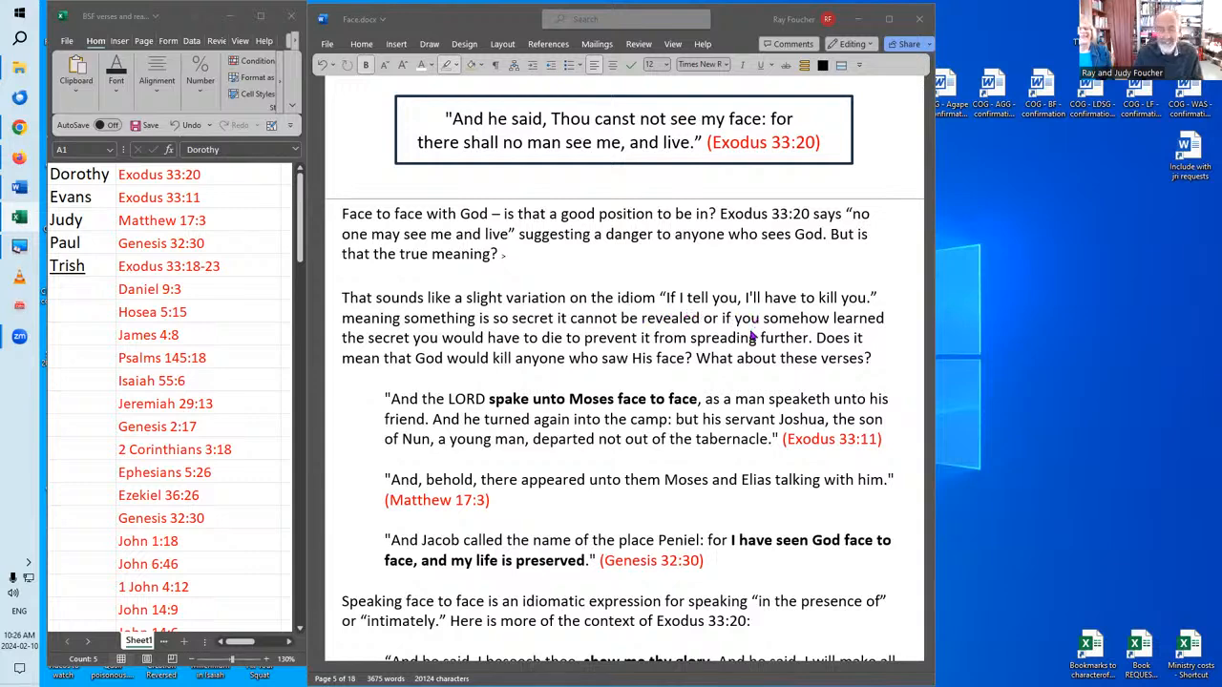
mouse_move(740, 332)
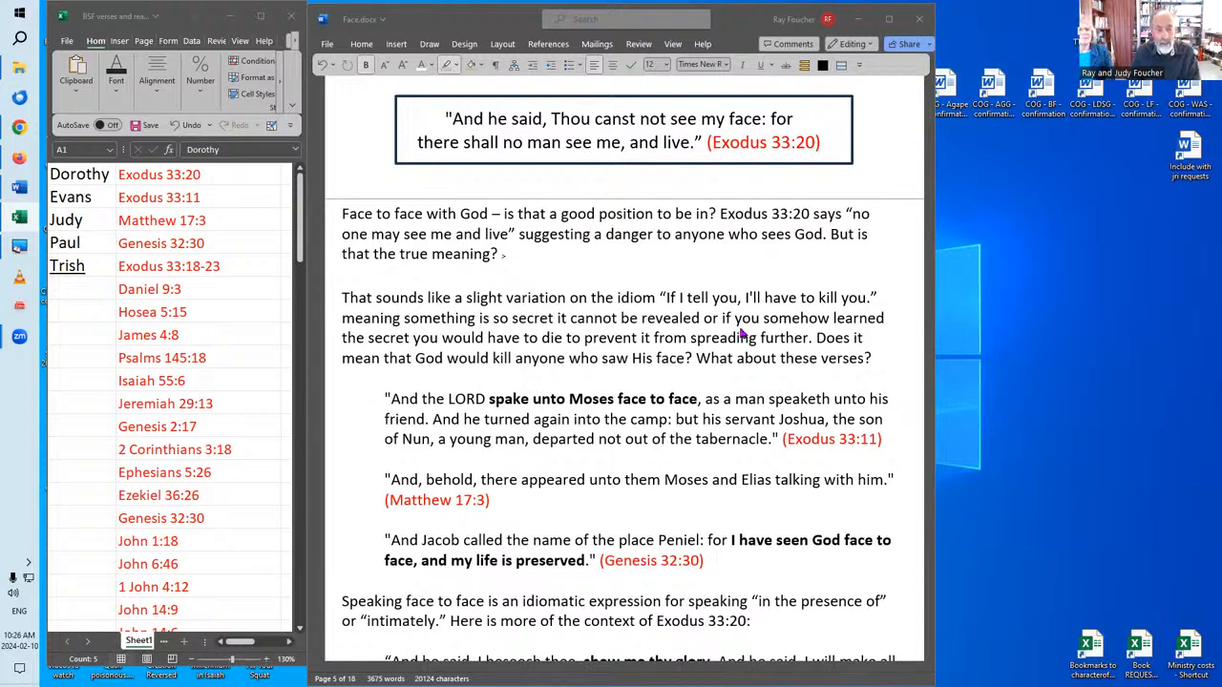
mouse_move(863, 337)
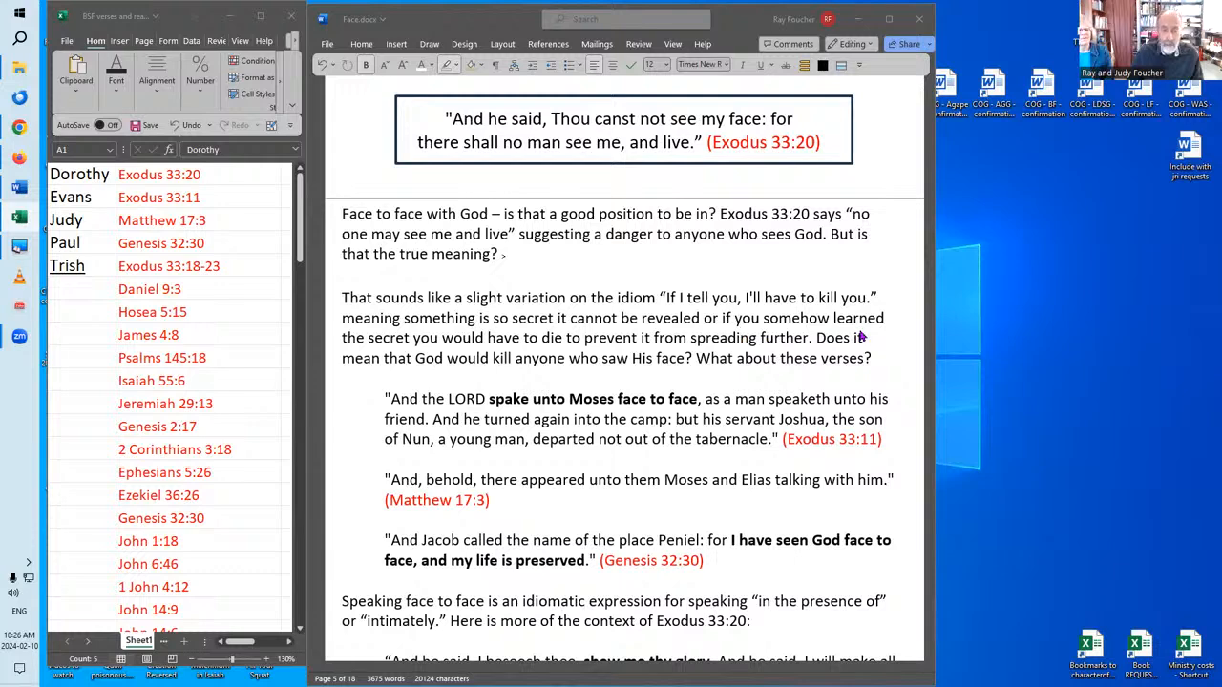
mouse_move(840, 343)
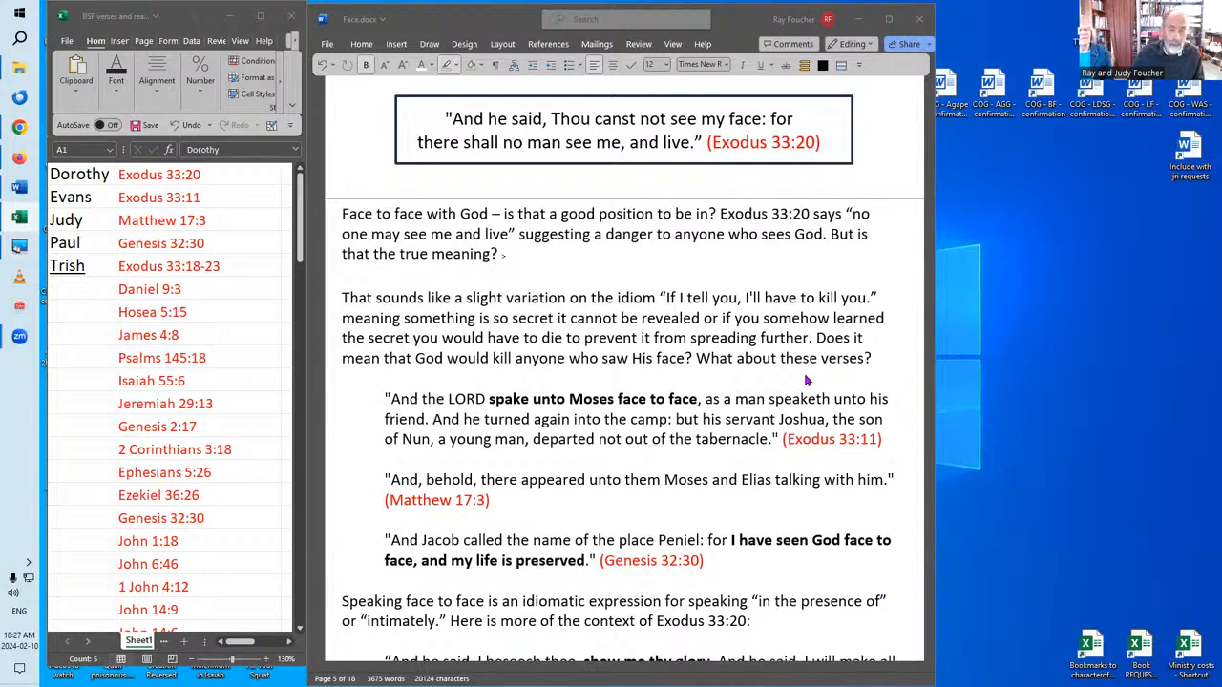
scroll("down", 3)
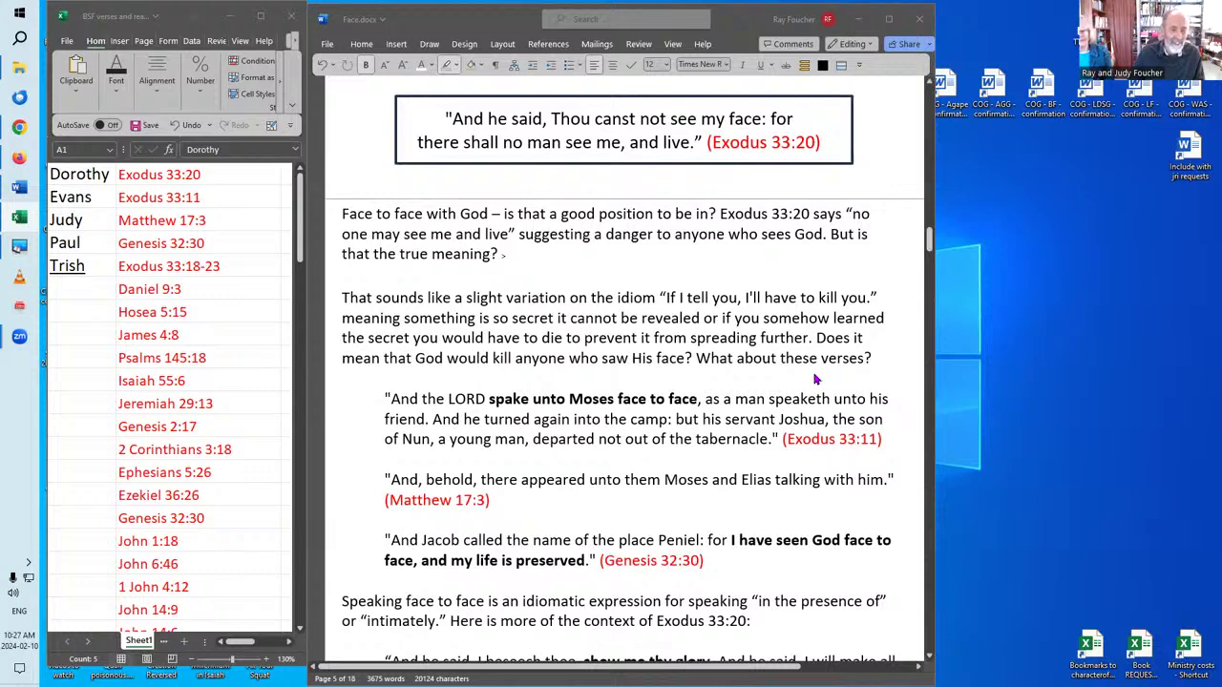
scroll("down", 3)
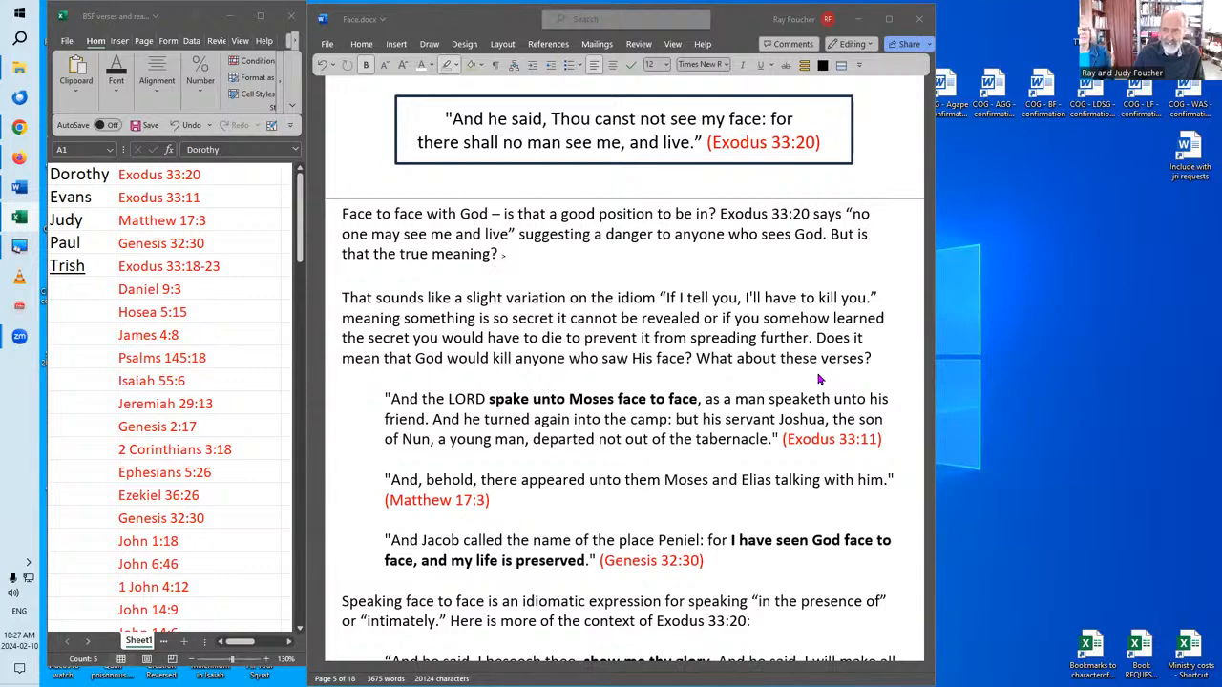
mouse_move(817, 382)
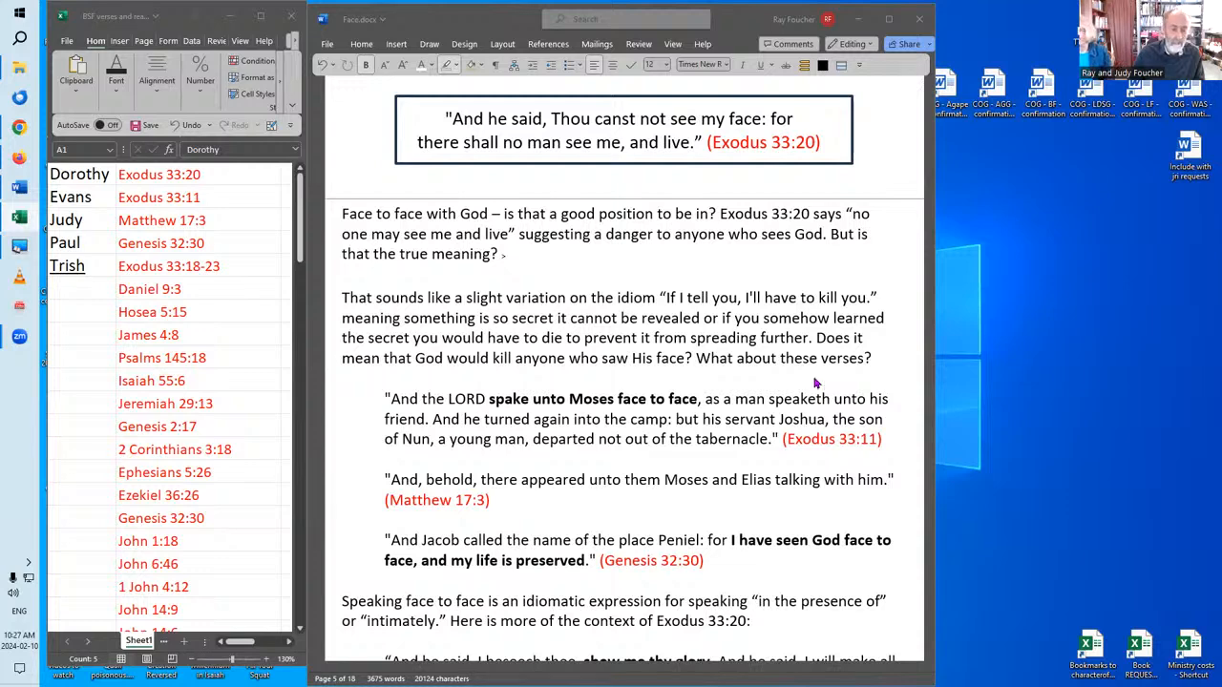
mouse_move(828, 376)
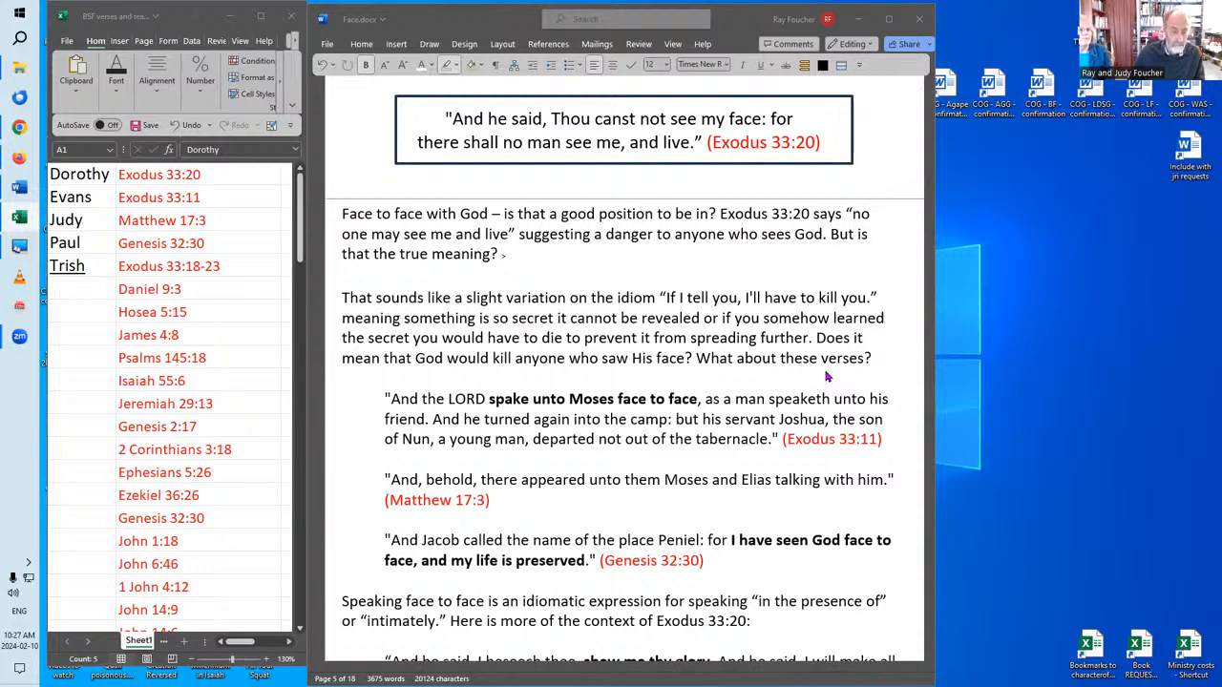
scroll("down", 3)
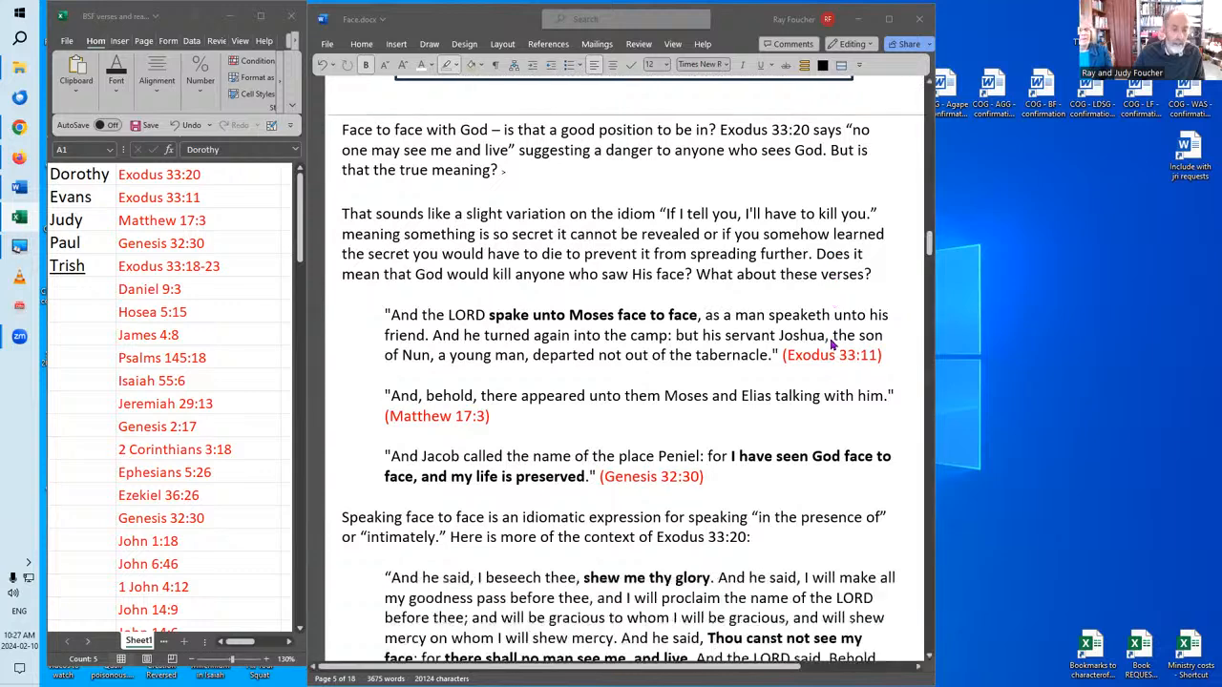
scroll("down", 3)
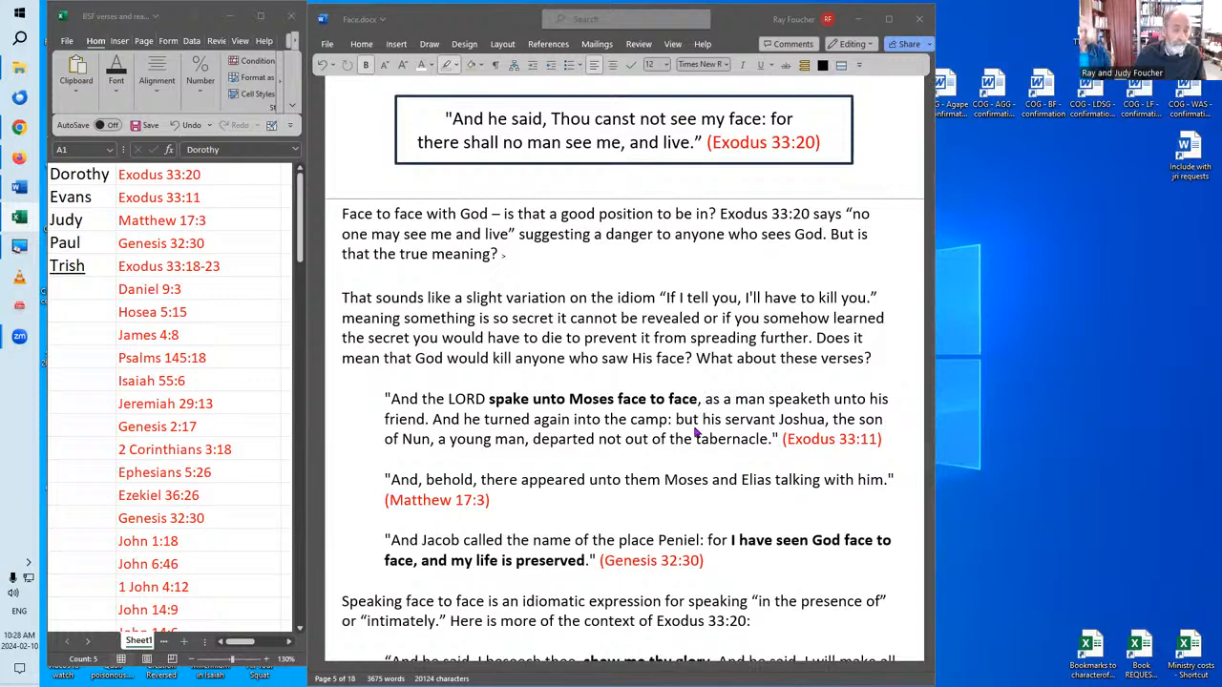
mouse_move(689, 441)
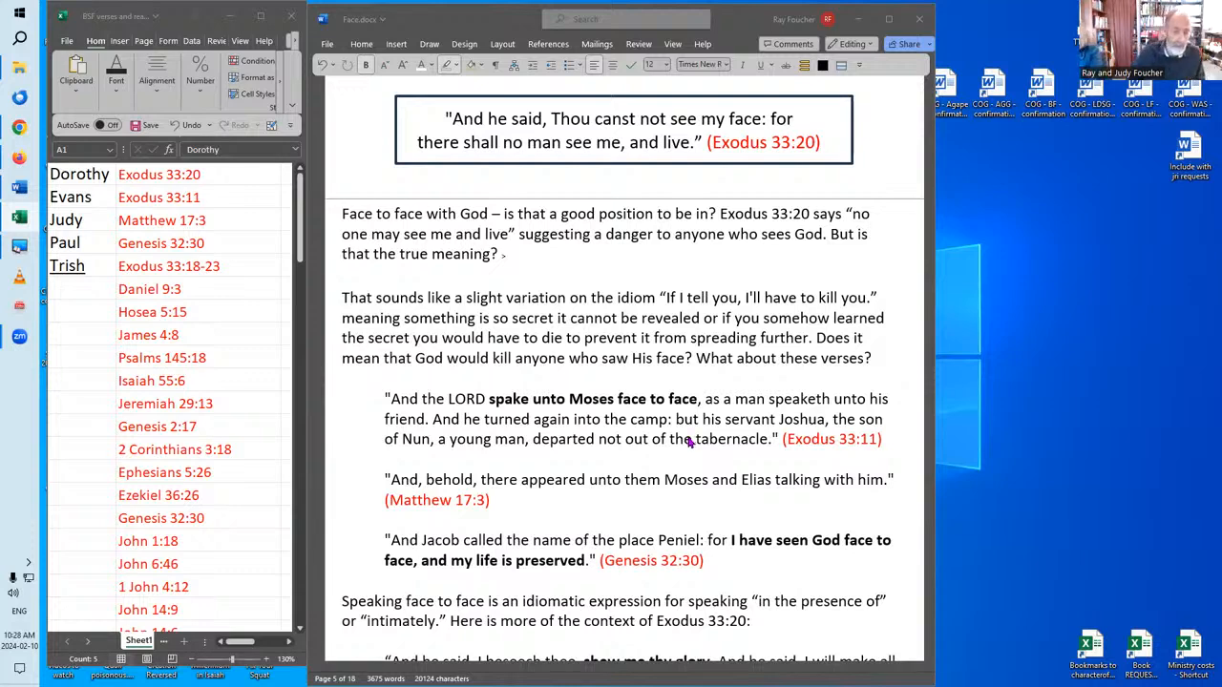
mouse_move(744, 358)
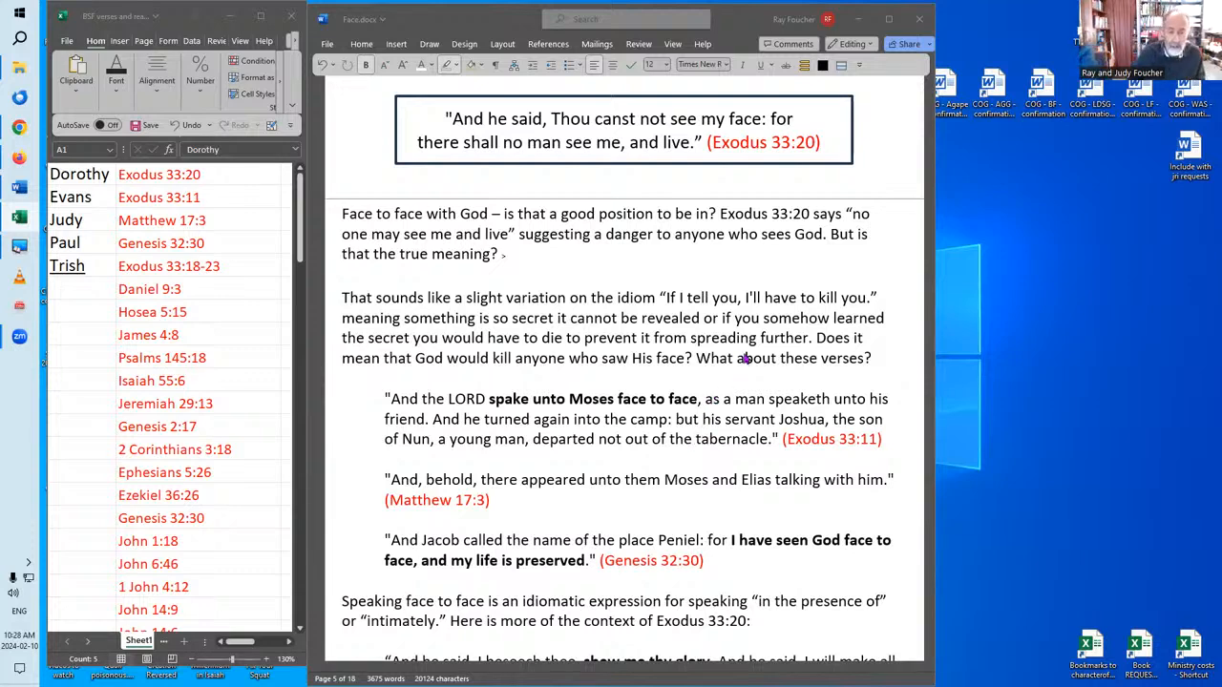
mouse_move(764, 313)
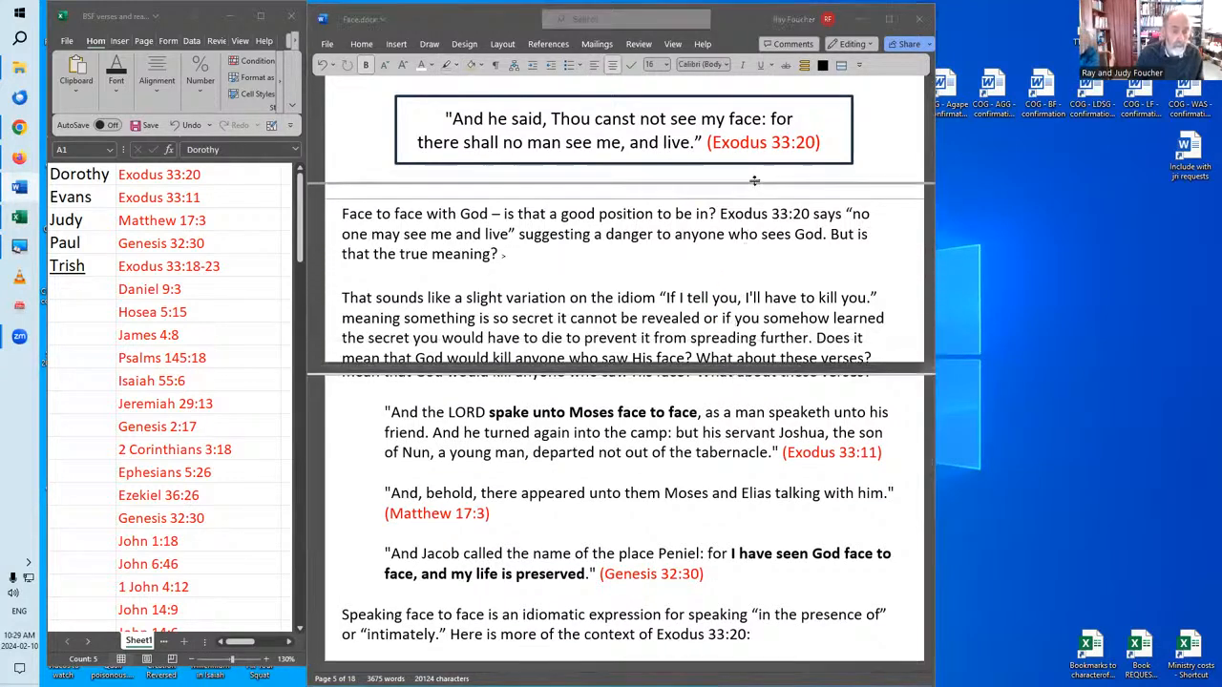
scroll("down", 3)
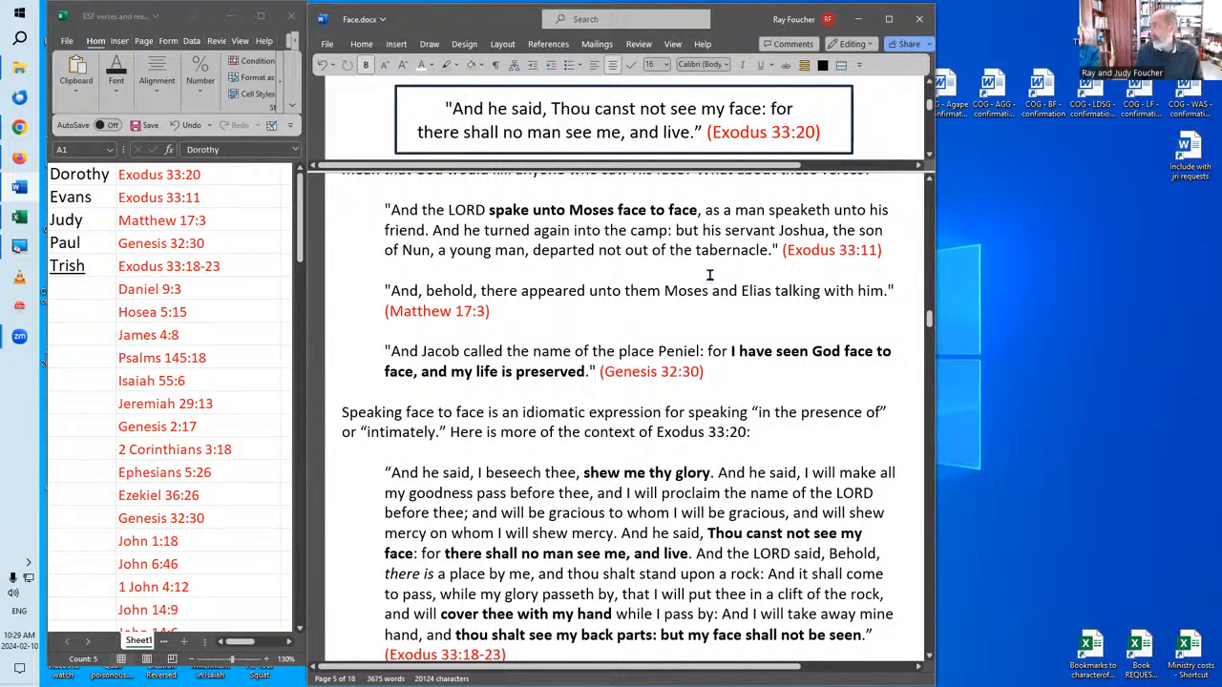
mouse_move(716, 262)
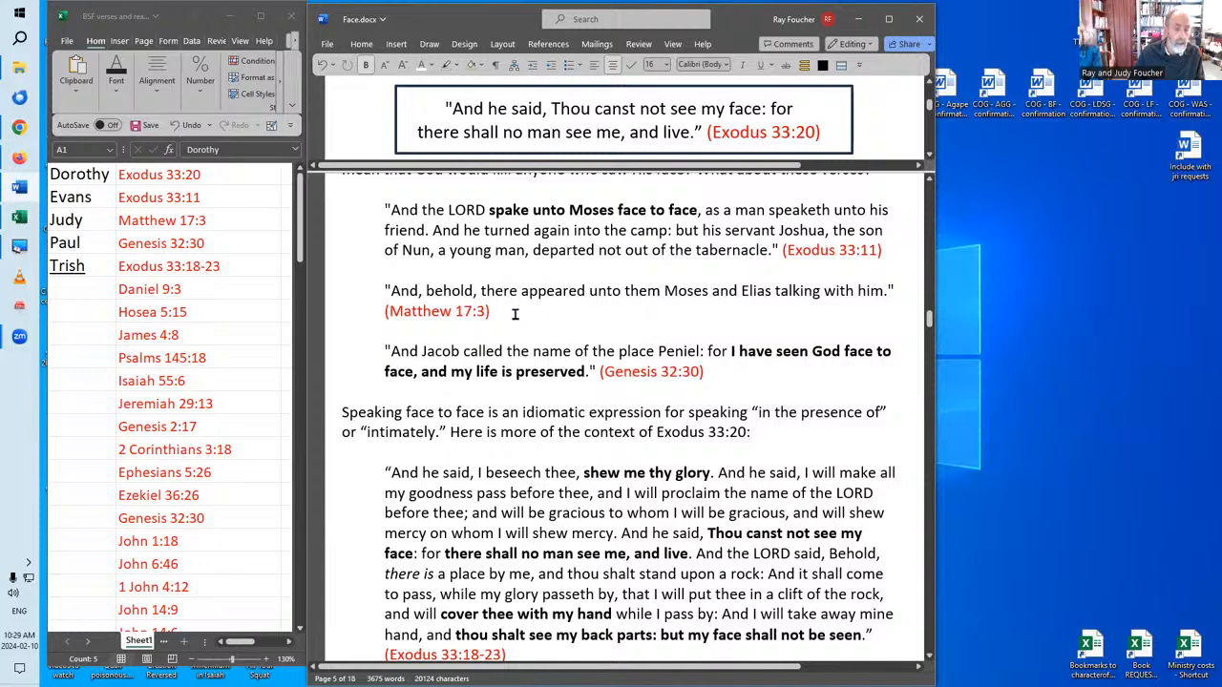
mouse_move(710, 326)
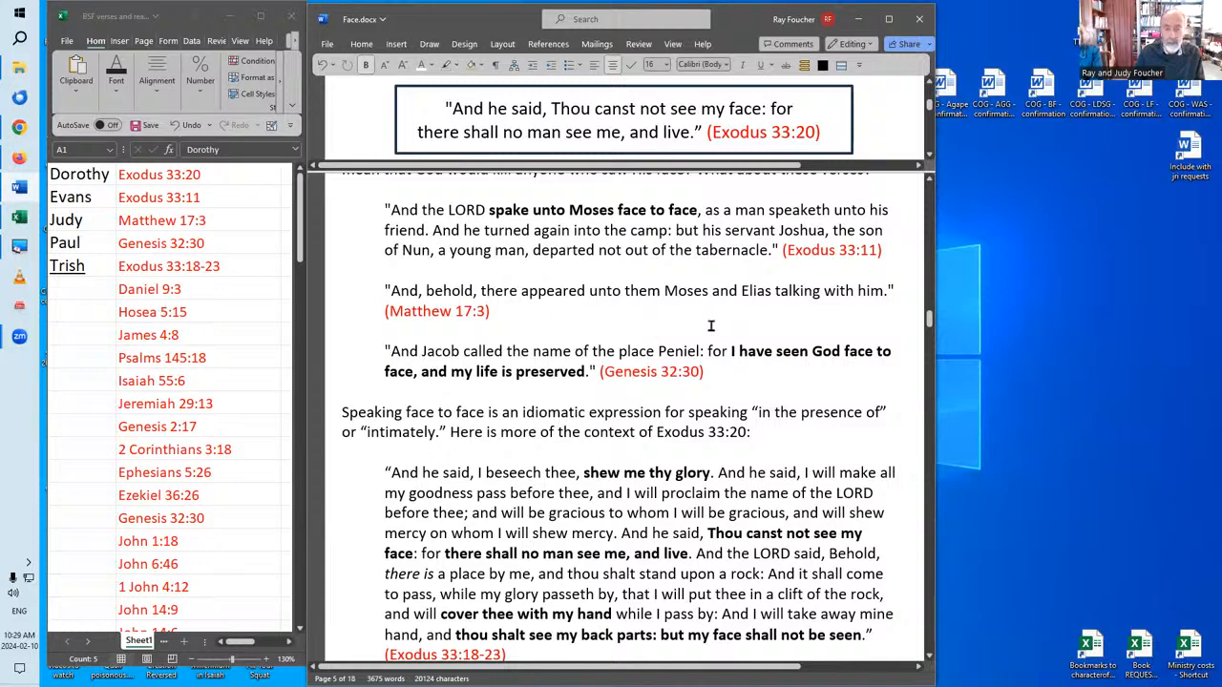
mouse_move(764, 292)
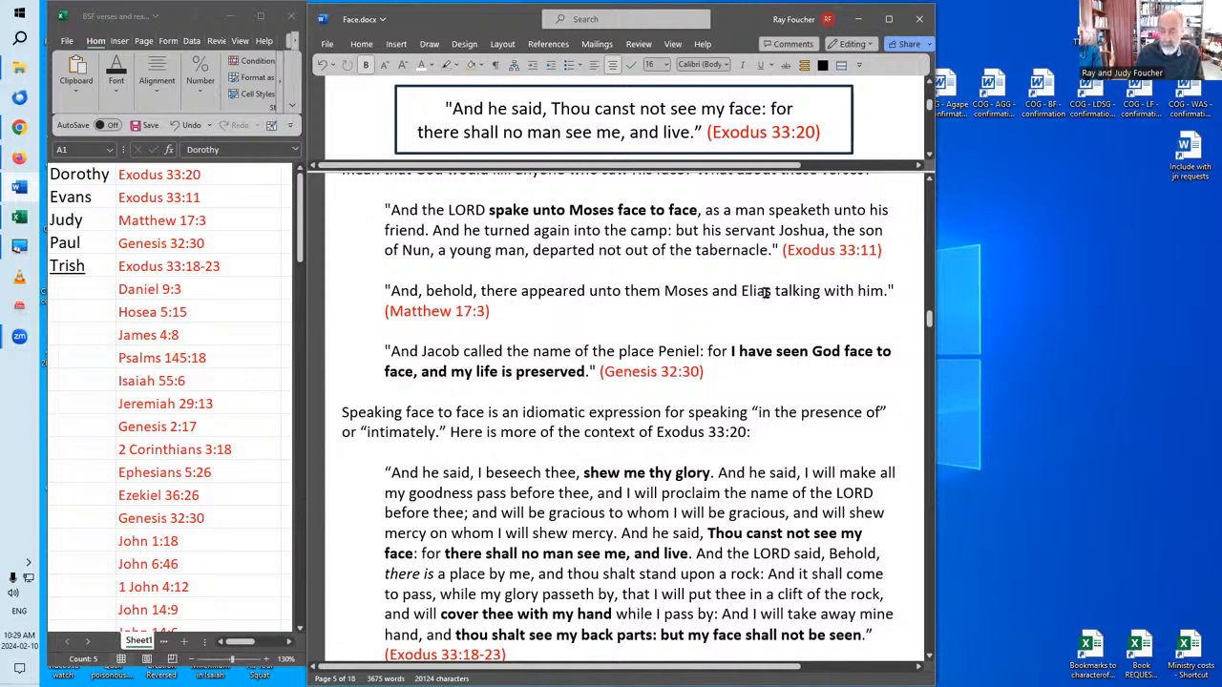
mouse_move(676, 319)
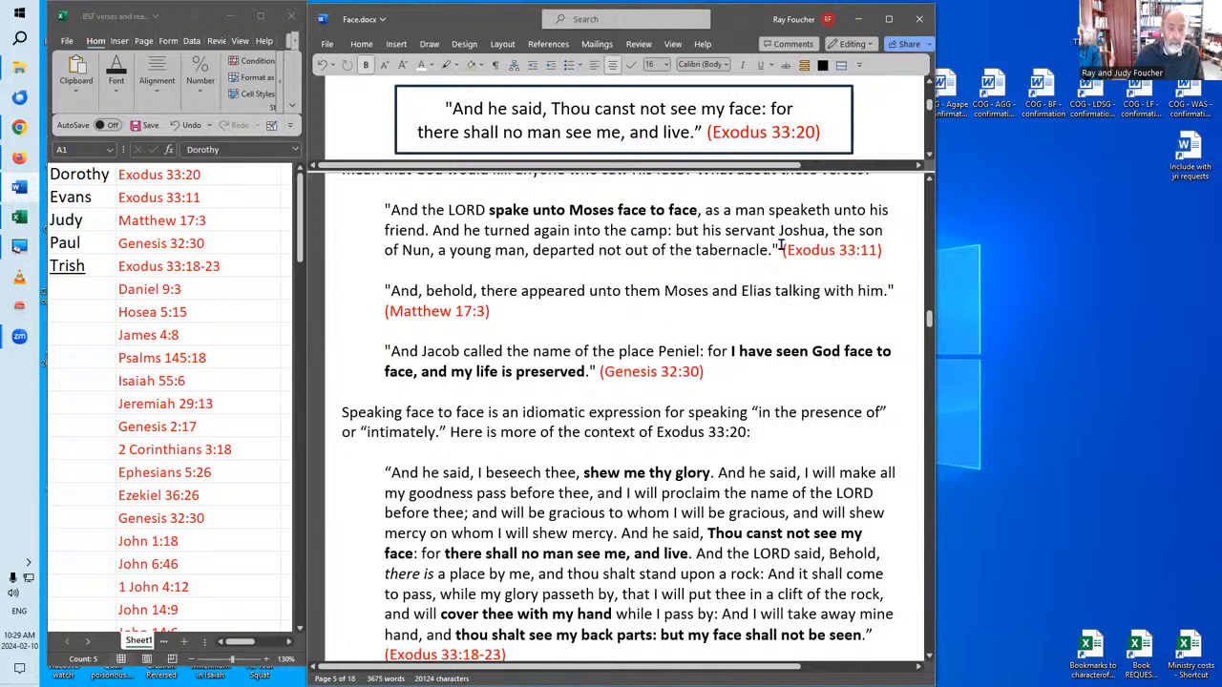
mouse_move(719, 249)
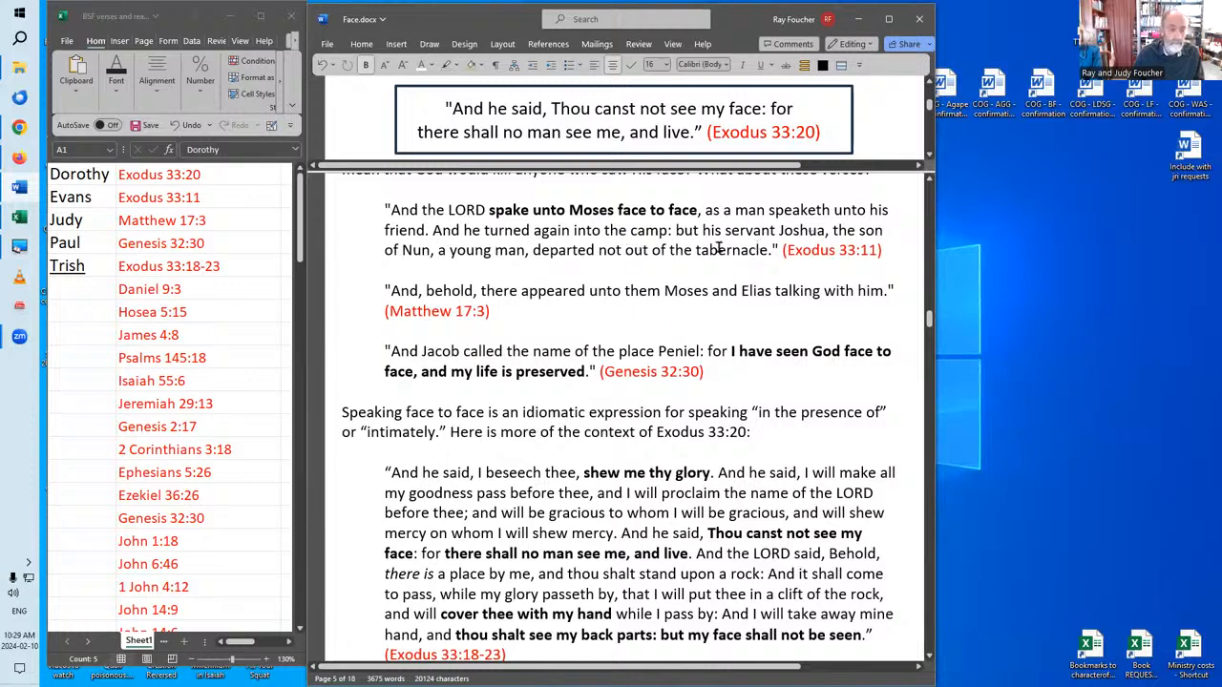
mouse_move(624, 259)
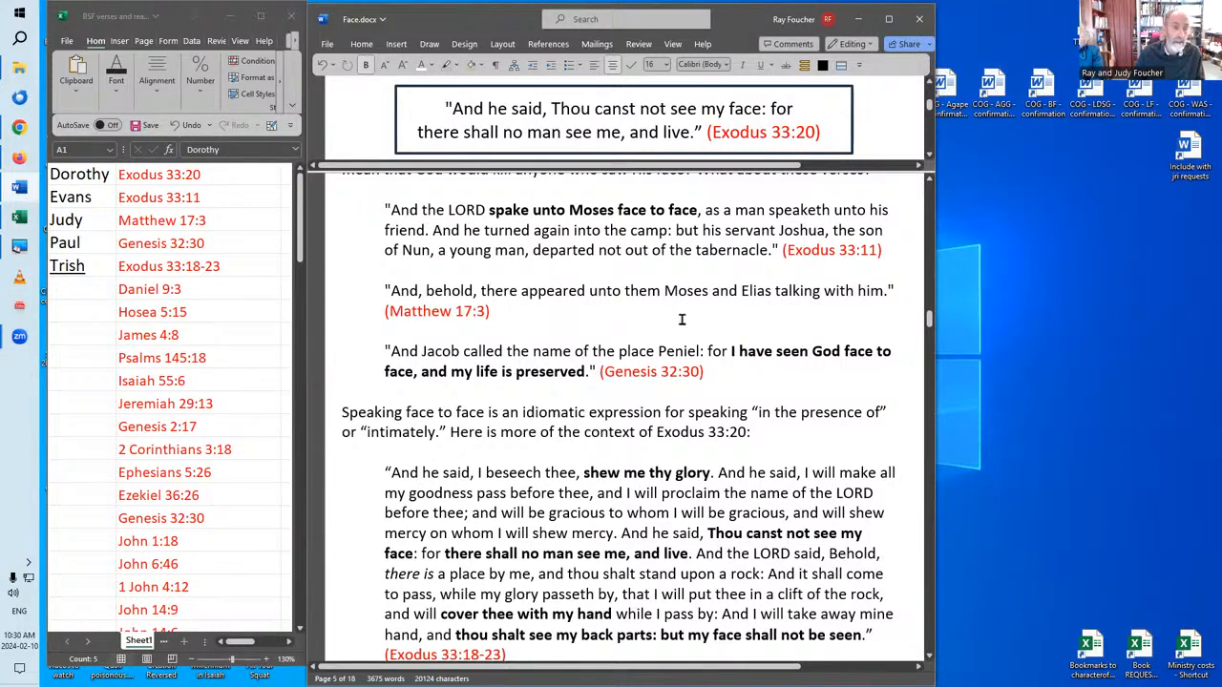
mouse_move(813, 143)
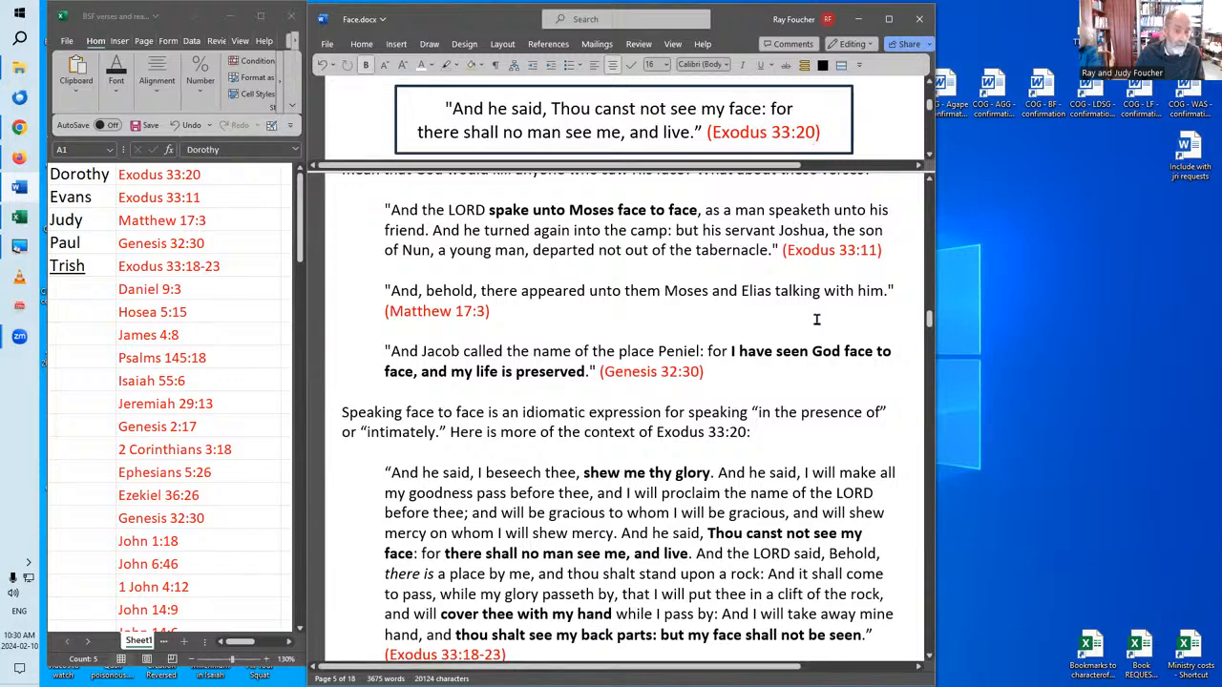
- Scroll past Exodus 33:18-23 to the 'Cover thee with my hand' and Hebrew 'face' paragraphs
scroll("down", 3)
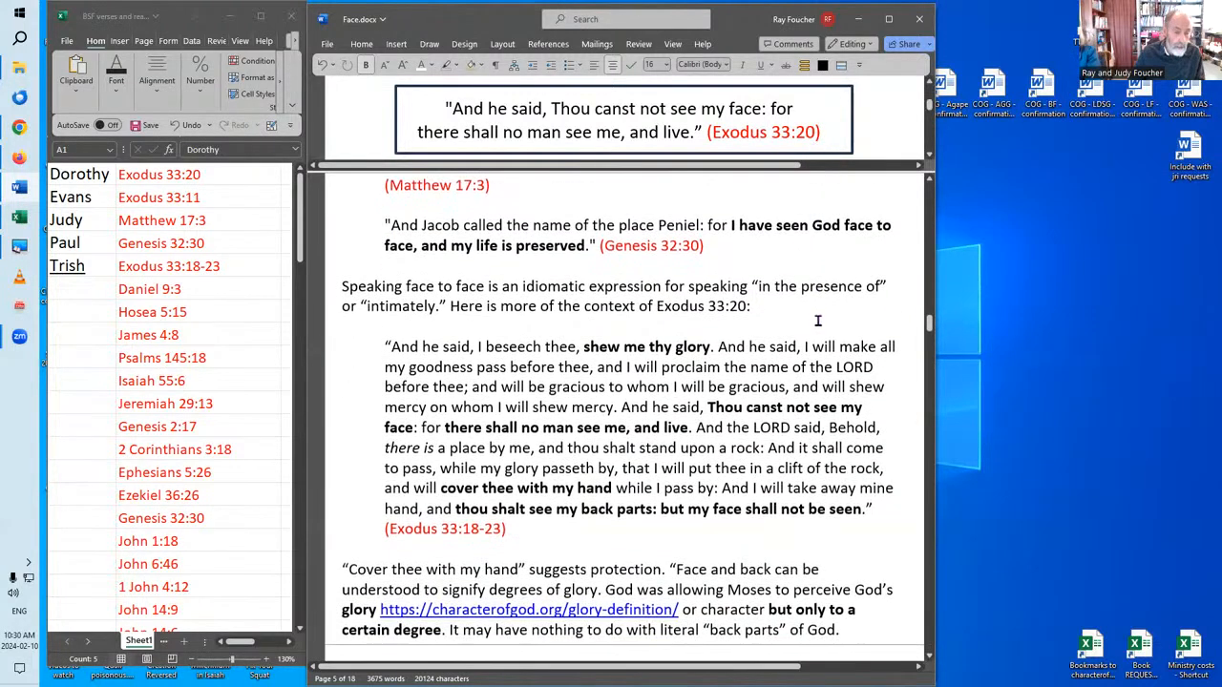
scroll("down", 3)
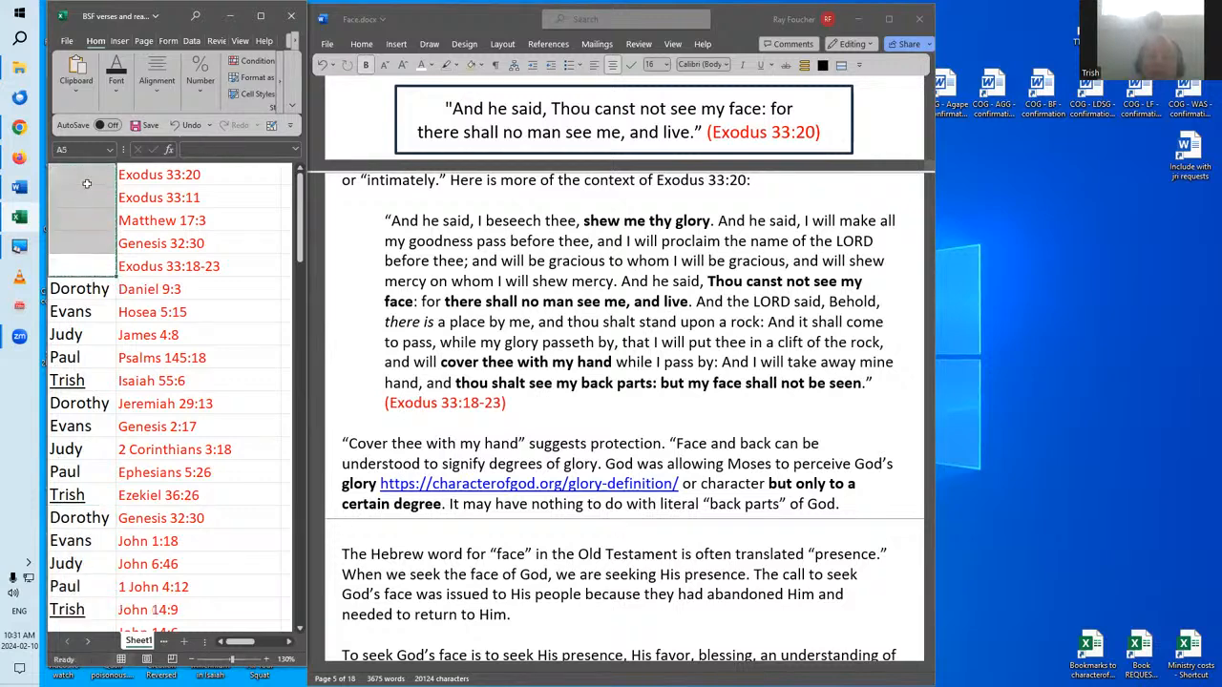
mouse_move(391, 269)
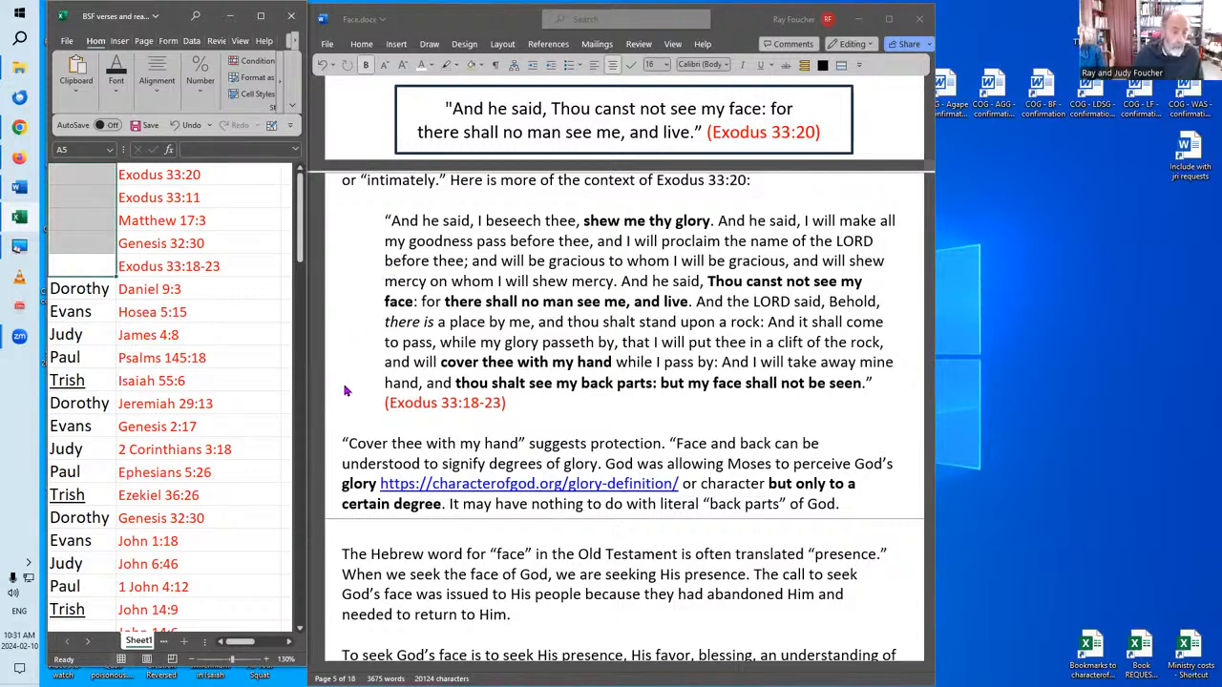
mouse_move(451, 456)
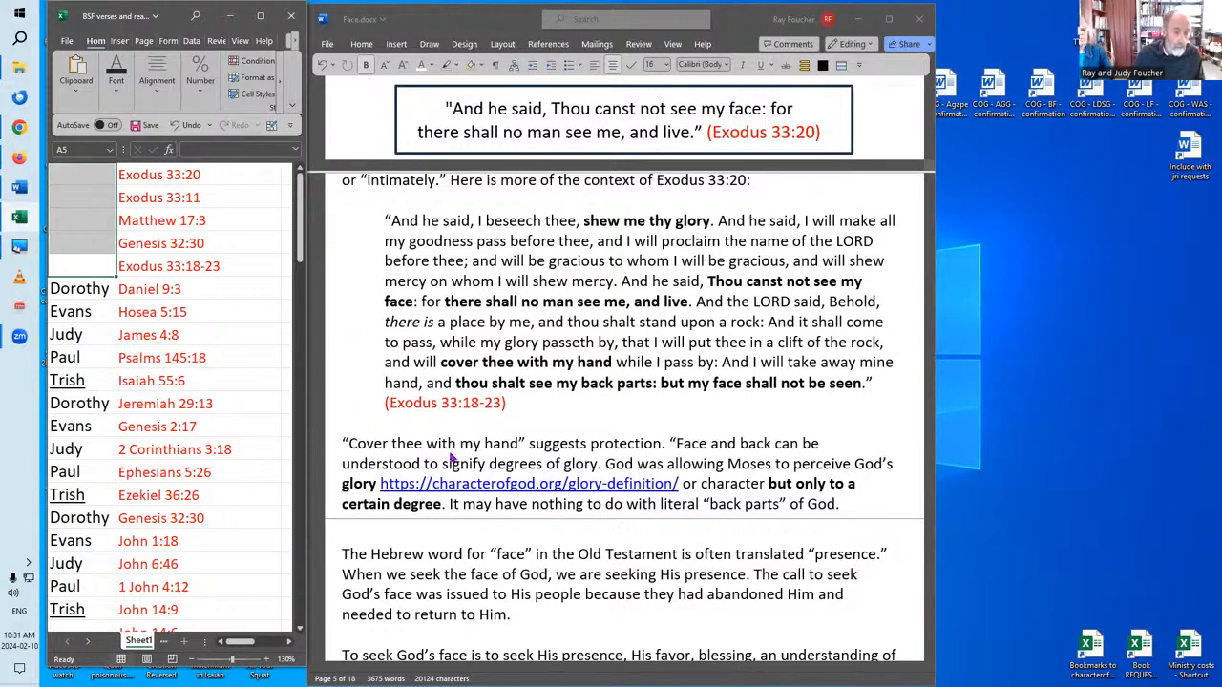
mouse_move(659, 459)
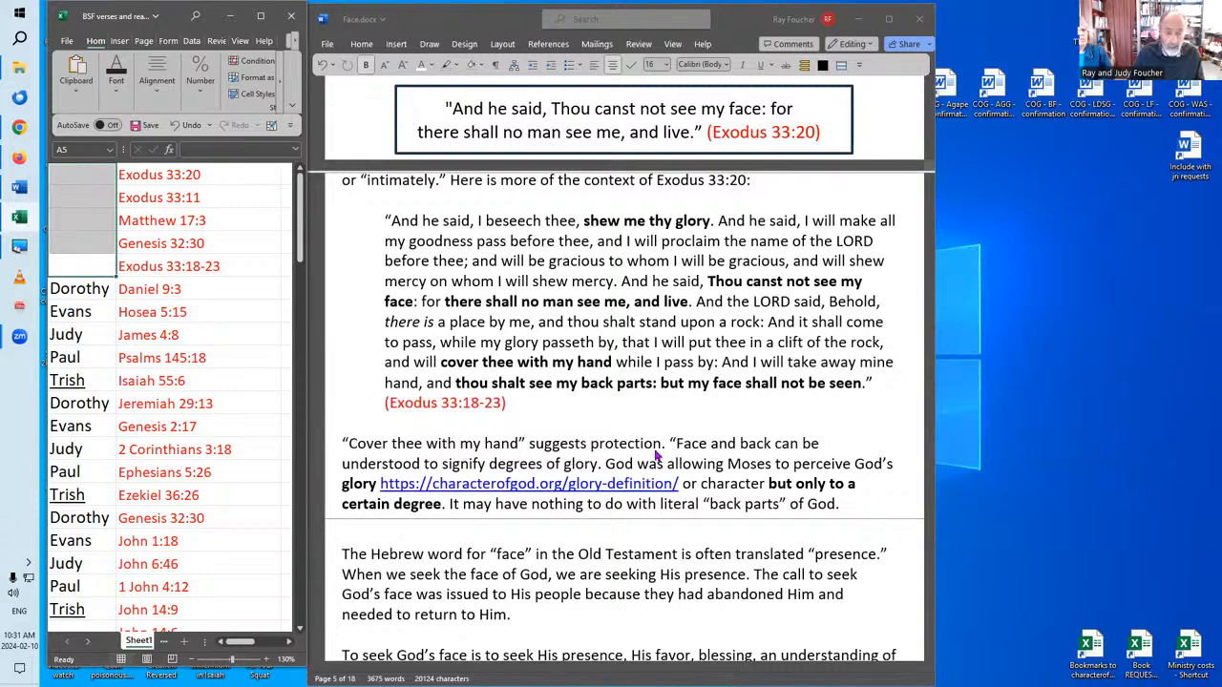
mouse_move(696, 451)
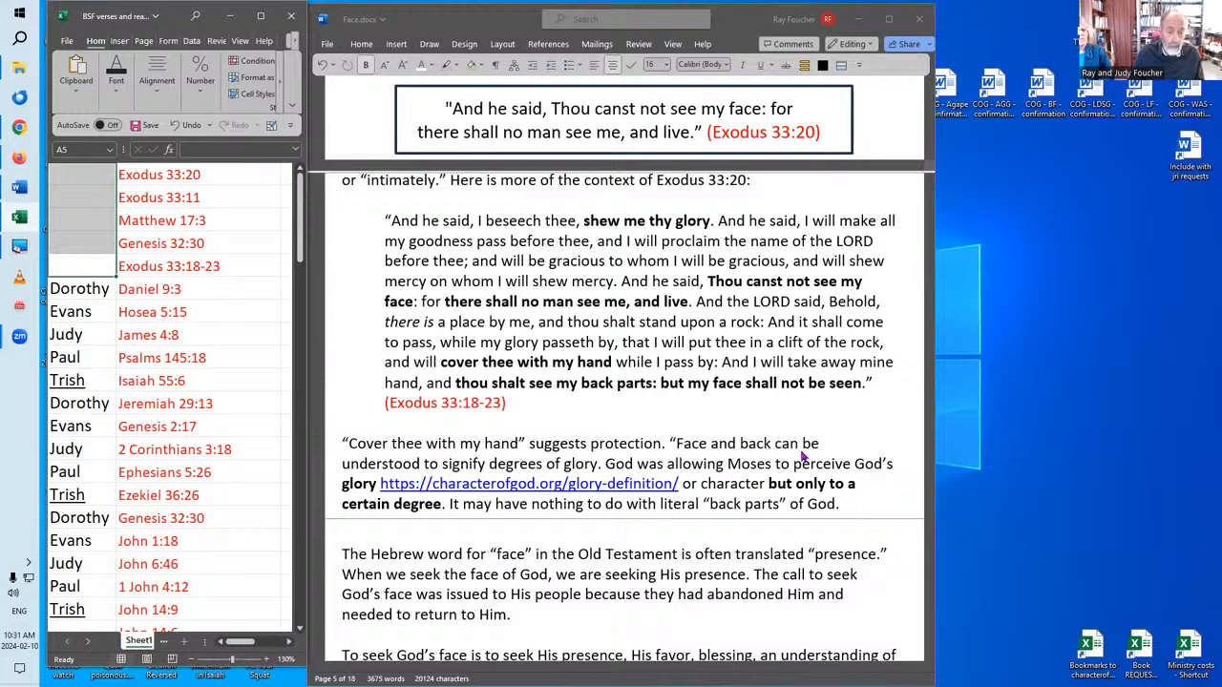
mouse_move(501, 479)
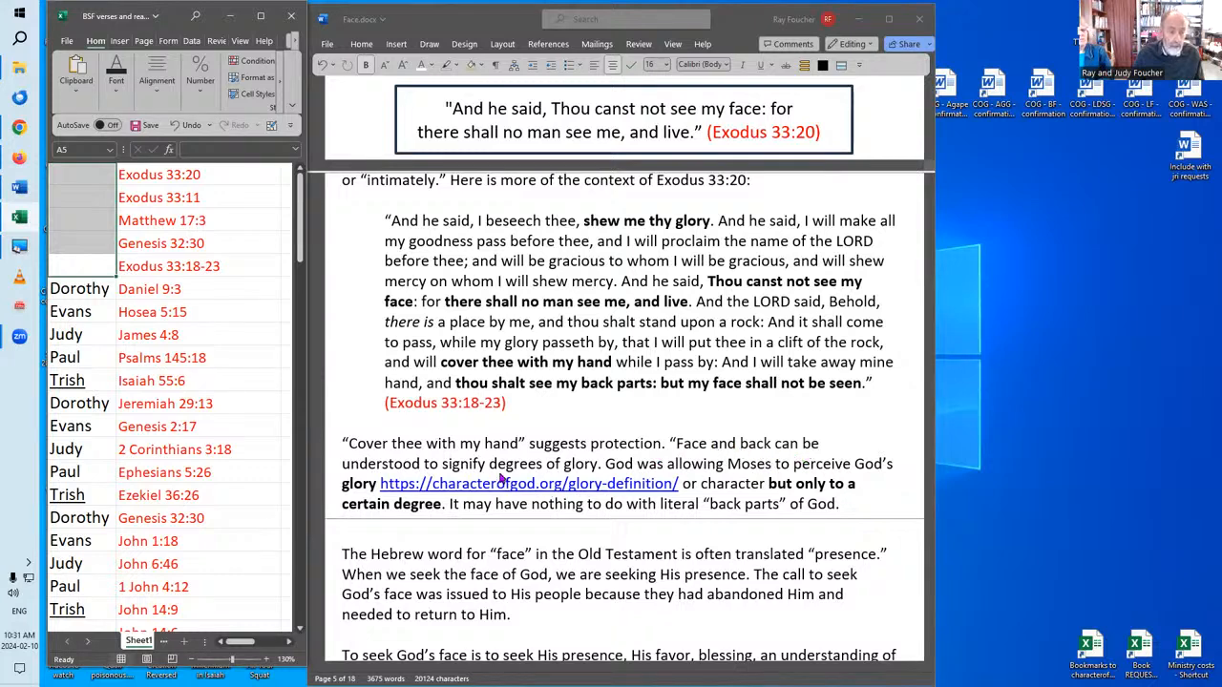
mouse_move(600, 485)
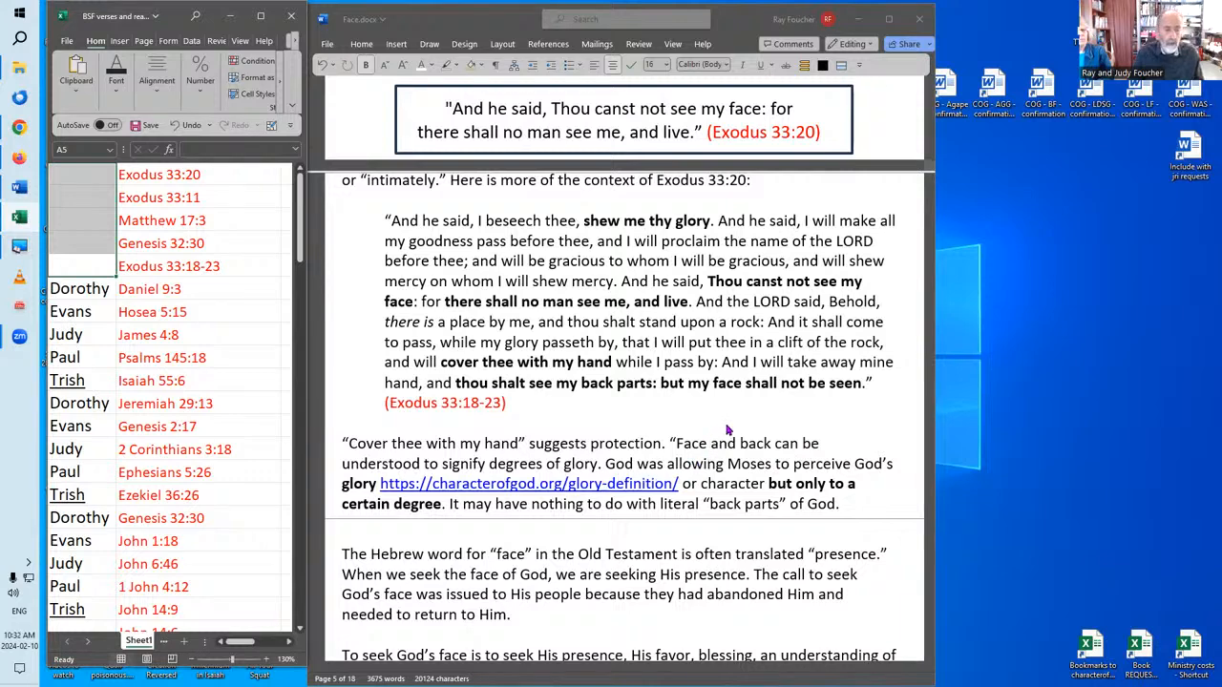
mouse_move(644, 528)
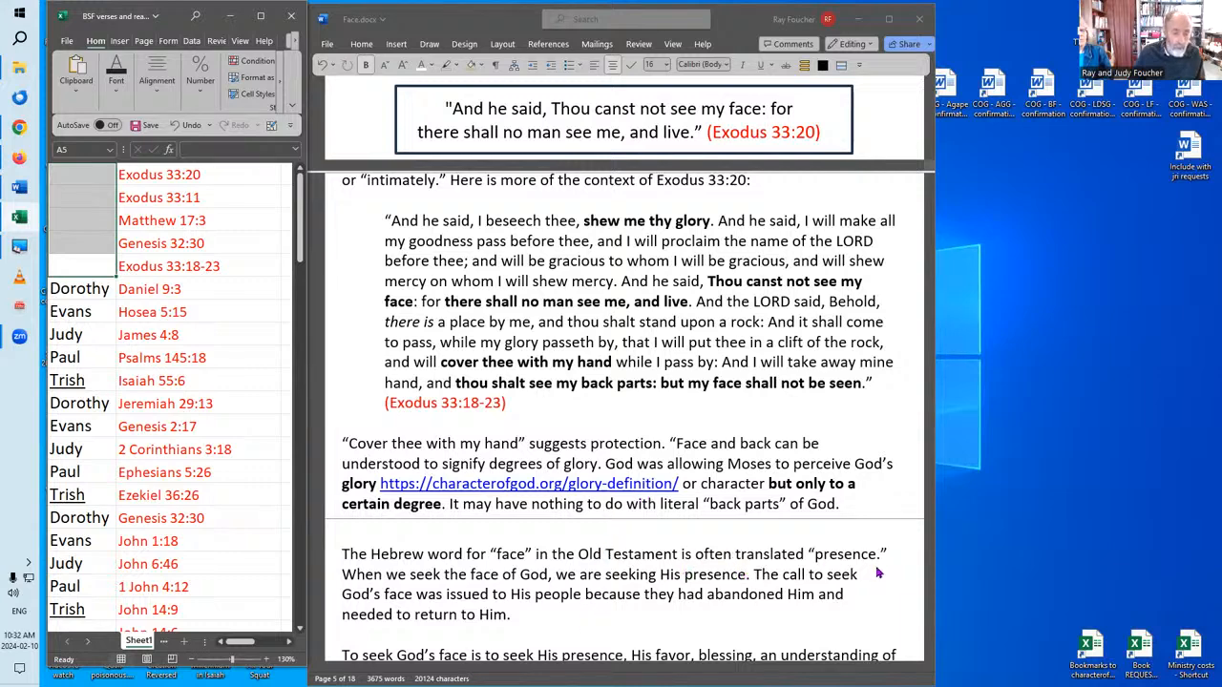
mouse_move(877, 581)
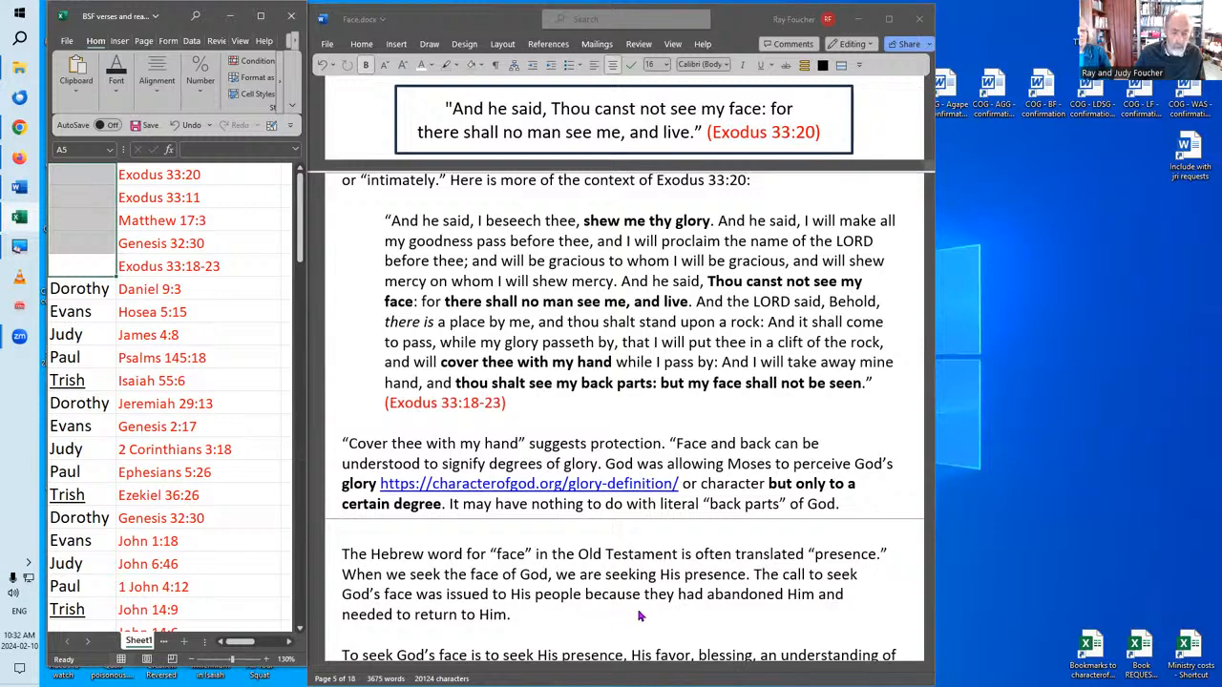
mouse_move(683, 633)
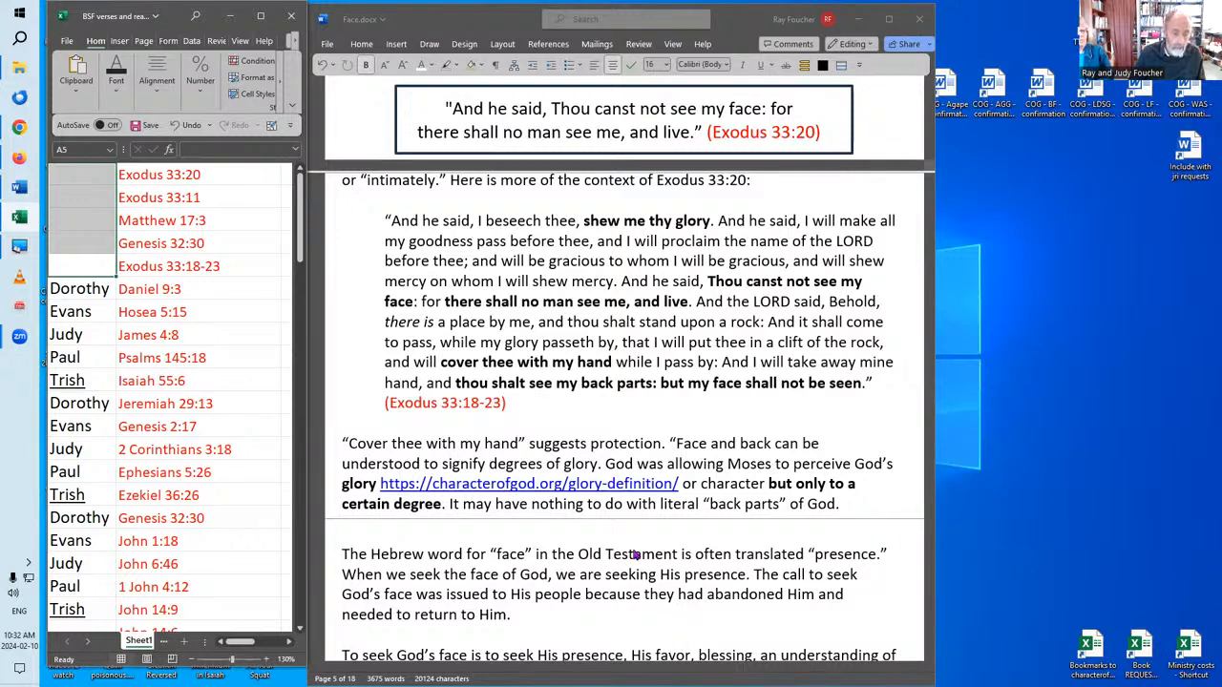
mouse_move(648, 616)
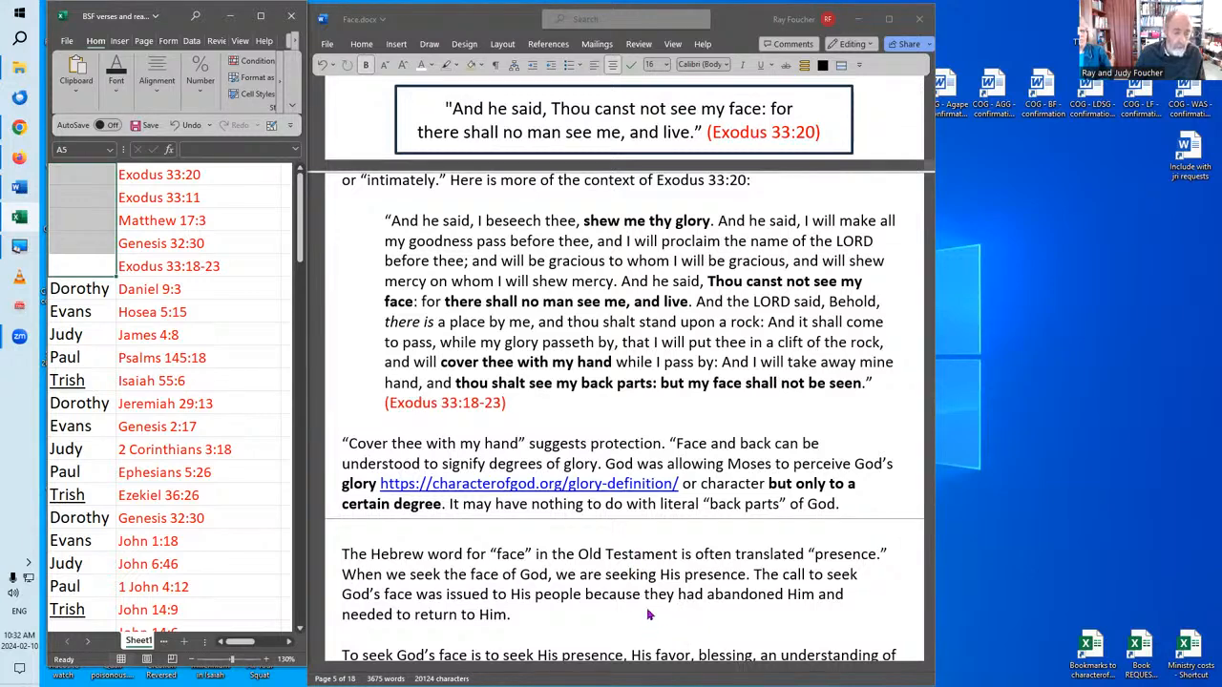
scroll("down", 3)
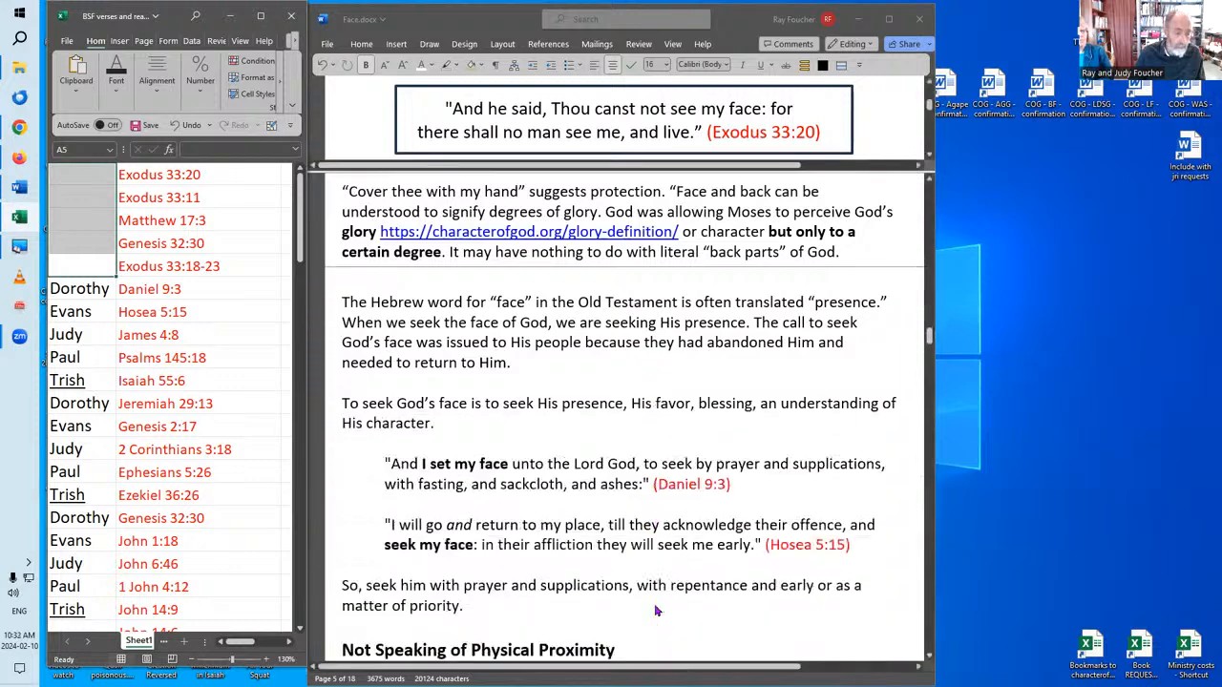
scroll("down", 3)
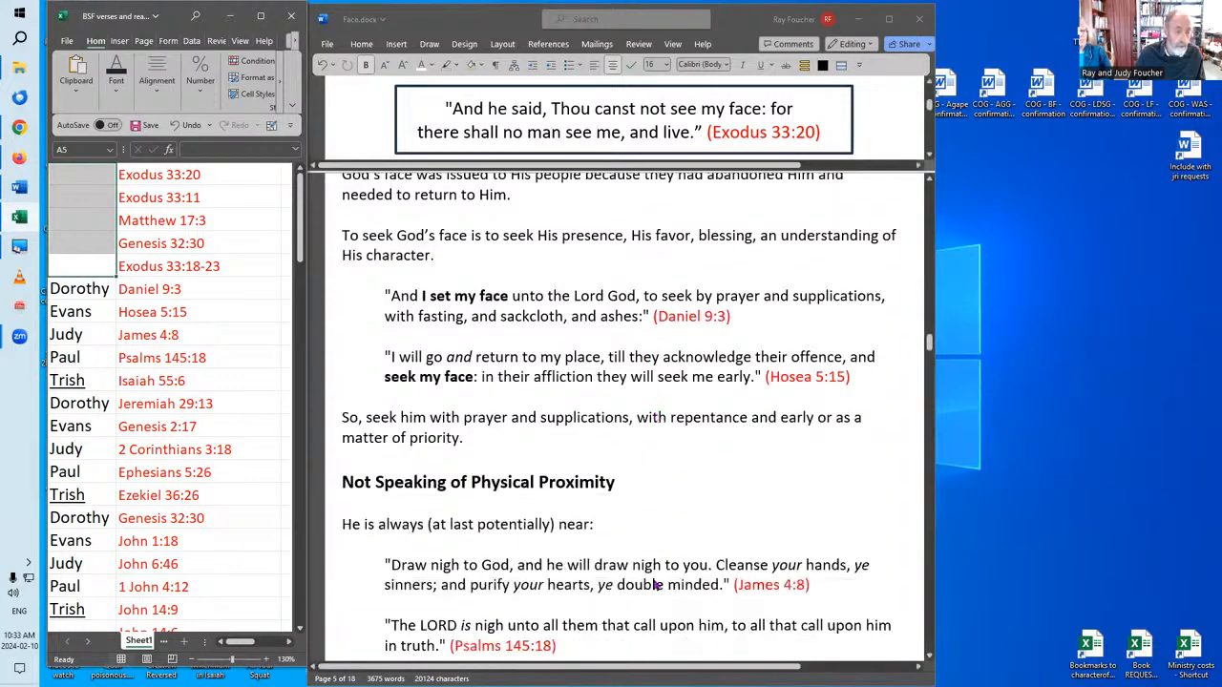
mouse_move(687, 257)
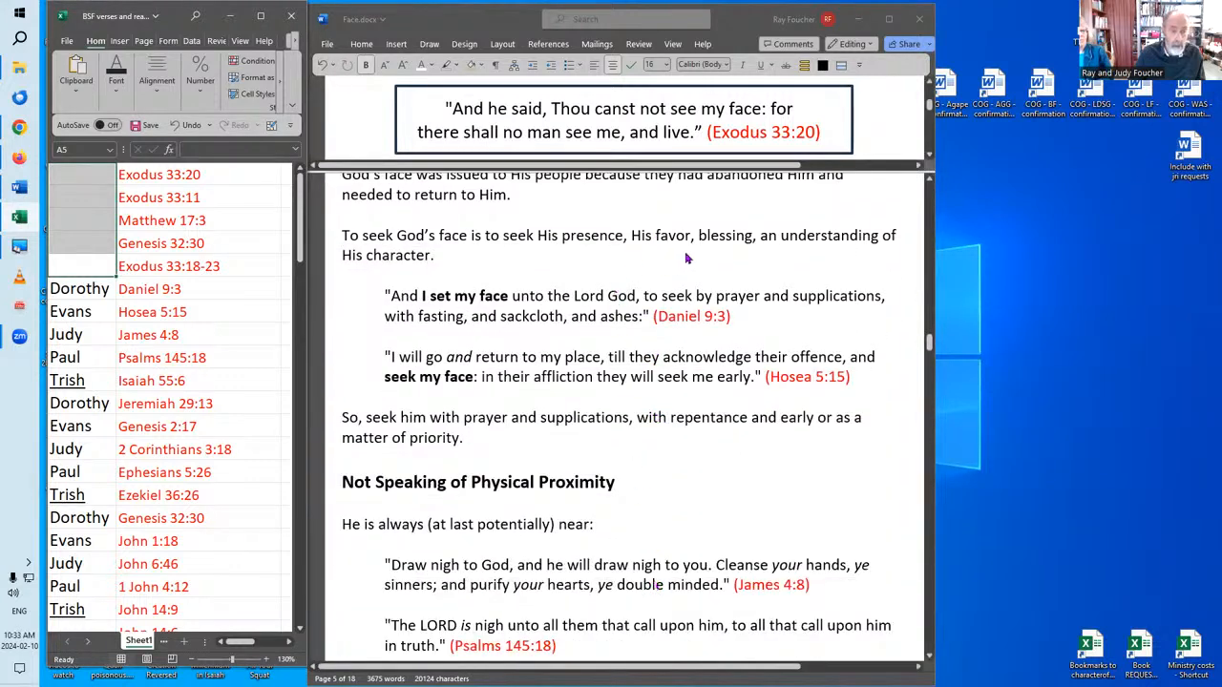
mouse_move(908, 255)
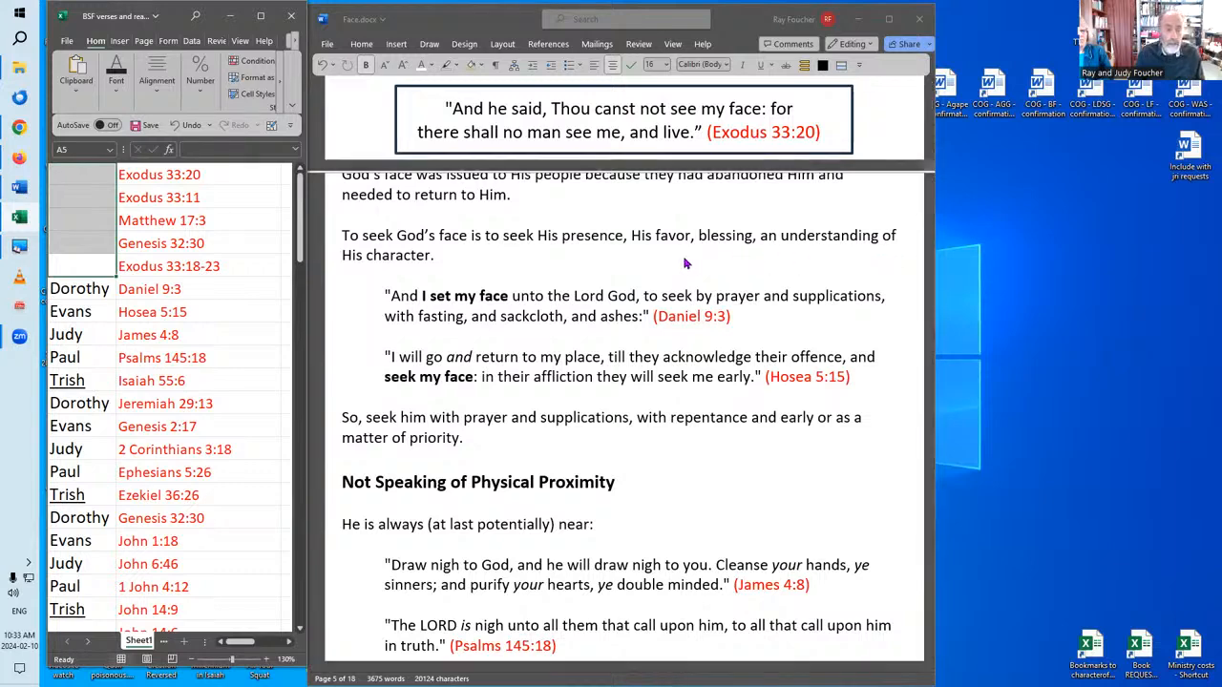
mouse_move(696, 346)
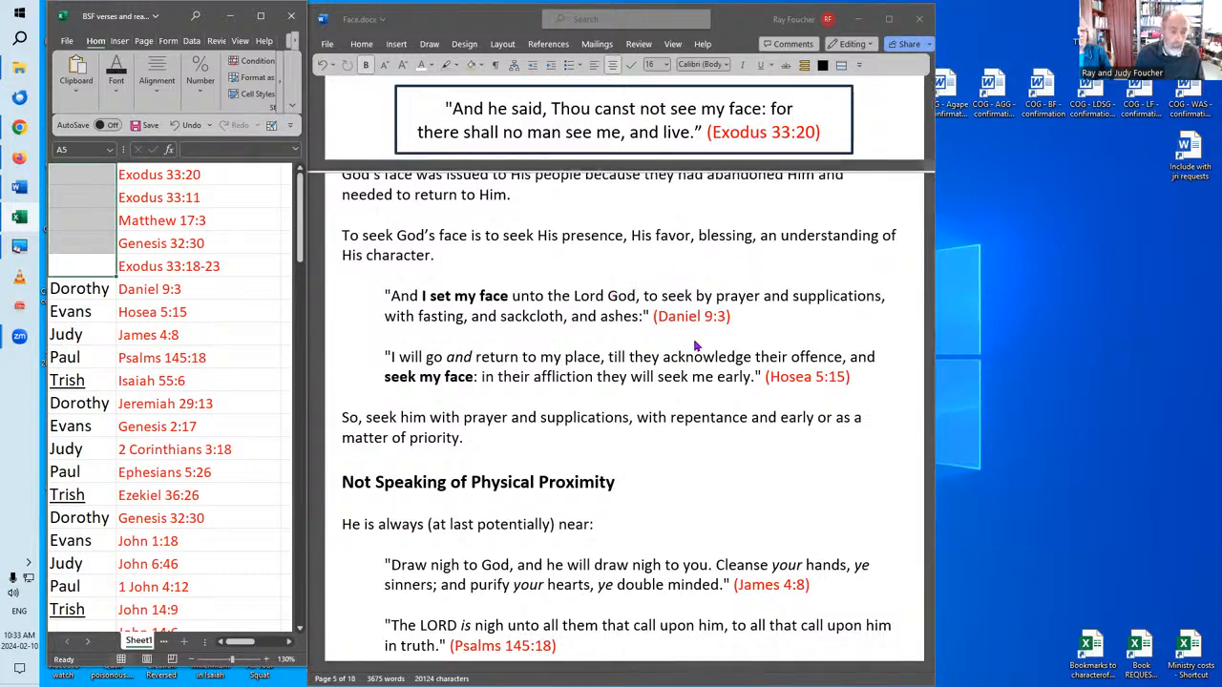
mouse_move(614, 344)
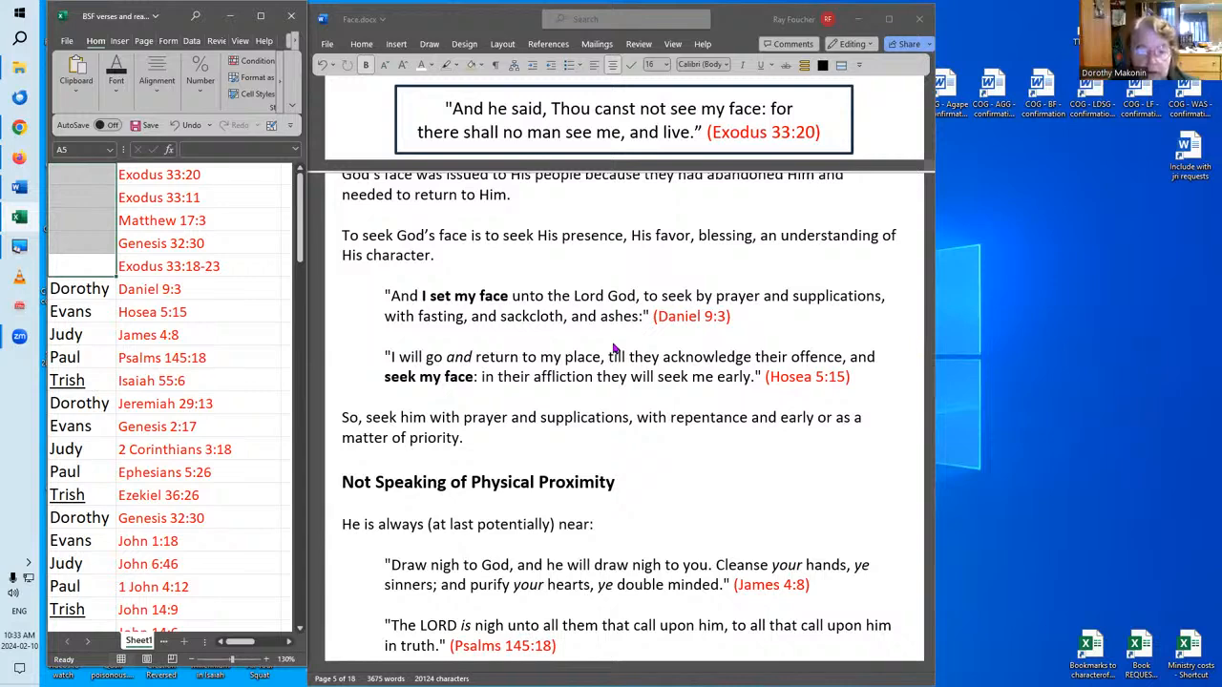
mouse_move(607, 349)
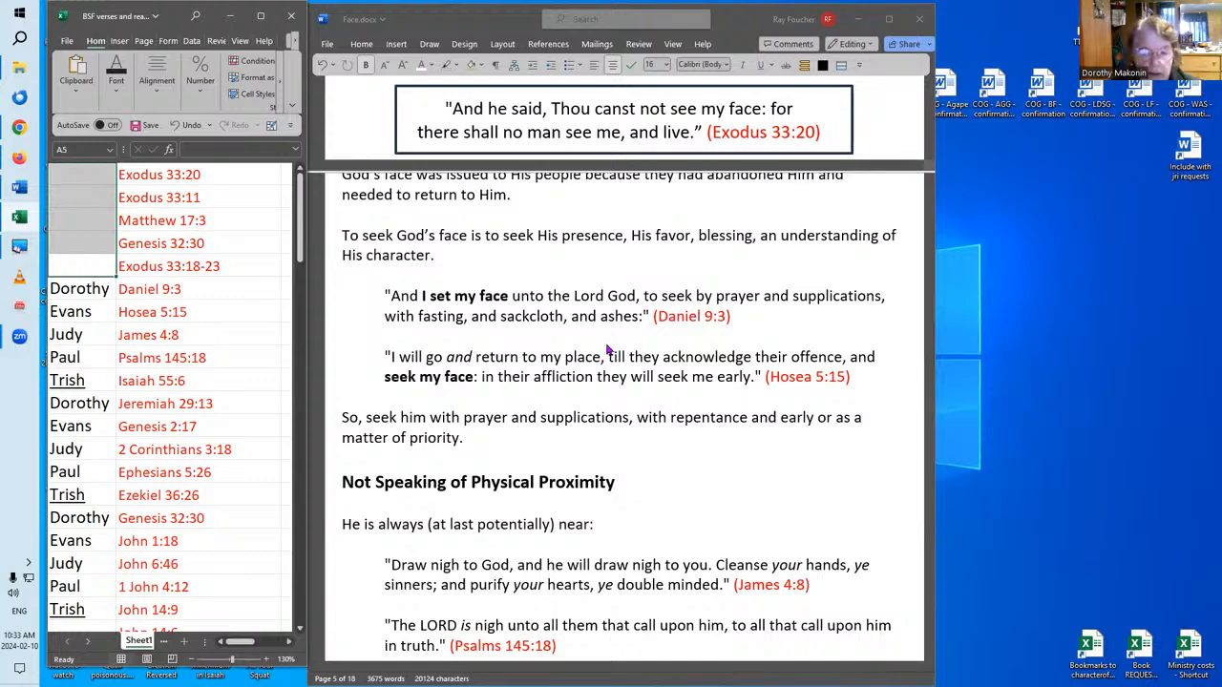
mouse_move(768, 341)
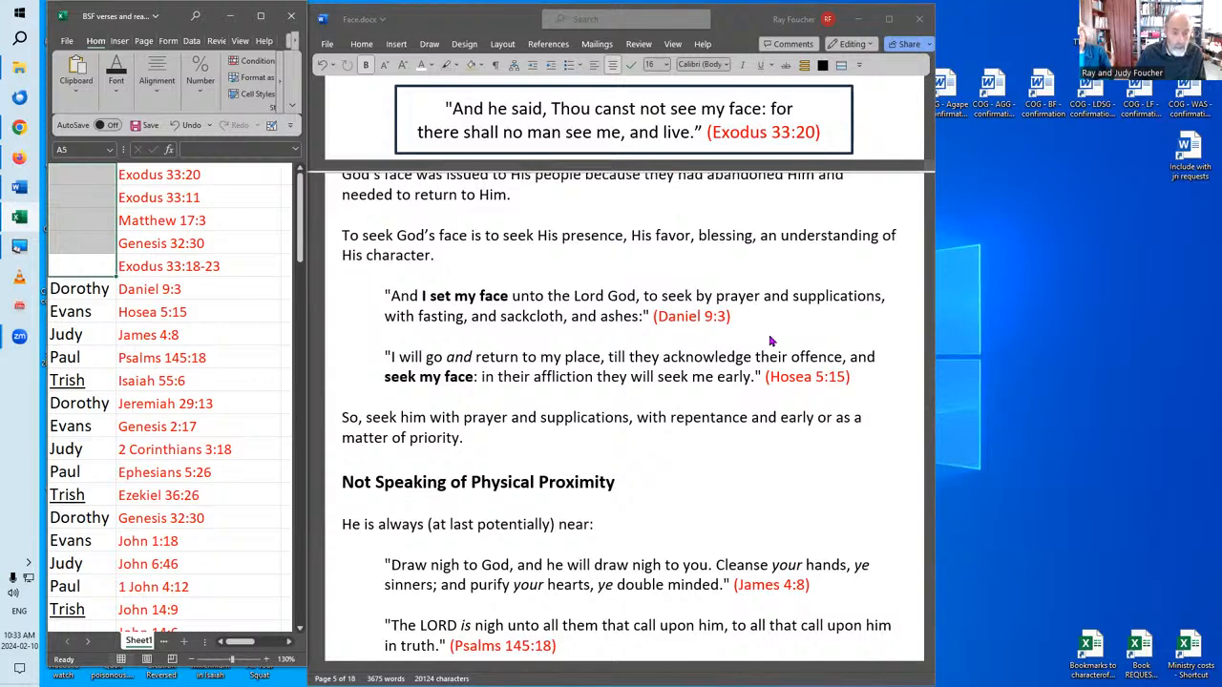
mouse_move(826, 315)
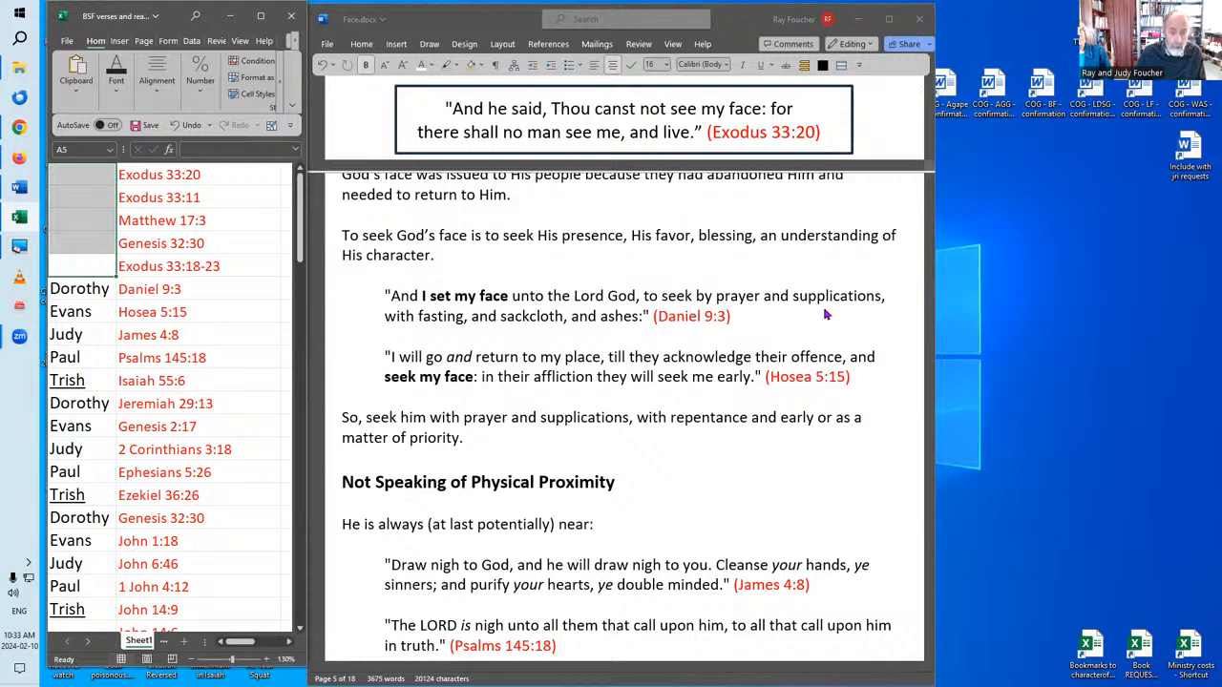
mouse_move(780, 319)
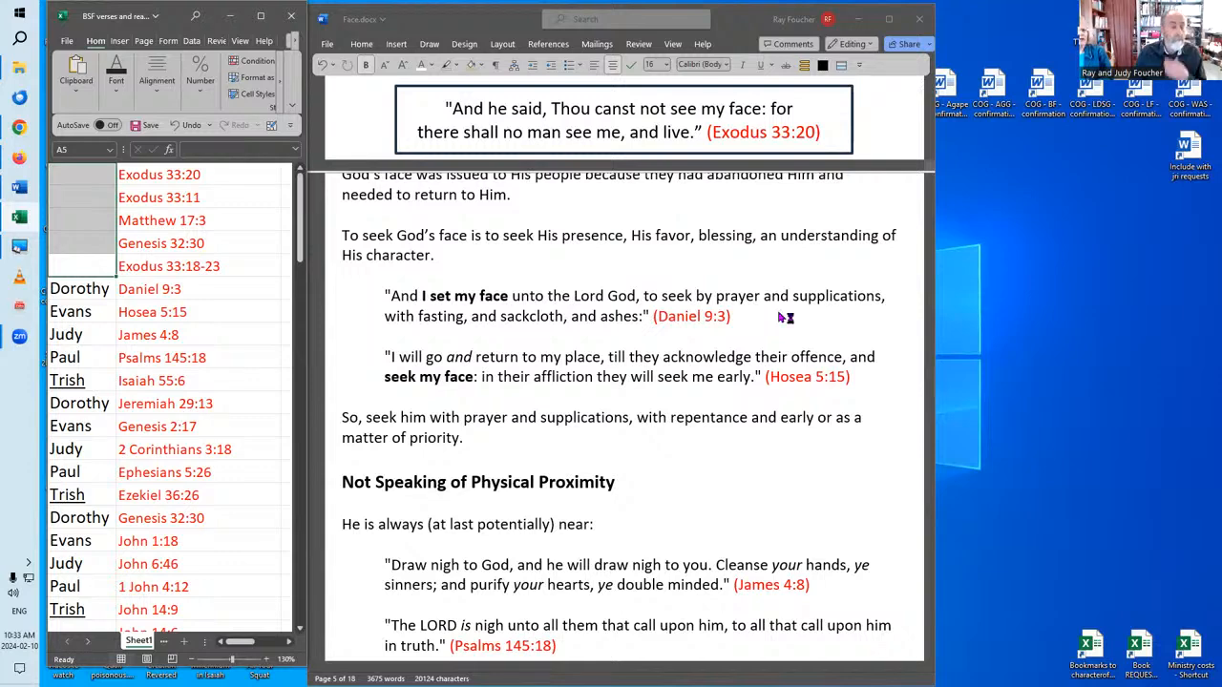
mouse_move(780, 319)
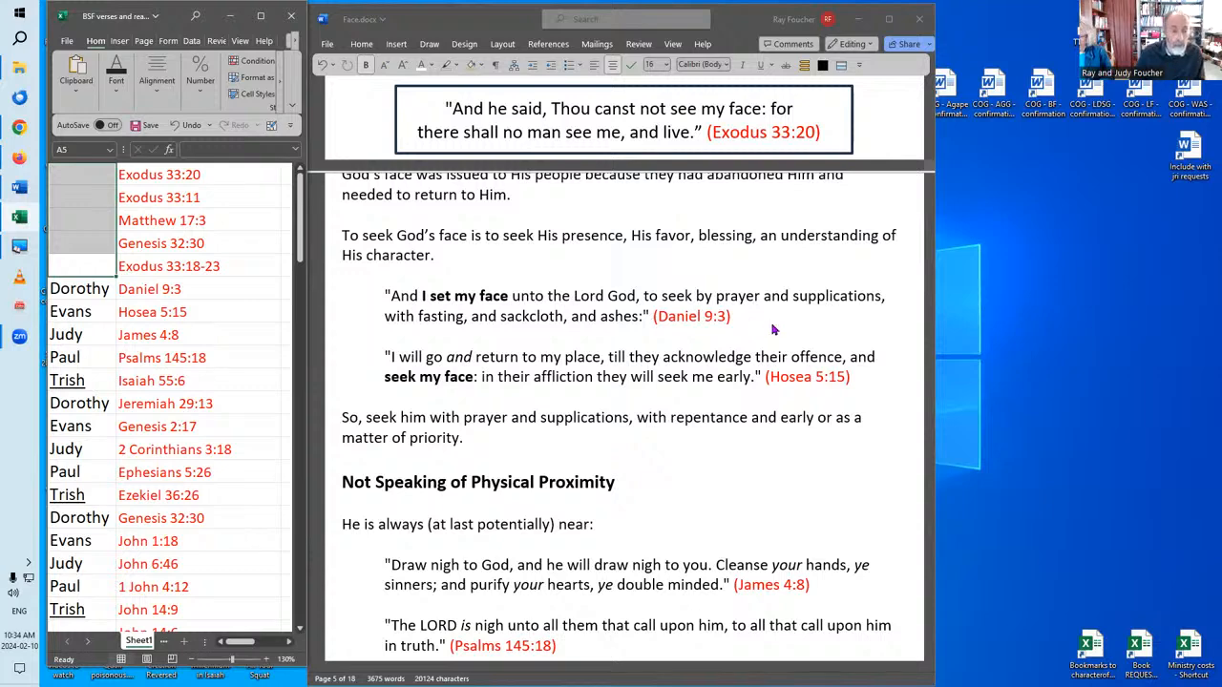
mouse_move(732, 308)
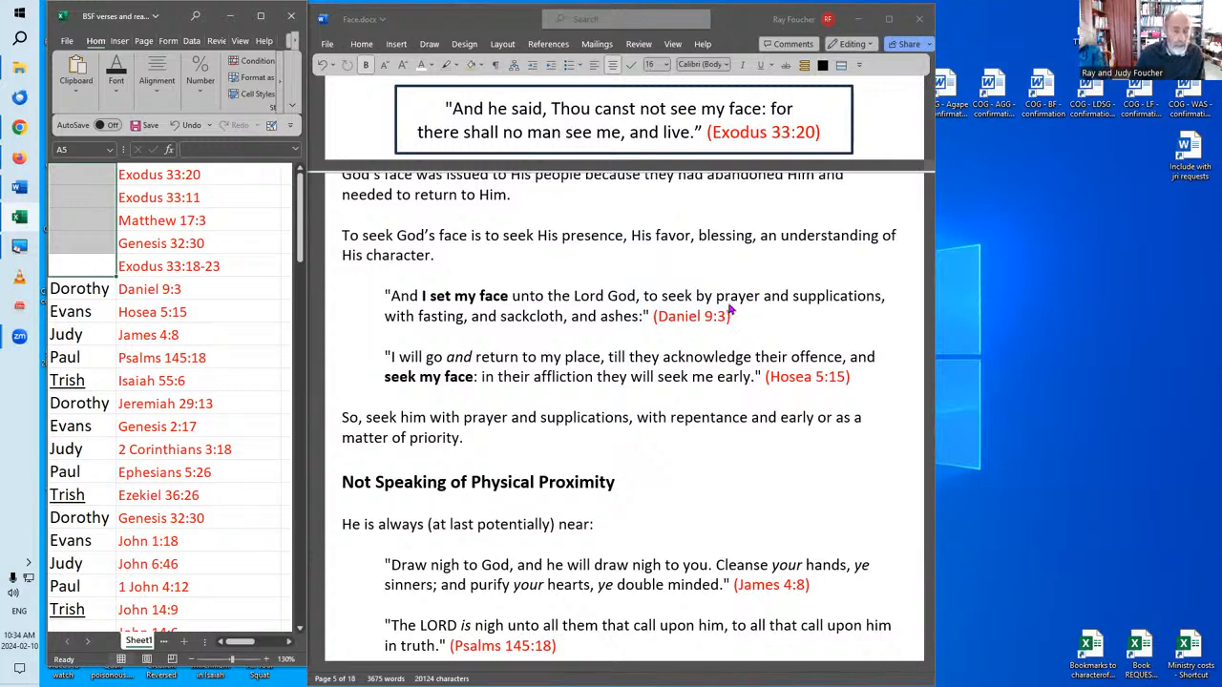
mouse_move(744, 319)
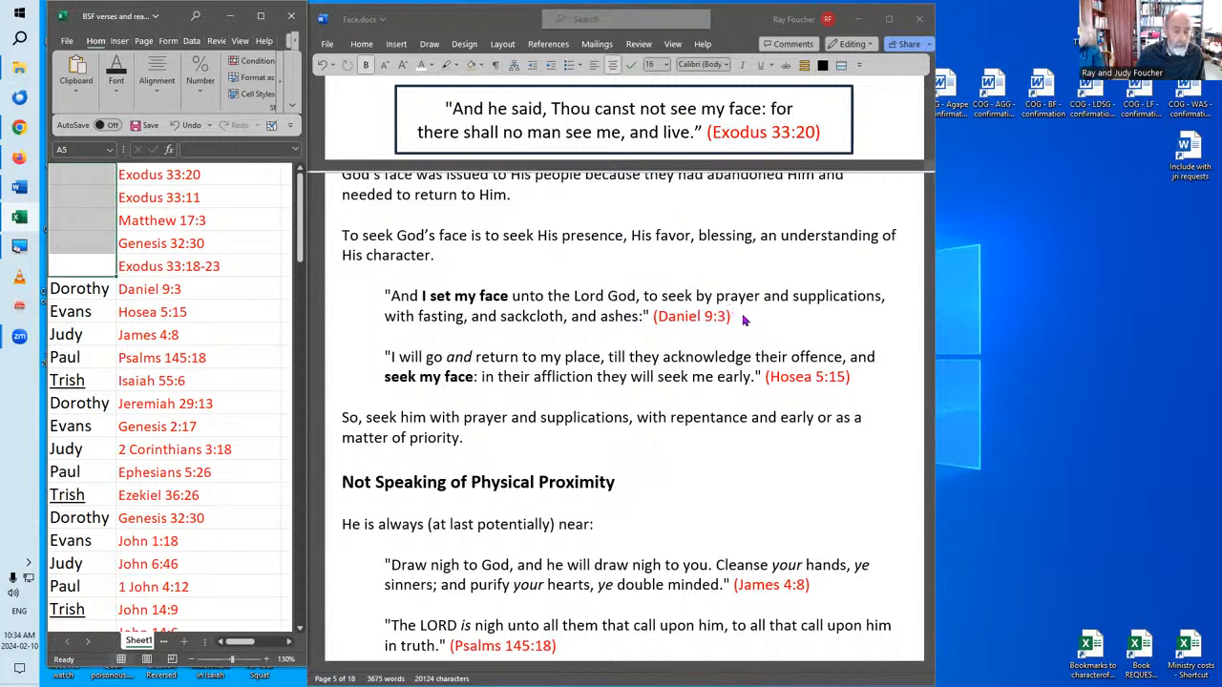
mouse_move(752, 313)
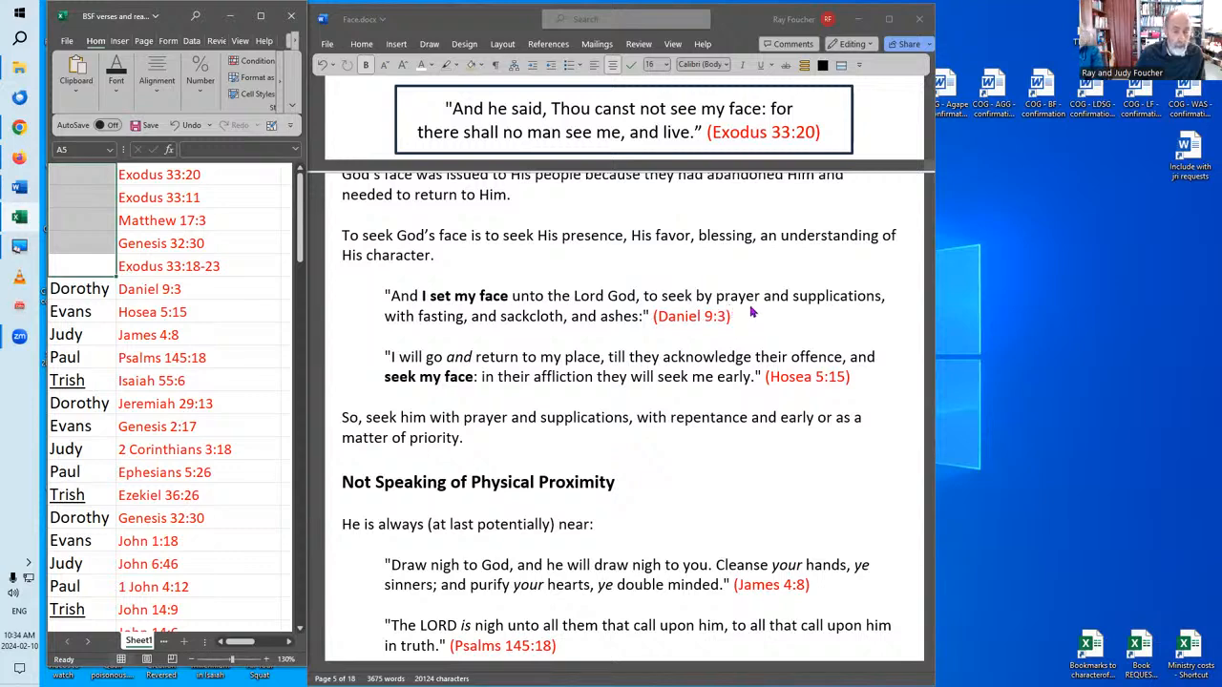
mouse_move(765, 317)
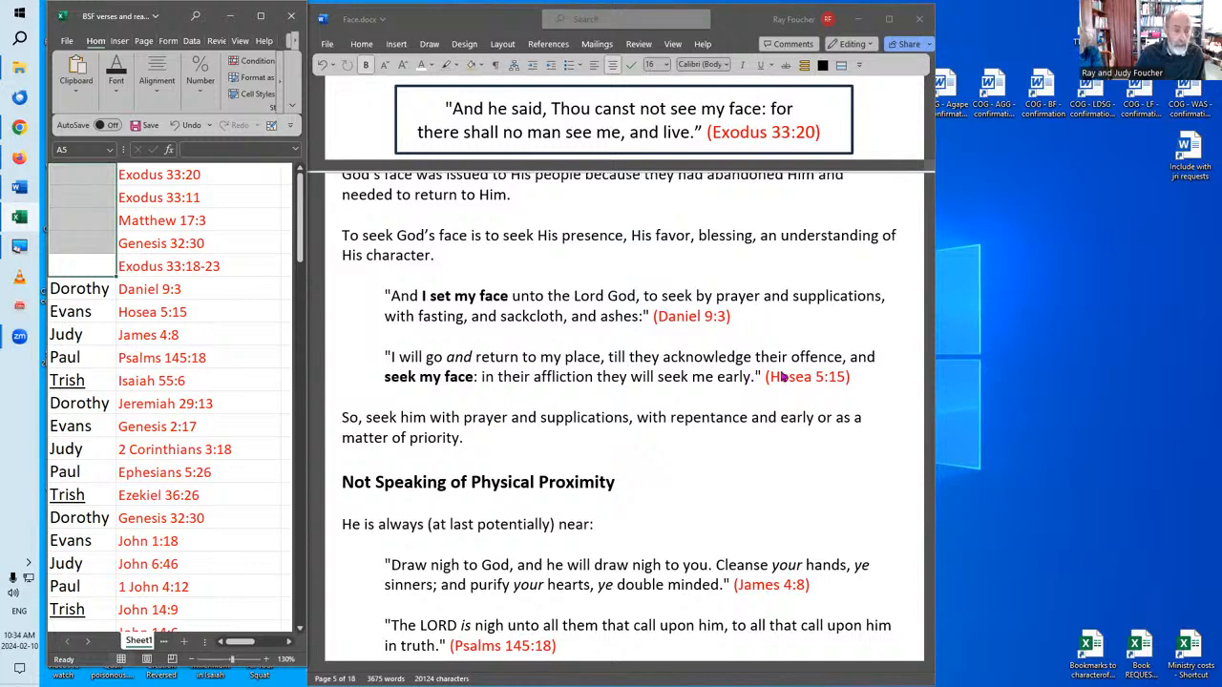
mouse_move(874, 394)
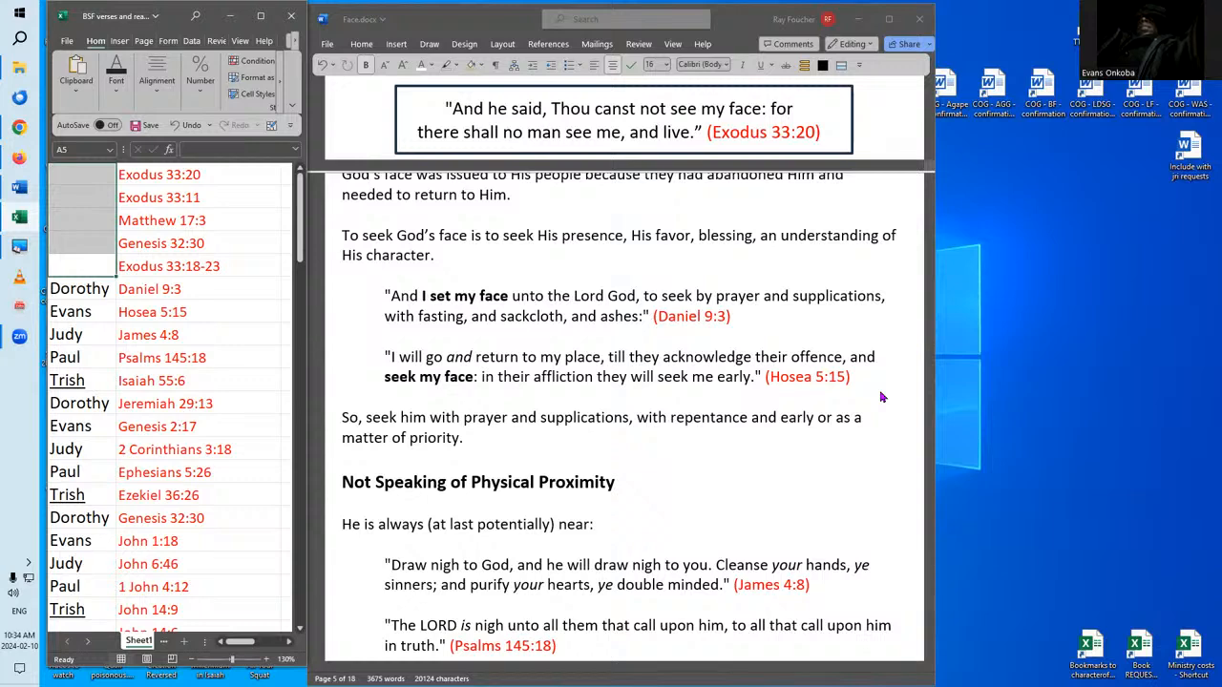
mouse_move(815, 445)
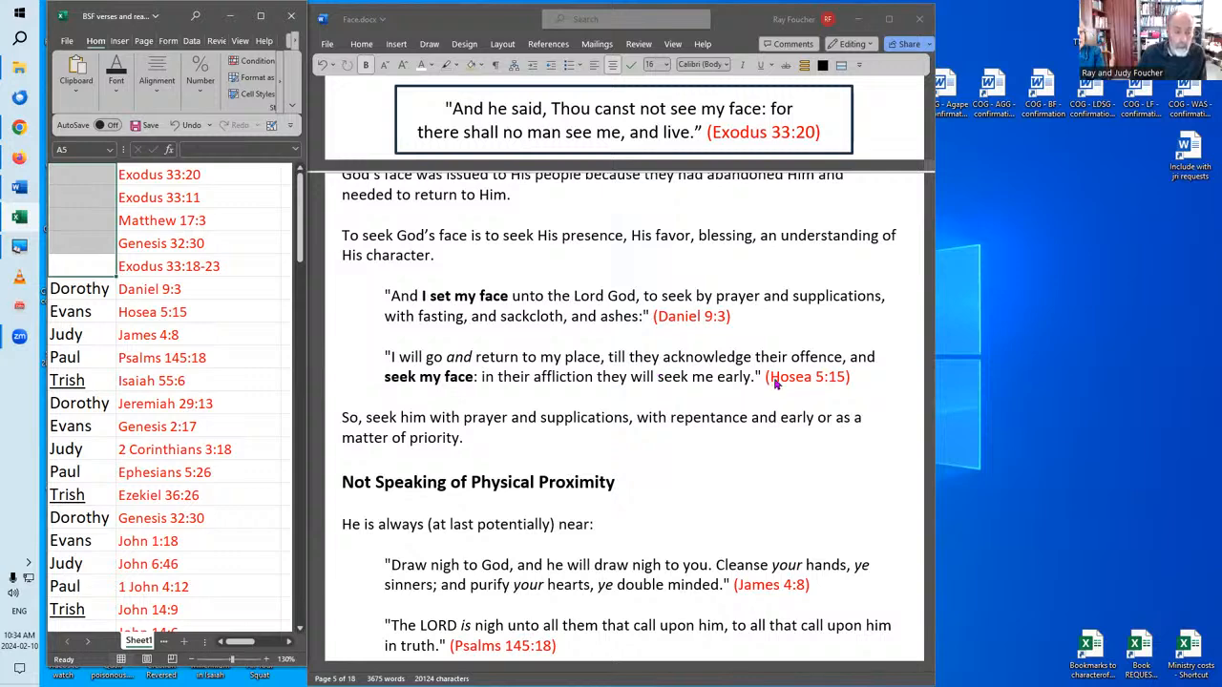
mouse_move(783, 384)
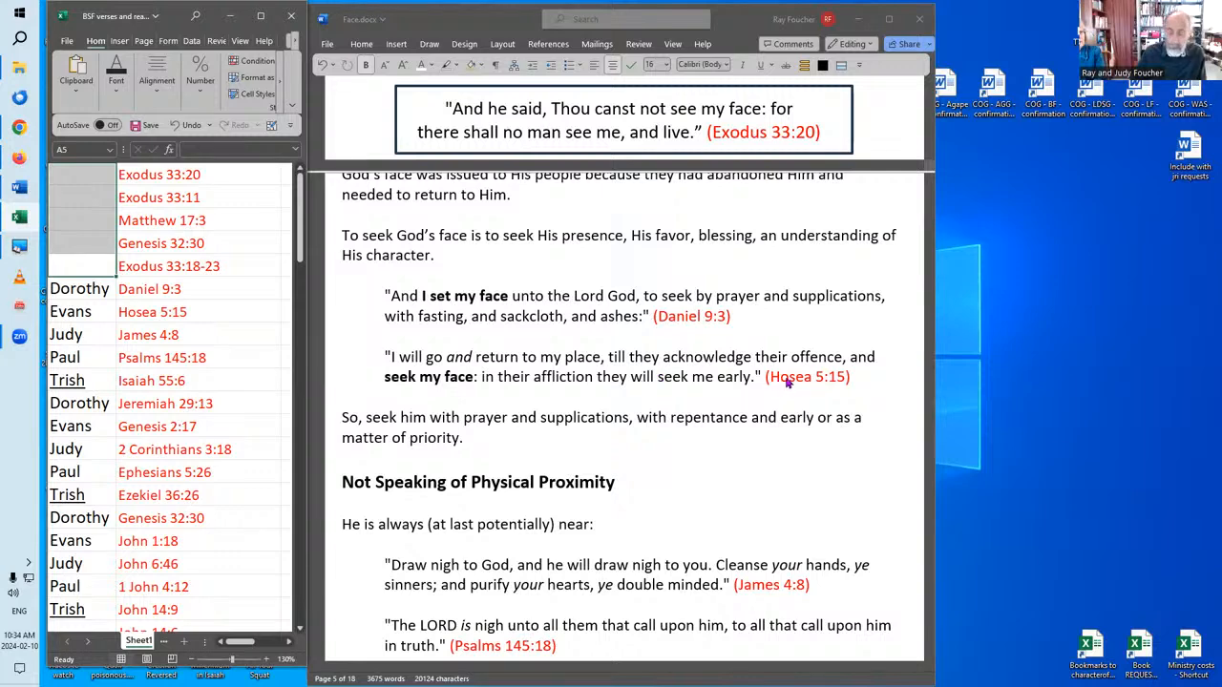
mouse_move(488, 455)
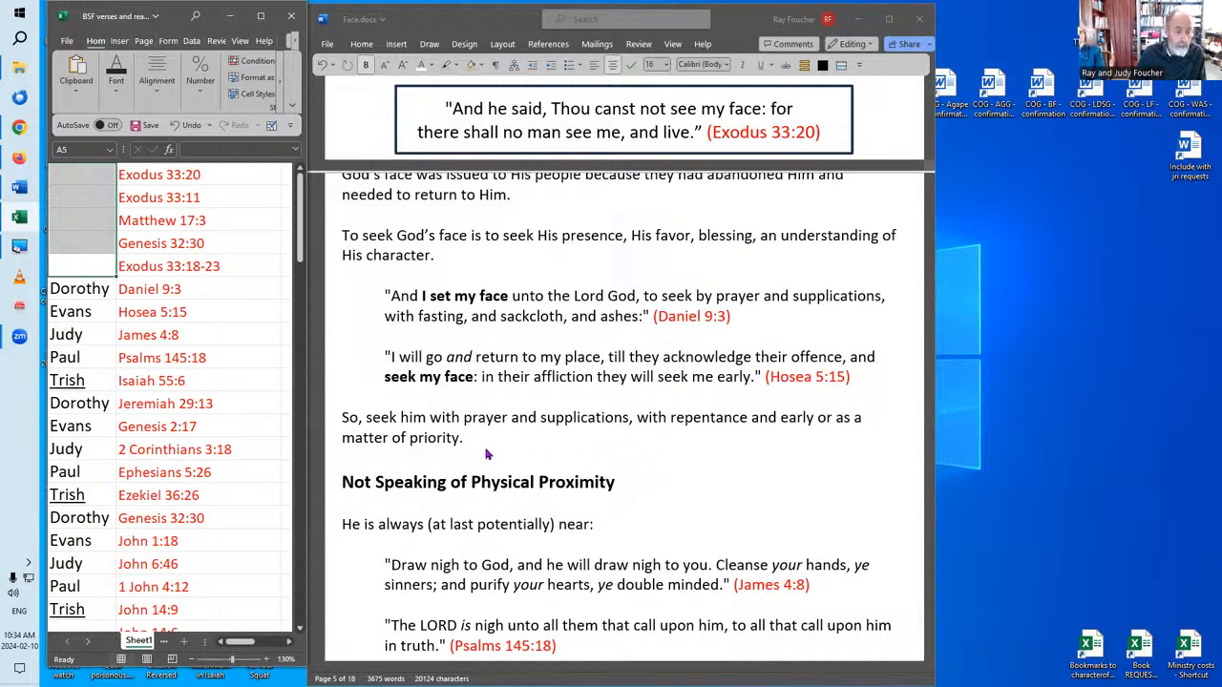
mouse_move(645, 438)
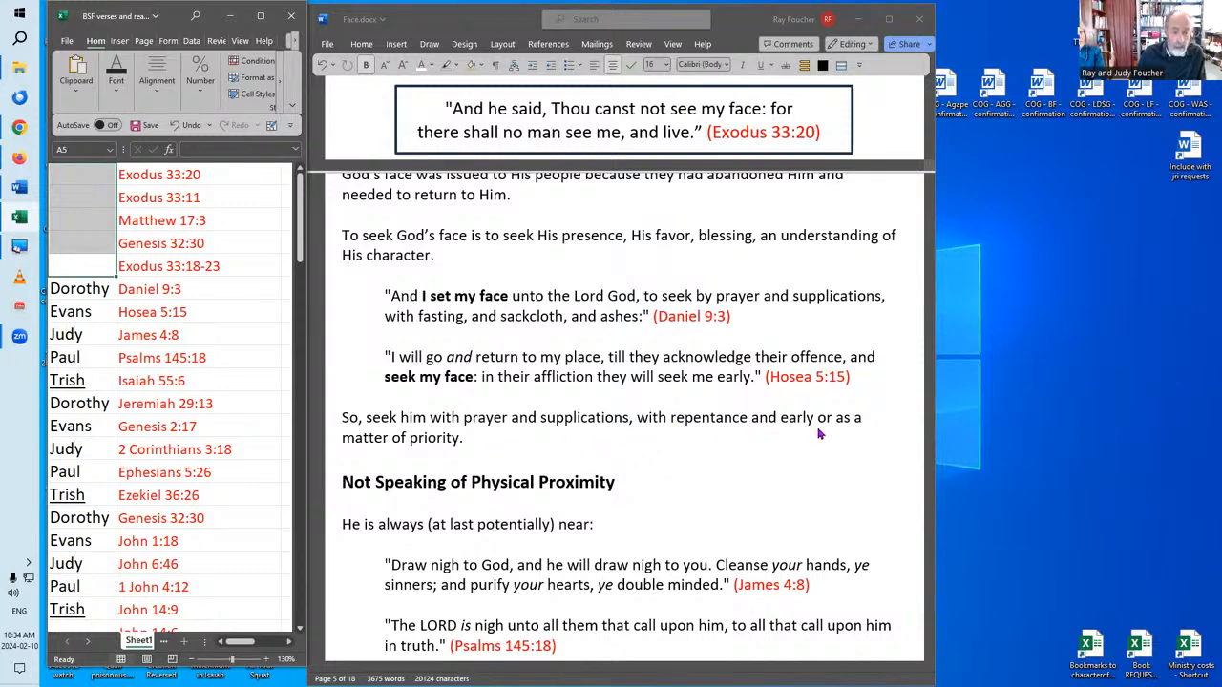
mouse_move(839, 433)
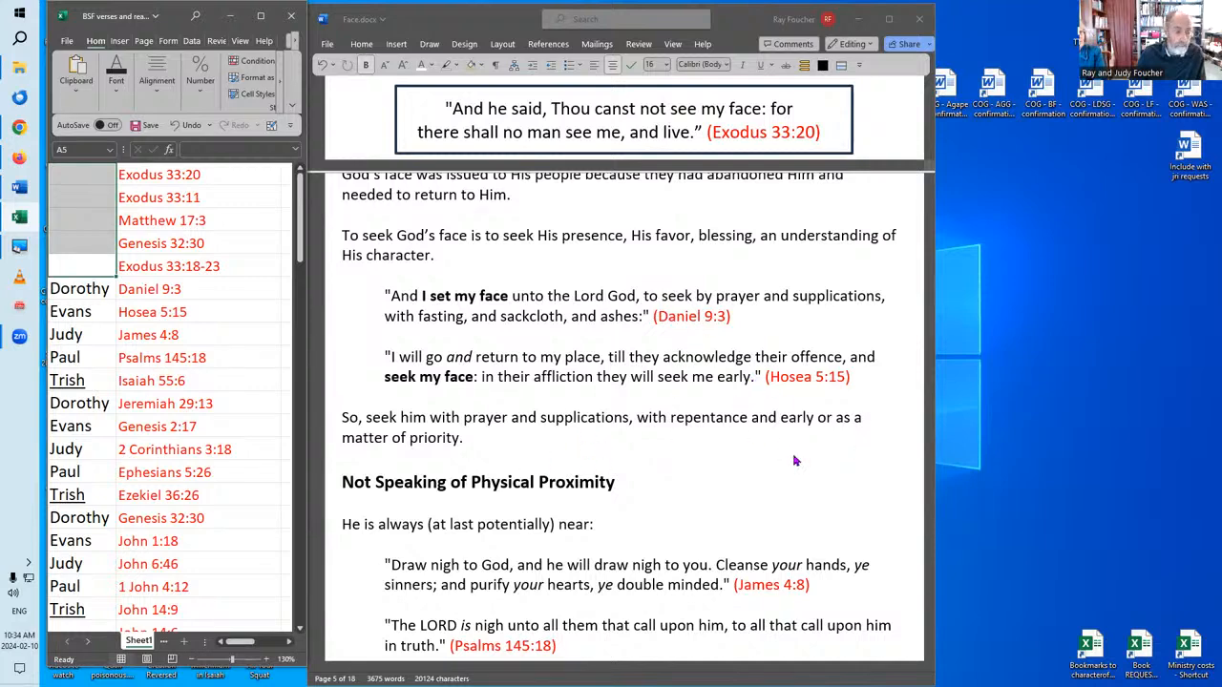
- Scroll to 'Not Speaking of Physical Proximity' with James 4:8, Psalms 145:18, Isaiah 55:6, Jeremiah 29:13
scroll("down", 3)
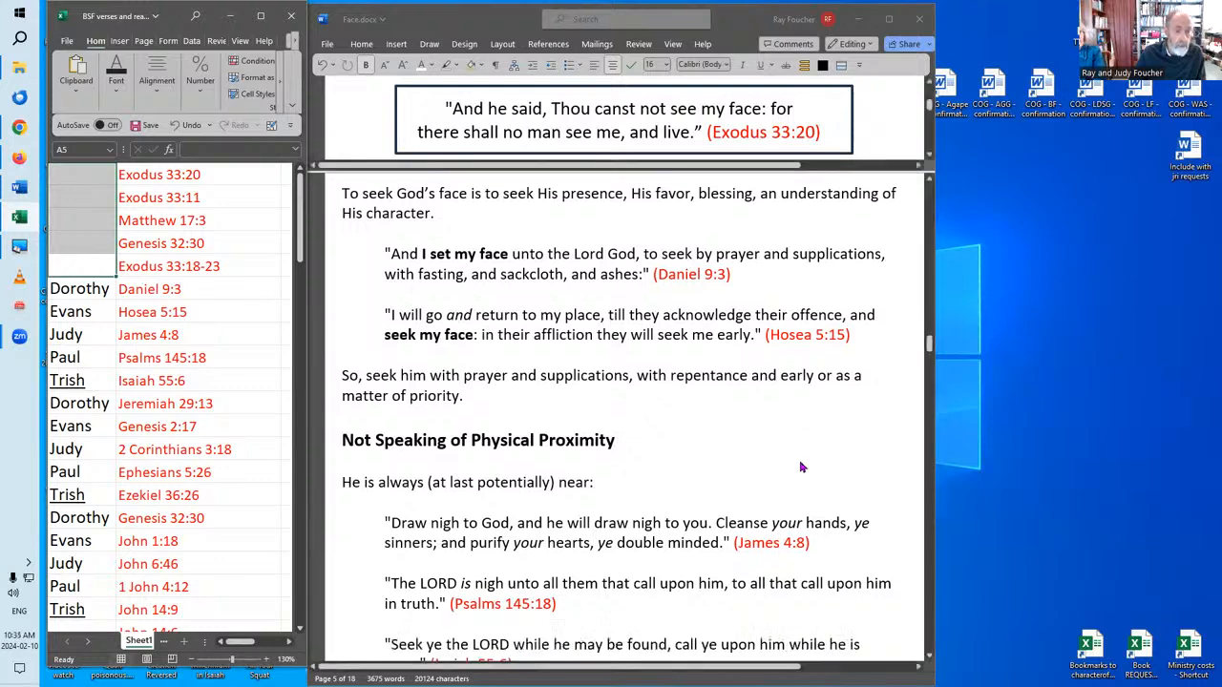
scroll("down", 3)
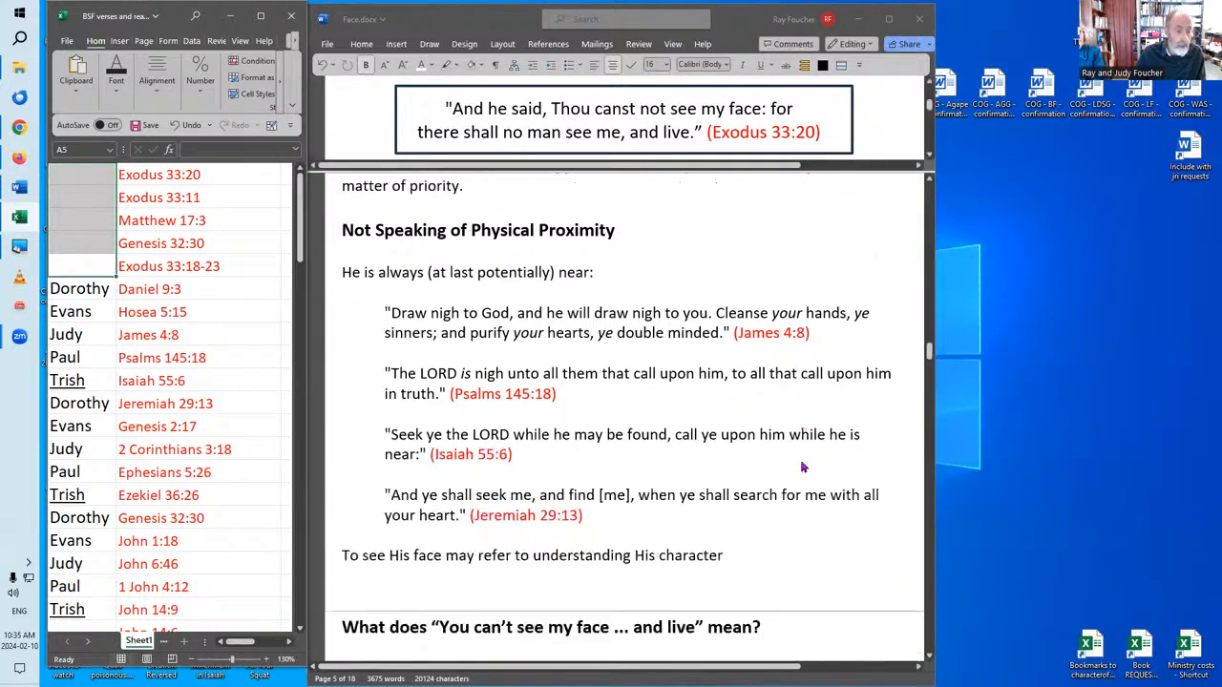
scroll("down", 3)
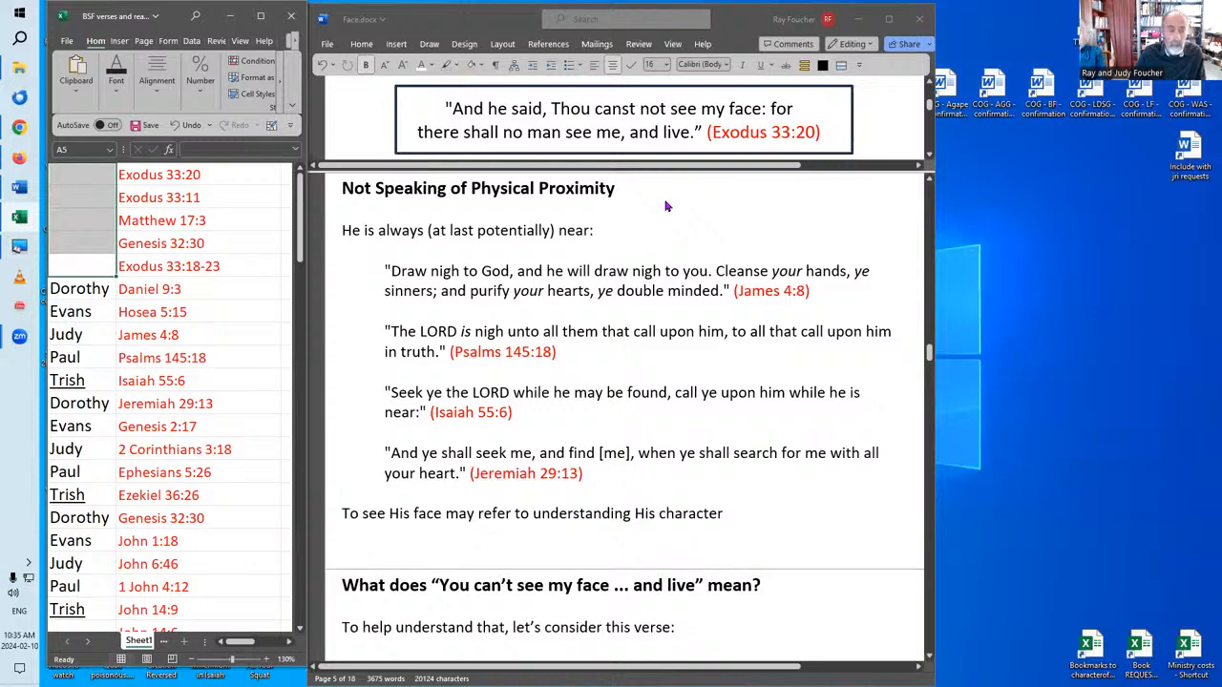
mouse_move(652, 214)
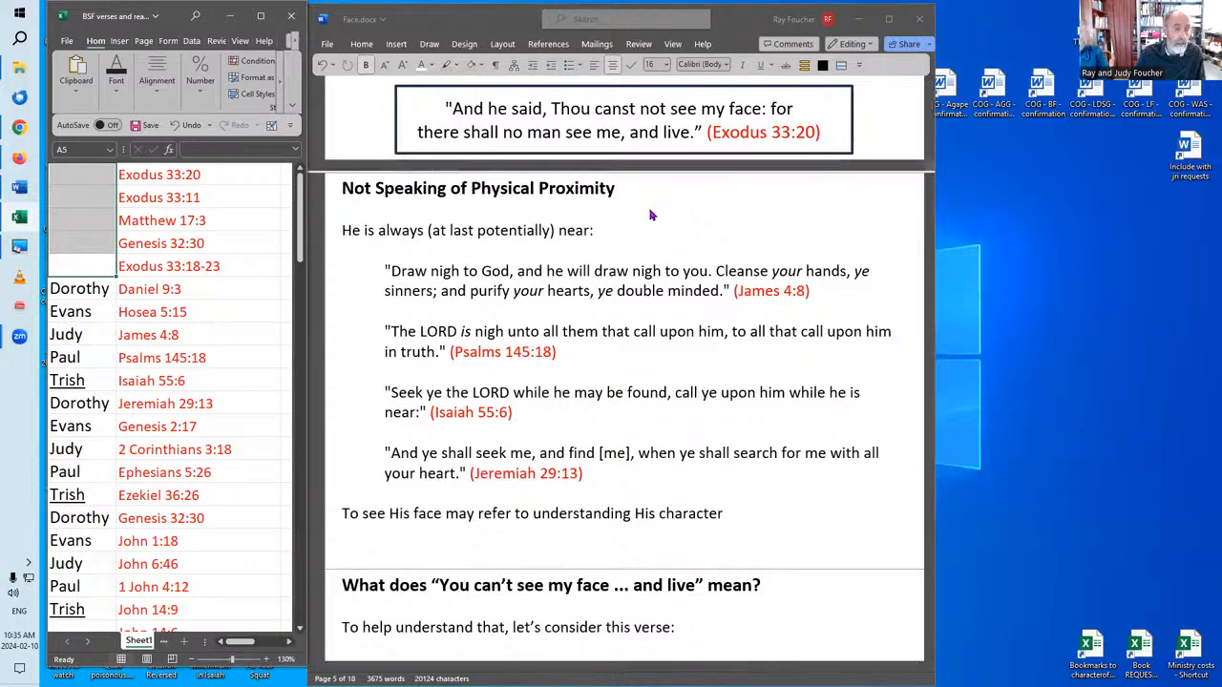
mouse_move(609, 244)
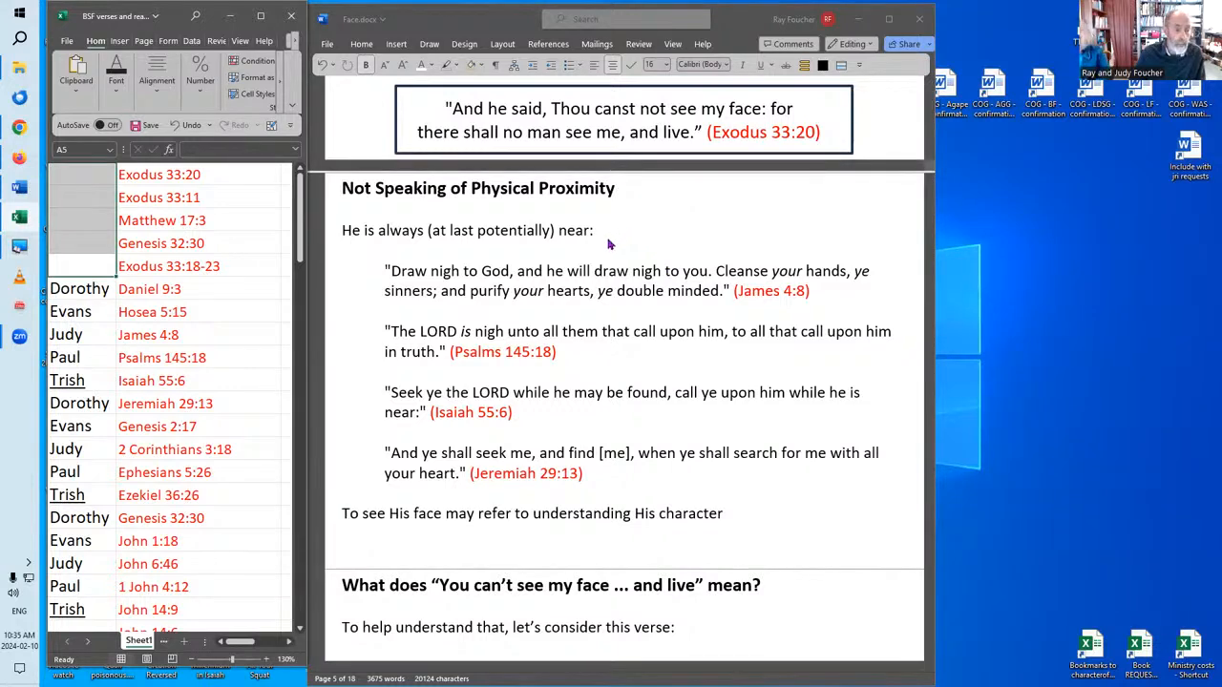
mouse_move(646, 237)
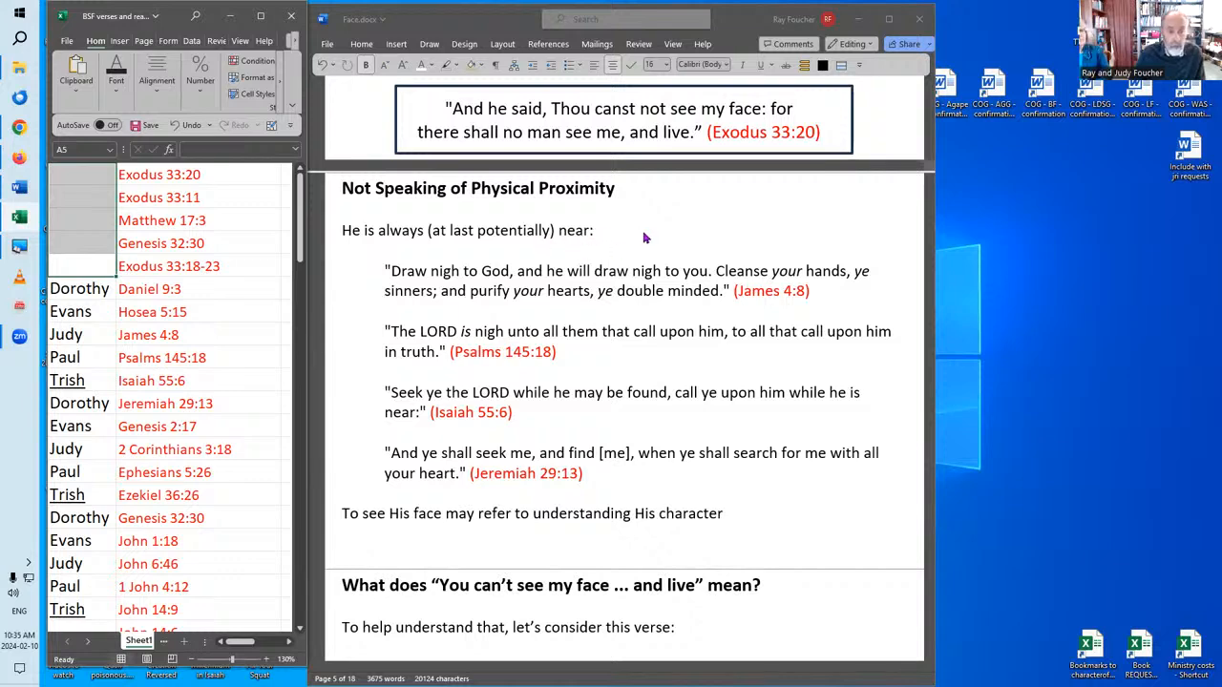
mouse_move(658, 245)
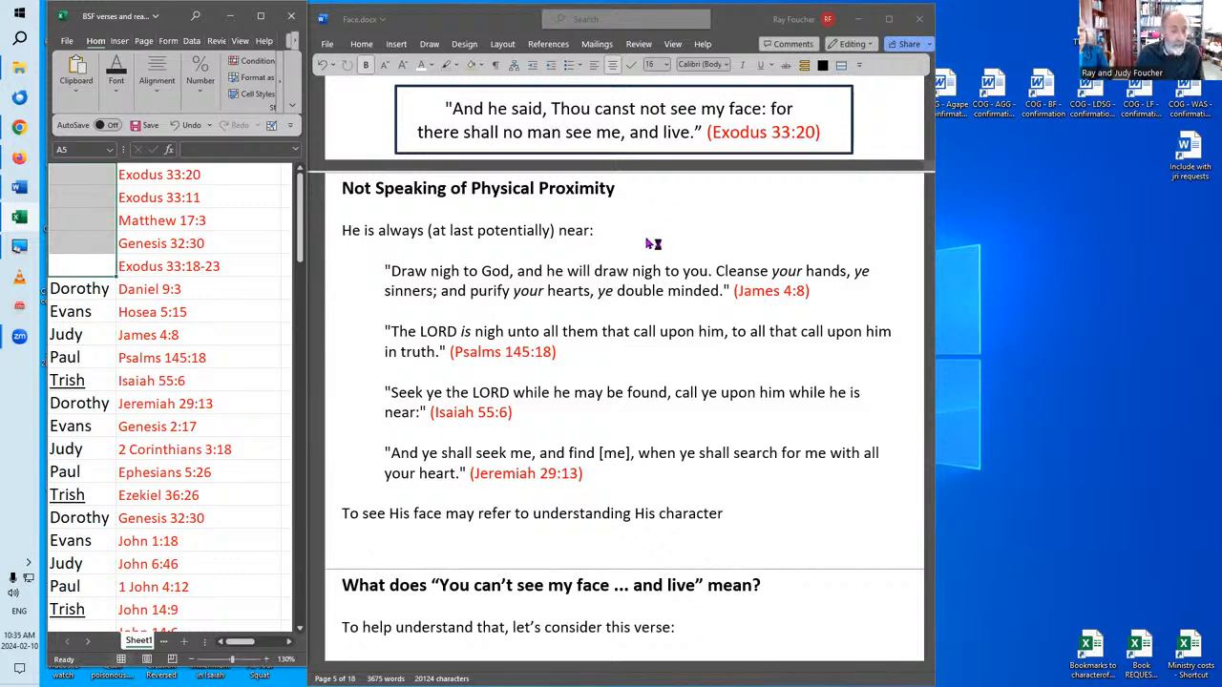
mouse_move(703, 277)
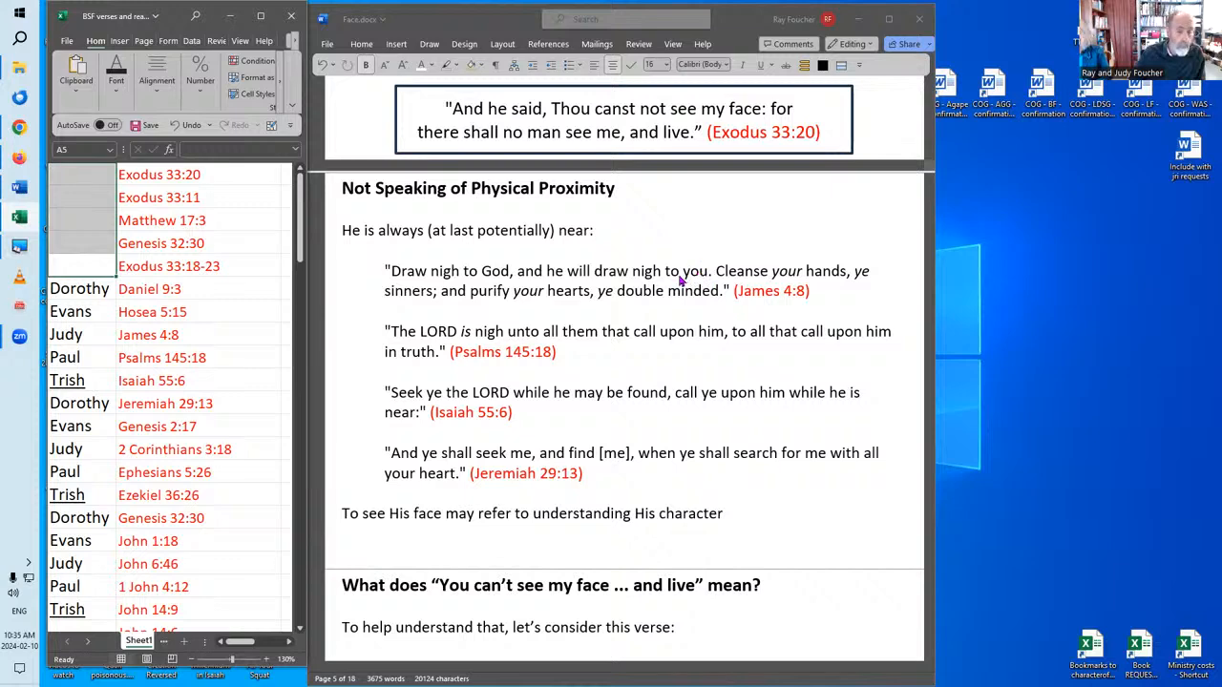
mouse_move(724, 239)
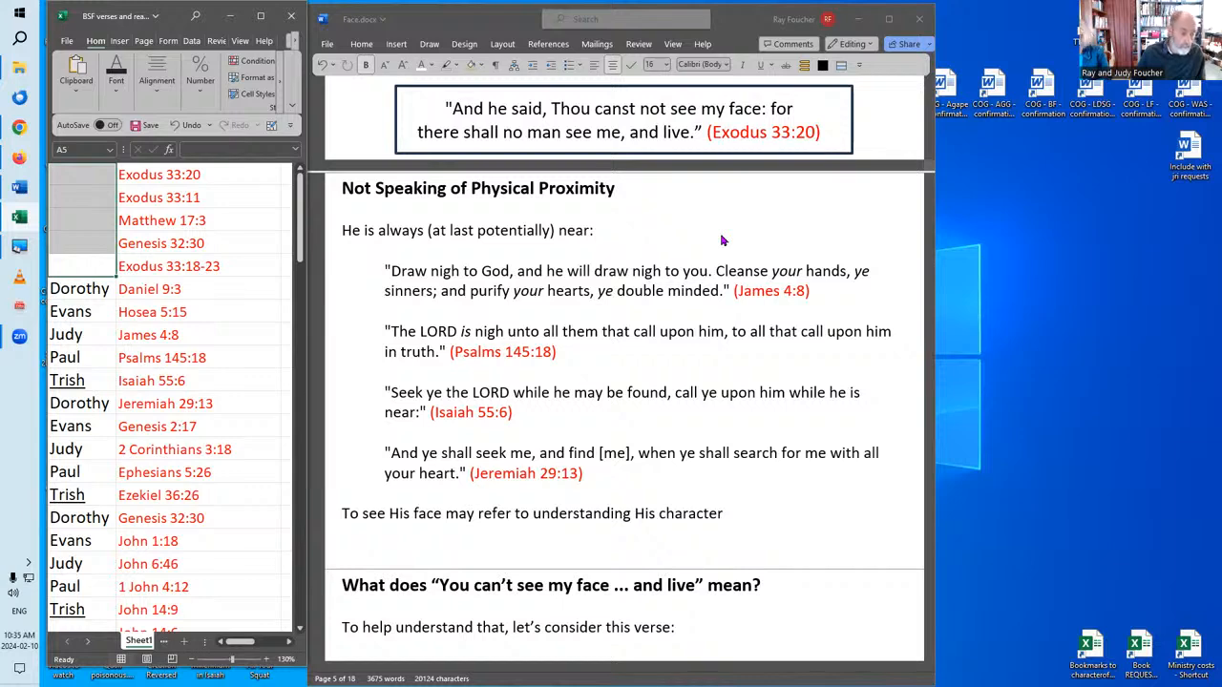
mouse_move(587, 360)
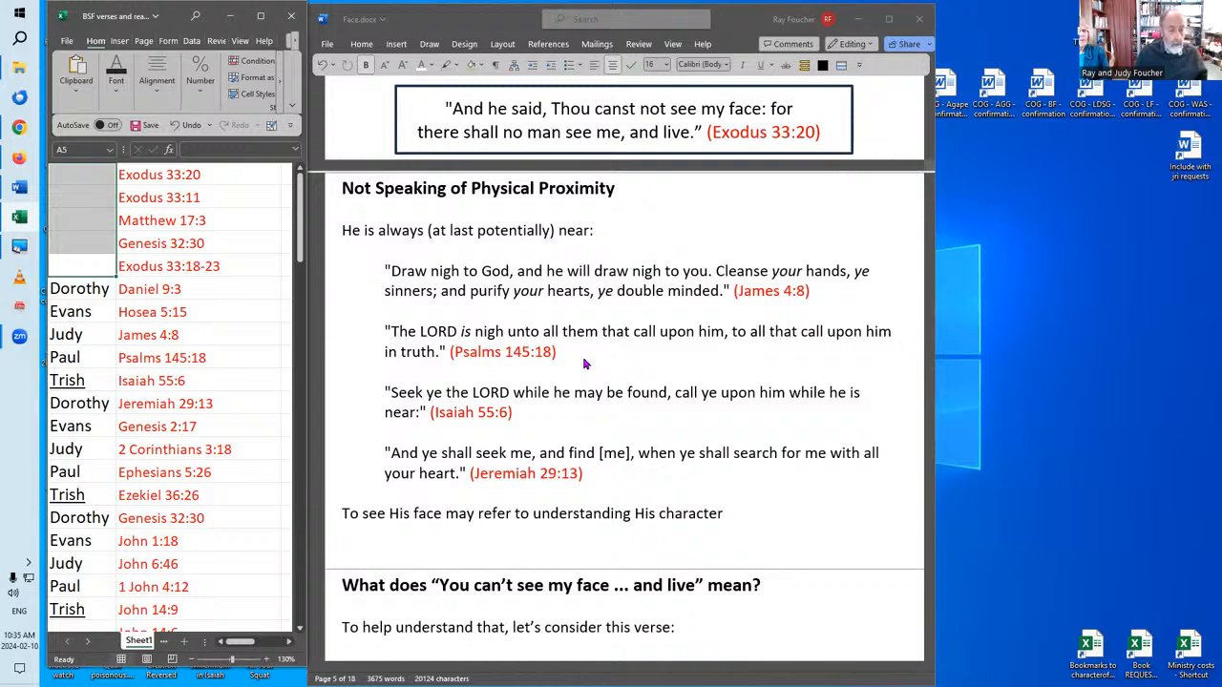
mouse_move(570, 417)
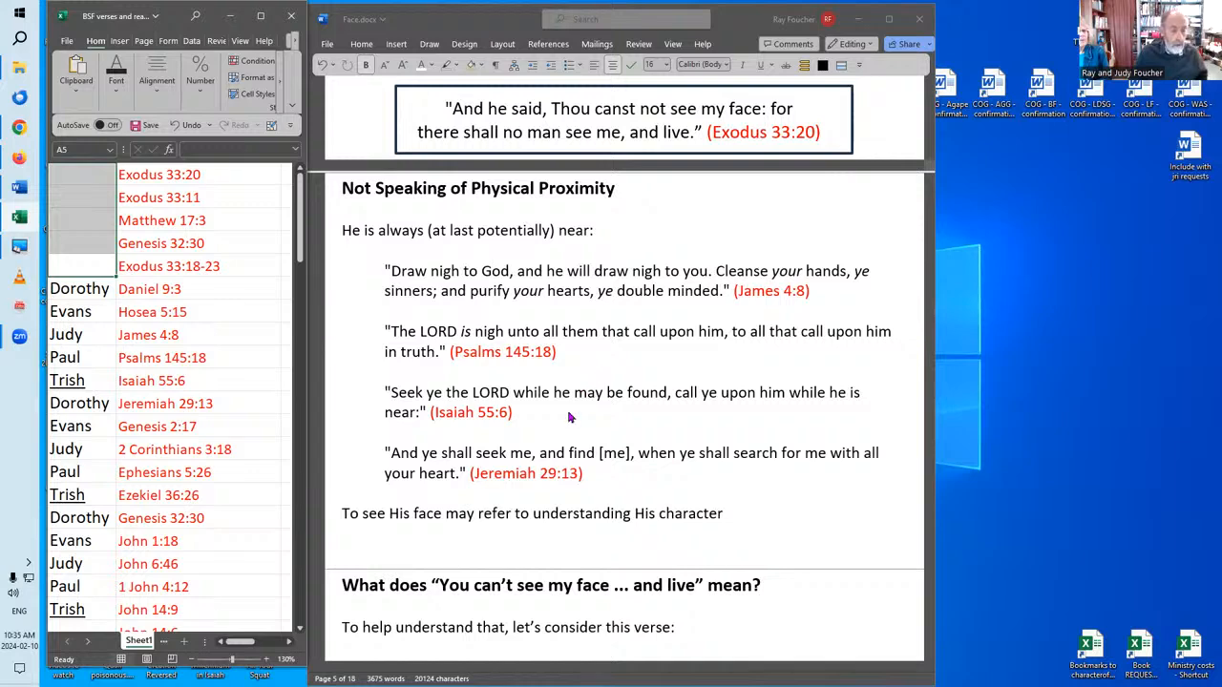
mouse_move(520, 424)
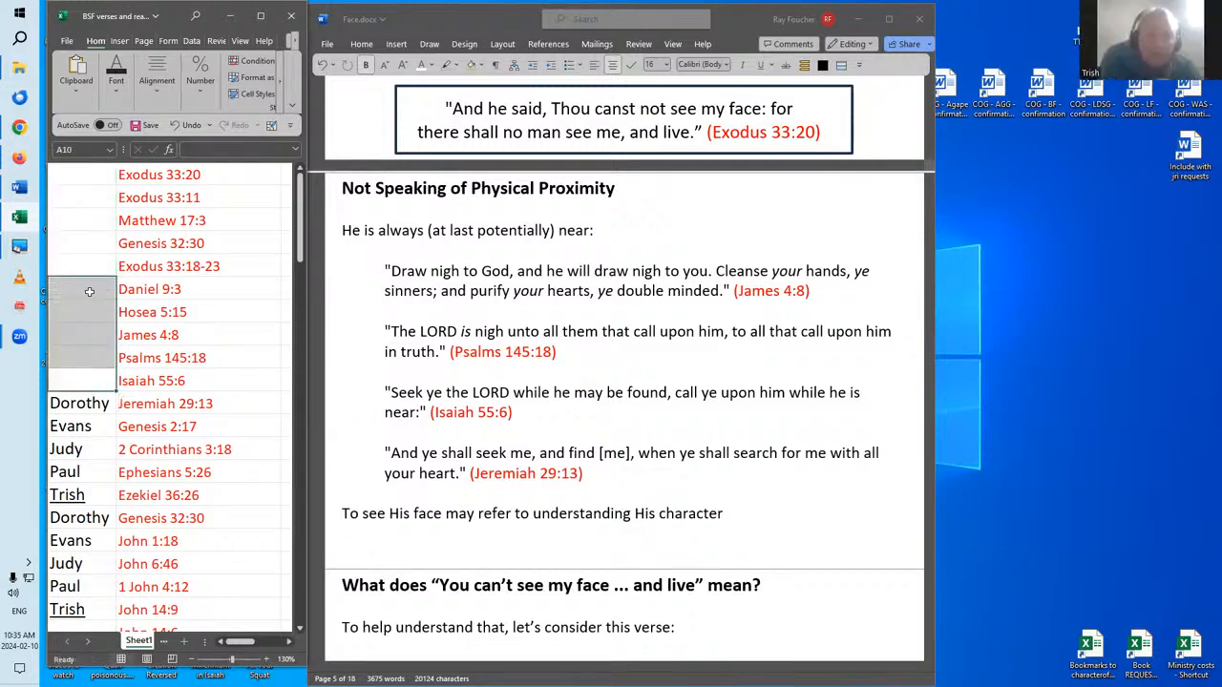
- Scroll the verse sheet down toward John 14:6 through Hebrews 10:7
scroll("down", 3)
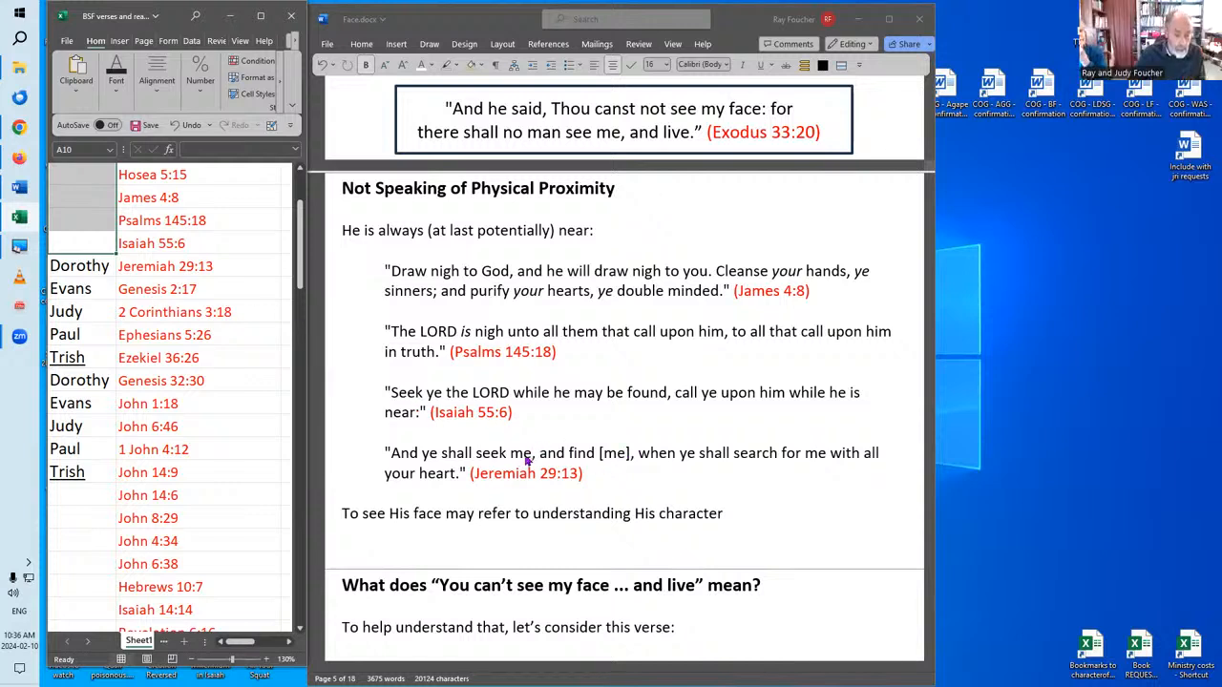
mouse_move(610, 486)
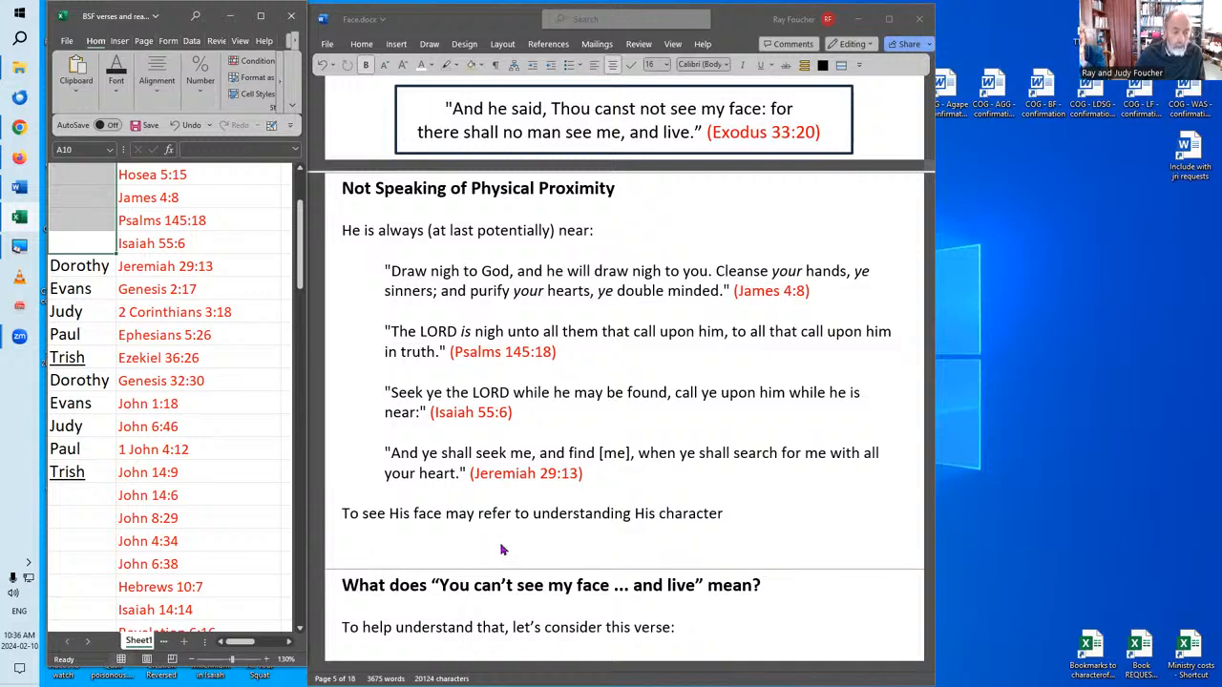
mouse_move(523, 550)
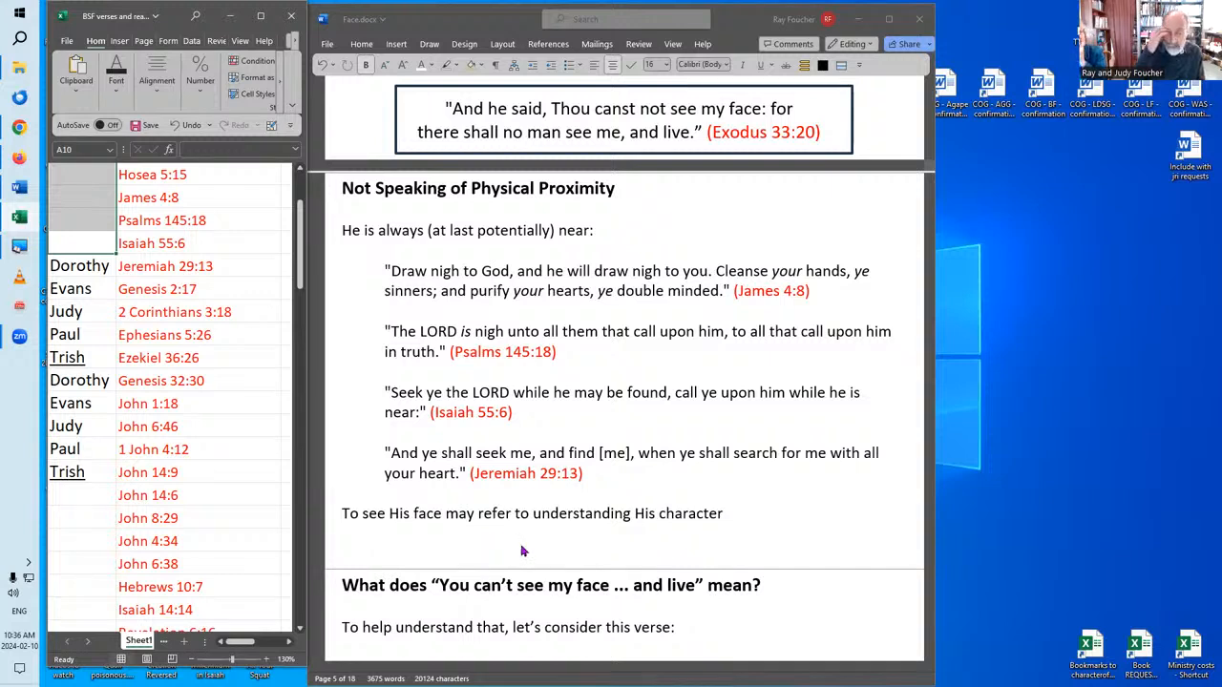
mouse_move(678, 523)
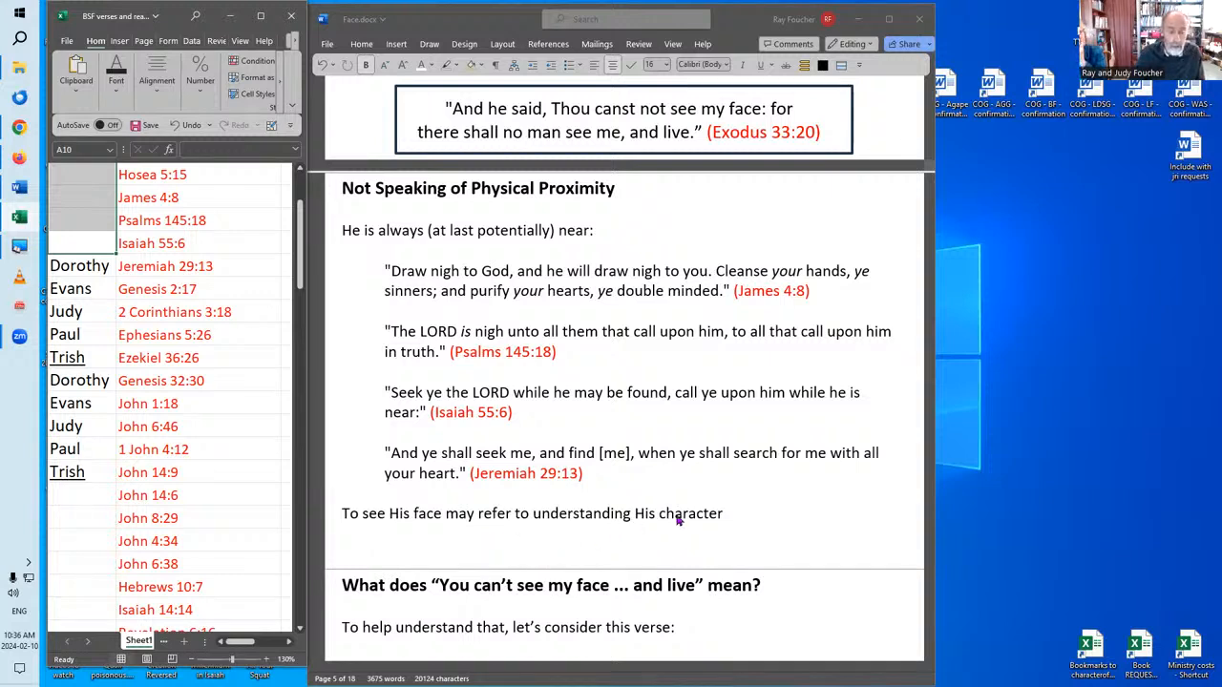
mouse_move(742, 519)
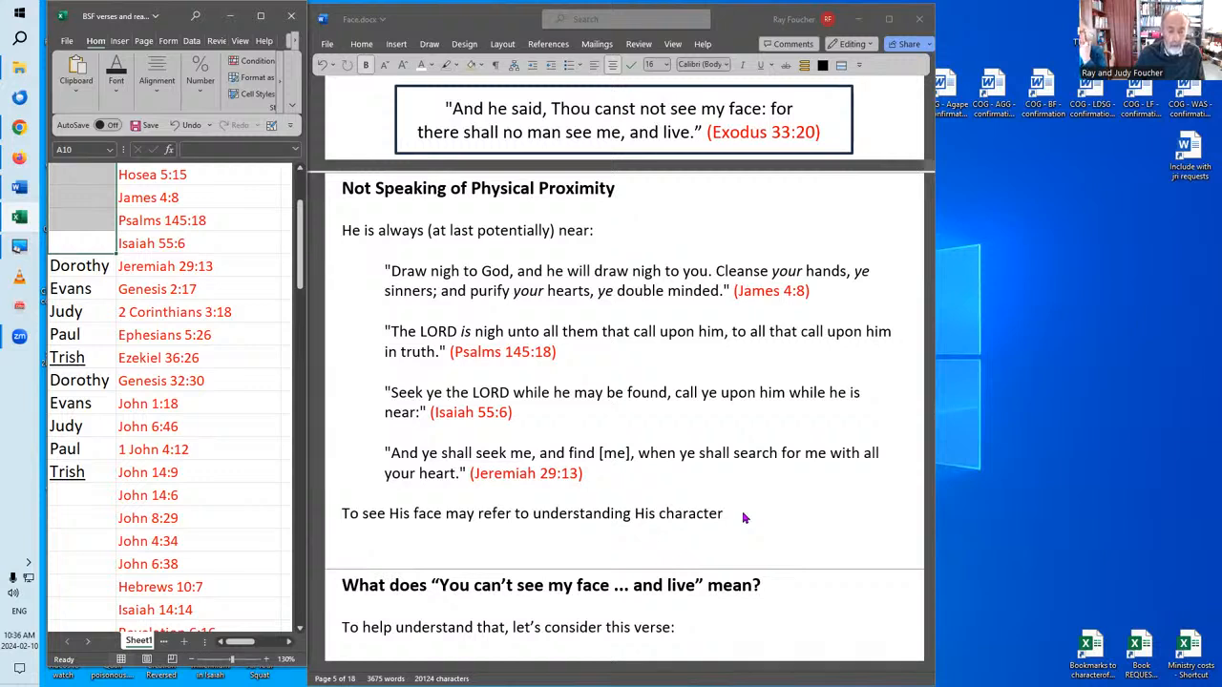
mouse_move(749, 518)
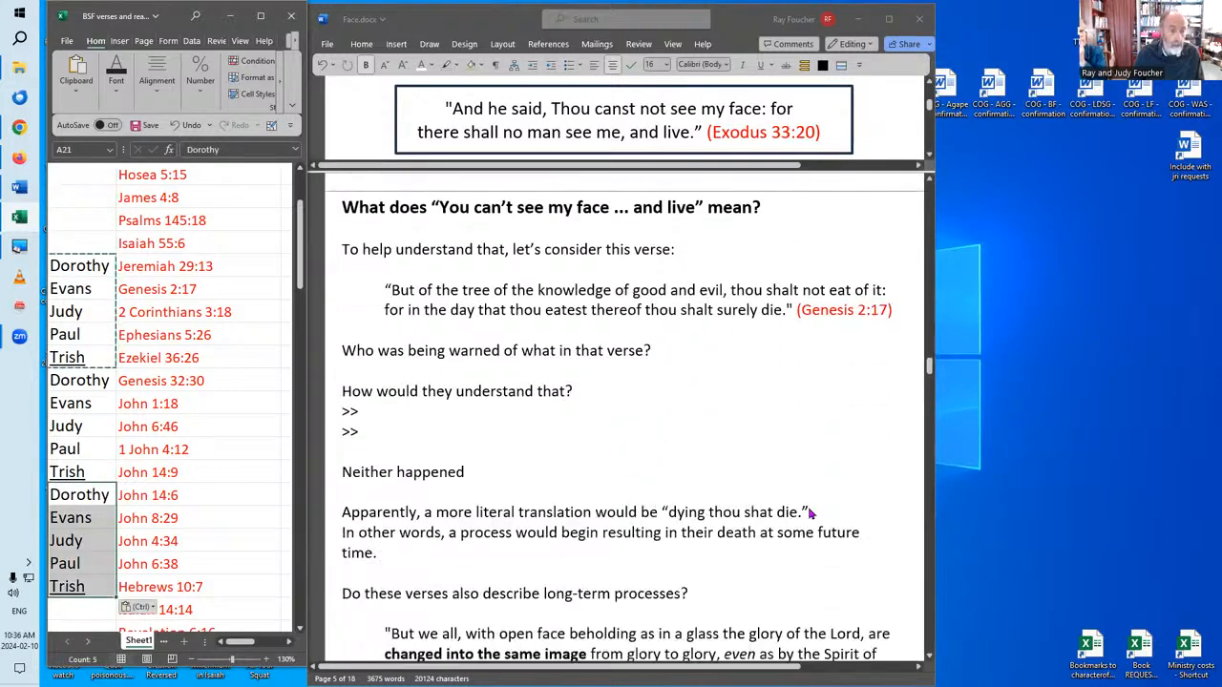
mouse_move(636, 459)
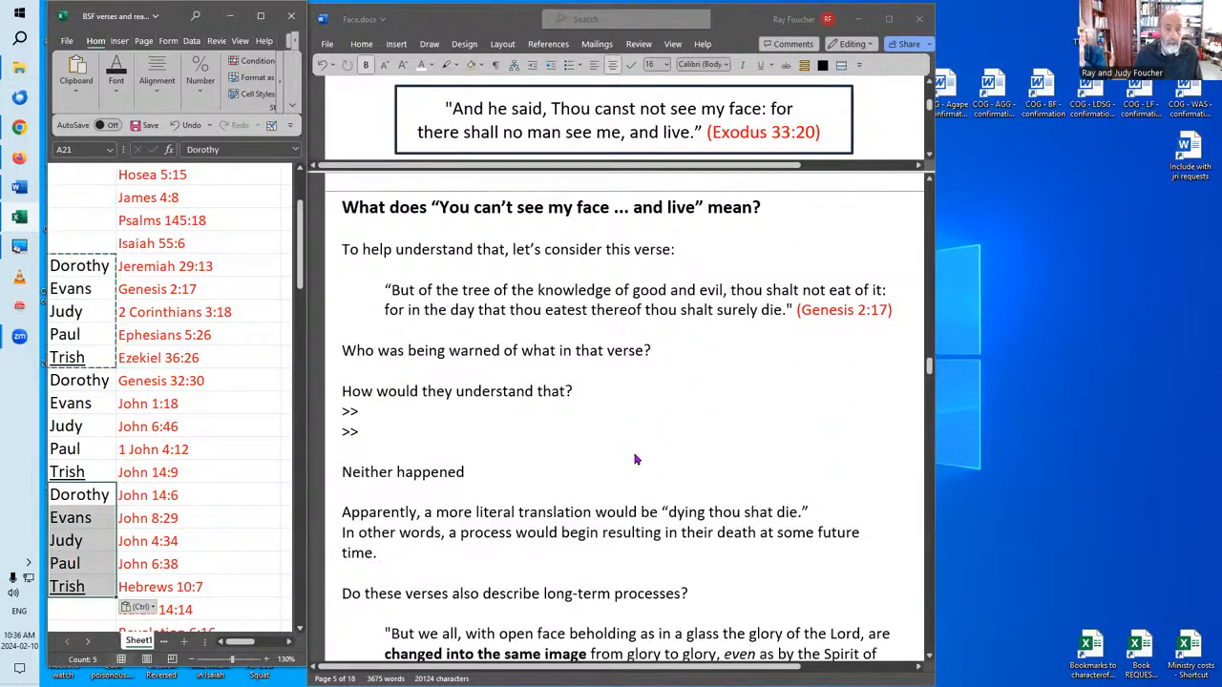
mouse_move(534, 343)
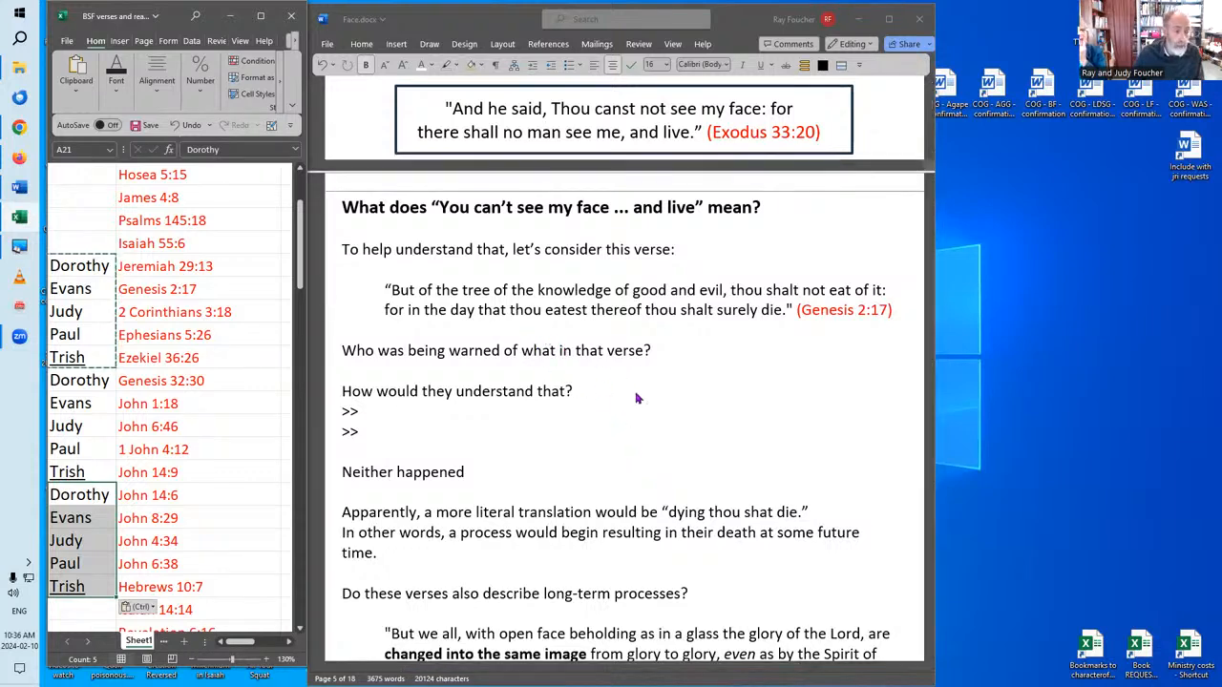
mouse_move(654, 395)
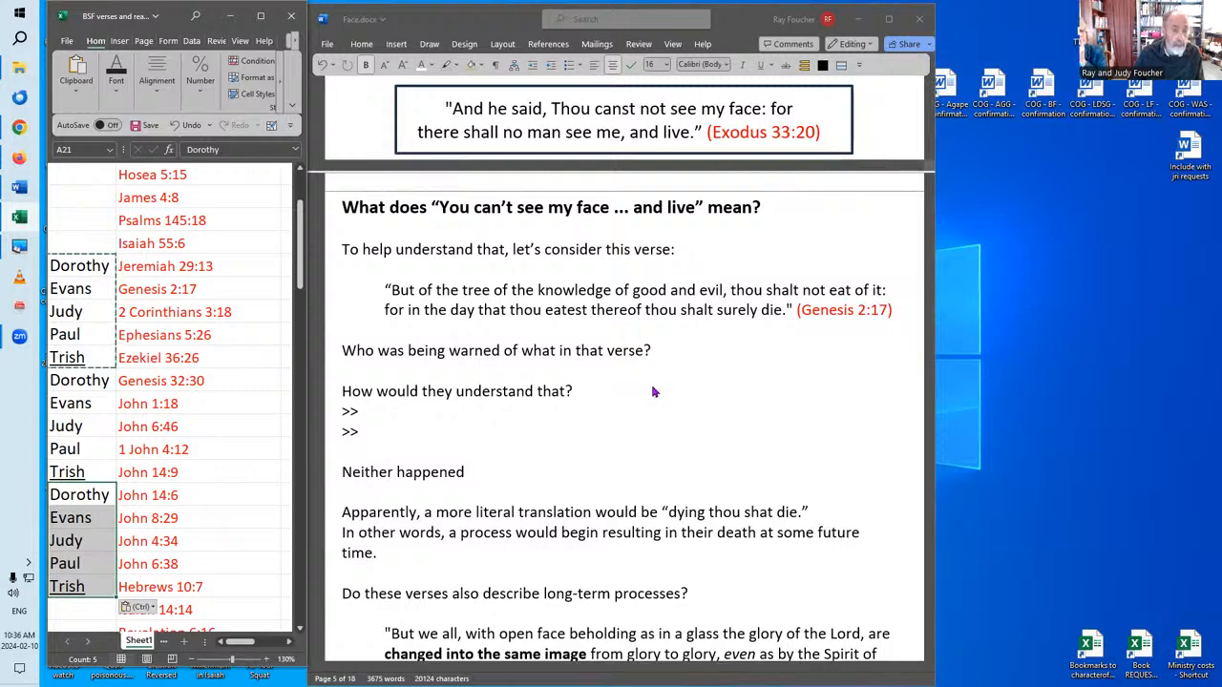
mouse_move(686, 371)
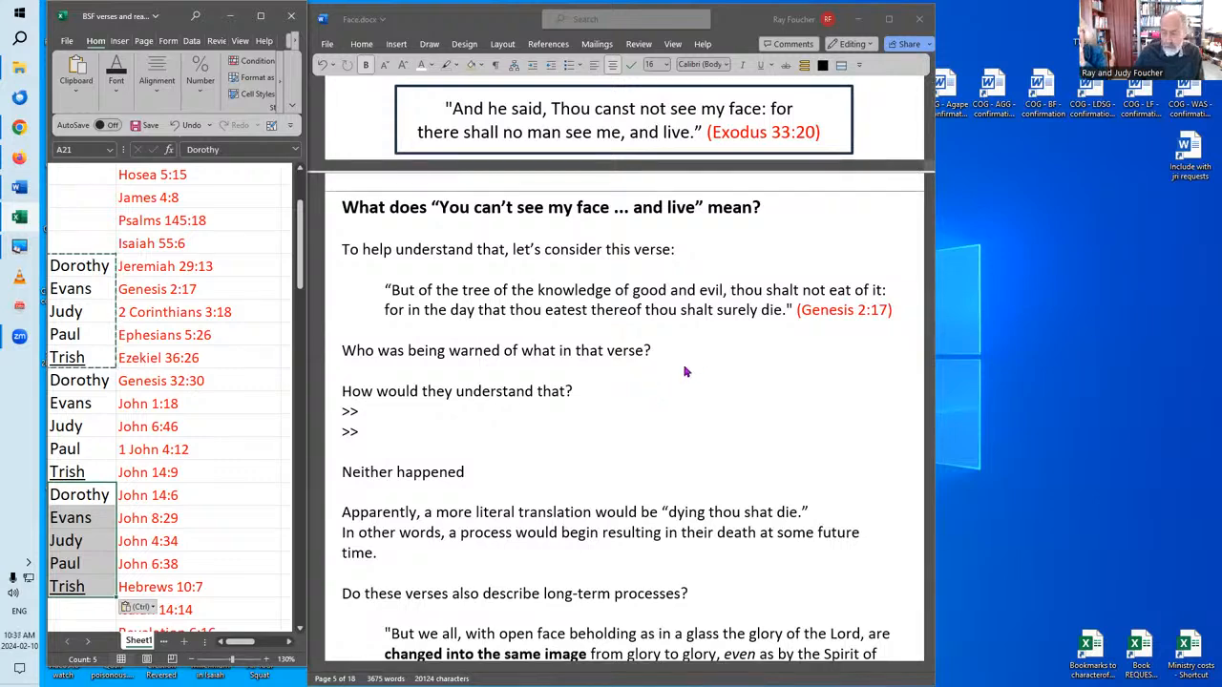
- Scroll down to the 'How would they understand that?' question in the Genesis 2:17 section
scroll("down", 3)
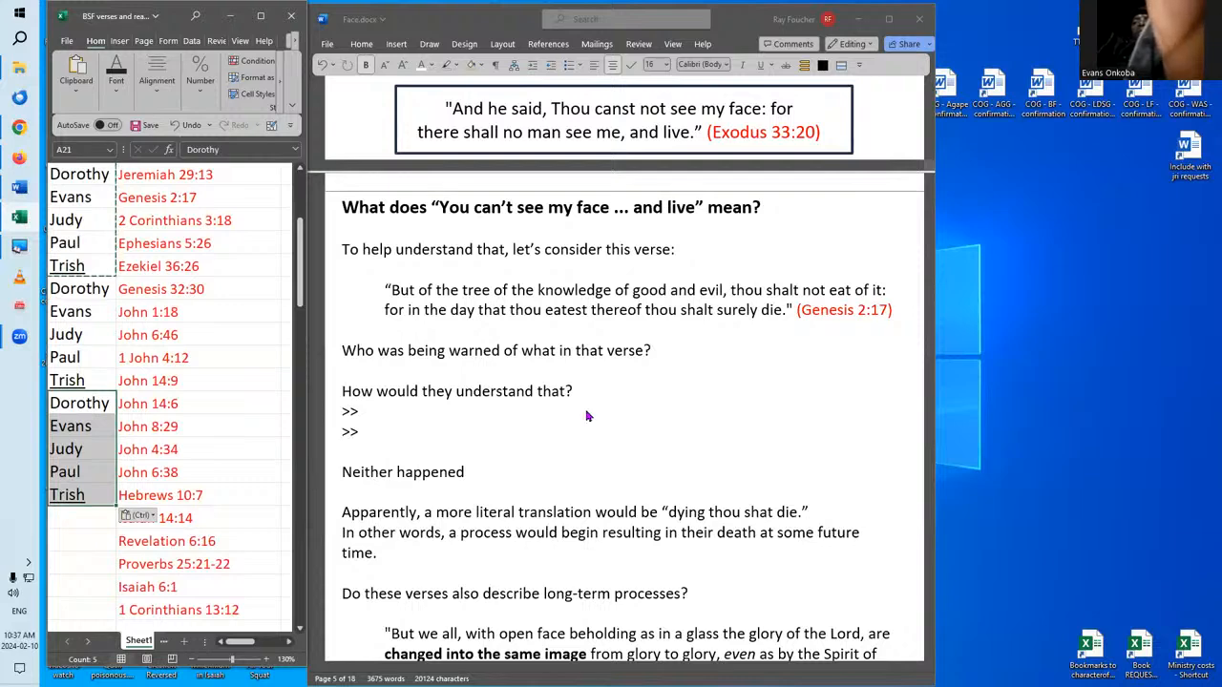
mouse_move(638, 384)
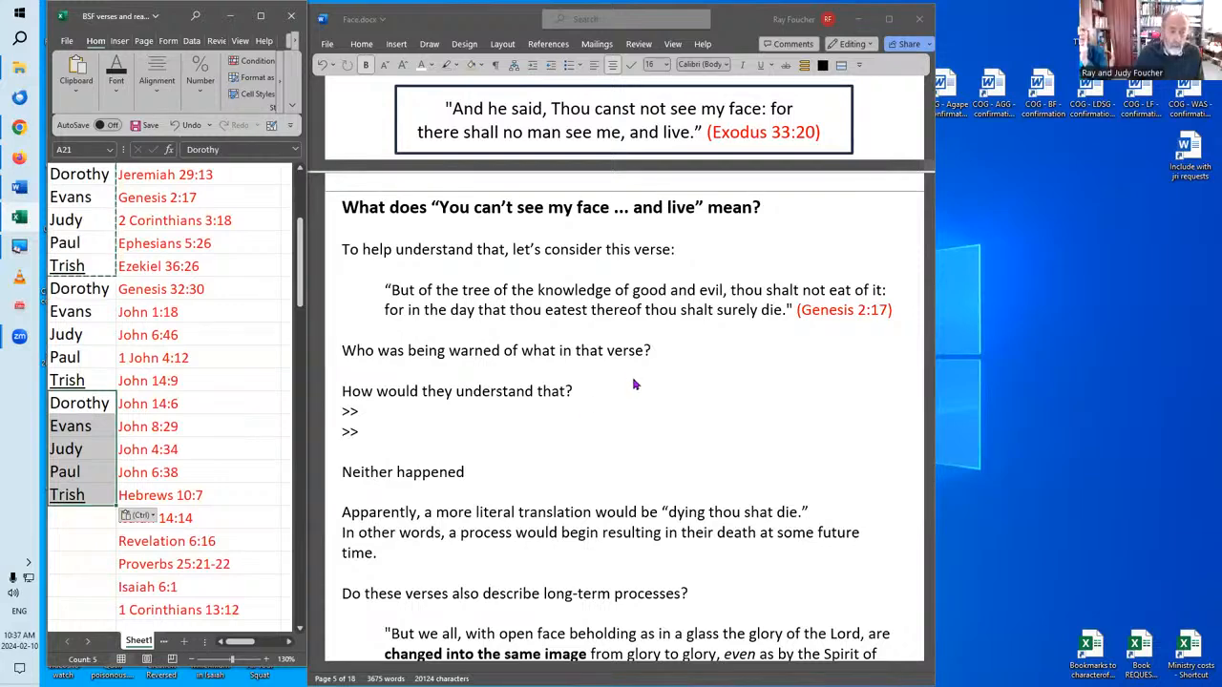
mouse_move(661, 362)
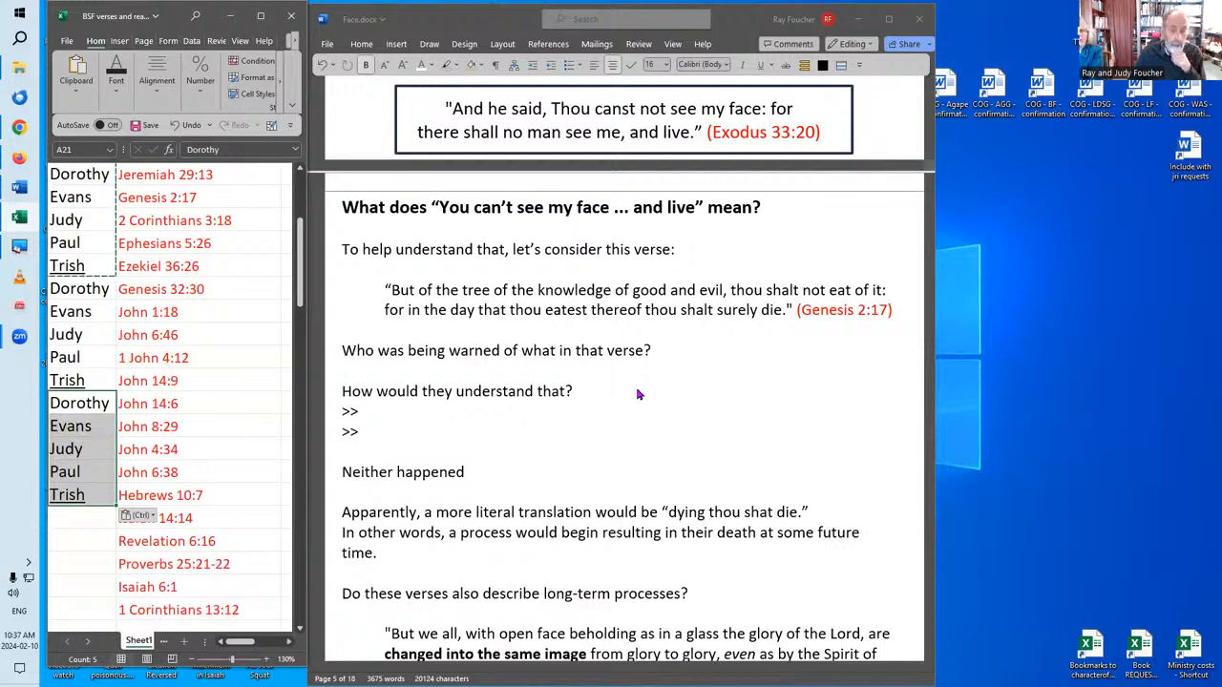
mouse_move(633, 399)
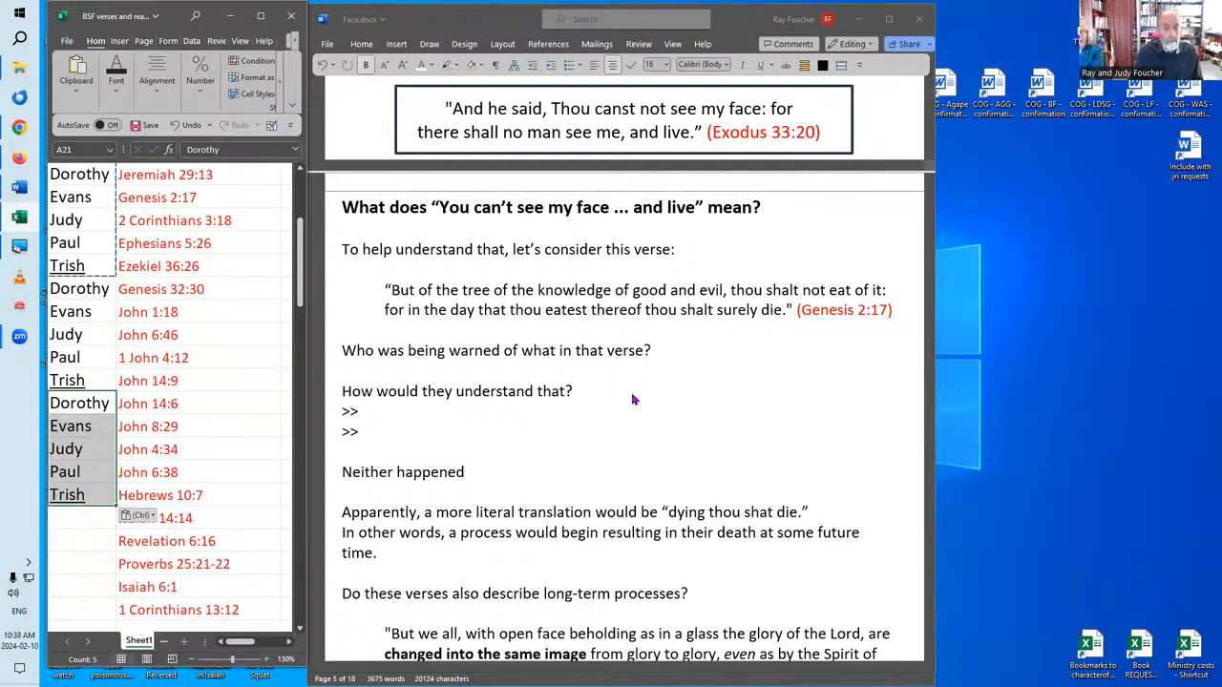
mouse_move(647, 389)
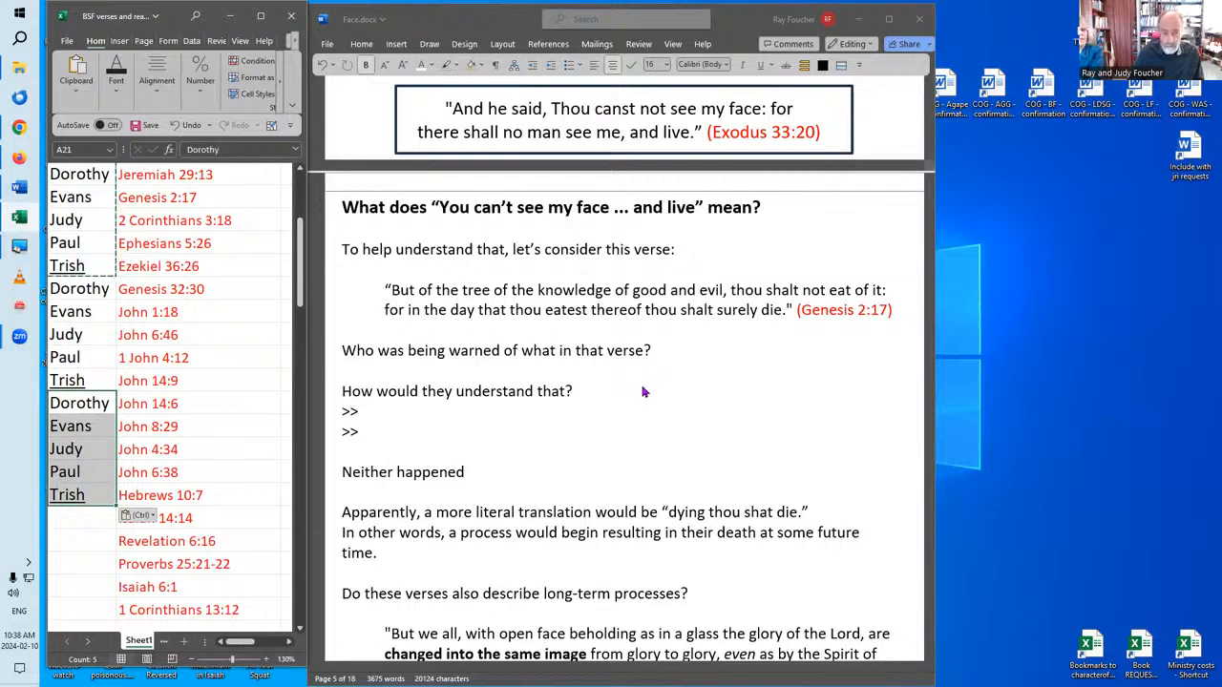
mouse_move(632, 390)
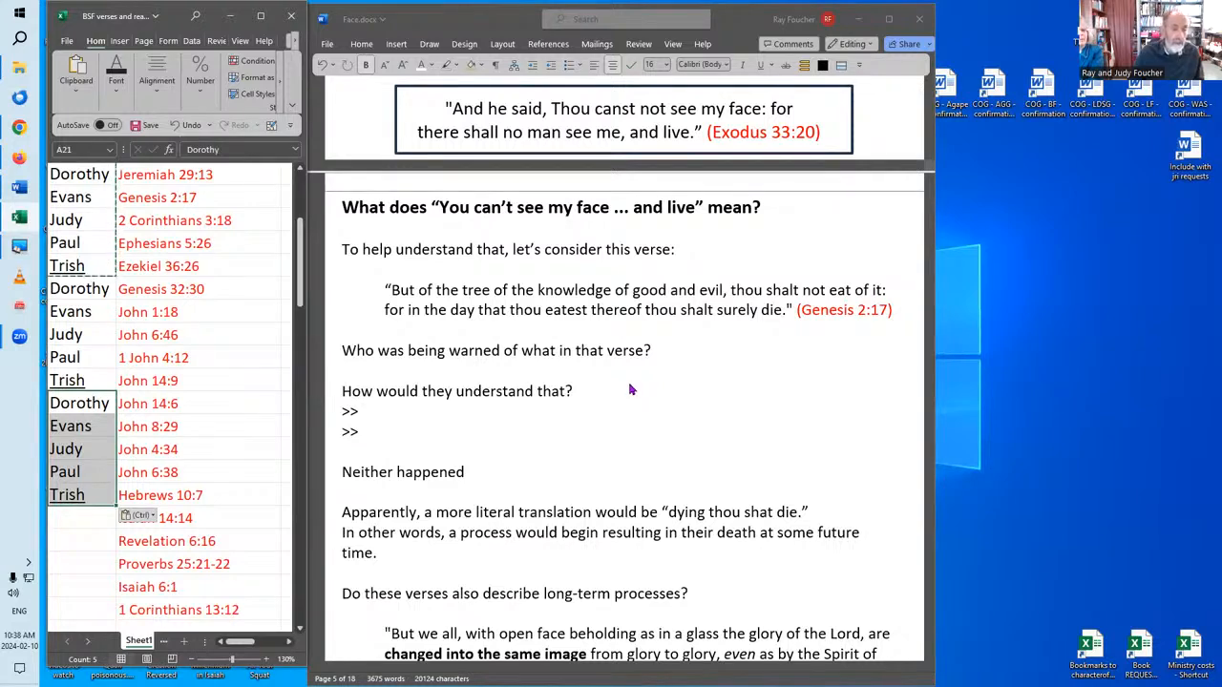
mouse_move(524, 416)
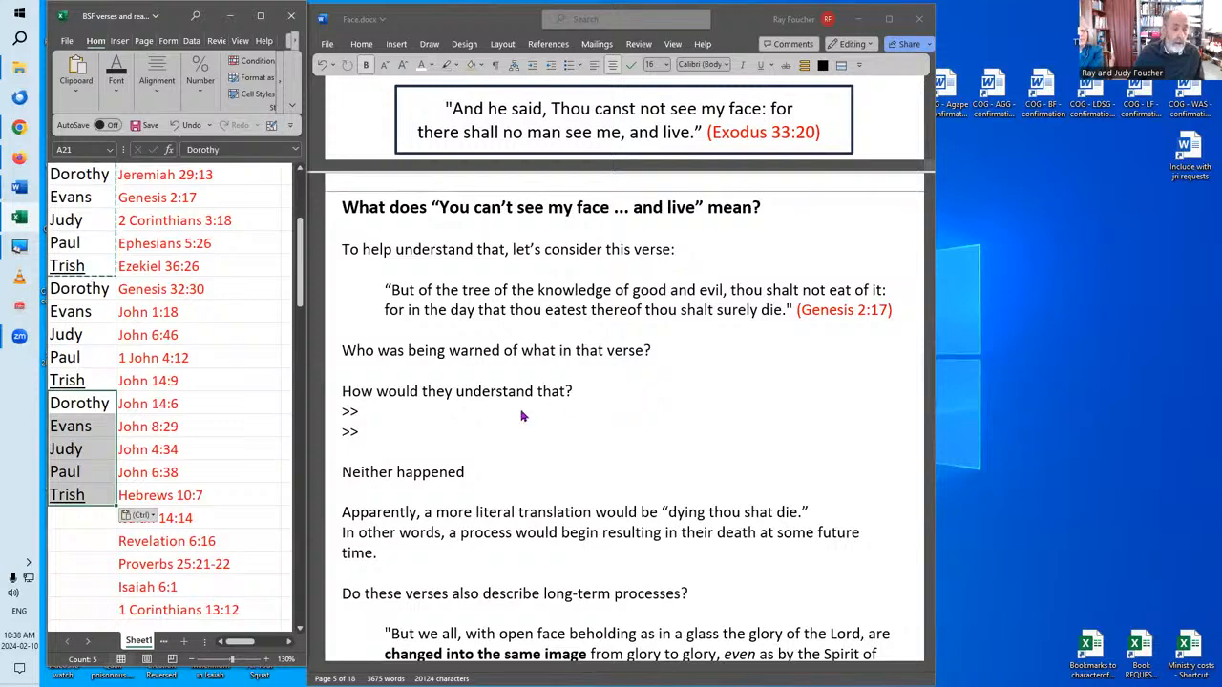
mouse_move(666, 388)
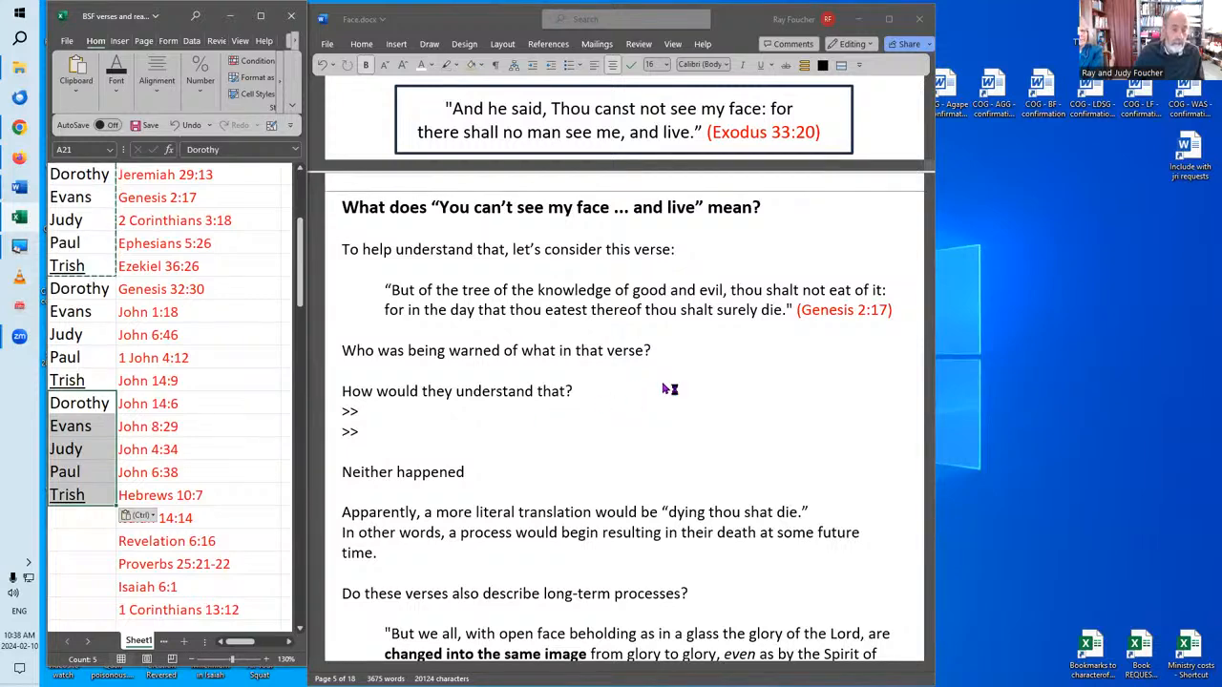
mouse_move(665, 388)
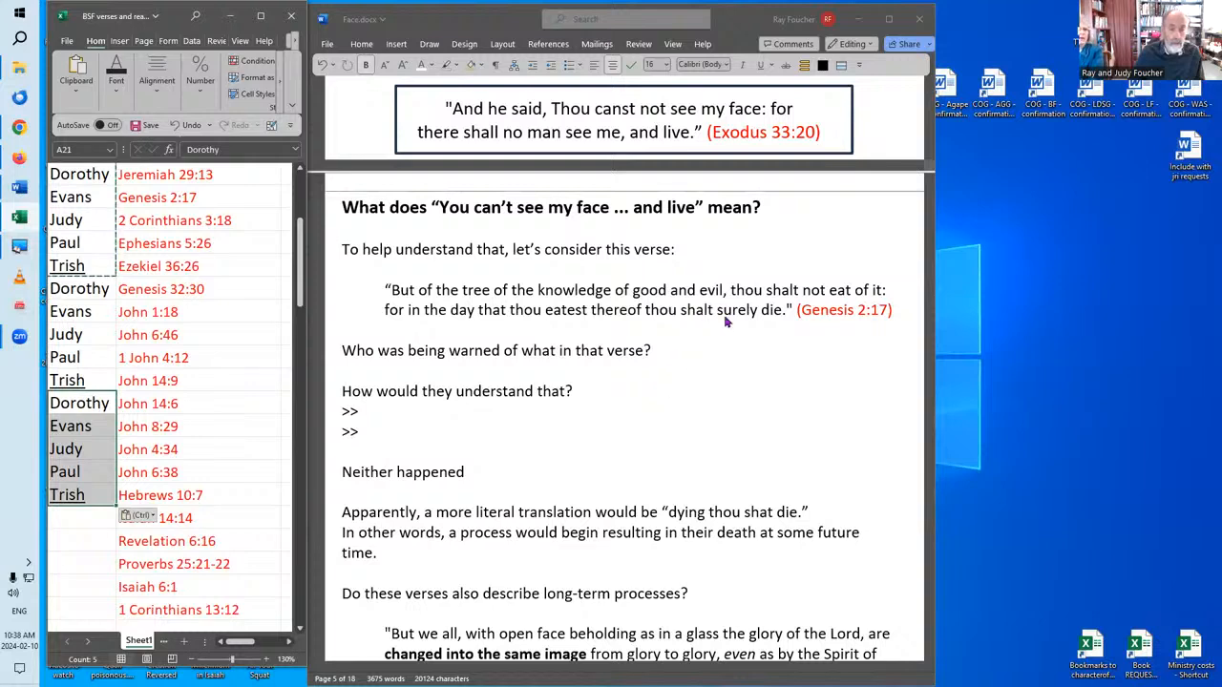
mouse_move(741, 382)
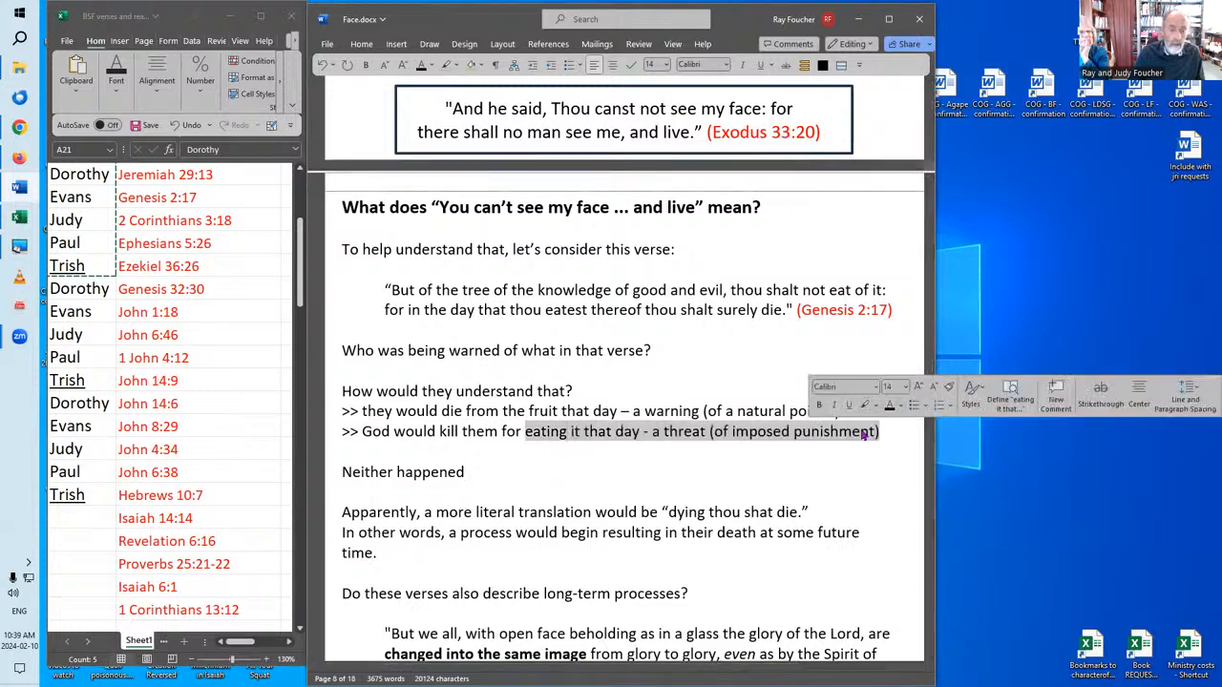
left_click(555, 440)
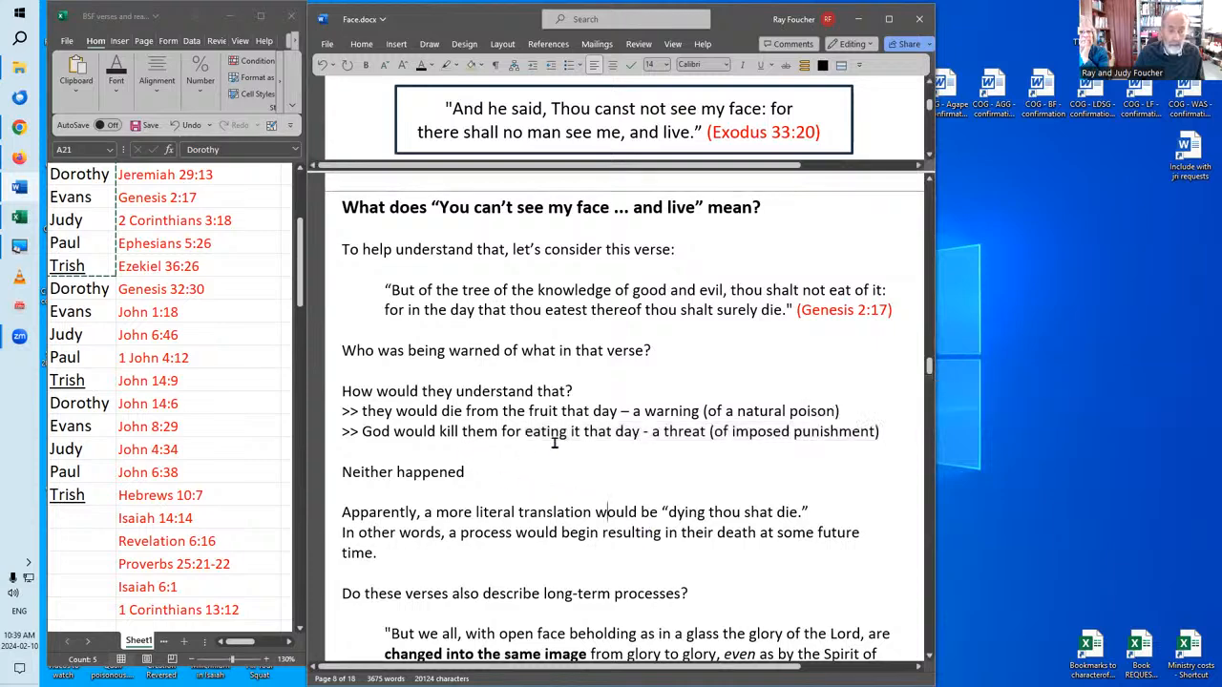
mouse_move(698, 450)
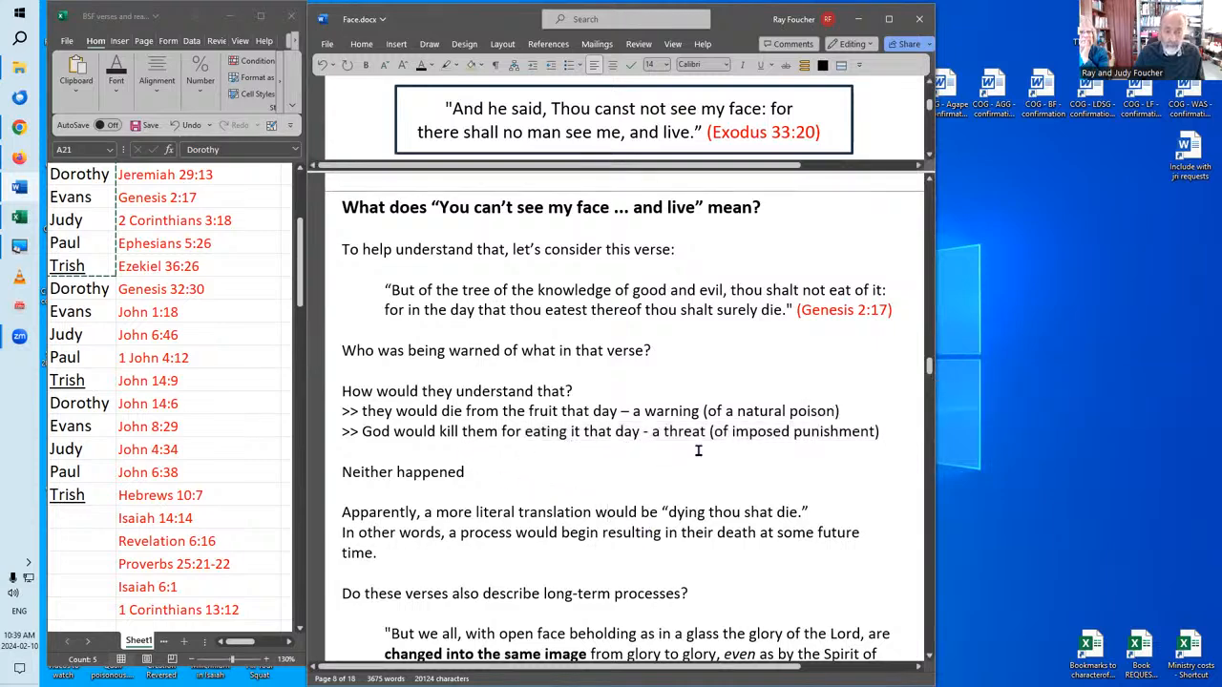
mouse_move(754, 461)
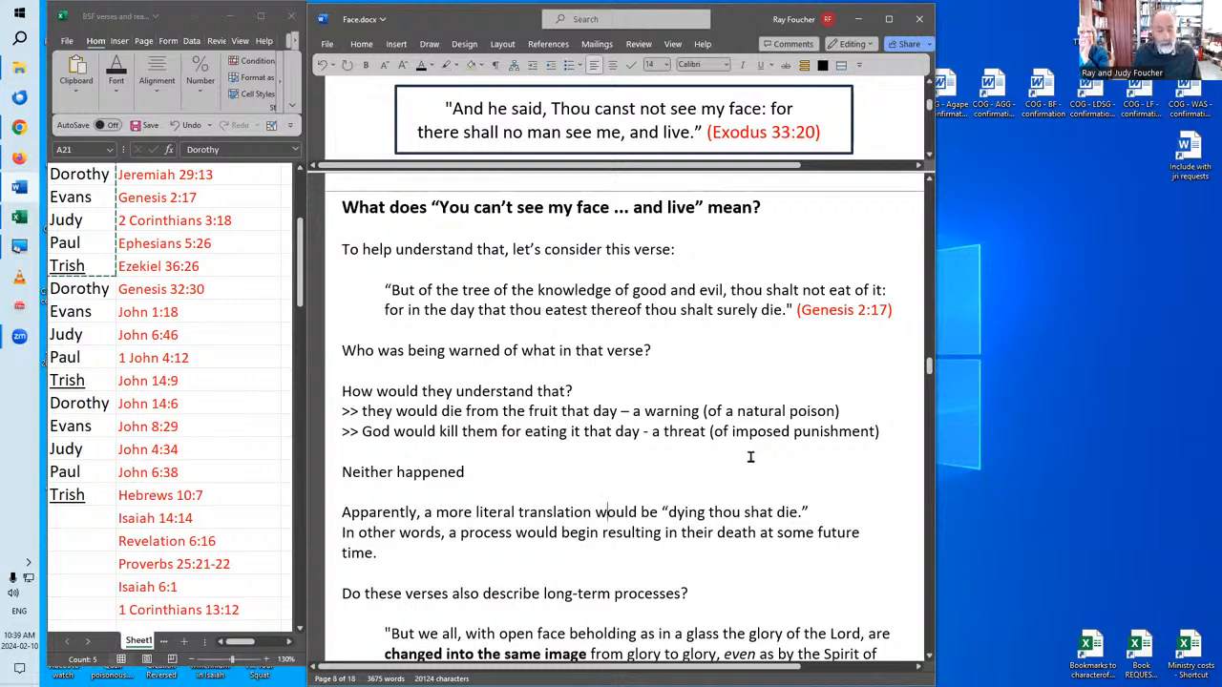
mouse_move(690, 465)
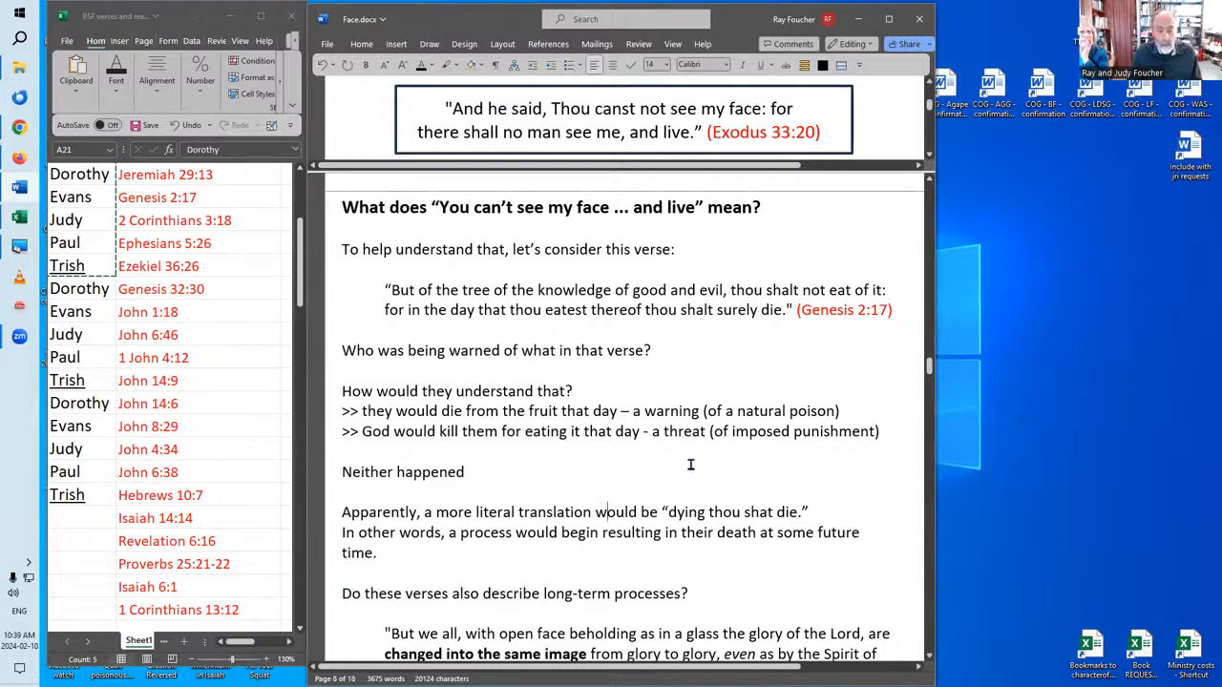
mouse_move(691, 458)
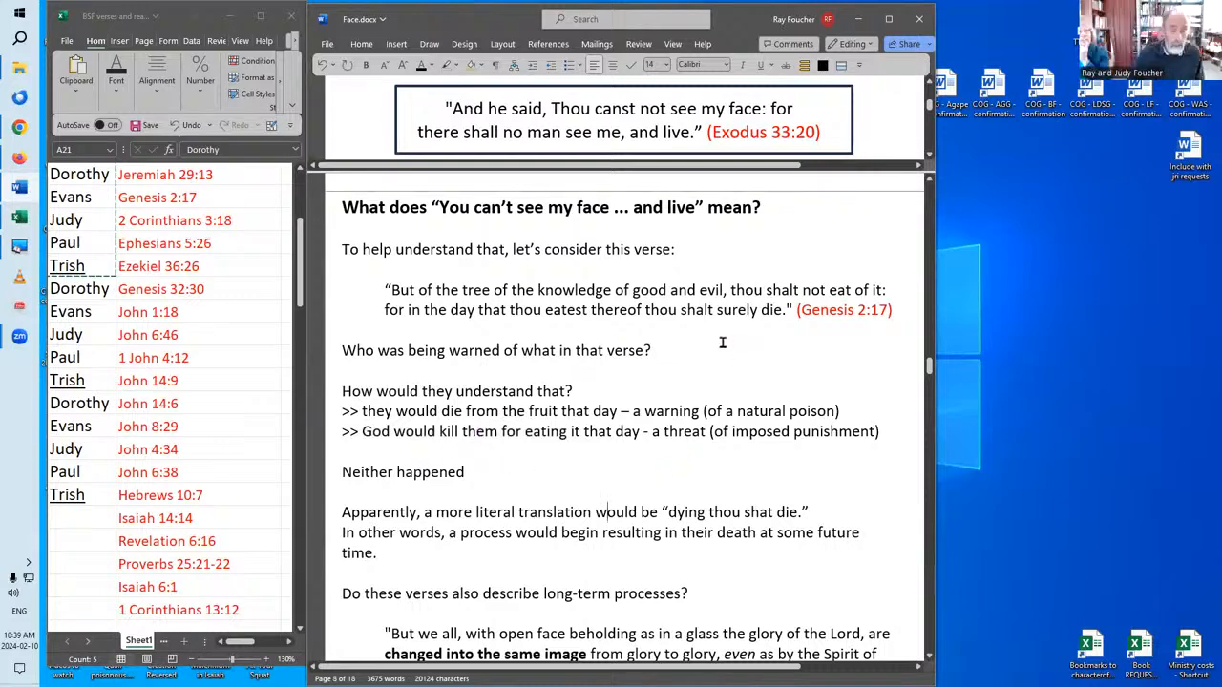
mouse_move(744, 332)
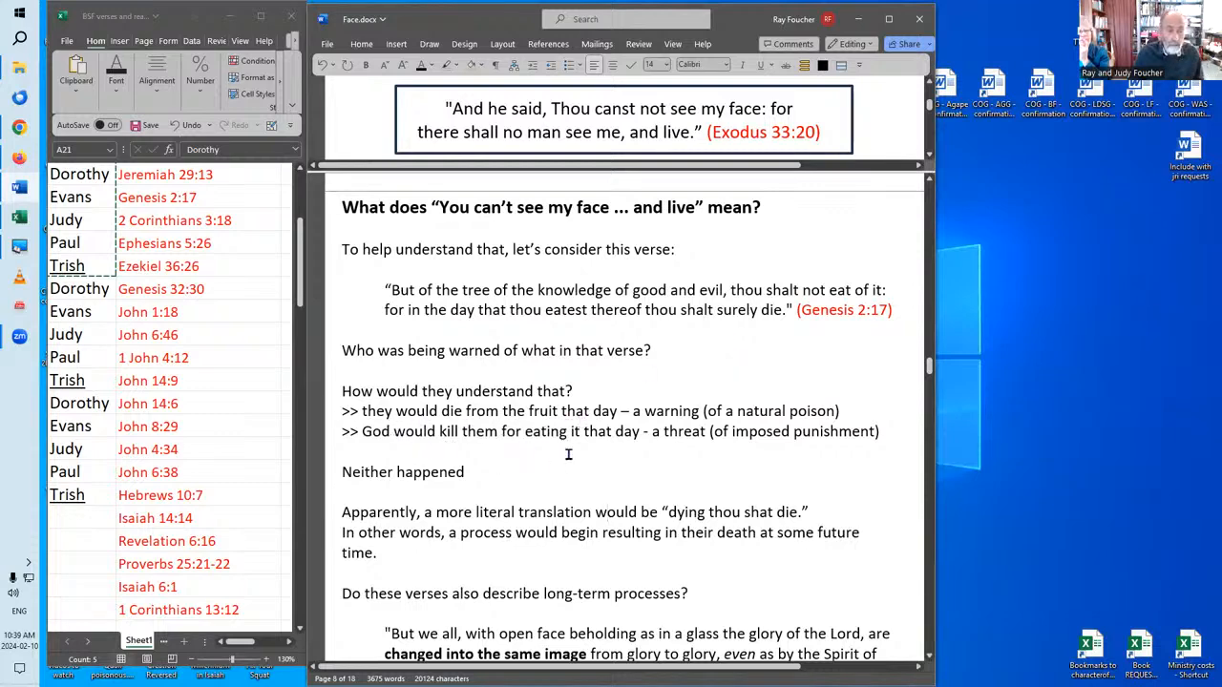
mouse_move(627, 447)
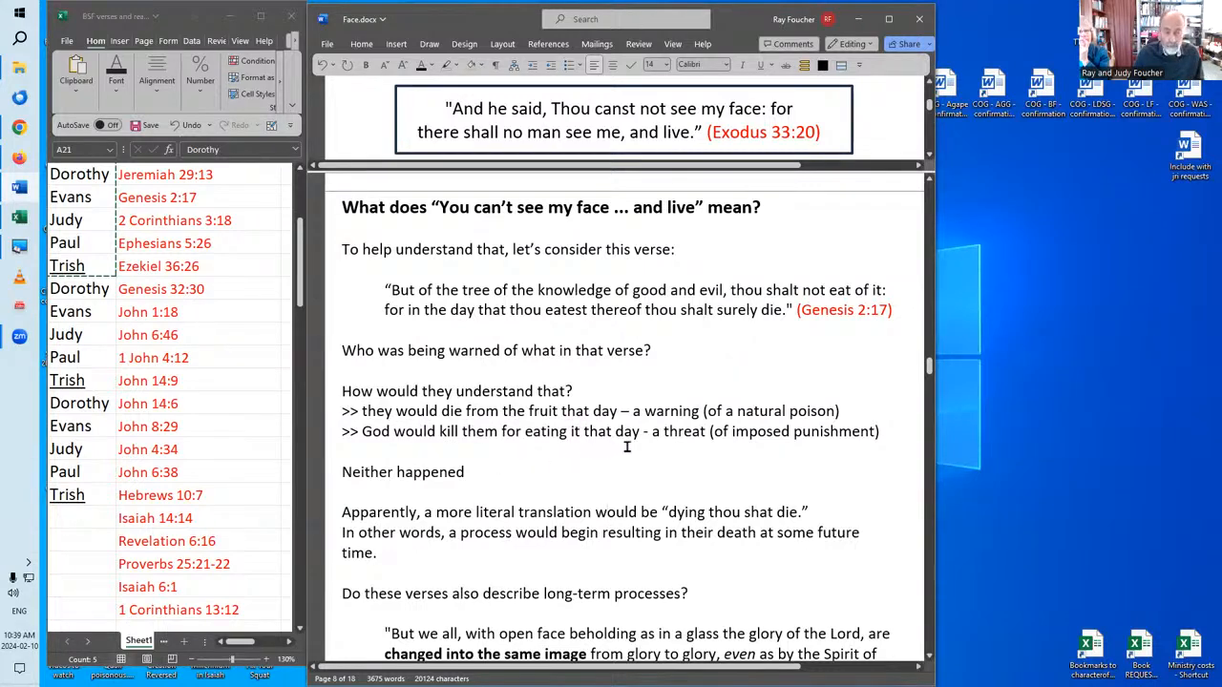
mouse_move(481, 428)
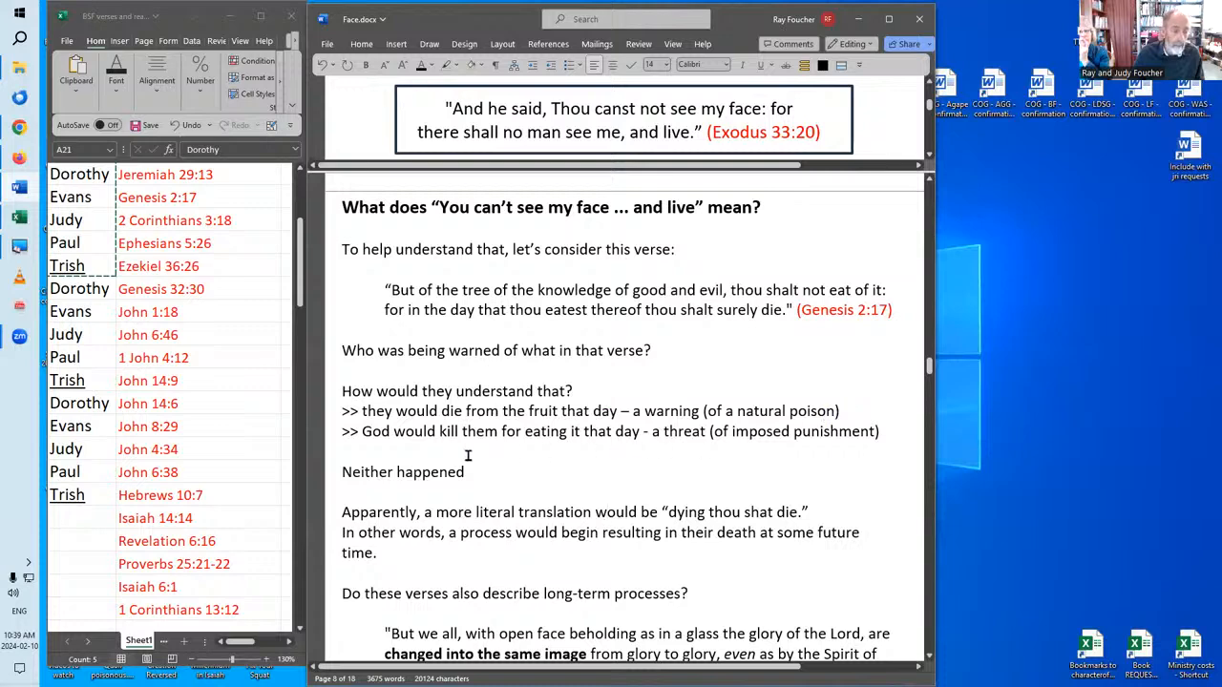
mouse_move(532, 440)
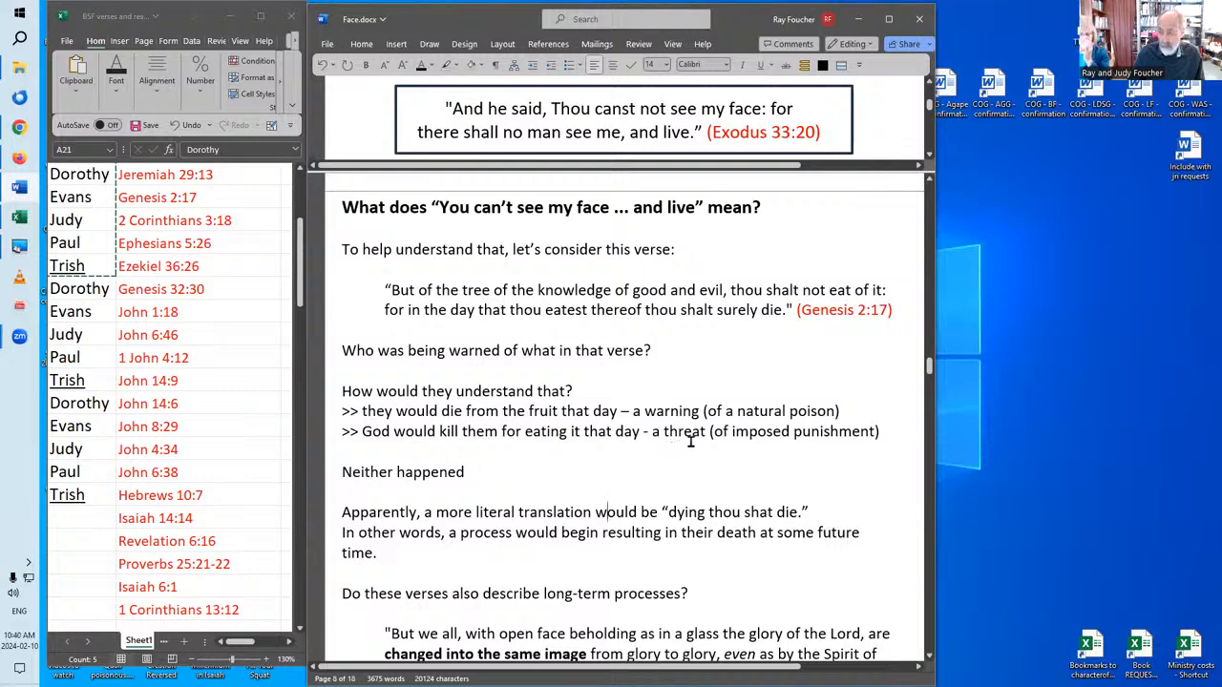
mouse_move(599, 444)
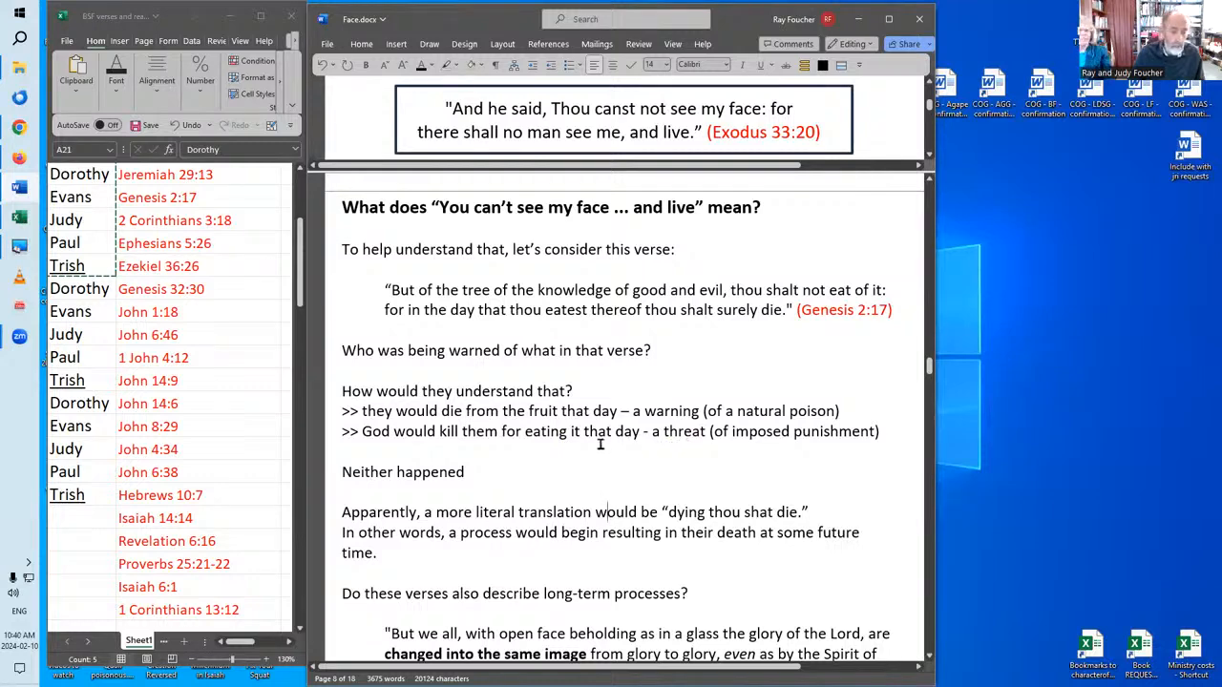
mouse_move(552, 455)
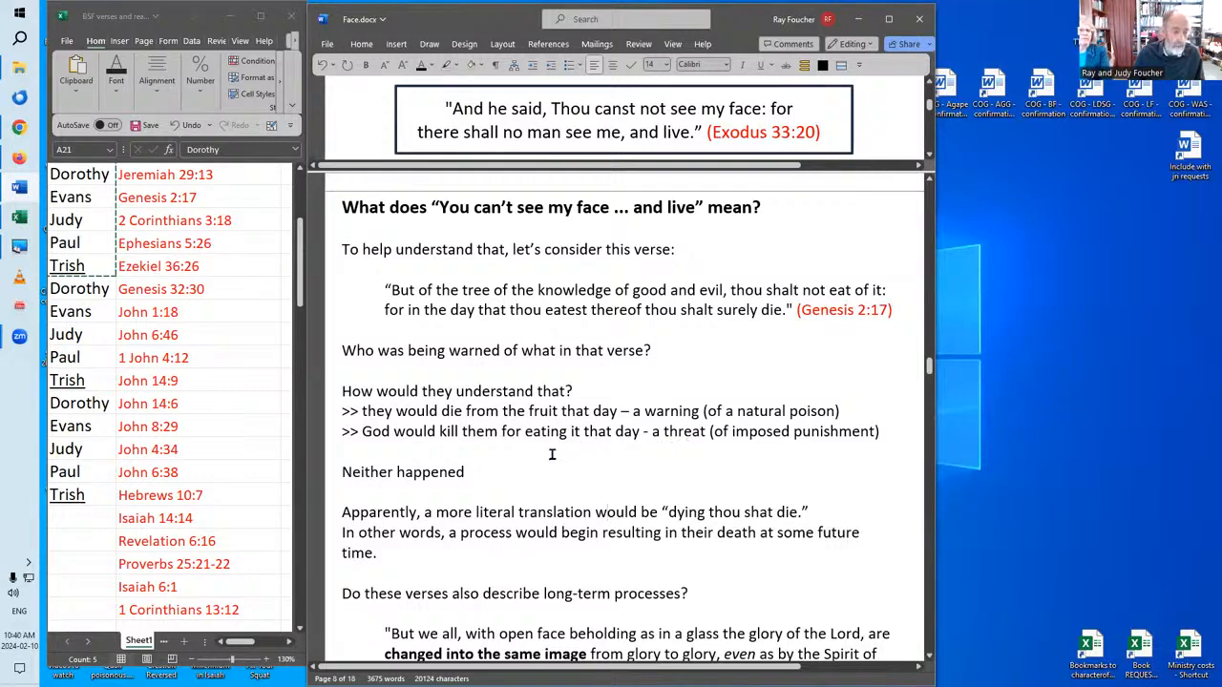
scroll("down", 3)
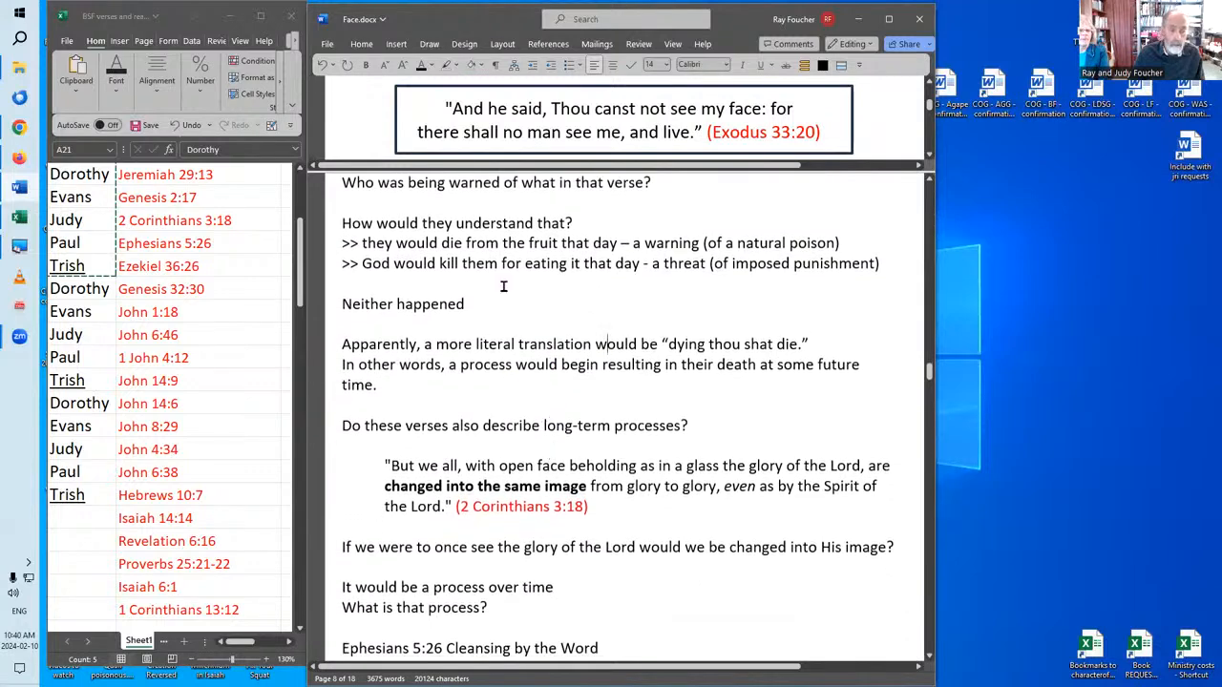
scroll("down", 3)
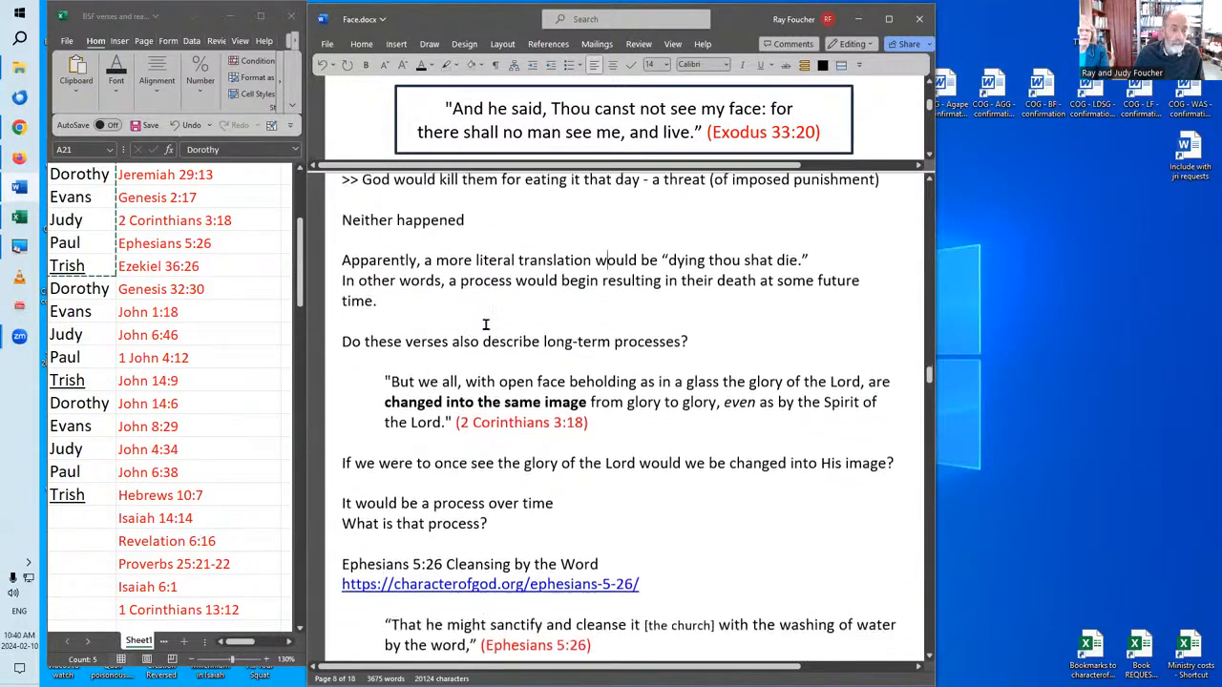
mouse_move(589, 232)
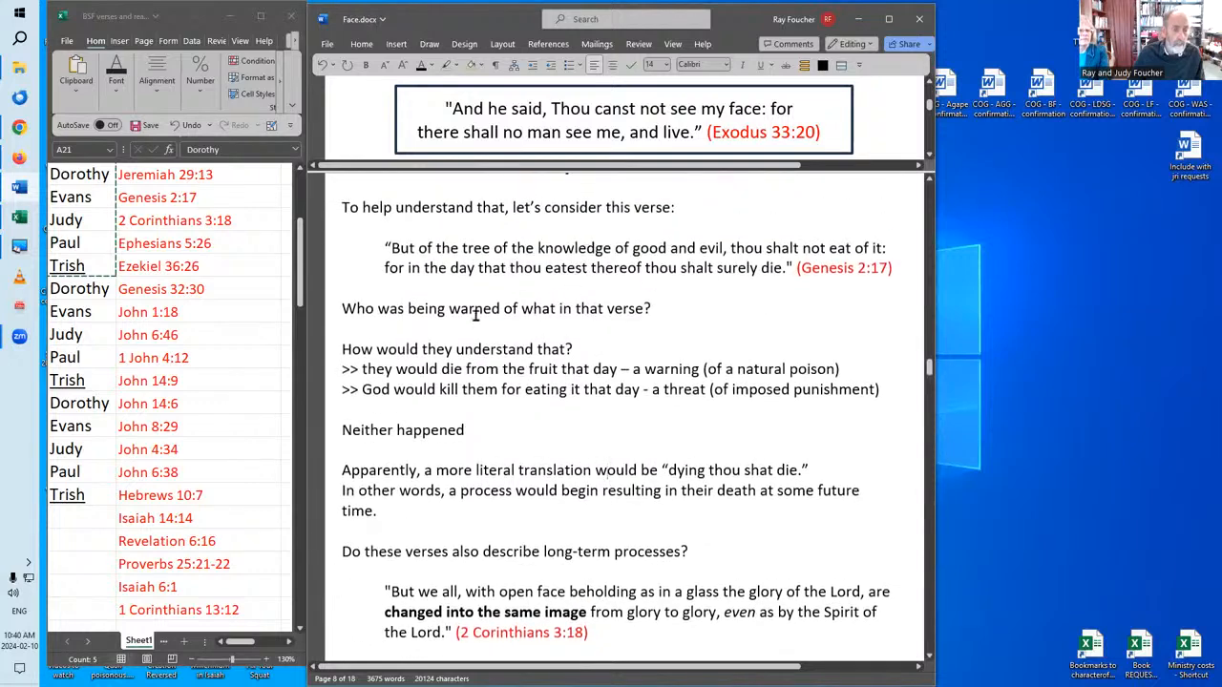
mouse_move(657, 275)
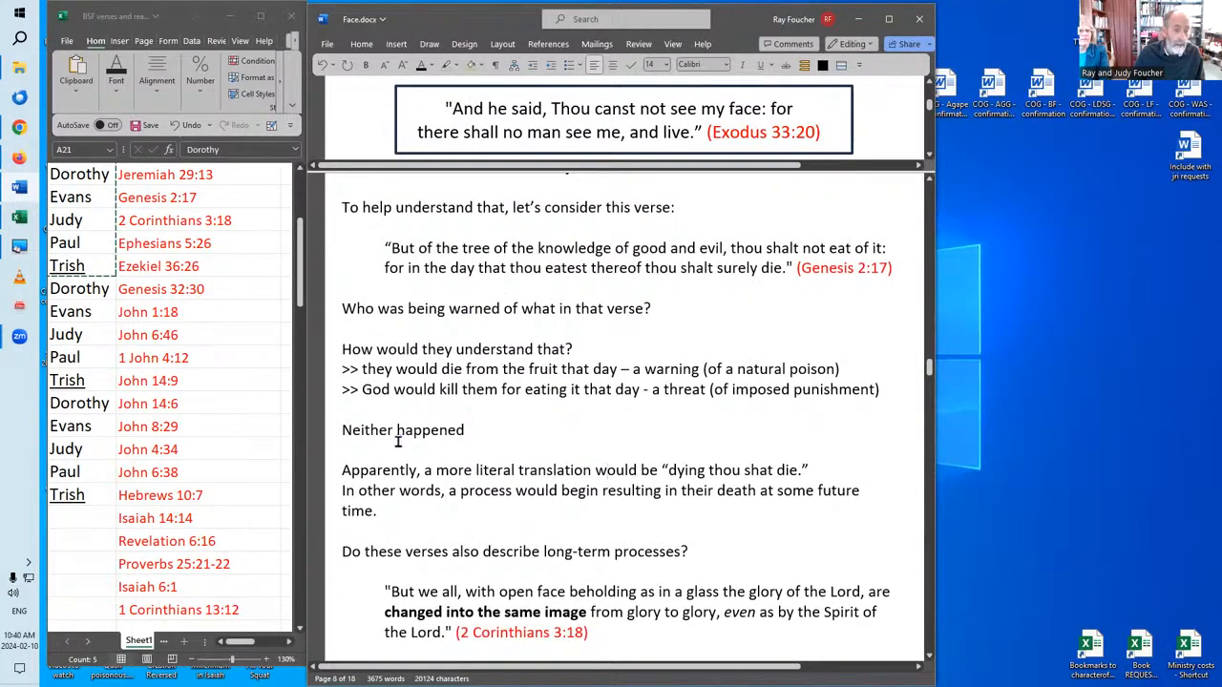
mouse_move(496, 454)
type("l")
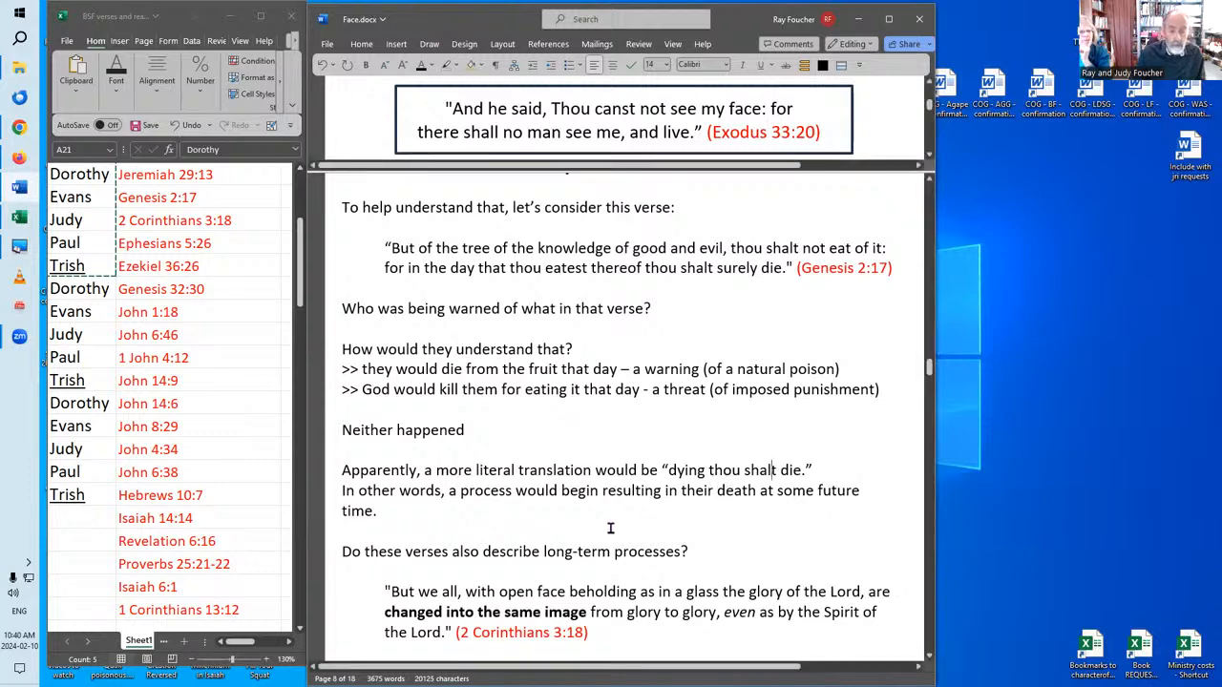
mouse_move(671, 527)
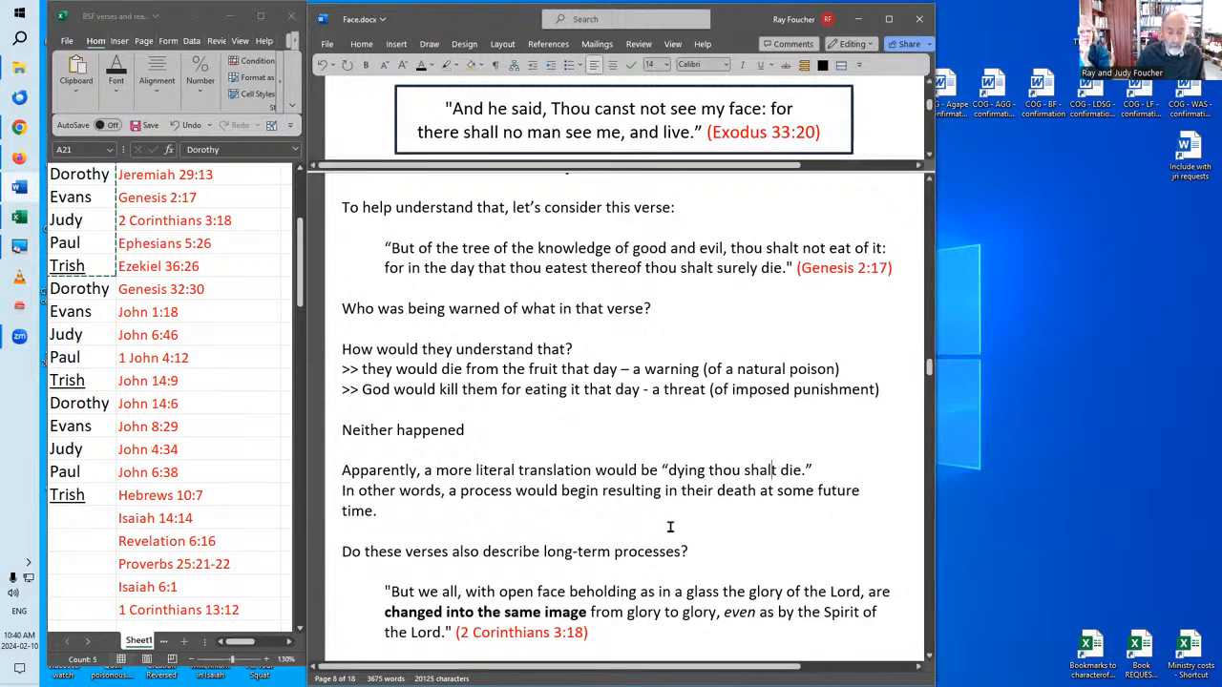
mouse_move(563, 520)
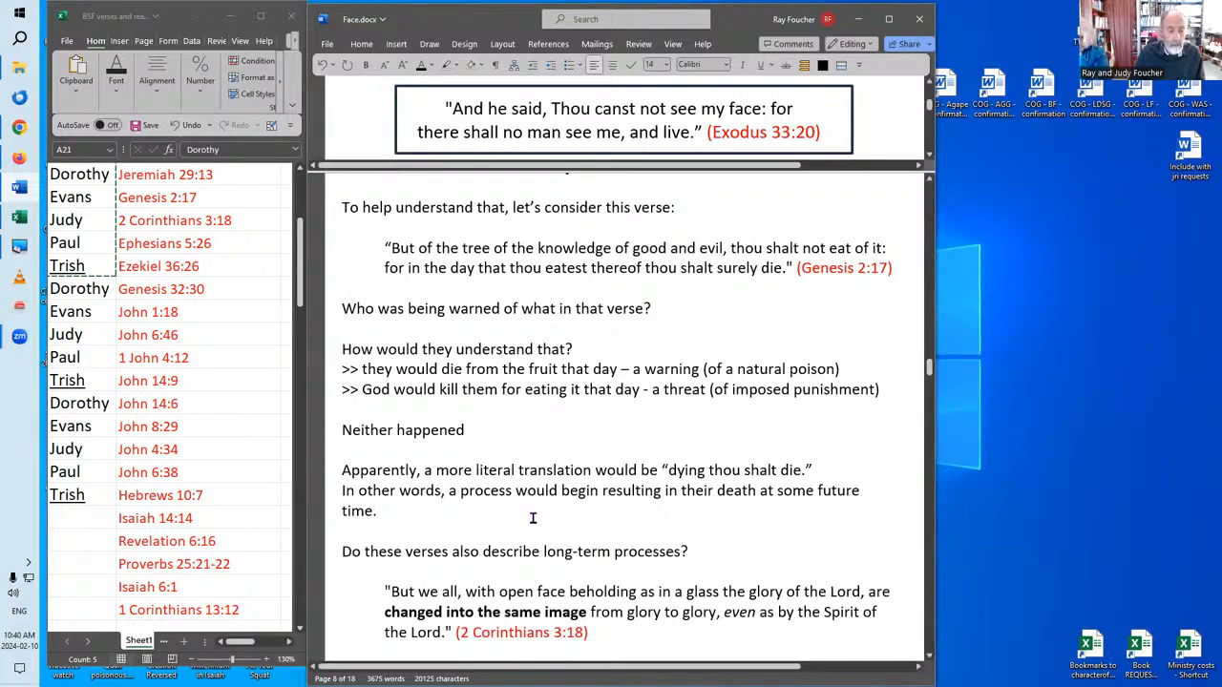
mouse_move(544, 528)
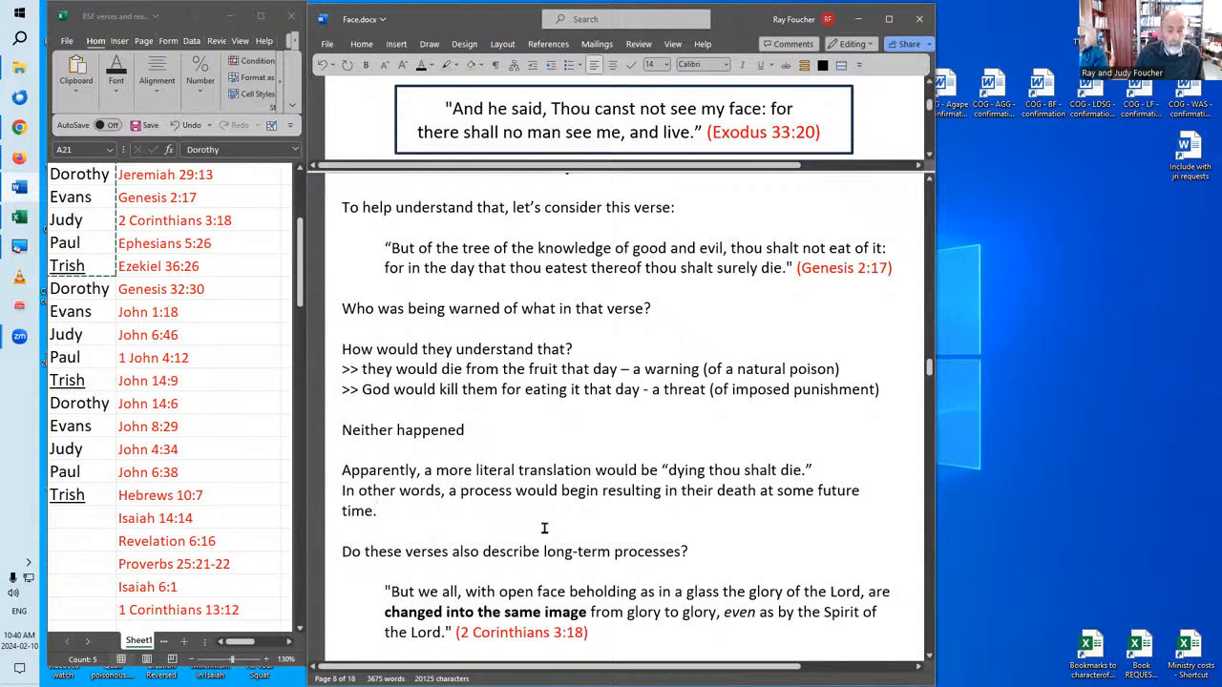
mouse_move(530, 516)
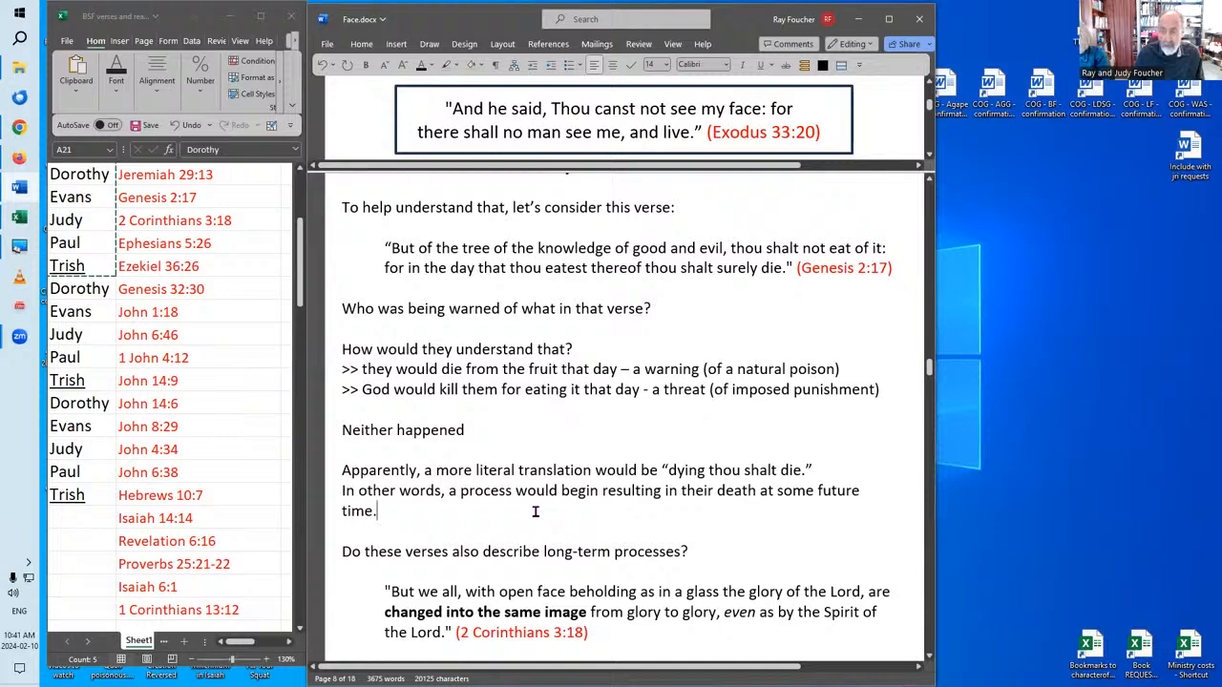
mouse_move(726, 530)
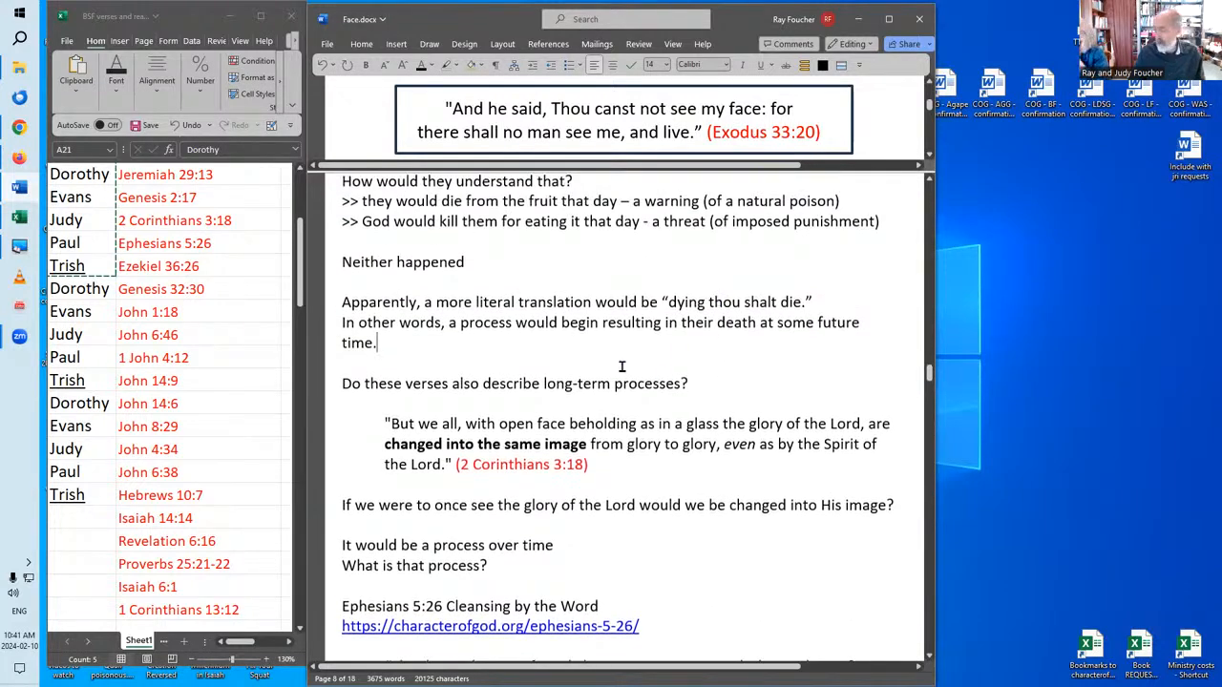
mouse_move(625, 332)
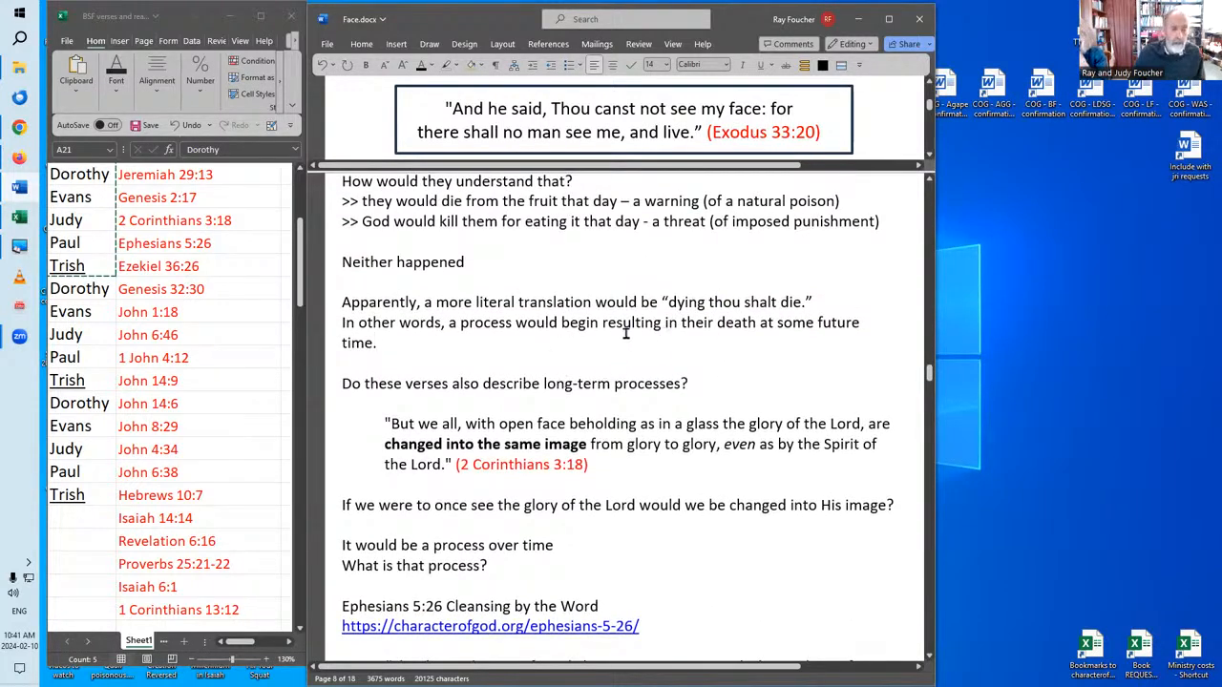
mouse_move(651, 151)
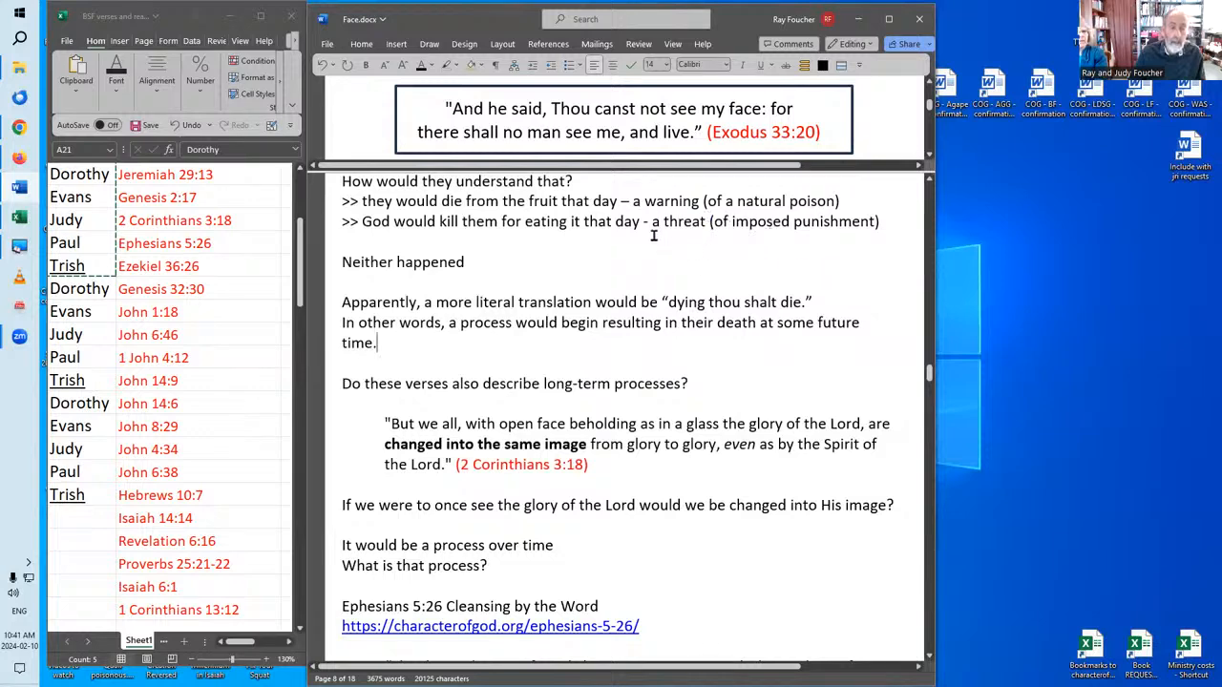
mouse_move(657, 238)
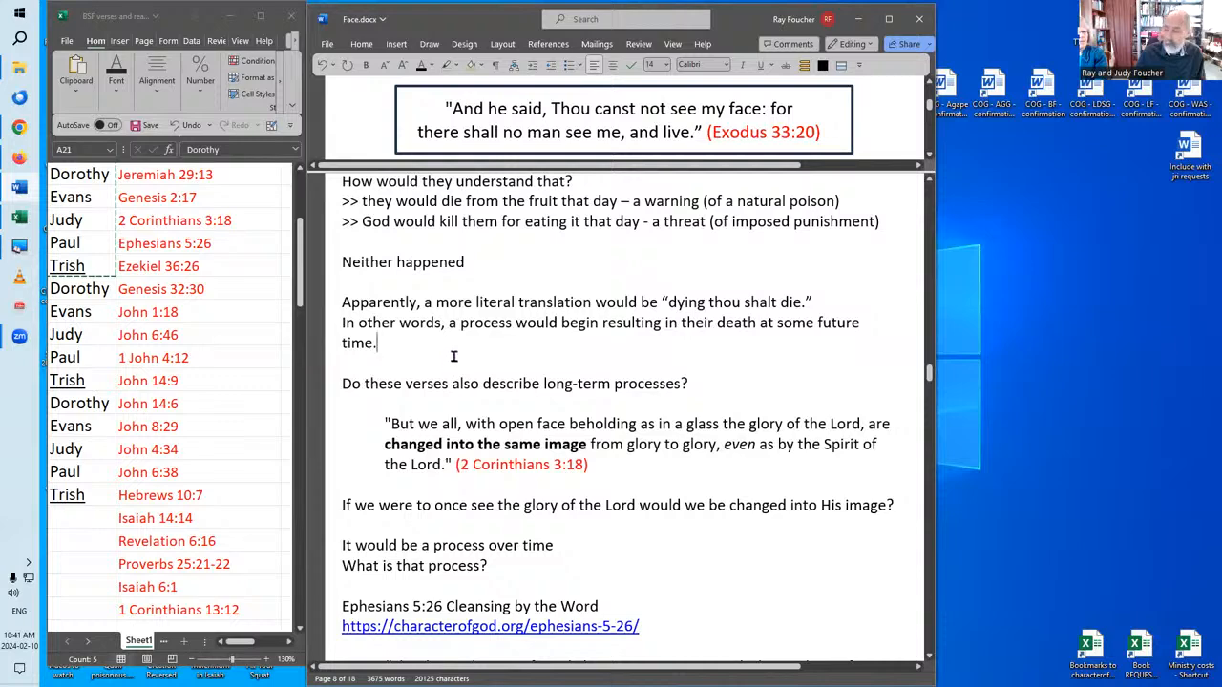
mouse_move(477, 354)
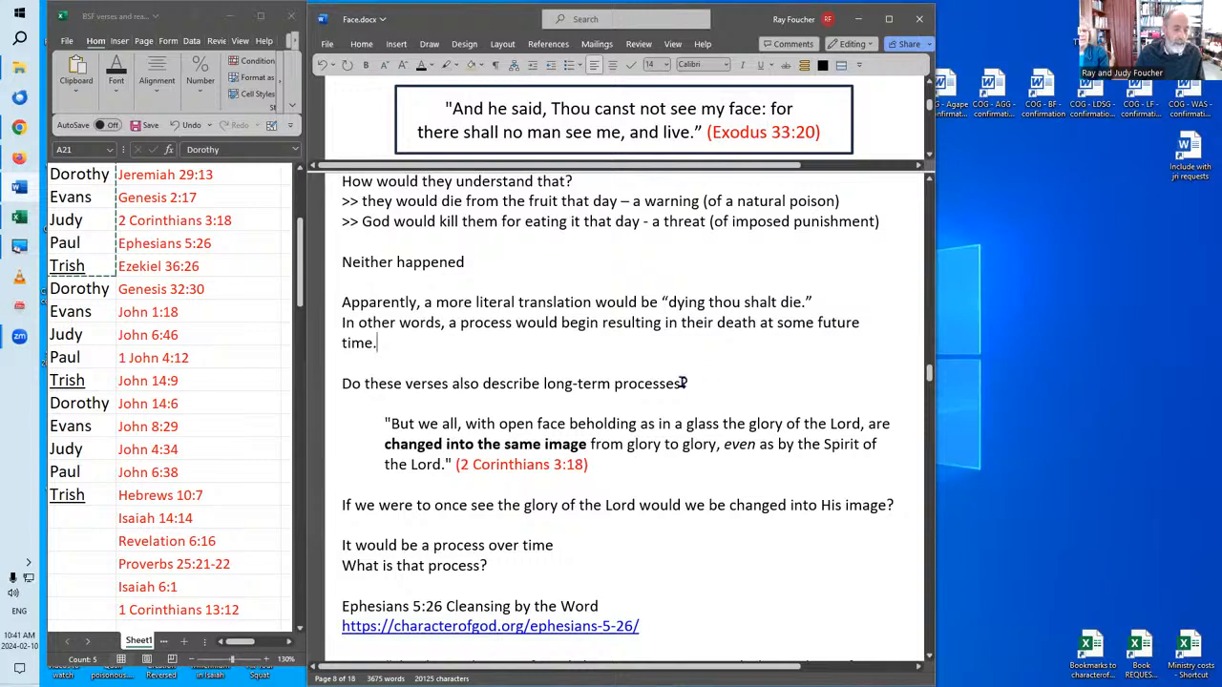
- Scroll past Ephesians 5:26 to Ezekiel 36:26 and the 'Going back to' heading
scroll("down", 3)
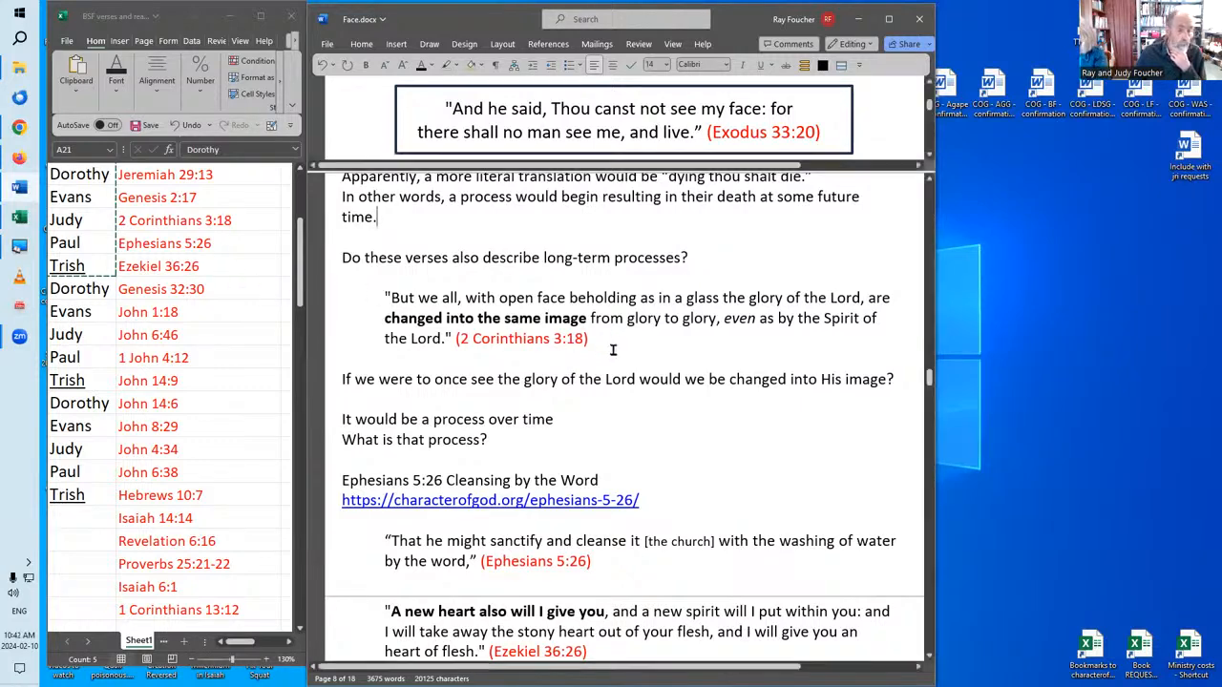
scroll("down", 3)
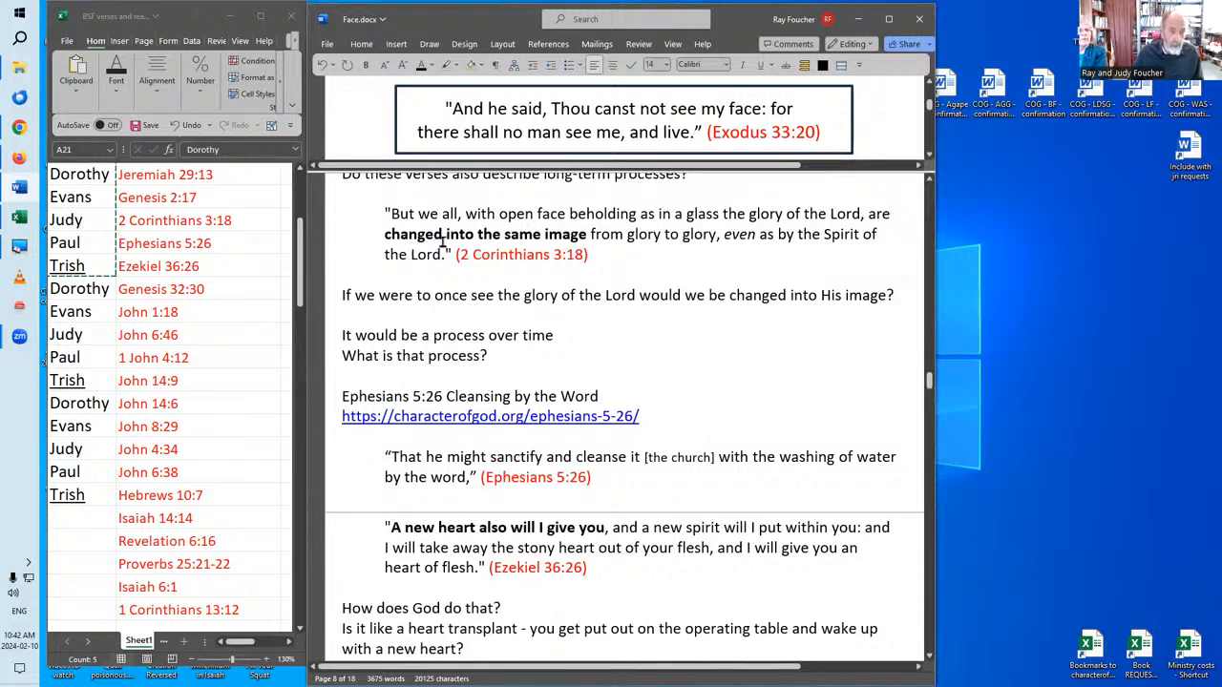
mouse_move(438, 308)
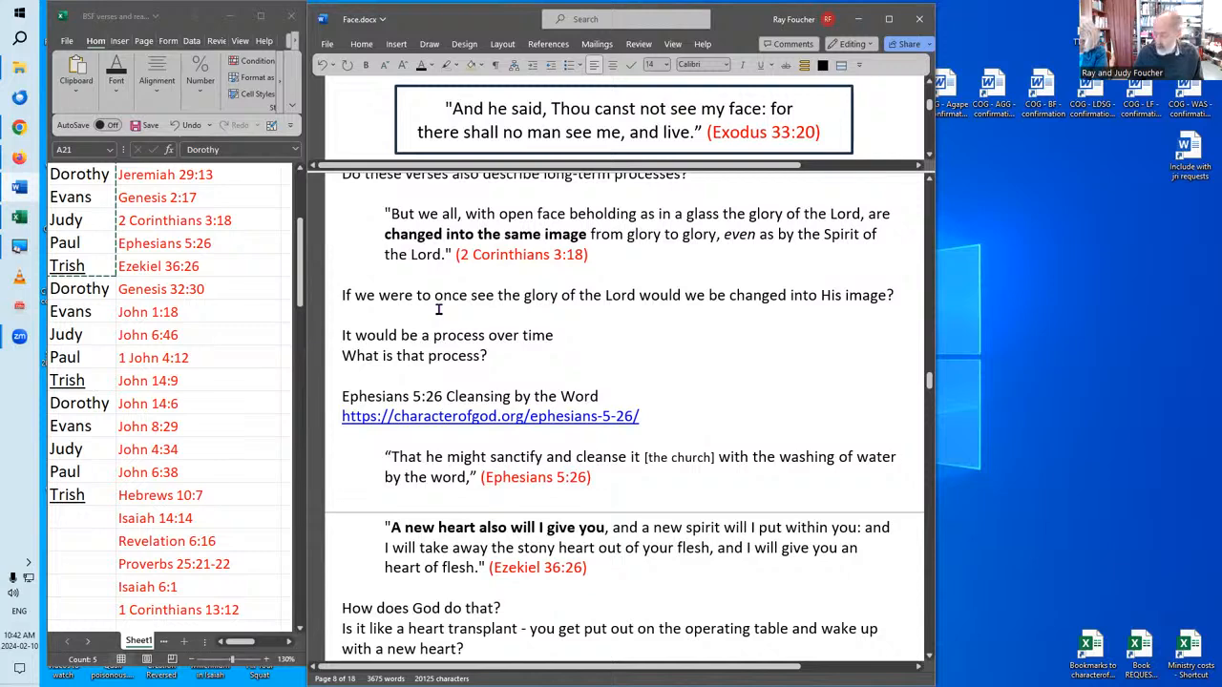
mouse_move(420, 297)
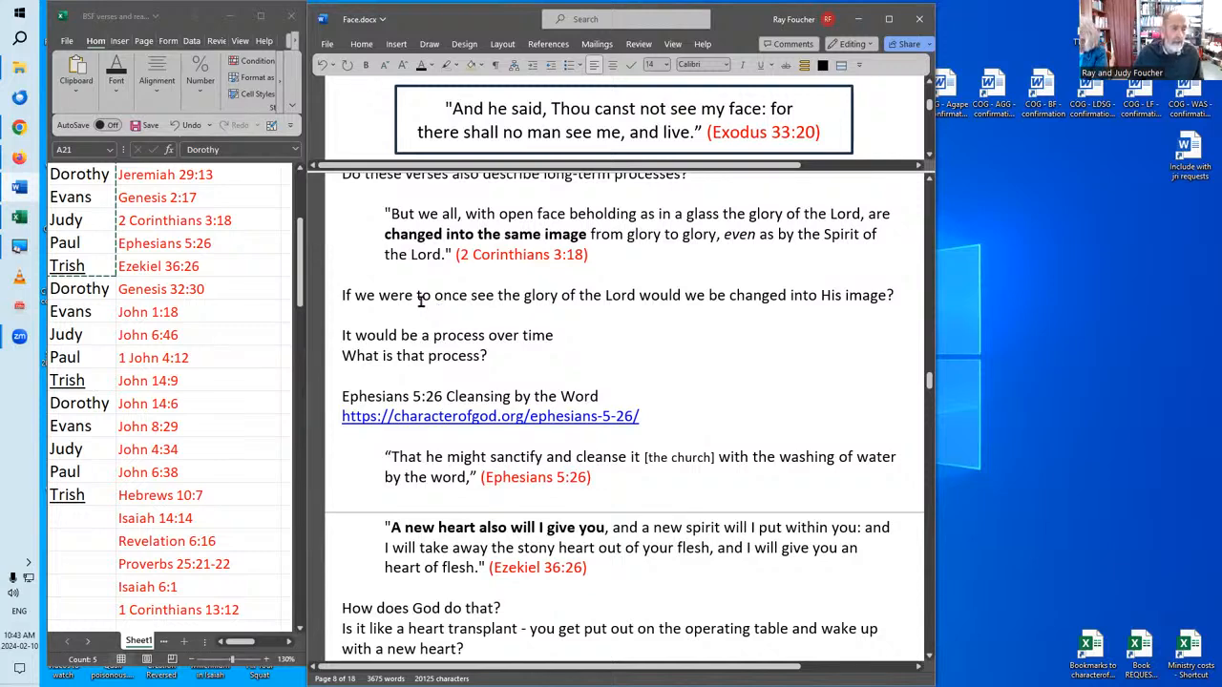
mouse_move(603, 289)
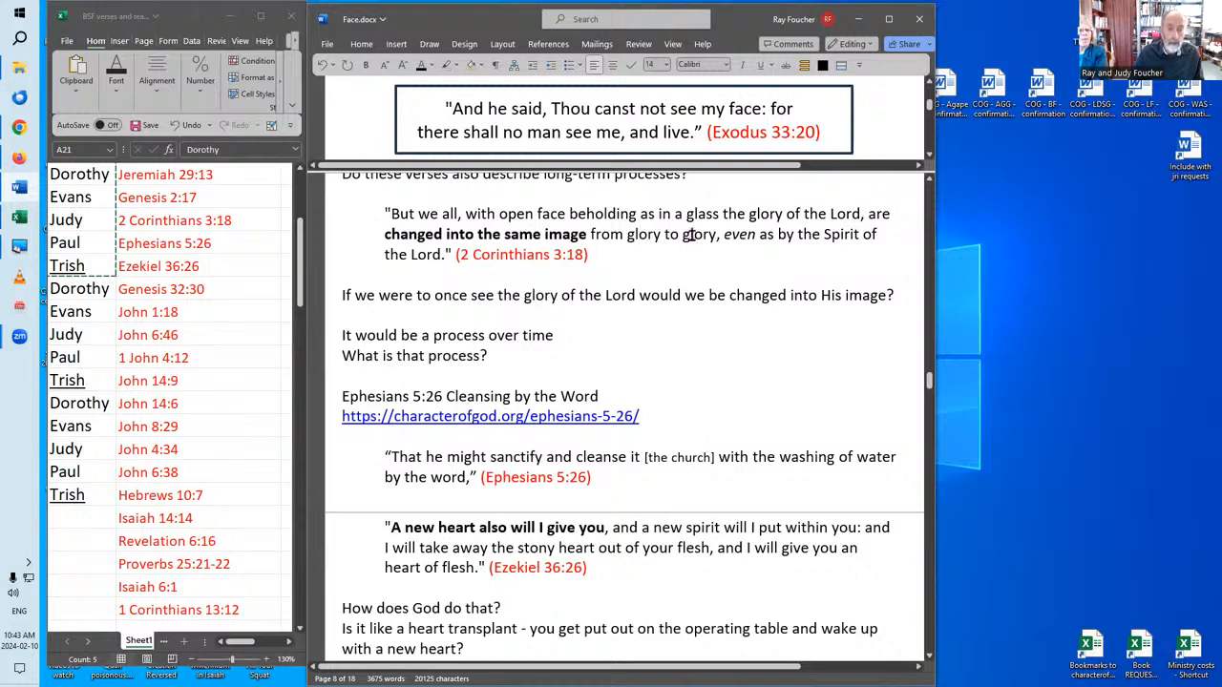
mouse_move(686, 245)
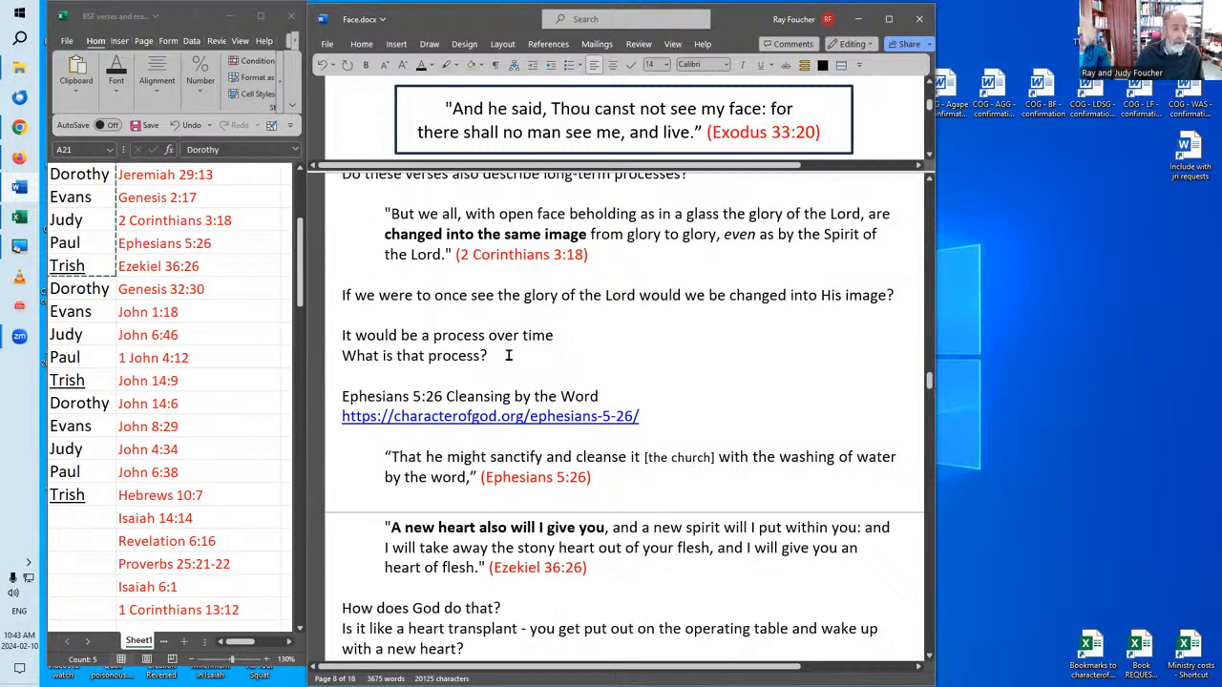
mouse_move(732, 358)
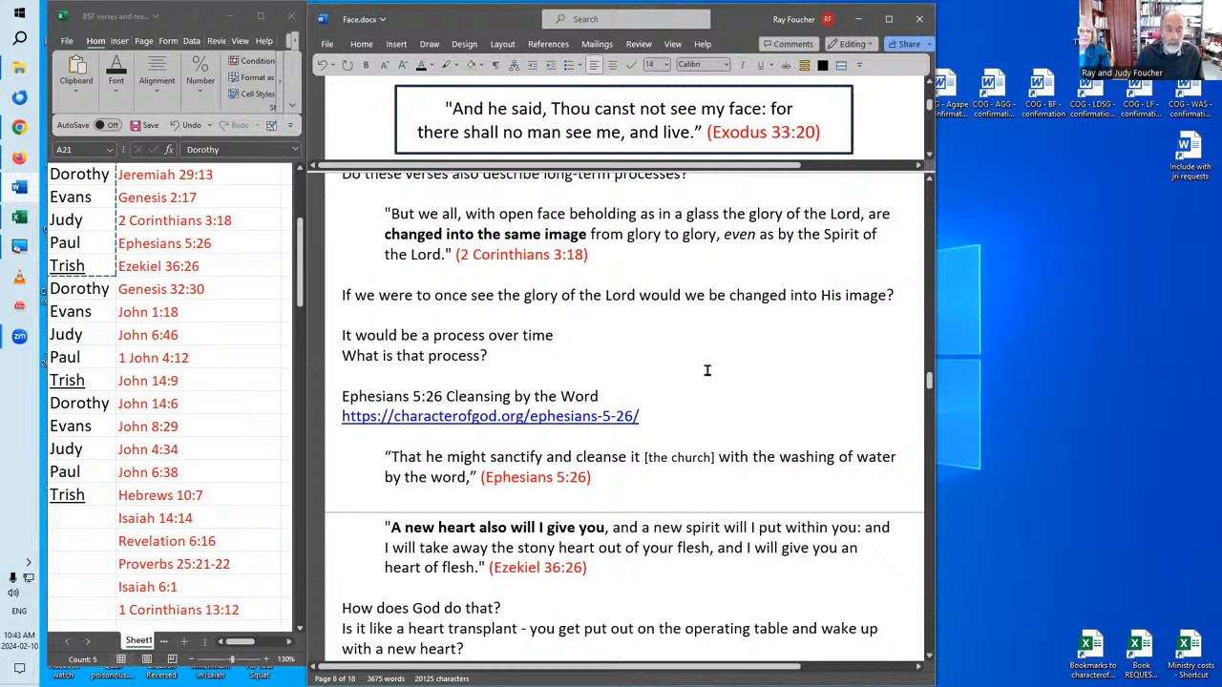
scroll("down", 3)
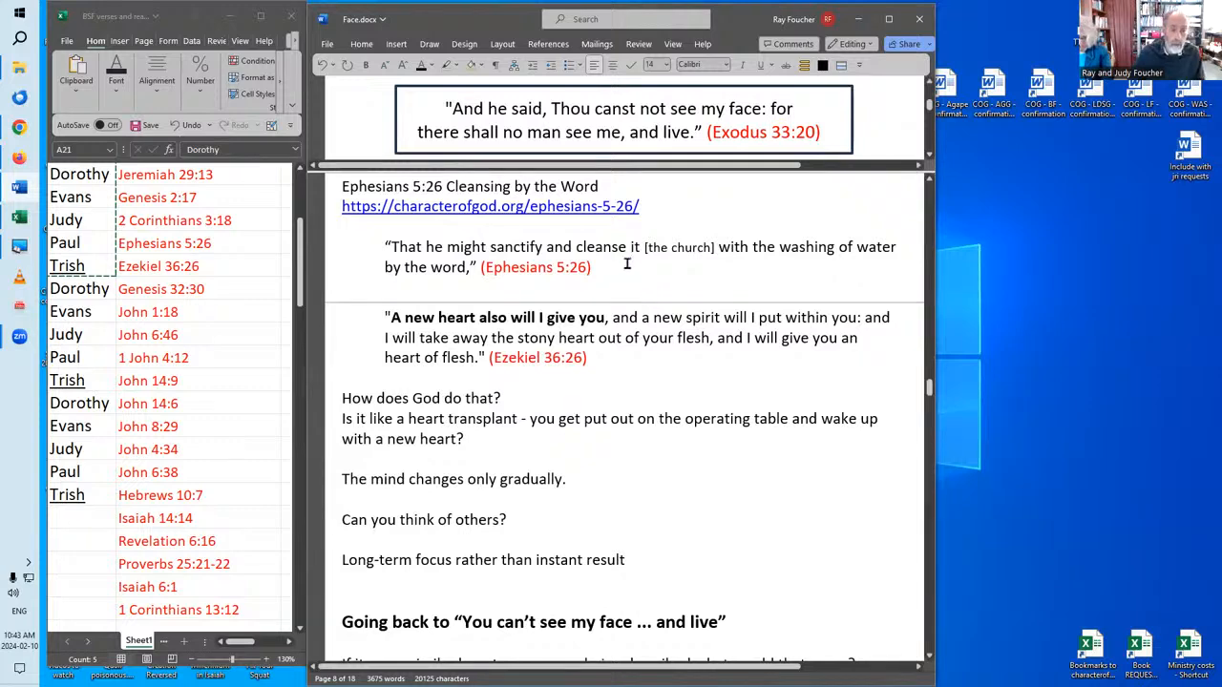
mouse_move(643, 273)
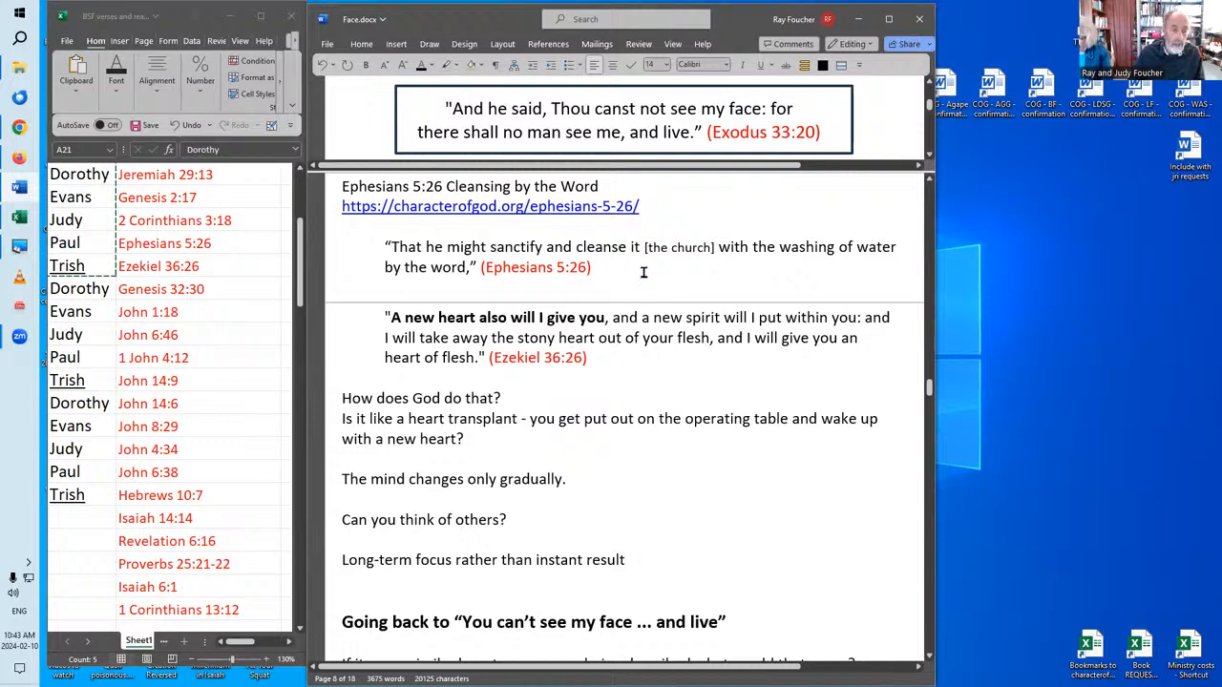
mouse_move(601, 368)
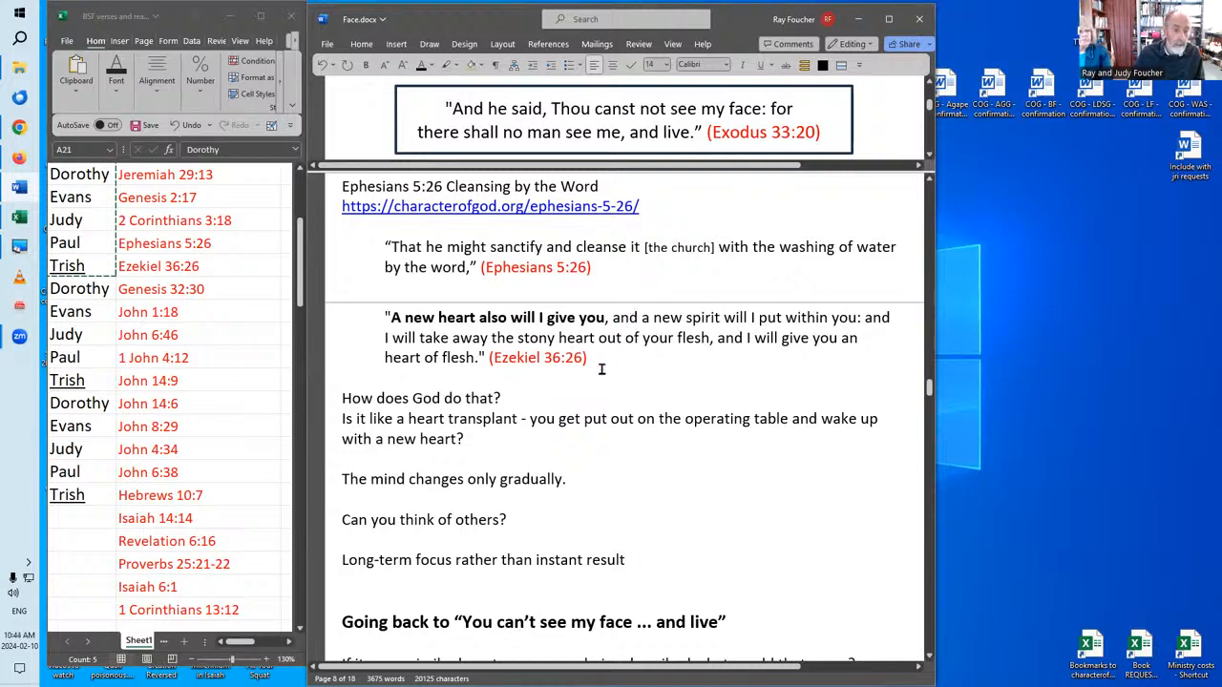
mouse_move(610, 368)
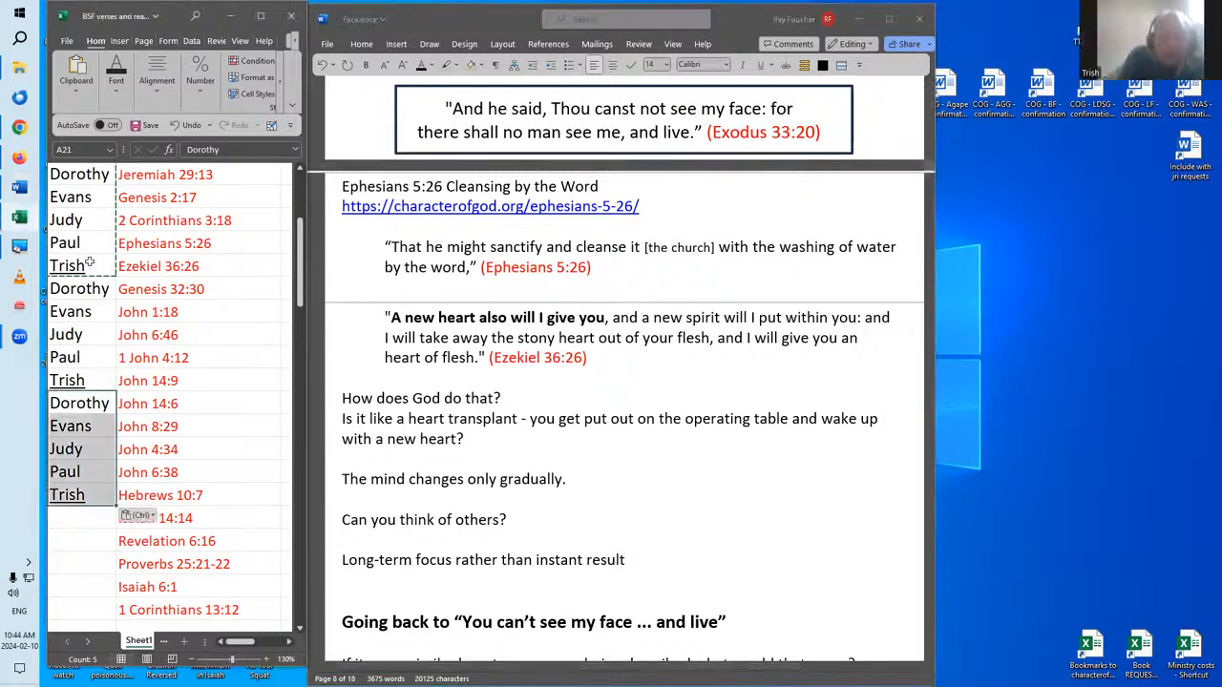
- Select cell A26 beside Isaiah 14:14 as the names' destination and scroll the sheet
left_click(79, 173)
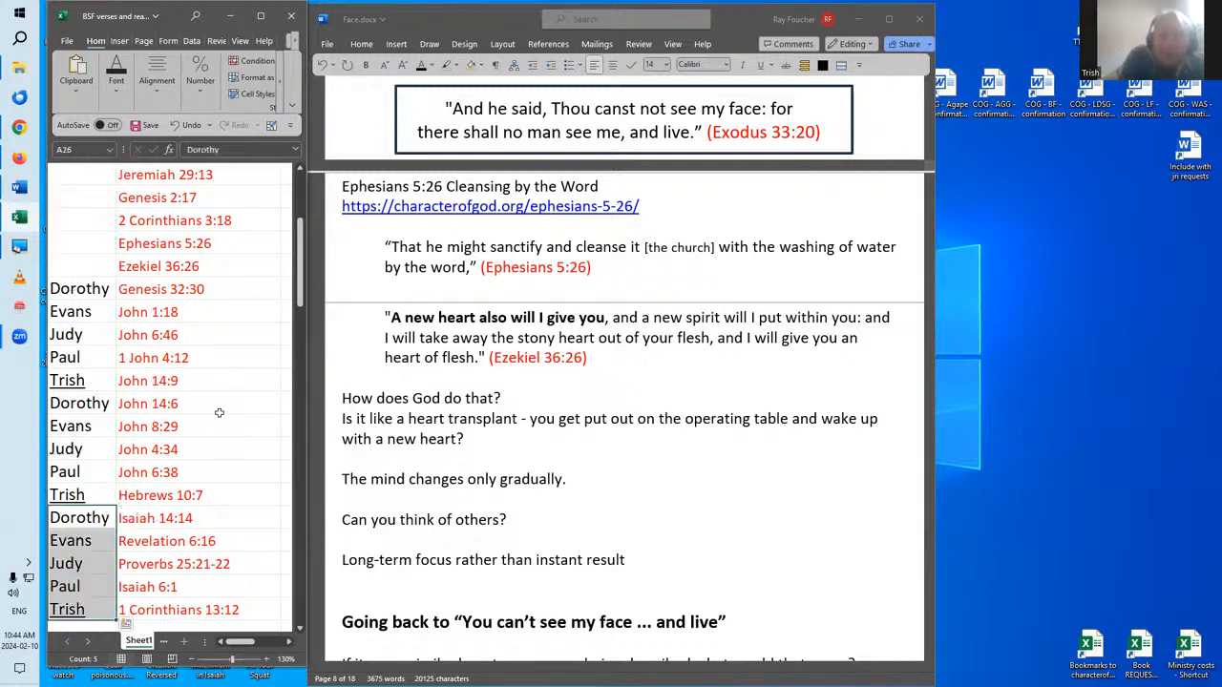
scroll("down", 3)
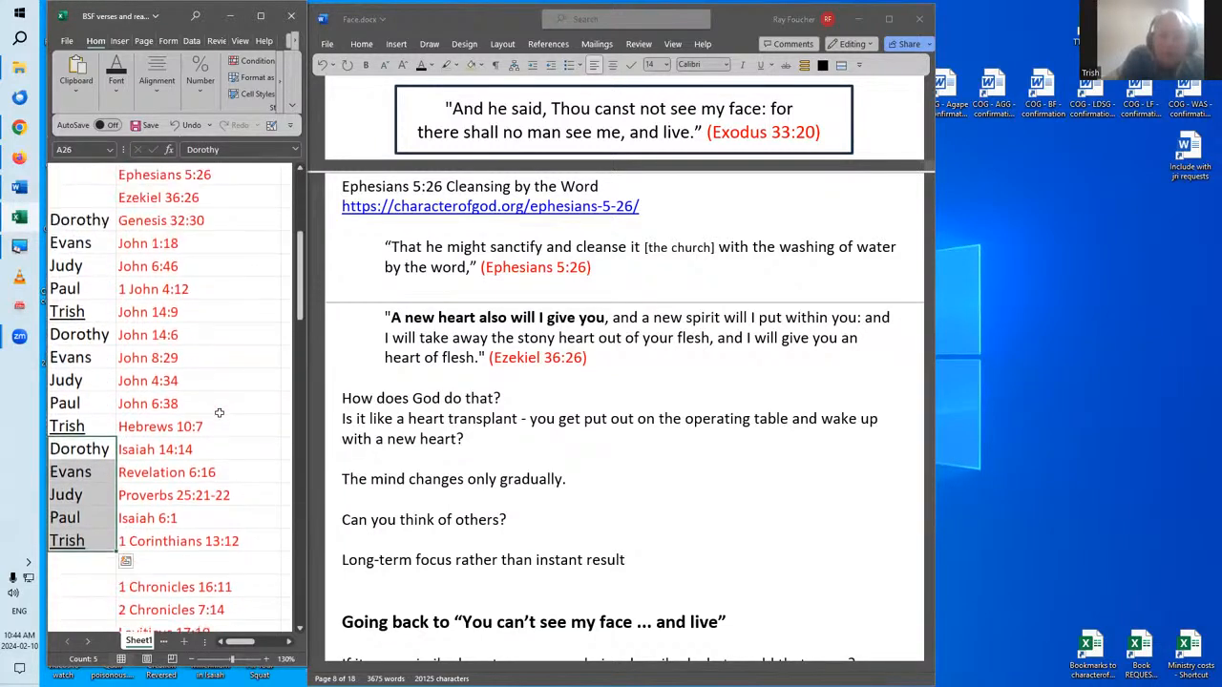
mouse_move(600, 325)
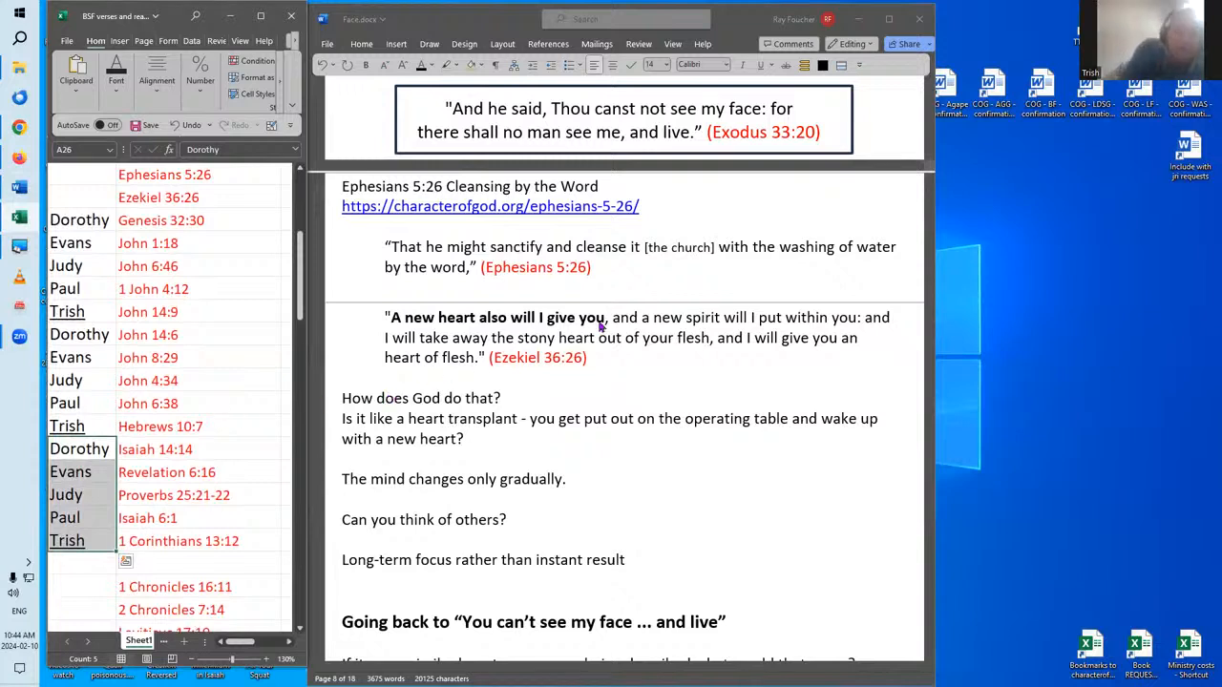
mouse_move(598, 394)
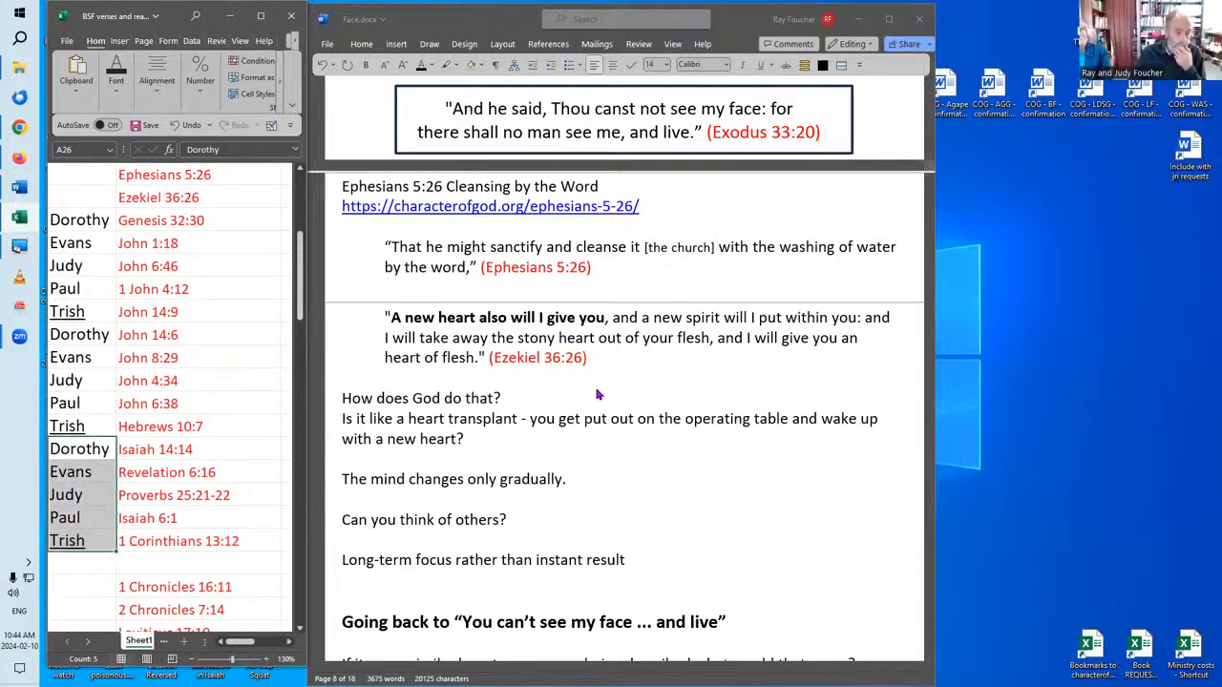
mouse_move(548, 402)
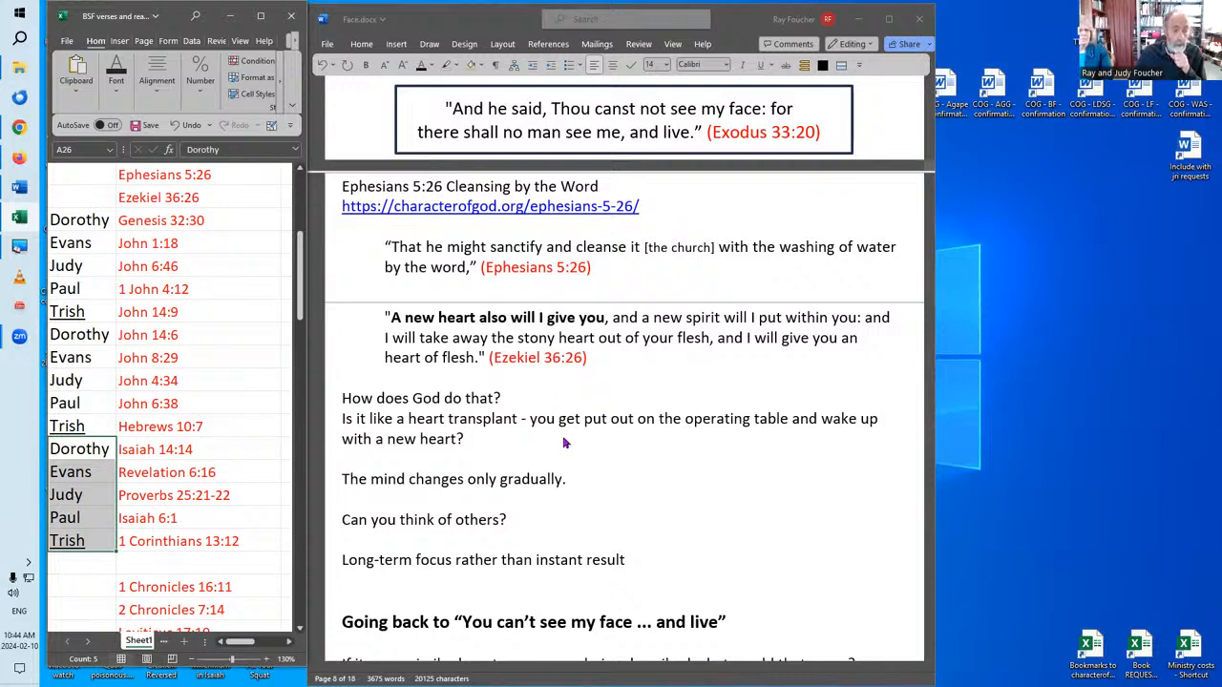
mouse_move(568, 444)
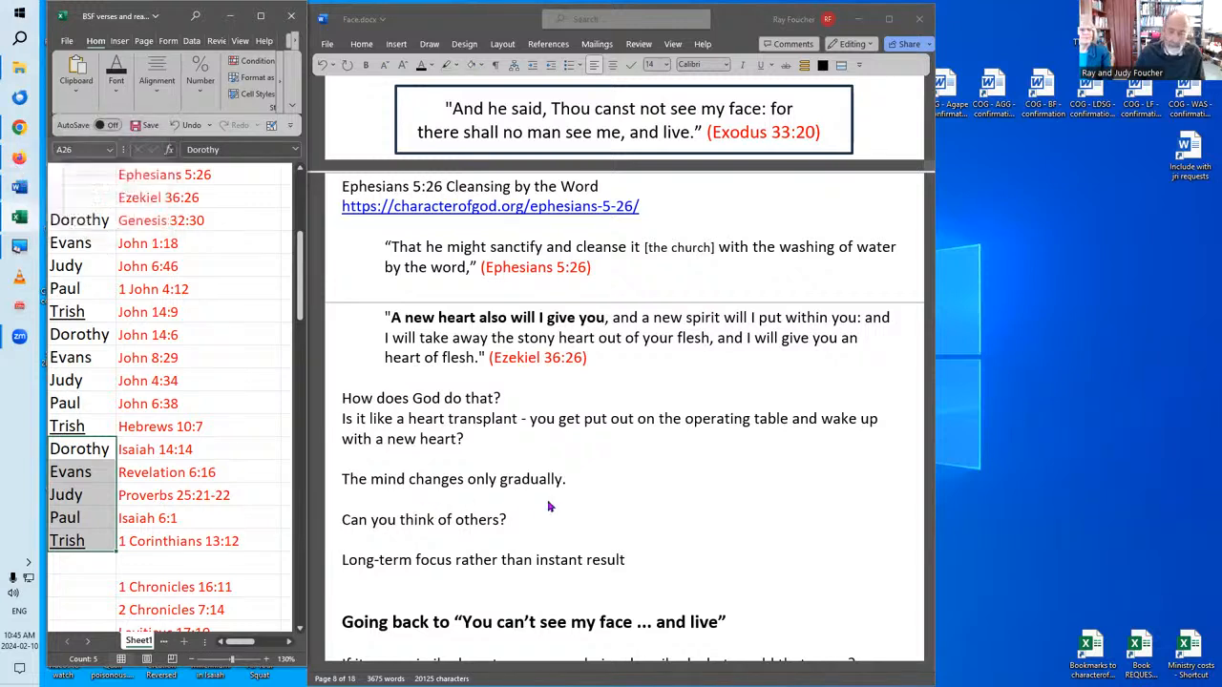
mouse_move(484, 494)
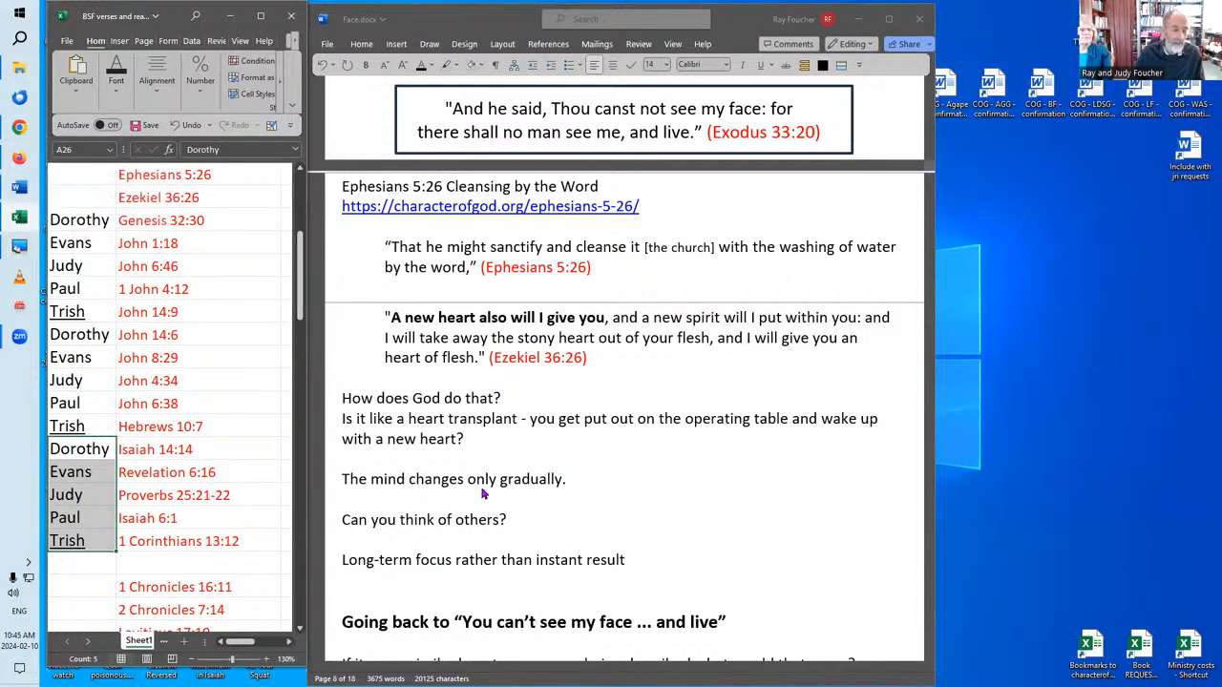
mouse_move(575, 485)
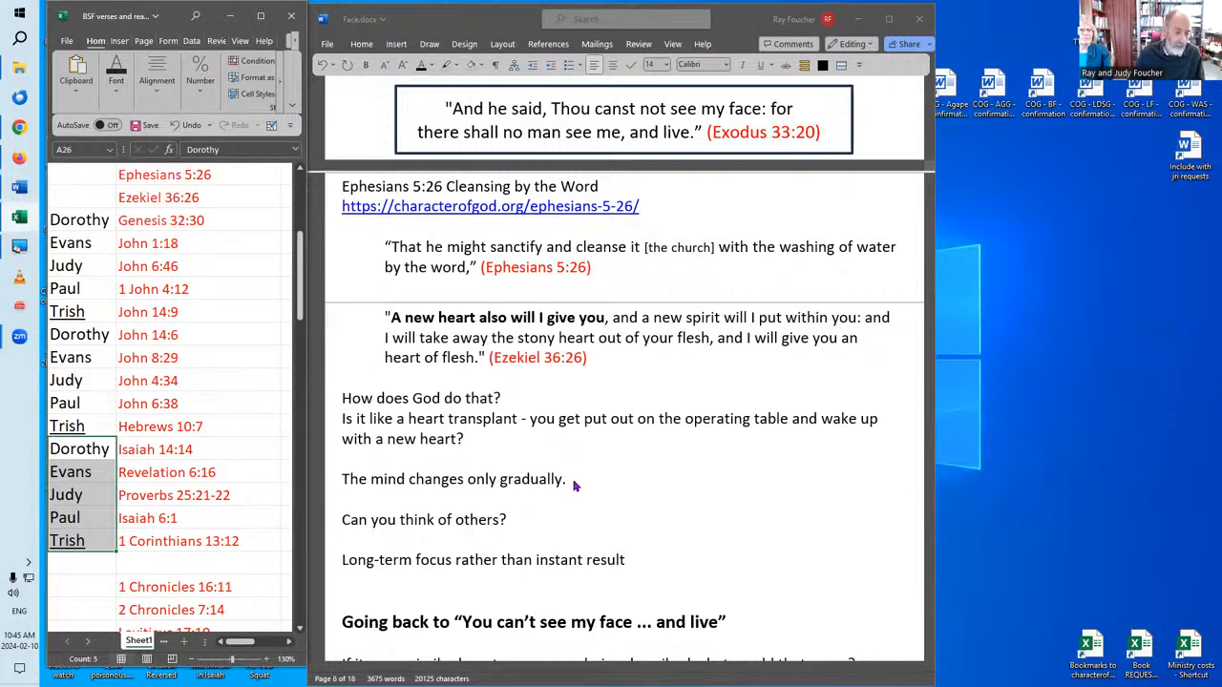
mouse_move(616, 475)
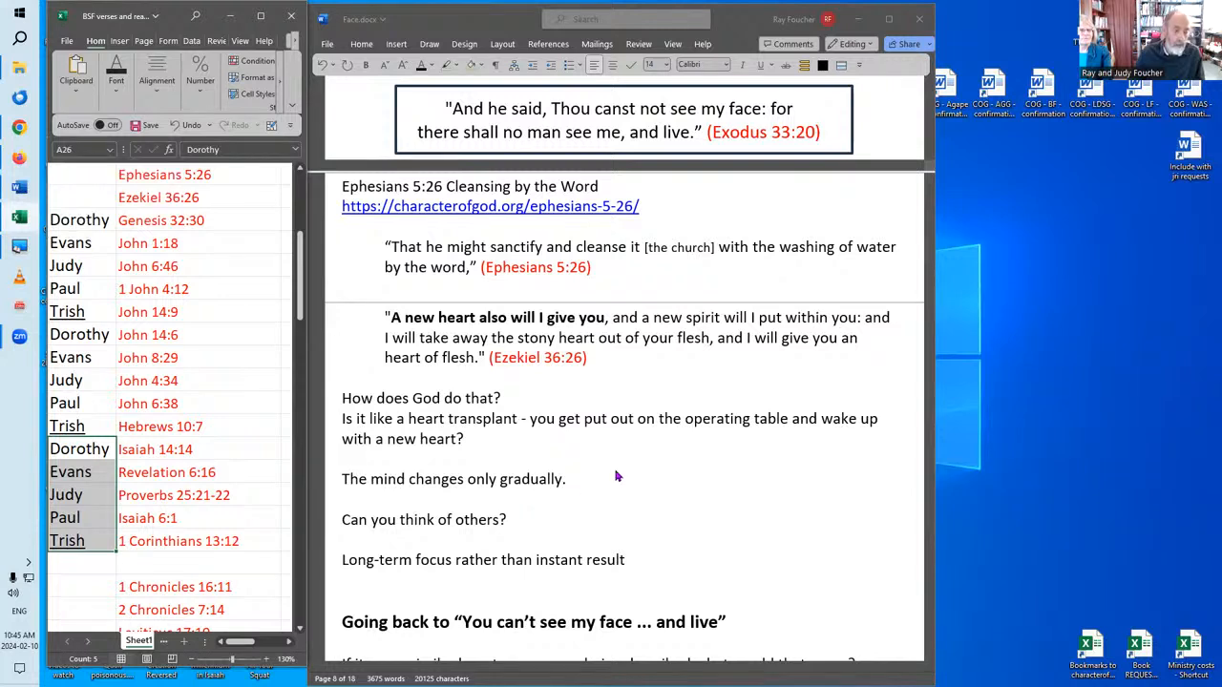
mouse_move(649, 472)
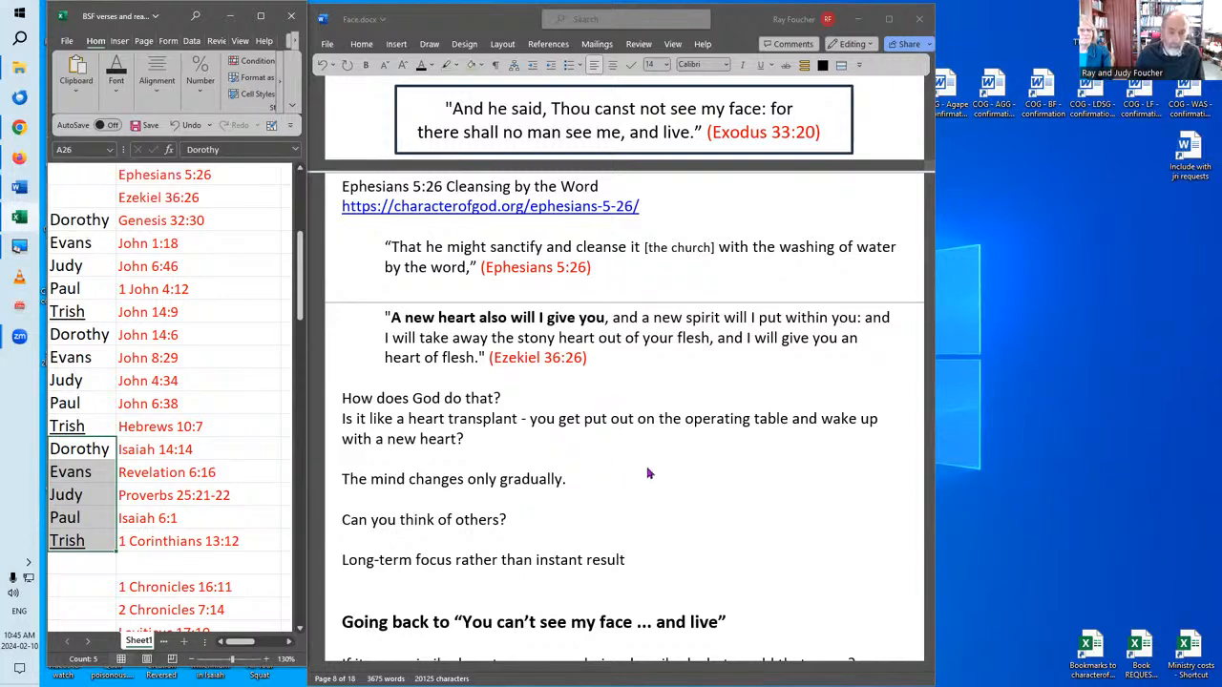
mouse_move(668, 394)
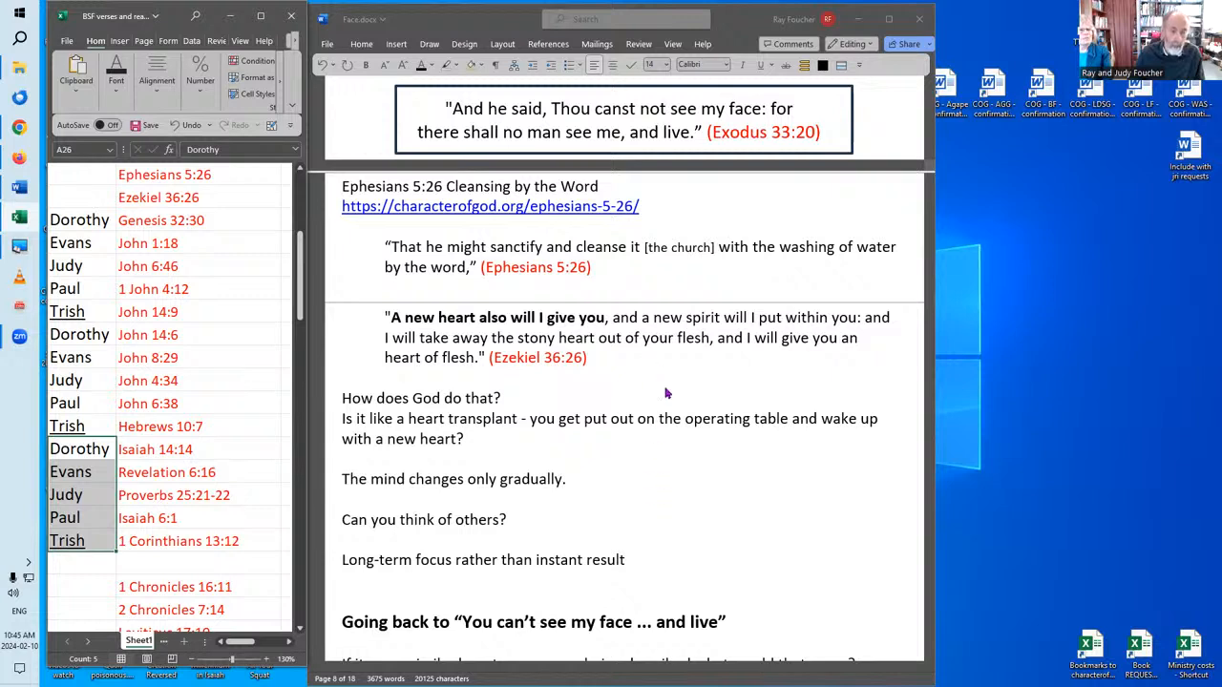
mouse_move(629, 432)
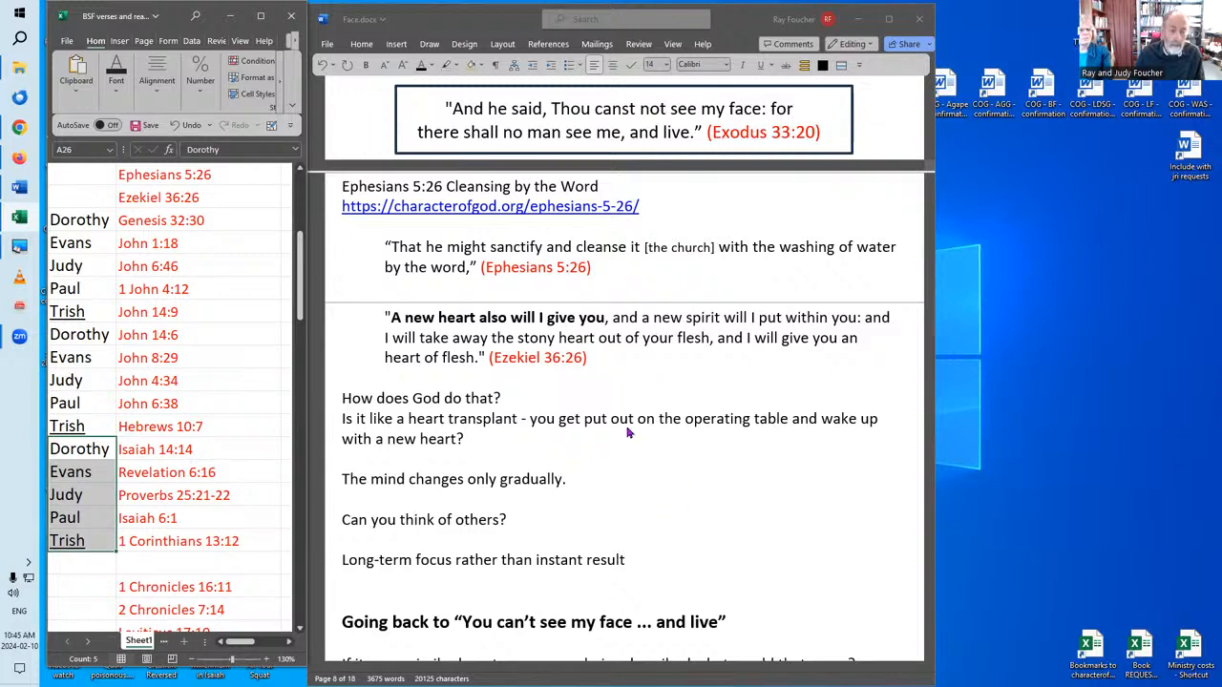
mouse_move(612, 327)
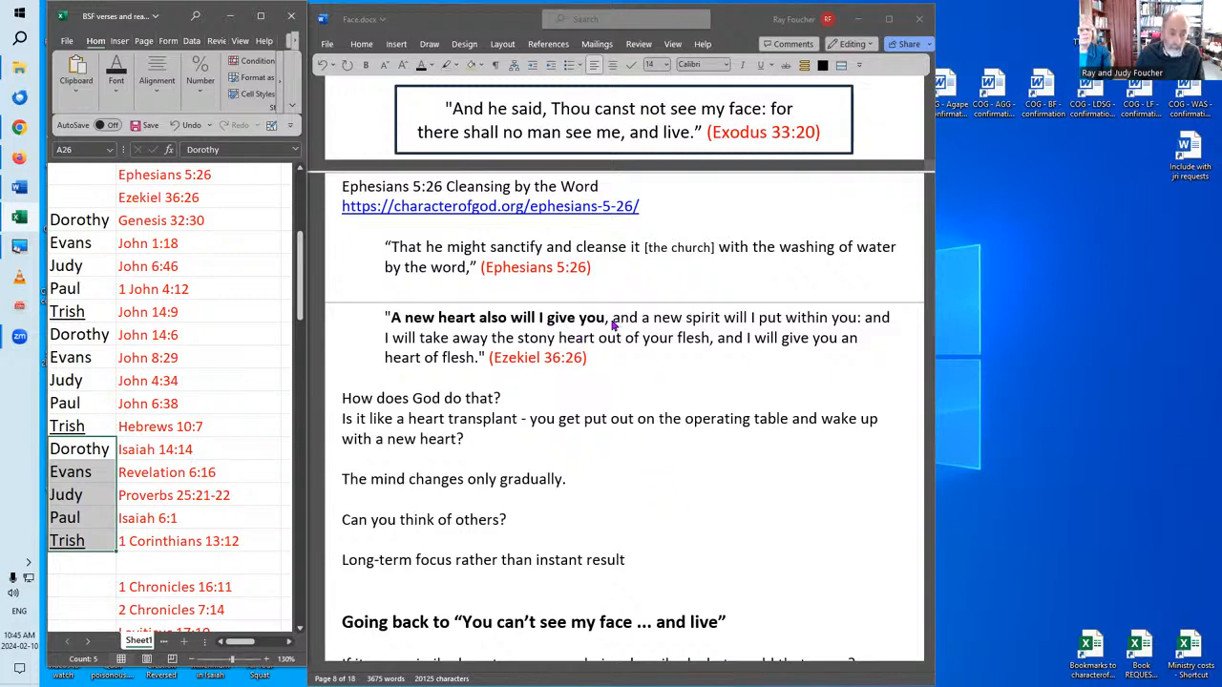
mouse_move(662, 353)
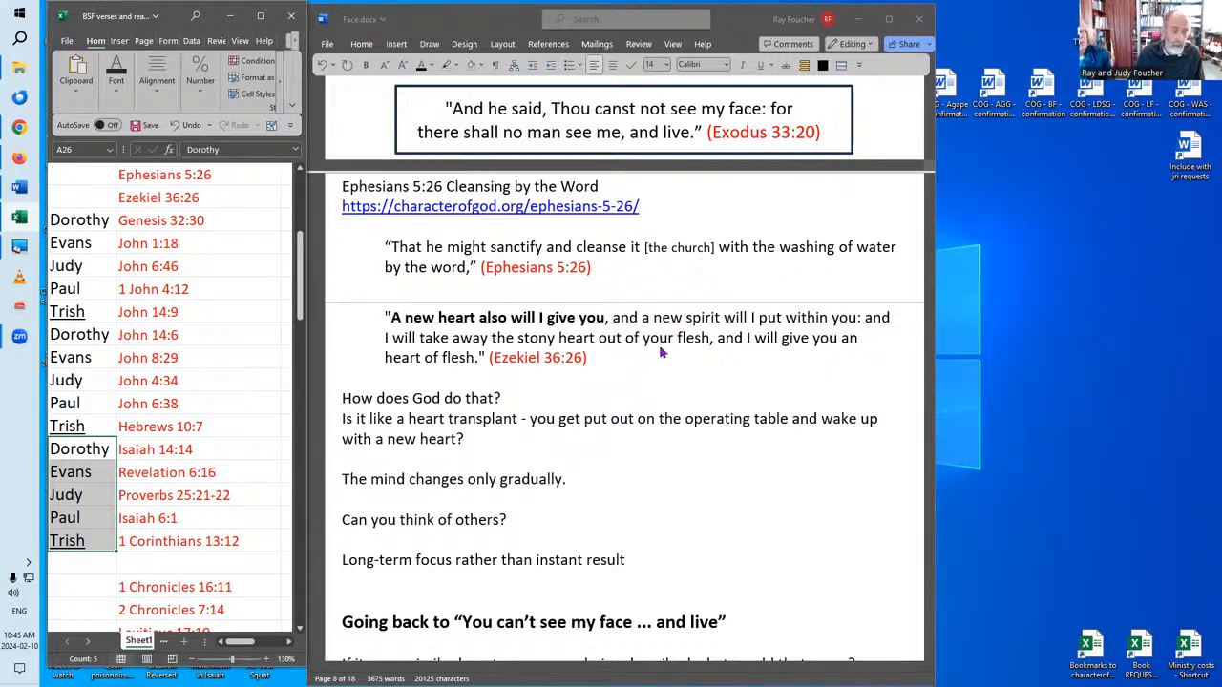
mouse_move(680, 556)
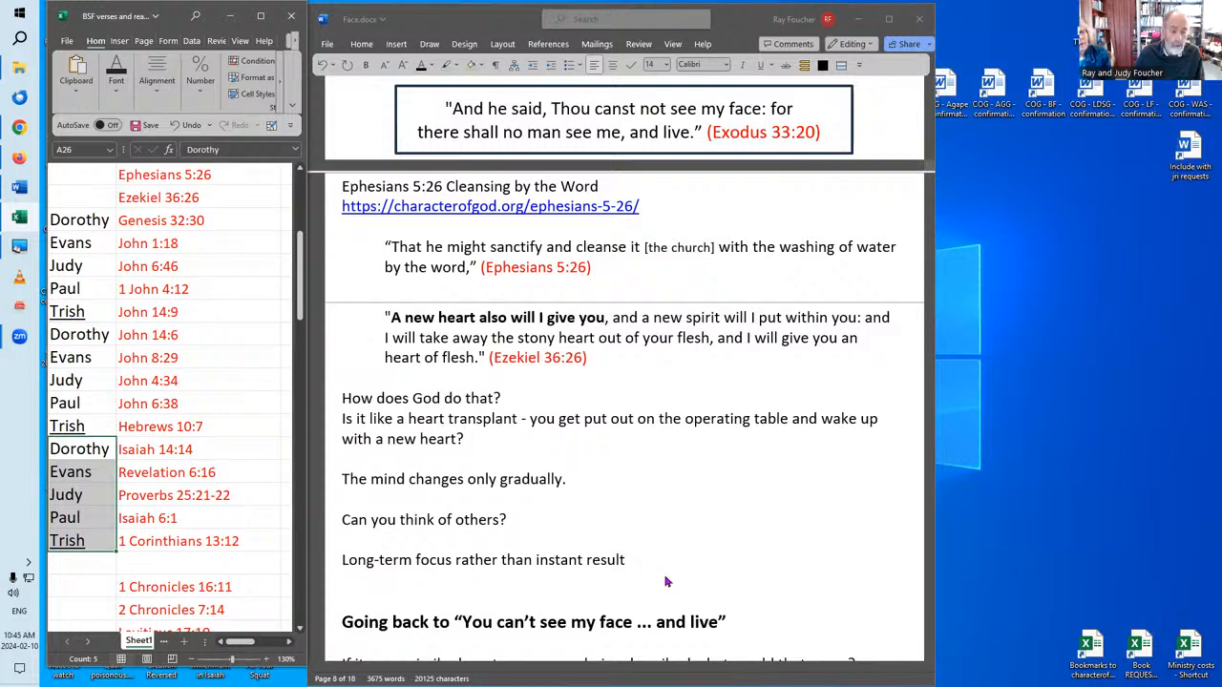
scroll("down", 3)
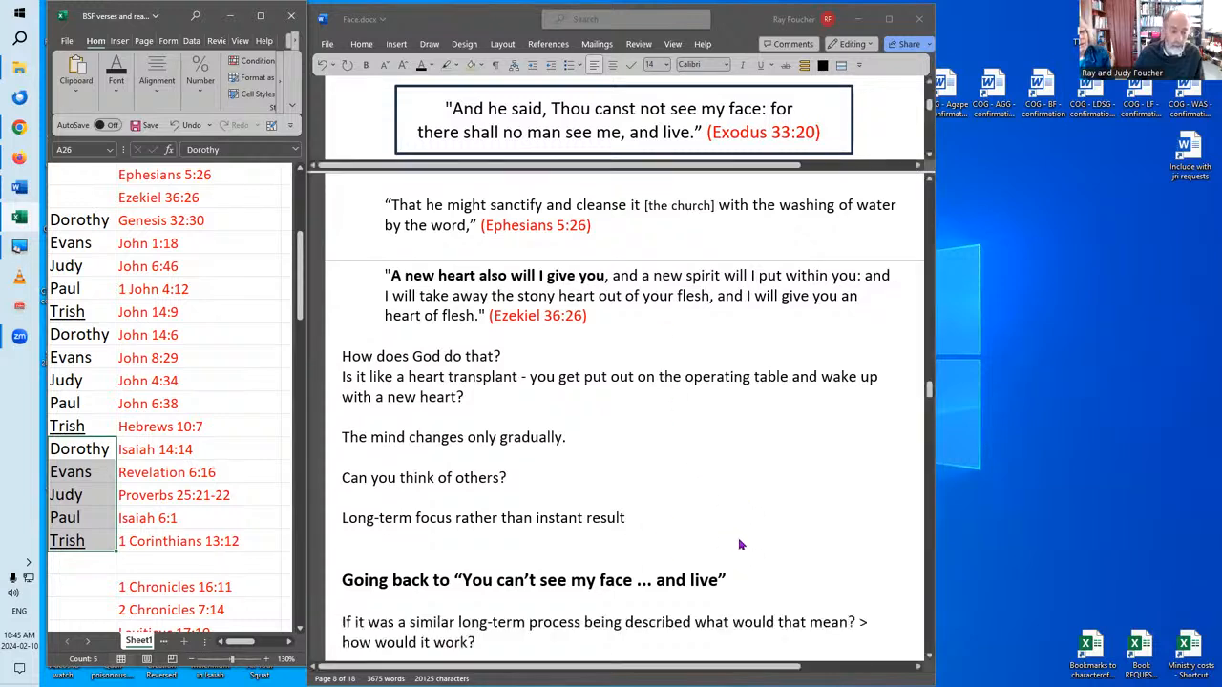
scroll("down", 3)
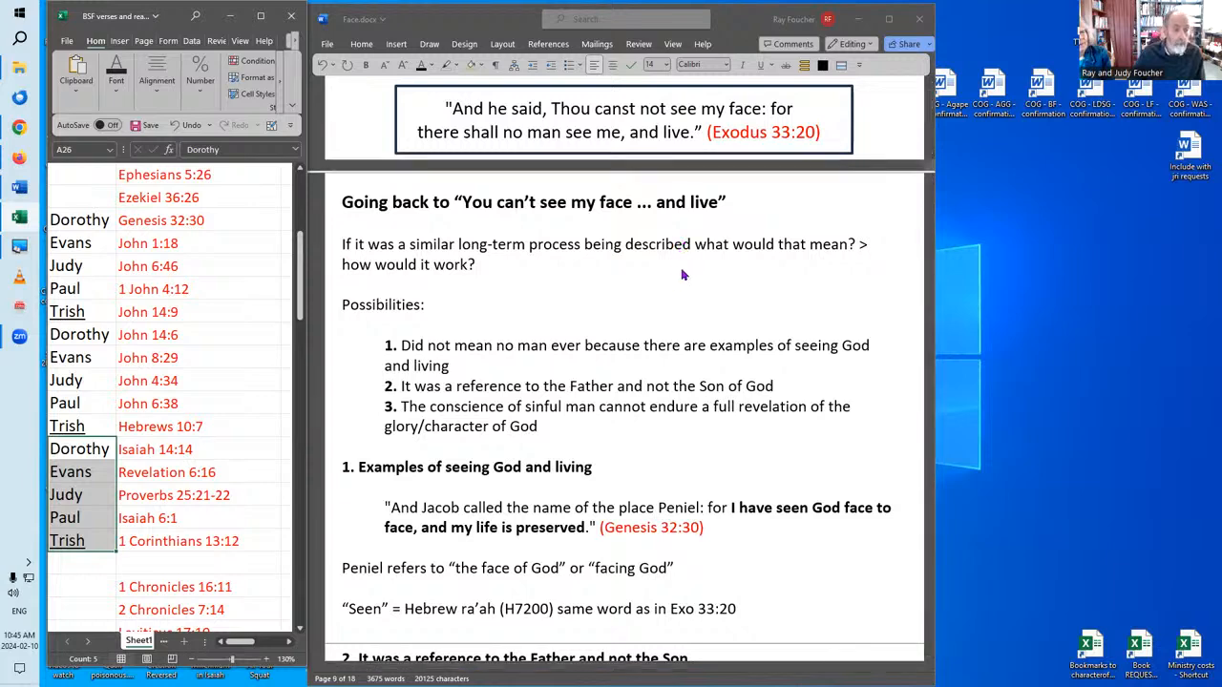
mouse_move(700, 268)
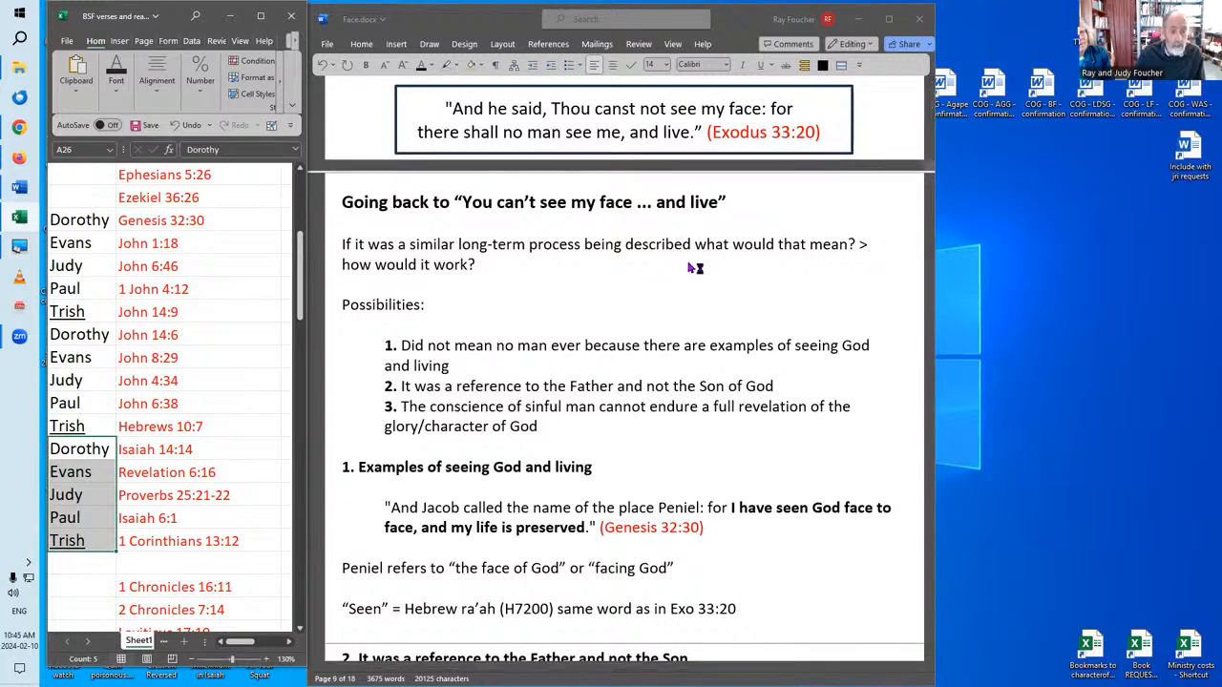
mouse_move(772, 265)
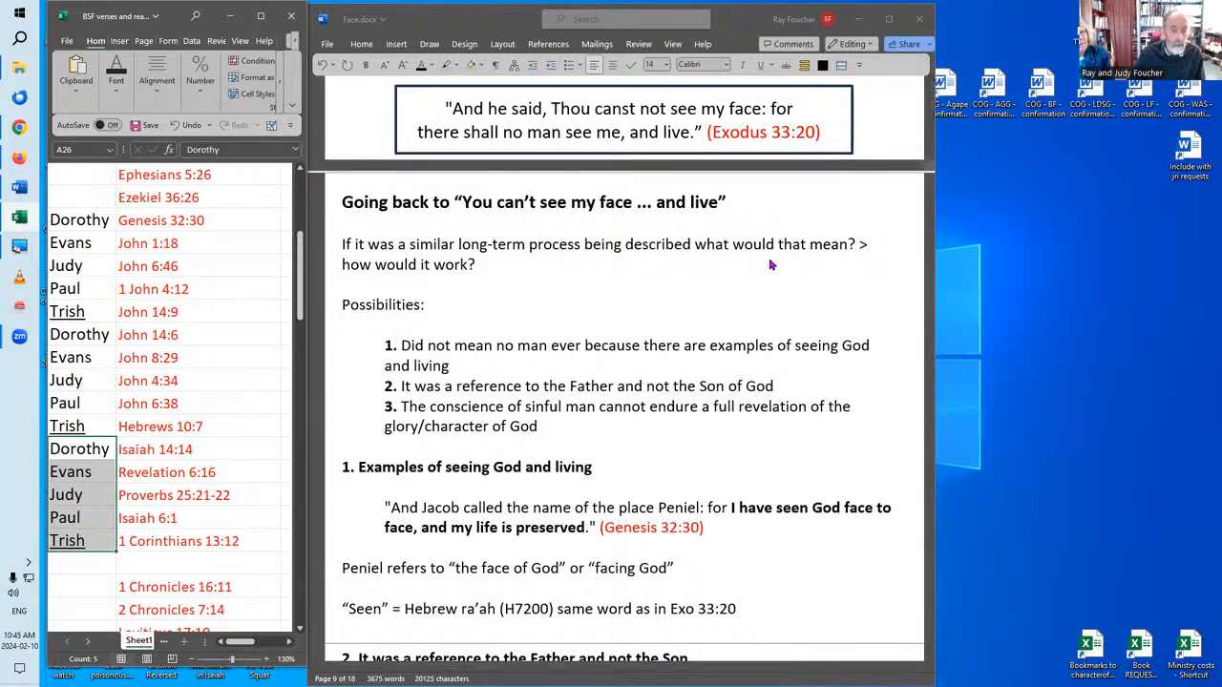
mouse_move(678, 293)
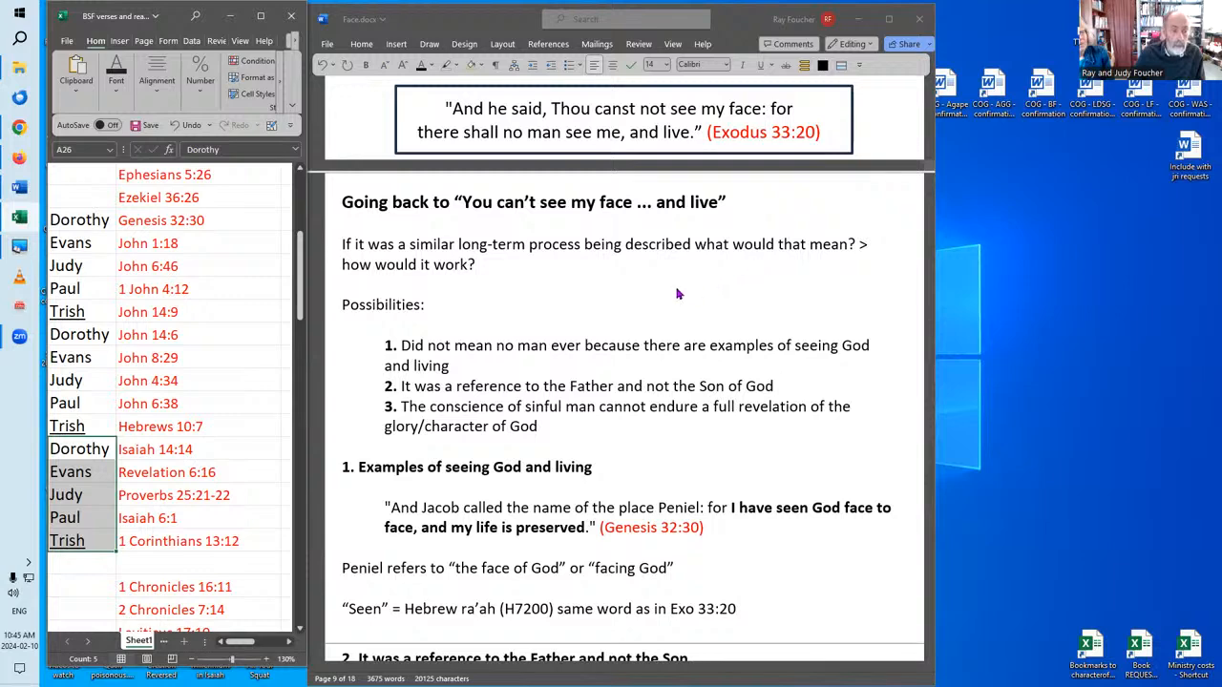
mouse_move(652, 284)
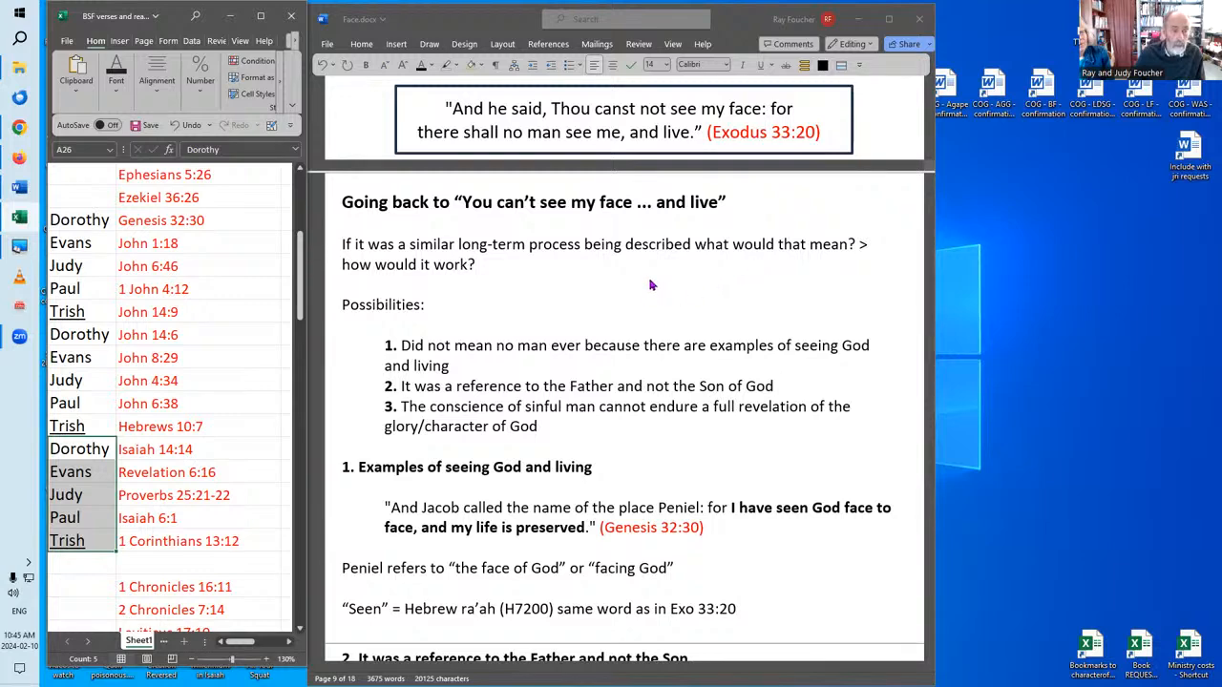
mouse_move(668, 273)
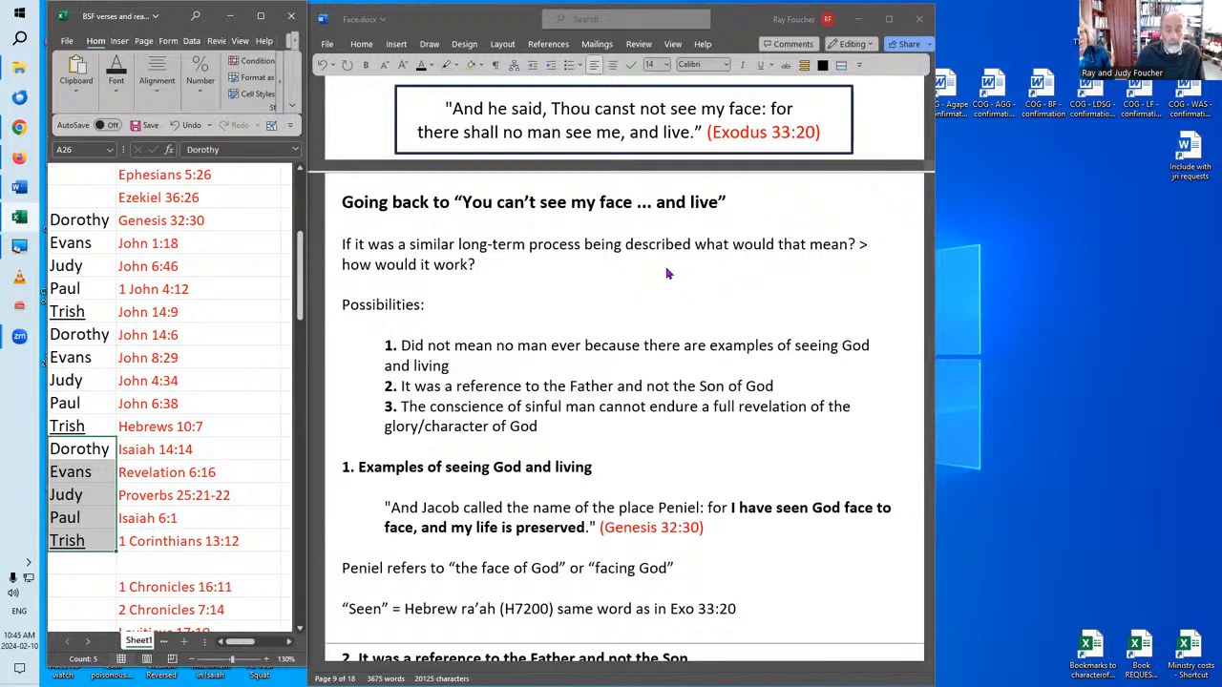
mouse_move(646, 274)
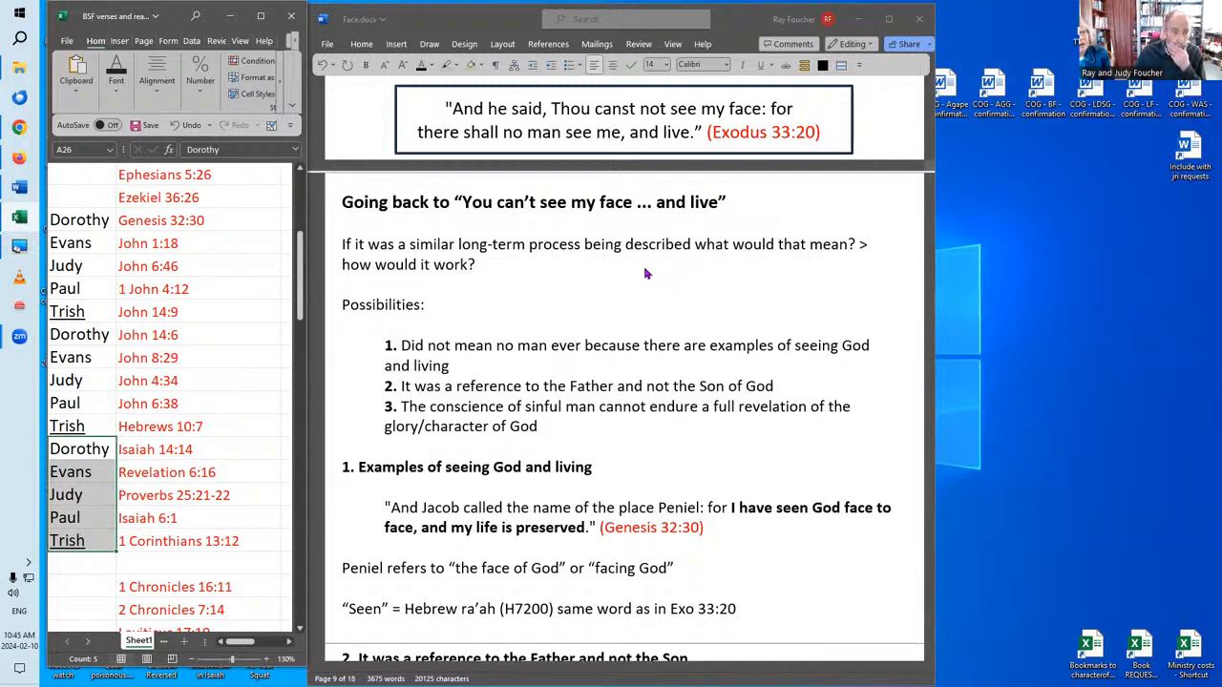
mouse_move(739, 125)
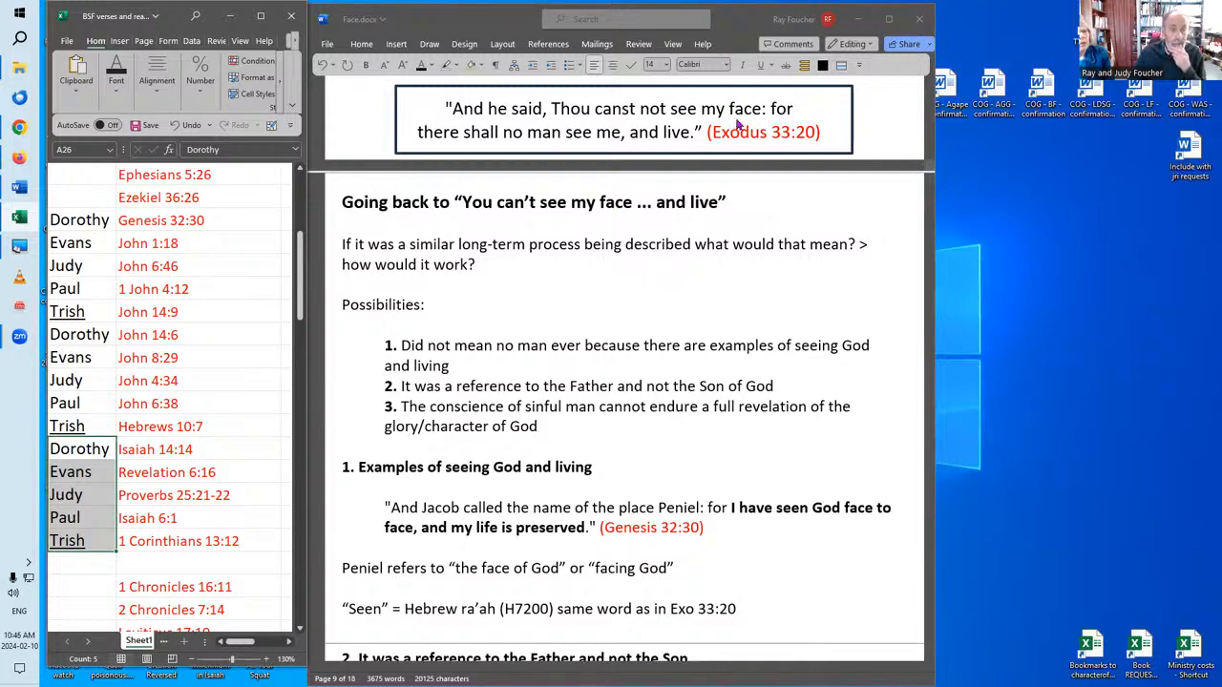
mouse_move(688, 144)
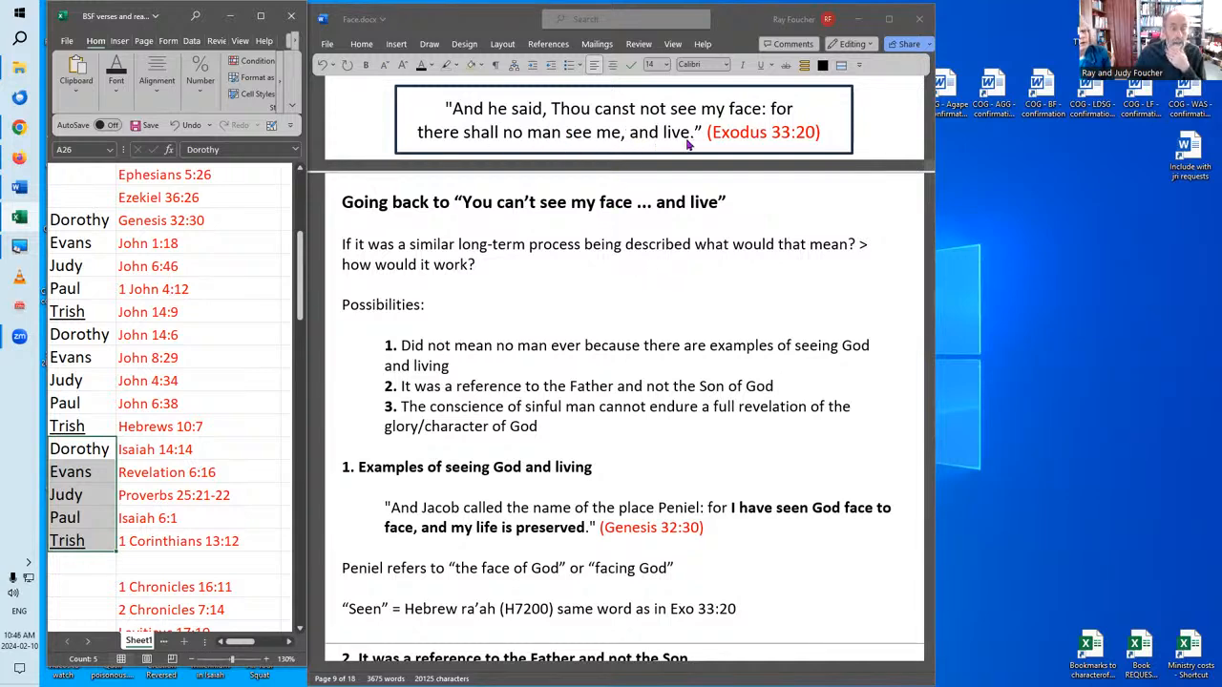
mouse_move(548, 143)
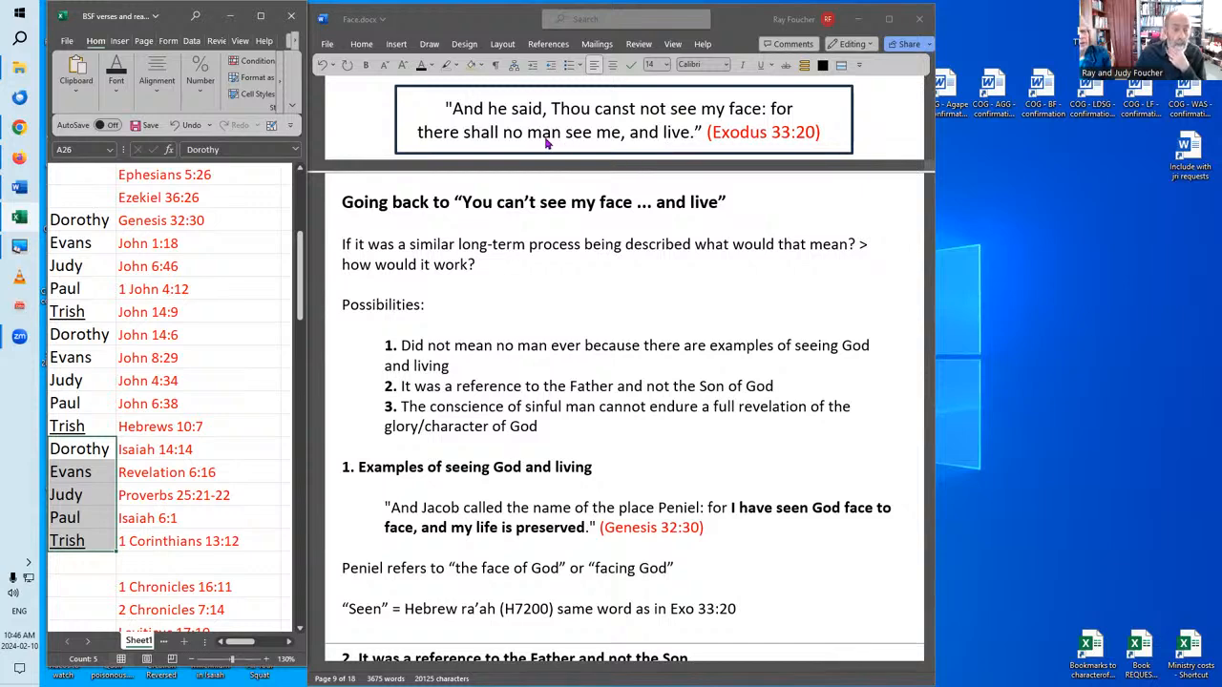
mouse_move(558, 143)
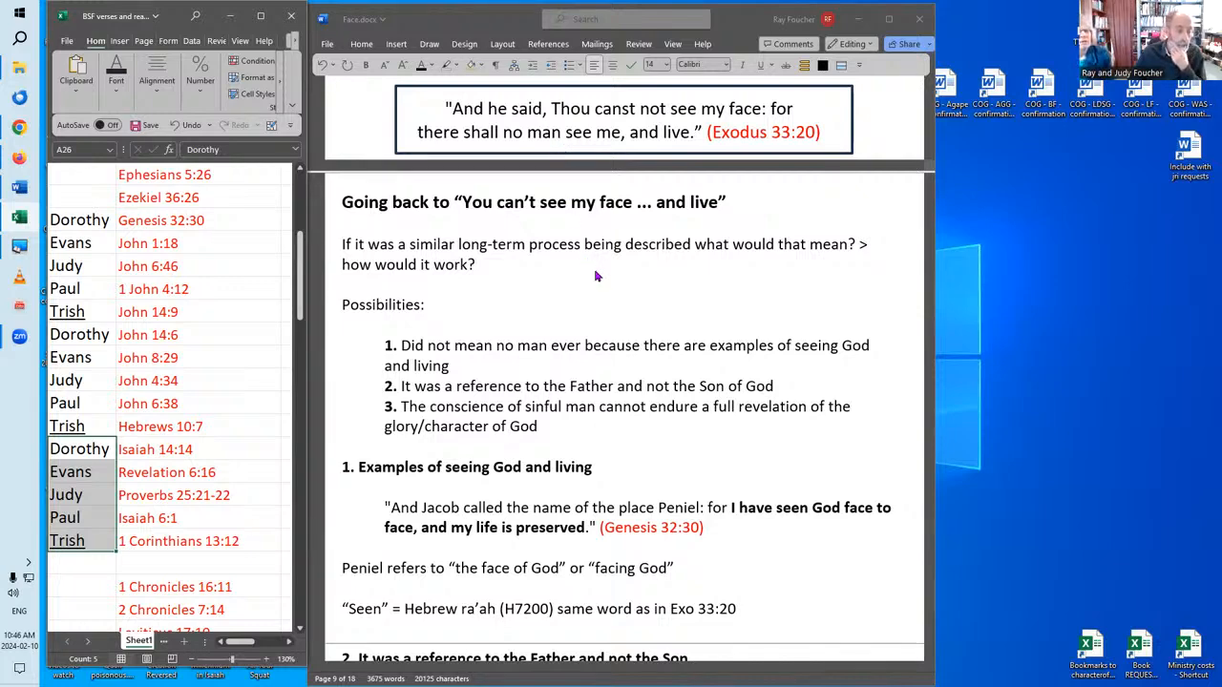
mouse_move(478, 380)
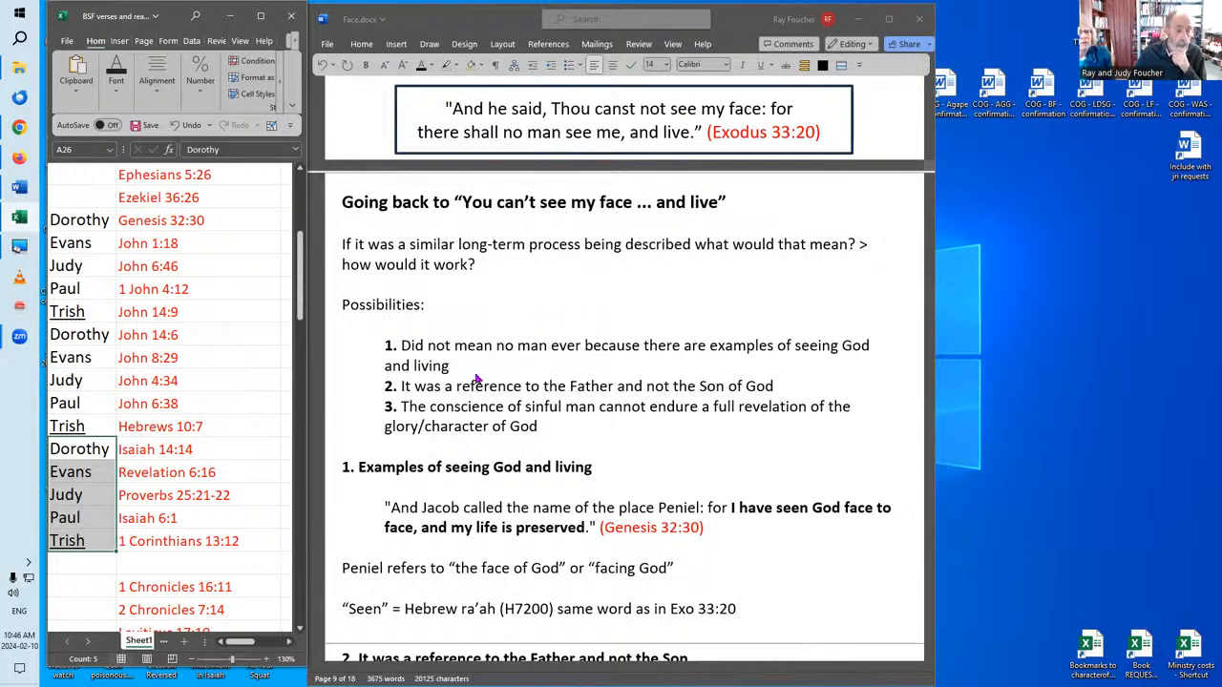
mouse_move(487, 367)
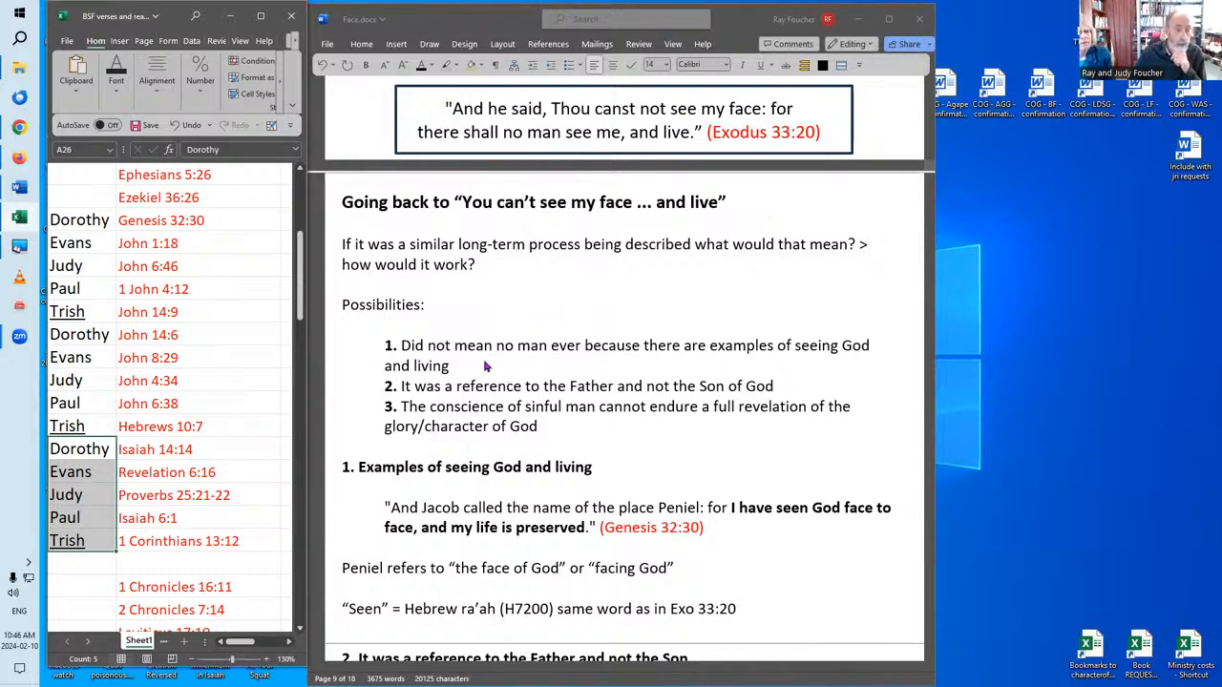
mouse_move(523, 371)
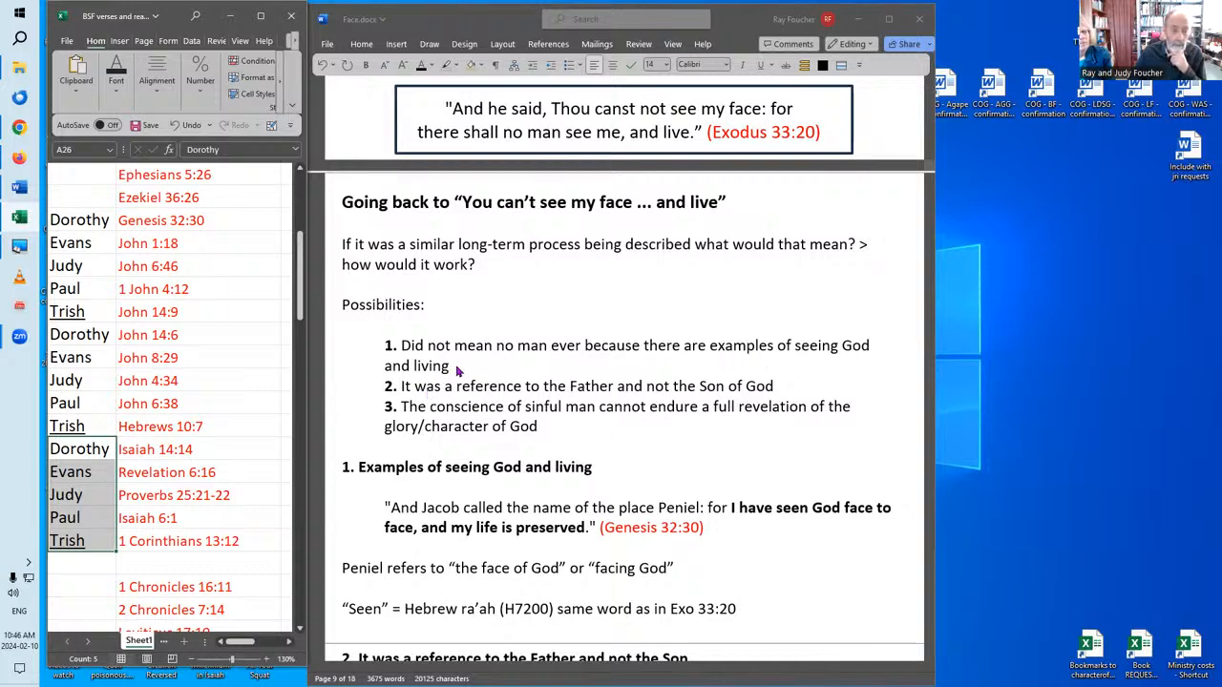
mouse_move(460, 401)
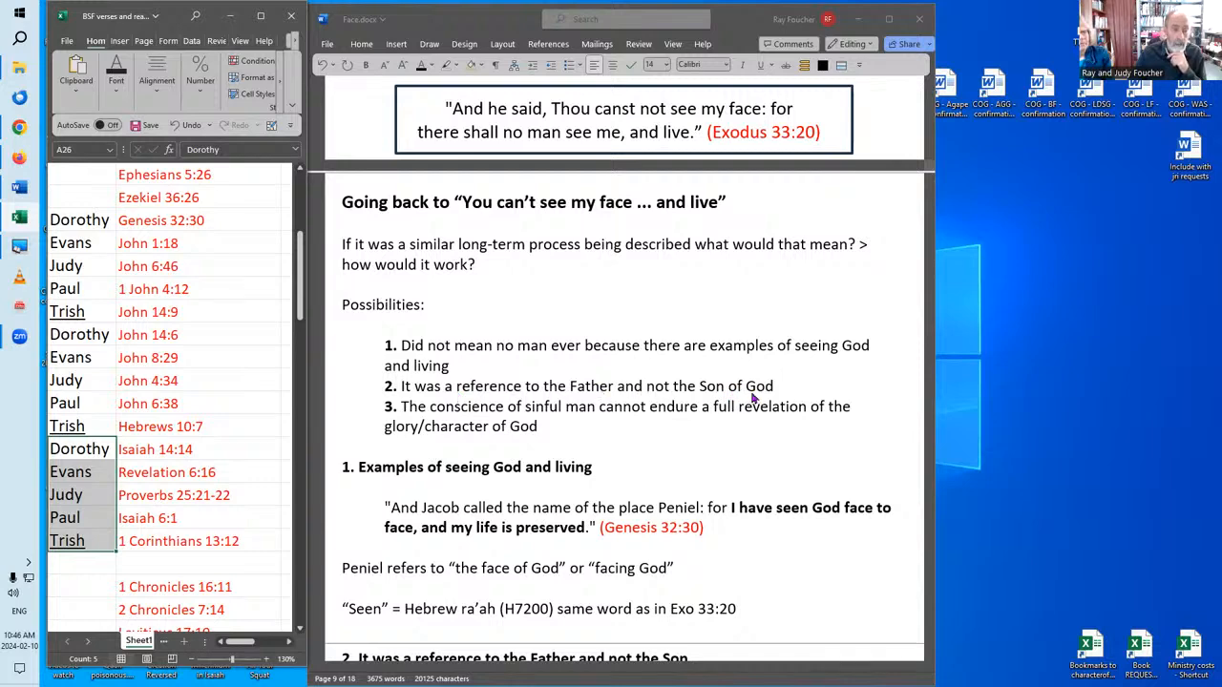
mouse_move(777, 397)
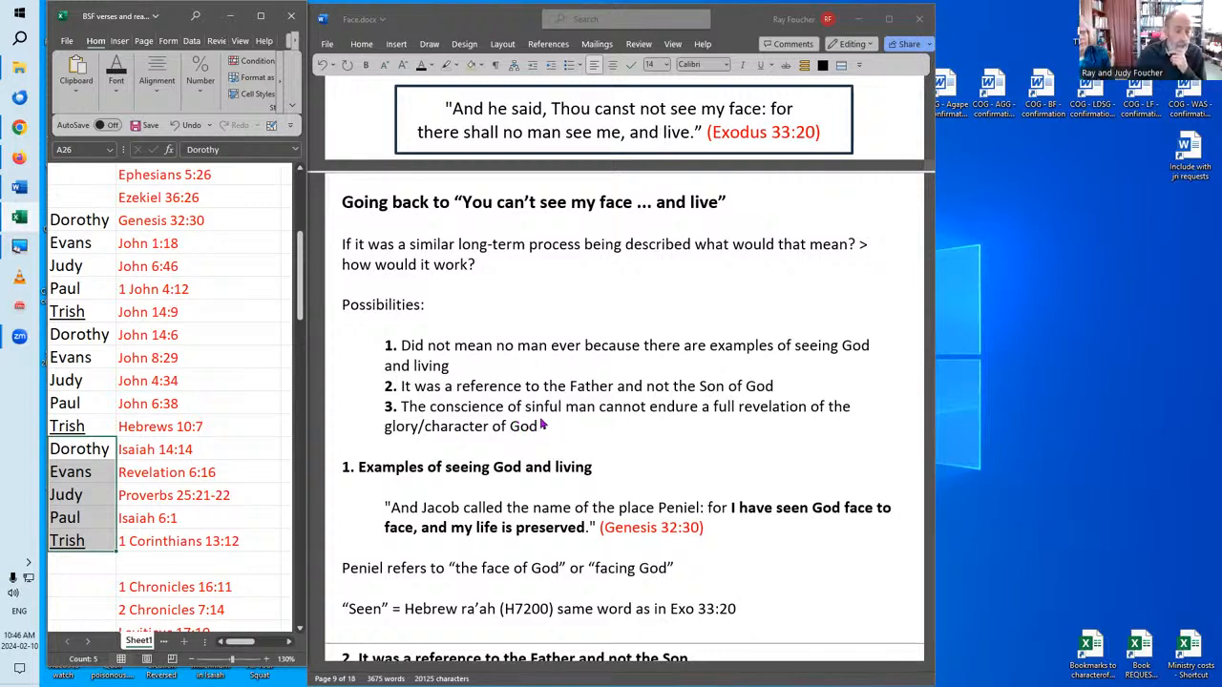
mouse_move(718, 417)
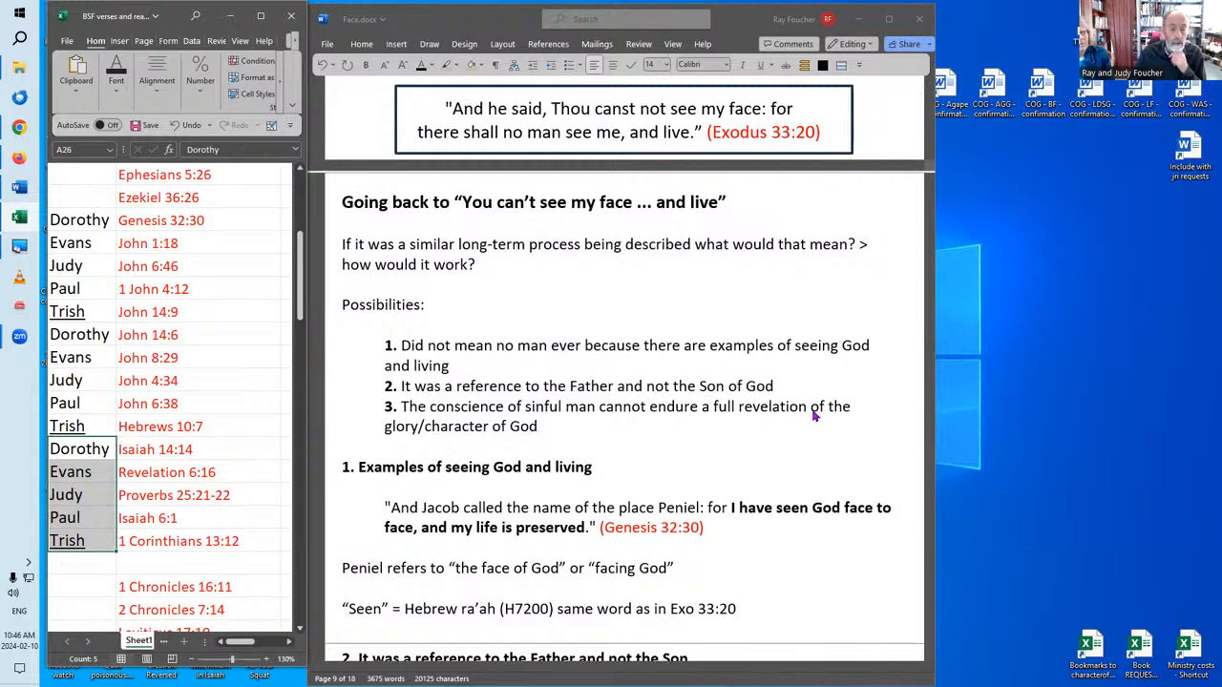
mouse_move(549, 440)
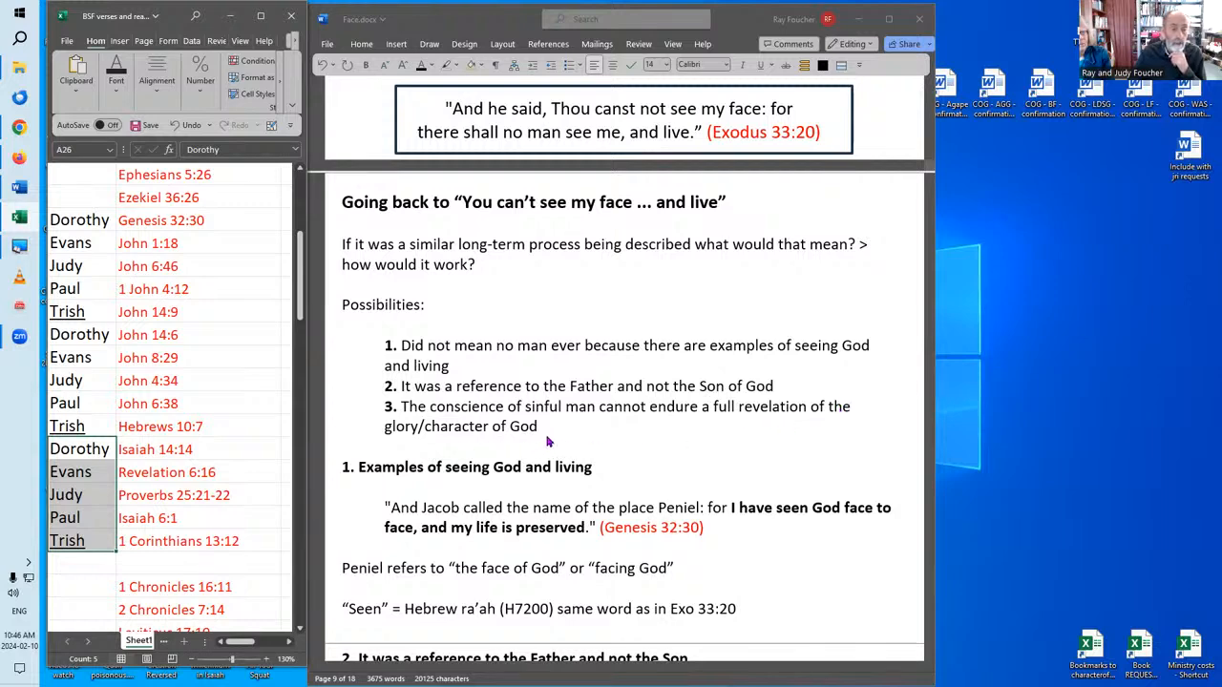
mouse_move(653, 218)
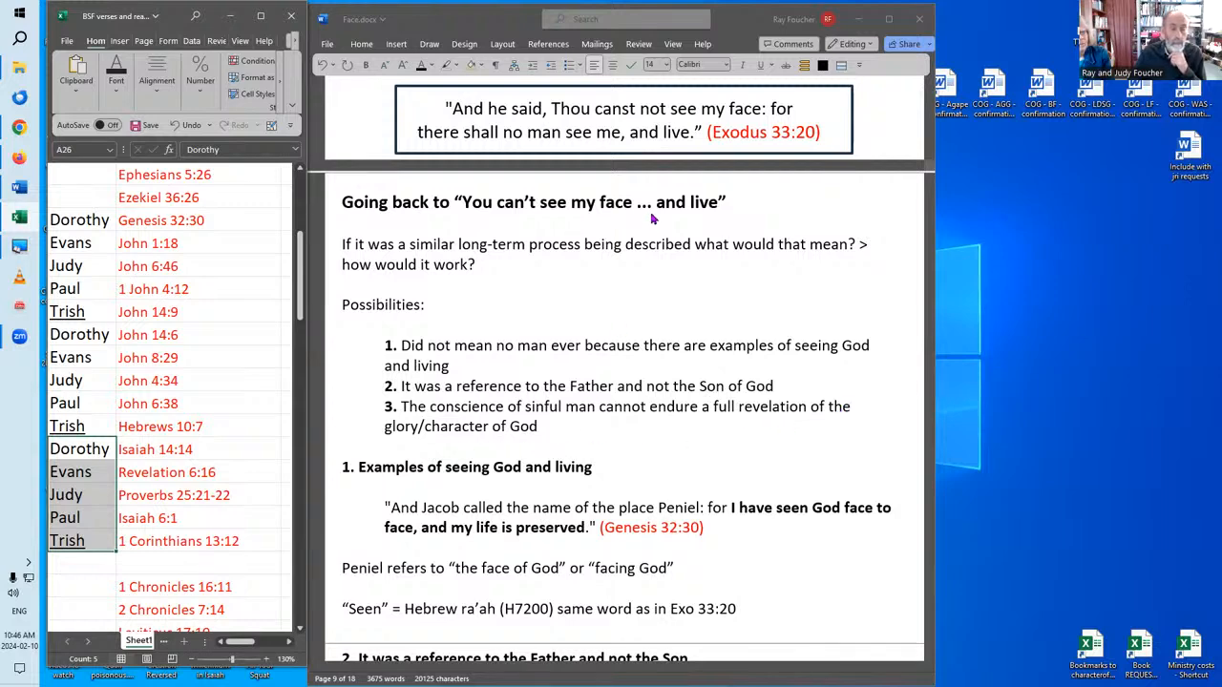
mouse_move(675, 171)
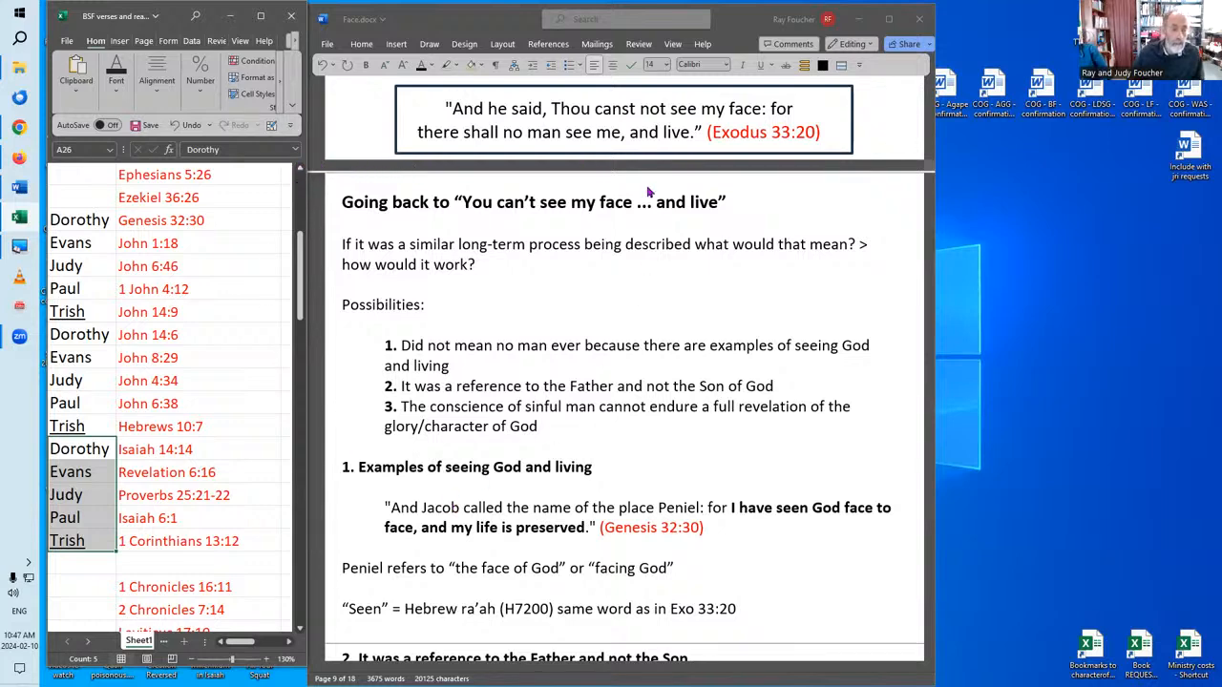
mouse_move(740, 122)
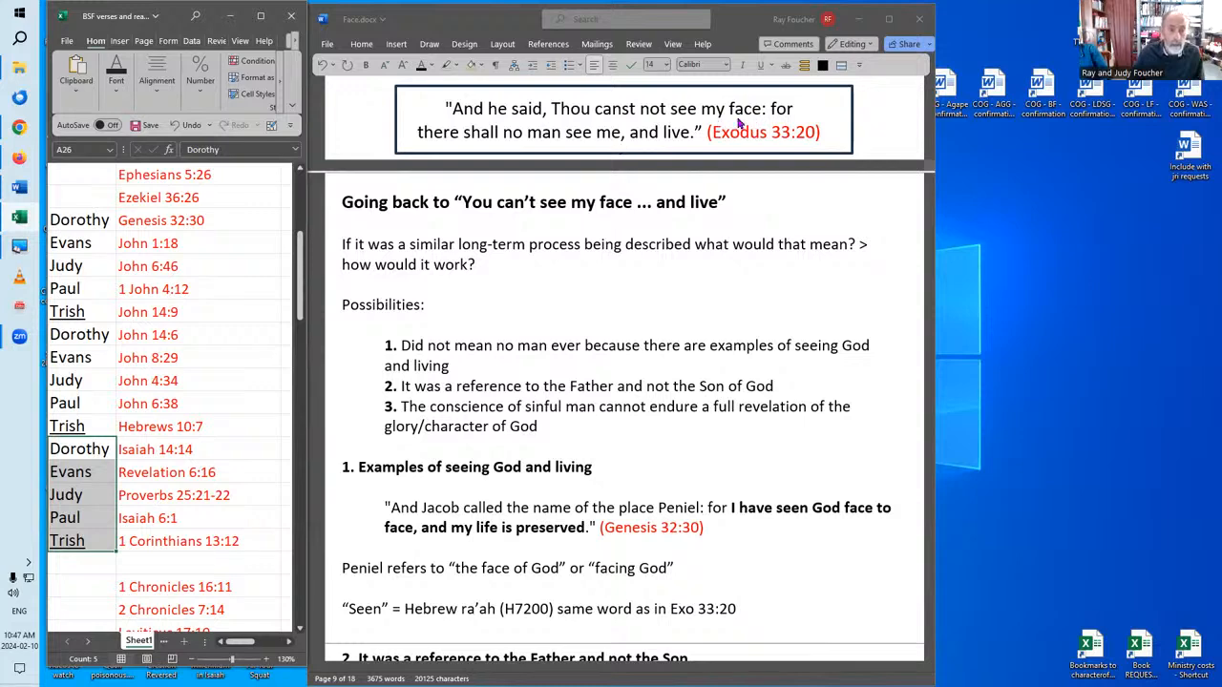
mouse_move(754, 116)
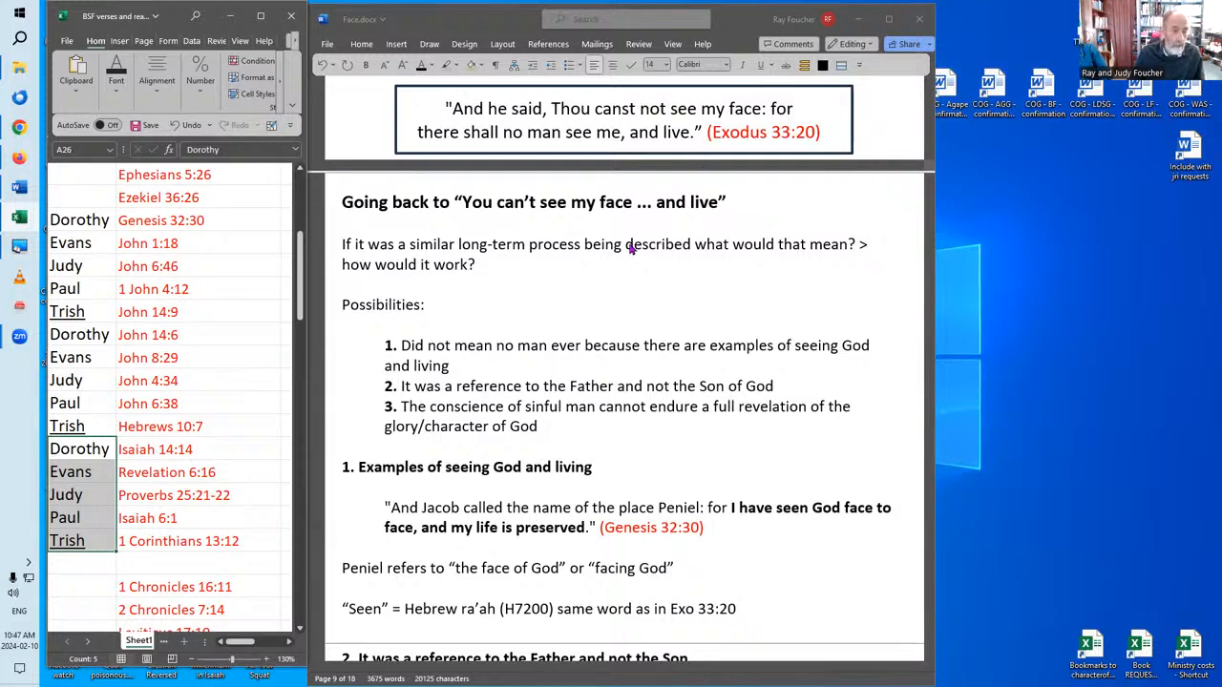
mouse_move(611, 463)
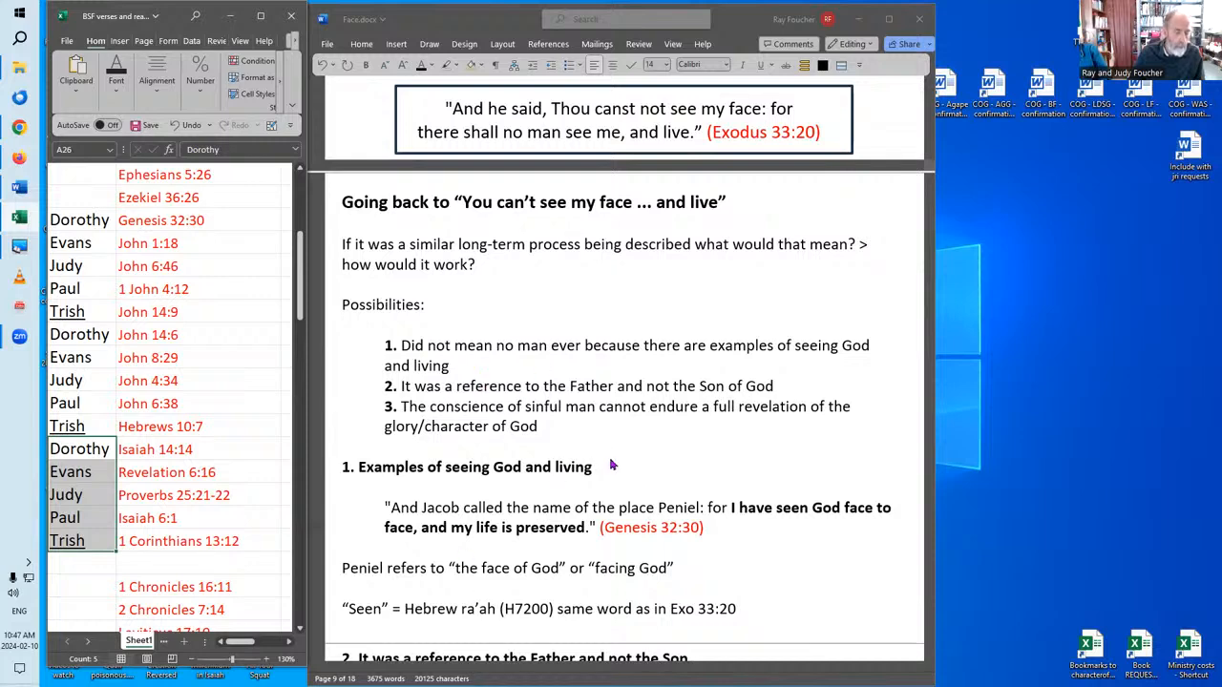
- Scroll past the Peniel examples to section 2 with John 14:9, John 1:18 and 1 John 4:12
scroll("down", 3)
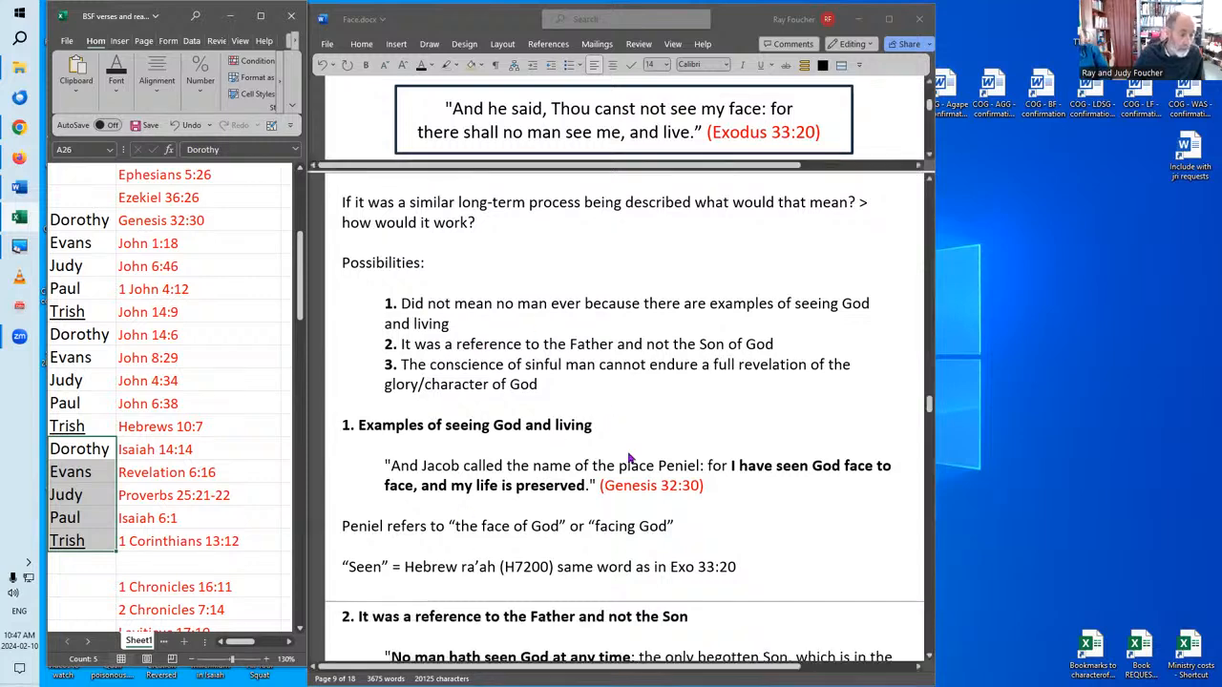
scroll("down", 3)
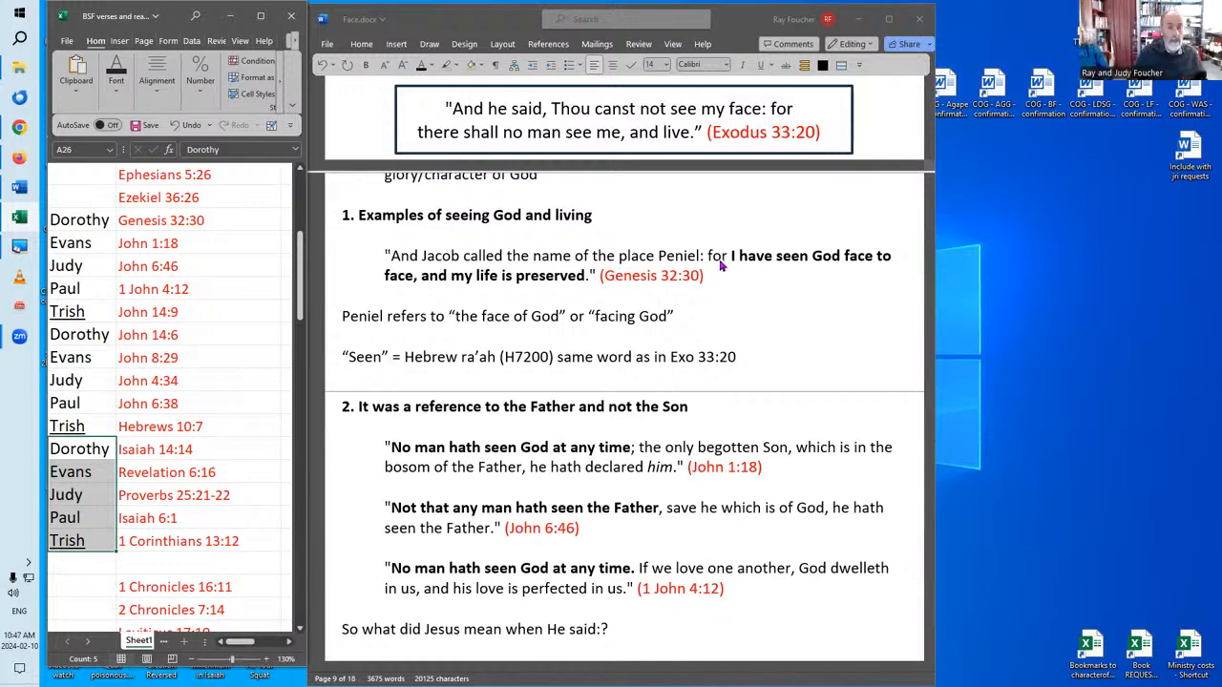
mouse_move(711, 281)
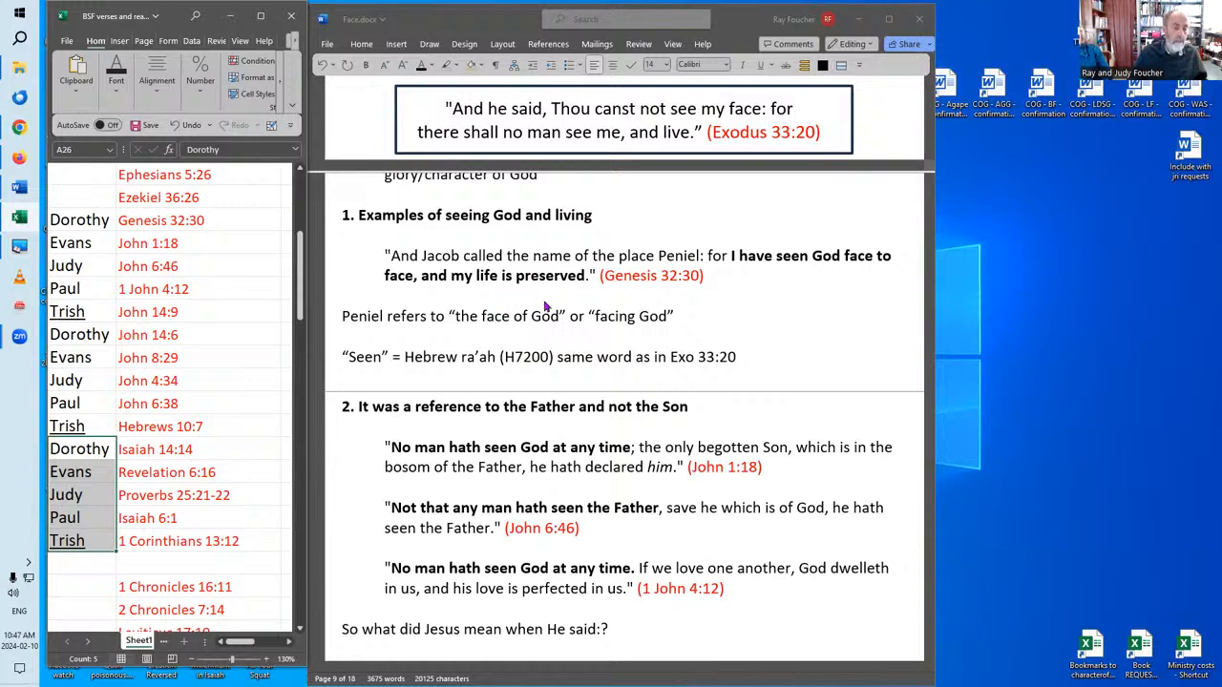
mouse_move(373, 328)
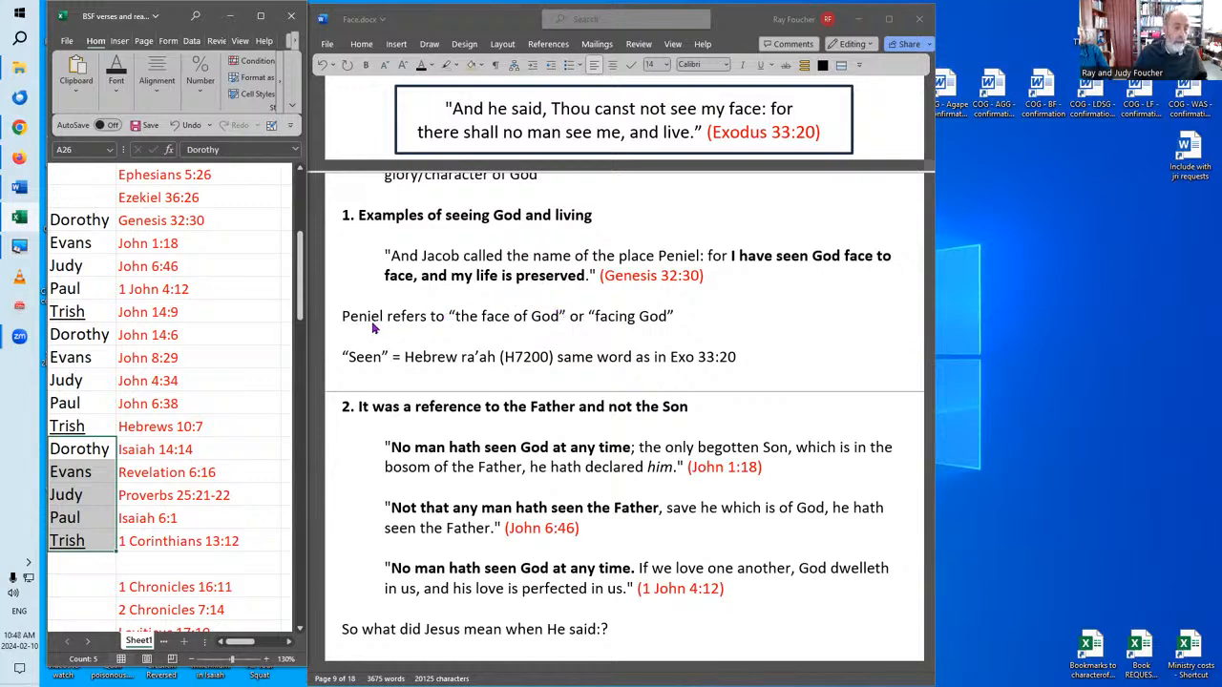
mouse_move(572, 328)
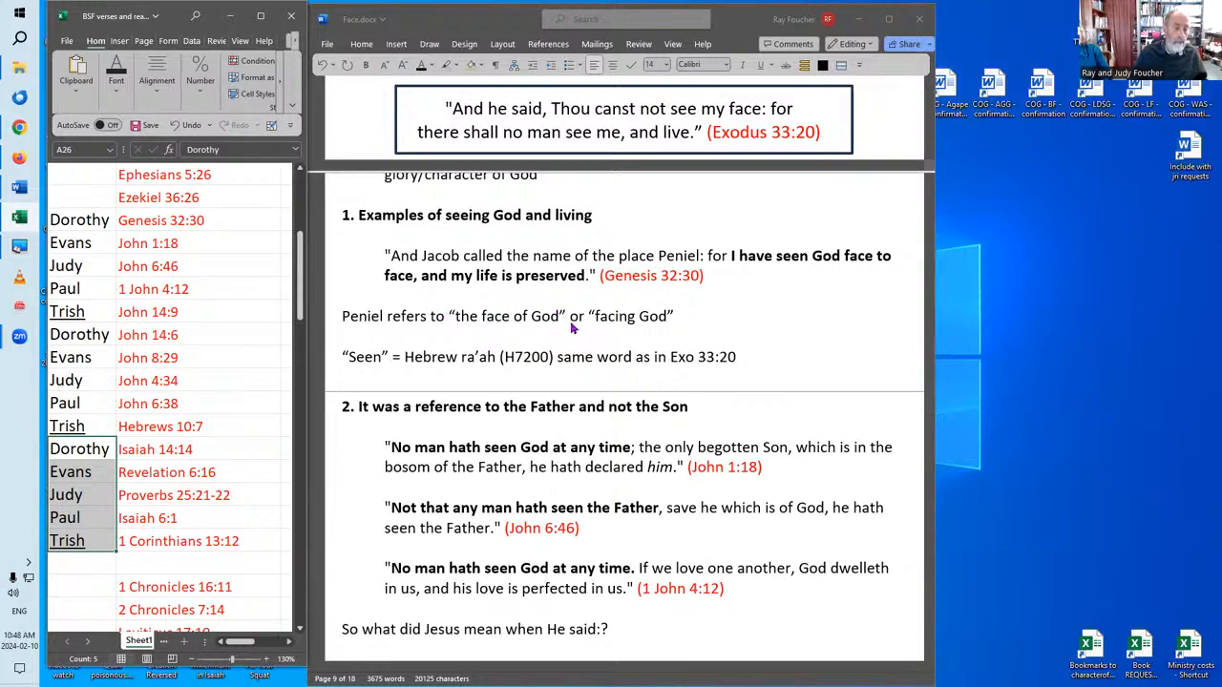
mouse_move(666, 328)
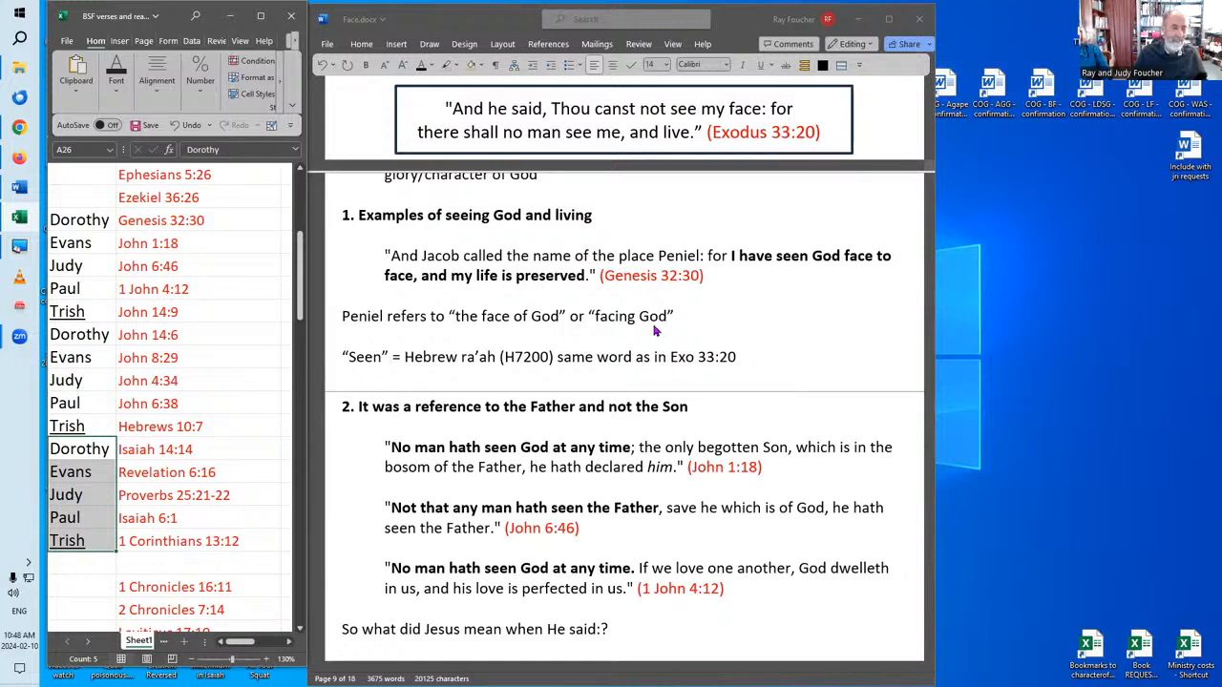
mouse_move(387, 370)
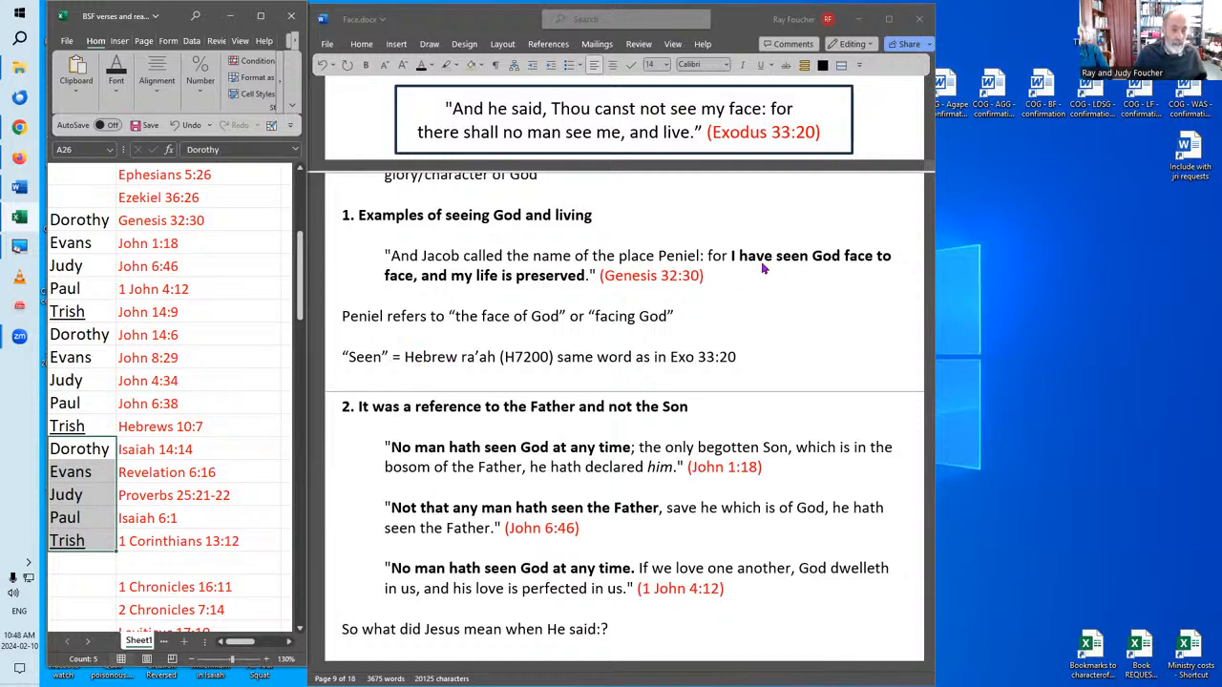
mouse_move(795, 266)
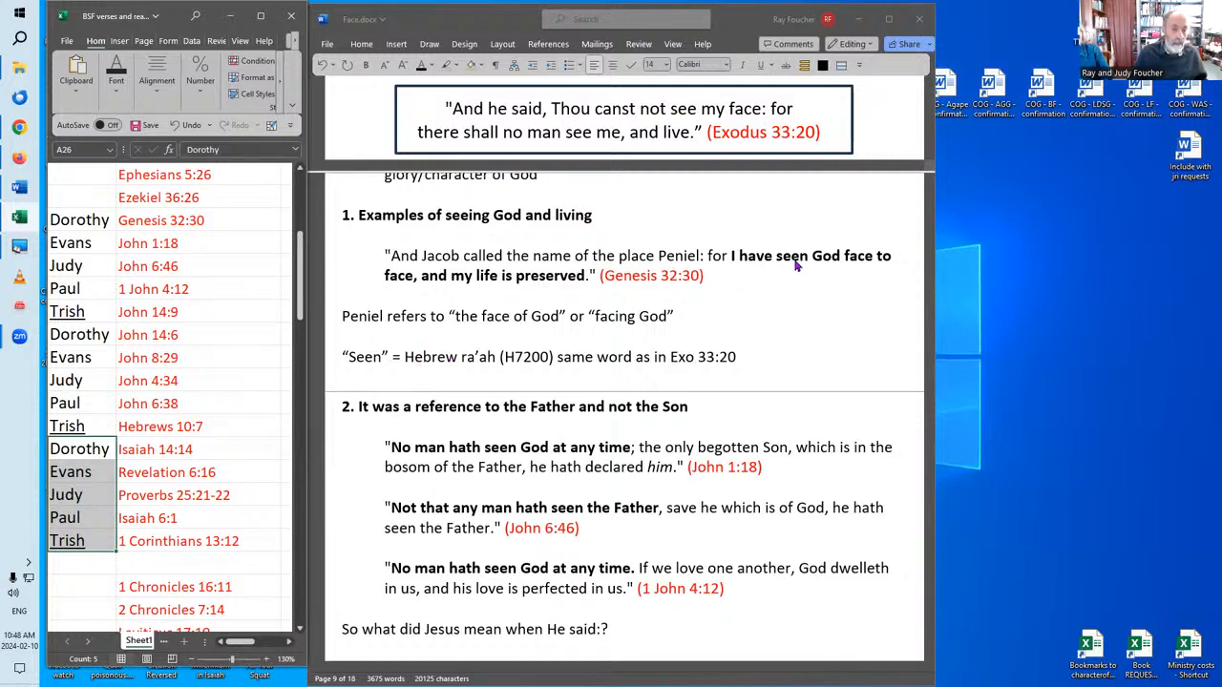
mouse_move(792, 264)
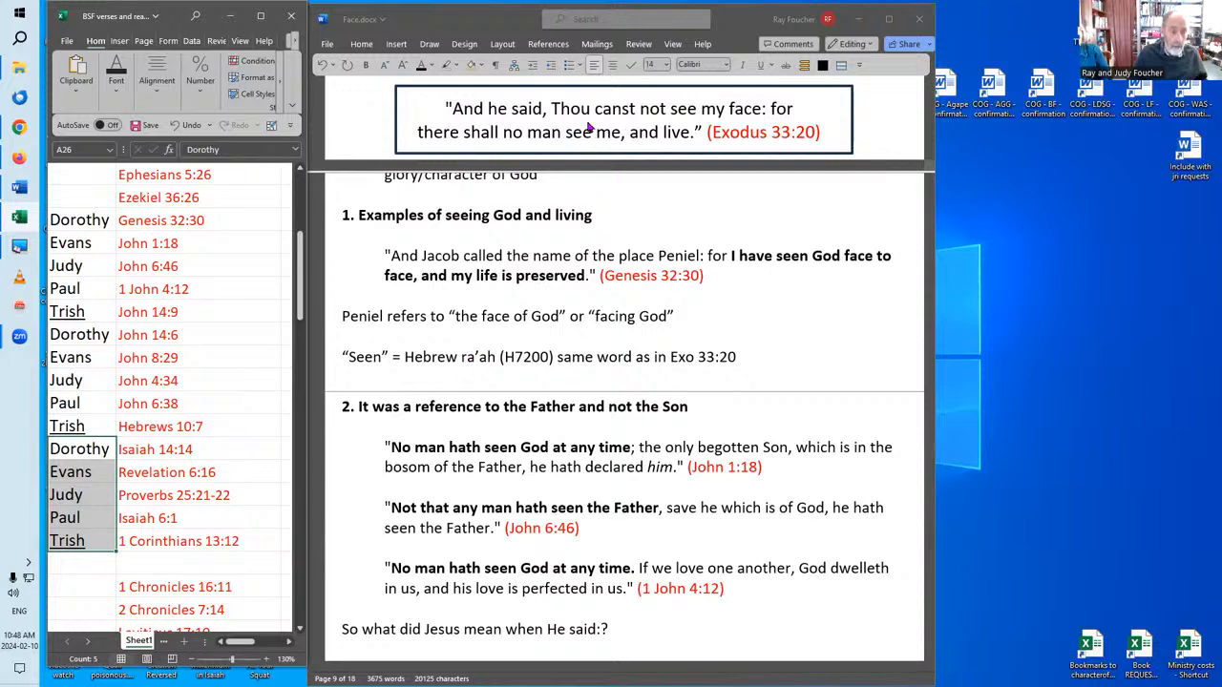
mouse_move(598, 137)
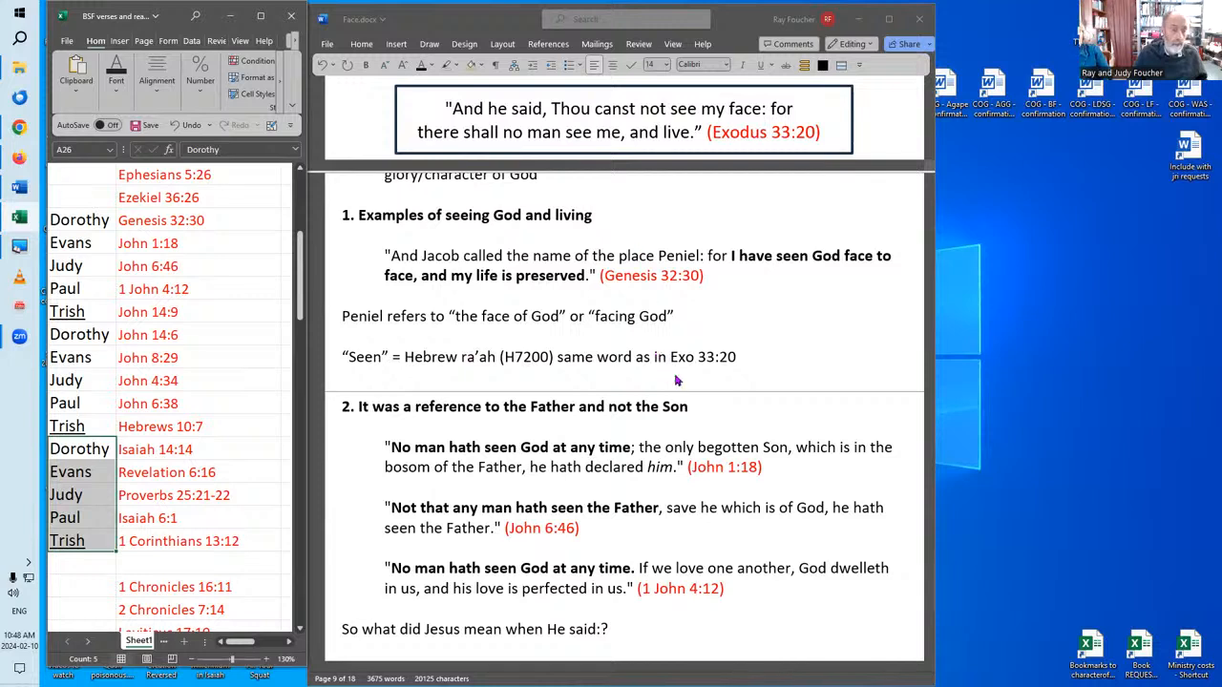
mouse_move(714, 411)
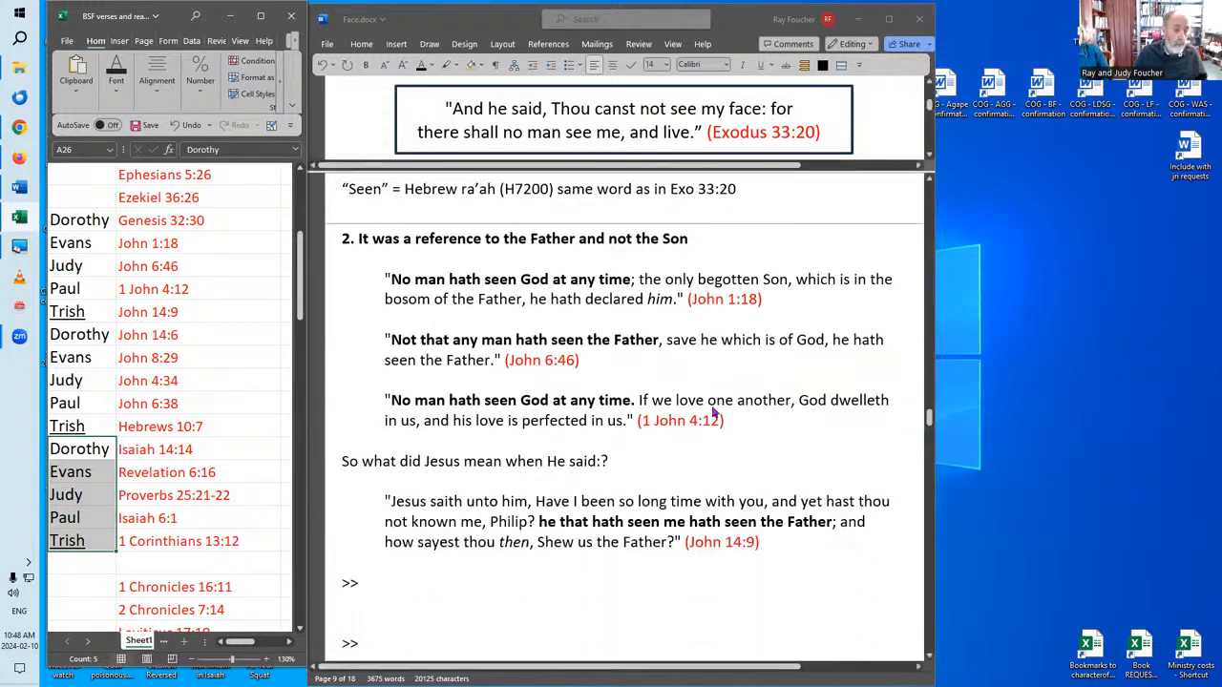
scroll("down", 3)
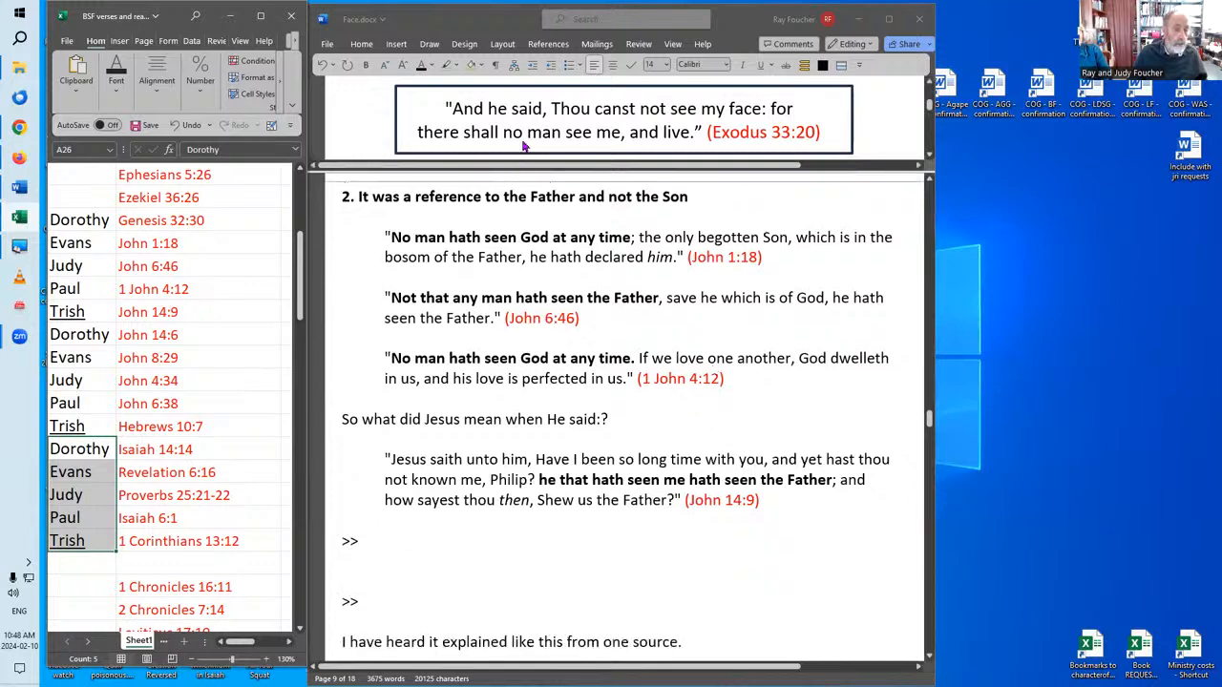
mouse_move(735, 118)
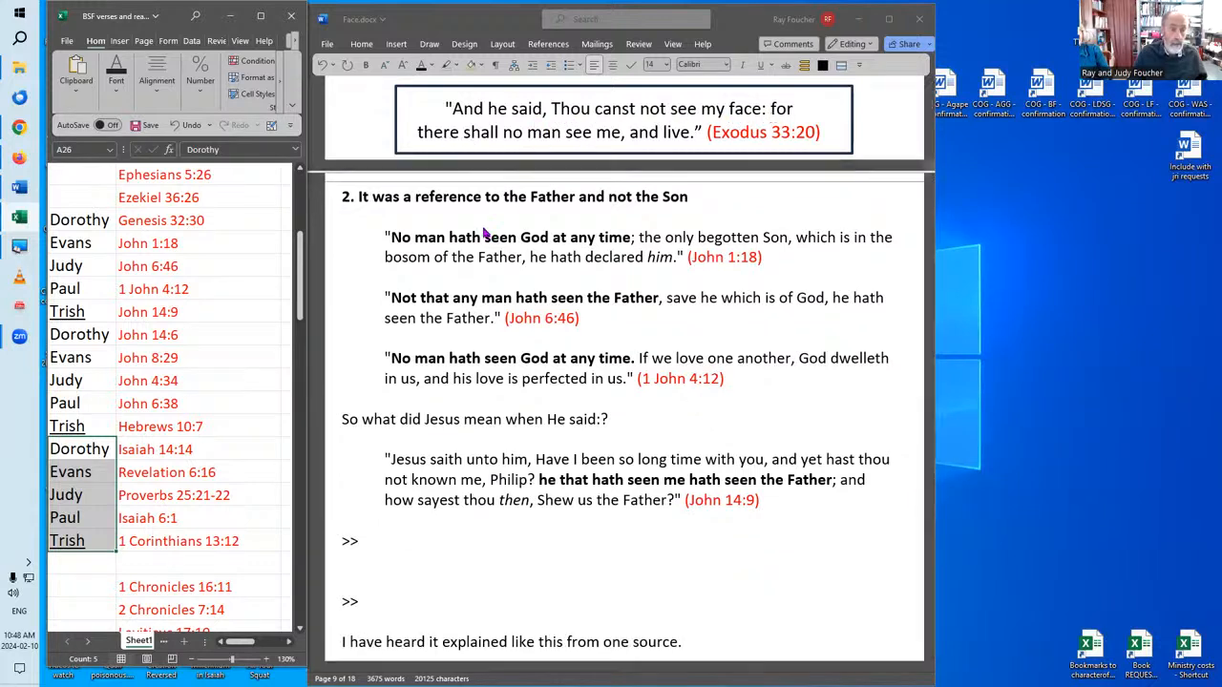
mouse_move(635, 213)
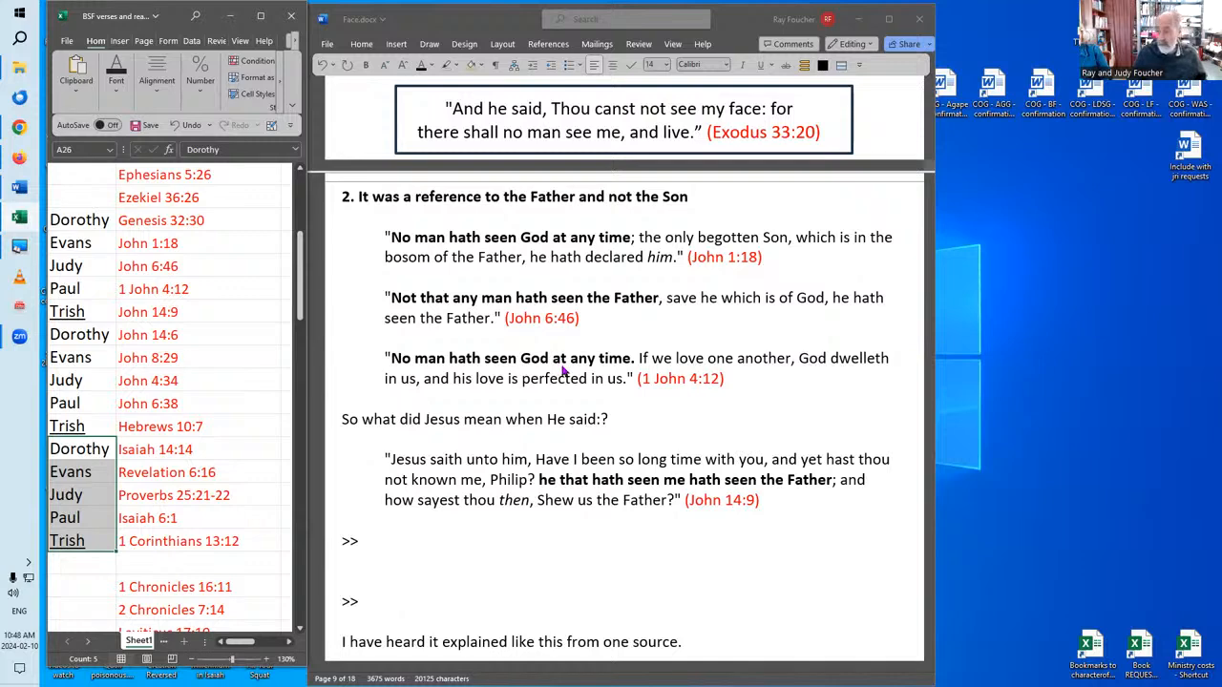
mouse_move(570, 371)
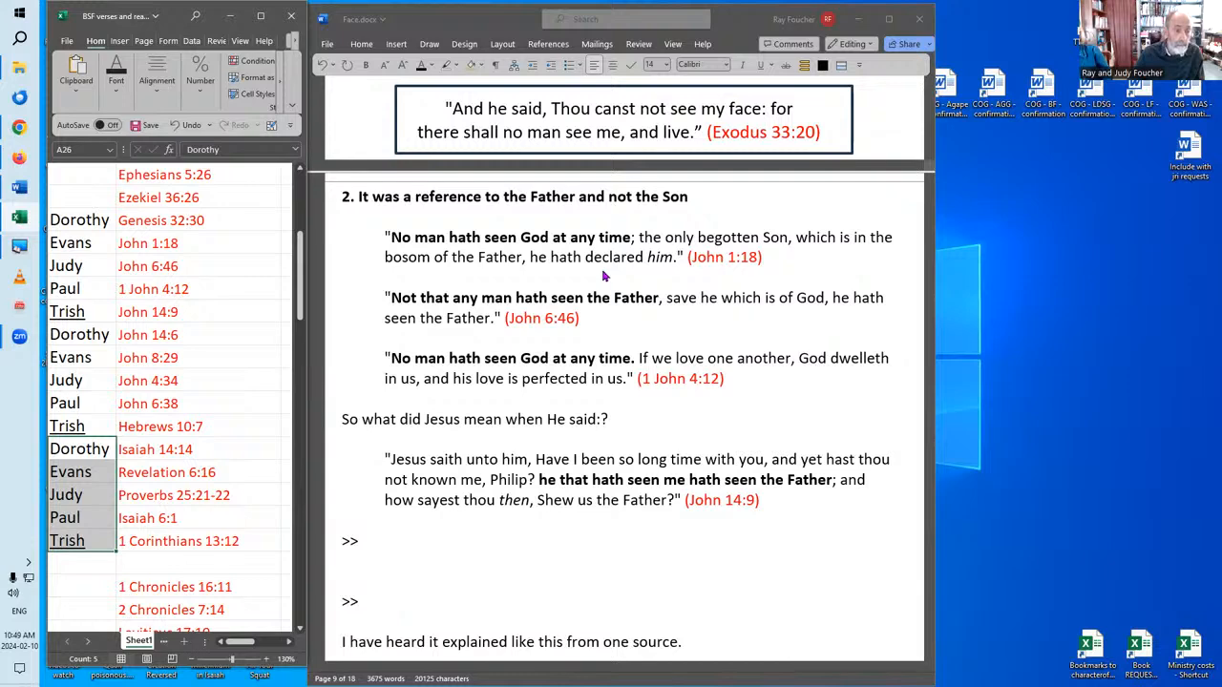
mouse_move(635, 257)
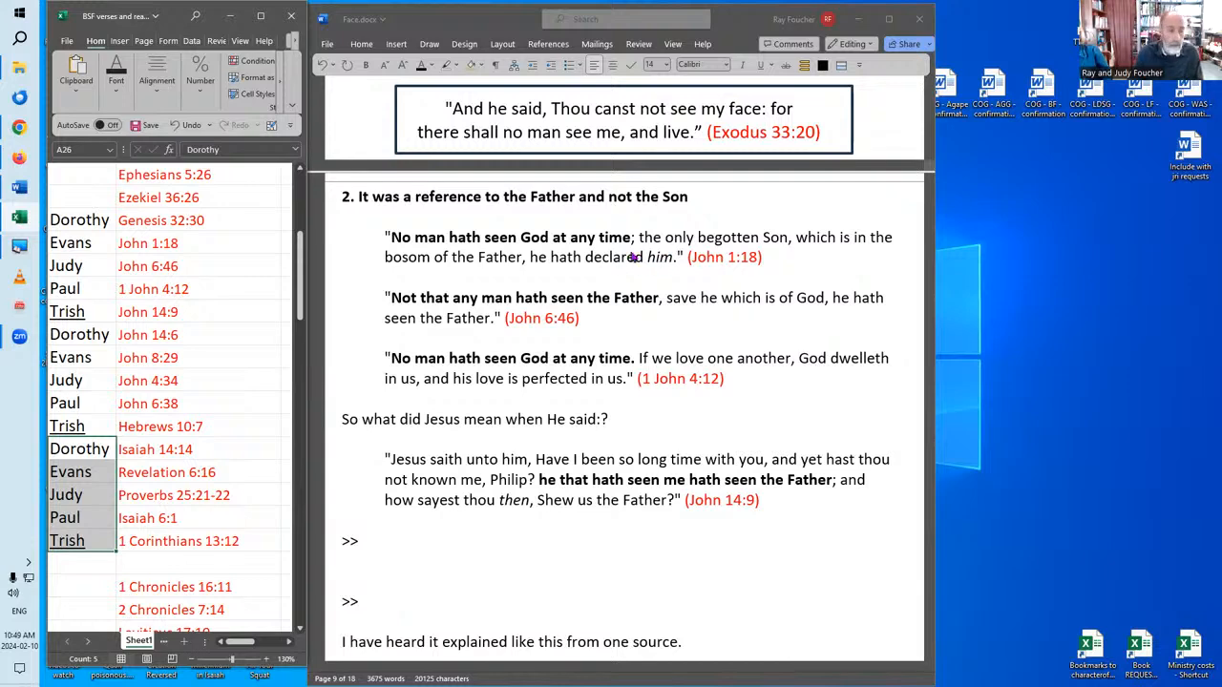
mouse_move(667, 258)
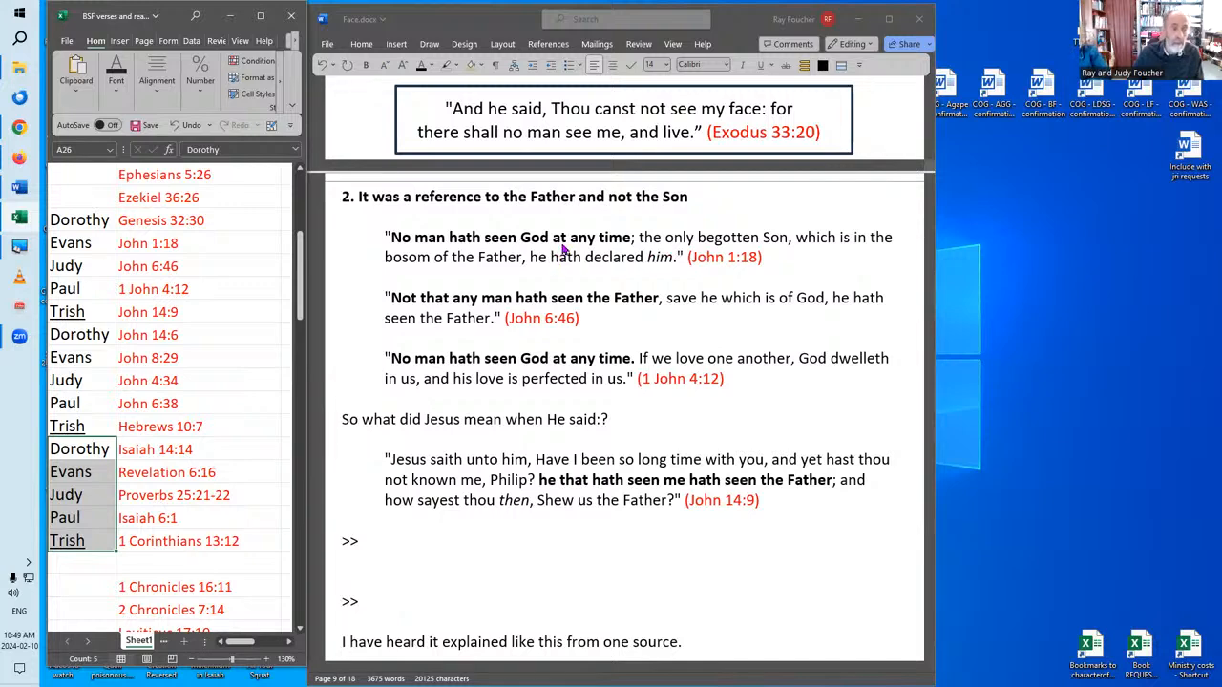
mouse_move(552, 318)
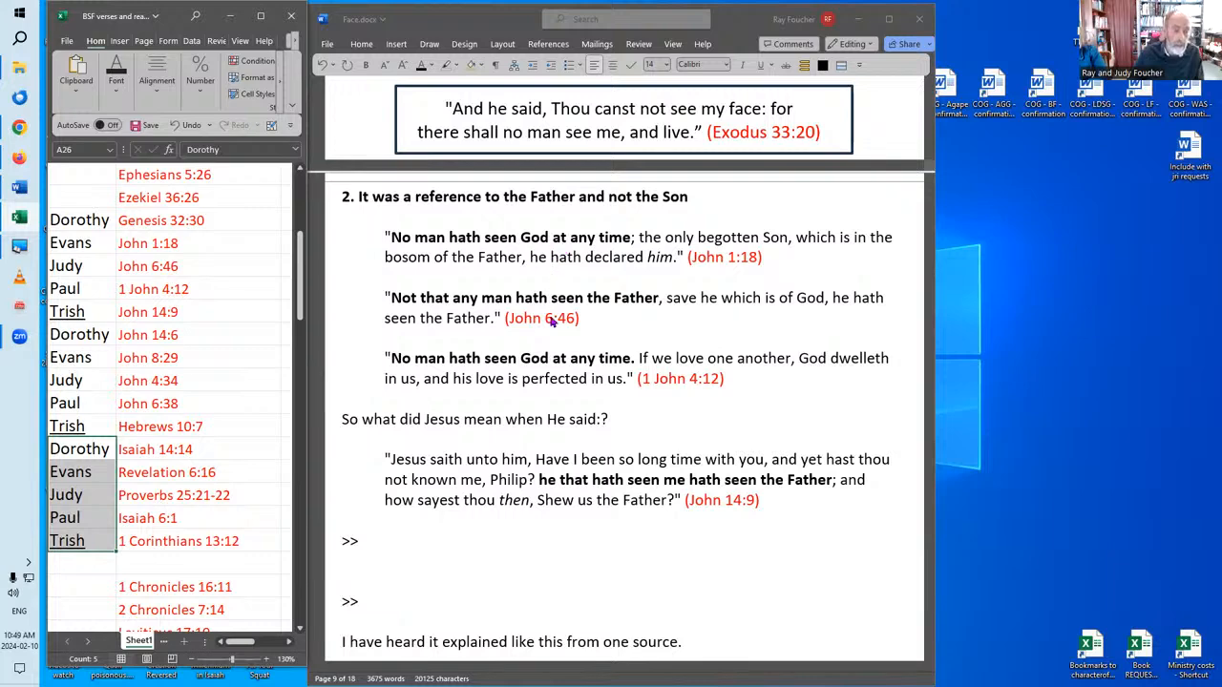
mouse_move(593, 256)
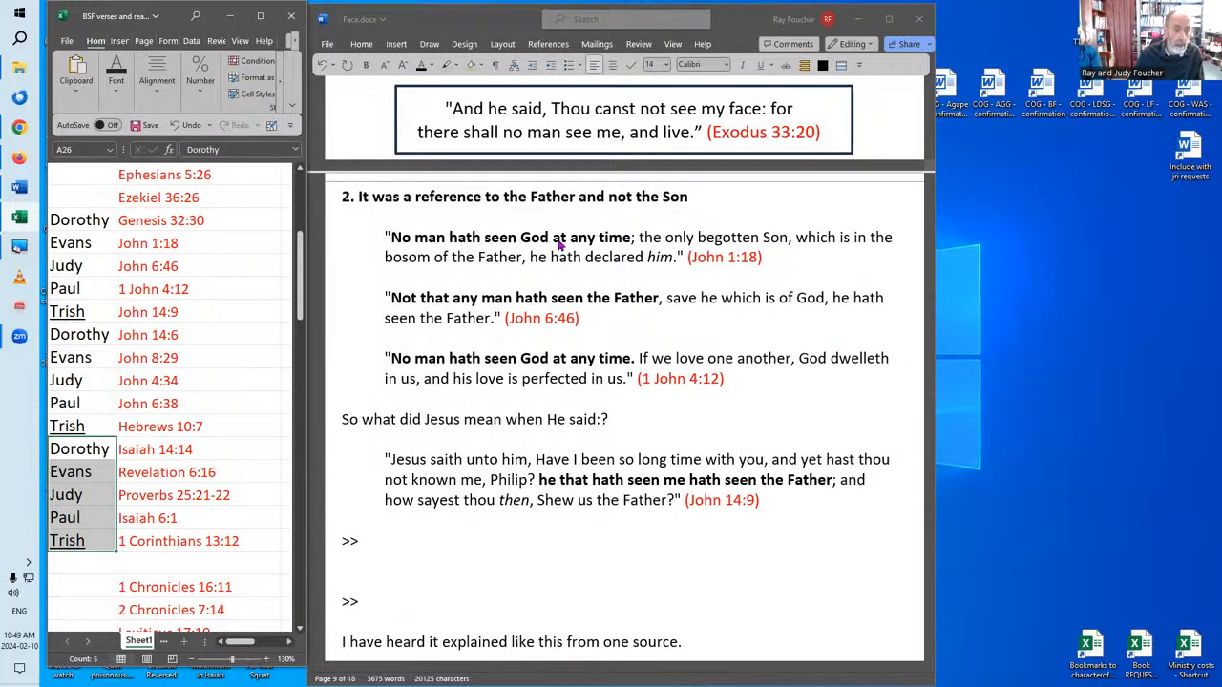
mouse_move(548, 151)
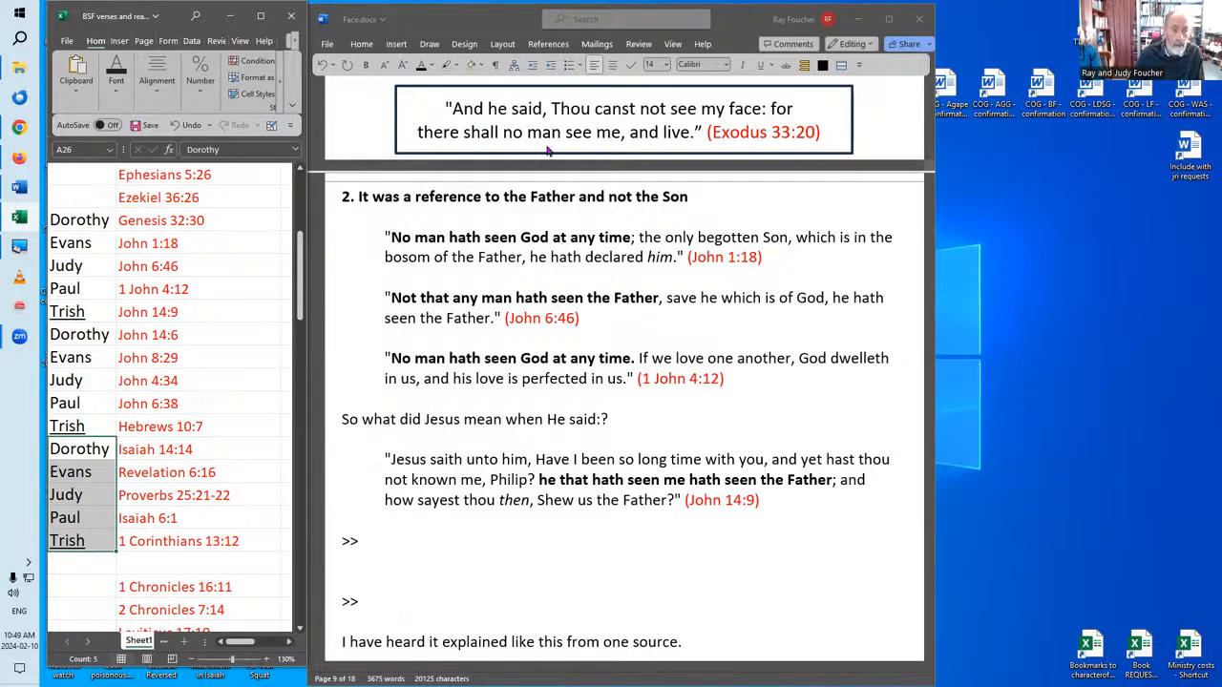
mouse_move(726, 132)
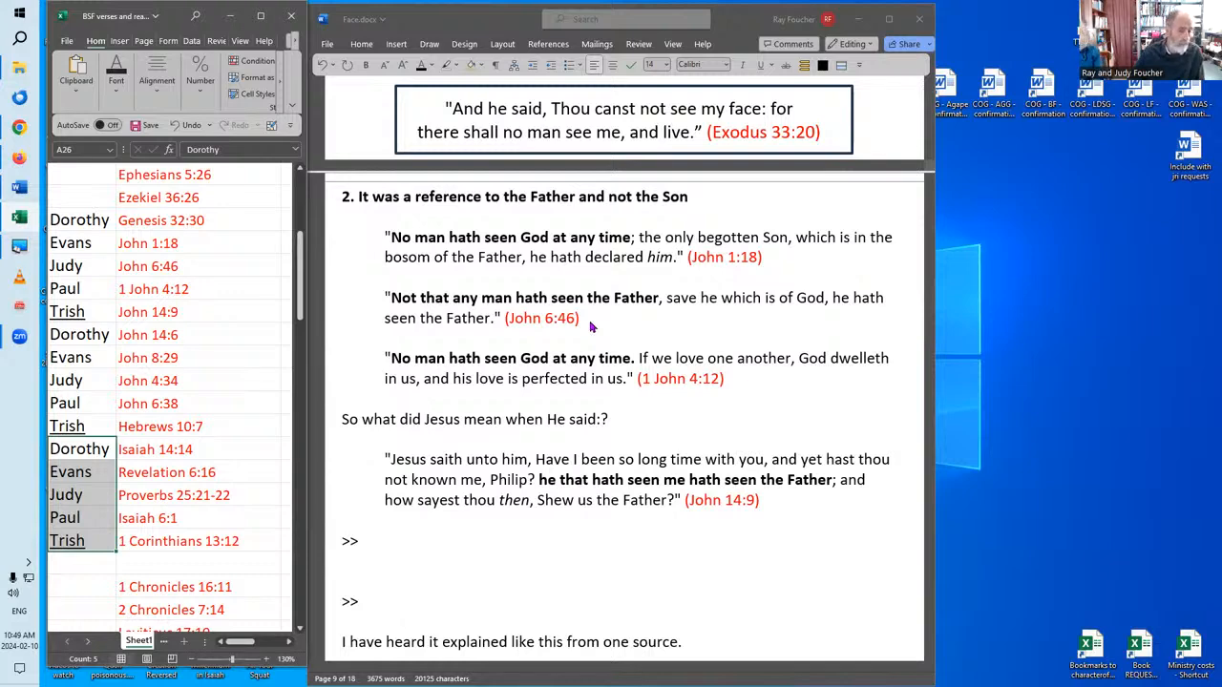
mouse_move(595, 323)
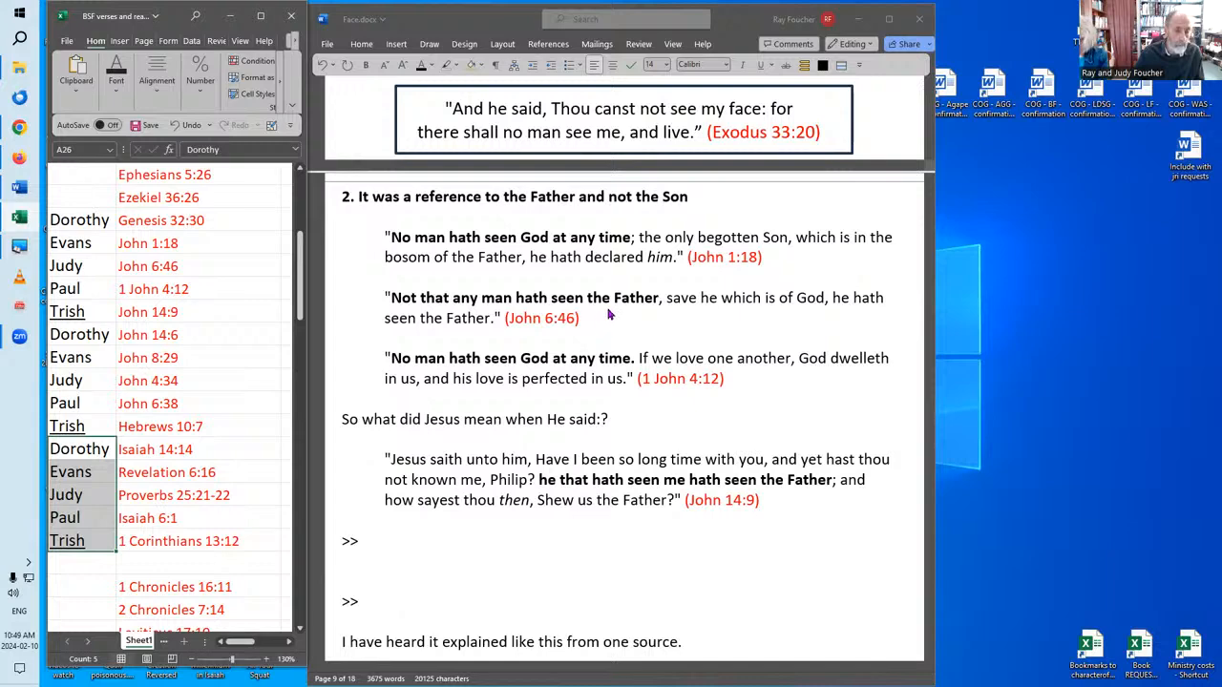
mouse_move(638, 326)
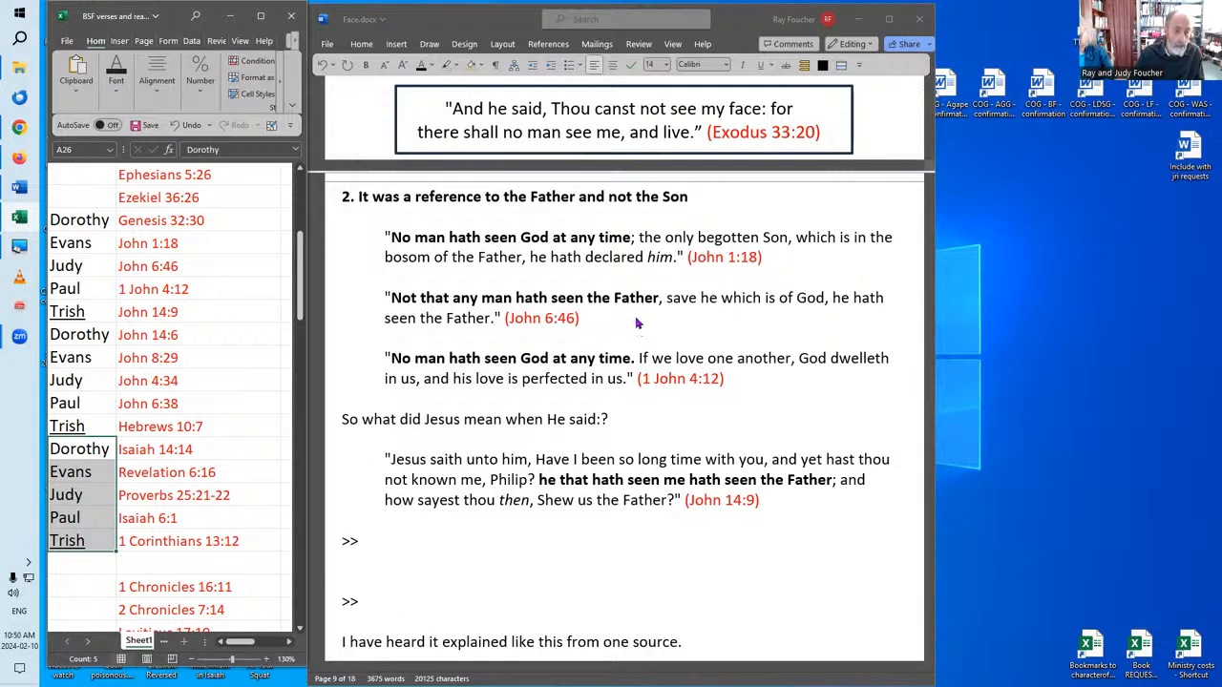
mouse_move(629, 322)
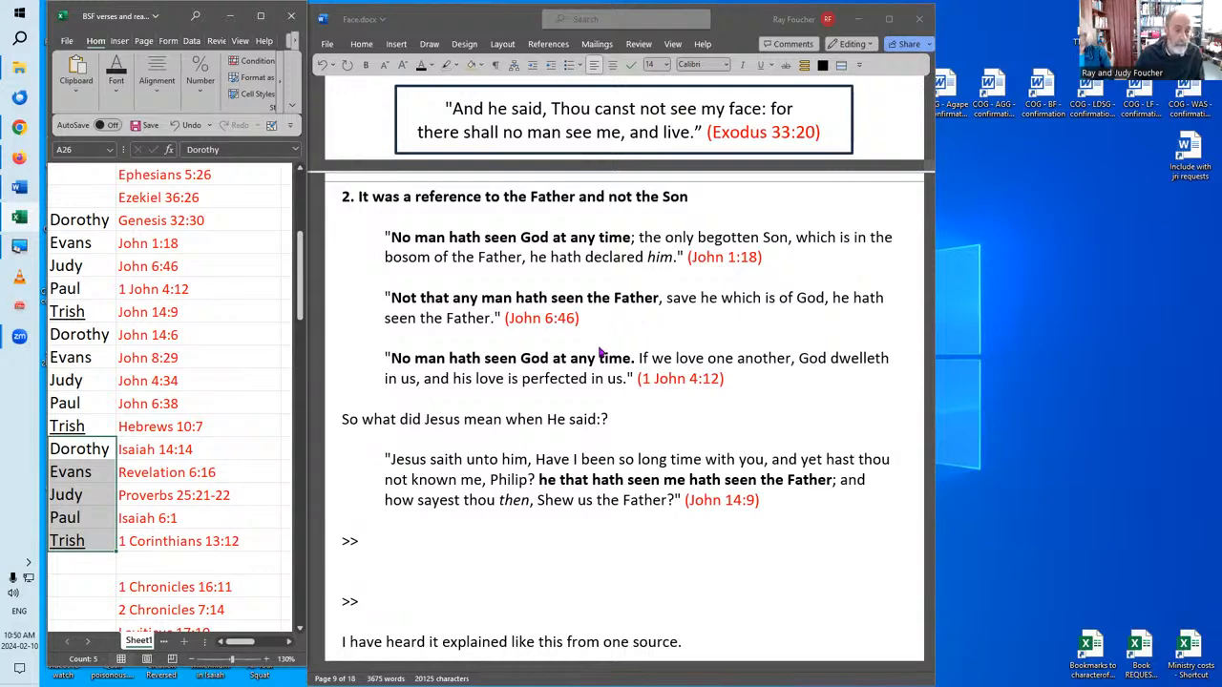
mouse_move(742, 390)
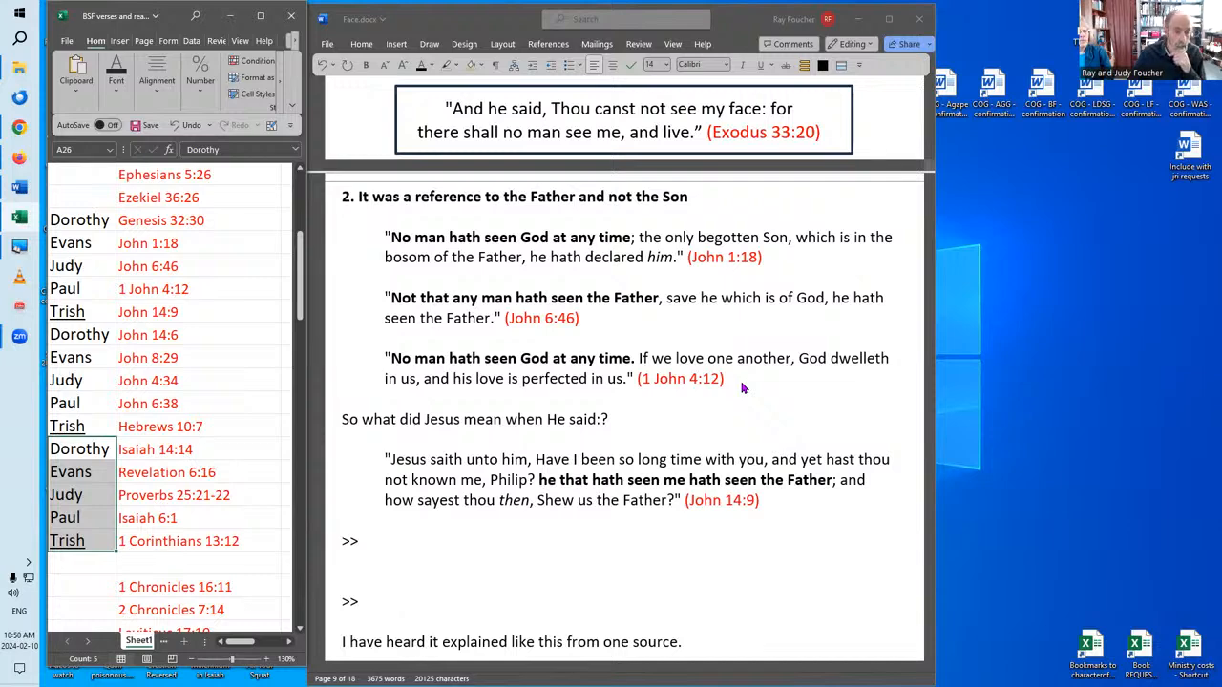
mouse_move(626, 361)
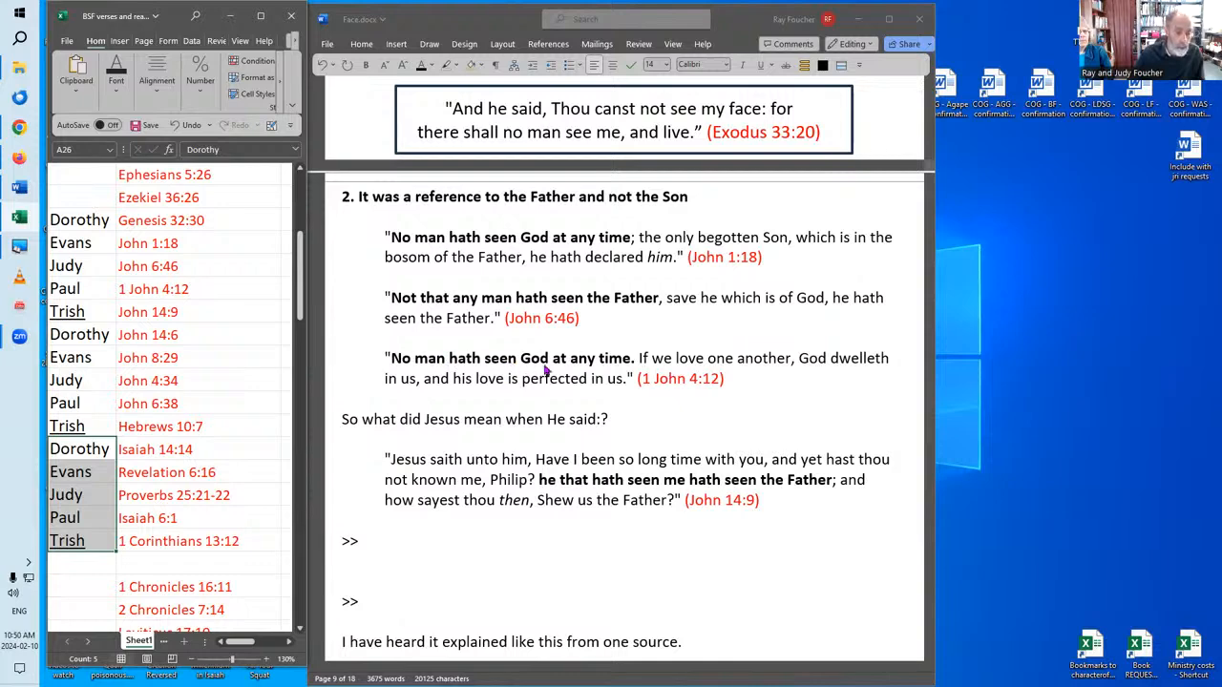
mouse_move(633, 253)
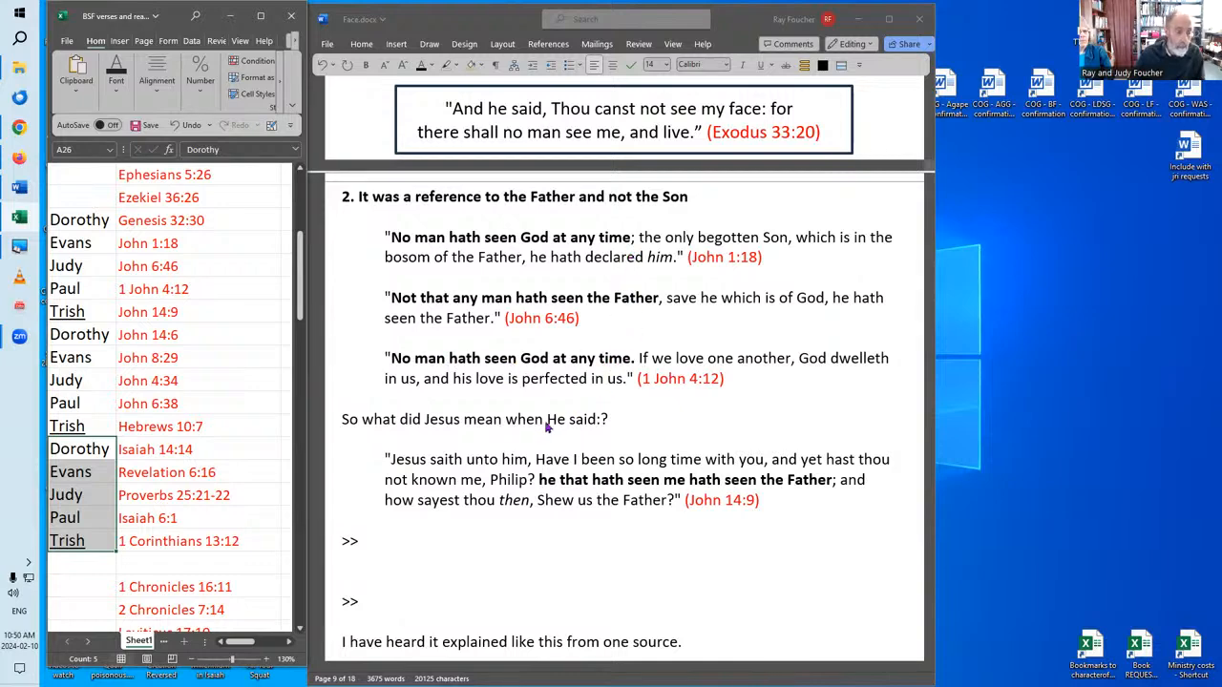
scroll("down", 3)
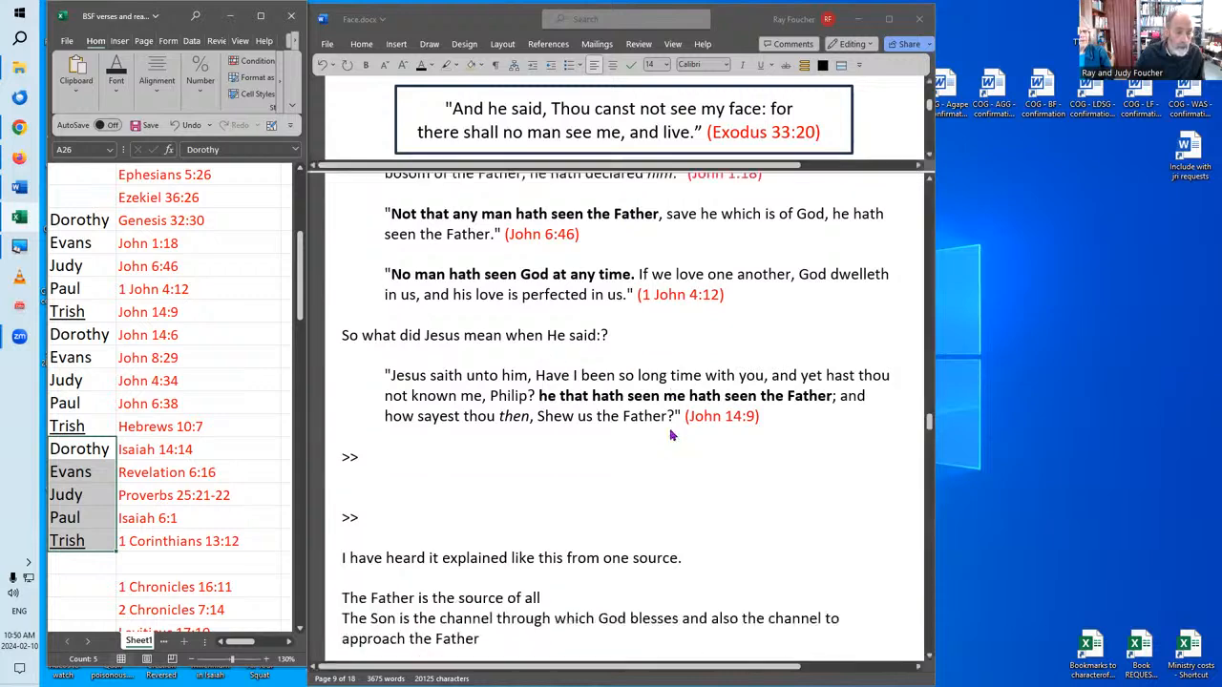
- Scroll to the hidden lines between the two >> markers below the Father-Son-Mankind diagram
scroll("down", 3)
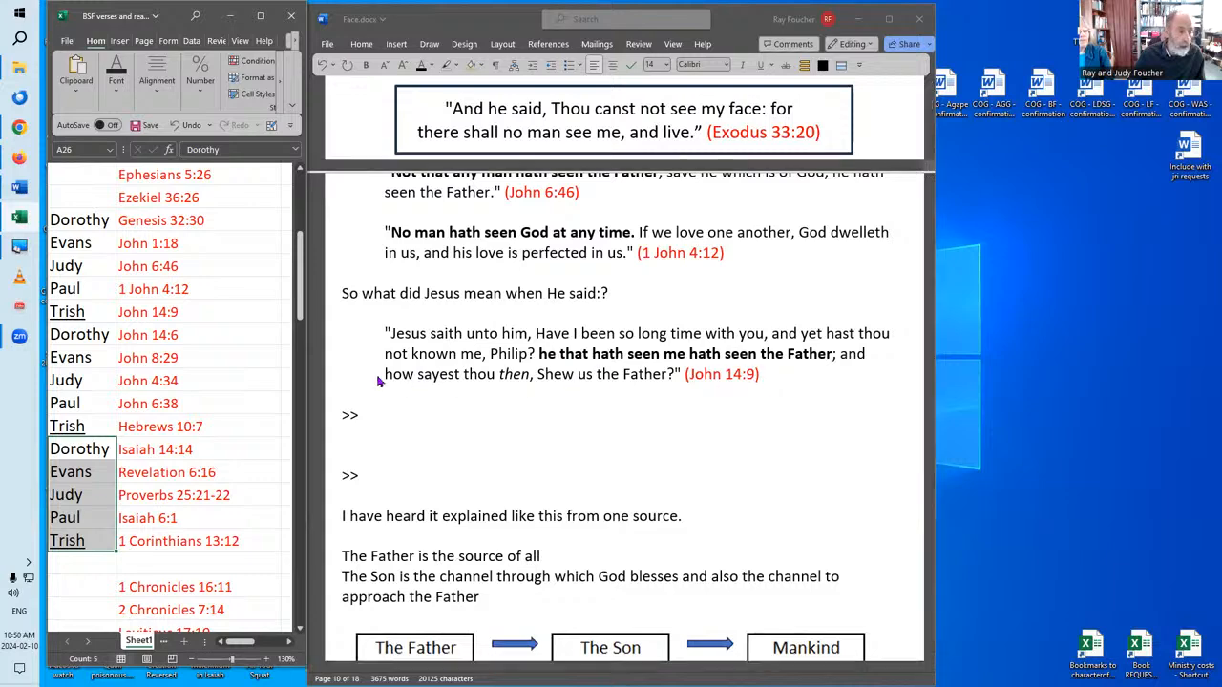
scroll("down", 3)
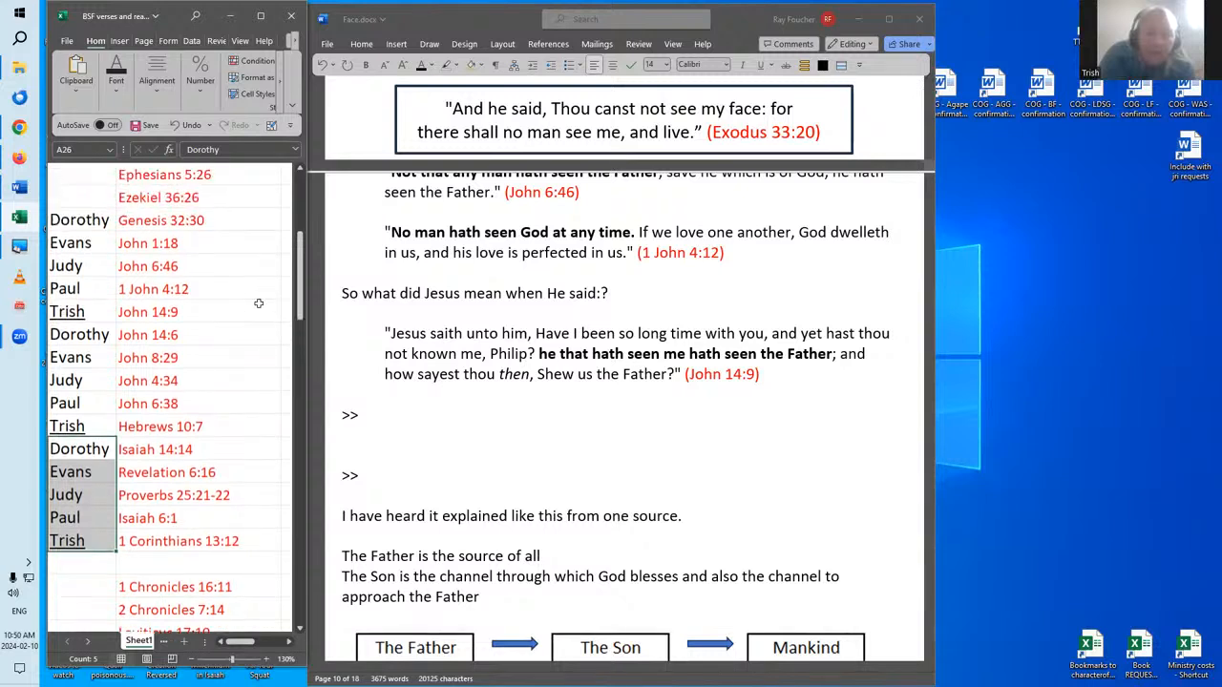
mouse_move(594, 389)
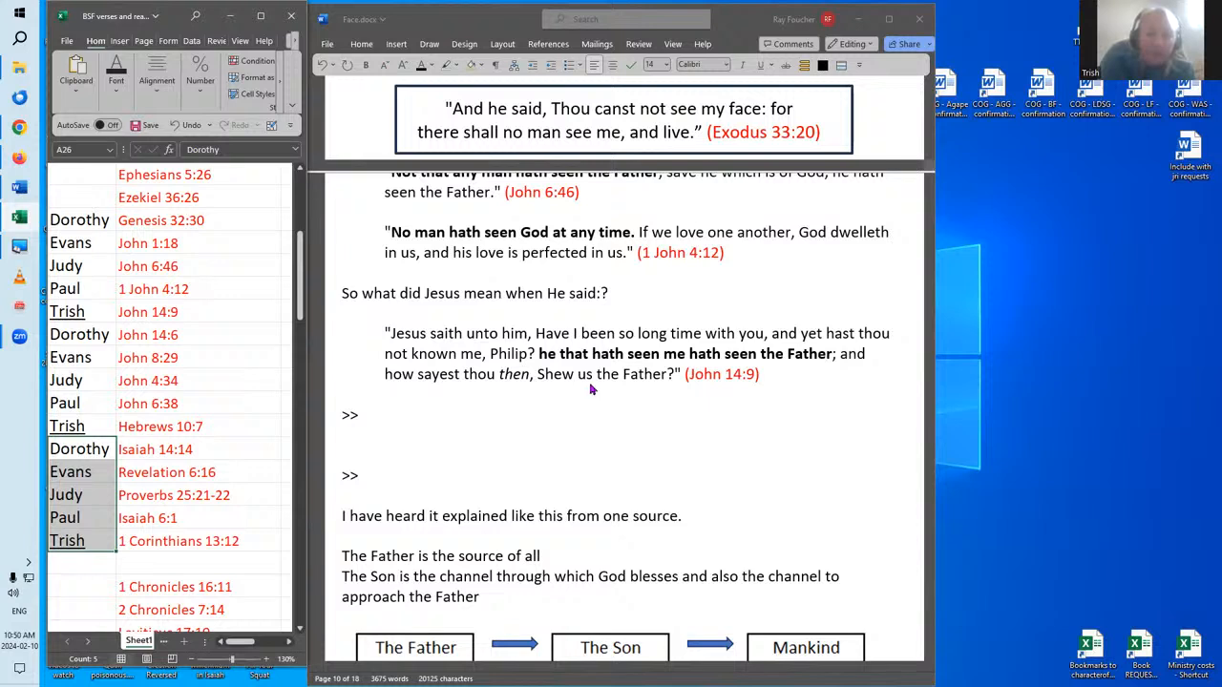
mouse_move(483, 439)
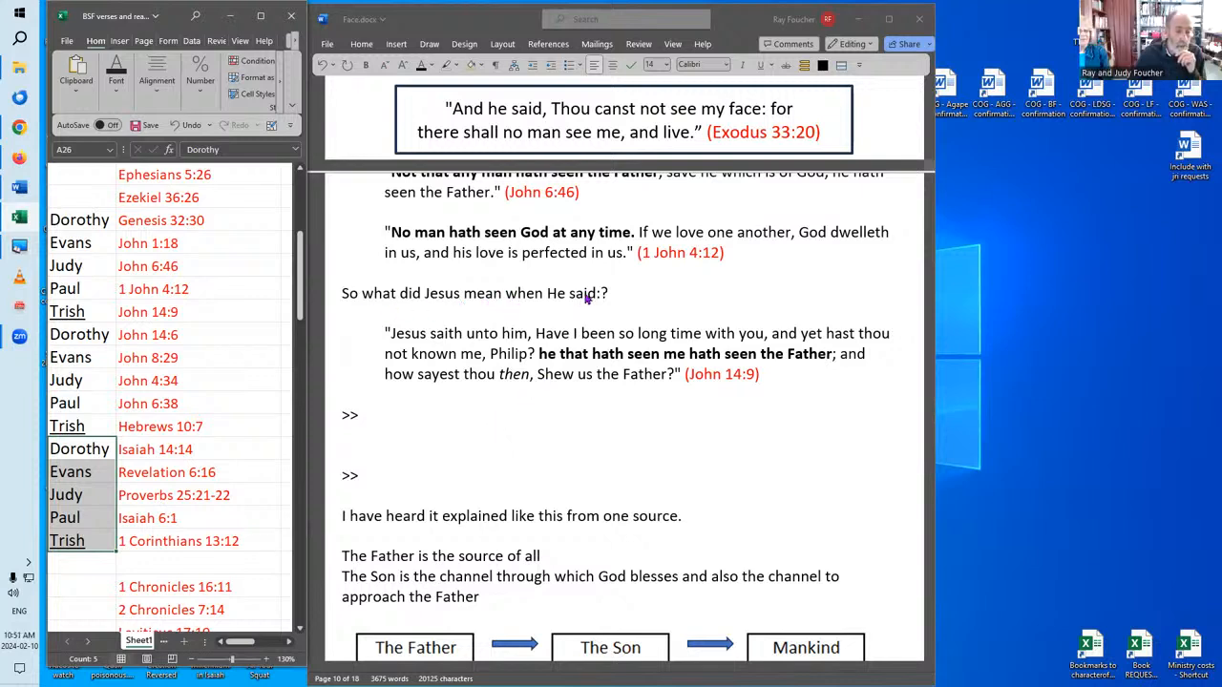
mouse_move(365, 437)
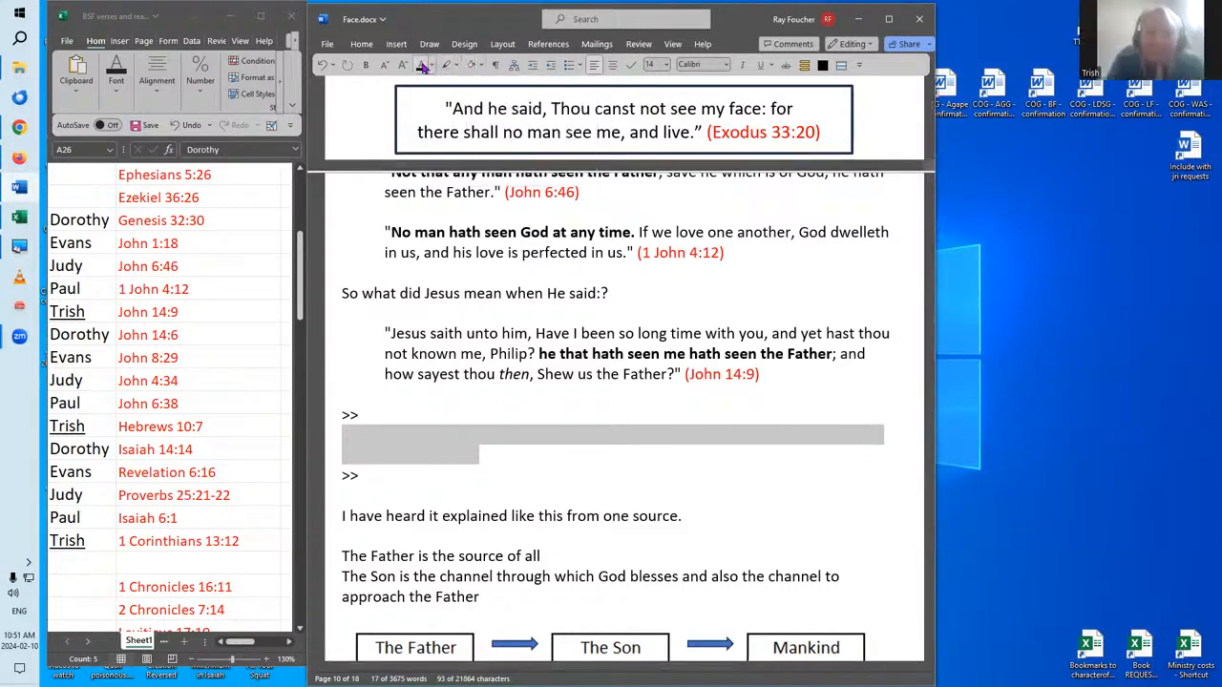
mouse_move(423, 65)
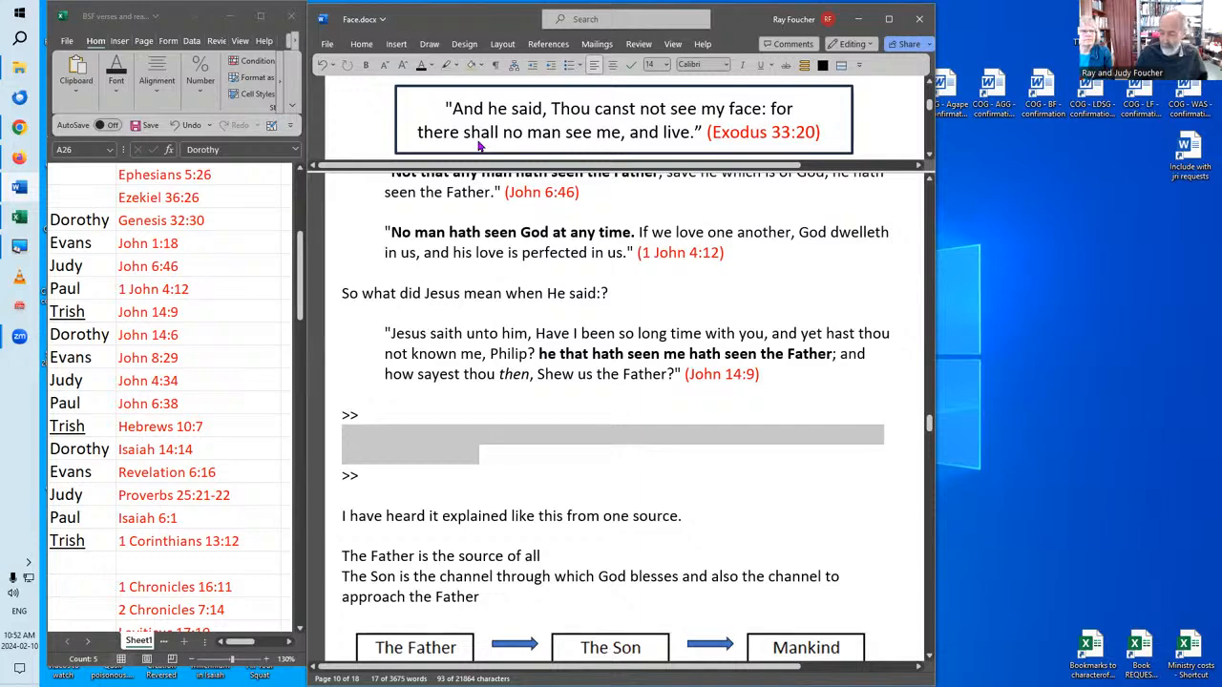
mouse_move(425, 66)
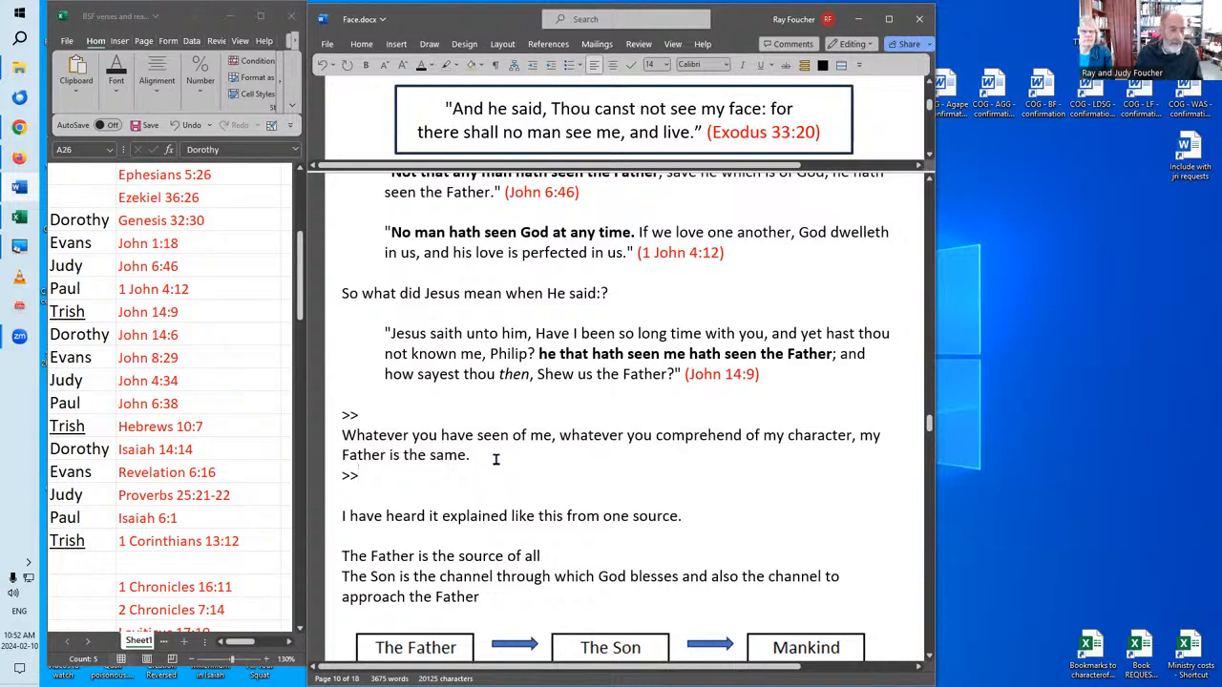
- Scroll down past the revealed 'Whatever you have seen of me' sentence
scroll("down", 3)
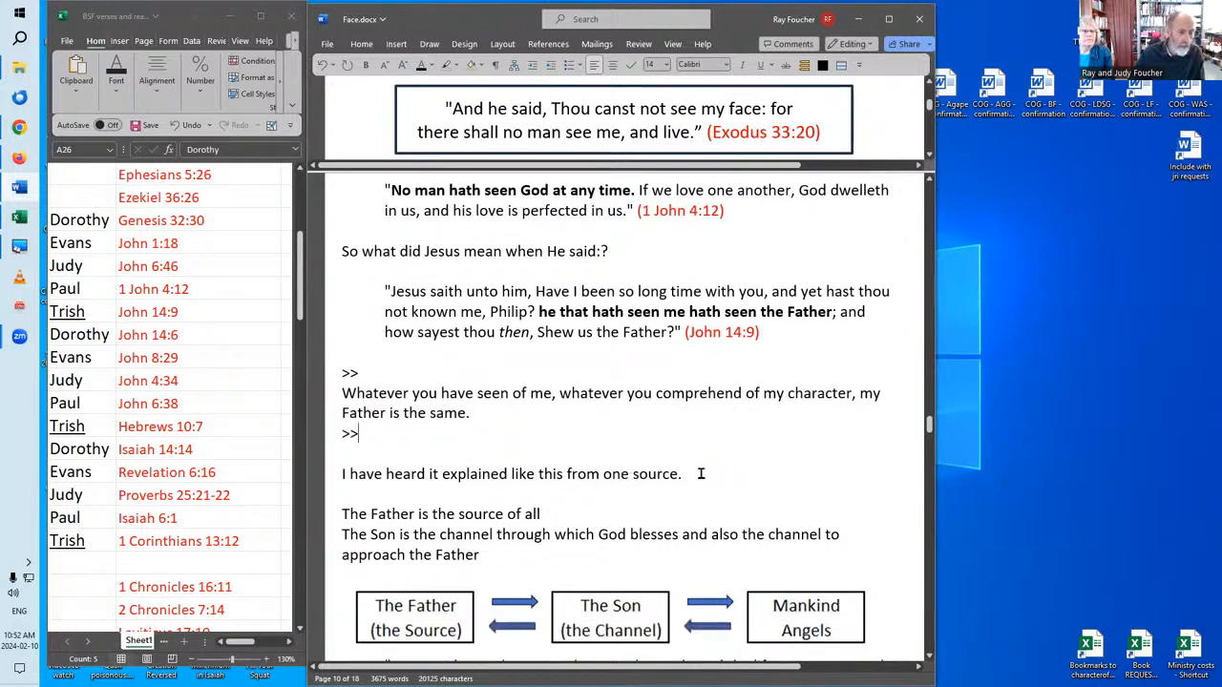
scroll("down", 3)
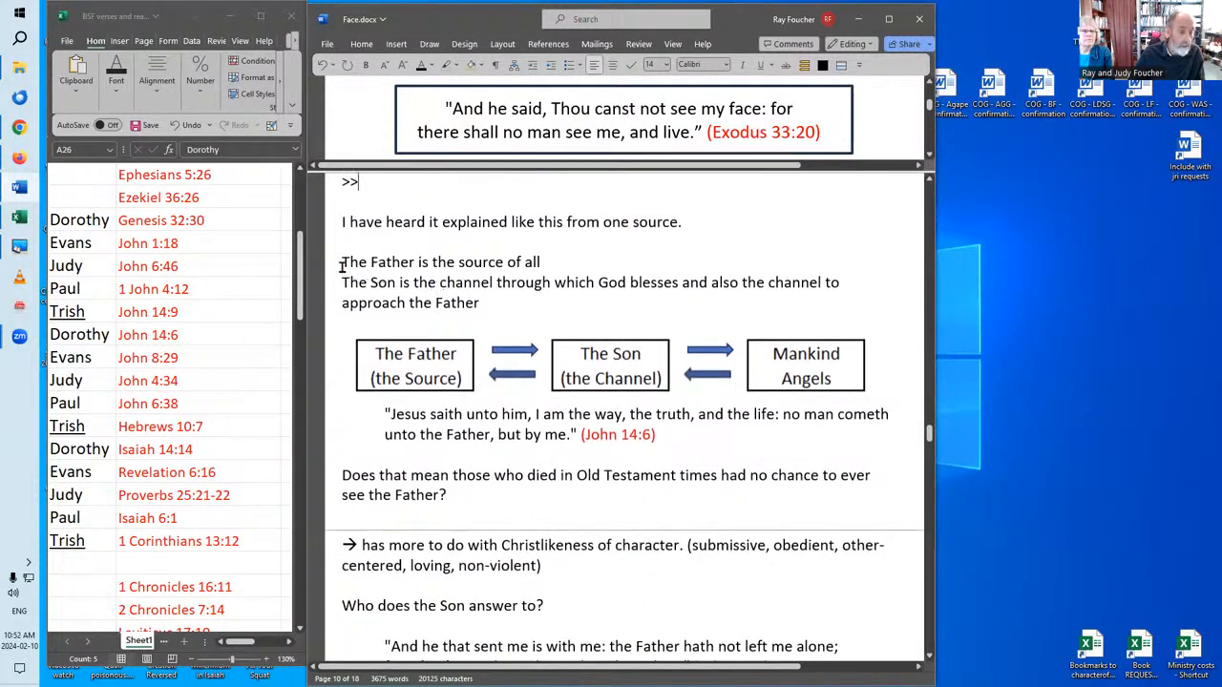
mouse_move(401, 410)
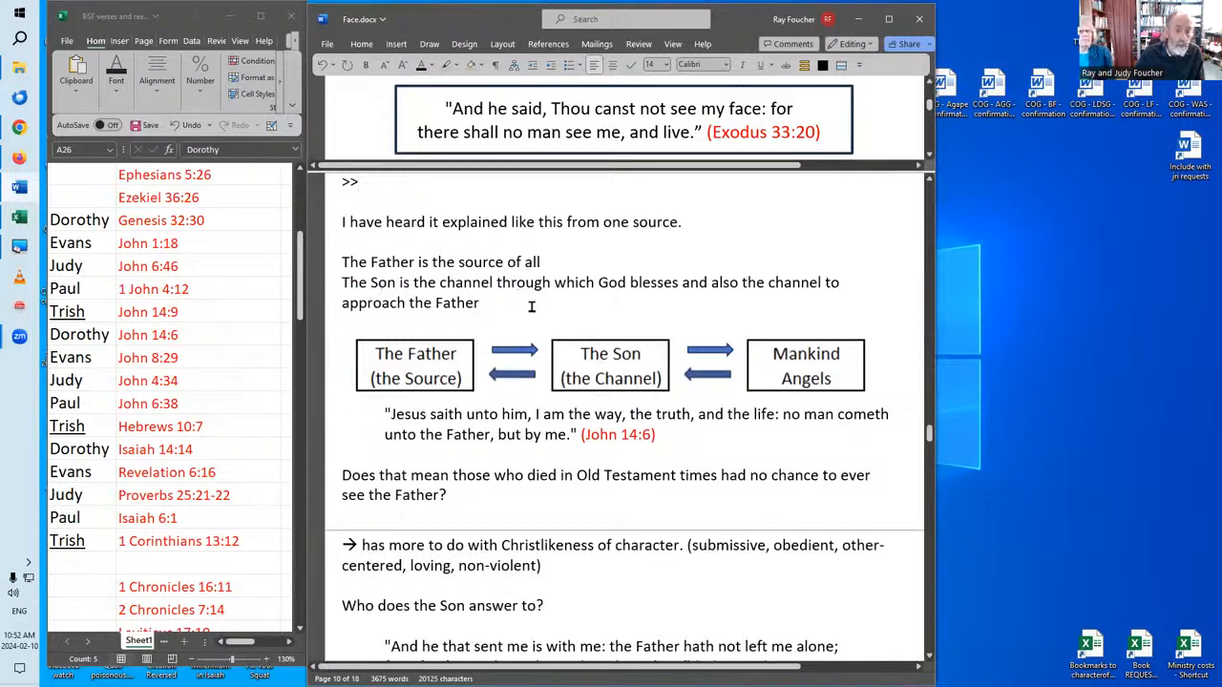
mouse_move(774, 303)
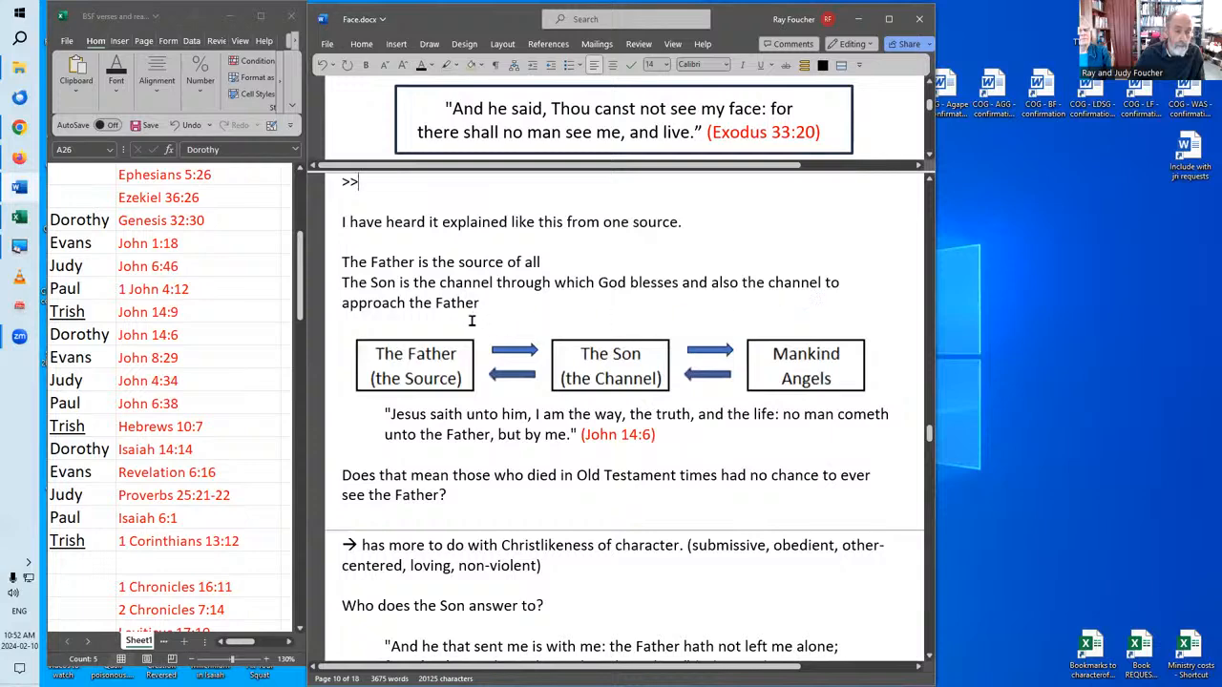
mouse_move(422, 355)
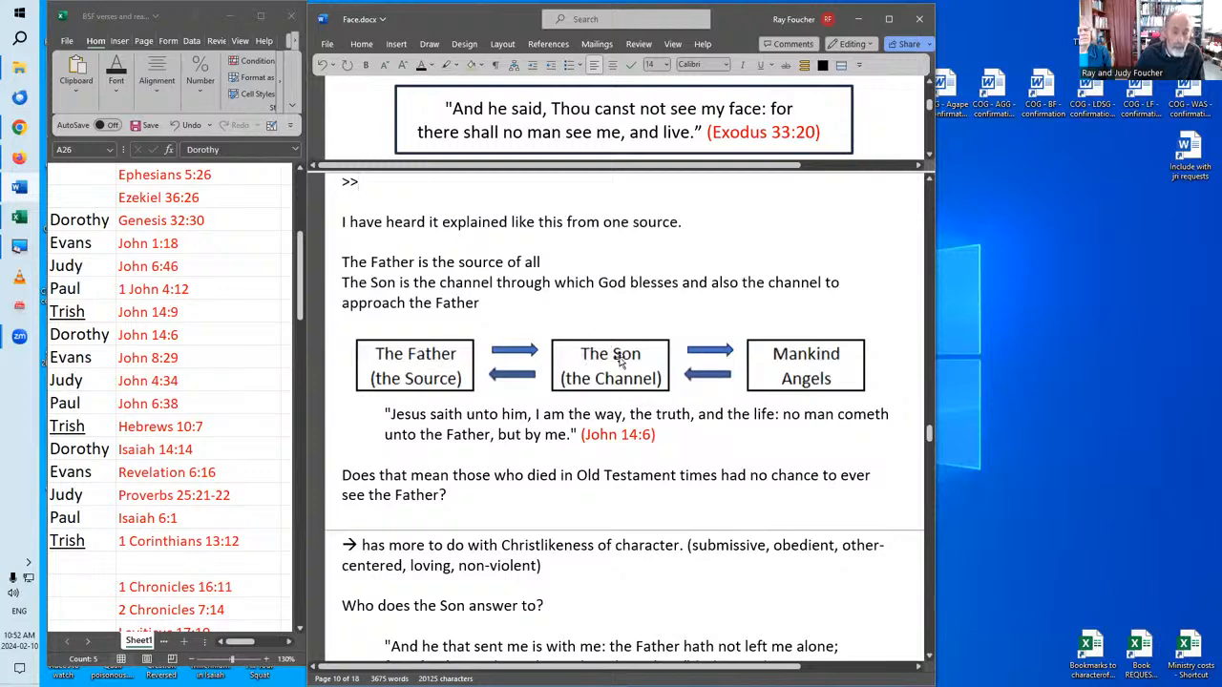
mouse_move(442, 364)
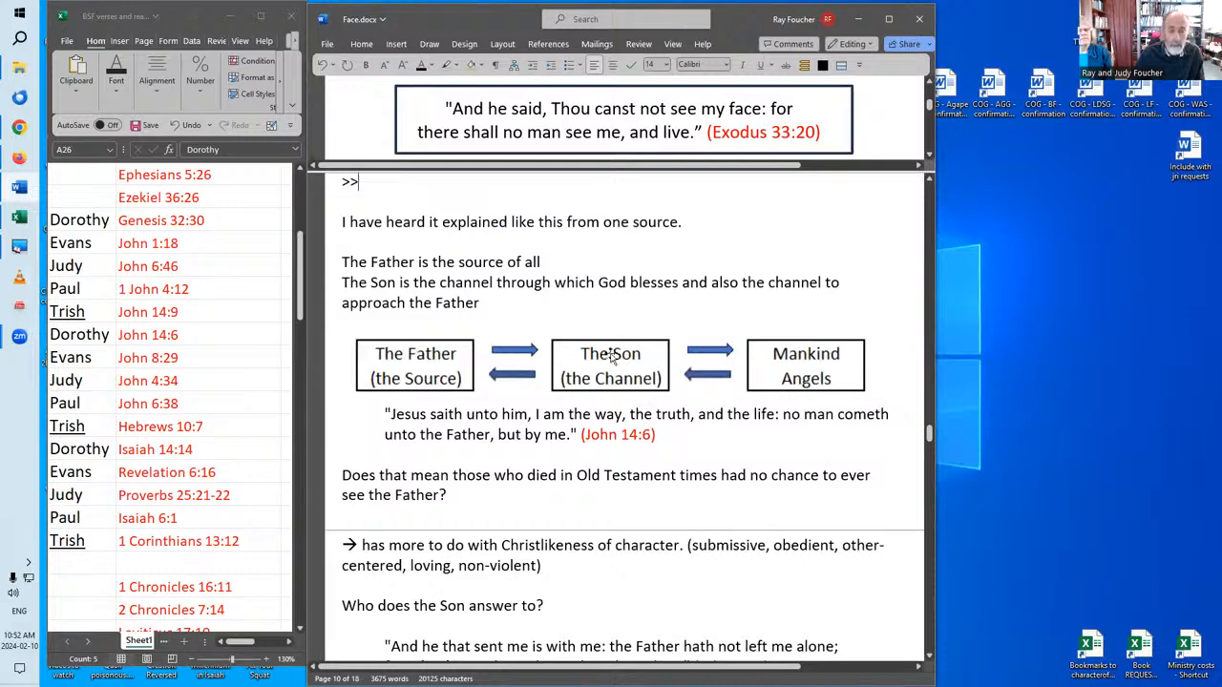
mouse_move(811, 361)
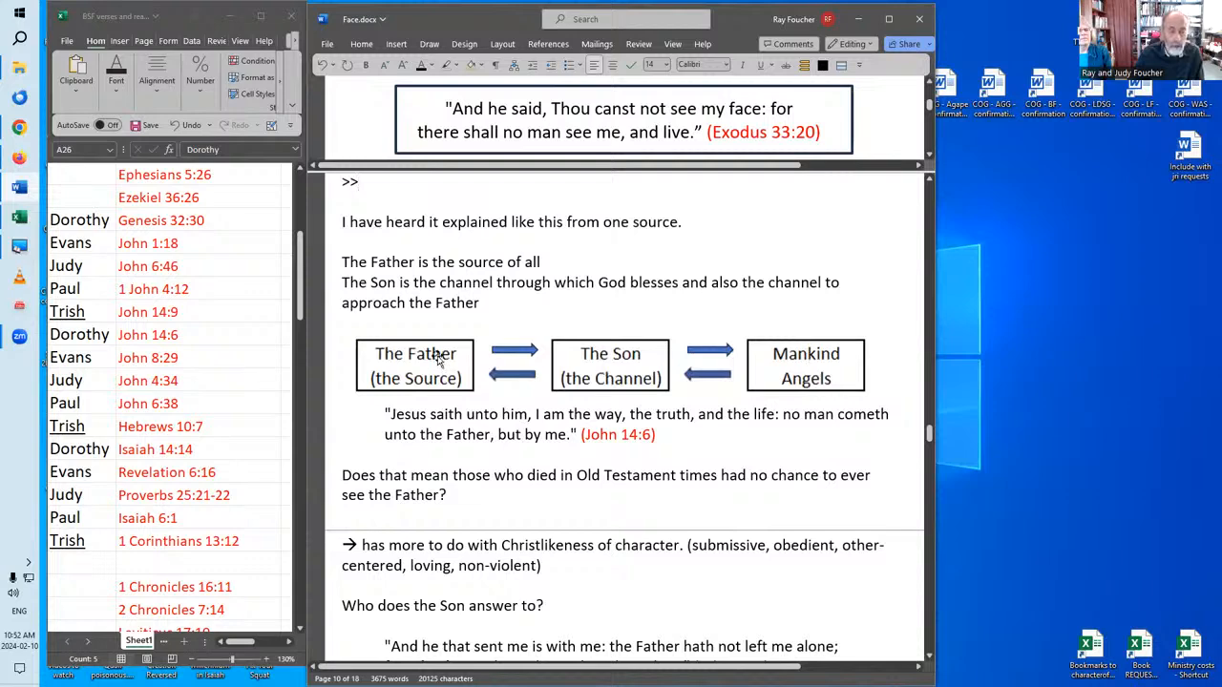
mouse_move(592, 364)
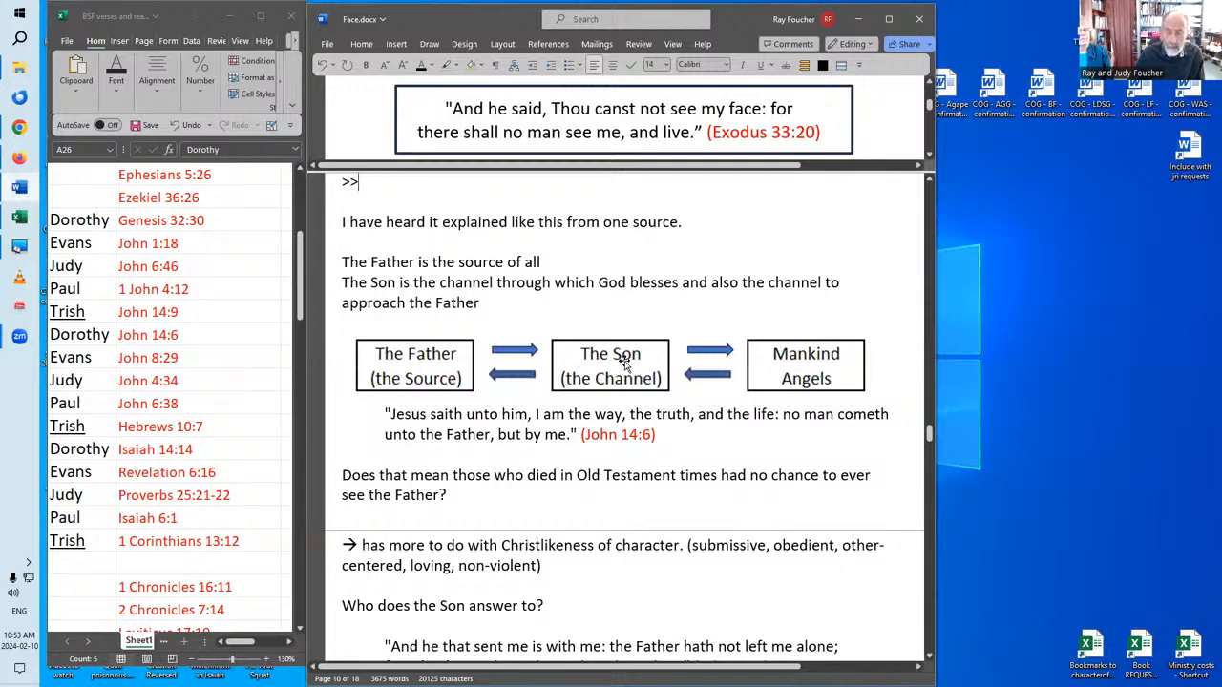
mouse_move(566, 367)
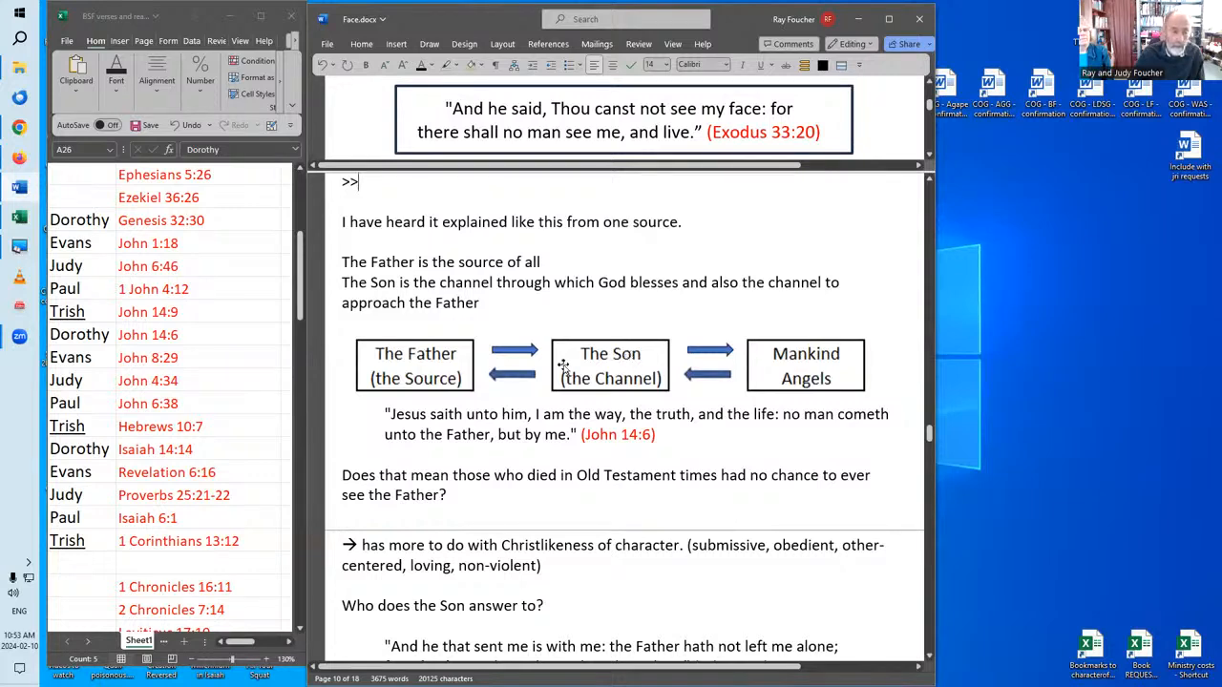
mouse_move(445, 356)
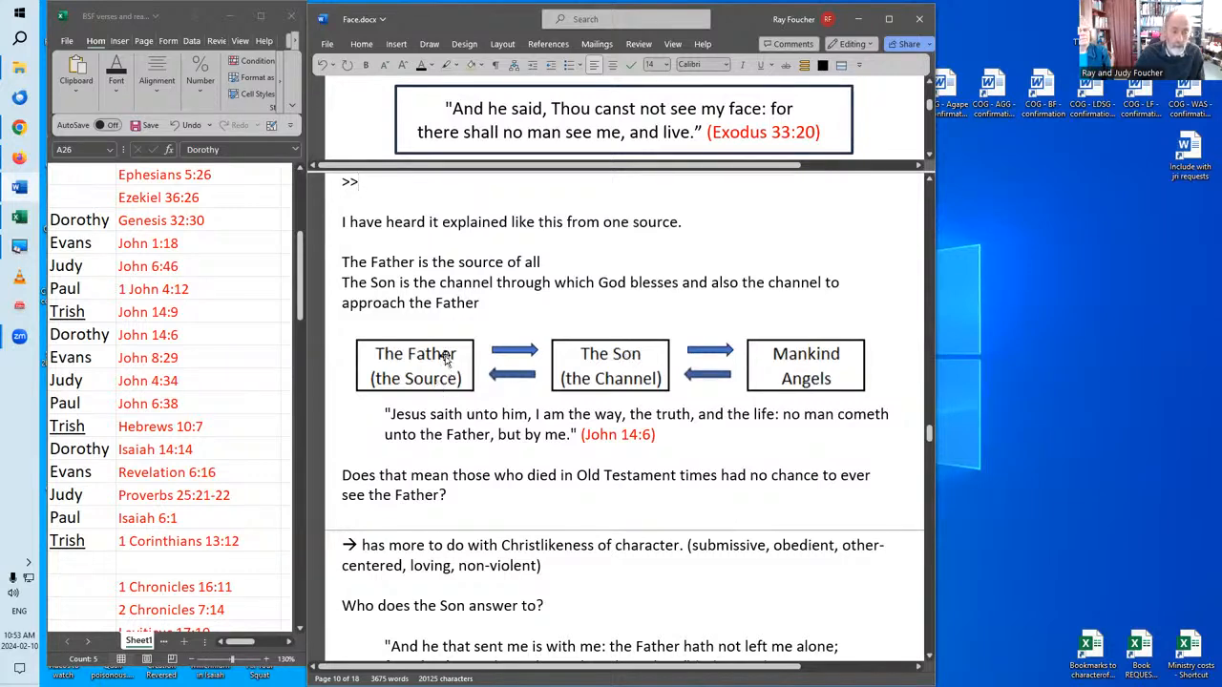
mouse_move(609, 367)
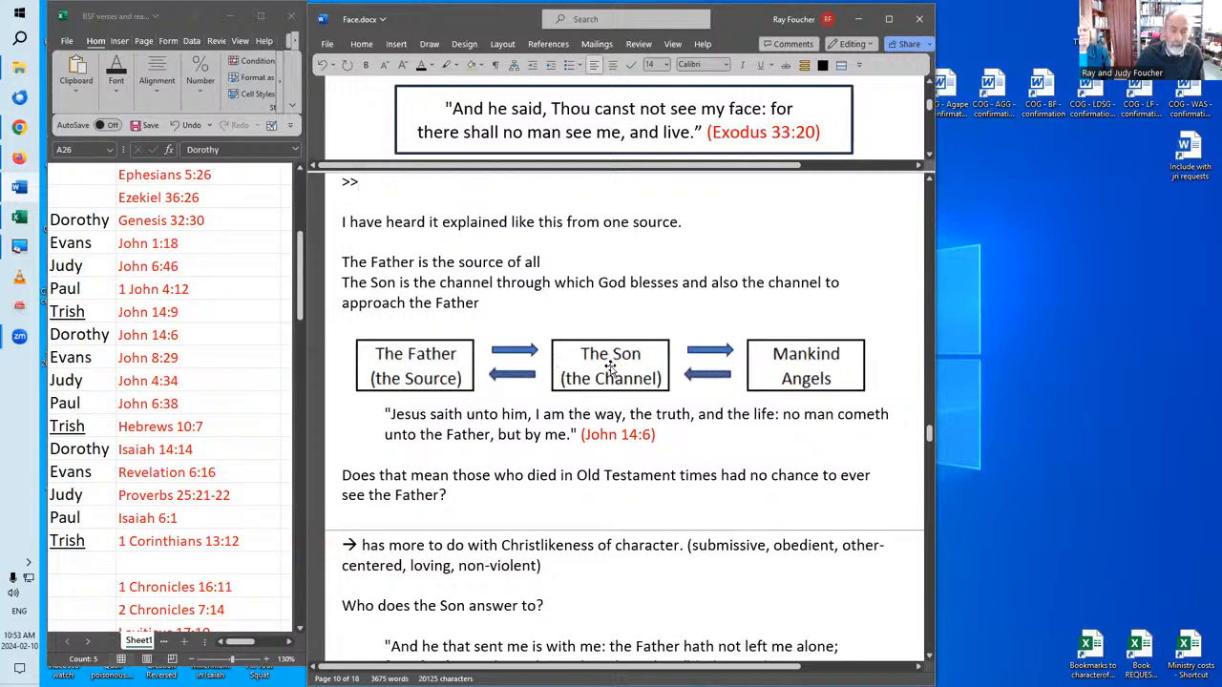
mouse_move(752, 357)
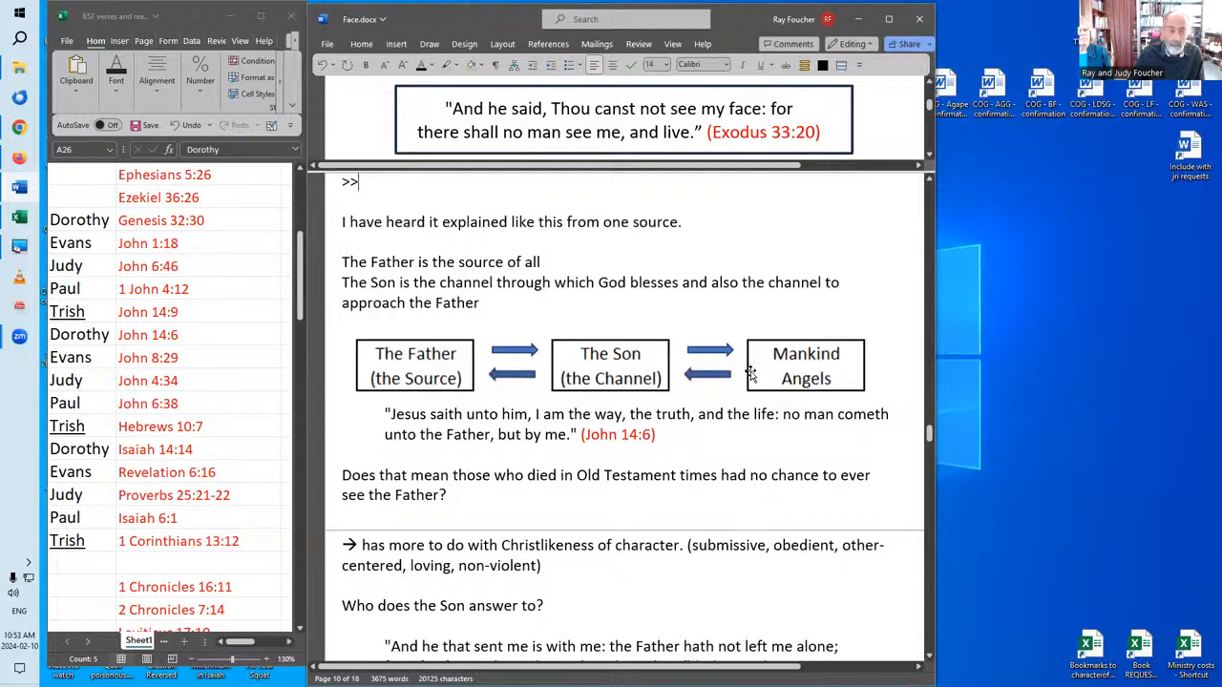
mouse_move(587, 335)
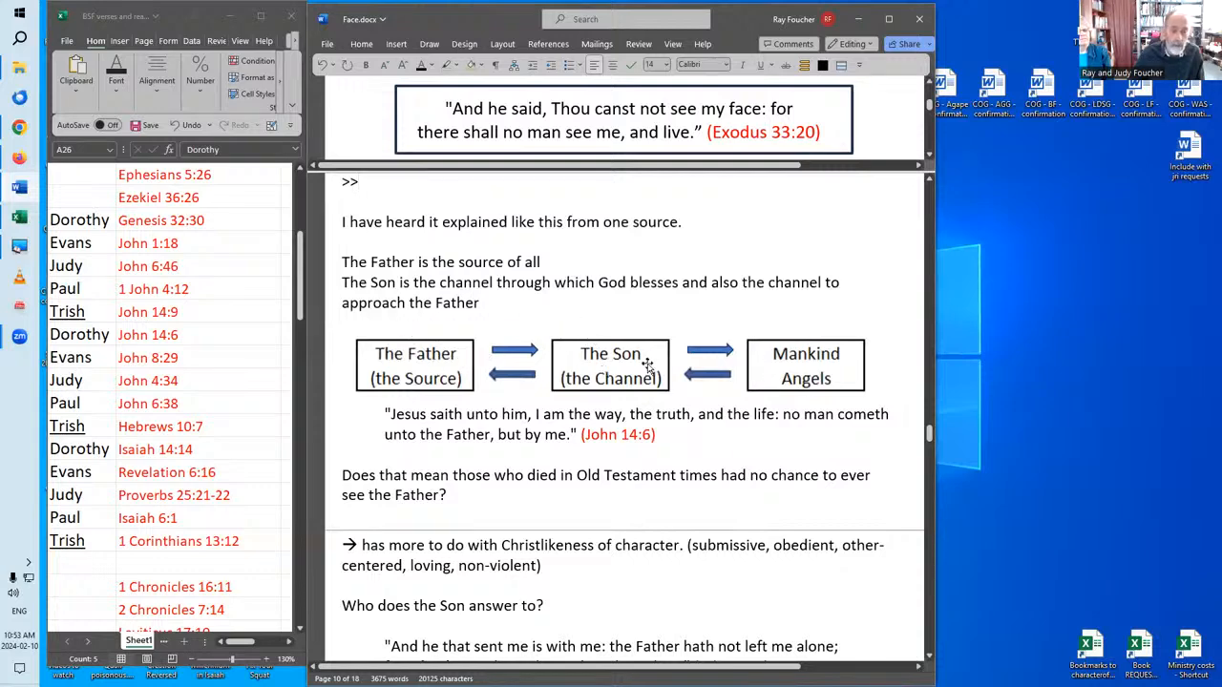
mouse_move(716, 360)
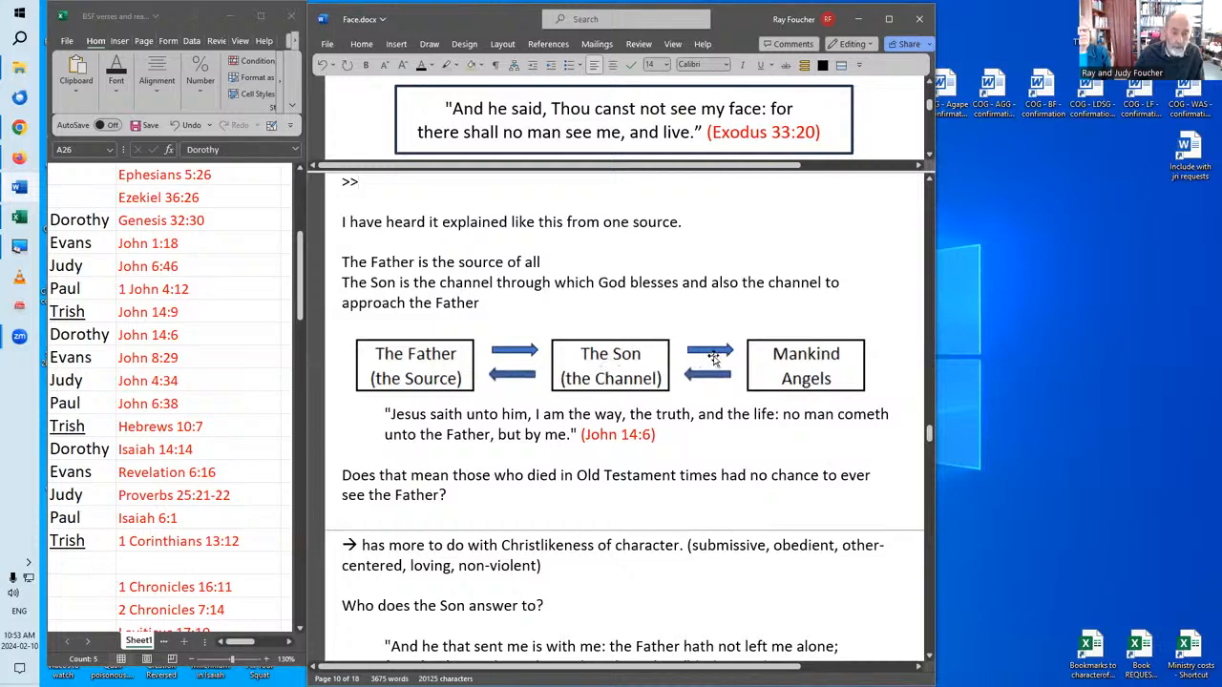
mouse_move(430, 359)
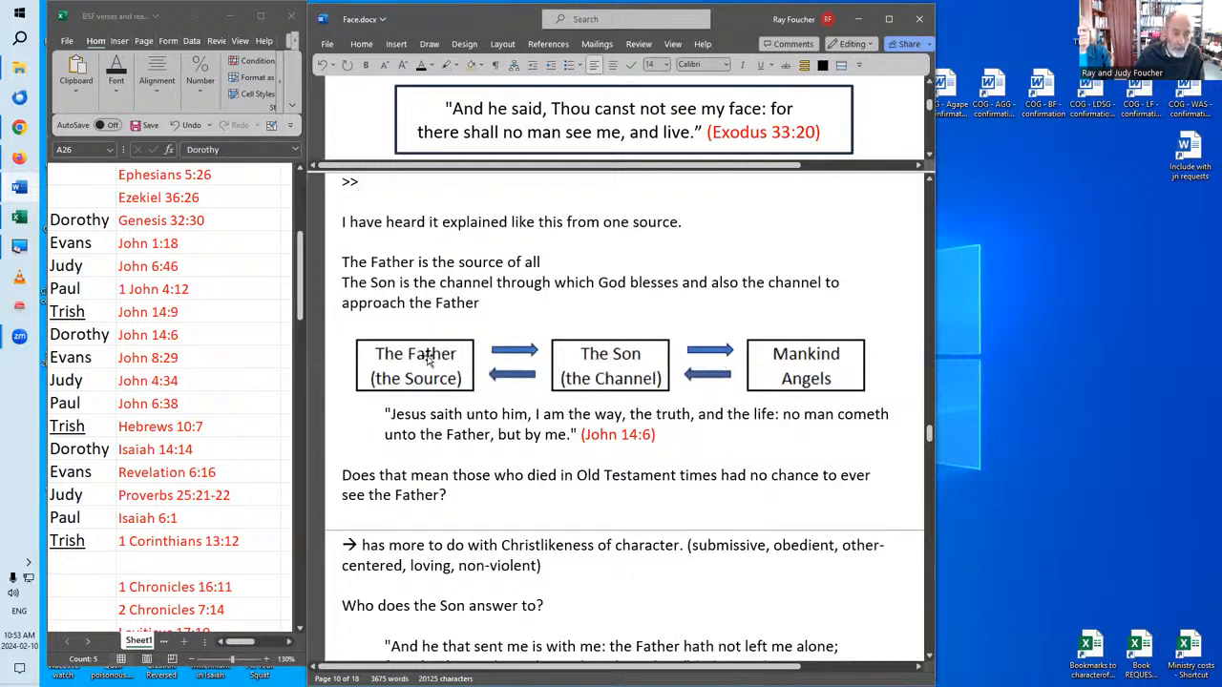
mouse_move(801, 353)
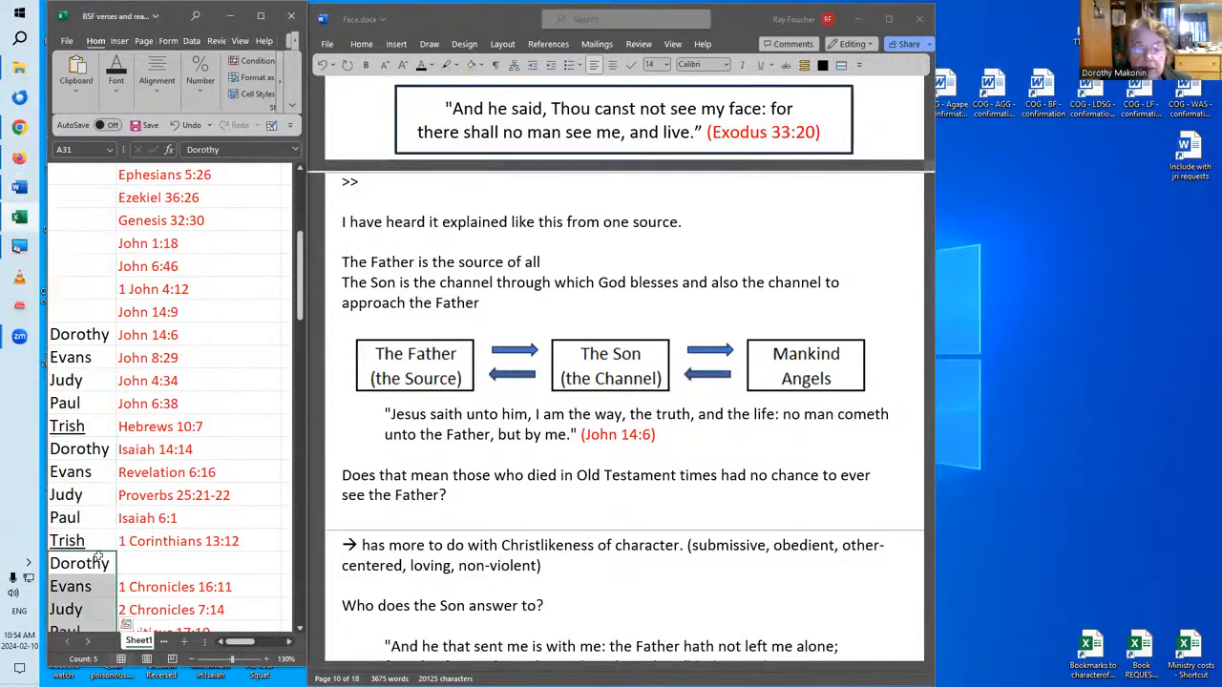
scroll("down", 3)
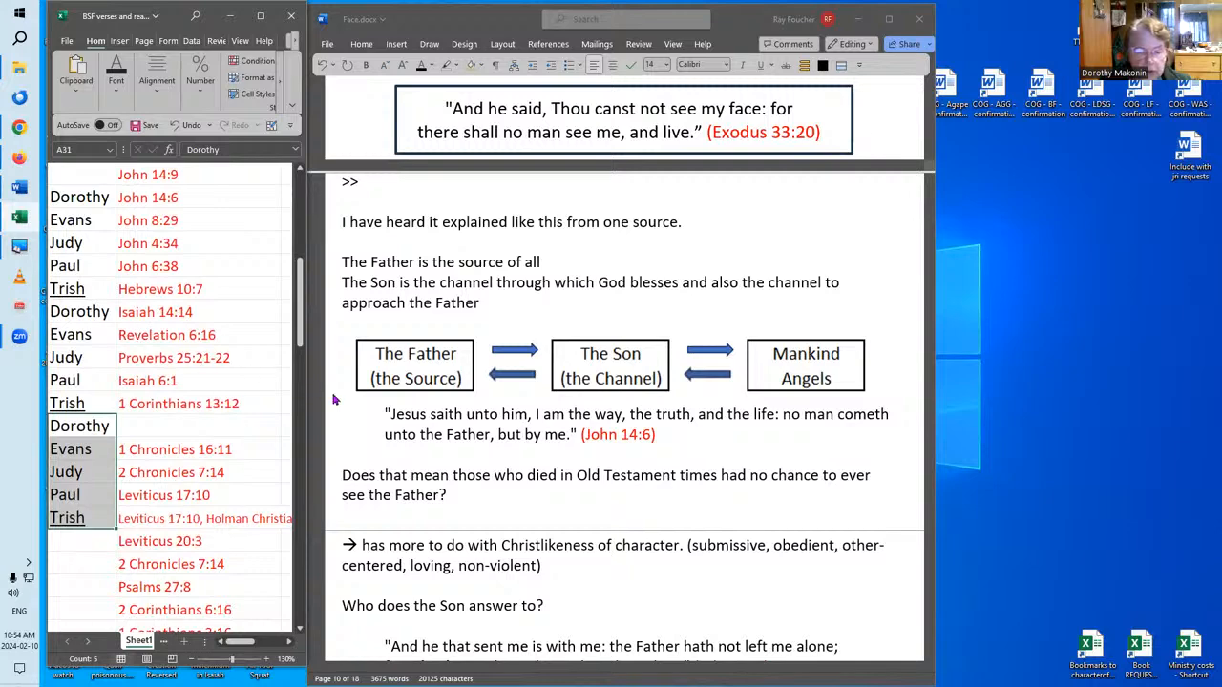
mouse_move(440, 527)
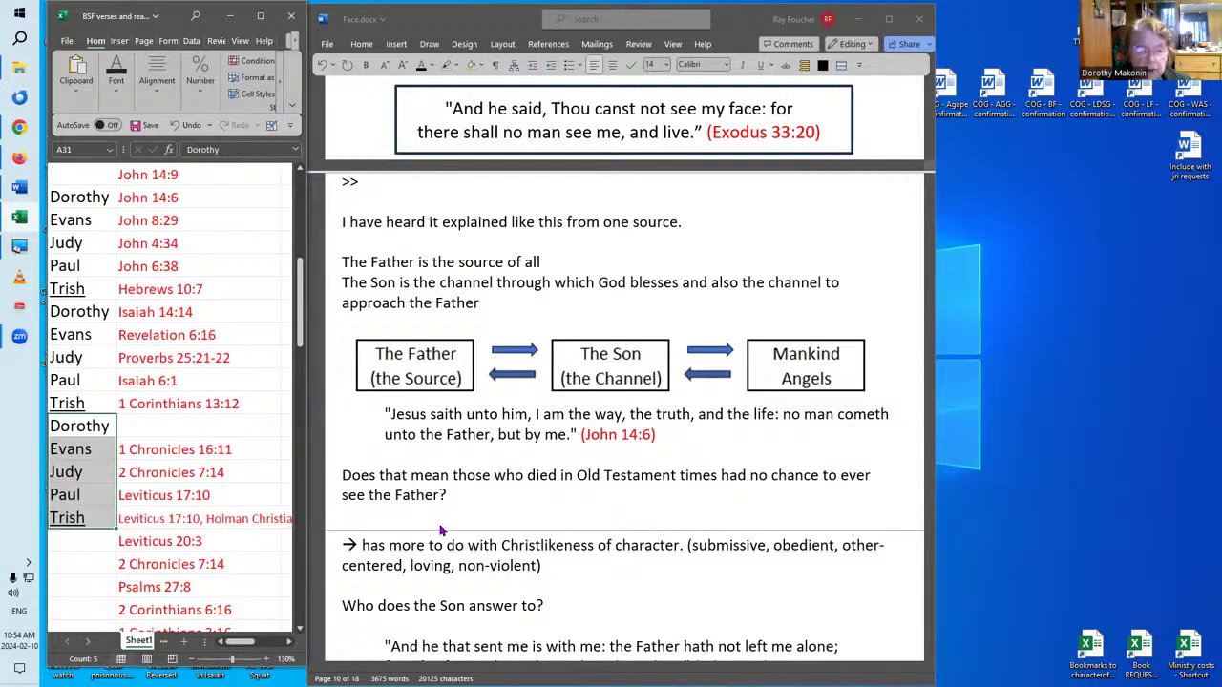
mouse_move(445, 529)
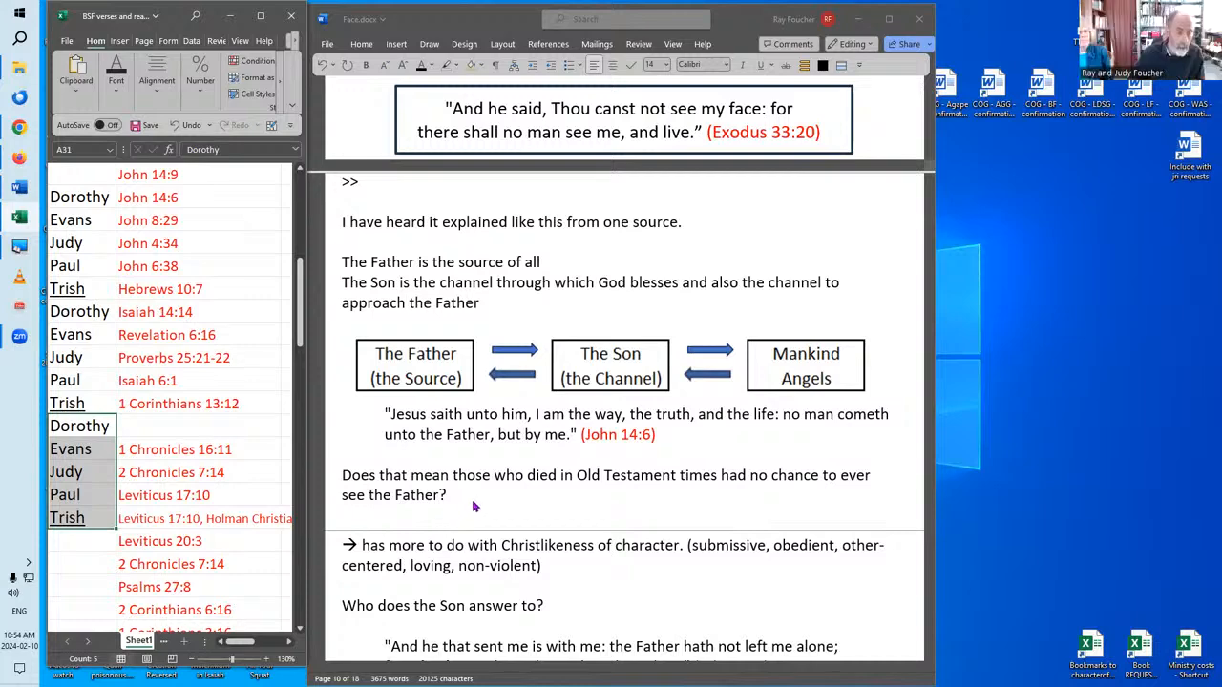
mouse_move(487, 502)
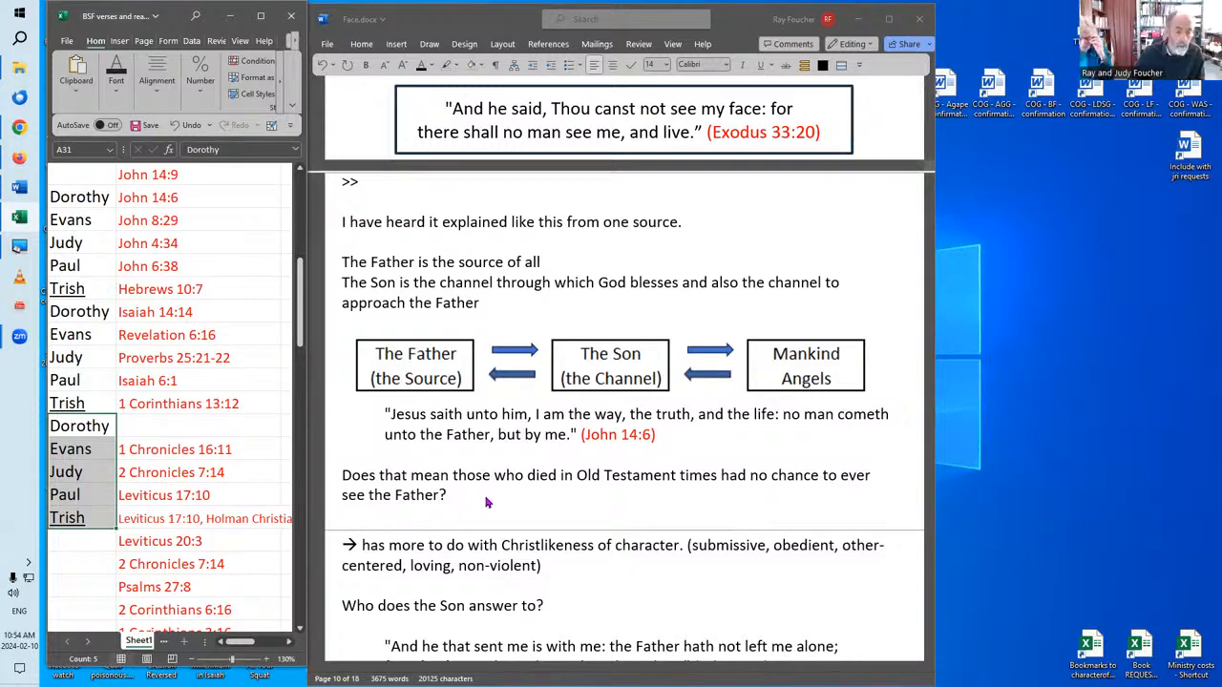
mouse_move(670, 443)
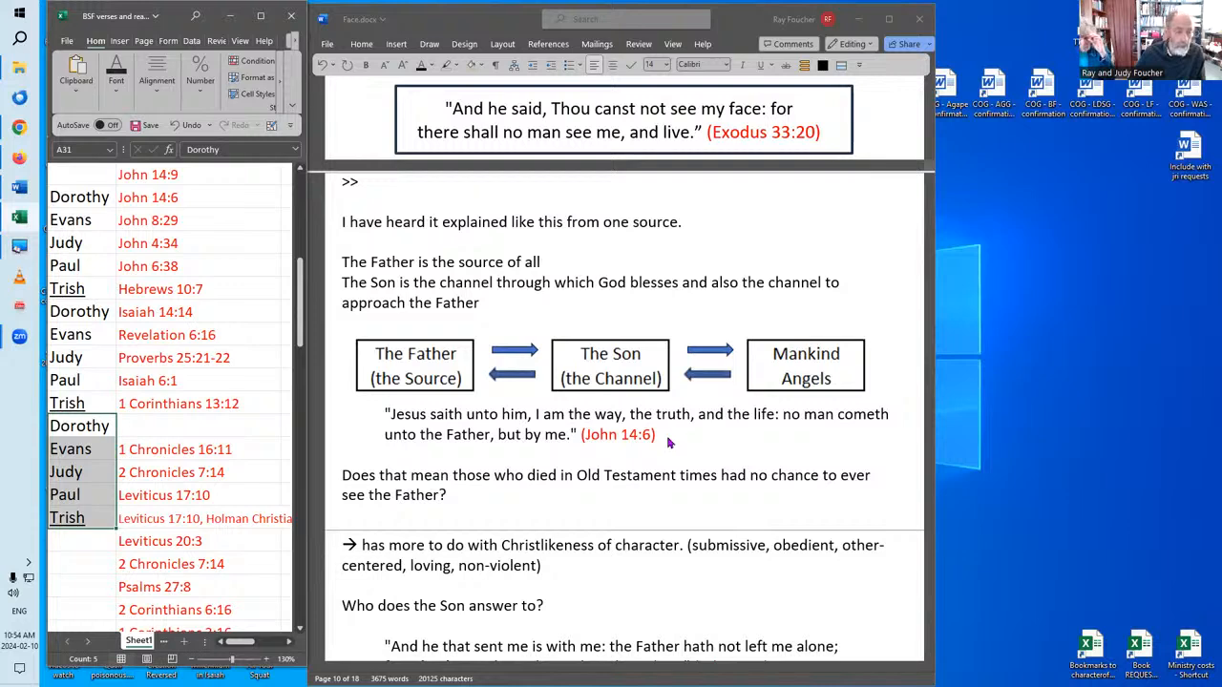
mouse_move(578, 489)
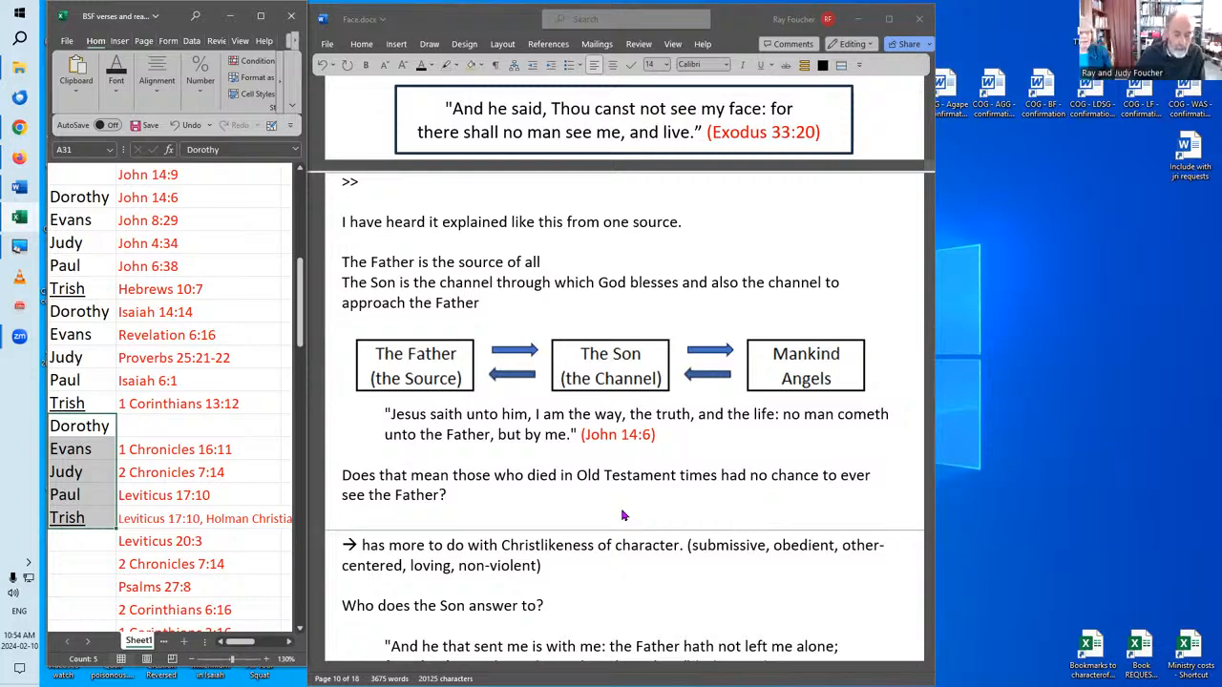
mouse_move(421, 504)
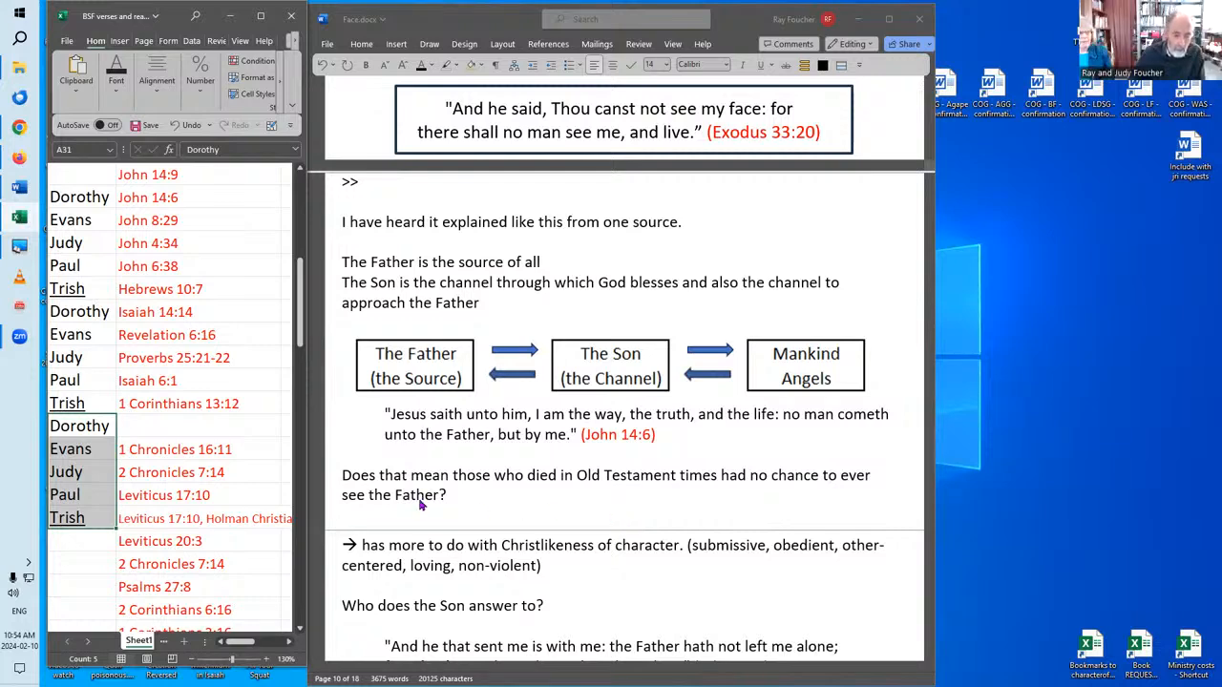
mouse_move(650, 495)
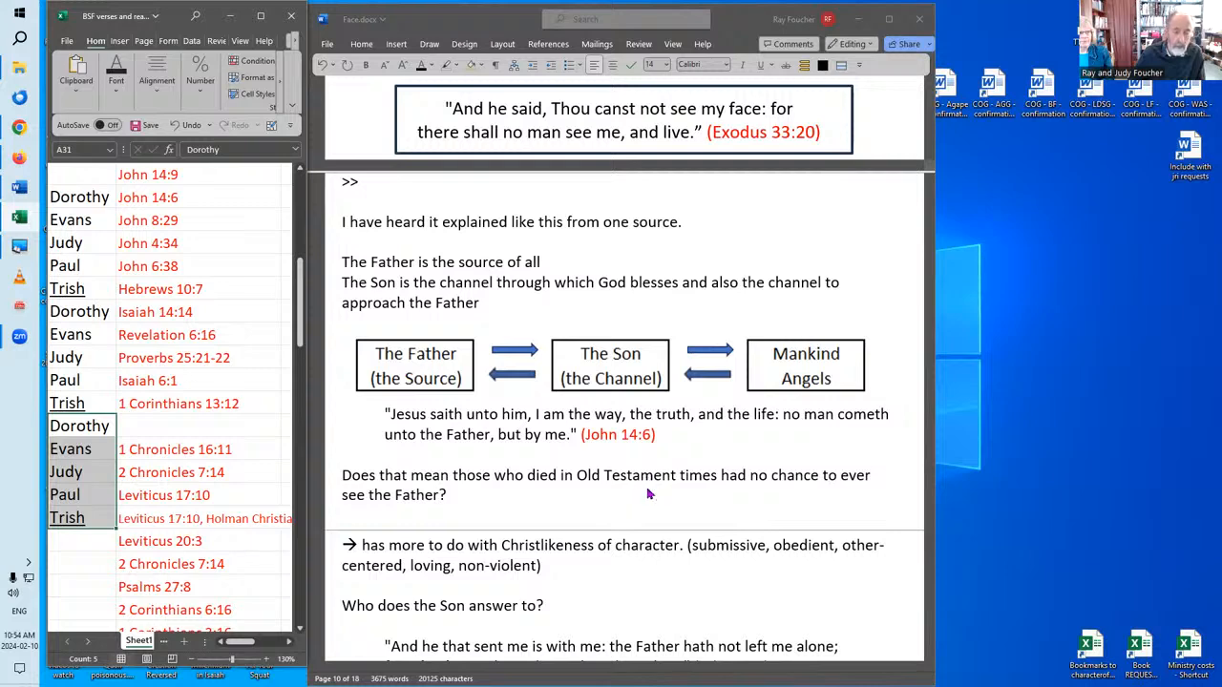
mouse_move(605, 495)
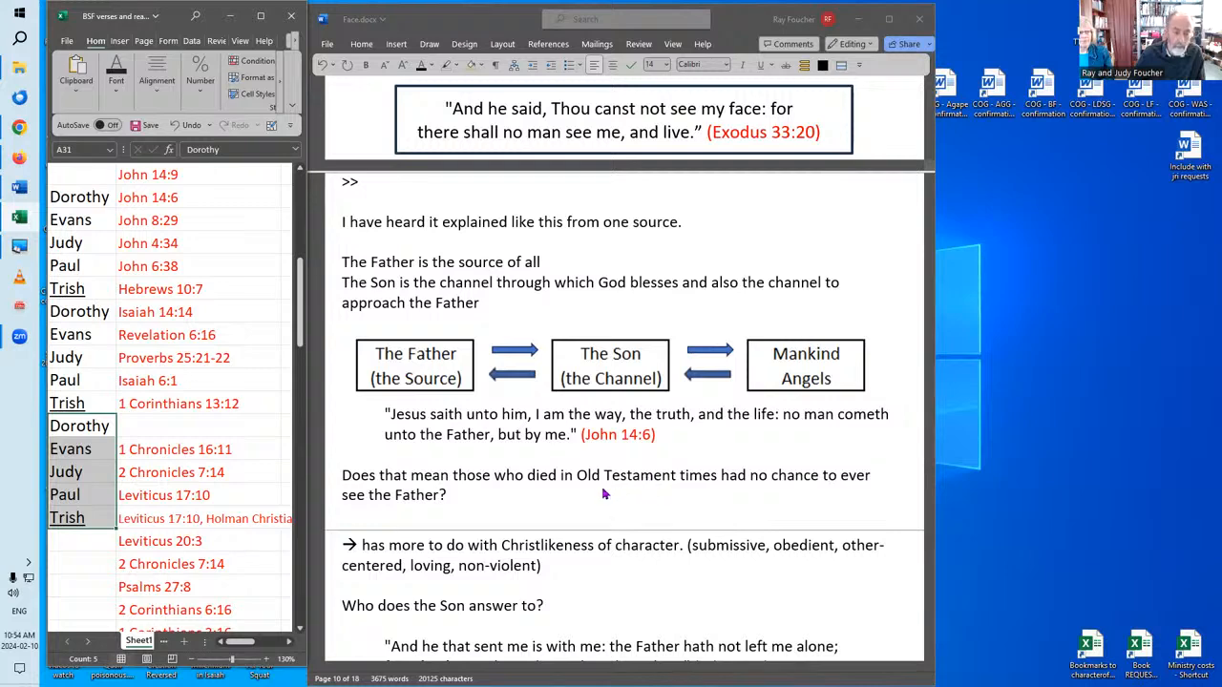
mouse_move(565, 512)
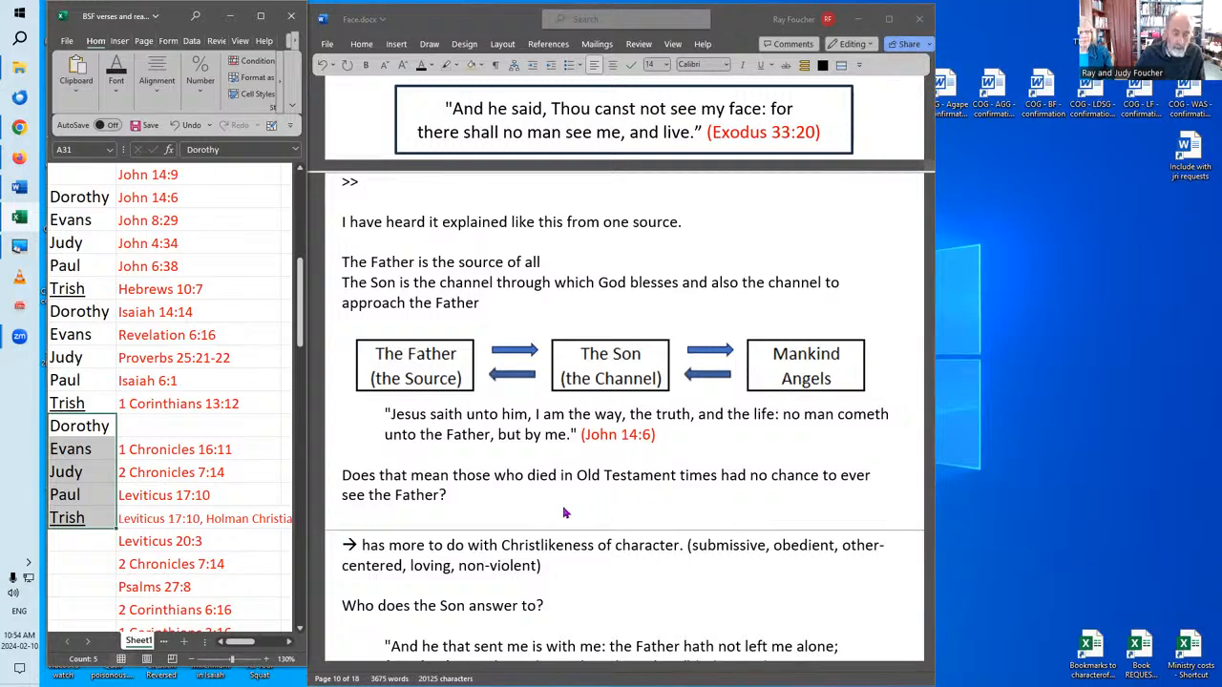
mouse_move(701, 533)
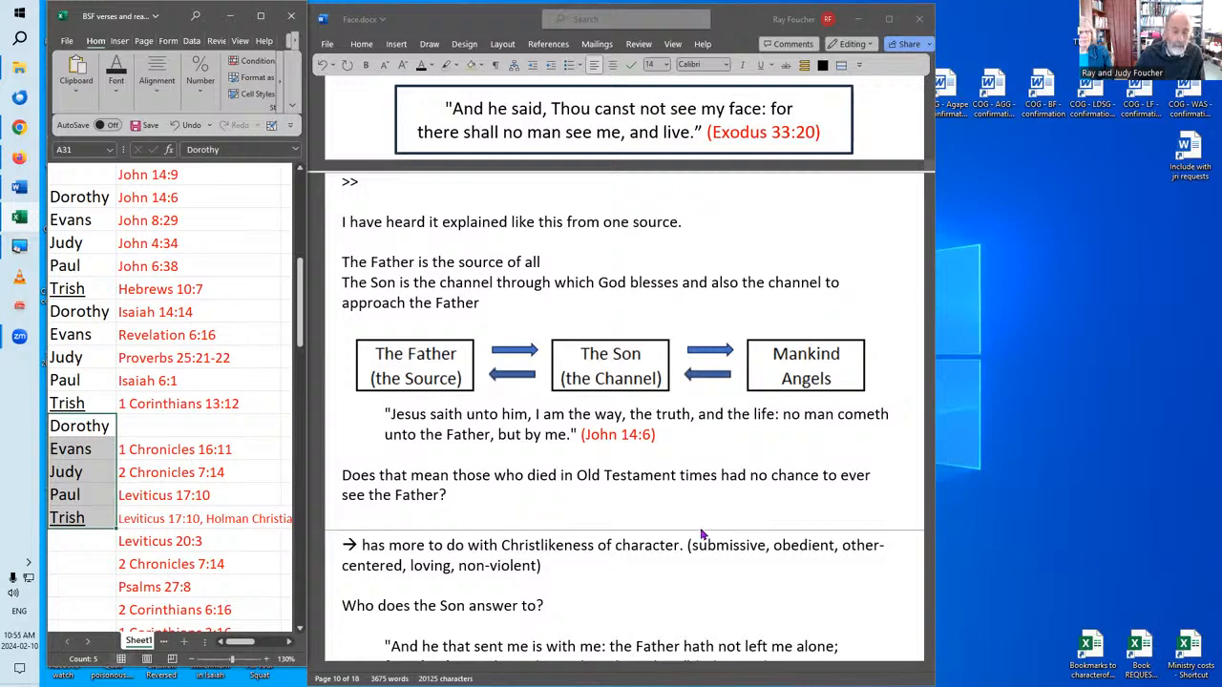
mouse_move(613, 519)
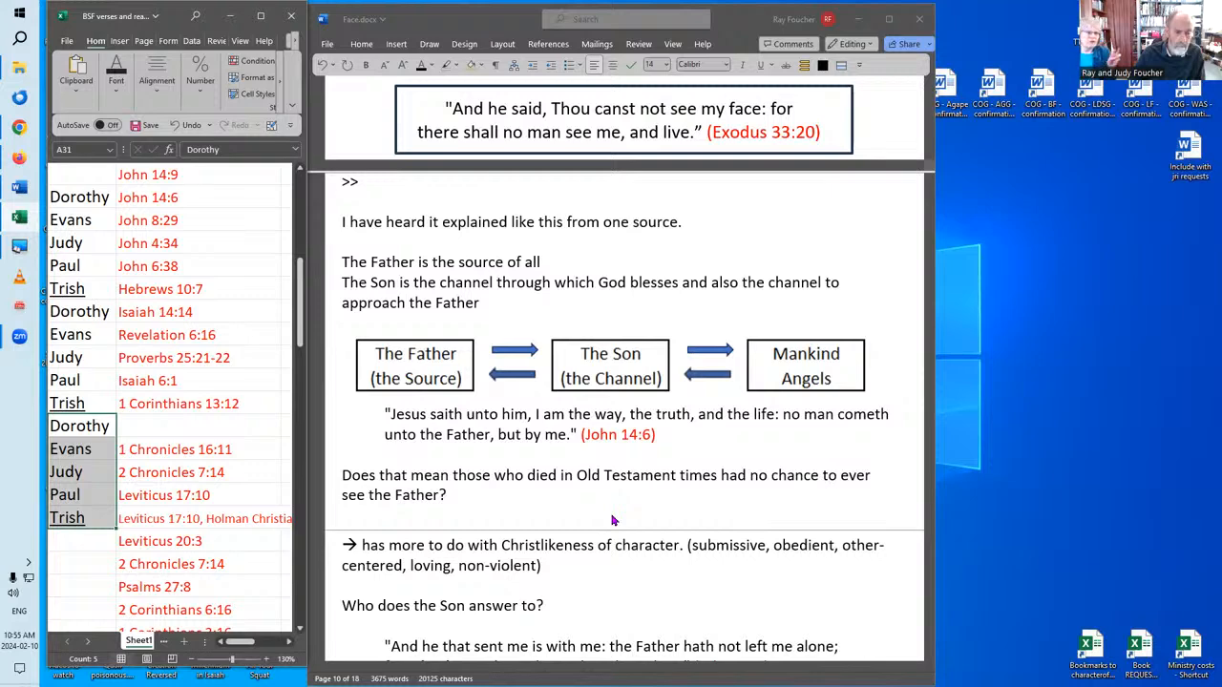
scroll("down", 3)
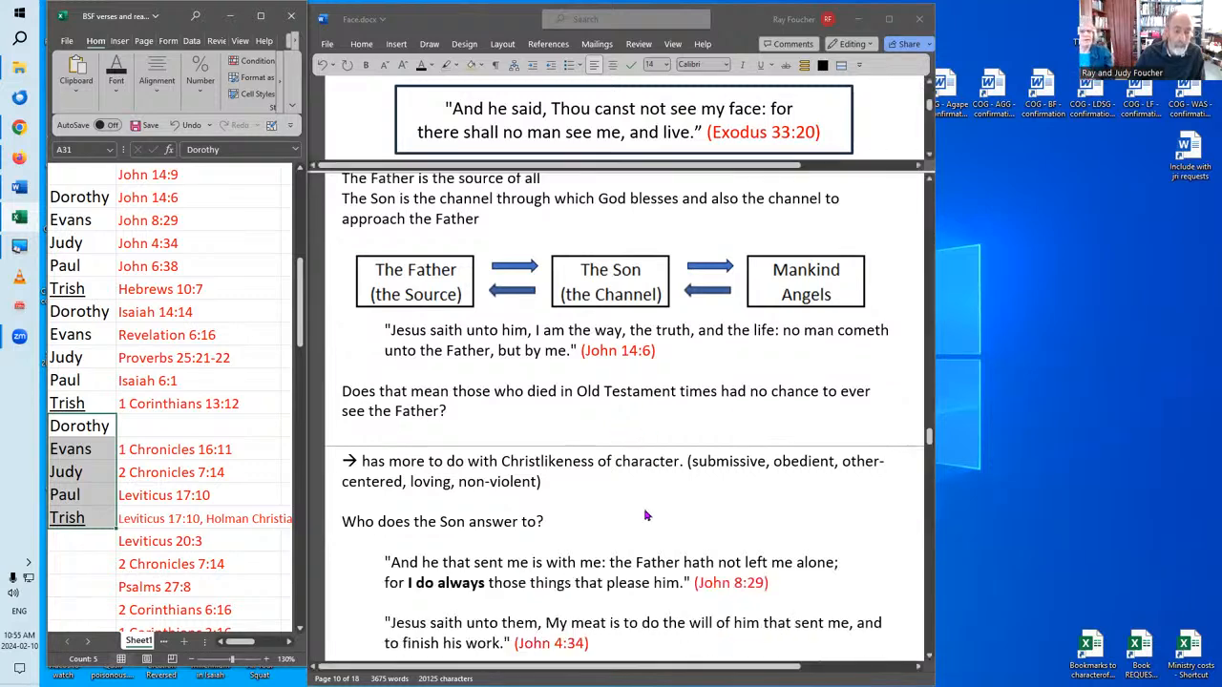
scroll("down", 3)
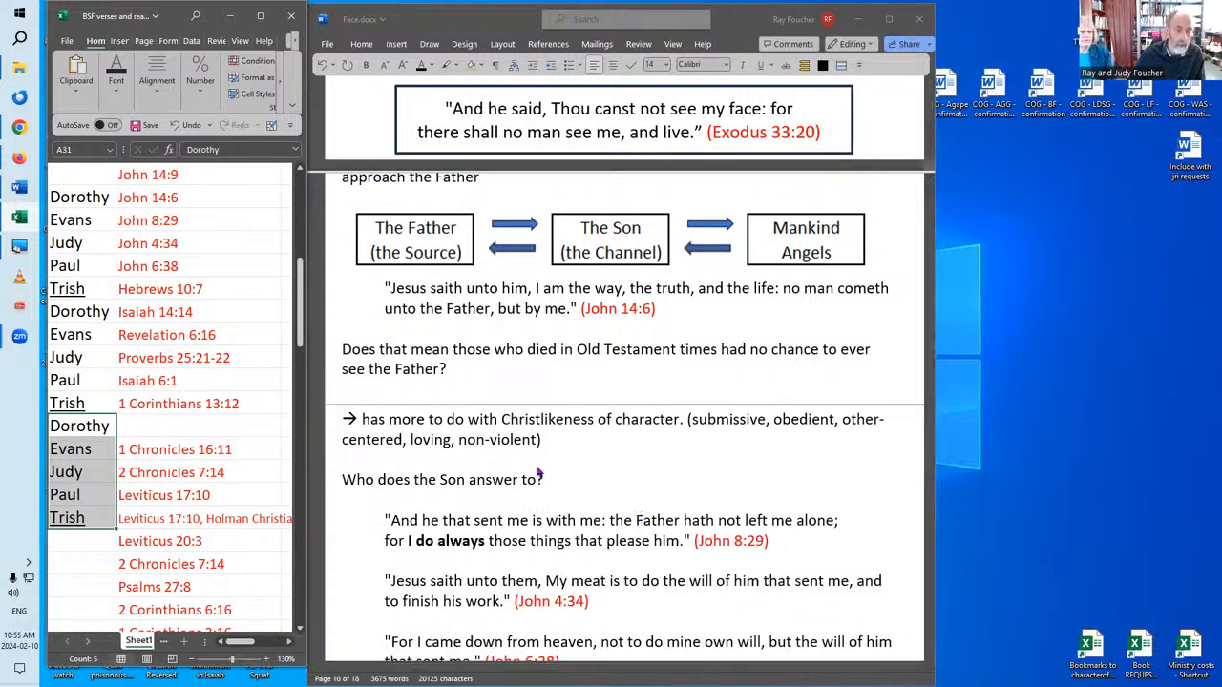
mouse_move(579, 383)
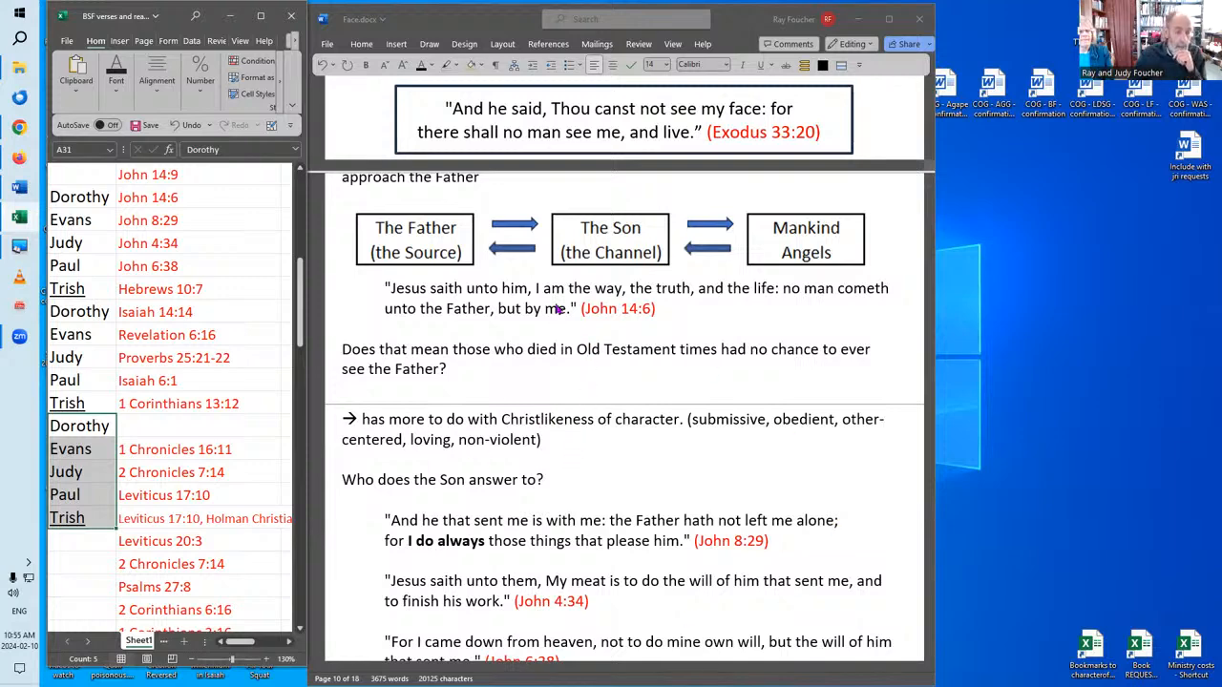
mouse_move(682, 322)
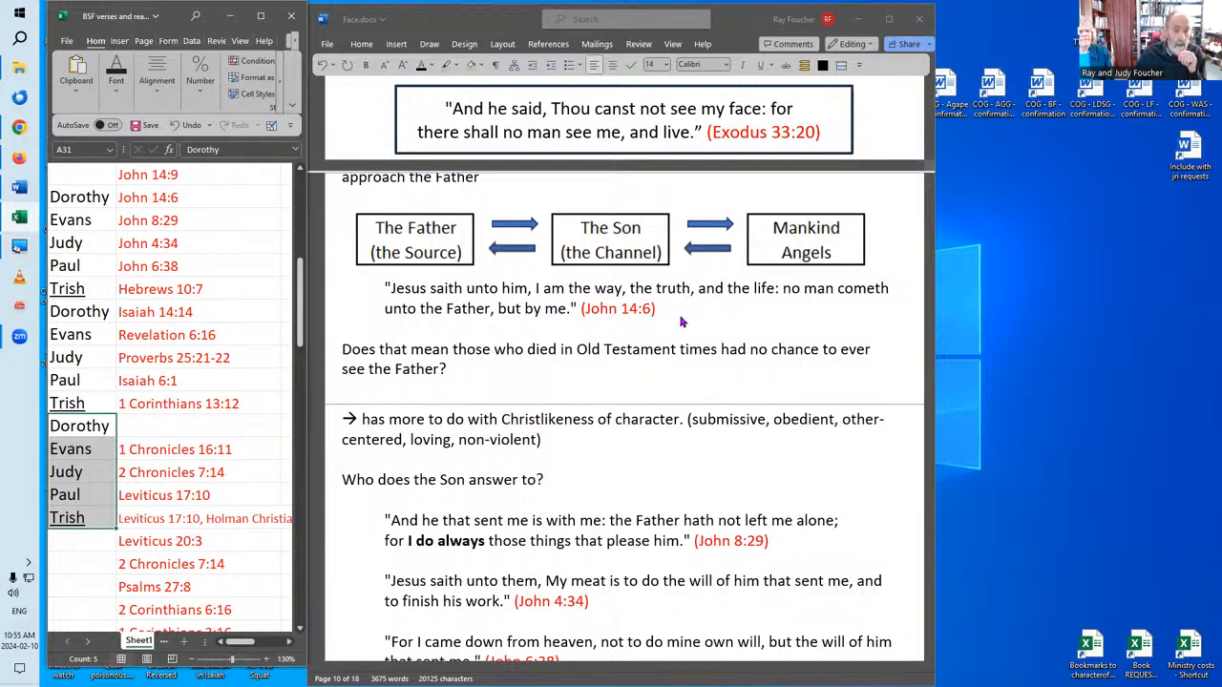
mouse_move(602, 302)
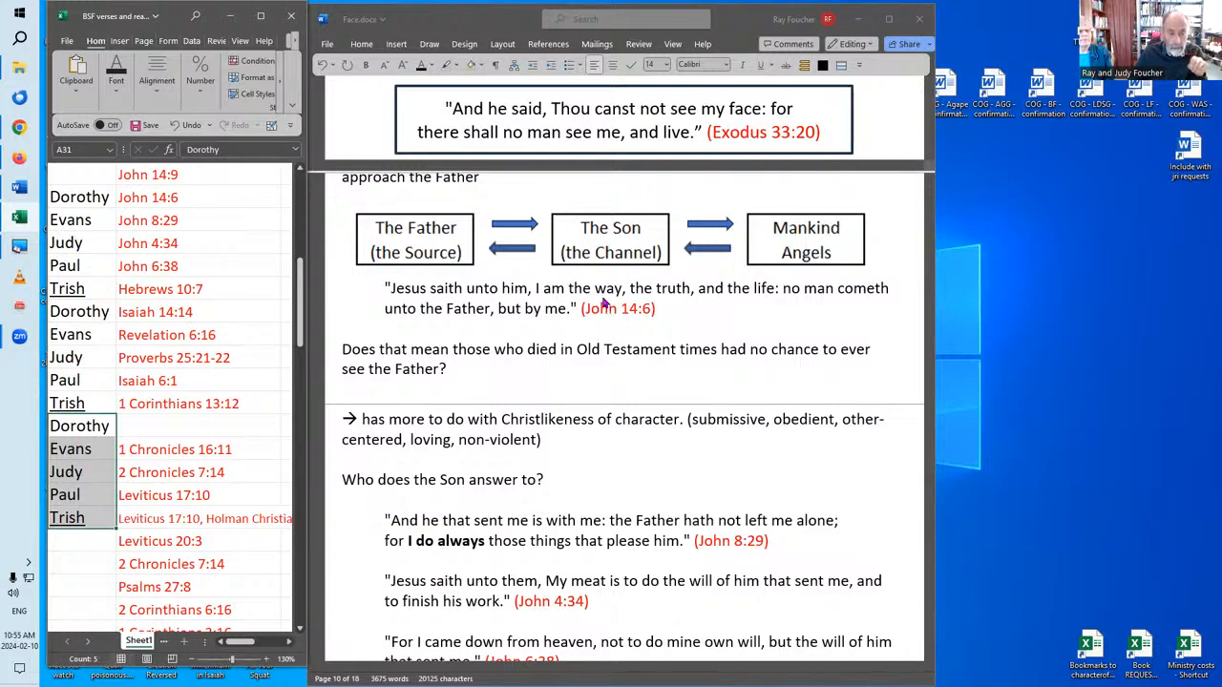
mouse_move(618, 230)
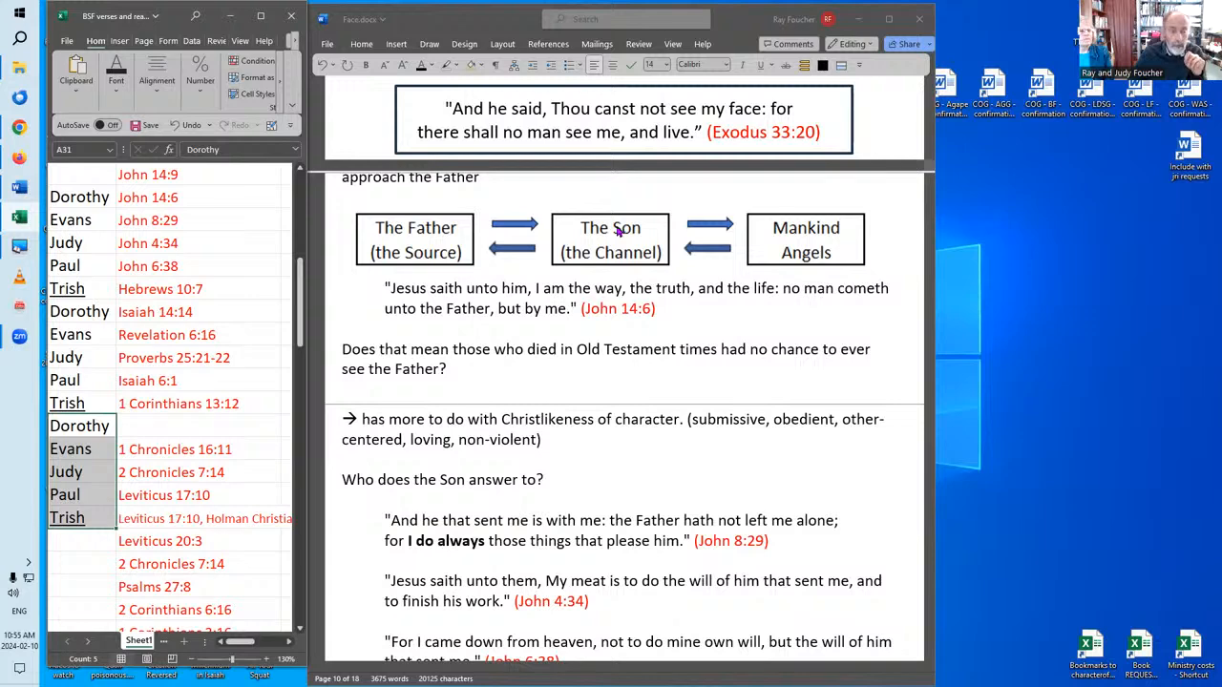
mouse_move(608, 333)
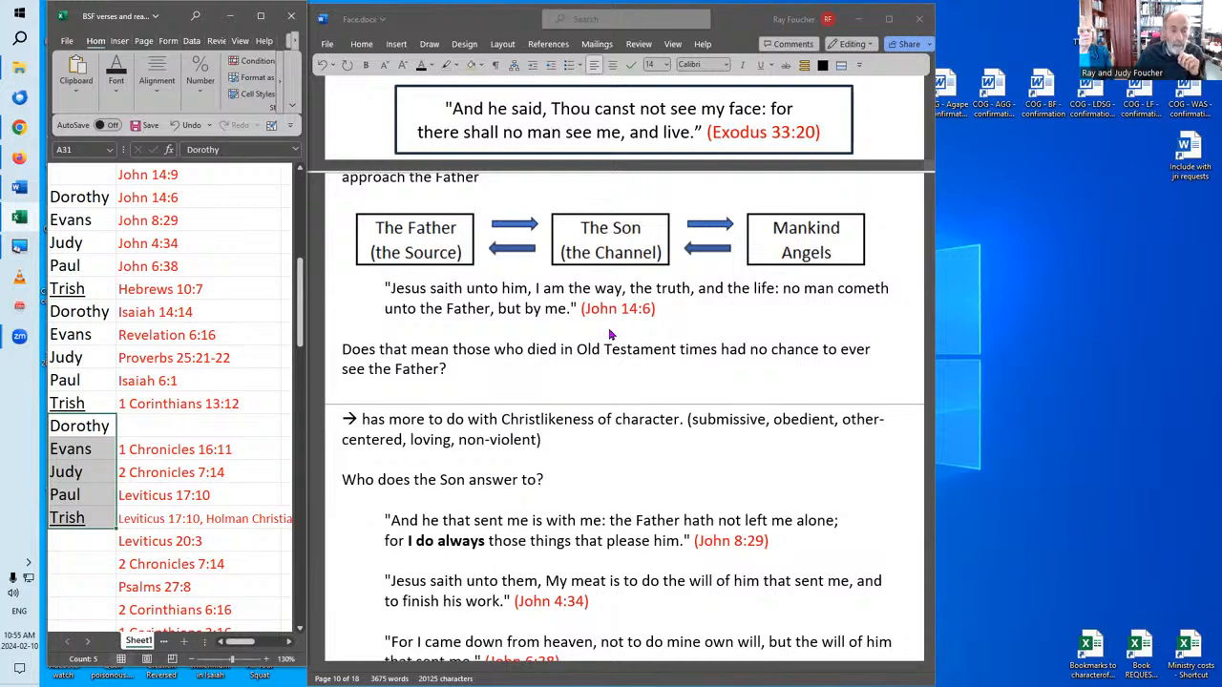
mouse_move(611, 309)
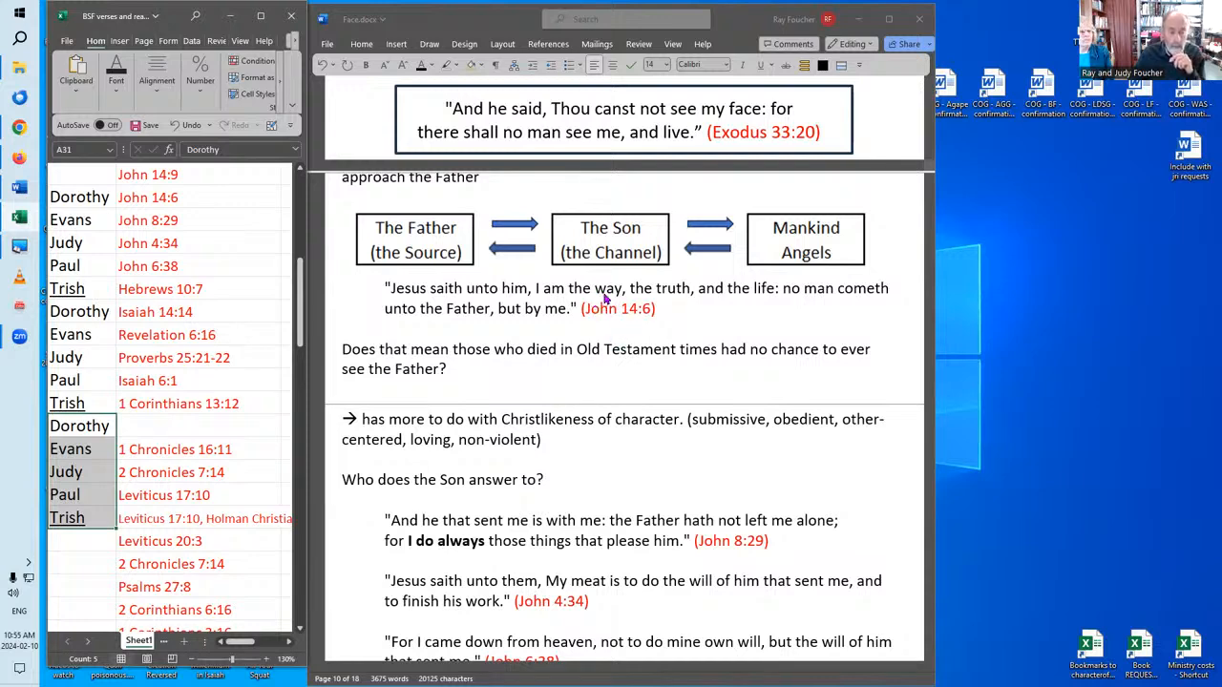
mouse_move(611, 339)
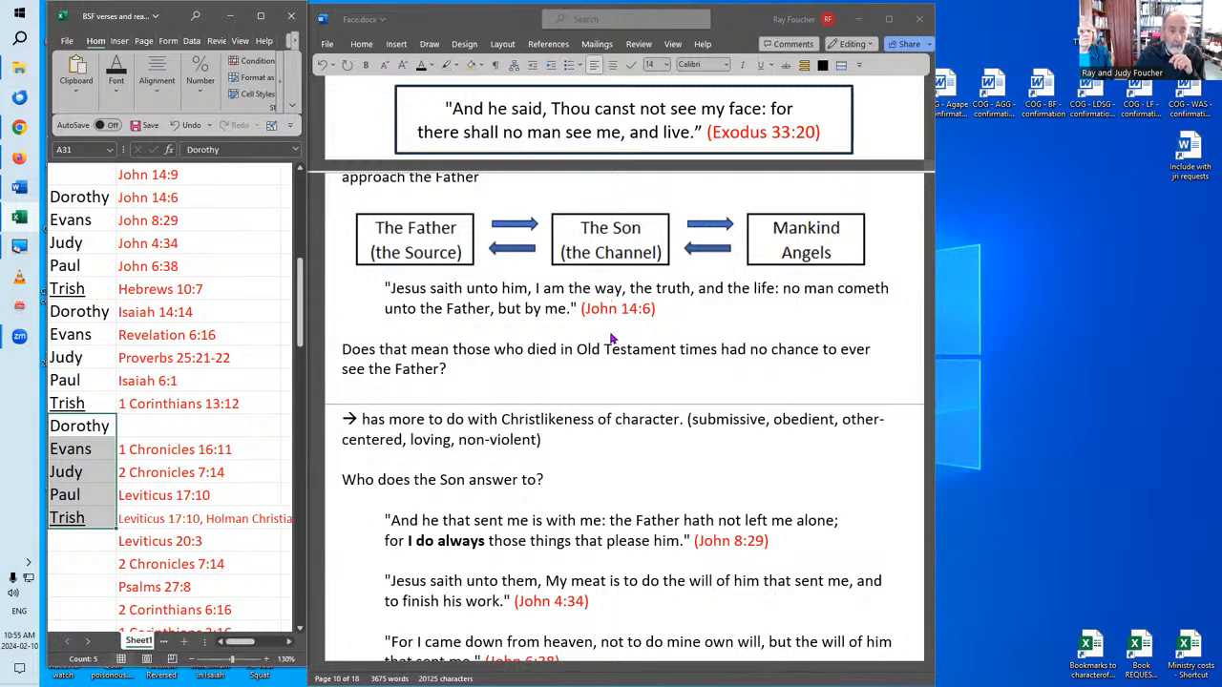
mouse_move(612, 307)
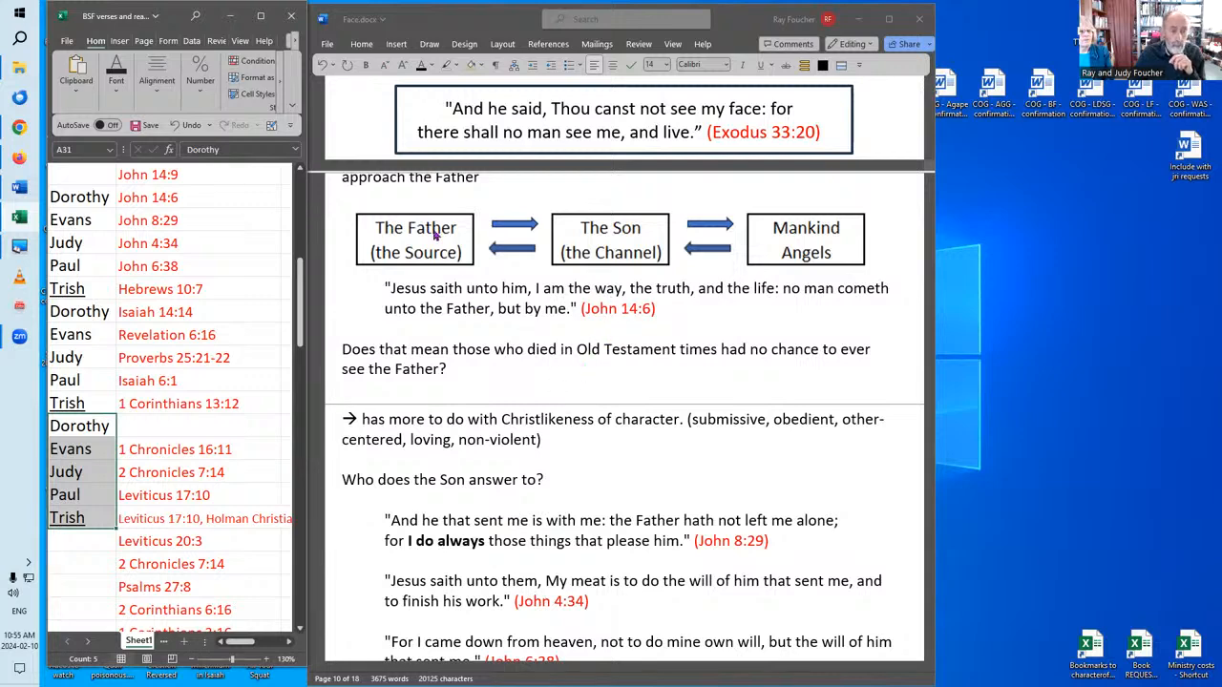
mouse_move(374, 382)
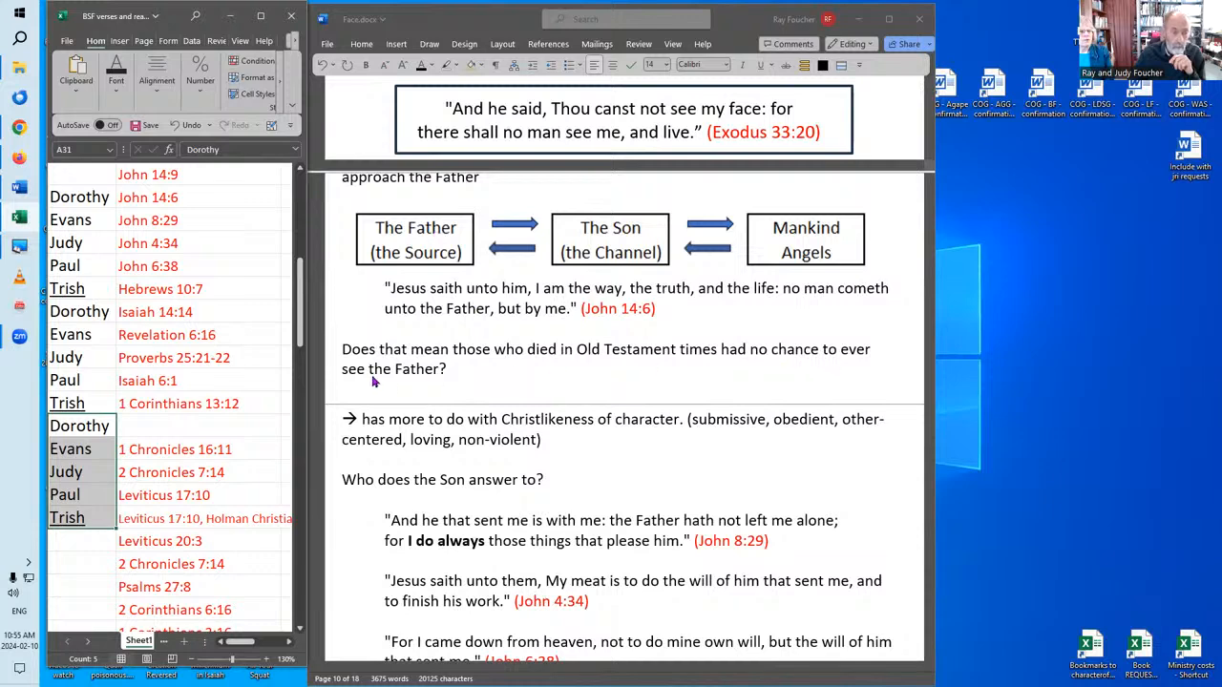
mouse_move(523, 372)
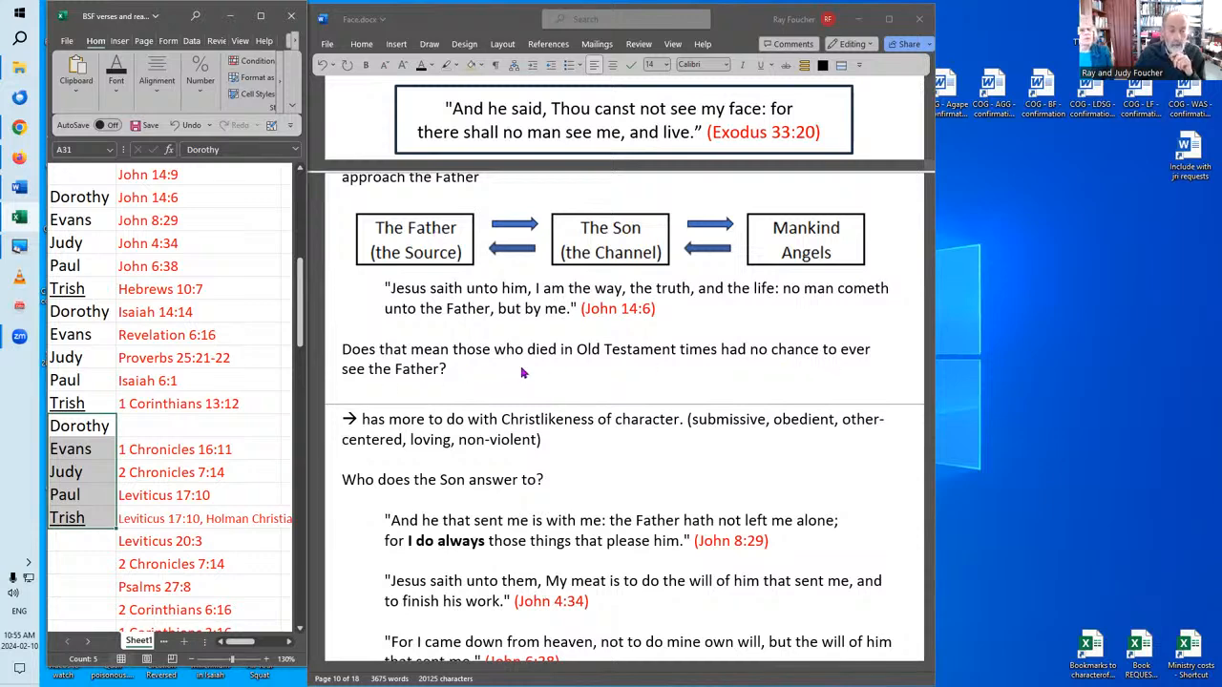
mouse_move(625, 252)
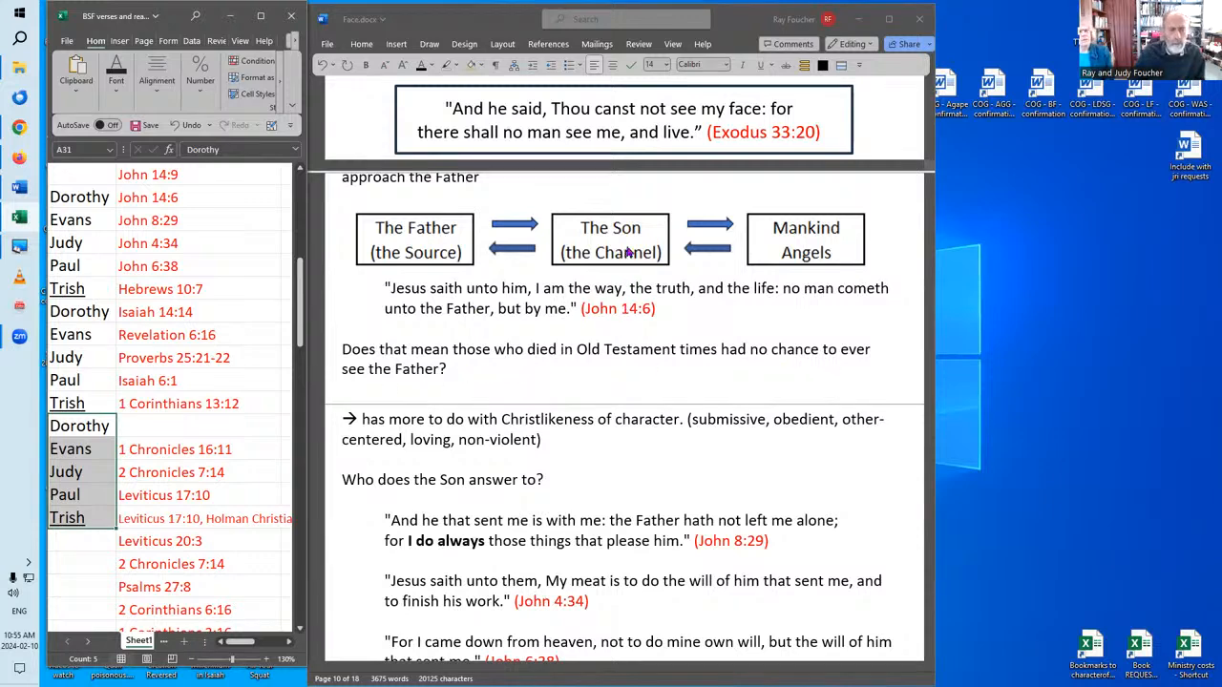
mouse_move(644, 231)
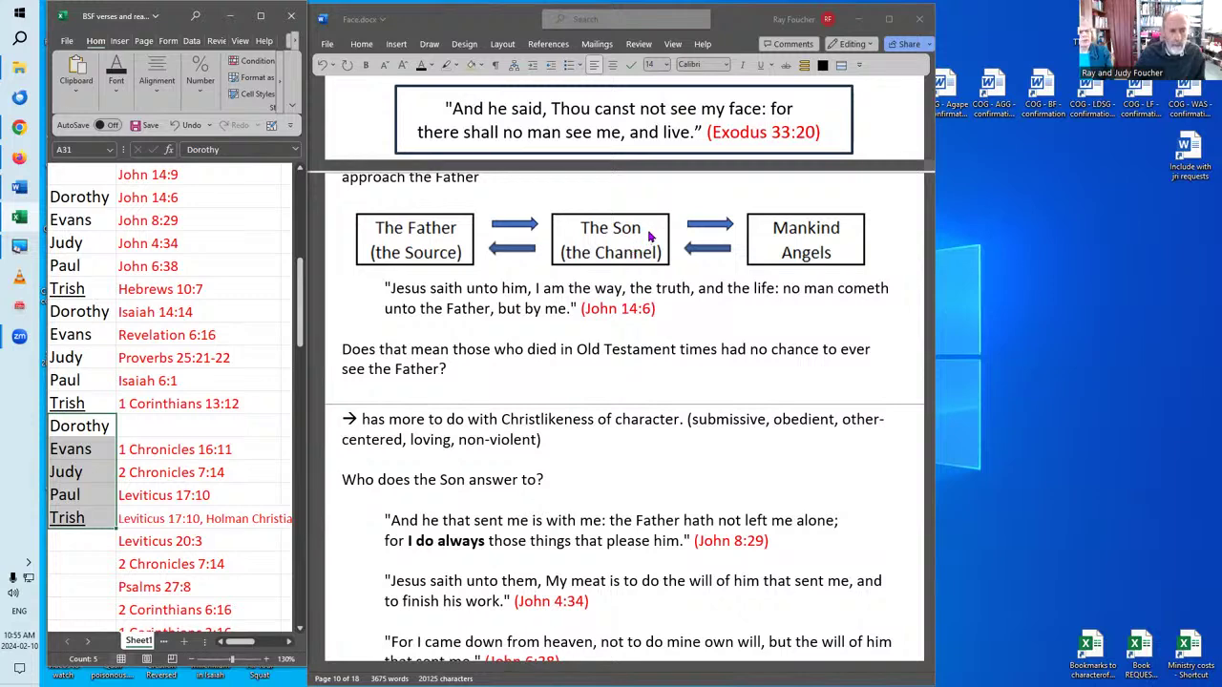
mouse_move(613, 232)
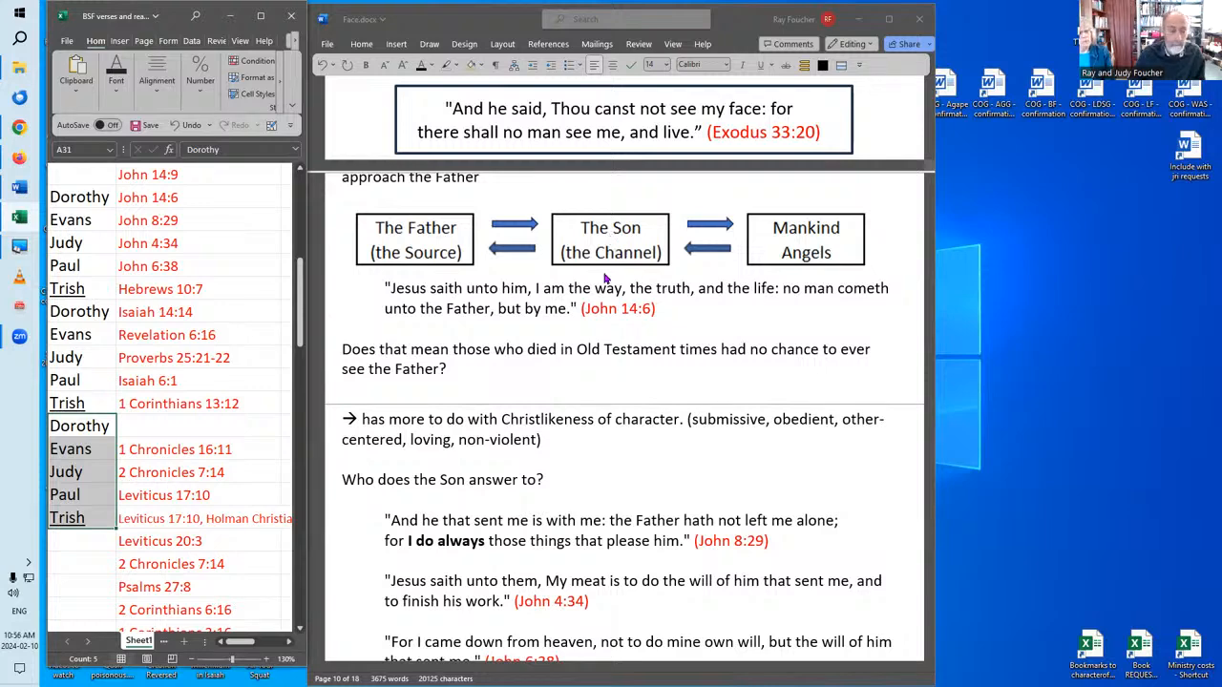
mouse_move(568, 298)
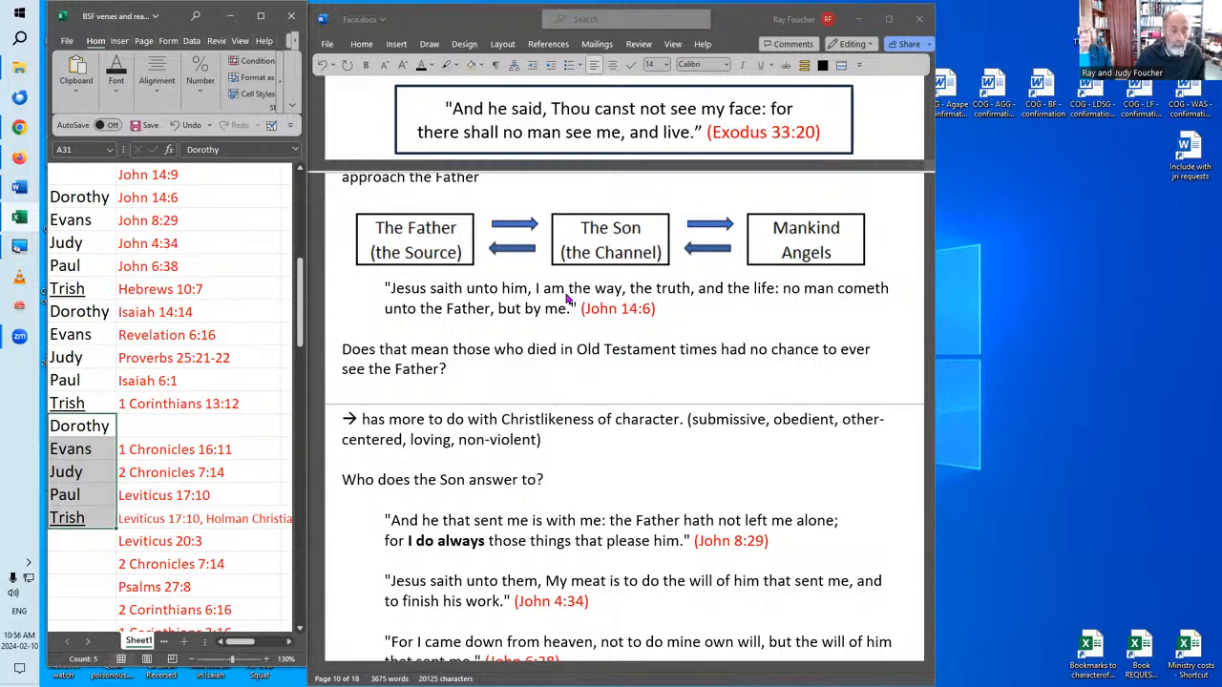
mouse_move(622, 295)
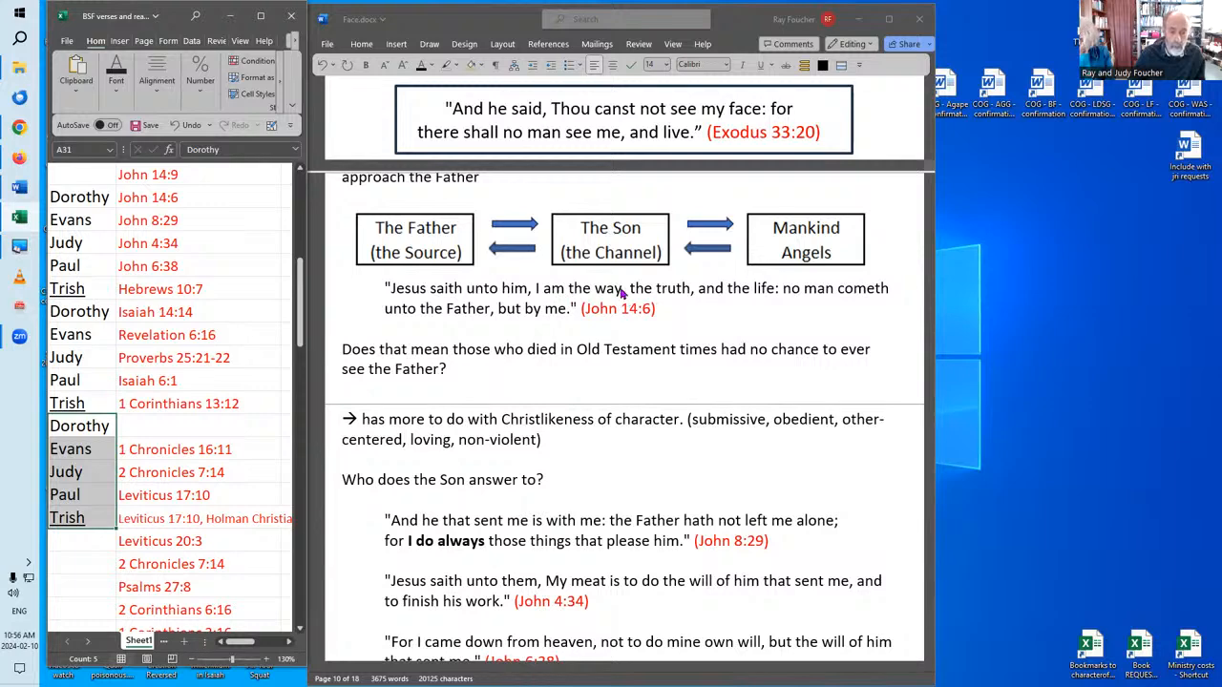
mouse_move(618, 367)
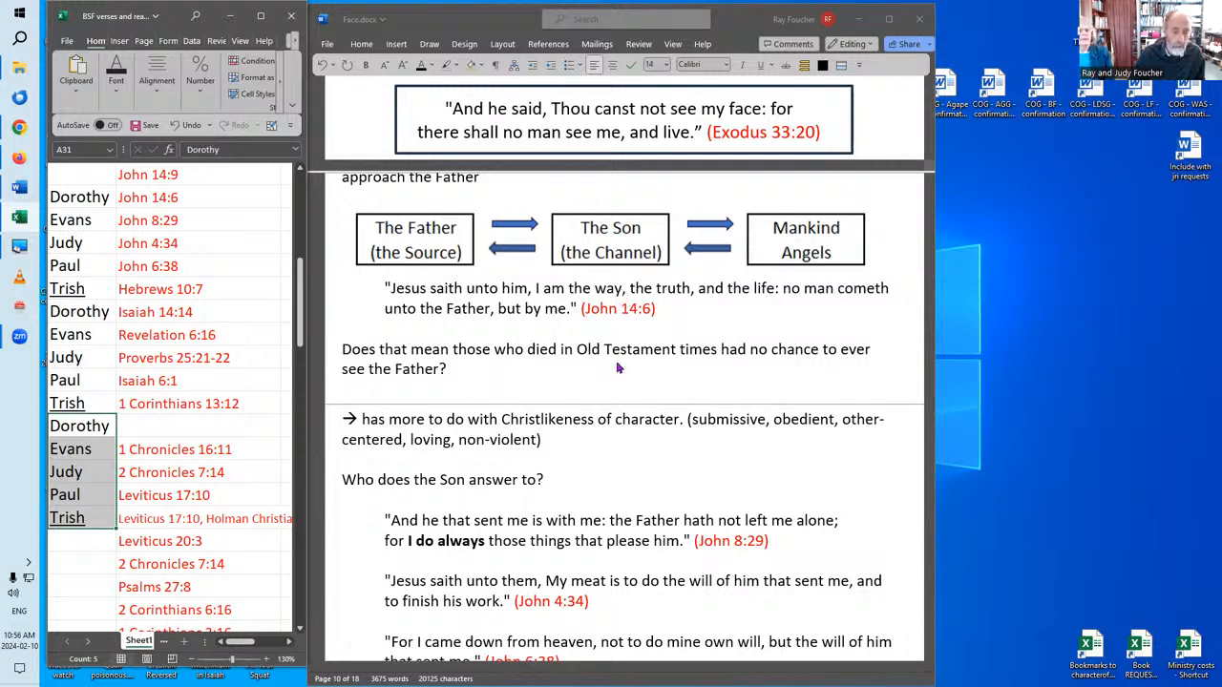
mouse_move(586, 384)
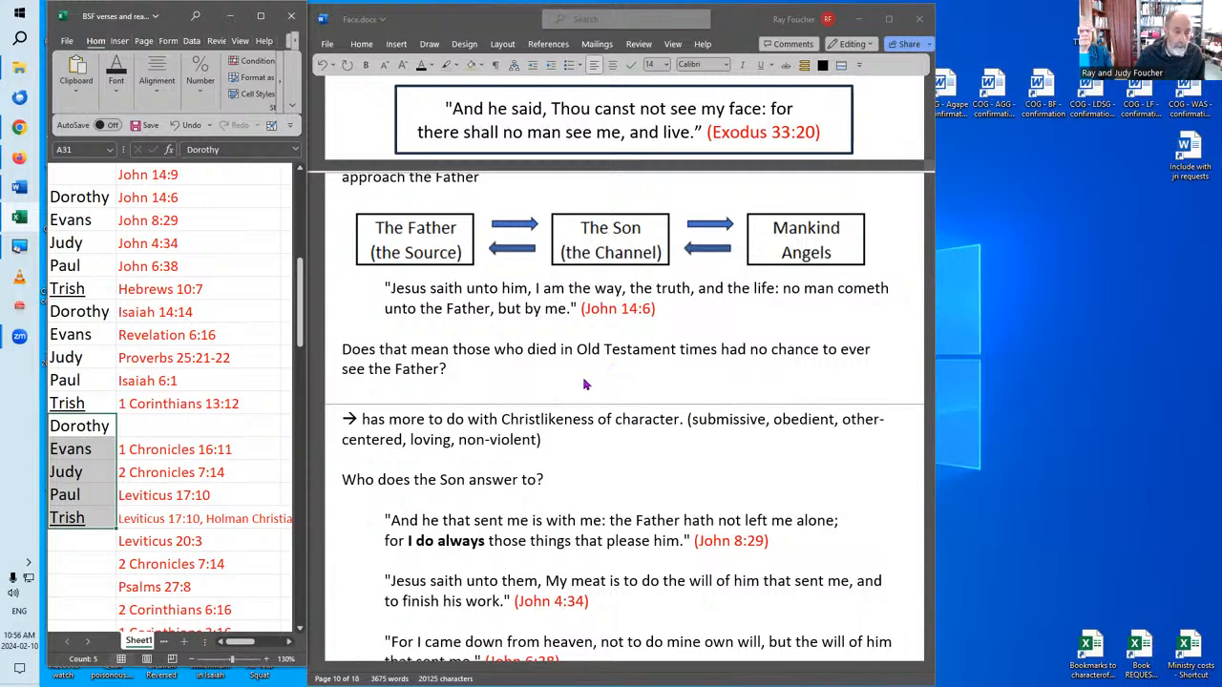
mouse_move(606, 299)
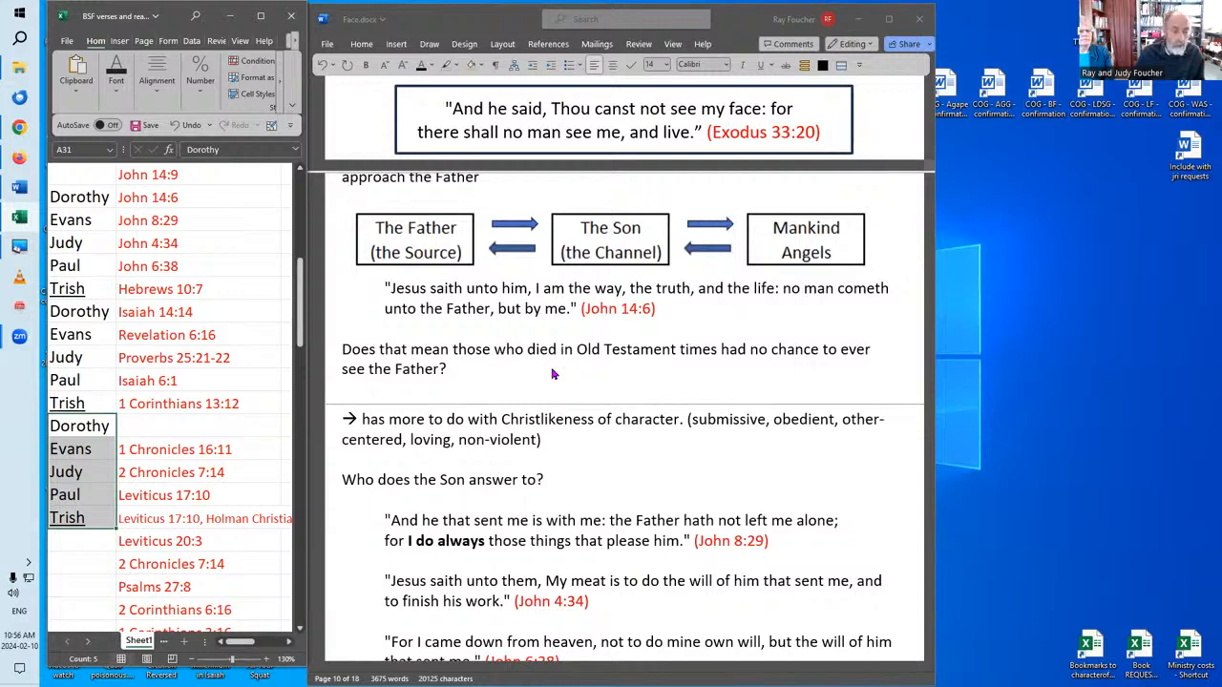
mouse_move(597, 437)
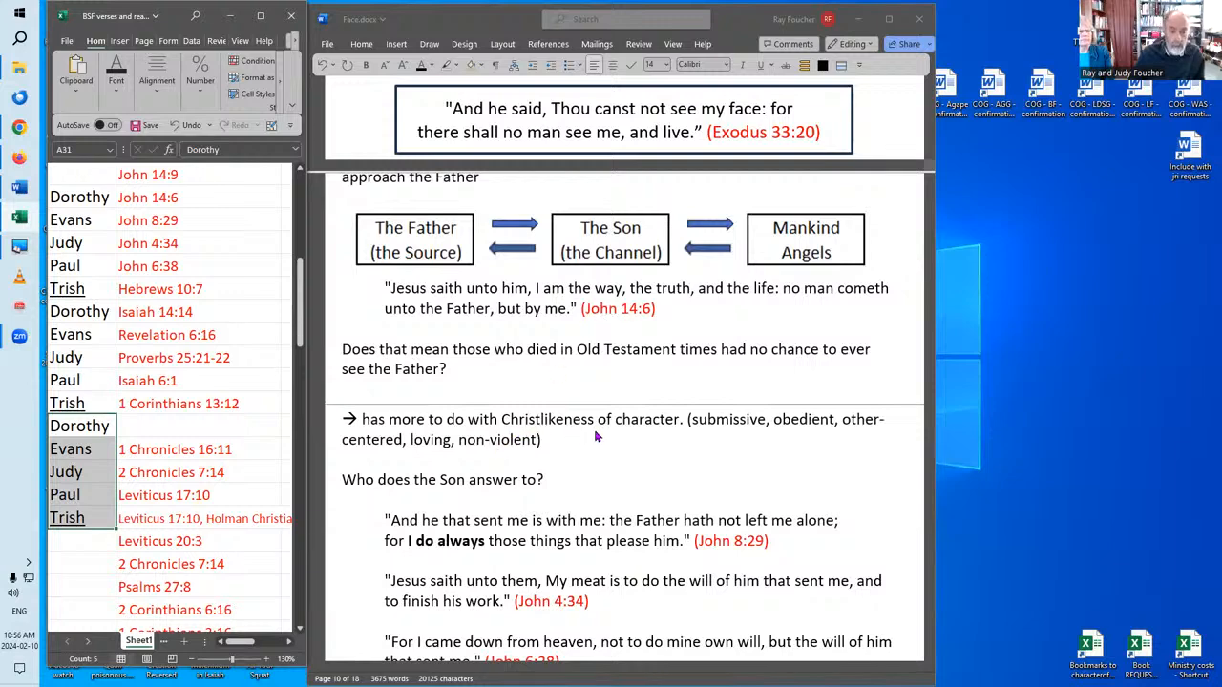
mouse_move(737, 431)
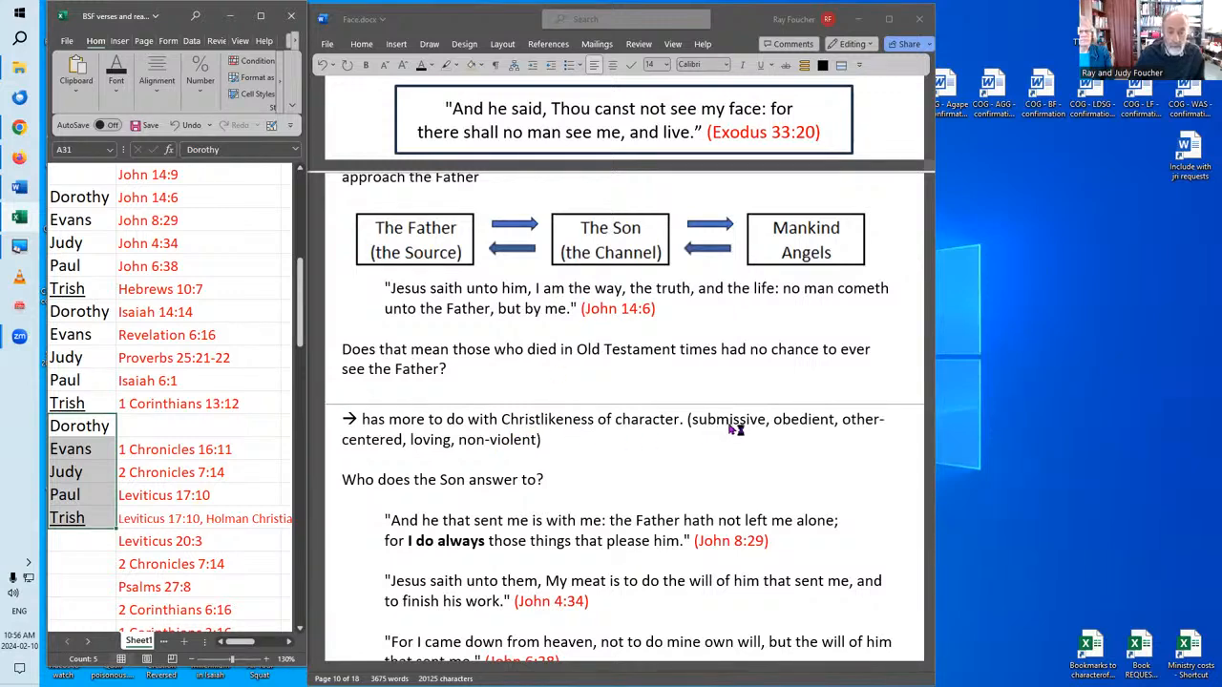
mouse_move(708, 441)
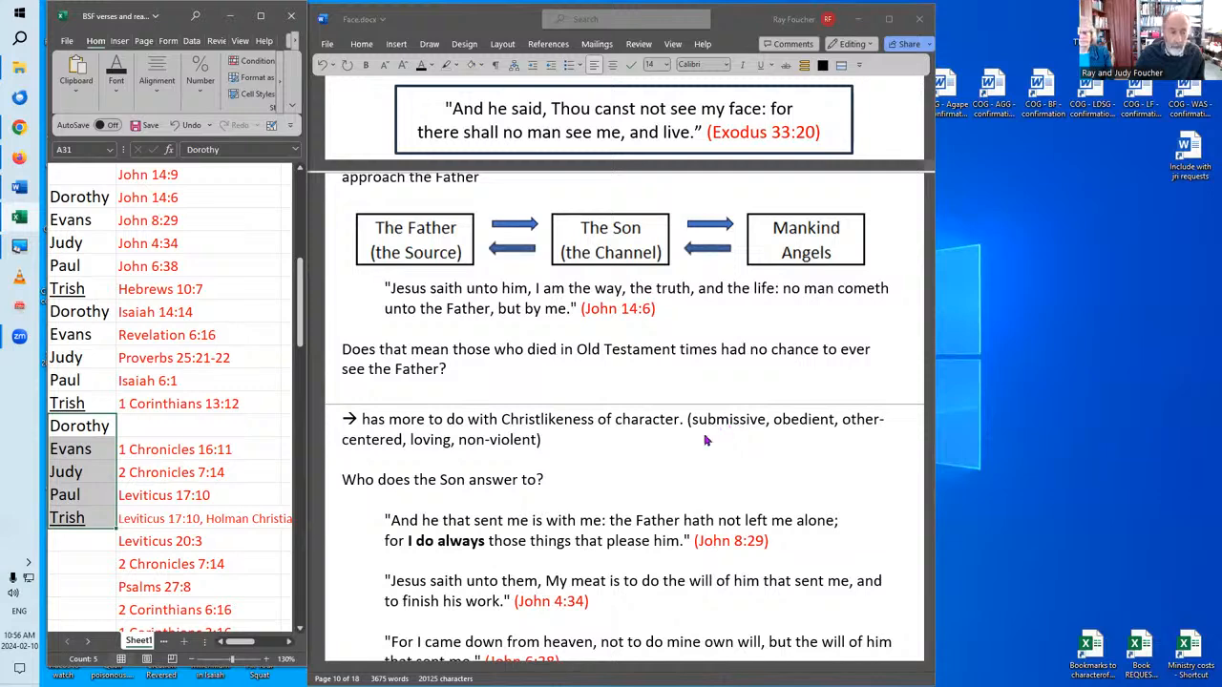
mouse_move(546, 447)
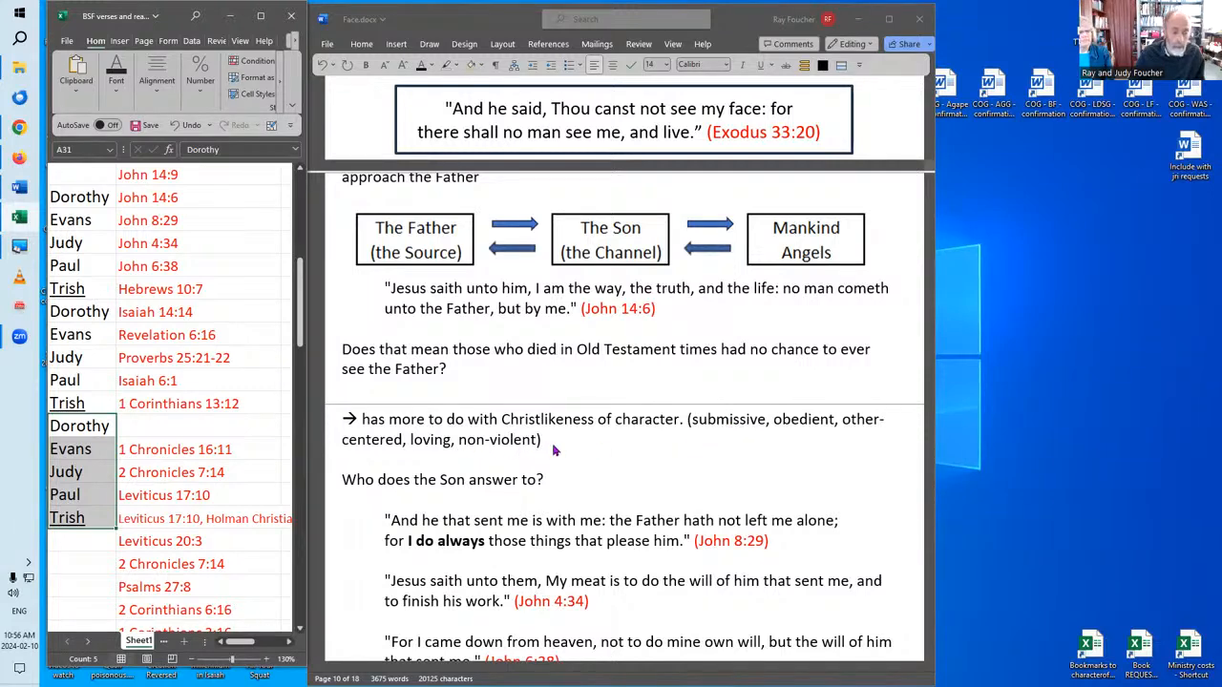
mouse_move(565, 453)
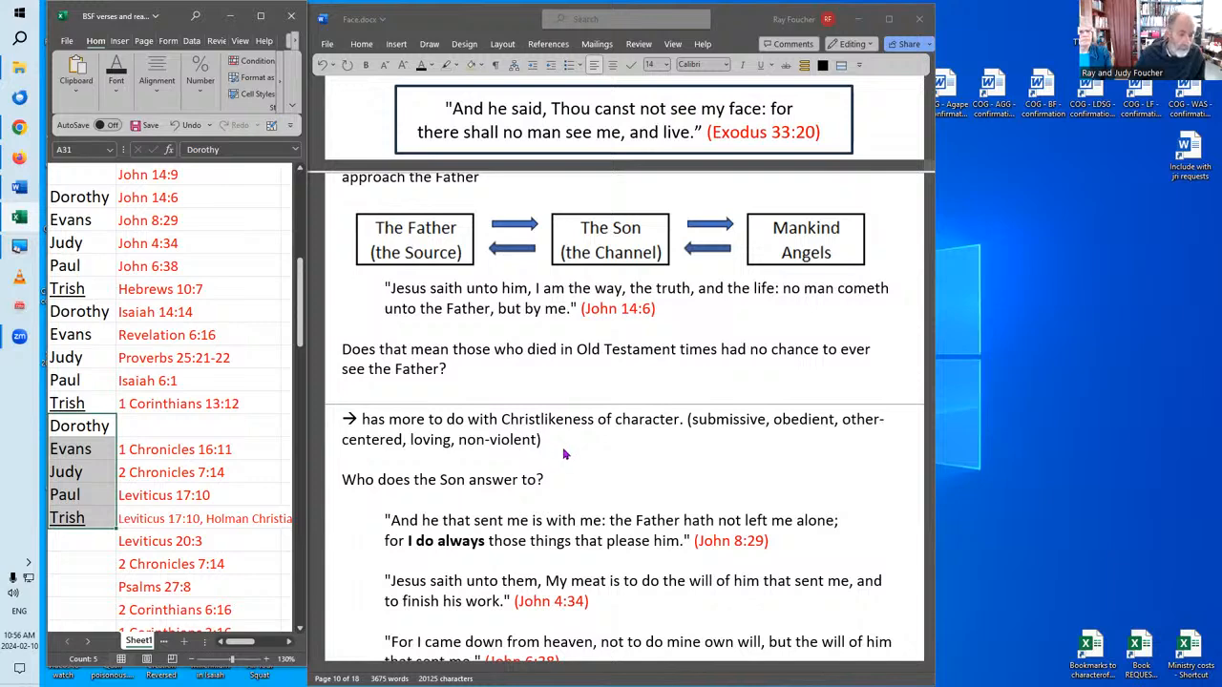
scroll("down", 3)
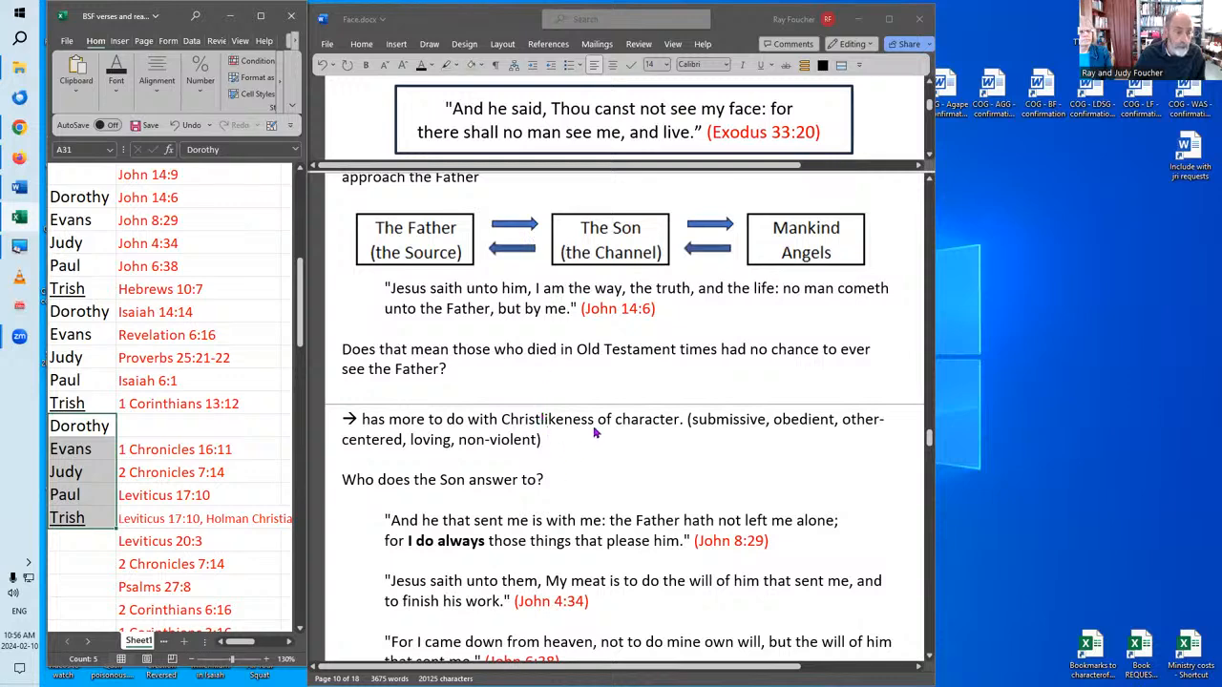
scroll("down", 3)
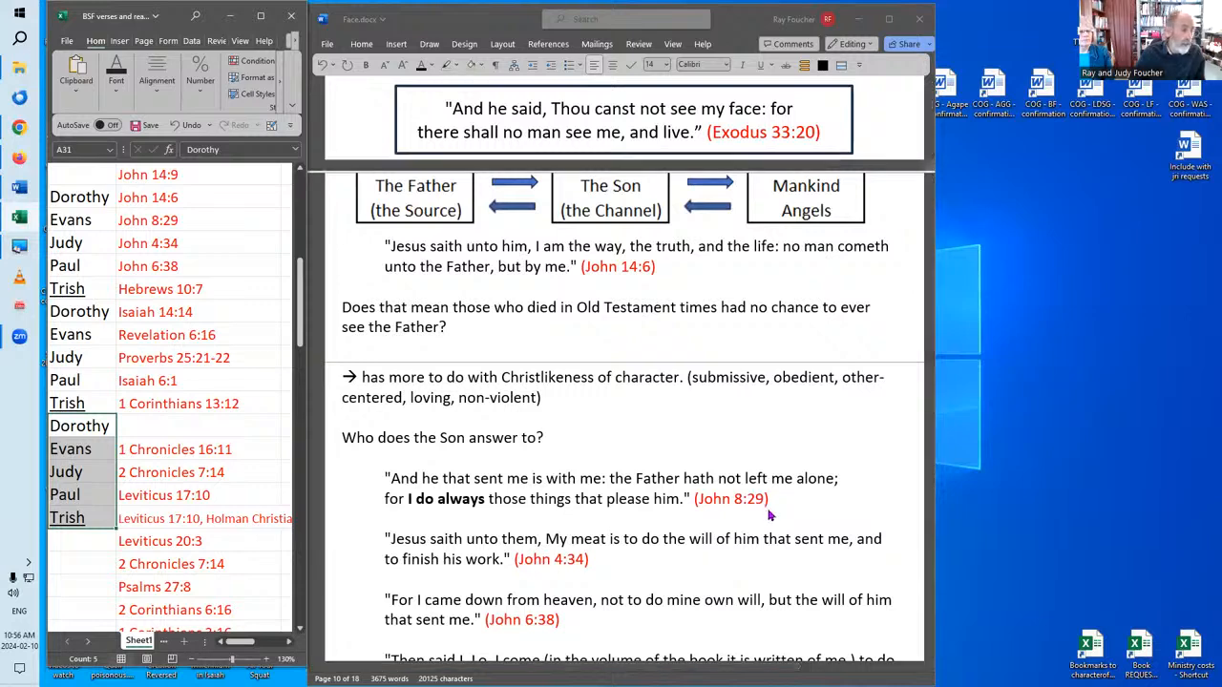
mouse_move(790, 519)
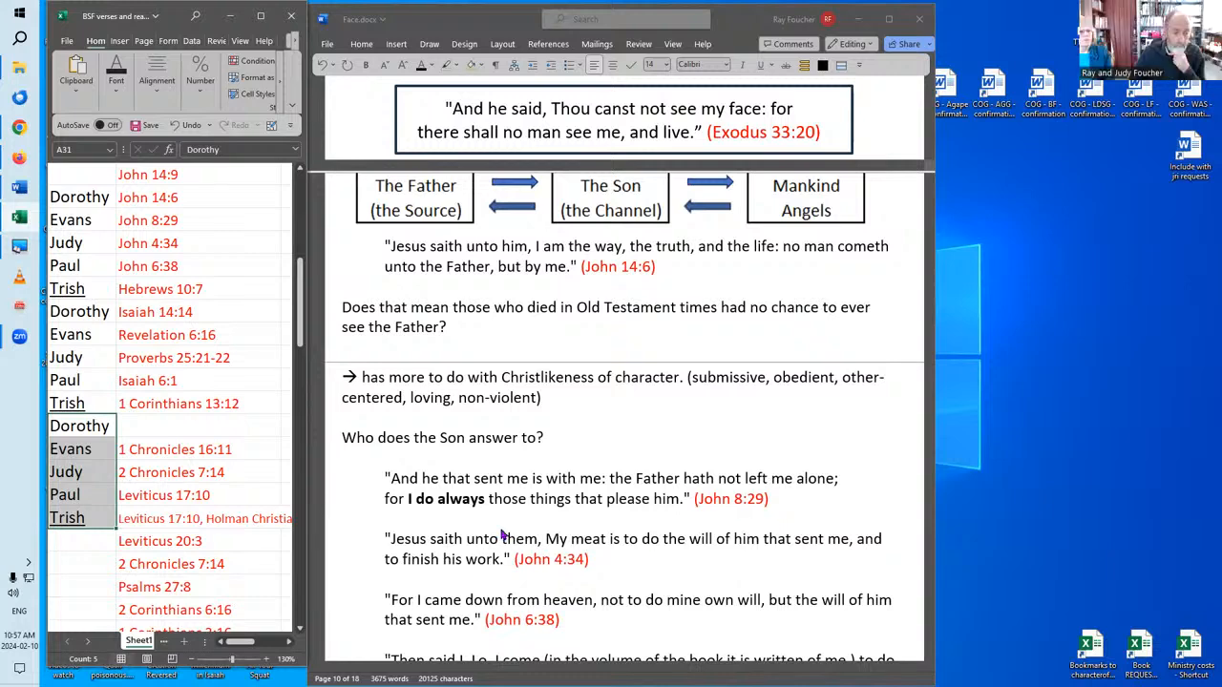
mouse_move(656, 518)
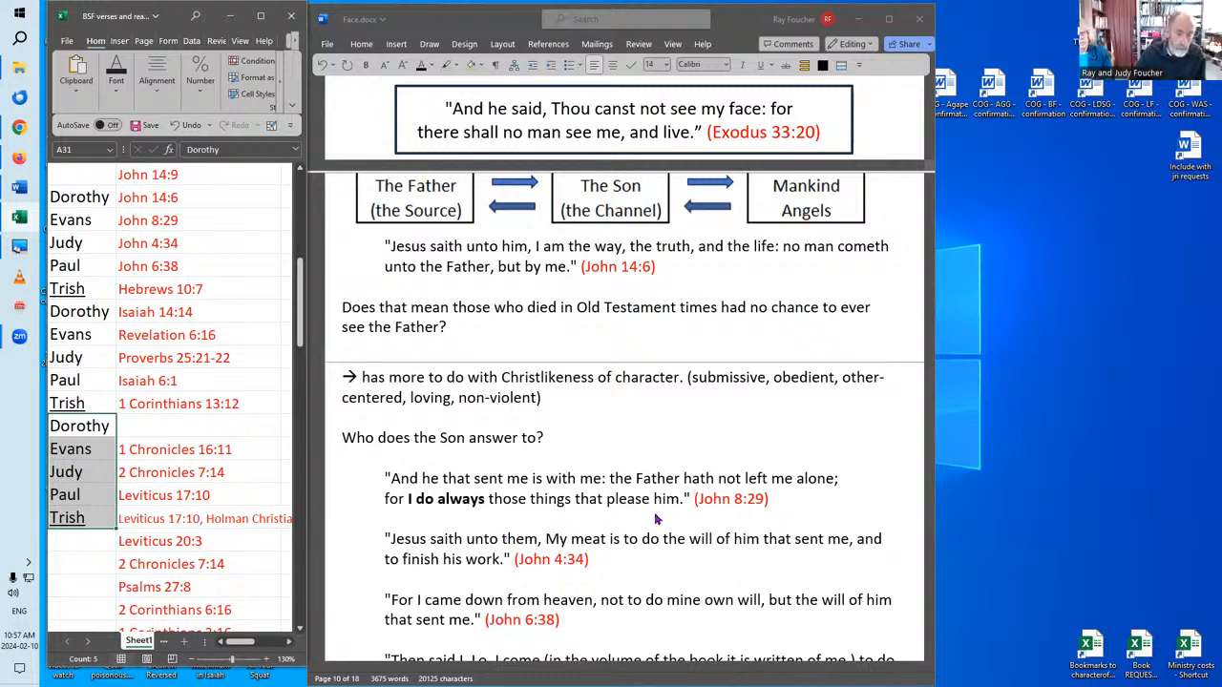
mouse_move(649, 521)
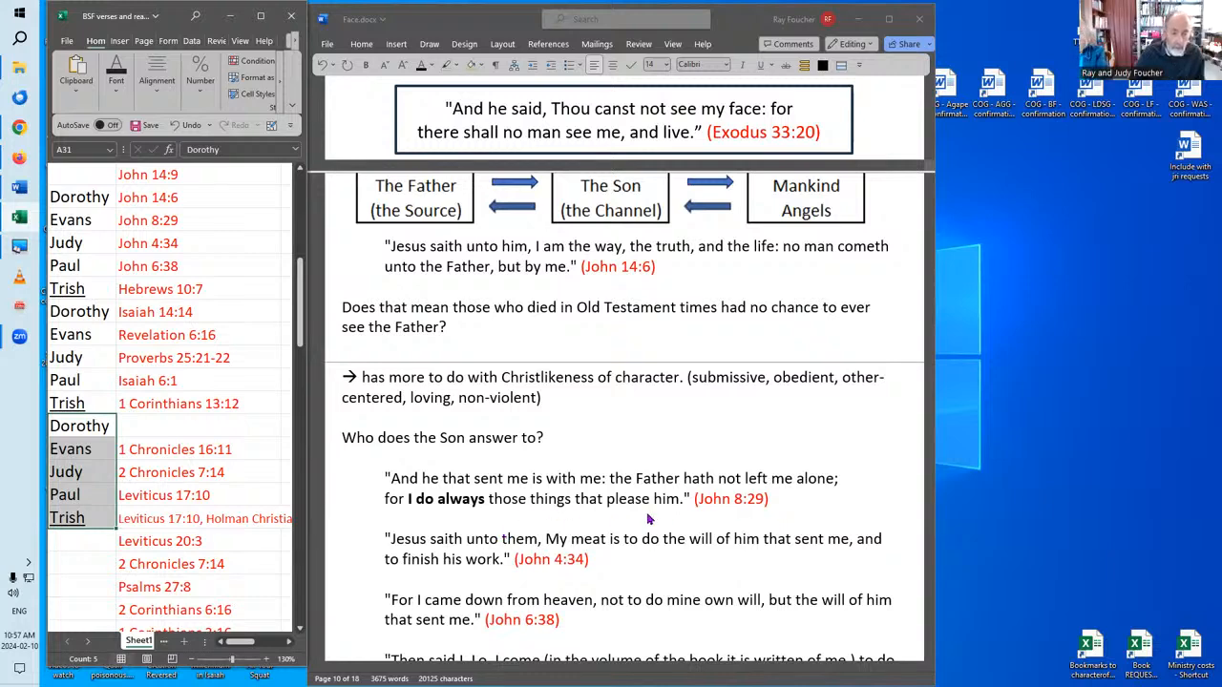
mouse_move(640, 519)
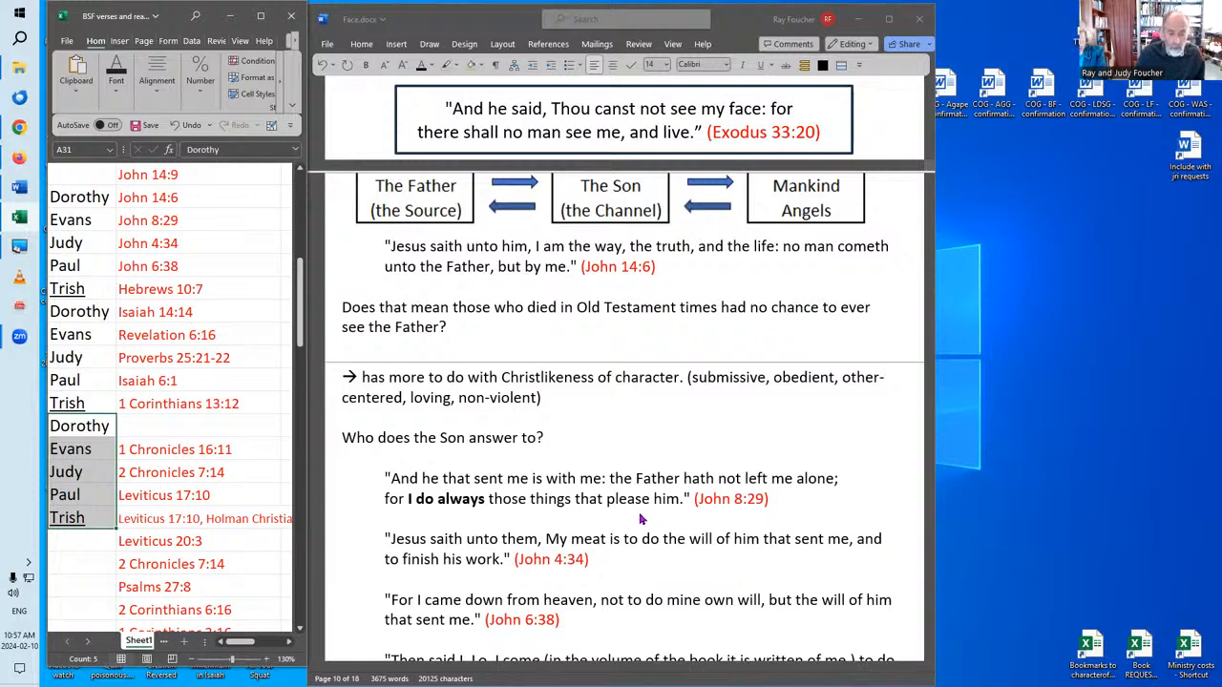
mouse_move(649, 520)
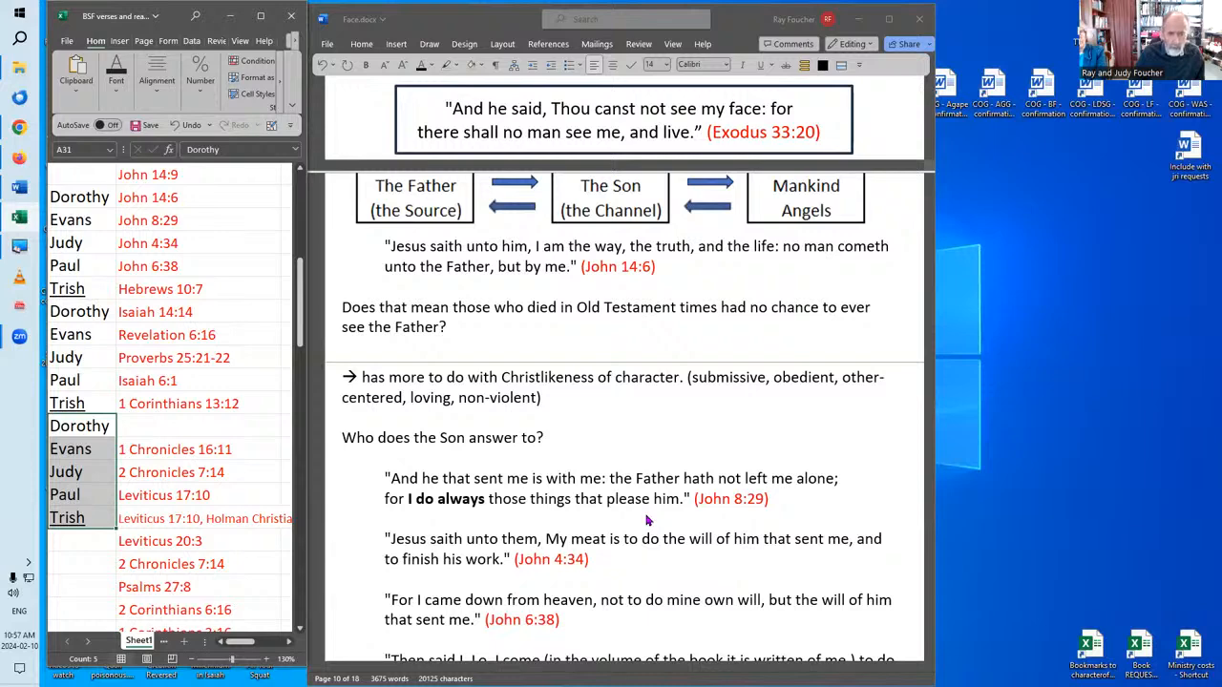
mouse_move(663, 518)
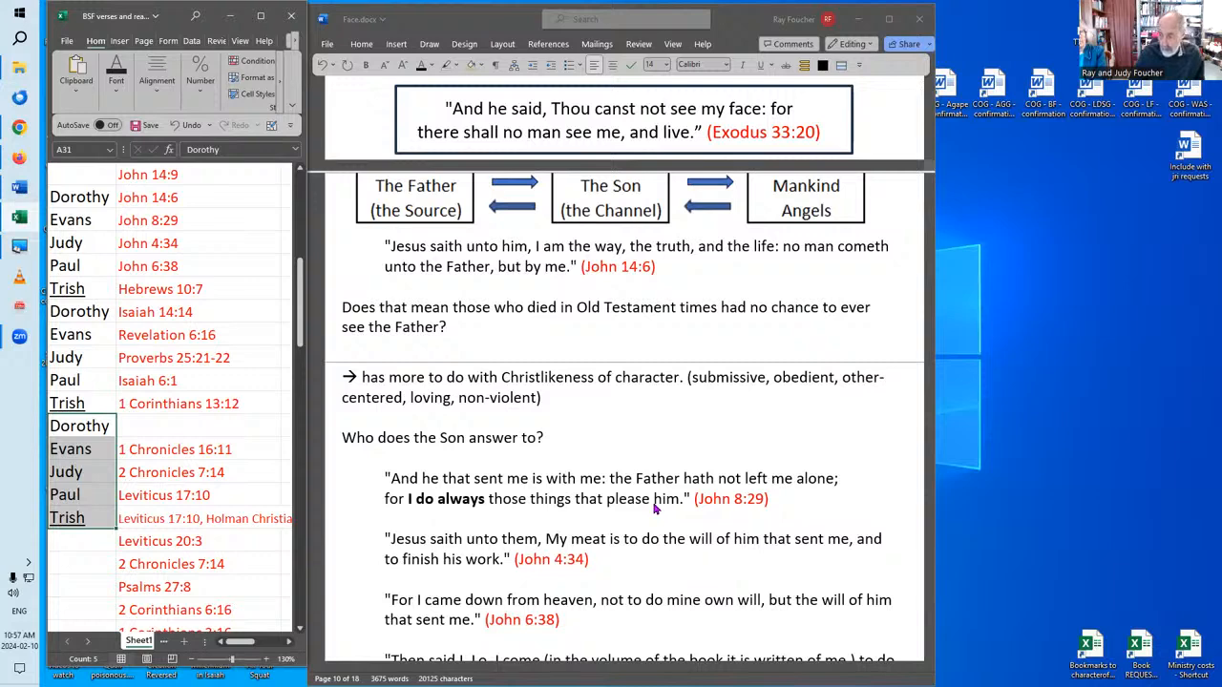
mouse_move(596, 579)
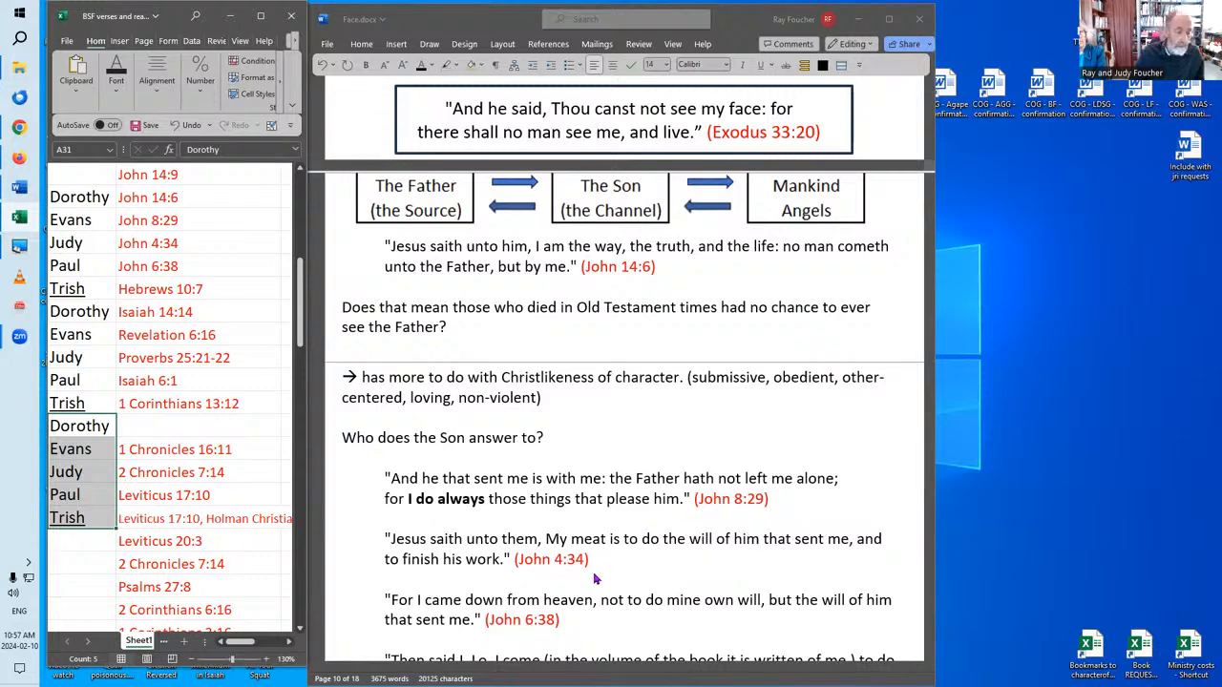
mouse_move(600, 585)
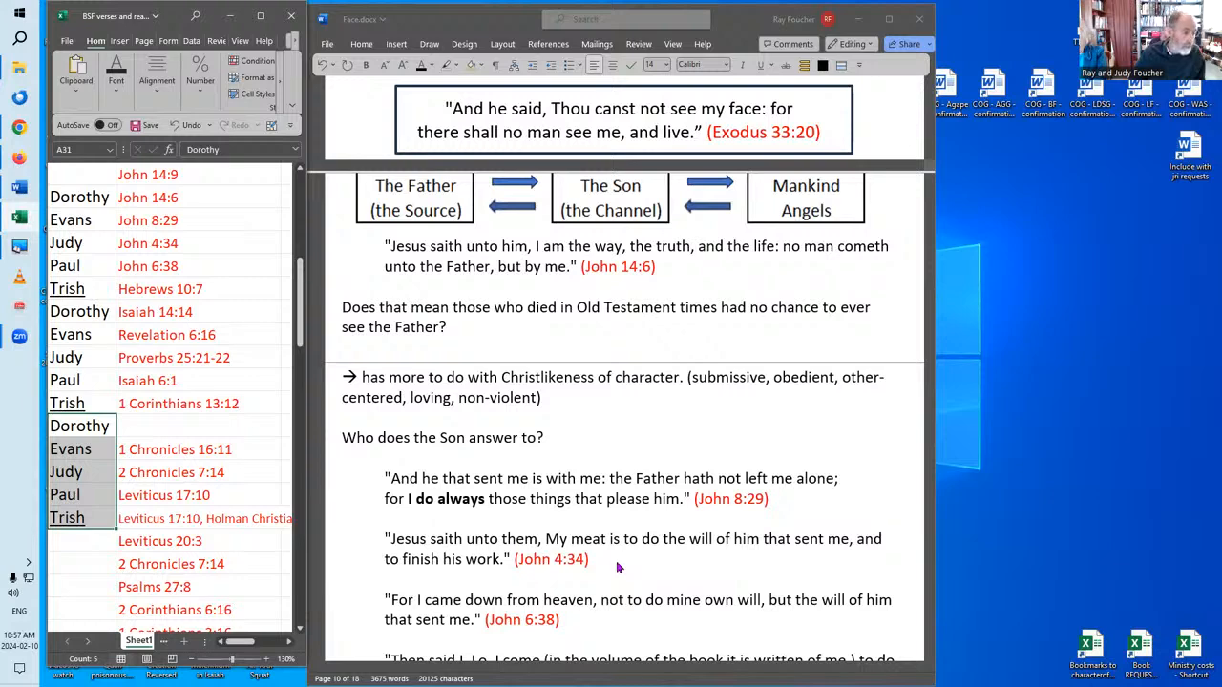
mouse_move(607, 566)
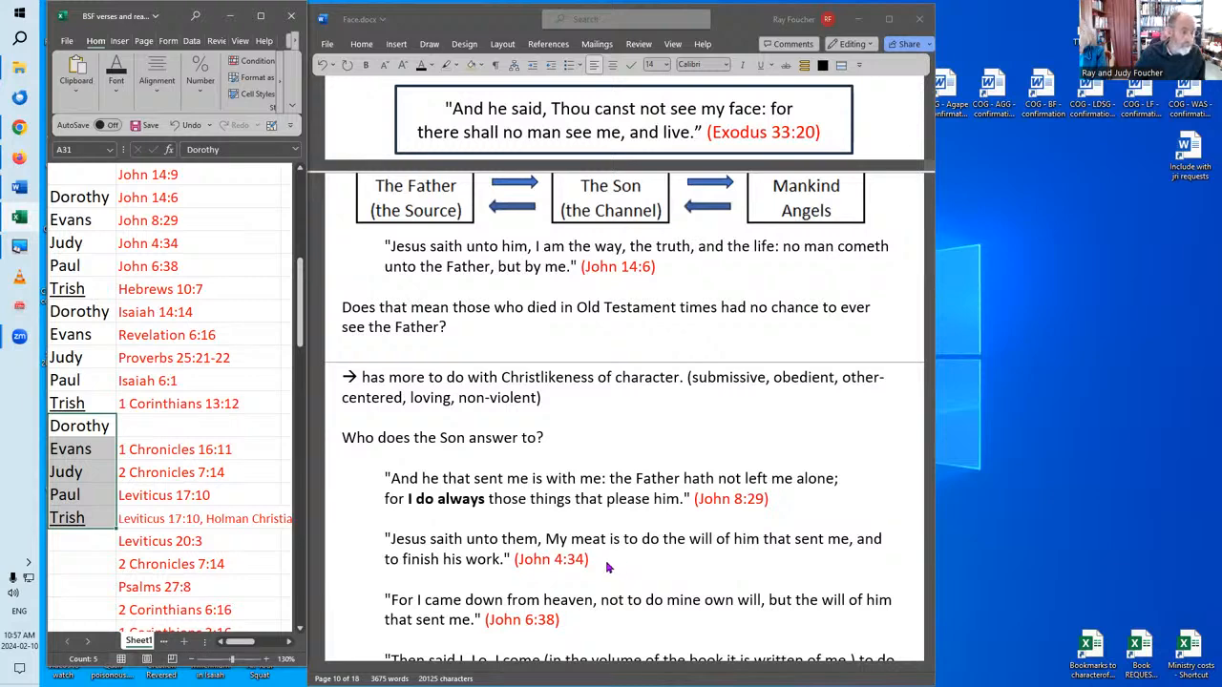
mouse_move(613, 569)
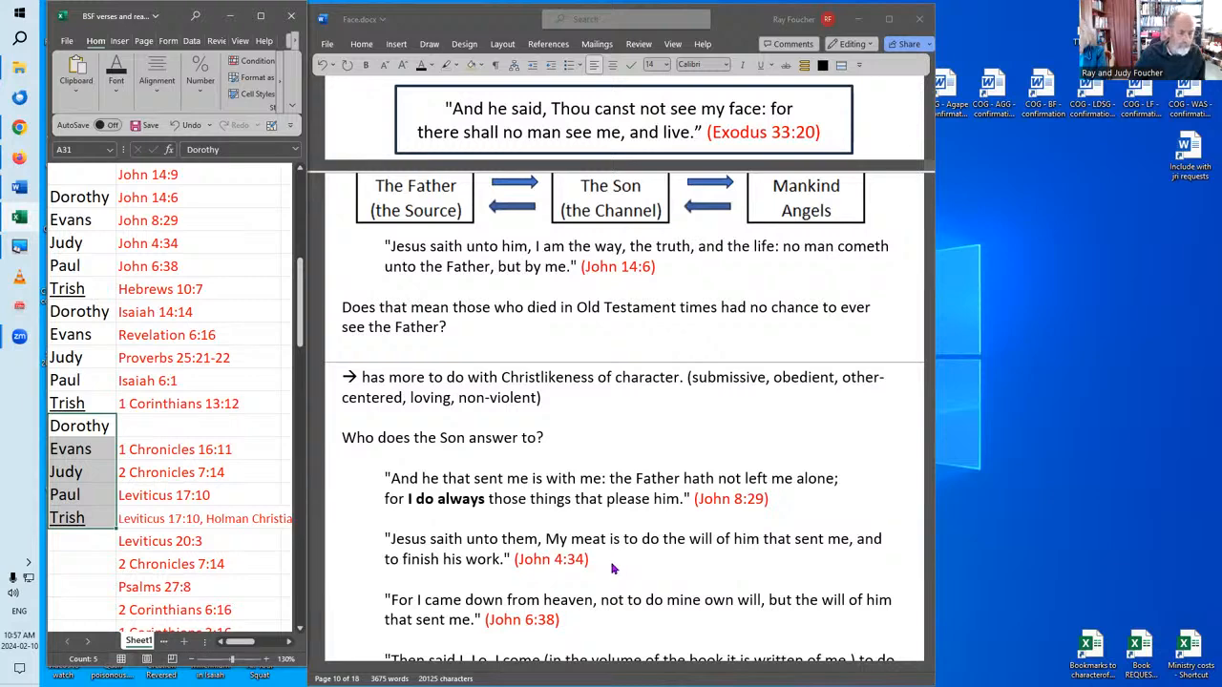
mouse_move(617, 567)
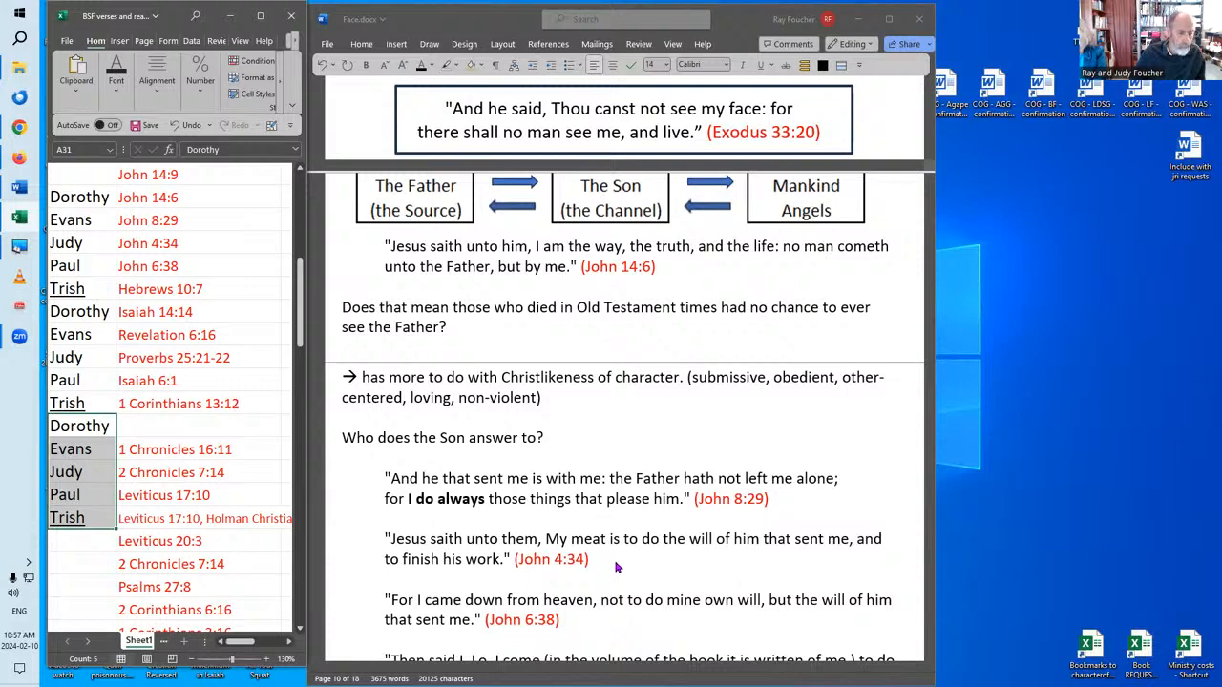
mouse_move(632, 570)
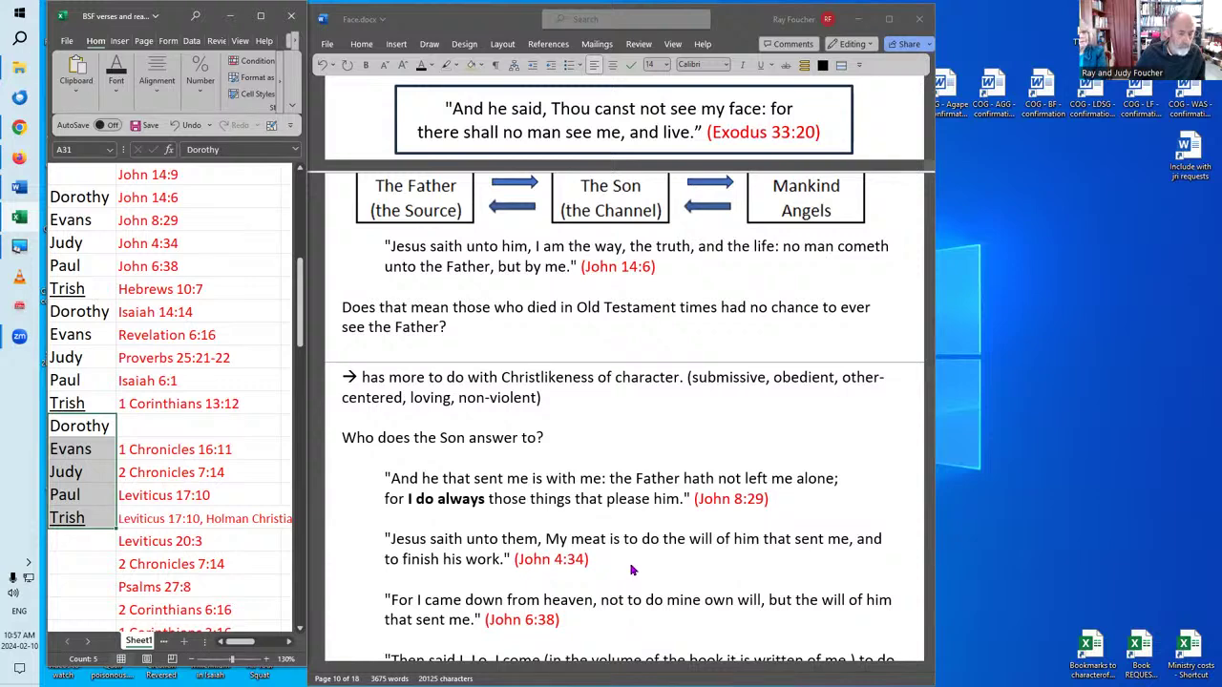
mouse_move(673, 553)
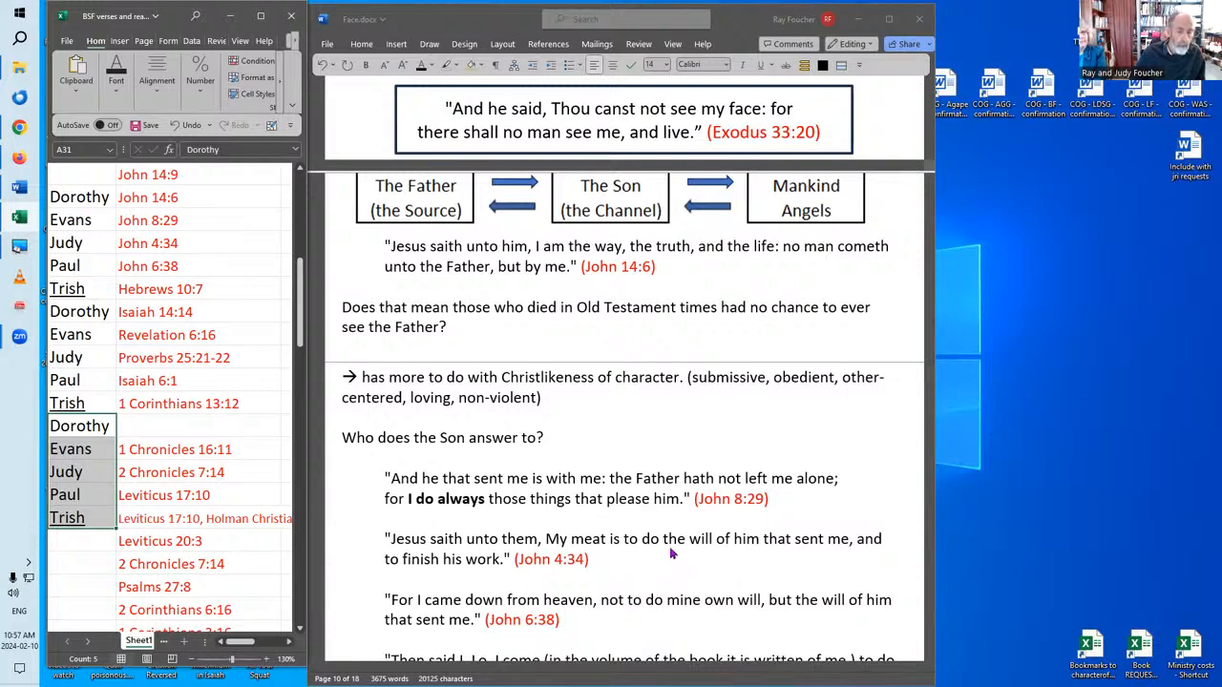
mouse_move(729, 564)
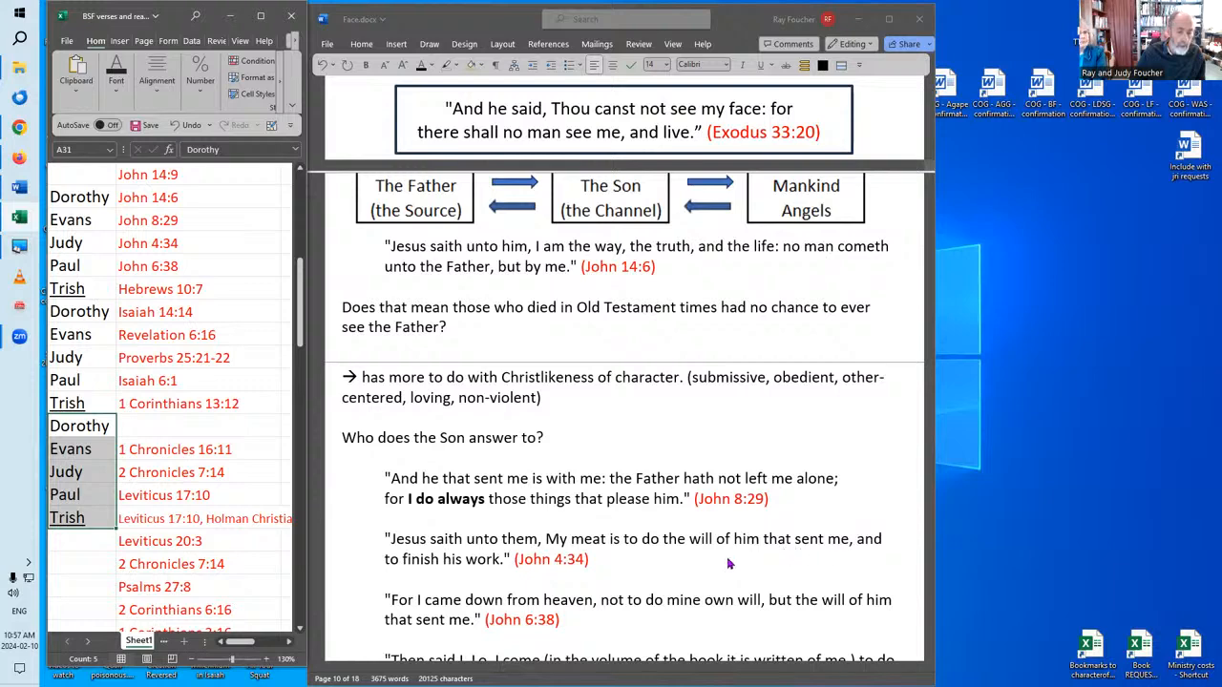
mouse_move(716, 553)
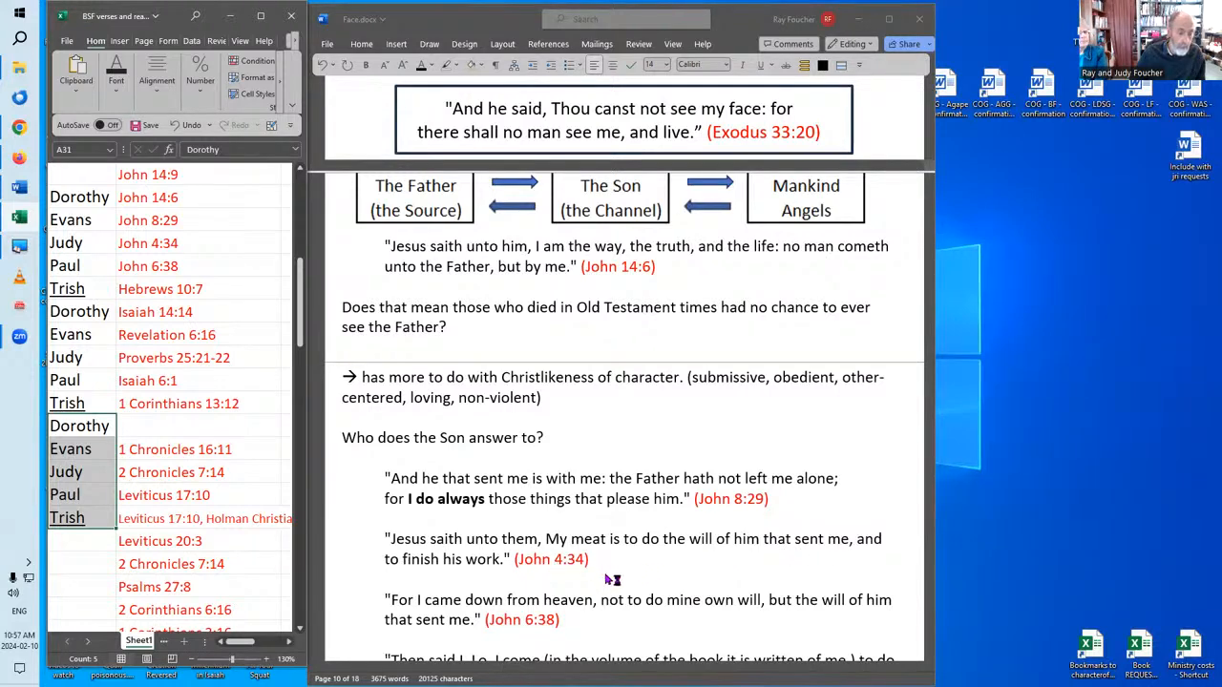
mouse_move(587, 633)
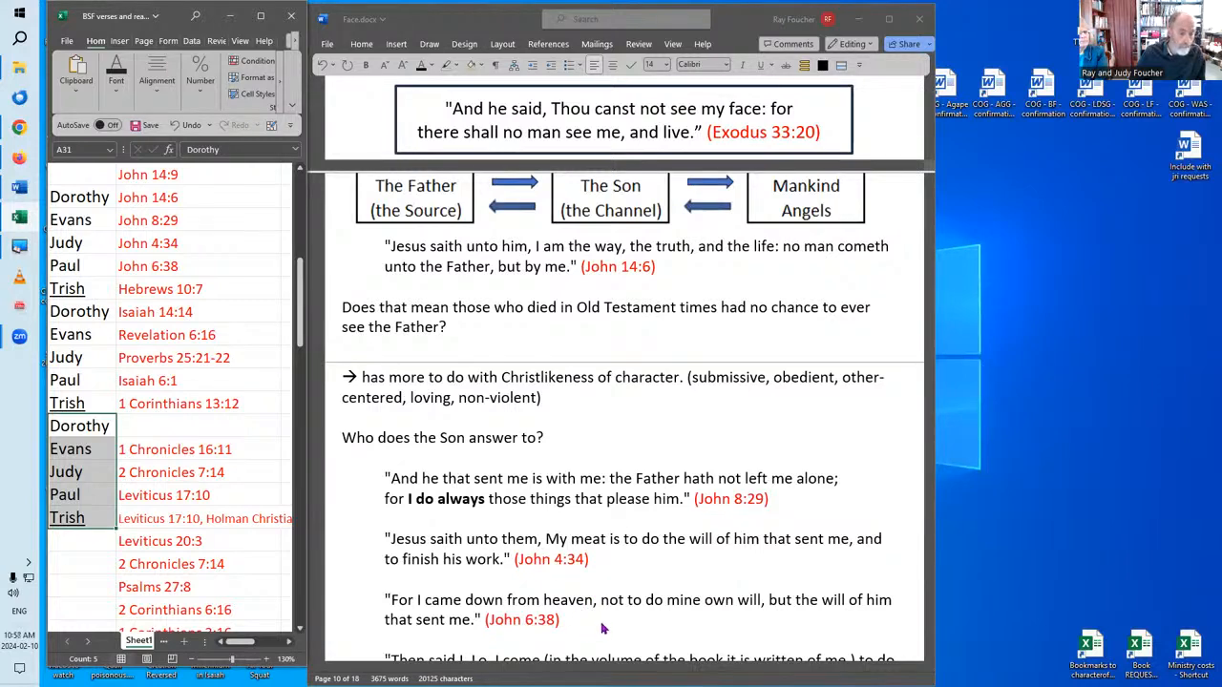
mouse_move(630, 613)
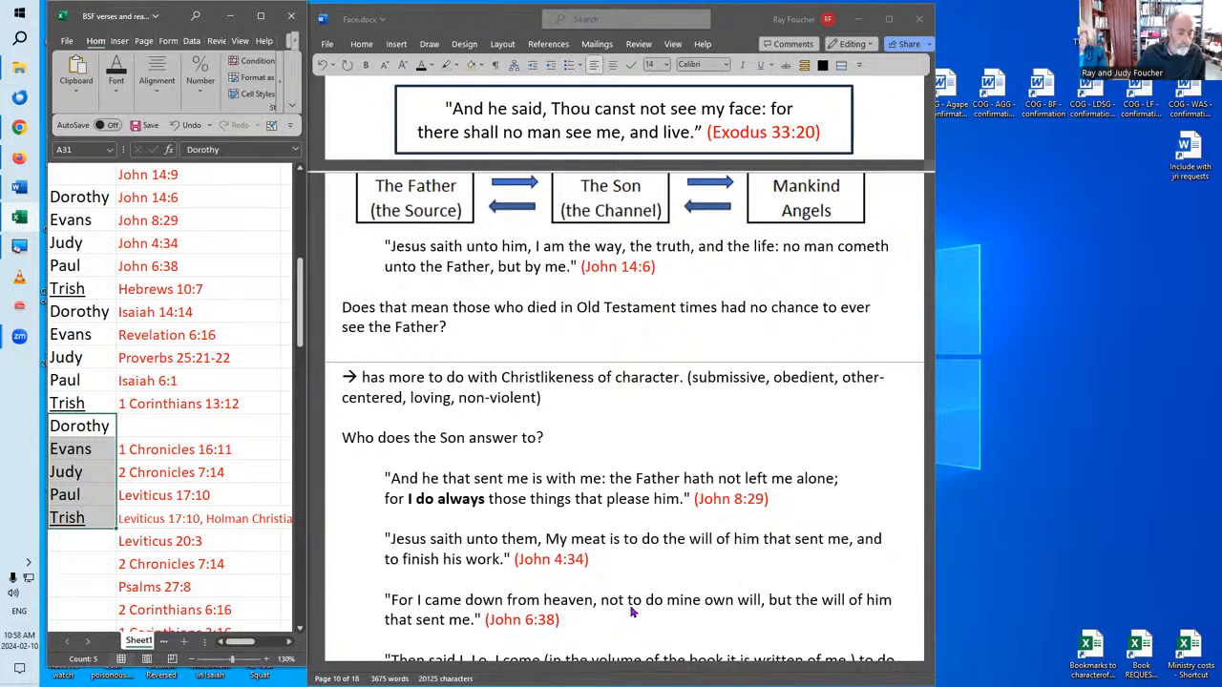
scroll("down", 3)
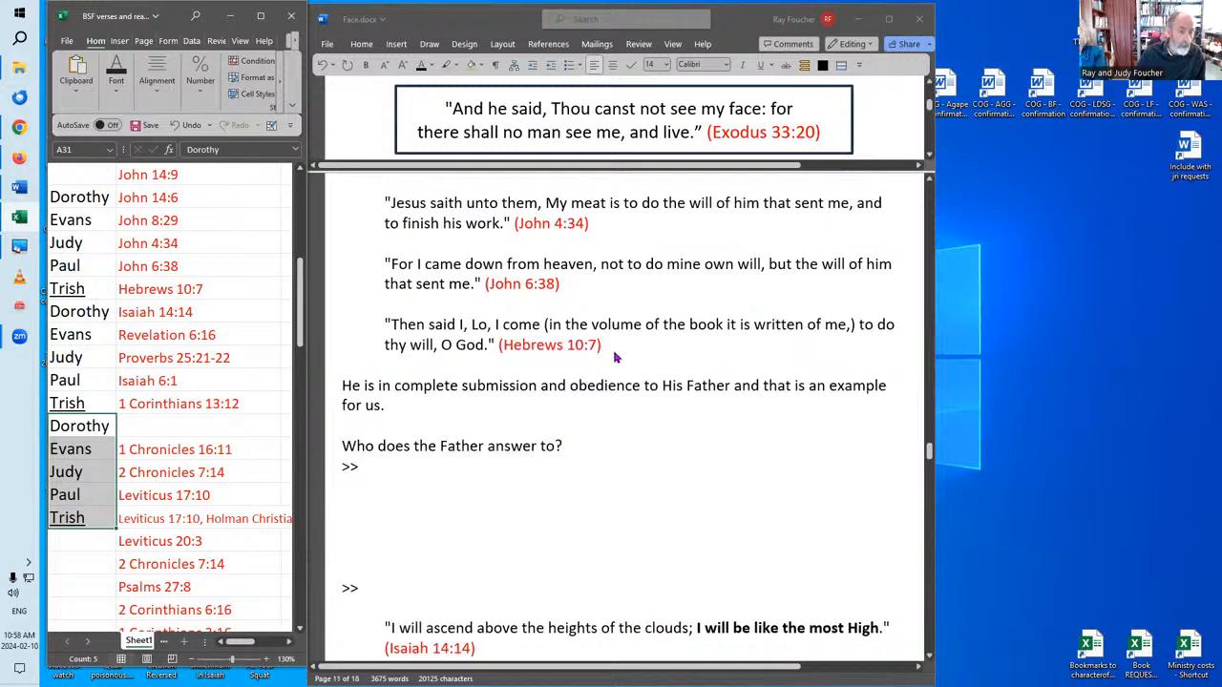
mouse_move(603, 360)
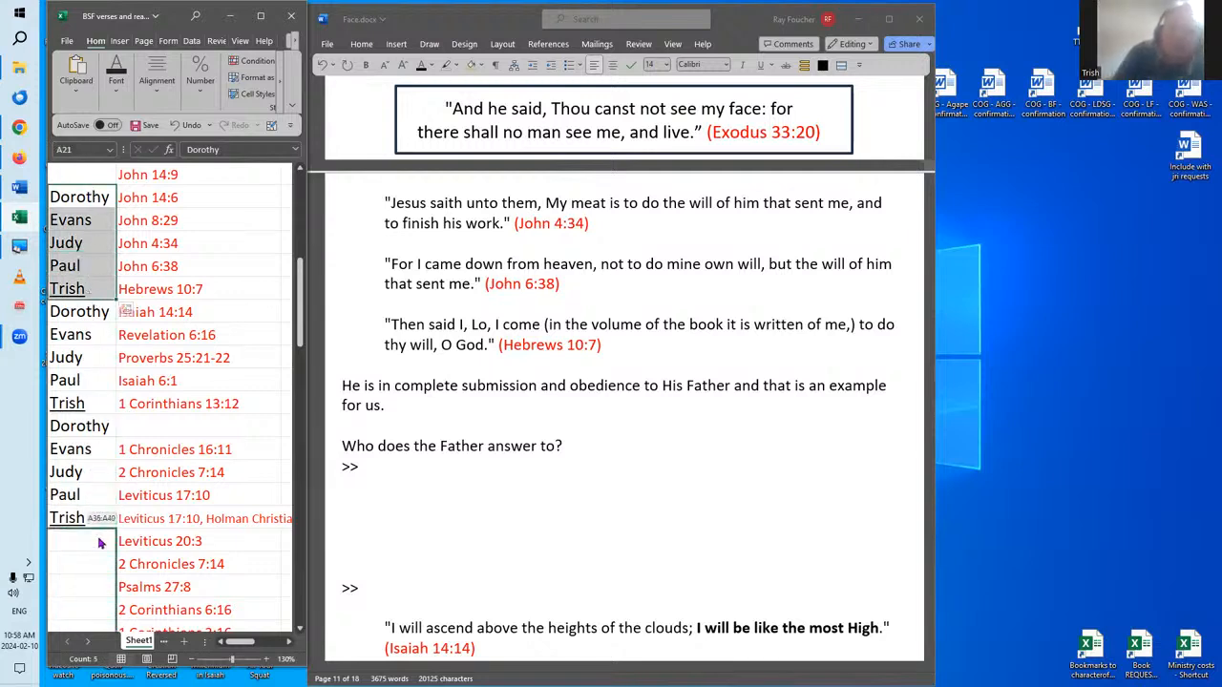
scroll("down", 3)
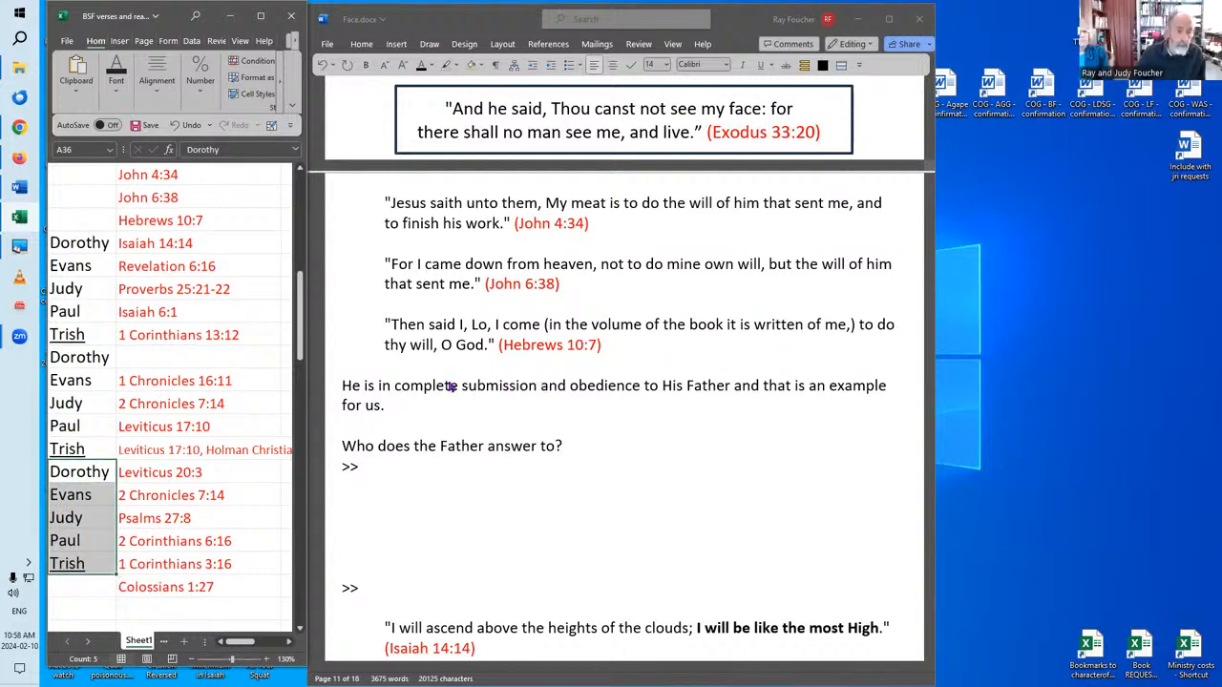
mouse_move(597, 372)
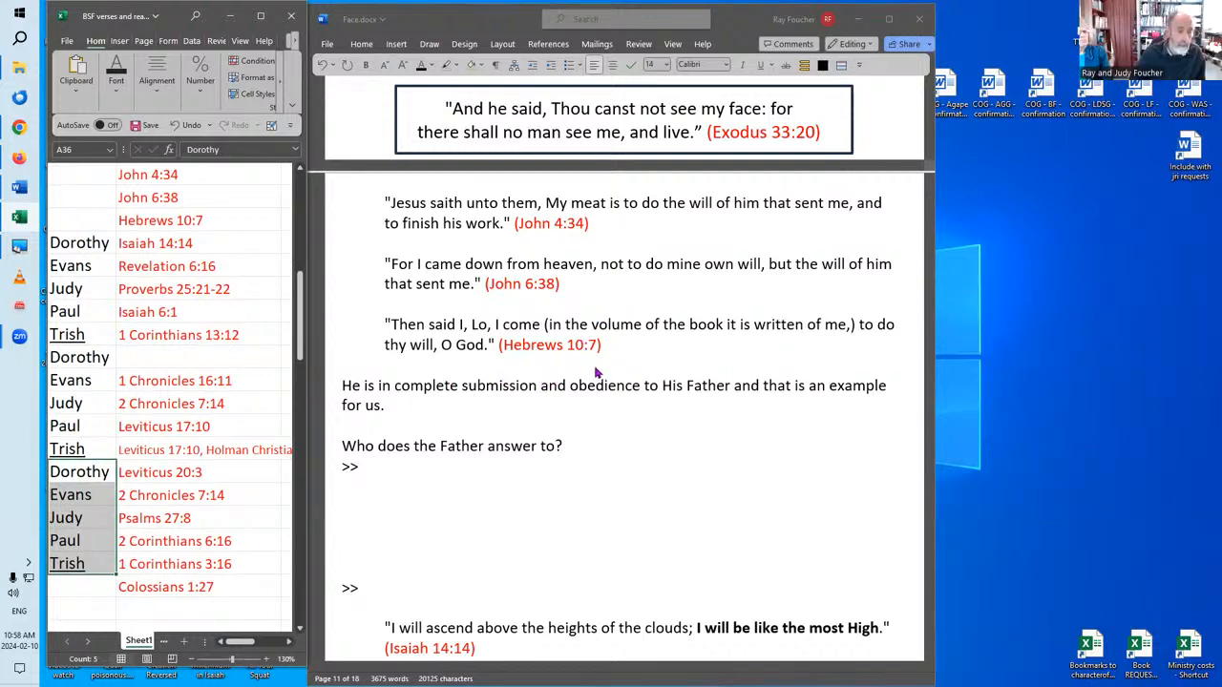
mouse_move(423, 414)
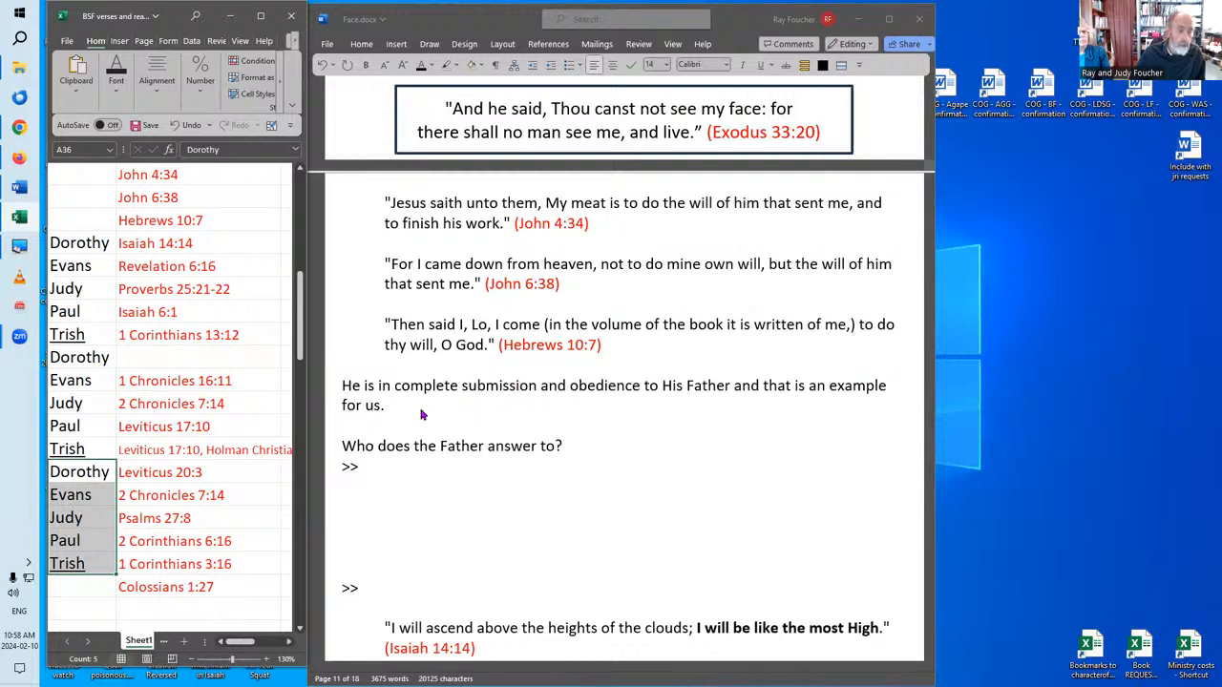
mouse_move(611, 412)
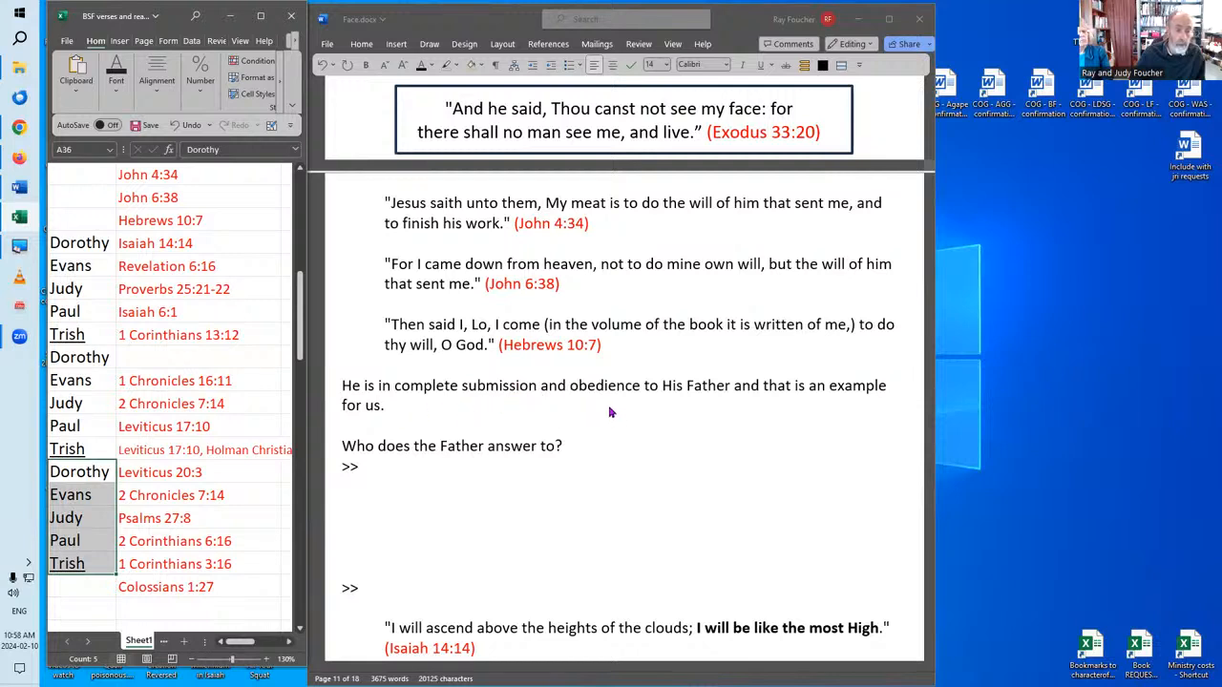
mouse_move(476, 417)
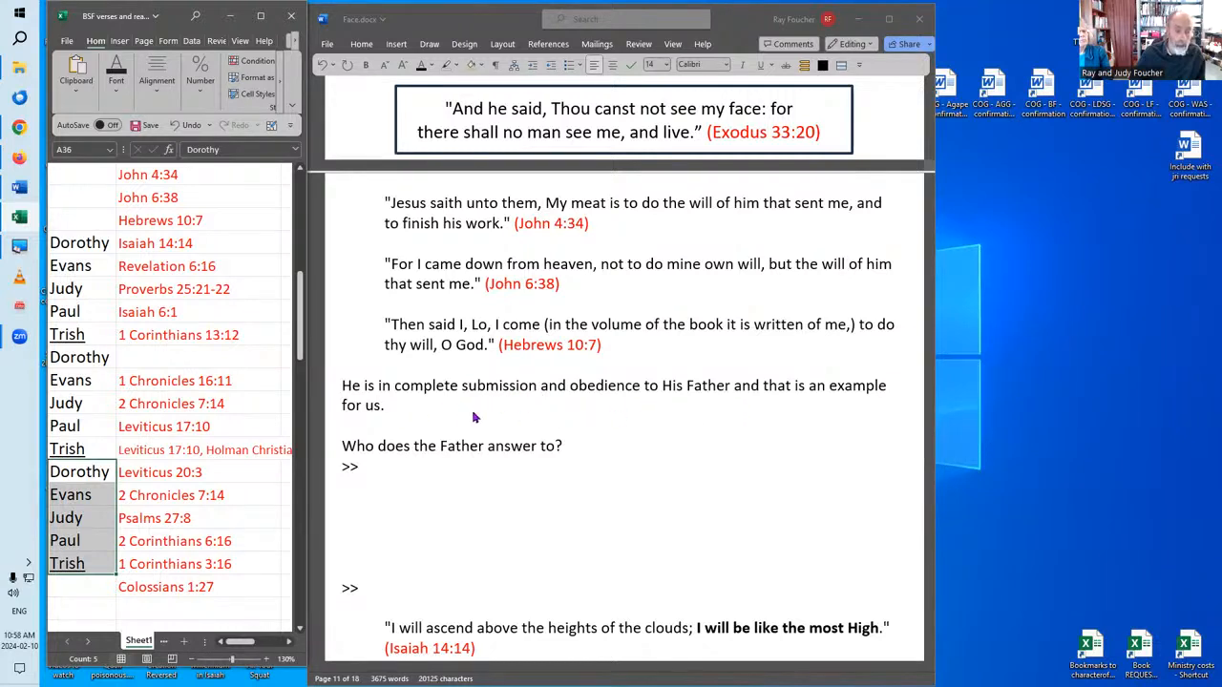
mouse_move(489, 413)
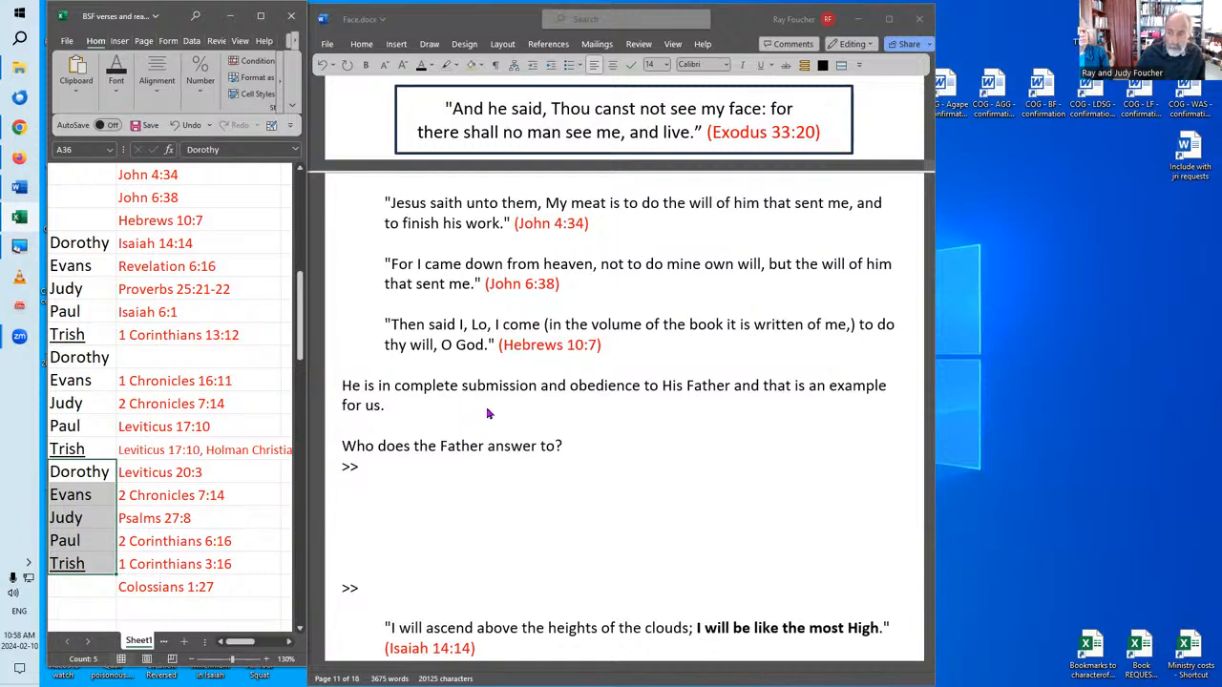
mouse_move(642, 400)
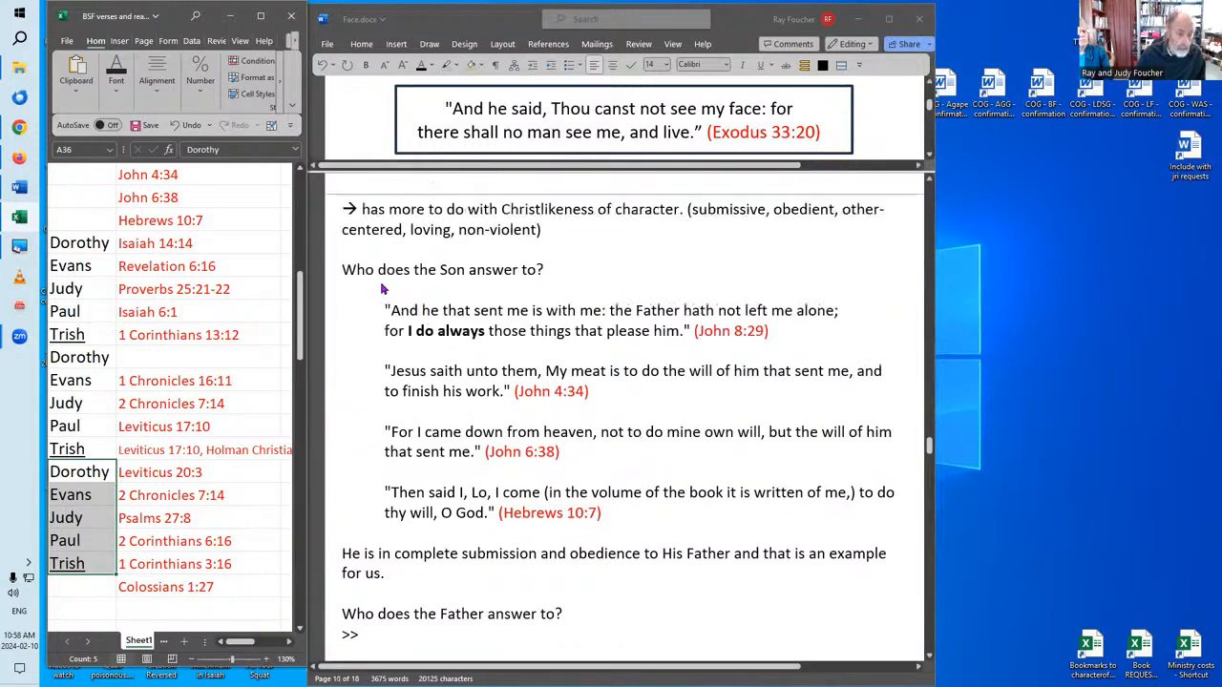
- Scroll down and place the cursor after the >> beneath 'Who does the Father answer to?'
scroll("down", 3)
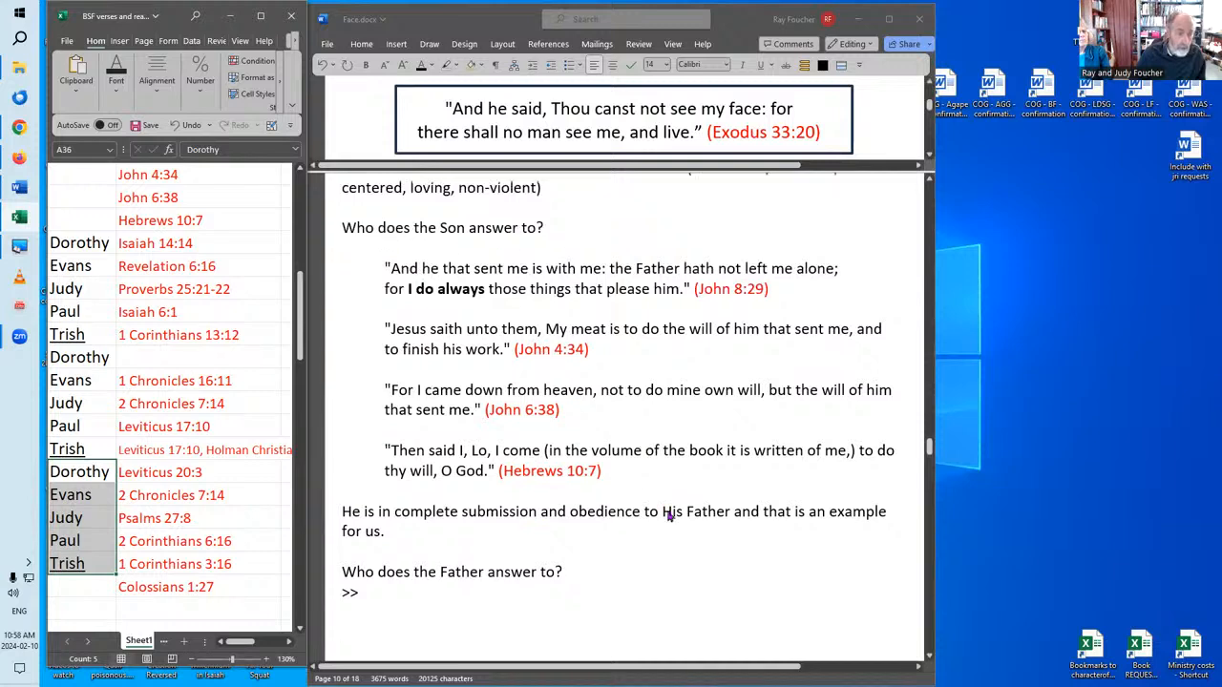
scroll("down", 3)
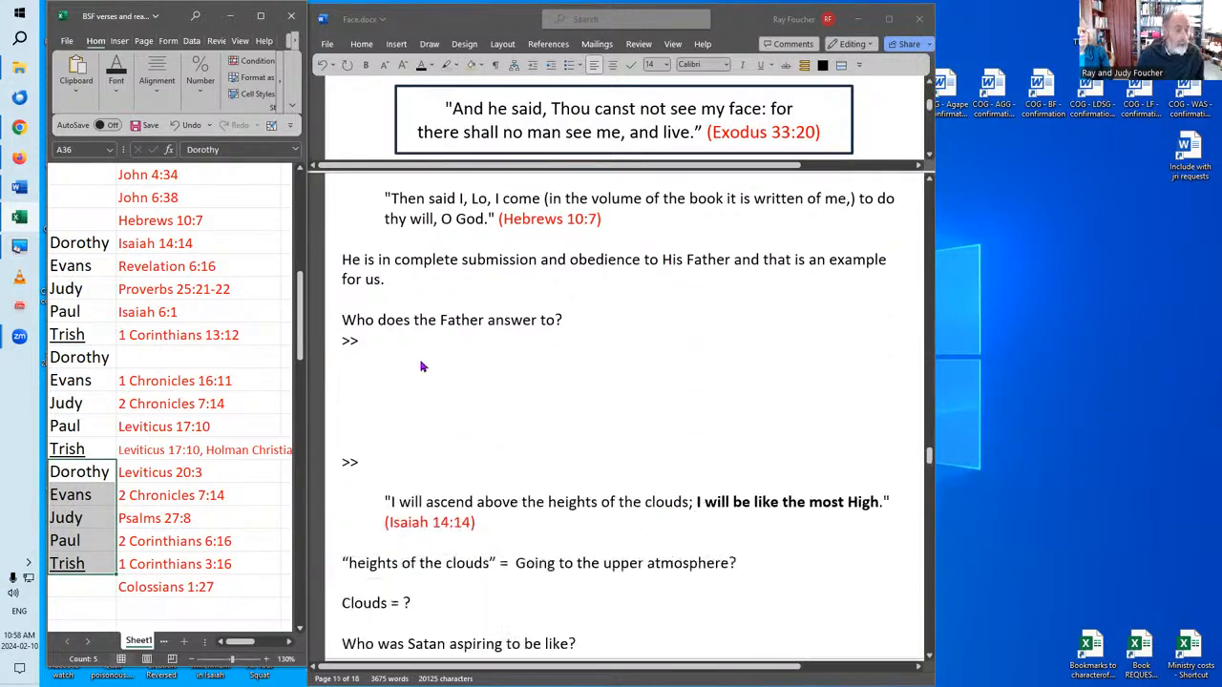
mouse_move(426, 363)
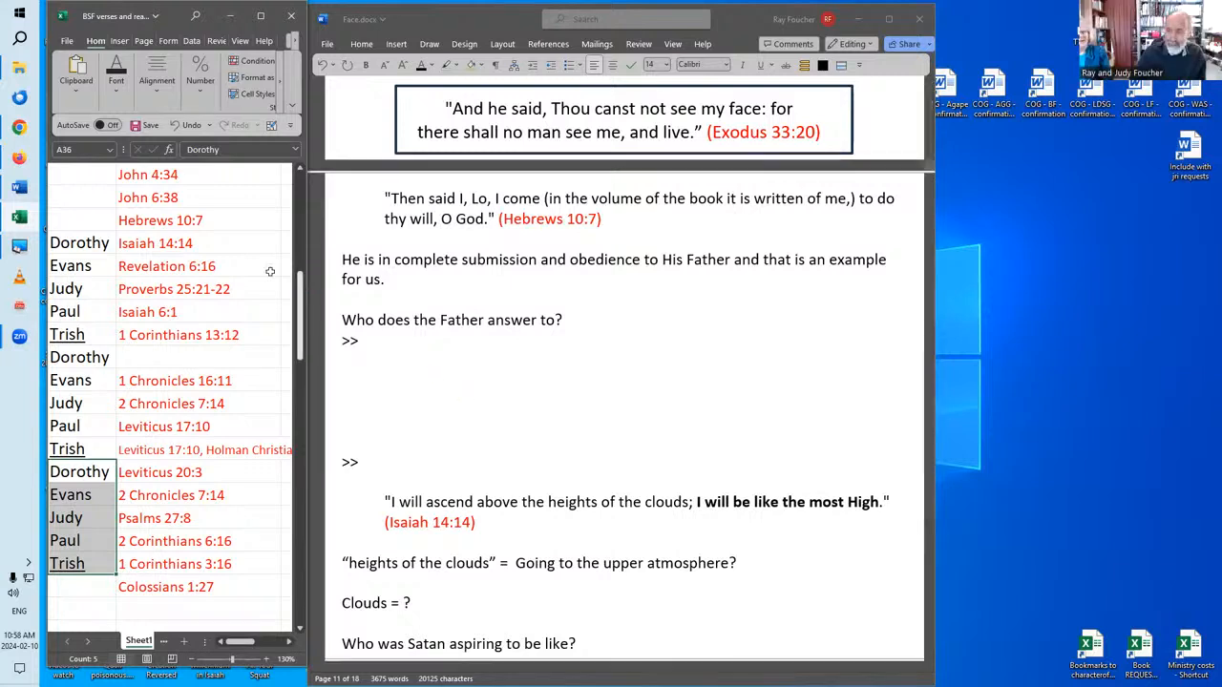
mouse_move(267, 275)
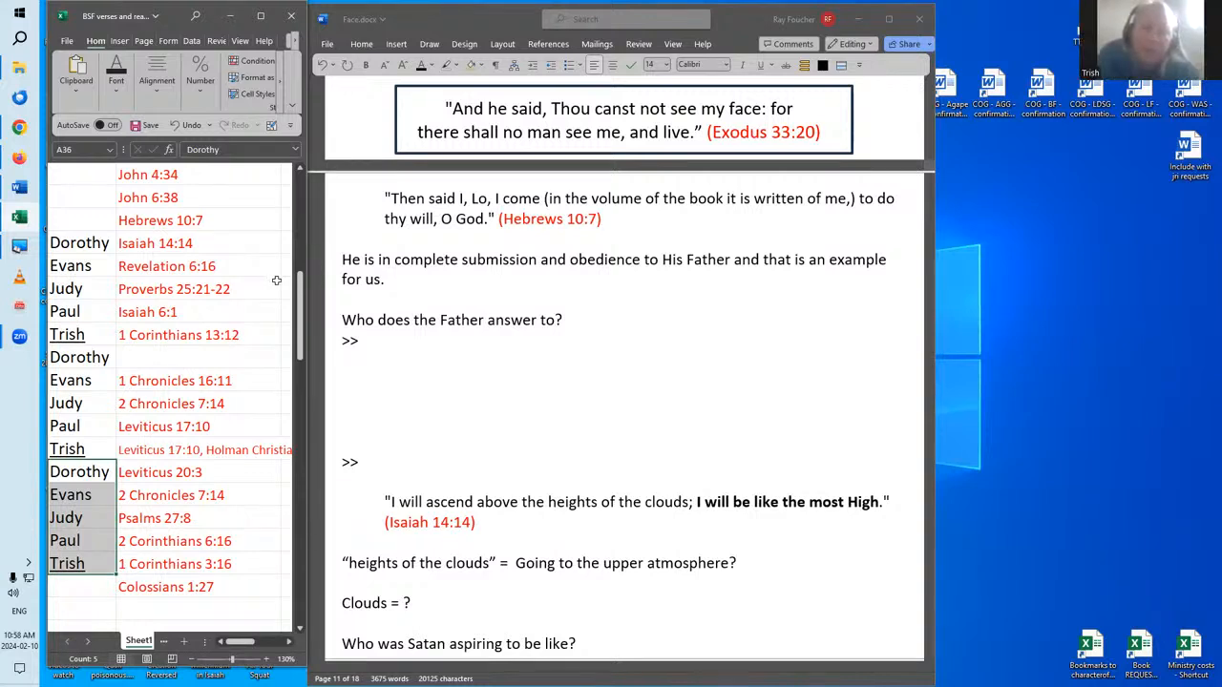
mouse_move(315, 326)
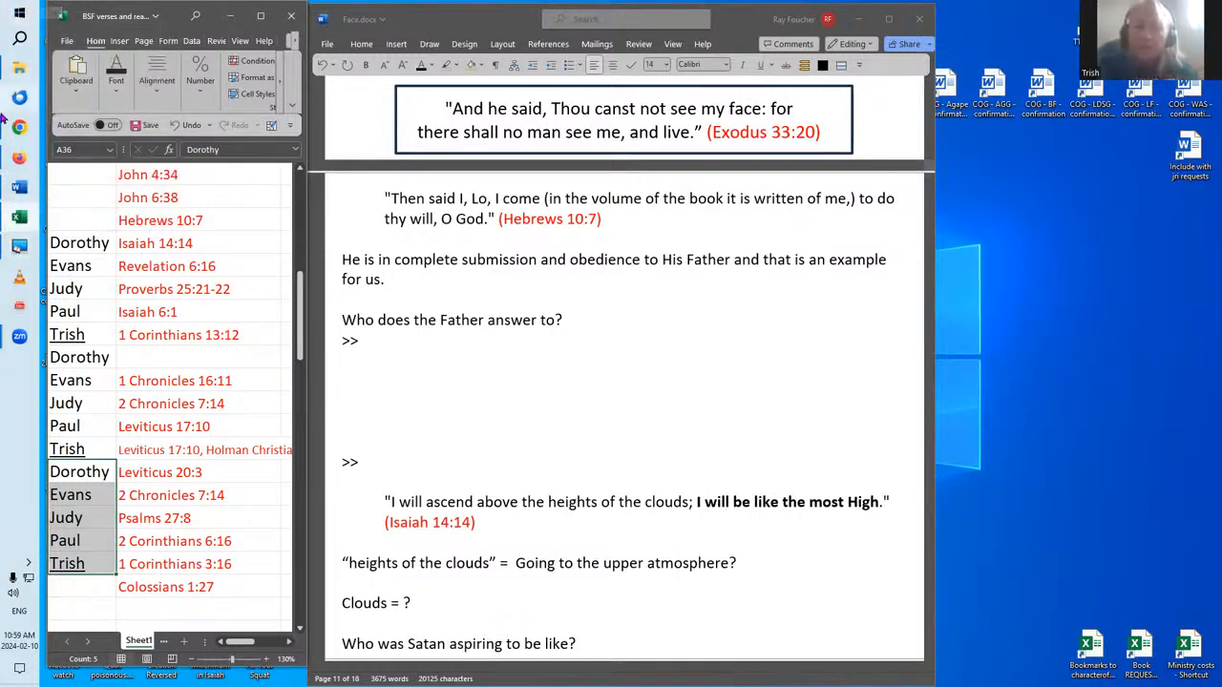
left_click(81, 186)
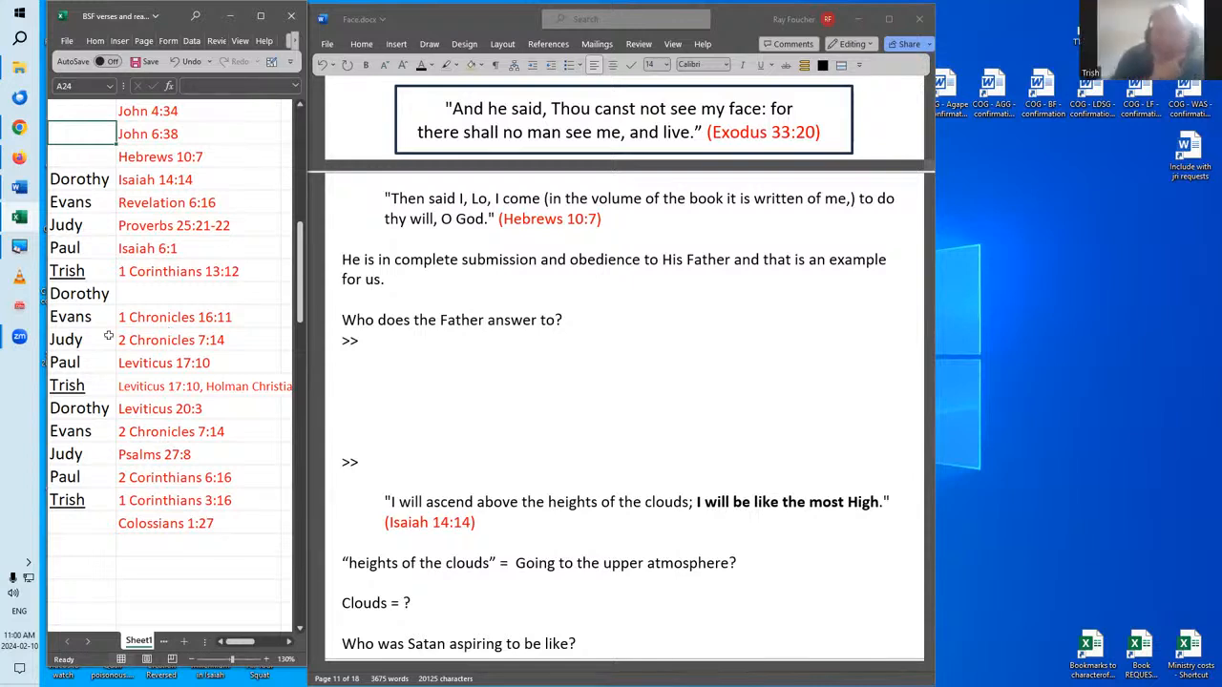
mouse_move(368, 520)
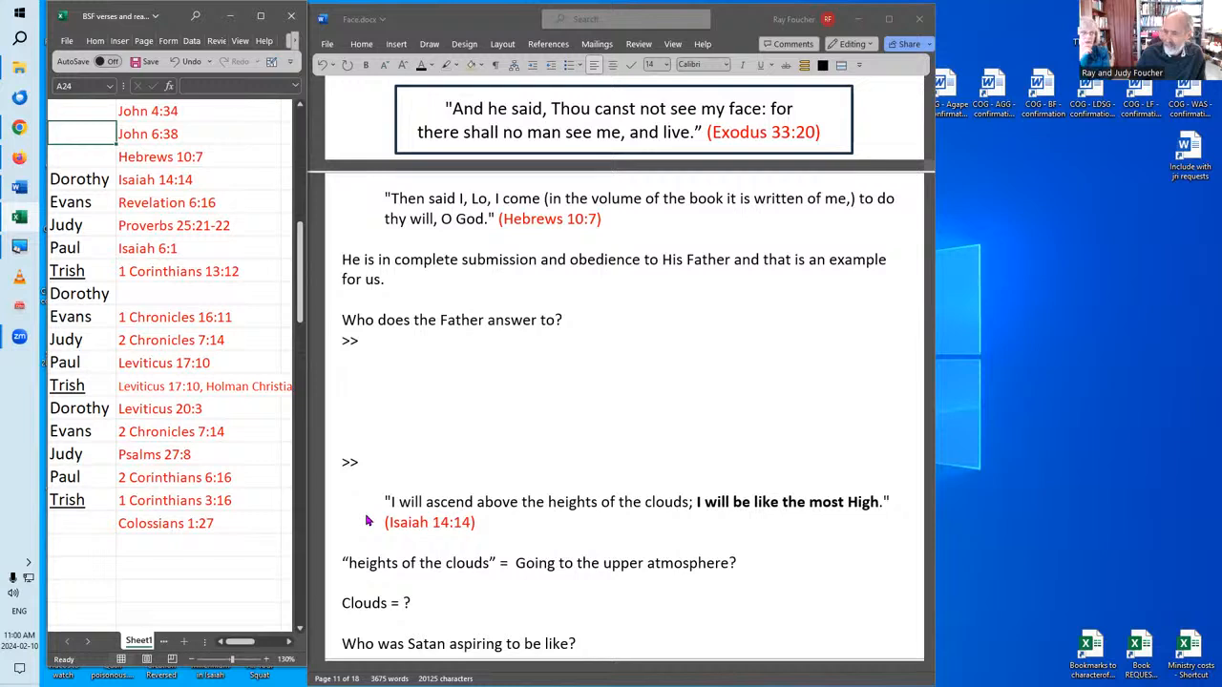
mouse_move(360, 522)
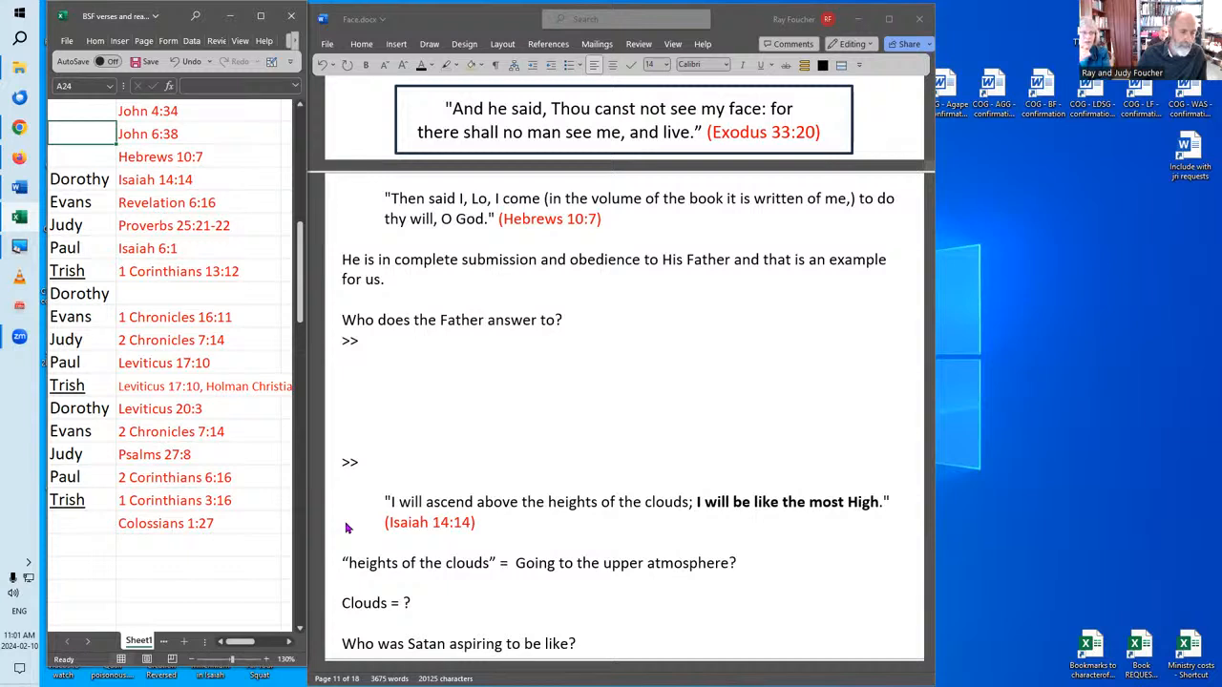
mouse_move(344, 365)
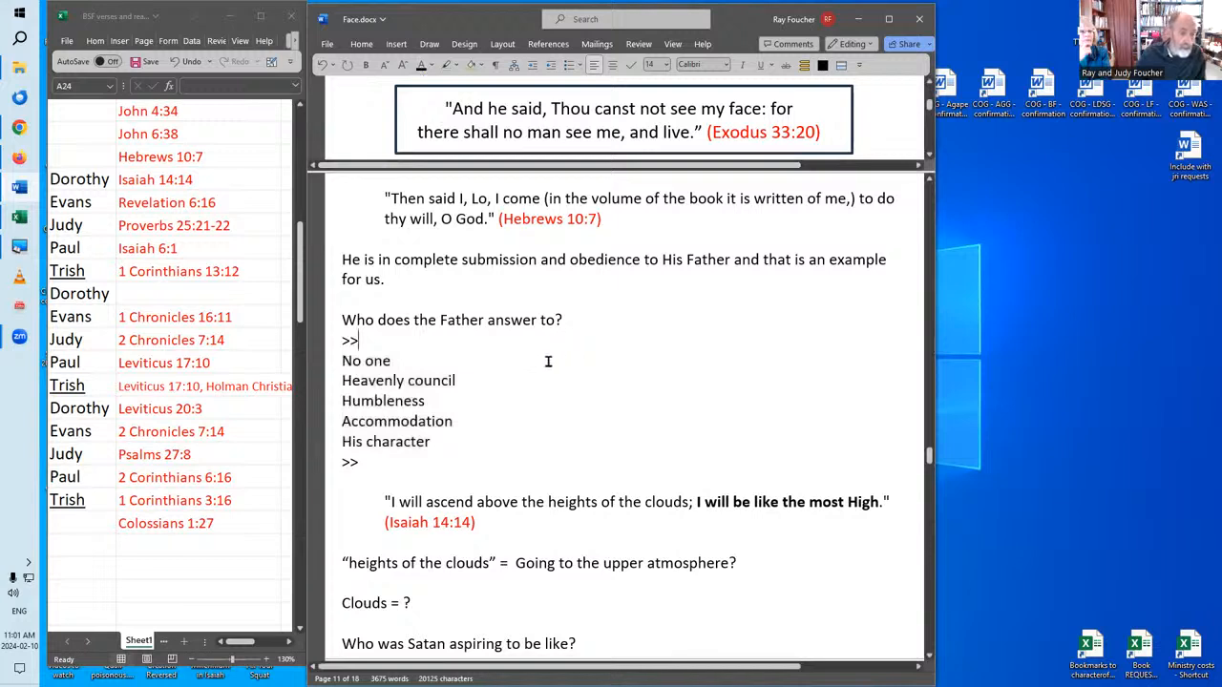
mouse_move(412, 375)
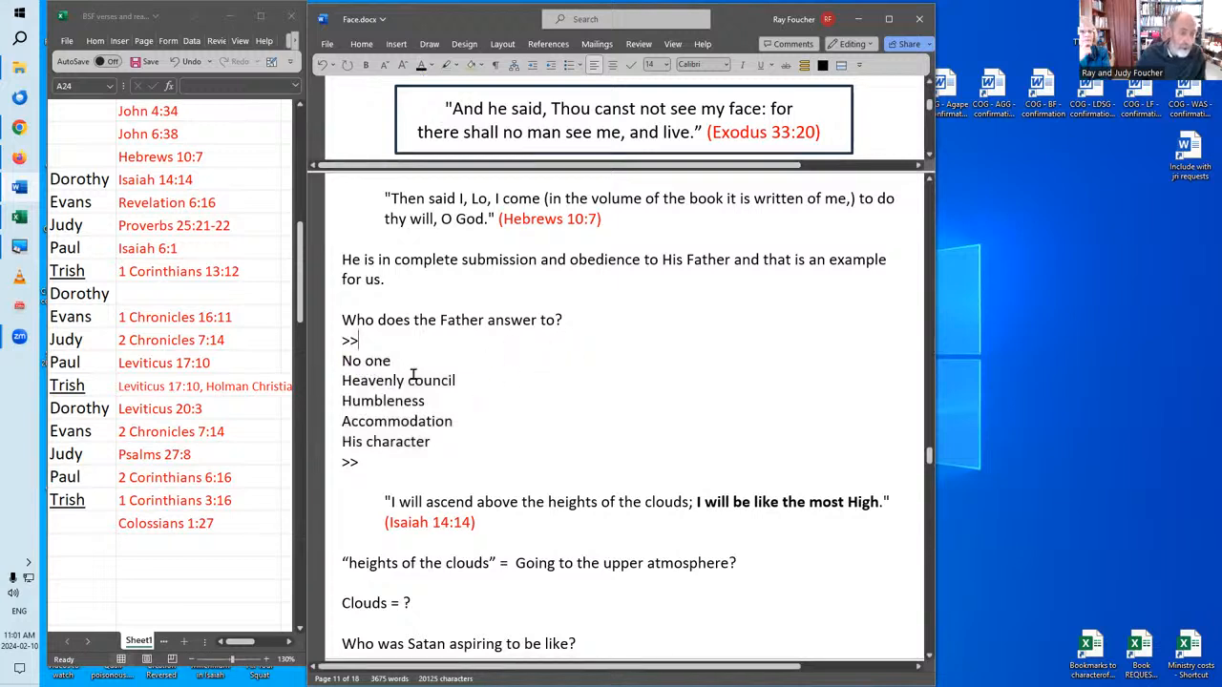
mouse_move(686, 509)
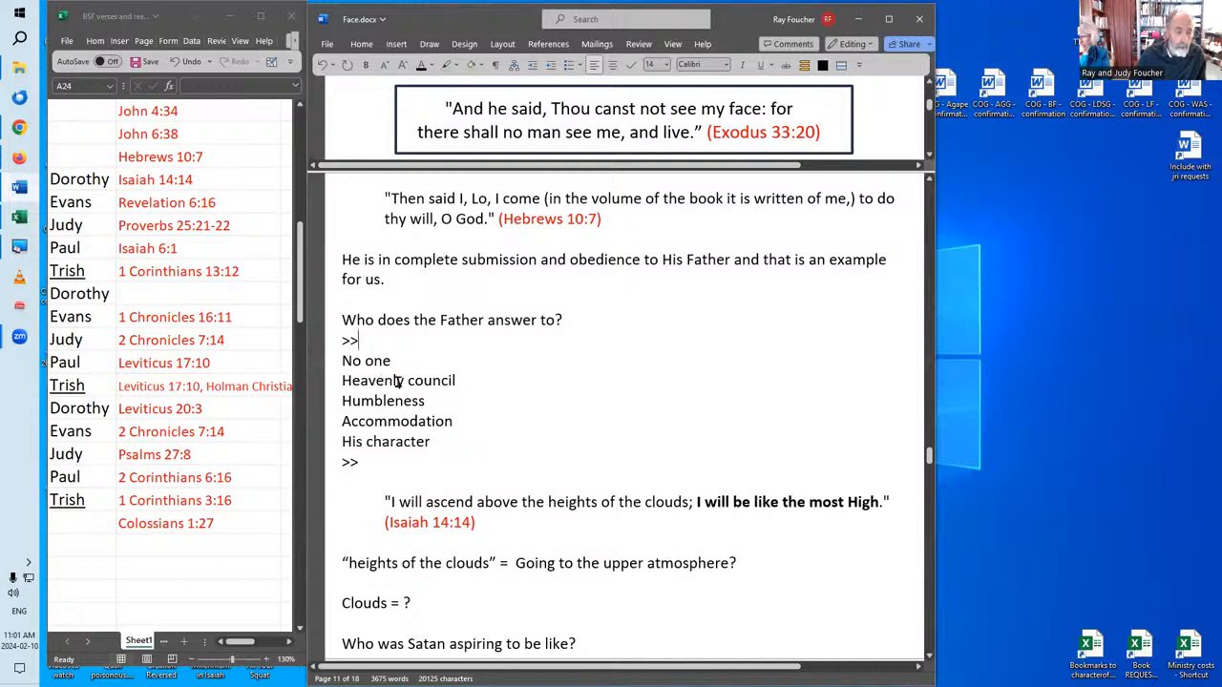
mouse_move(473, 380)
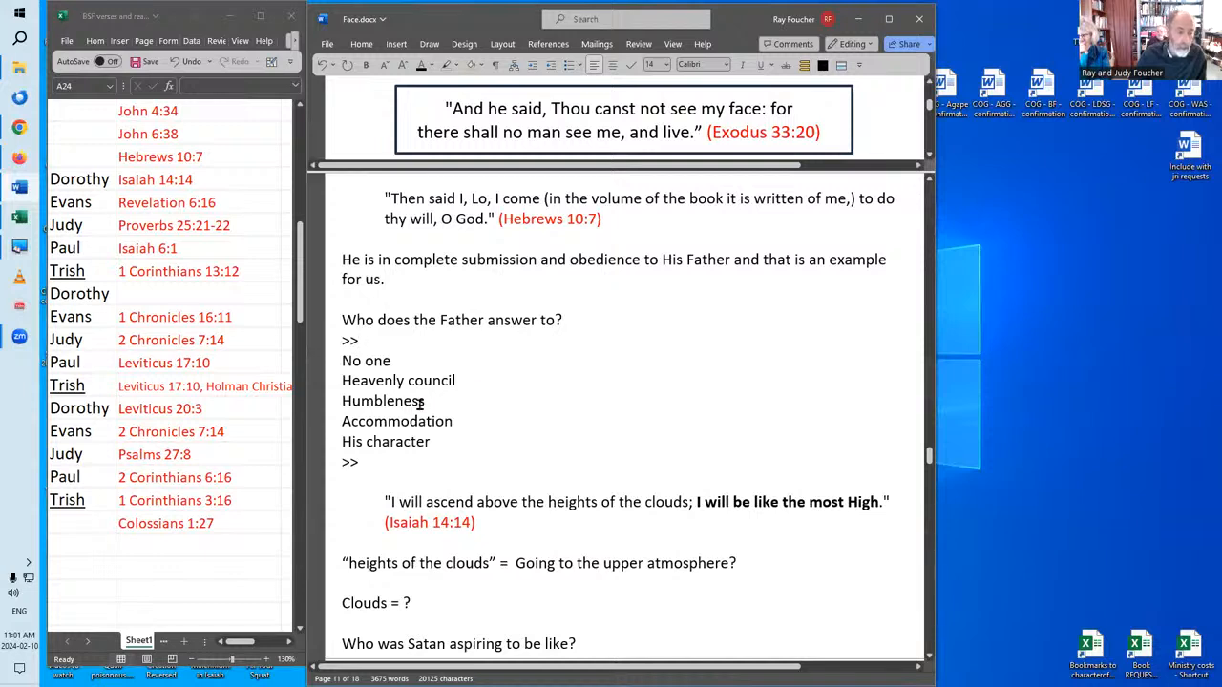
mouse_move(463, 405)
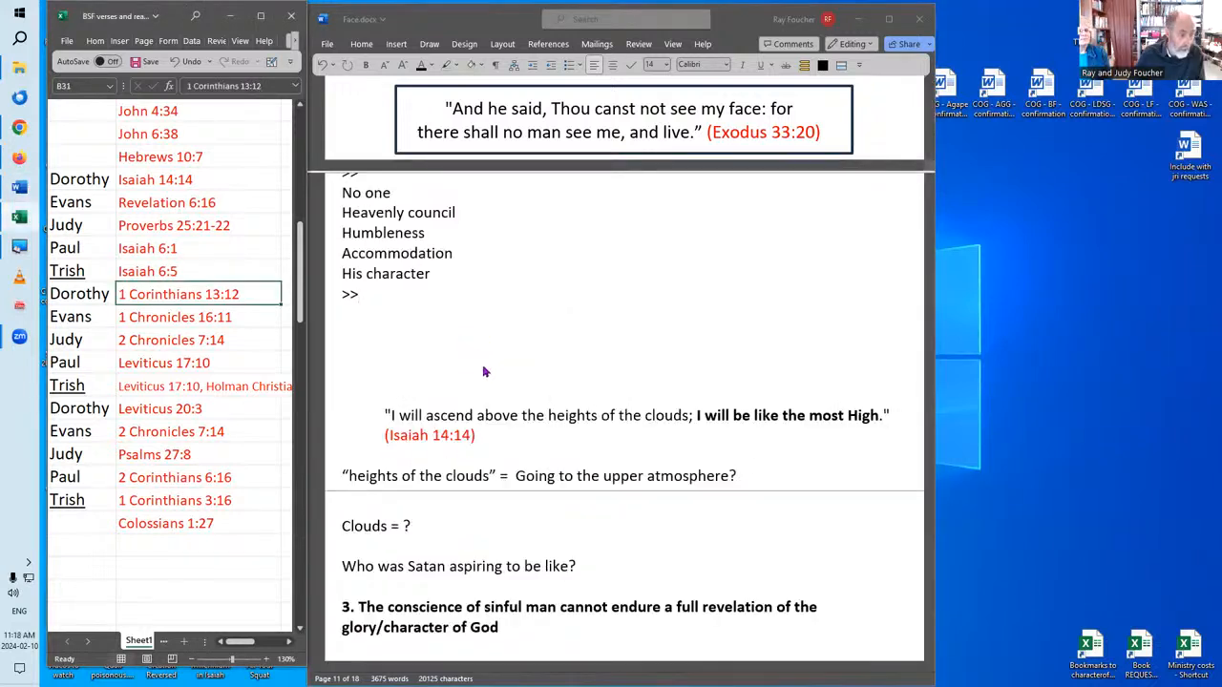
mouse_move(520, 447)
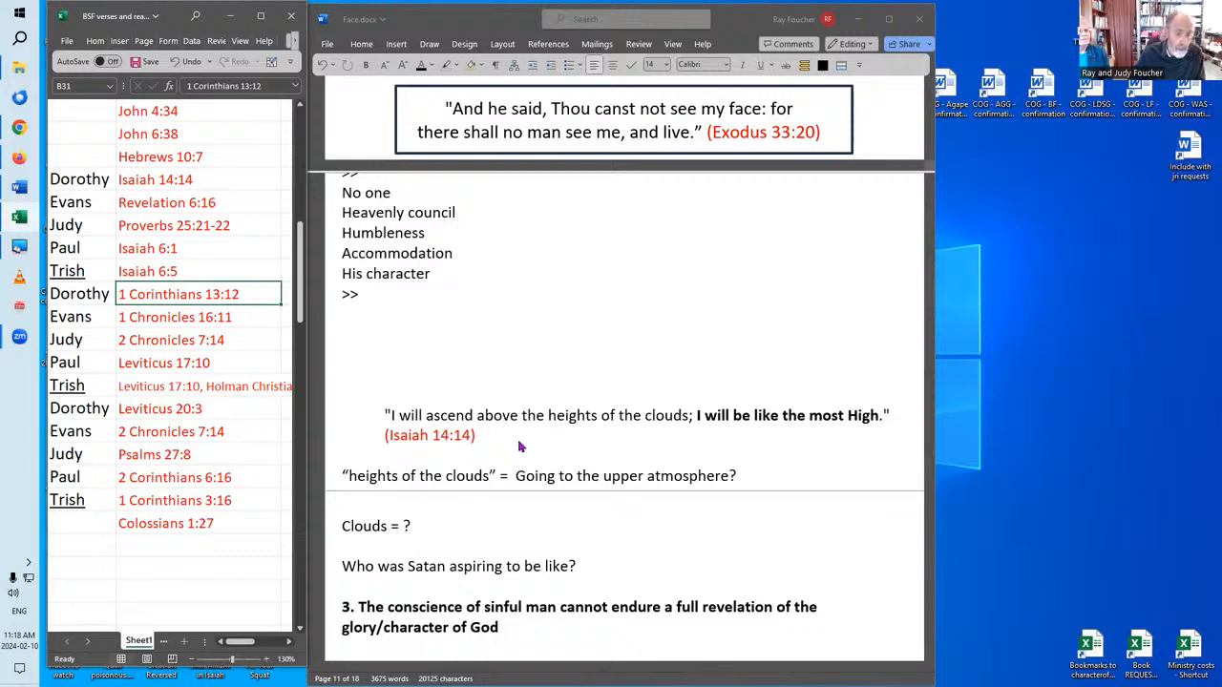
mouse_move(541, 441)
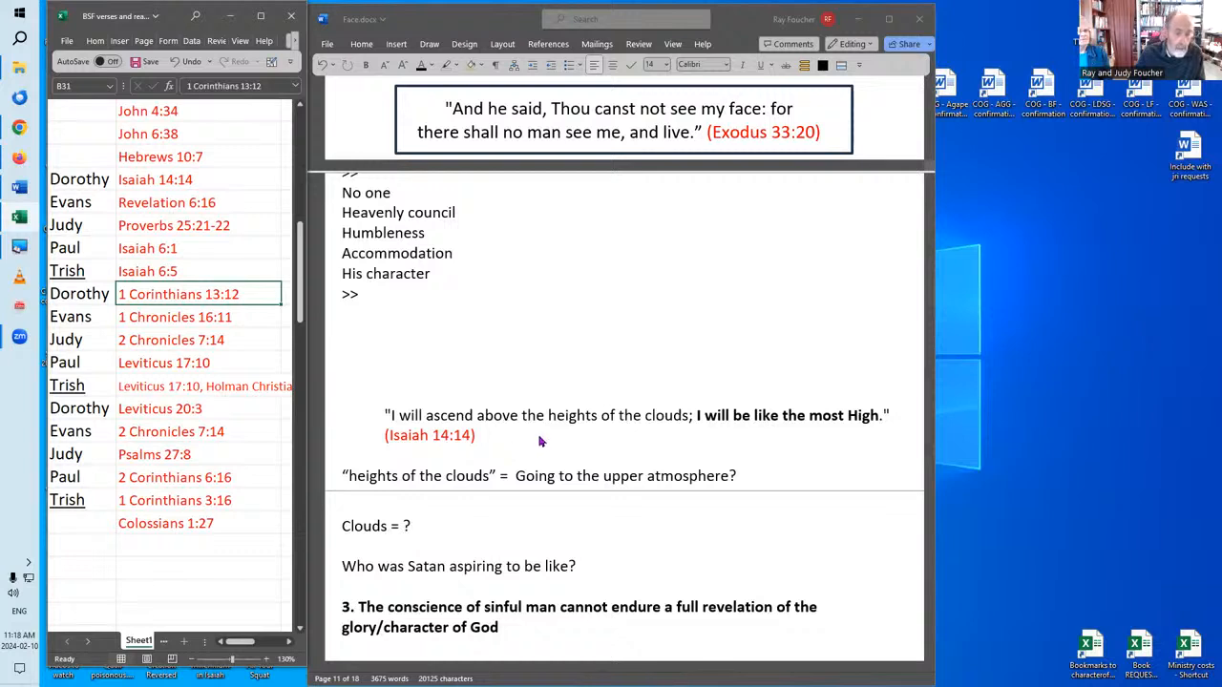
mouse_move(568, 435)
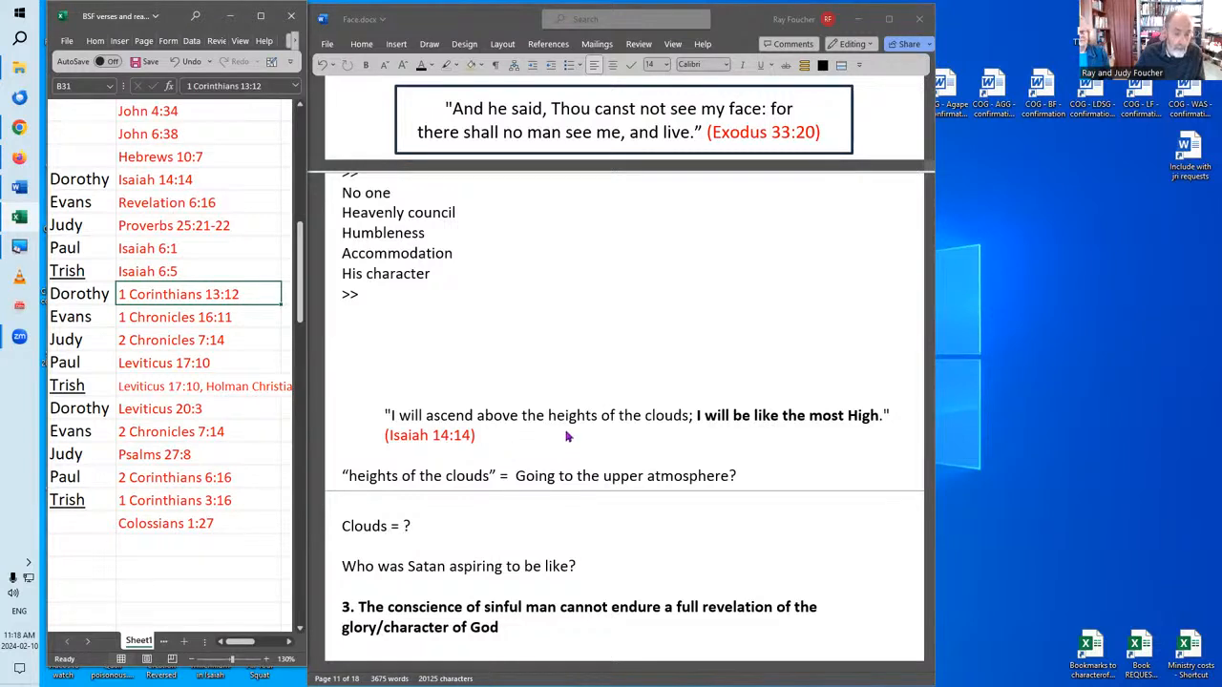
mouse_move(571, 435)
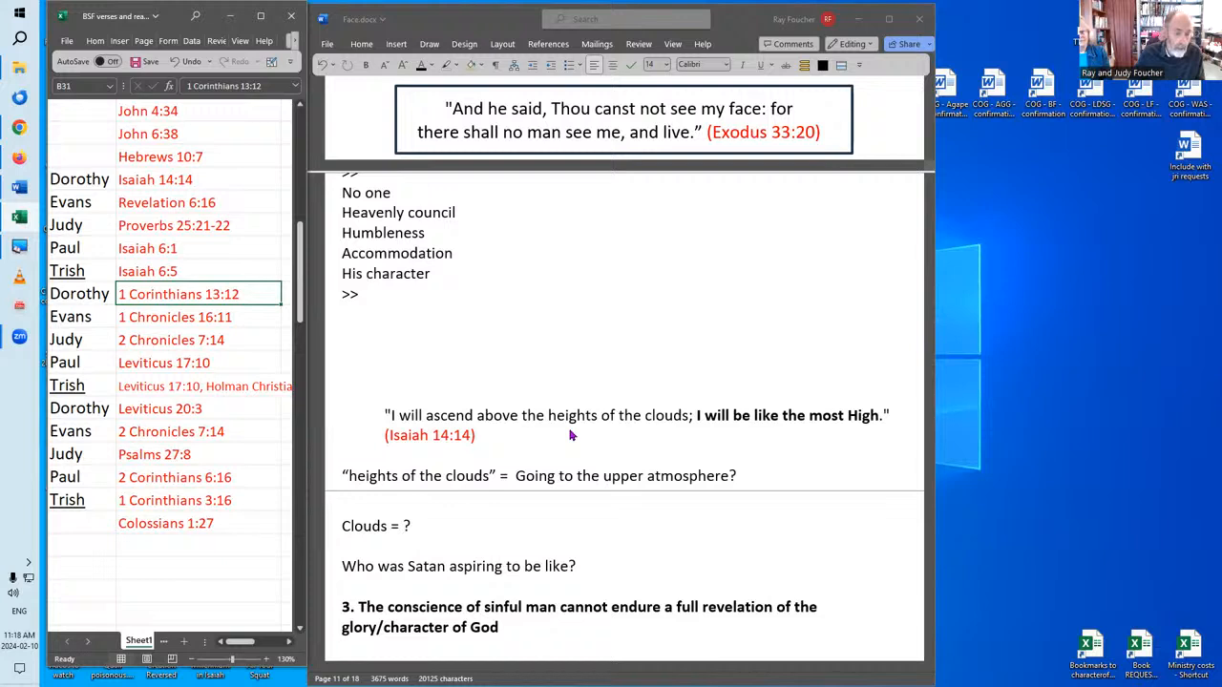
mouse_move(604, 447)
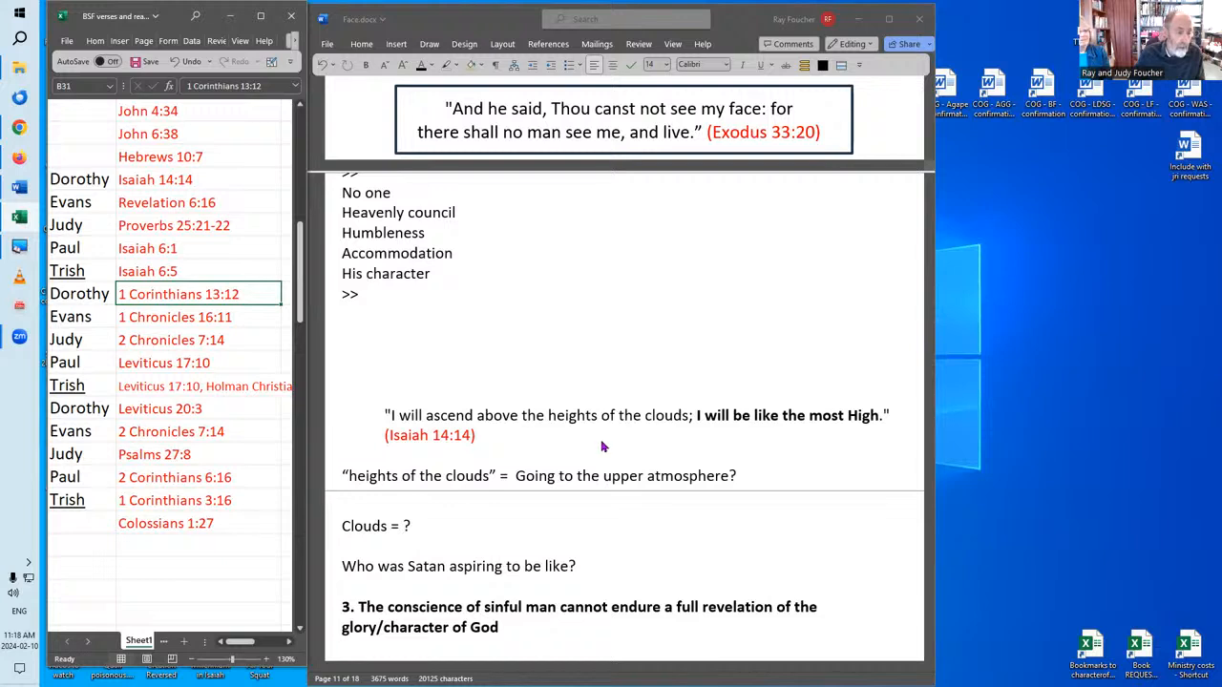
scroll("down", 3)
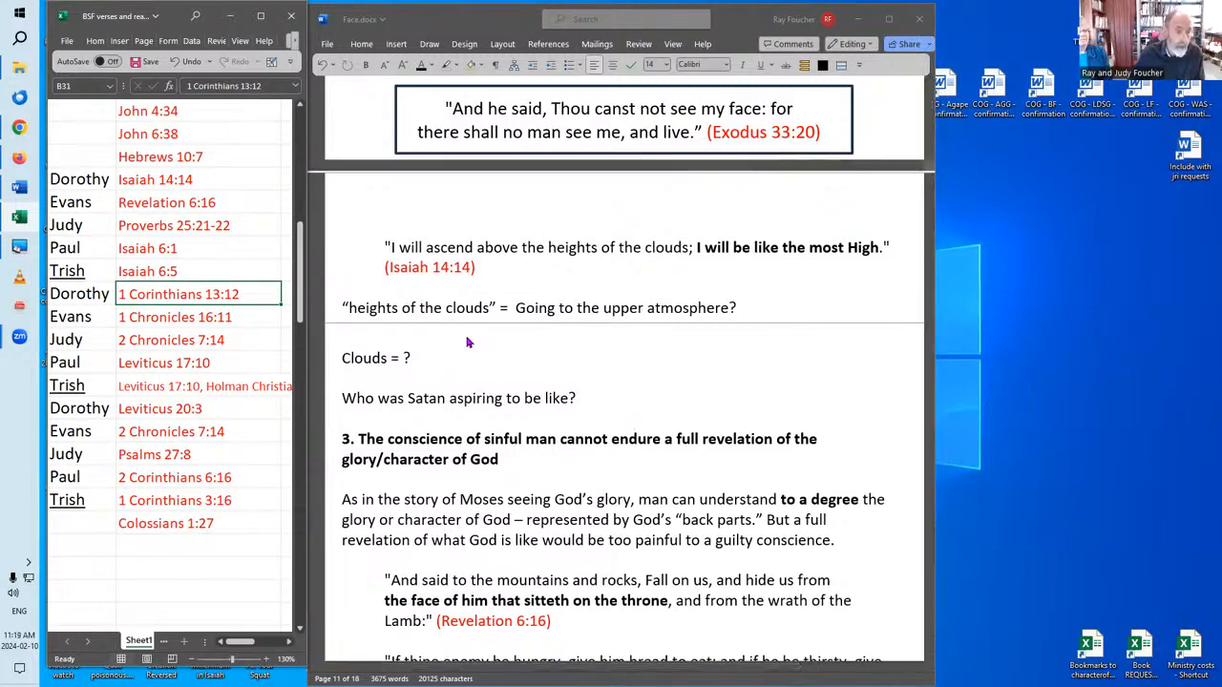
mouse_move(549, 353)
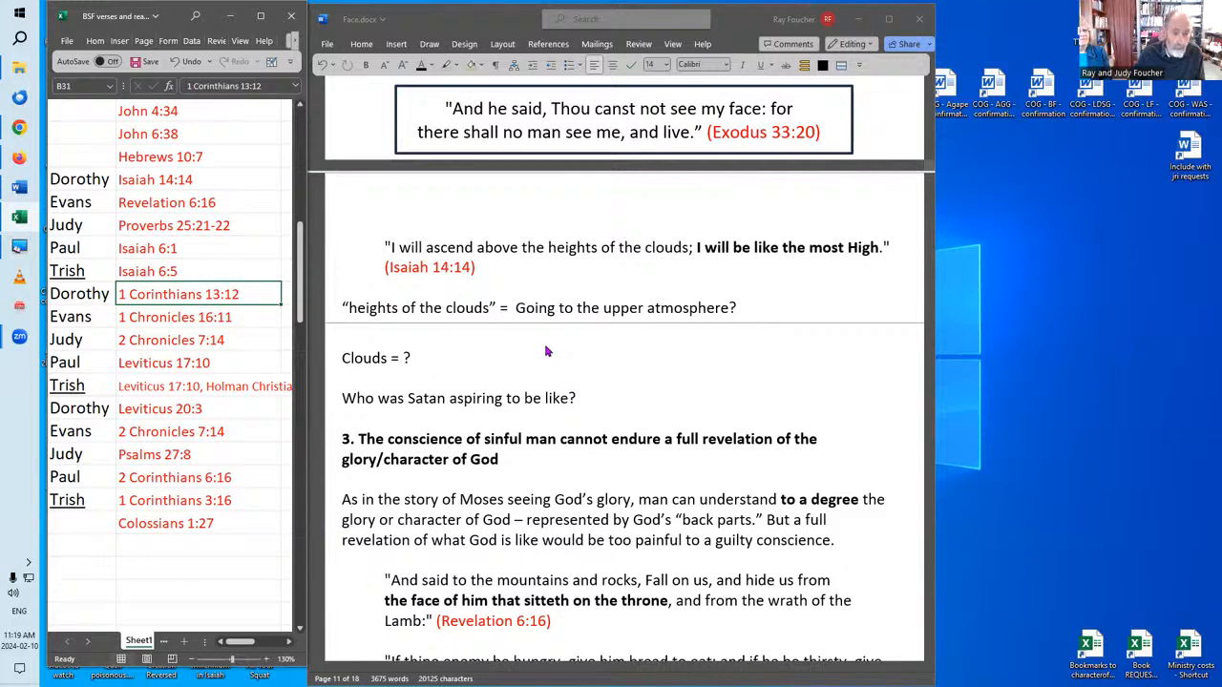
mouse_move(551, 349)
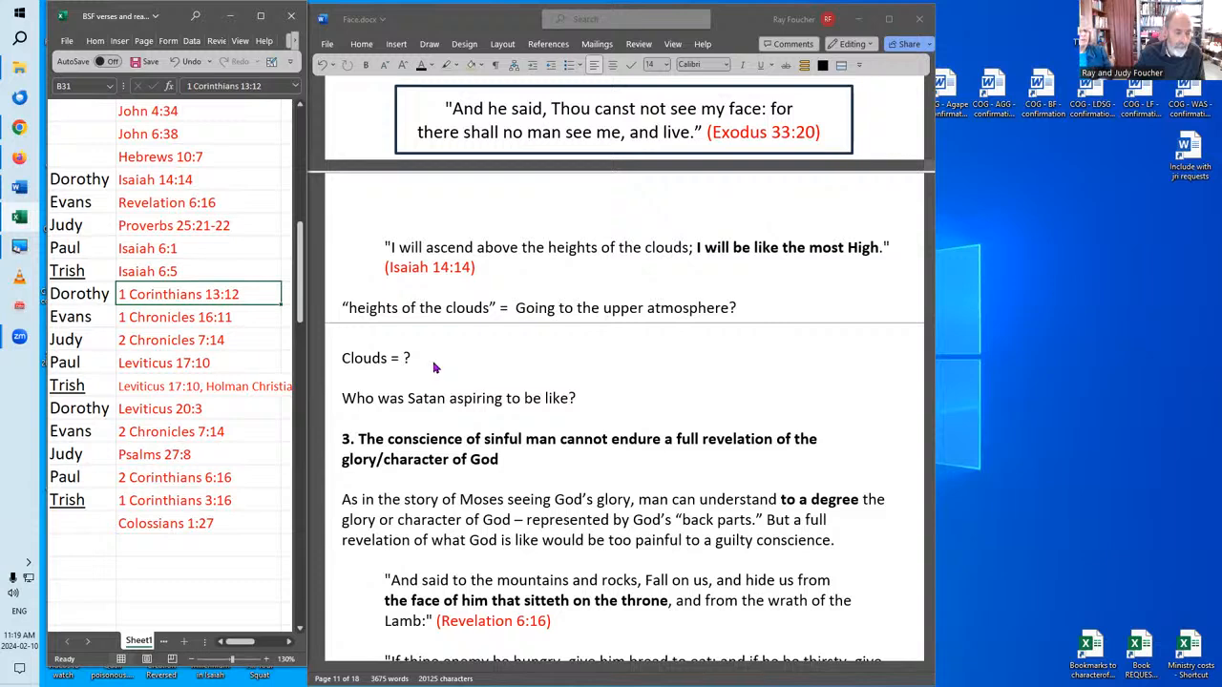
mouse_move(445, 365)
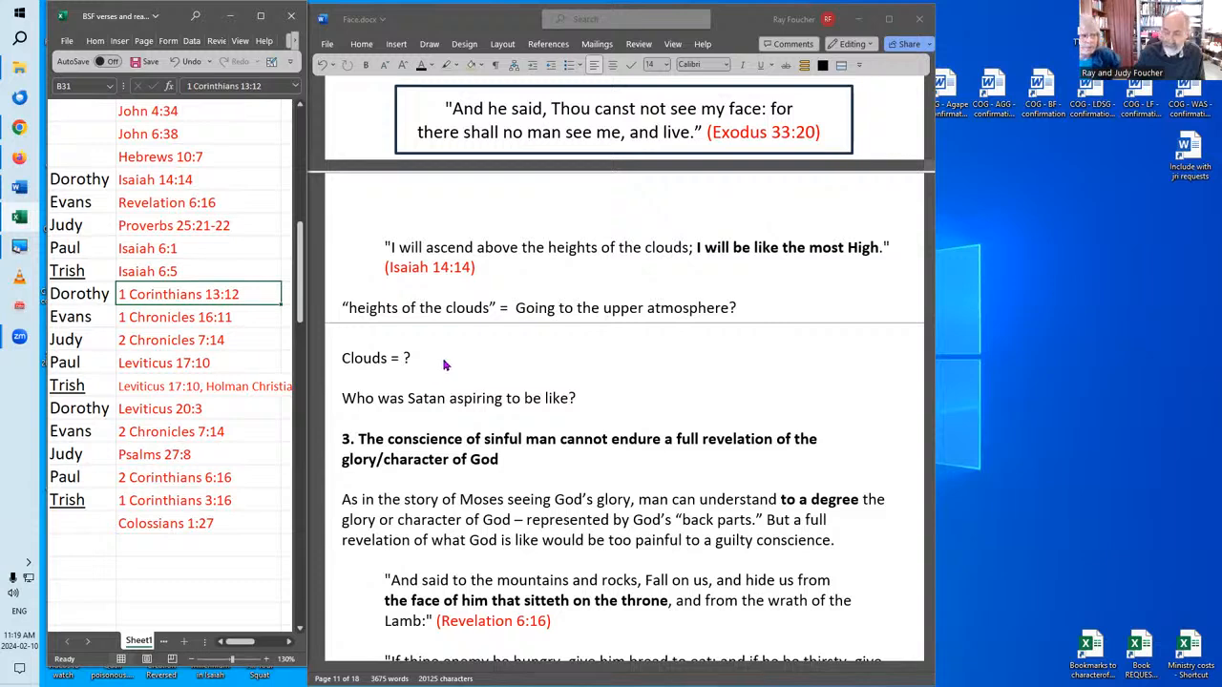
mouse_move(453, 368)
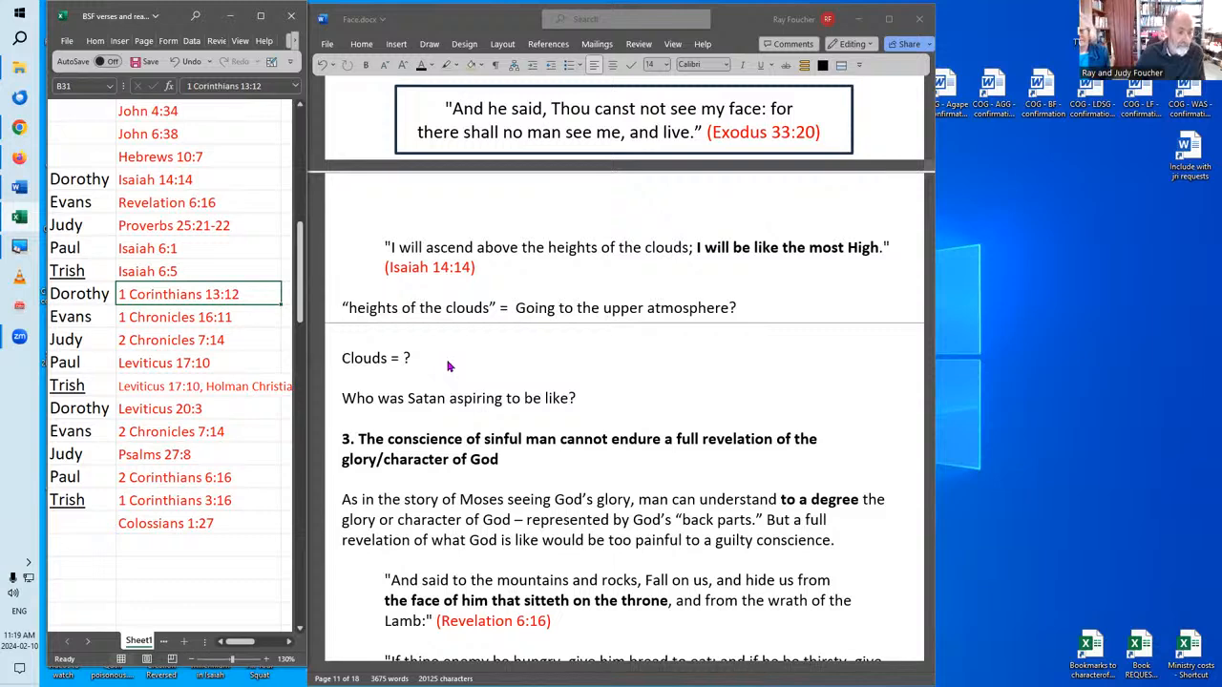
mouse_move(427, 377)
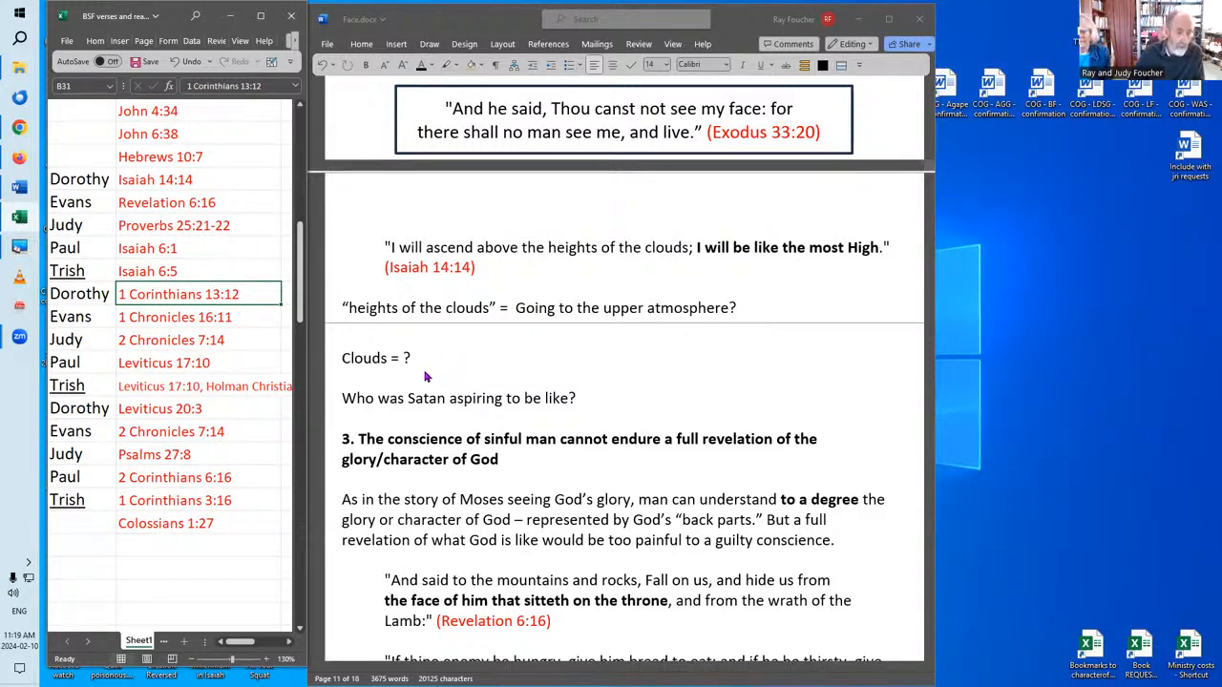
mouse_move(431, 365)
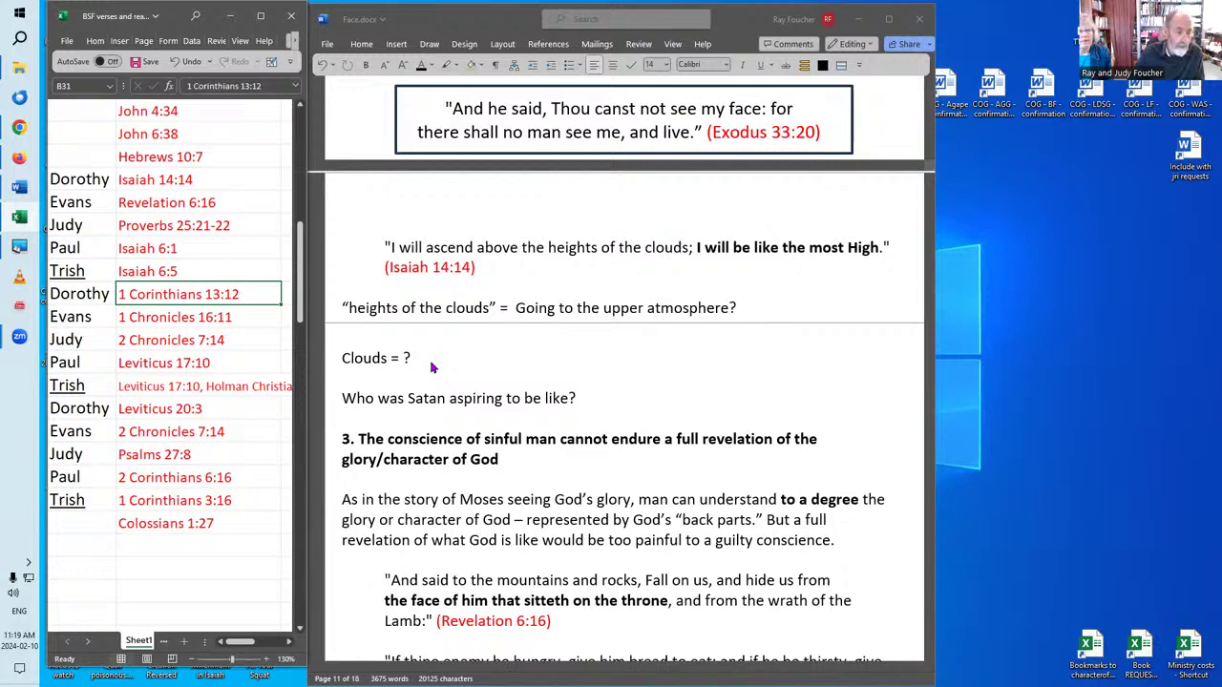
mouse_move(579, 404)
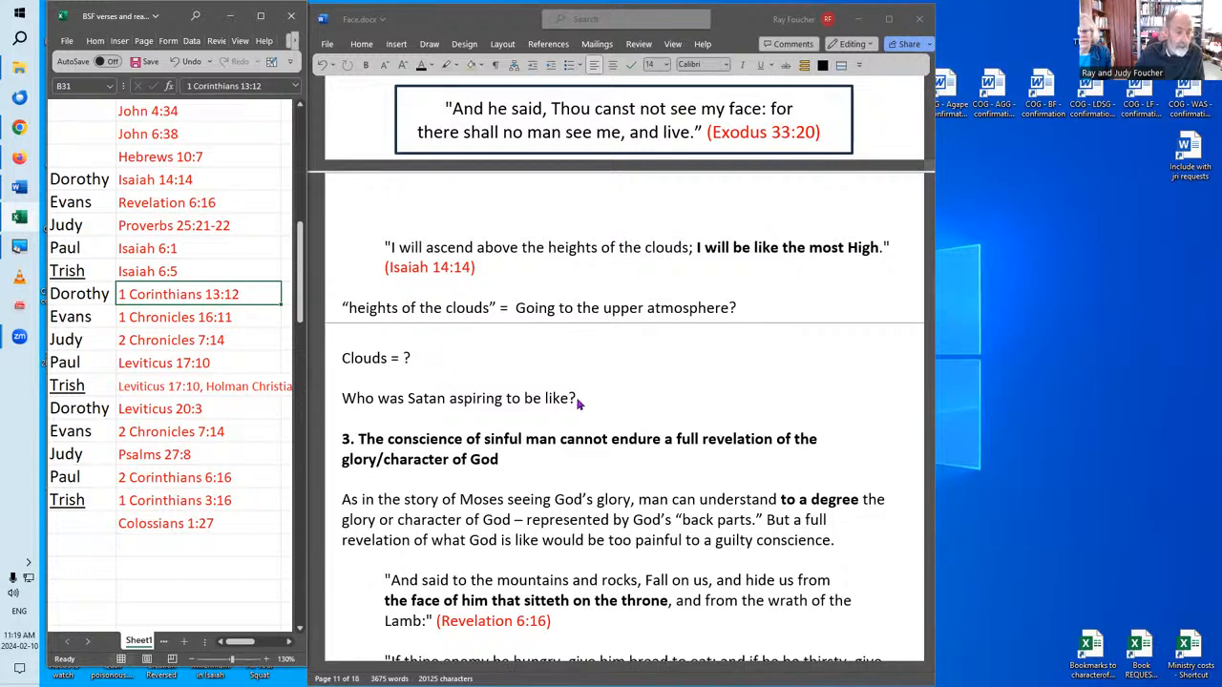
mouse_move(607, 412)
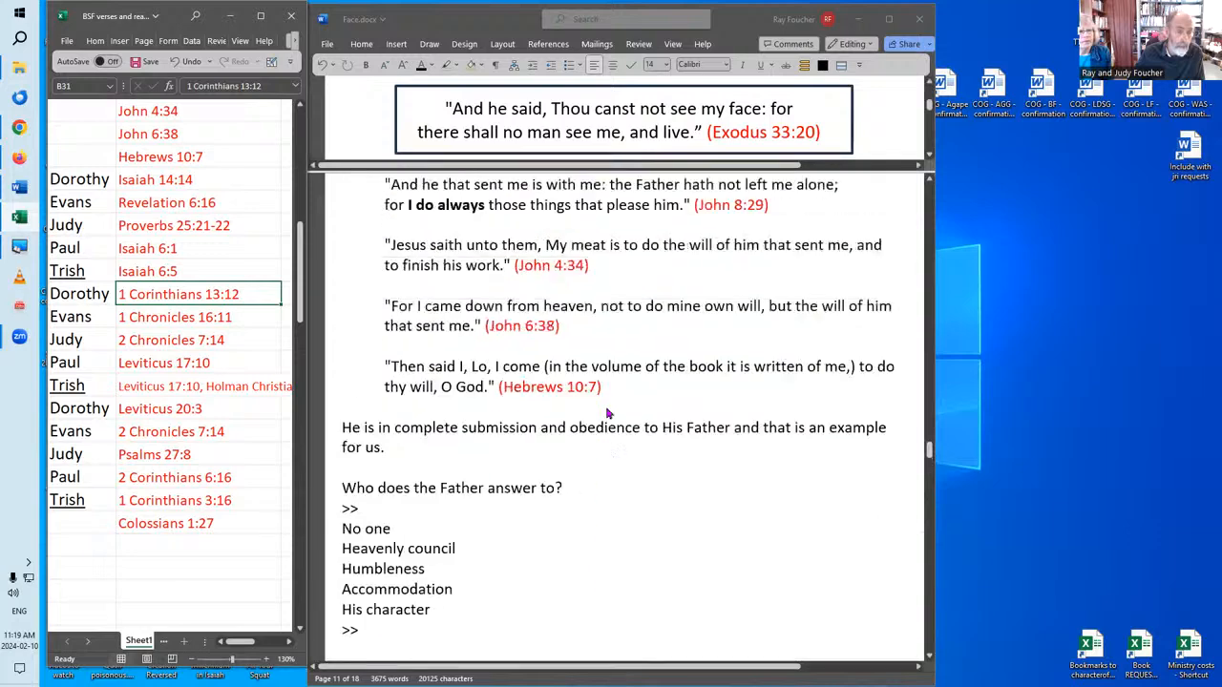
scroll("down", 3)
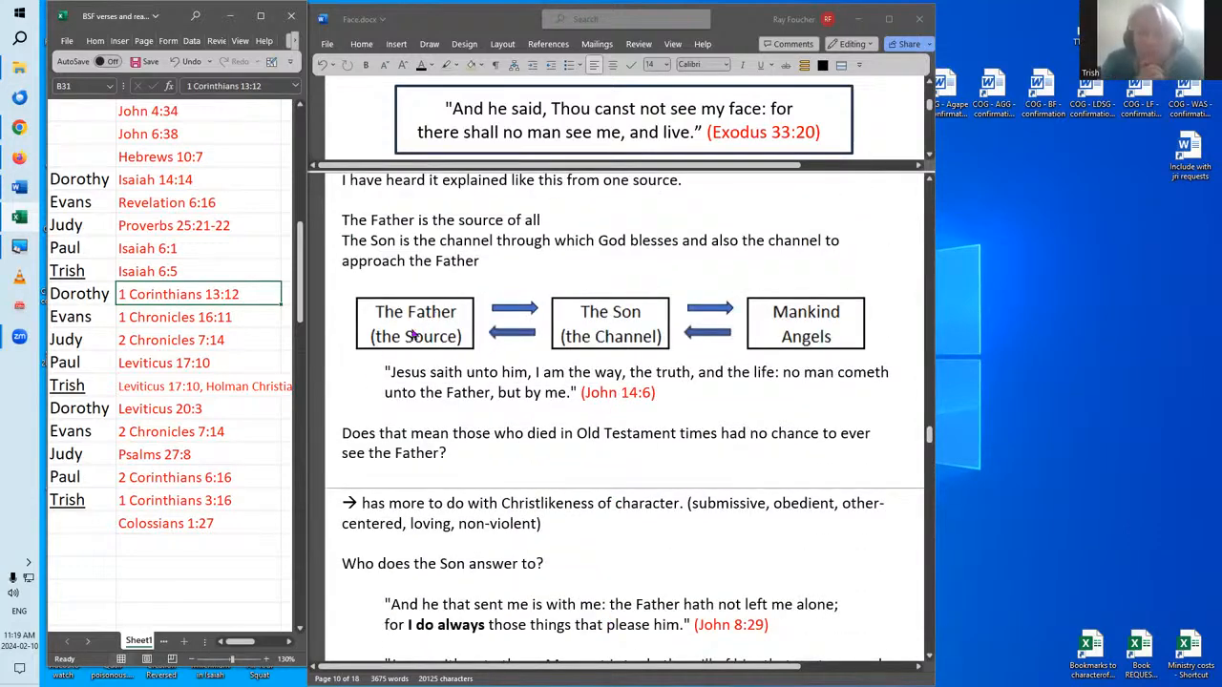
scroll("down", 3)
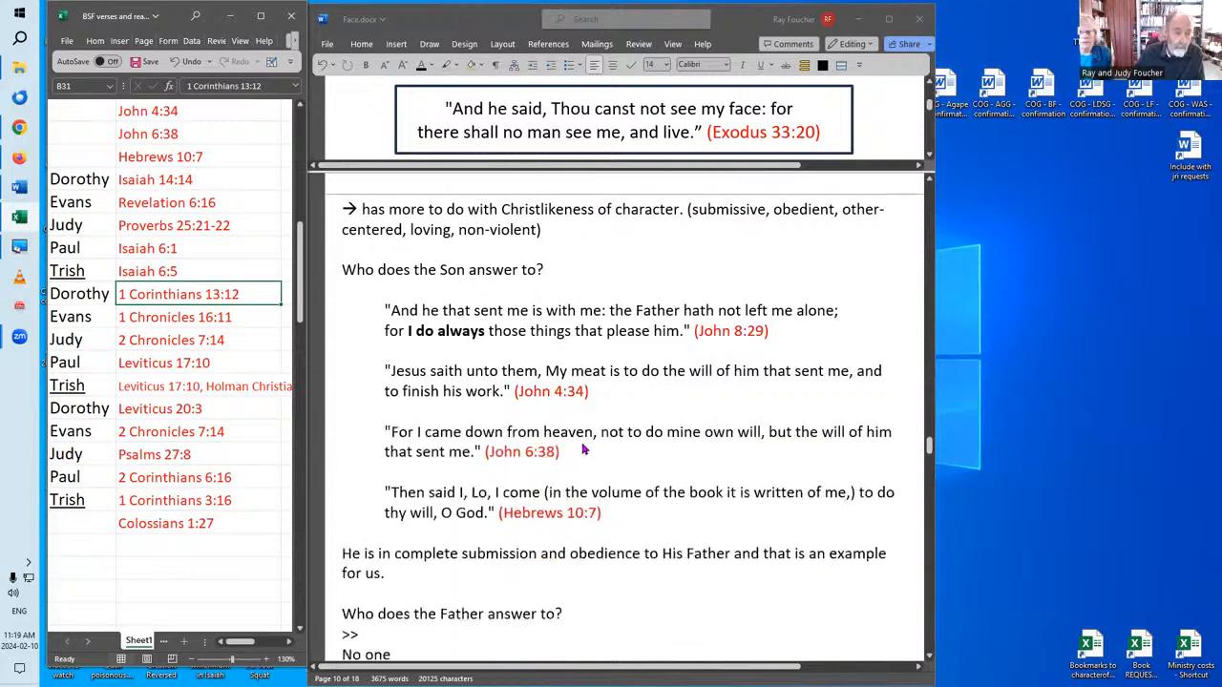
scroll("down", 3)
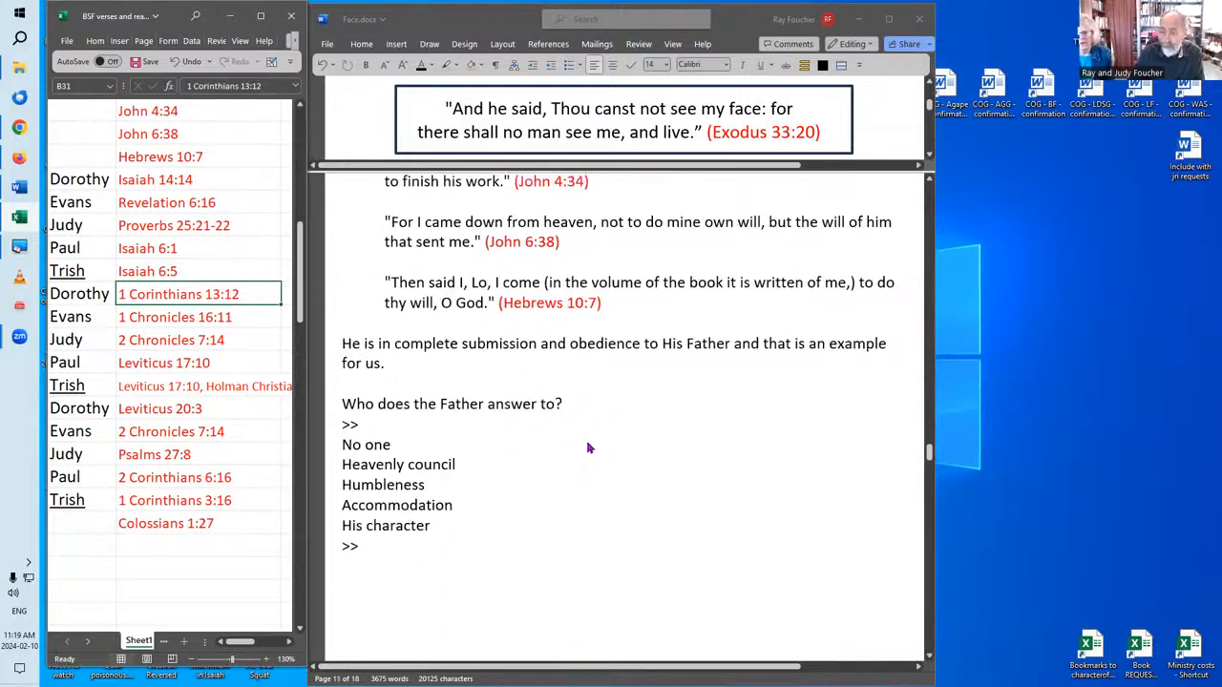
scroll("down", 3)
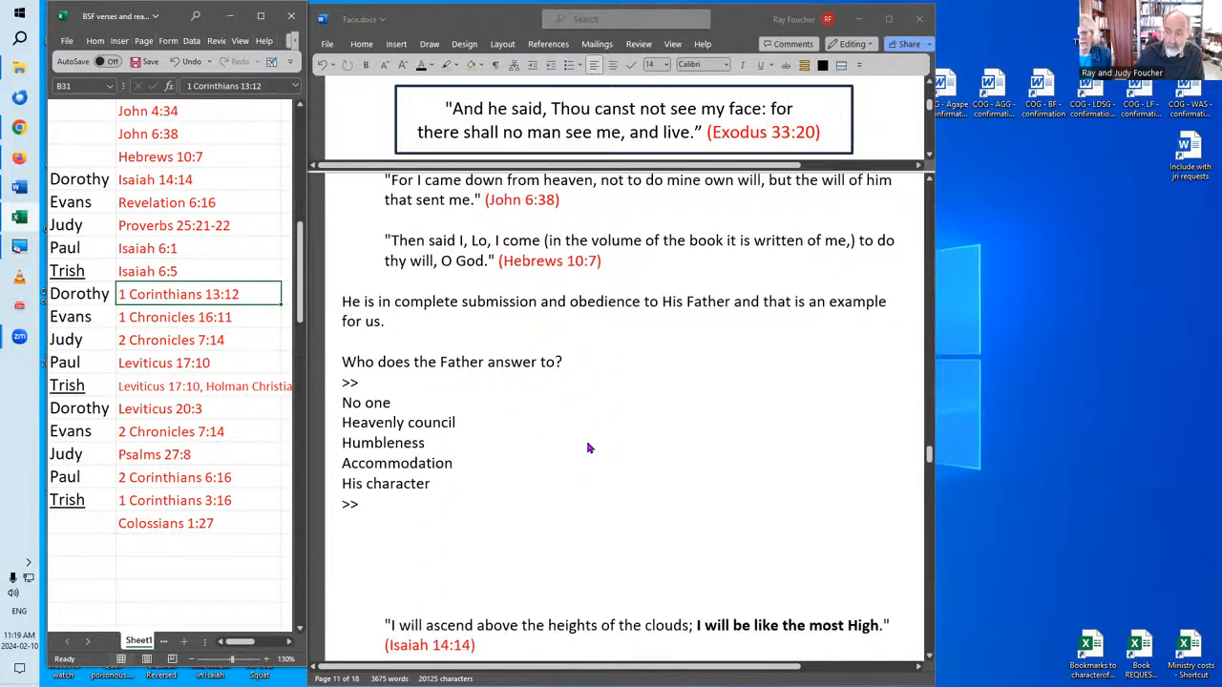
mouse_move(605, 456)
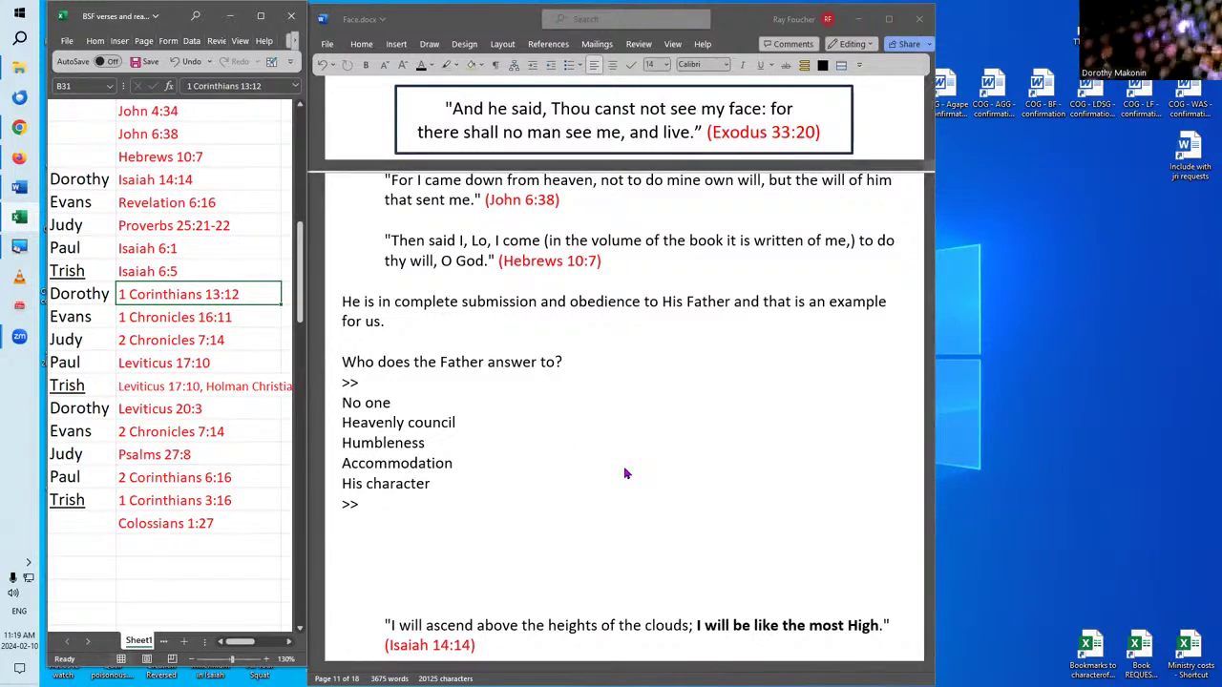
scroll("down", 3)
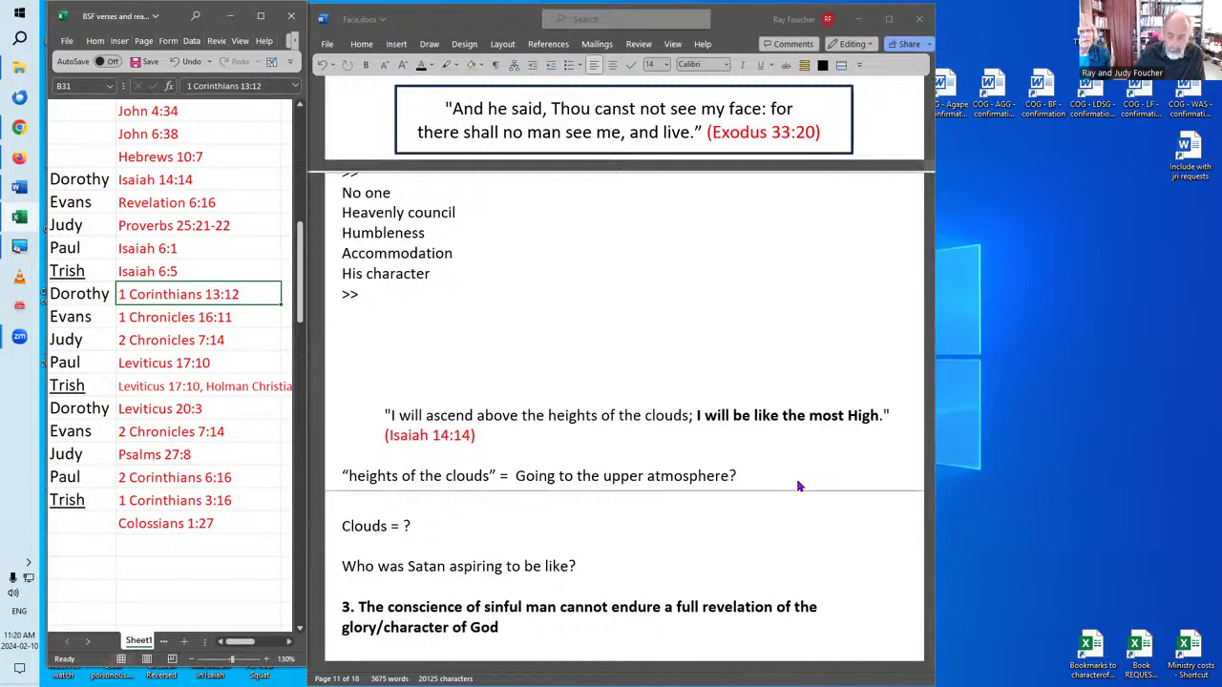
mouse_move(802, 483)
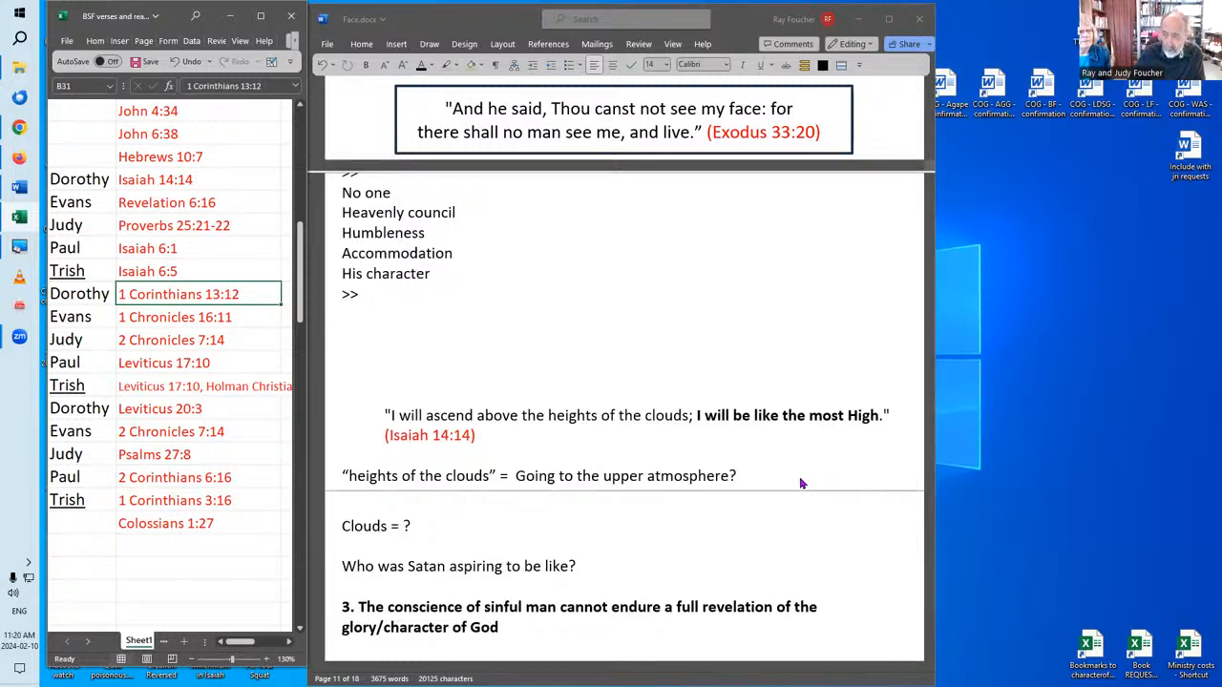
mouse_move(809, 469)
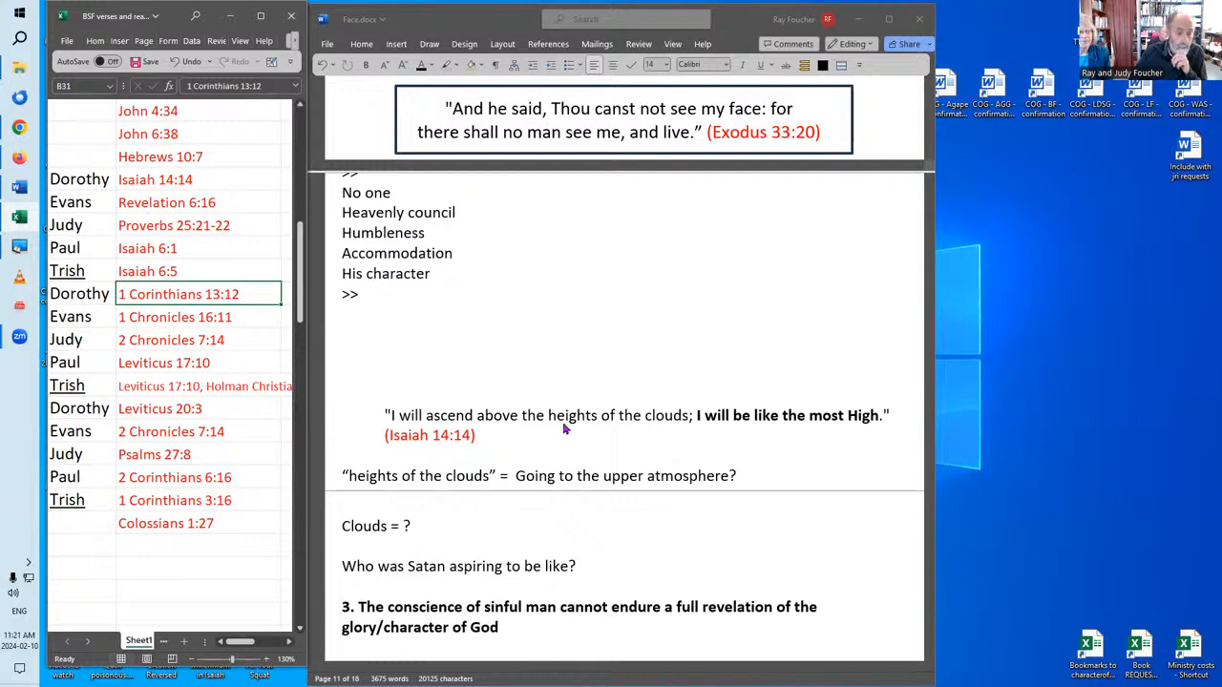
mouse_move(531, 436)
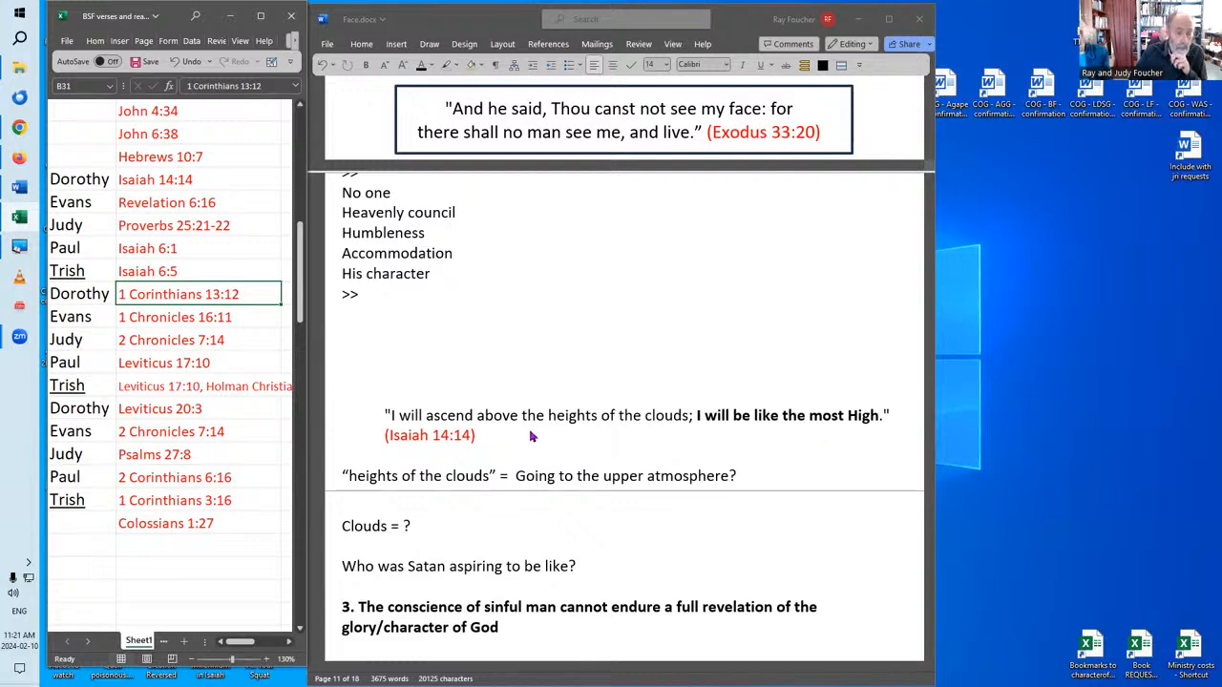
mouse_move(686, 430)
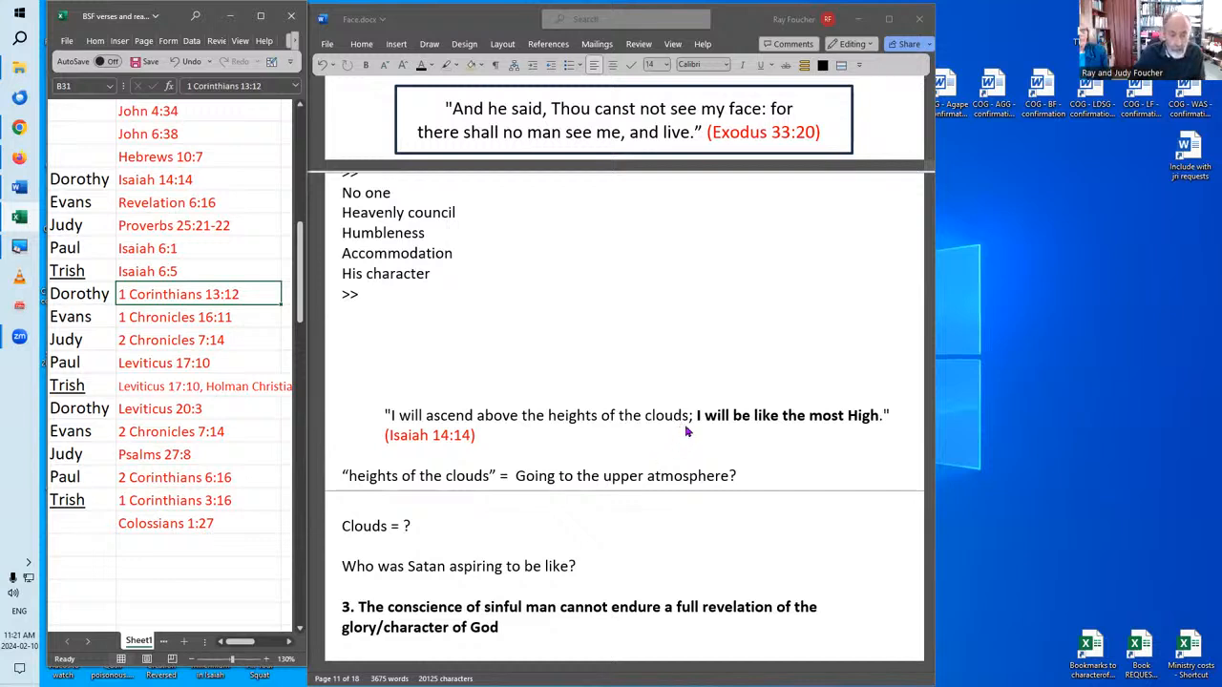
mouse_move(680, 428)
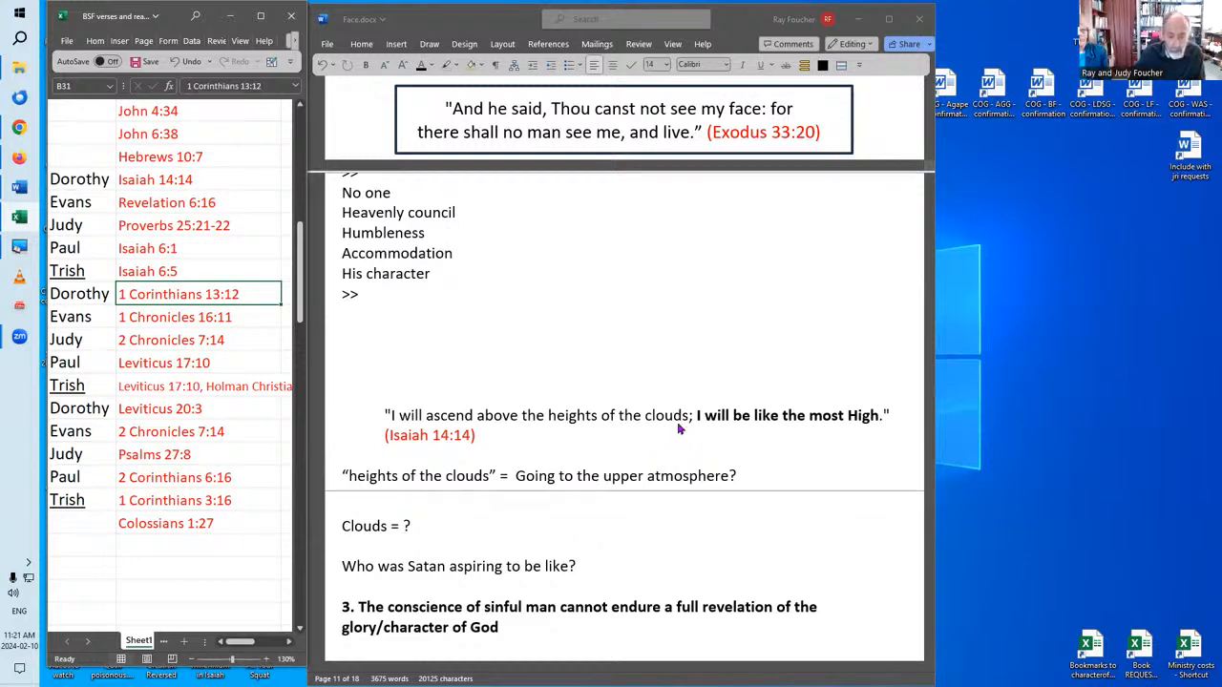
mouse_move(673, 379)
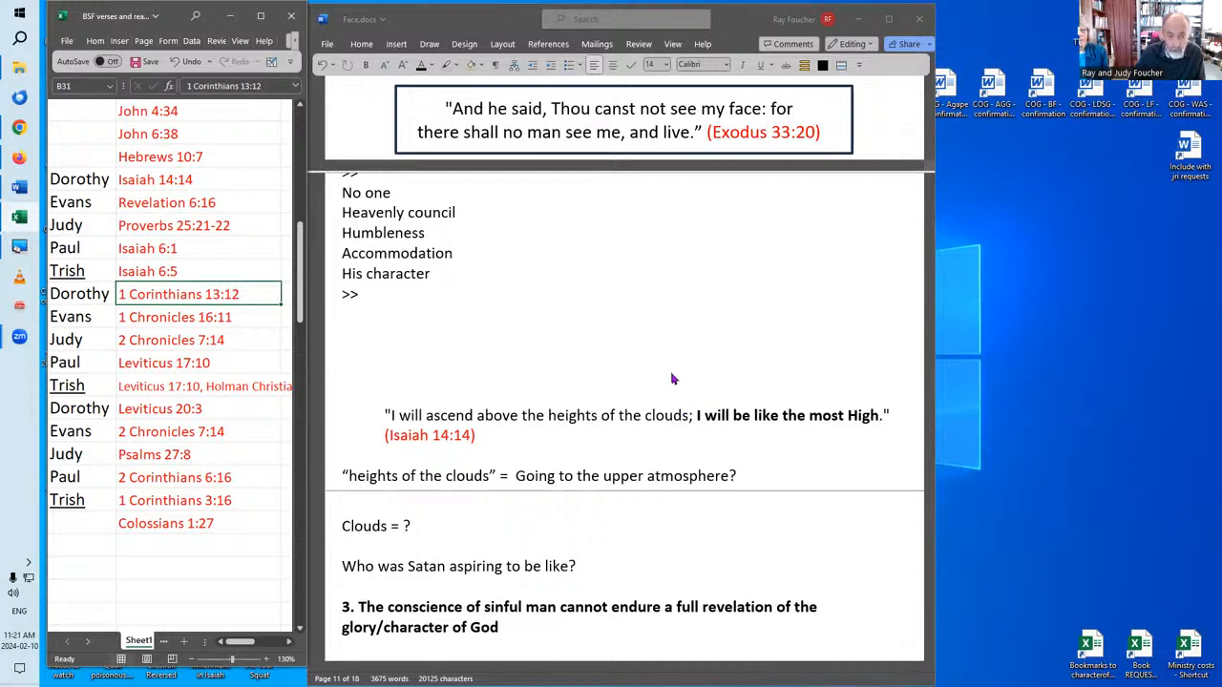
mouse_move(873, 427)
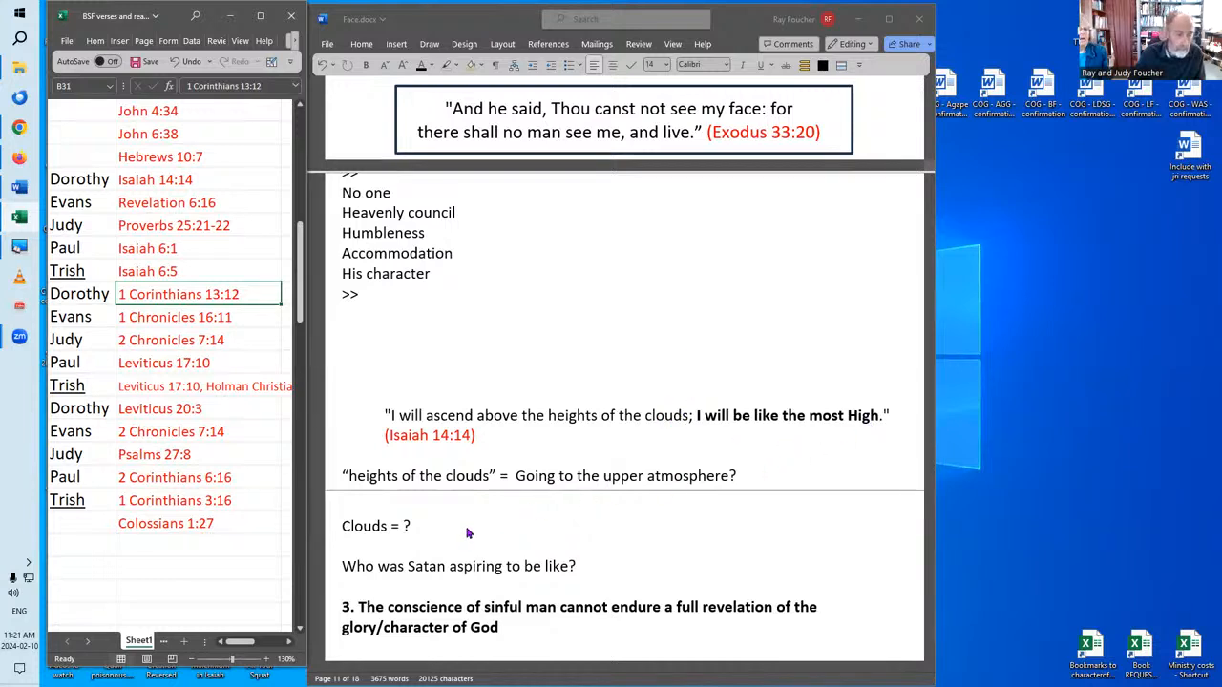
mouse_move(596, 564)
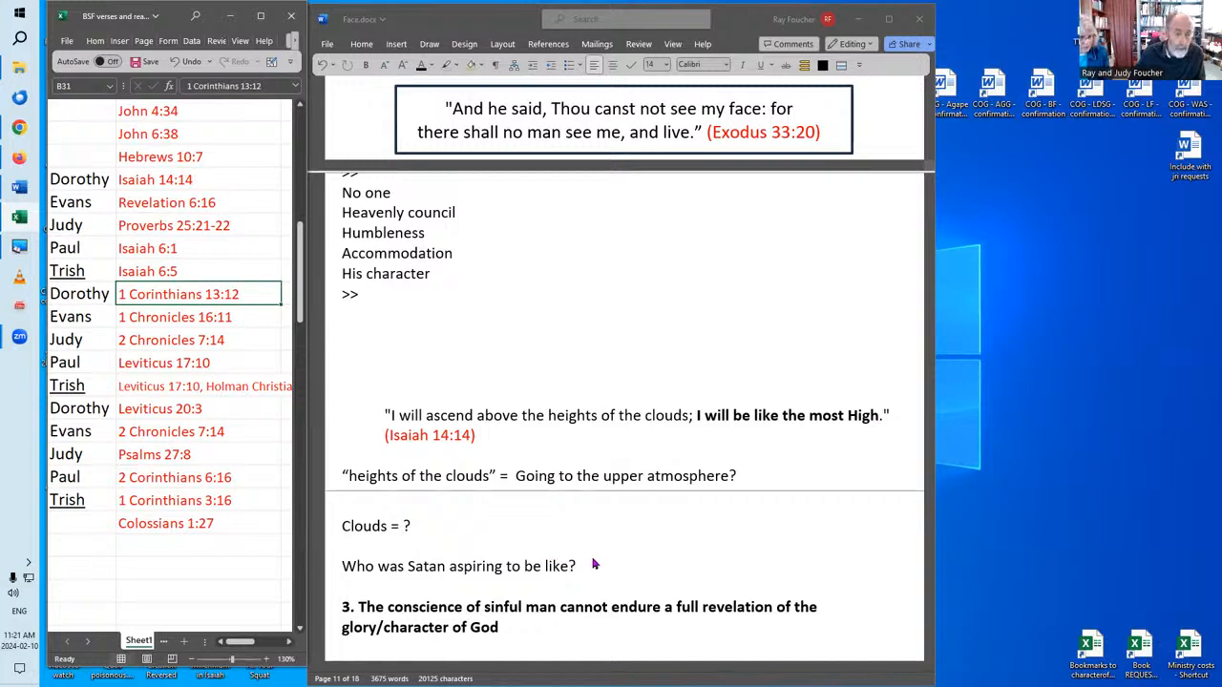
mouse_move(601, 568)
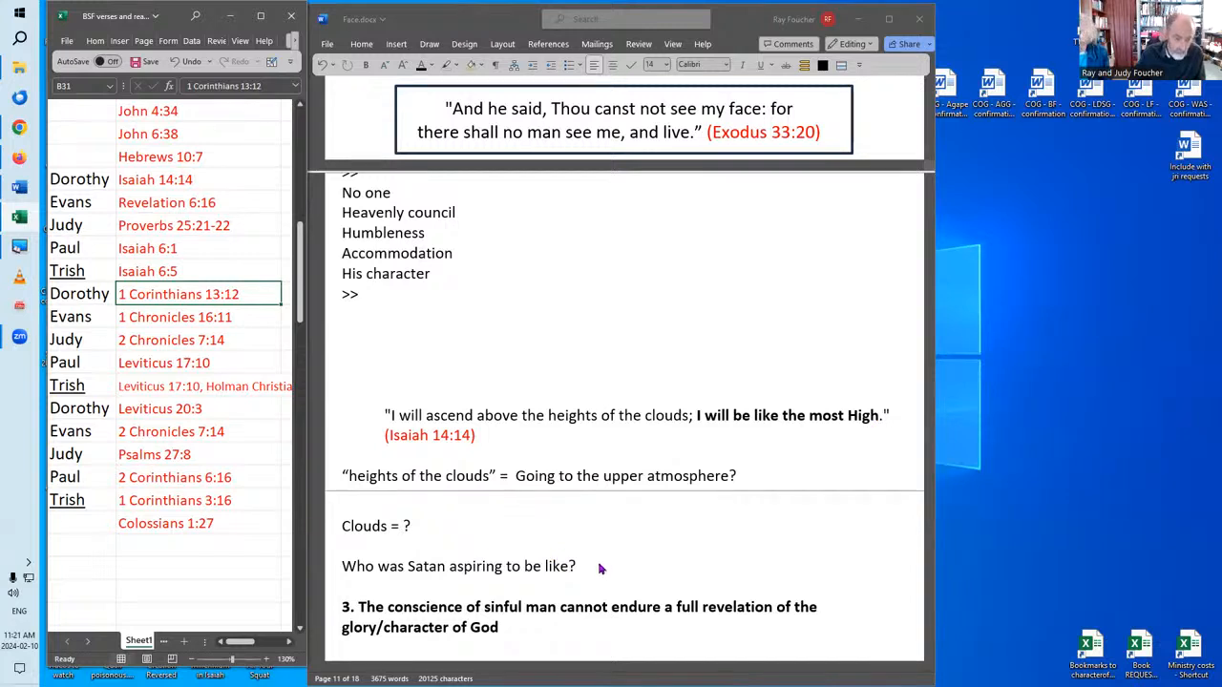
mouse_move(599, 571)
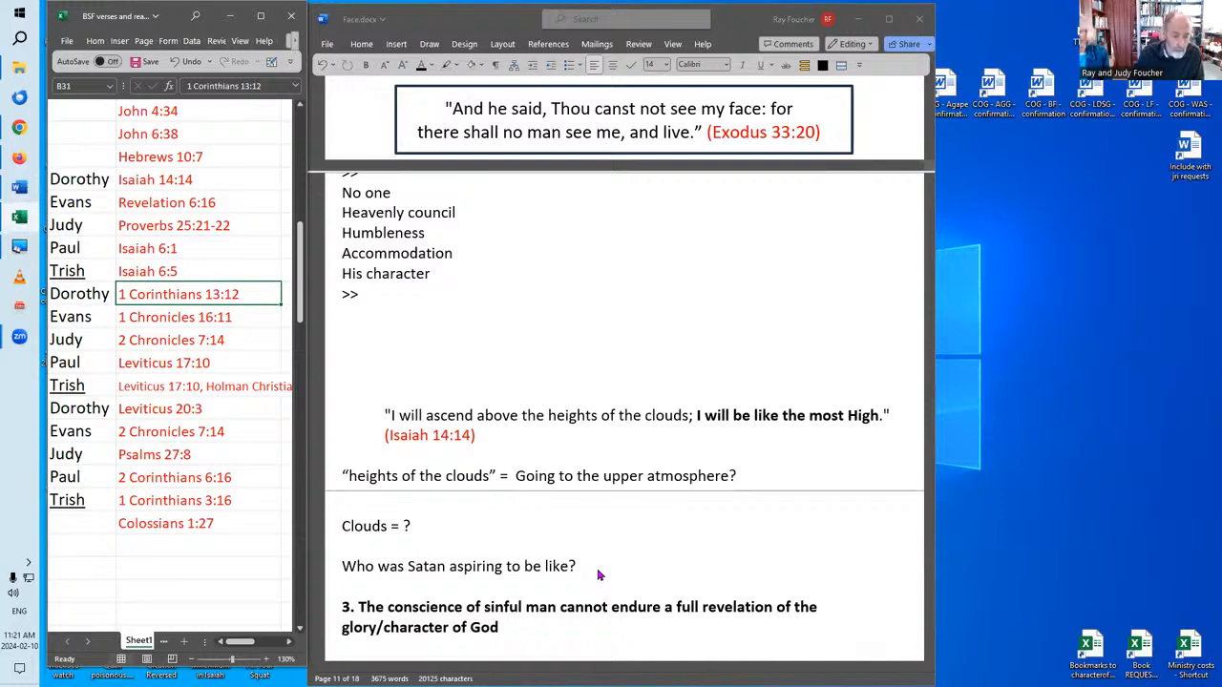
- Scroll back from page 11 to page 9, reaching the Father/Son diagram and John 14:6
scroll("down", 3)
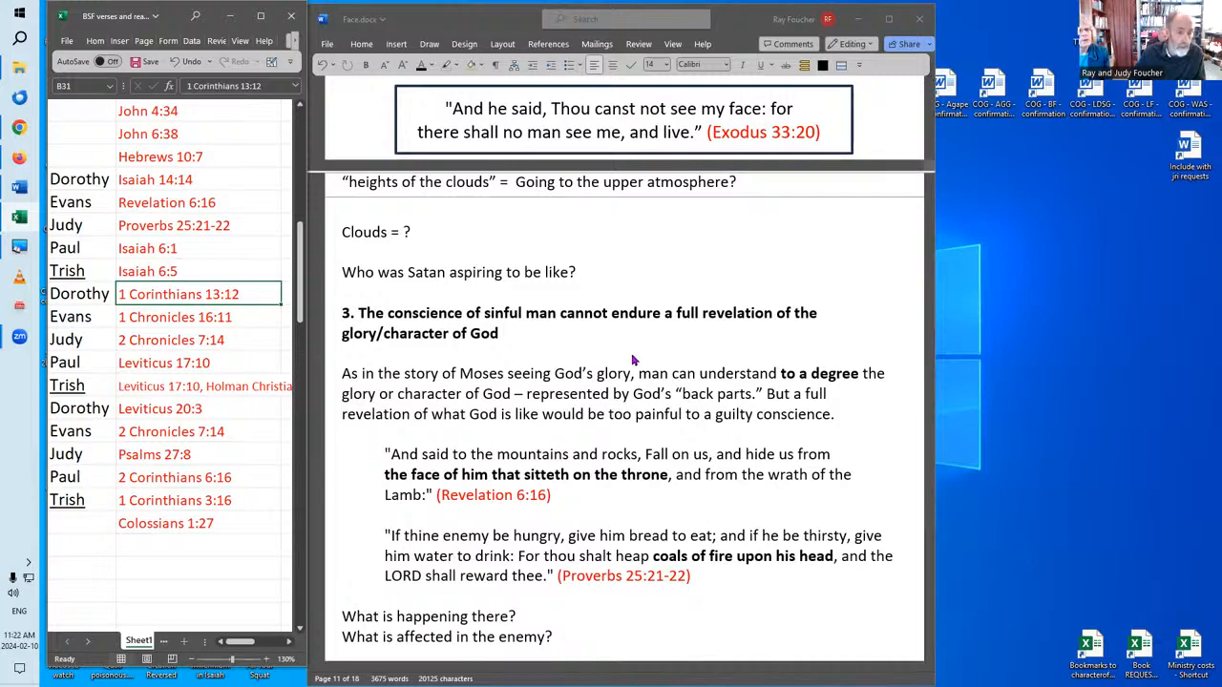
scroll("down", 3)
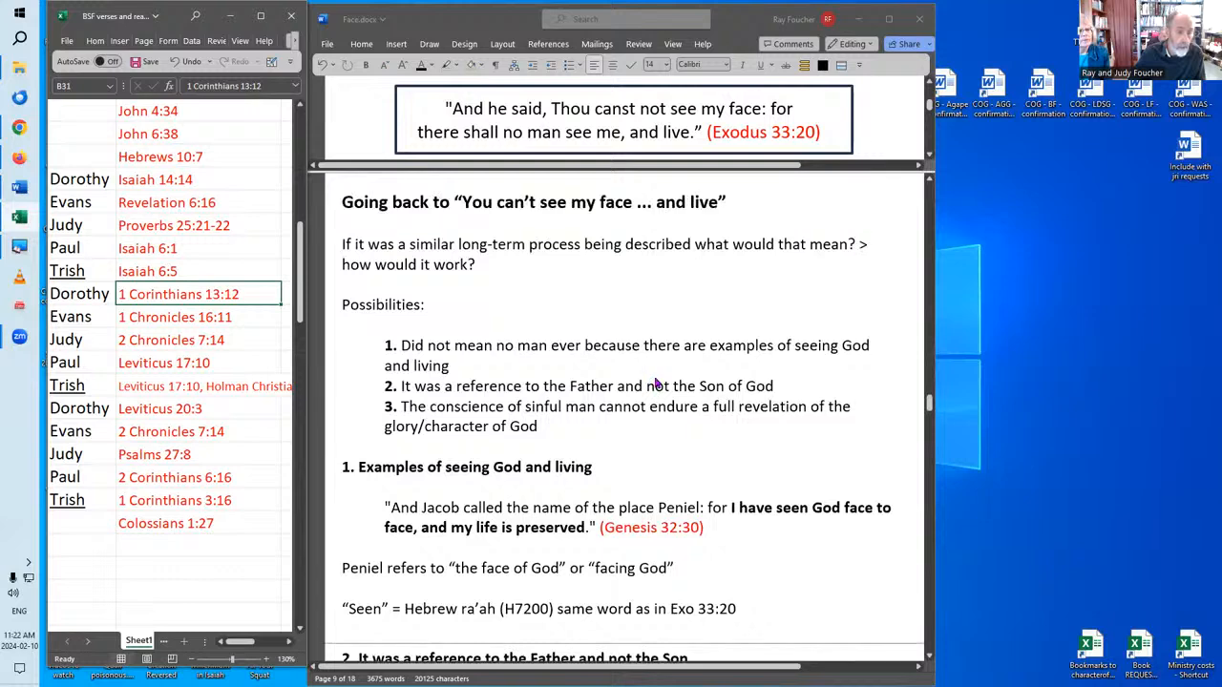
mouse_move(679, 236)
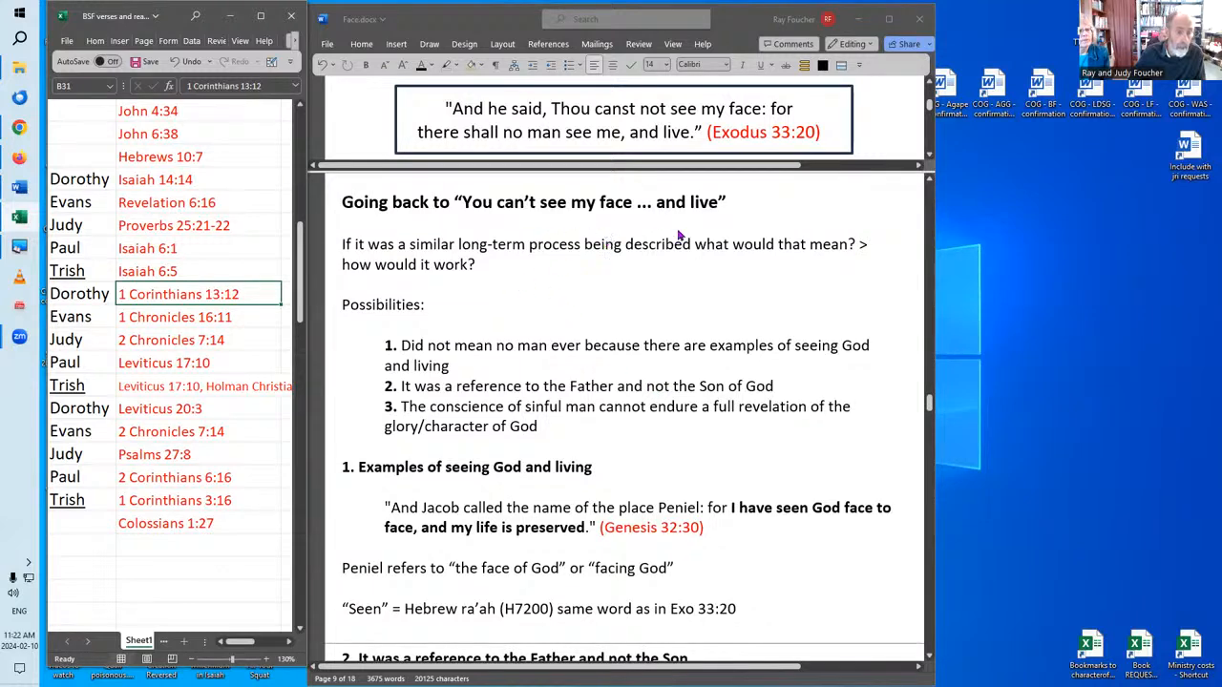
mouse_move(487, 430)
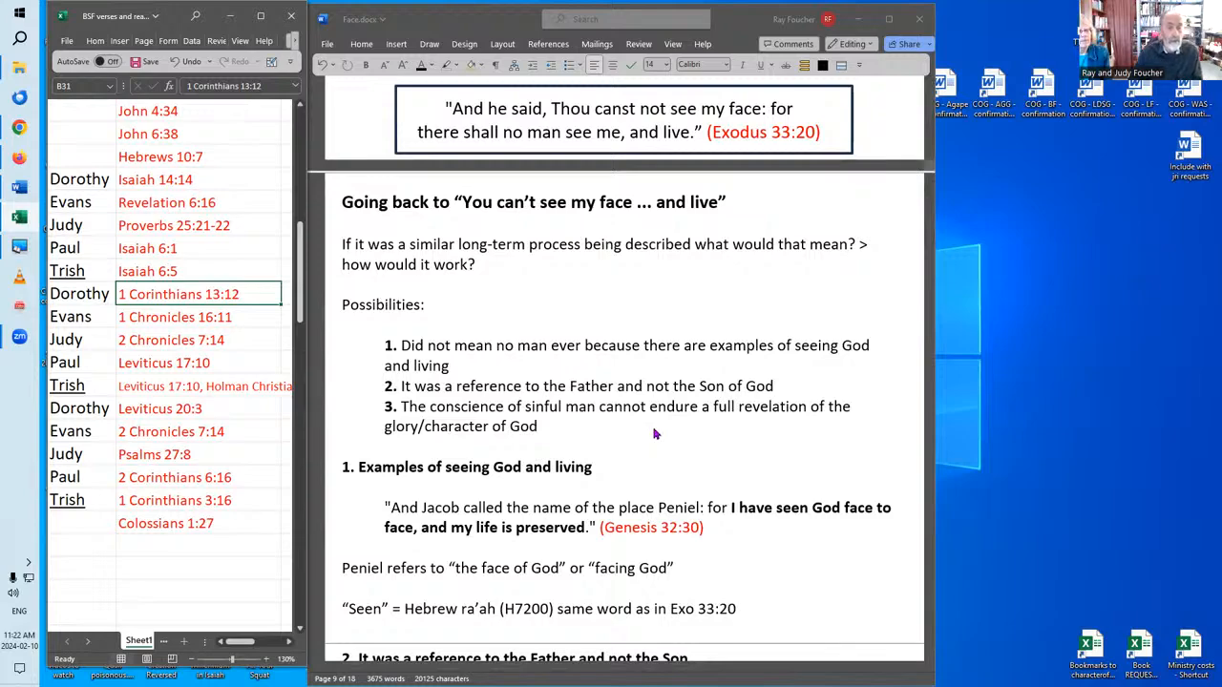
mouse_move(664, 435)
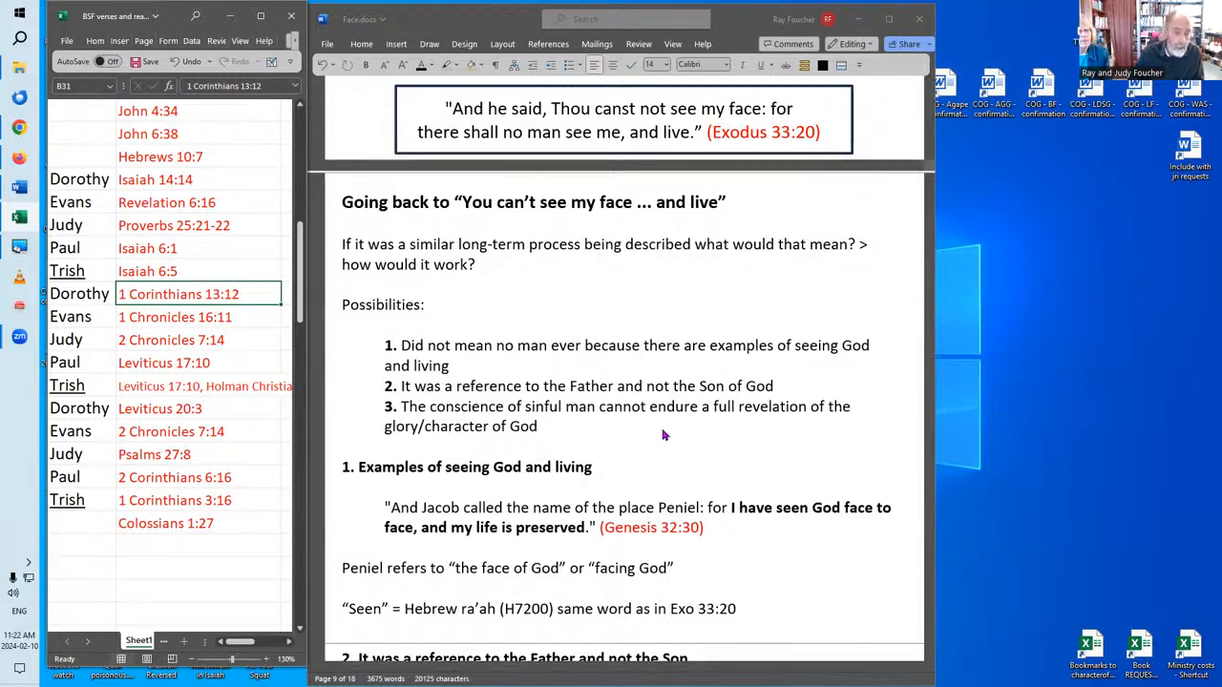
scroll("down", 3)
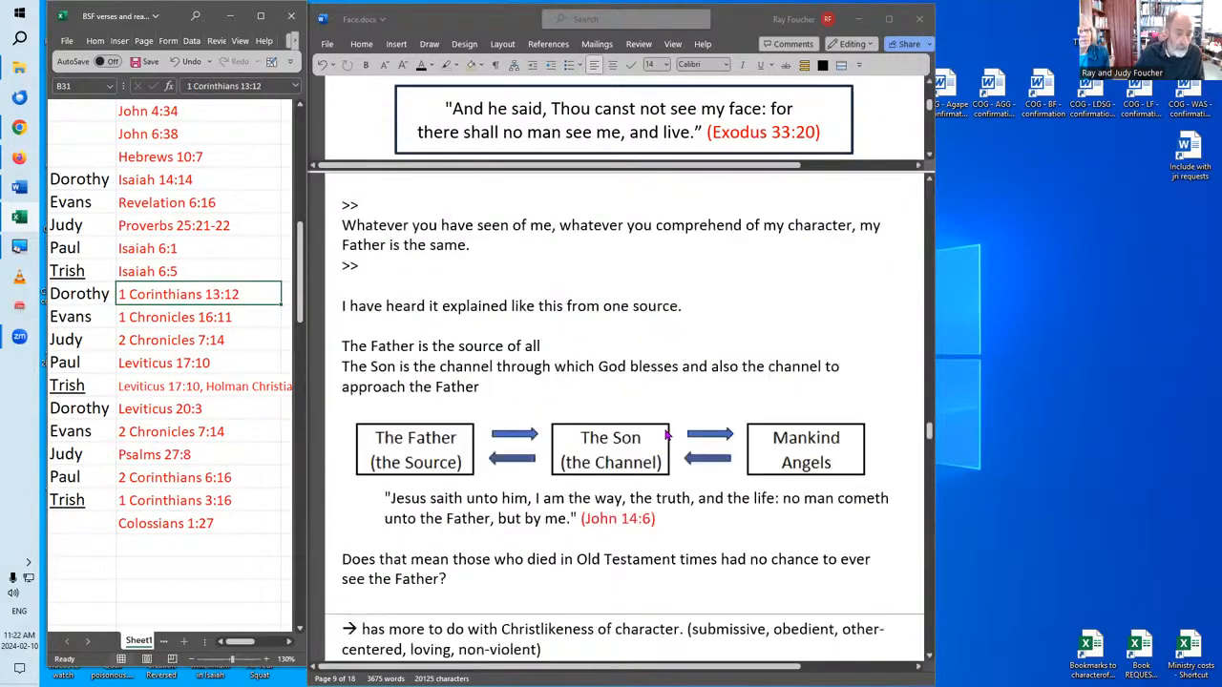
scroll("down", 3)
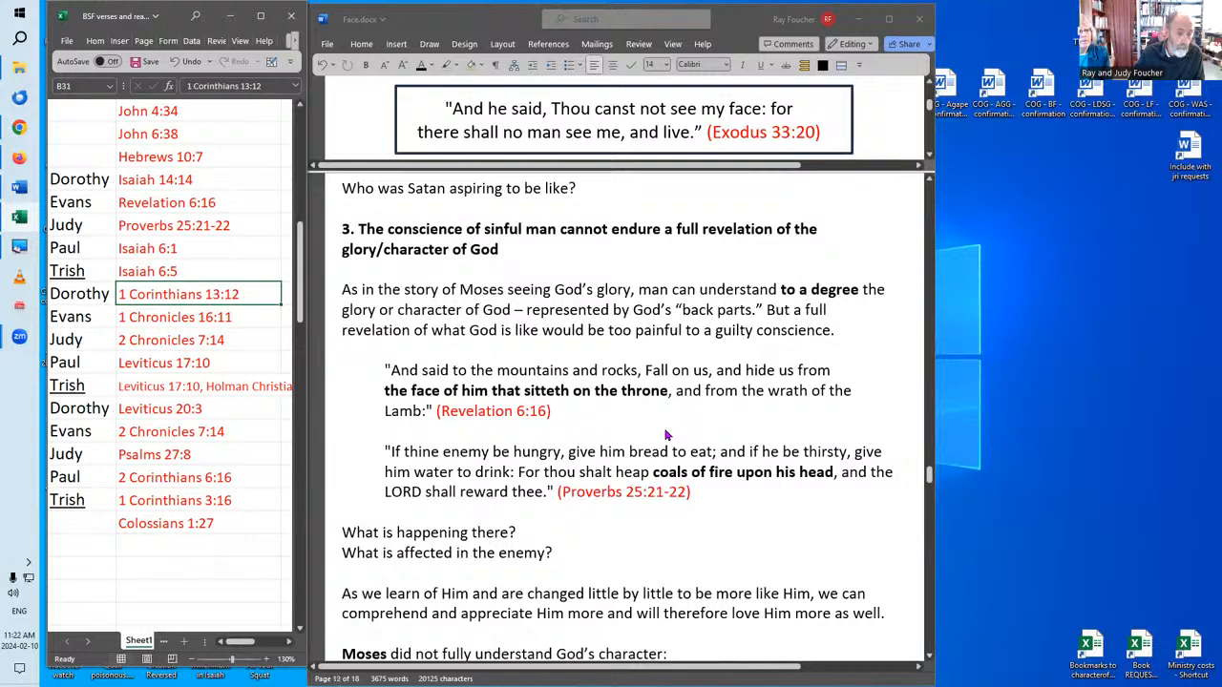
mouse_move(522, 358)
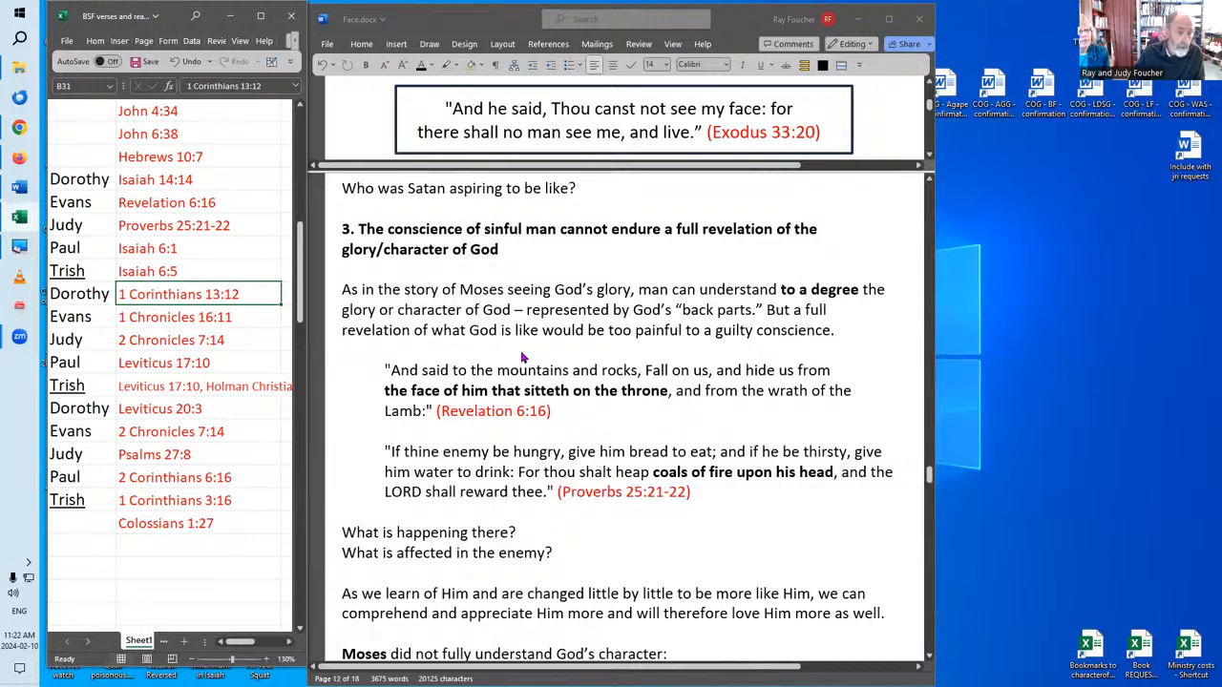
mouse_move(593, 349)
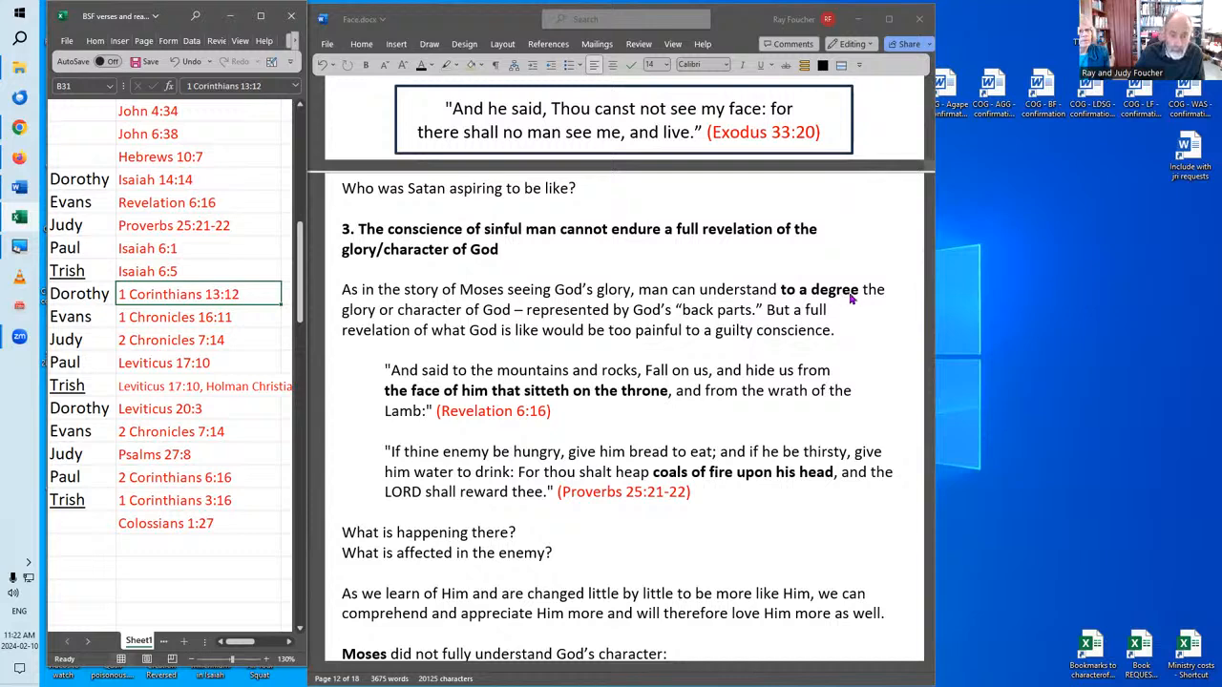
mouse_move(655, 341)
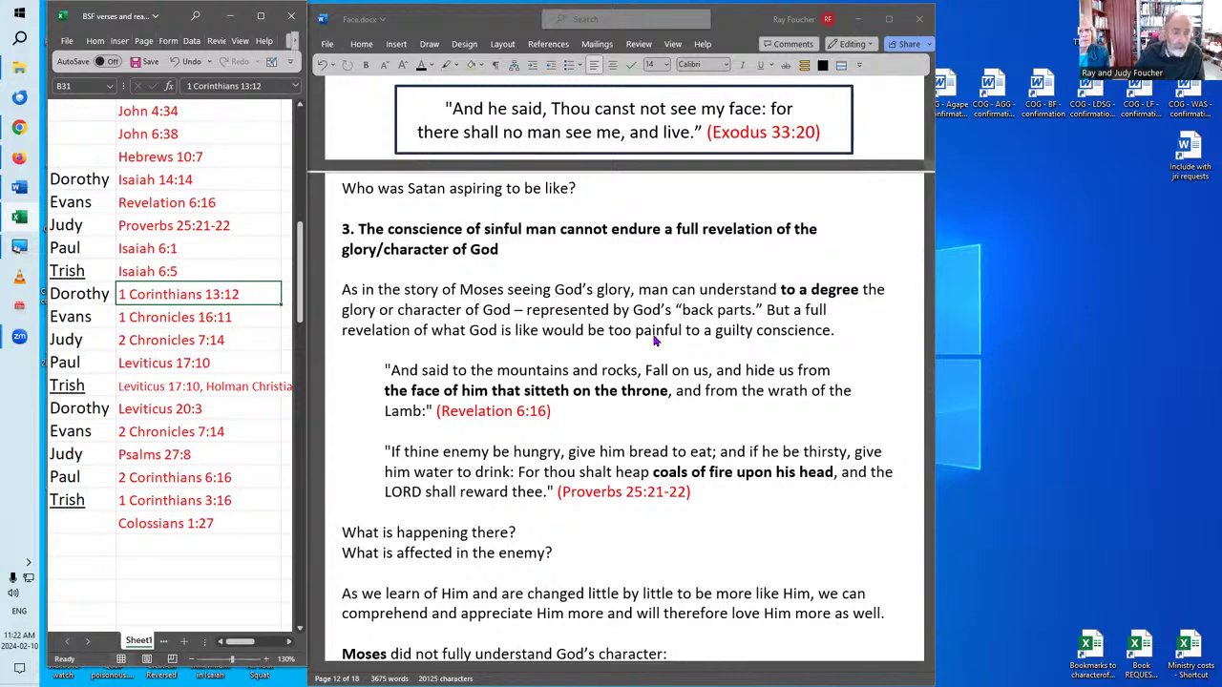
mouse_move(618, 330)
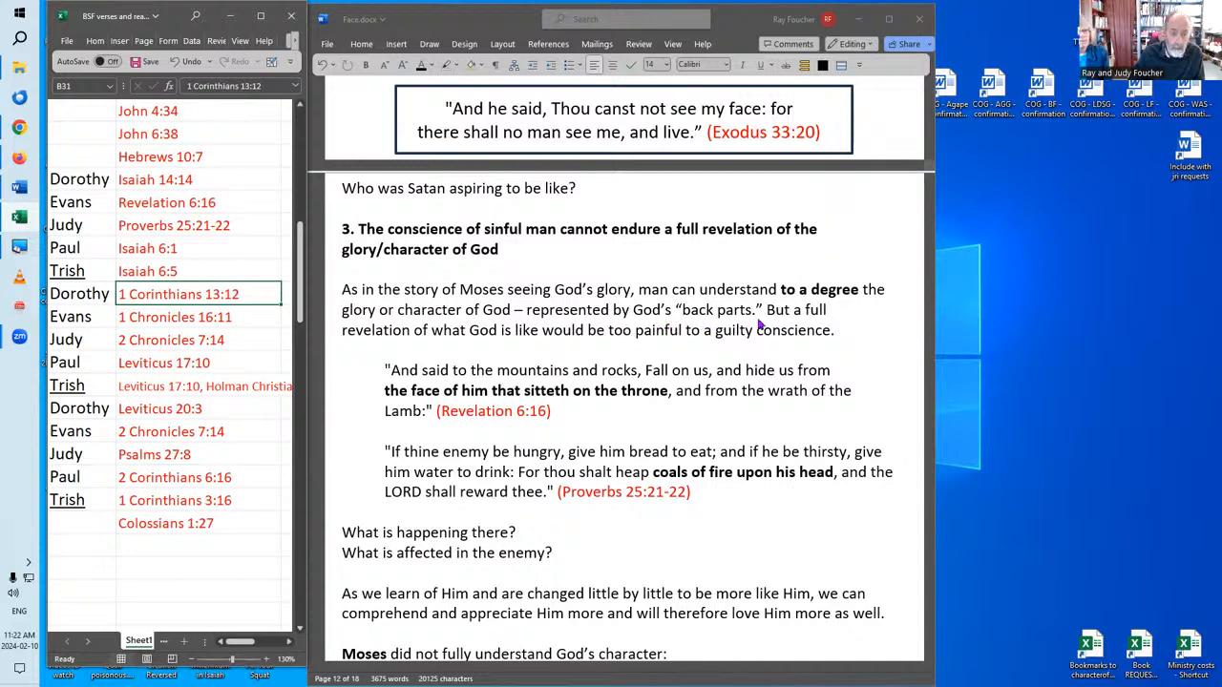
mouse_move(769, 318)
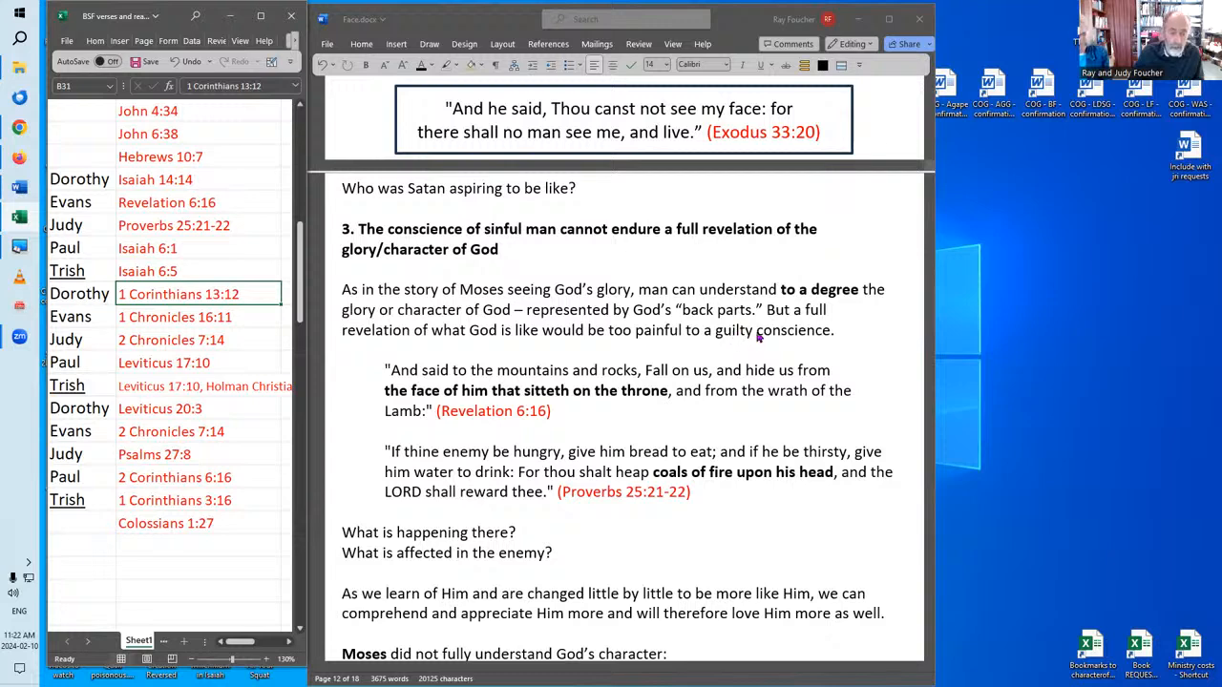
mouse_move(383, 344)
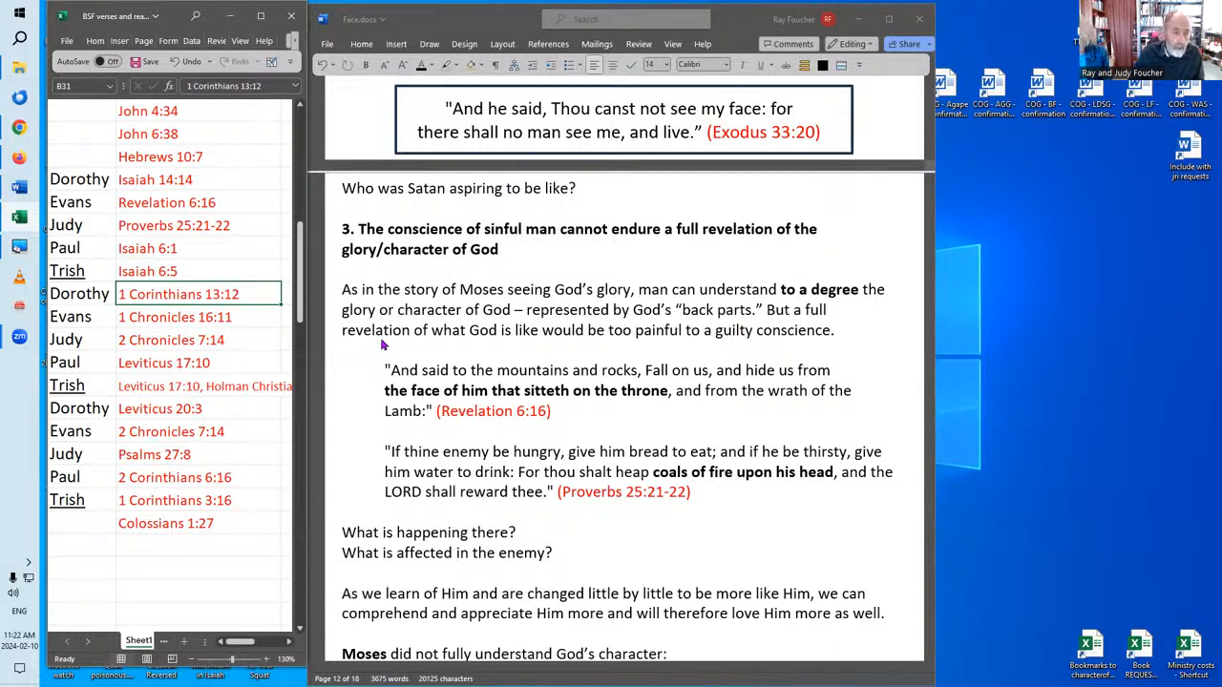
mouse_move(584, 345)
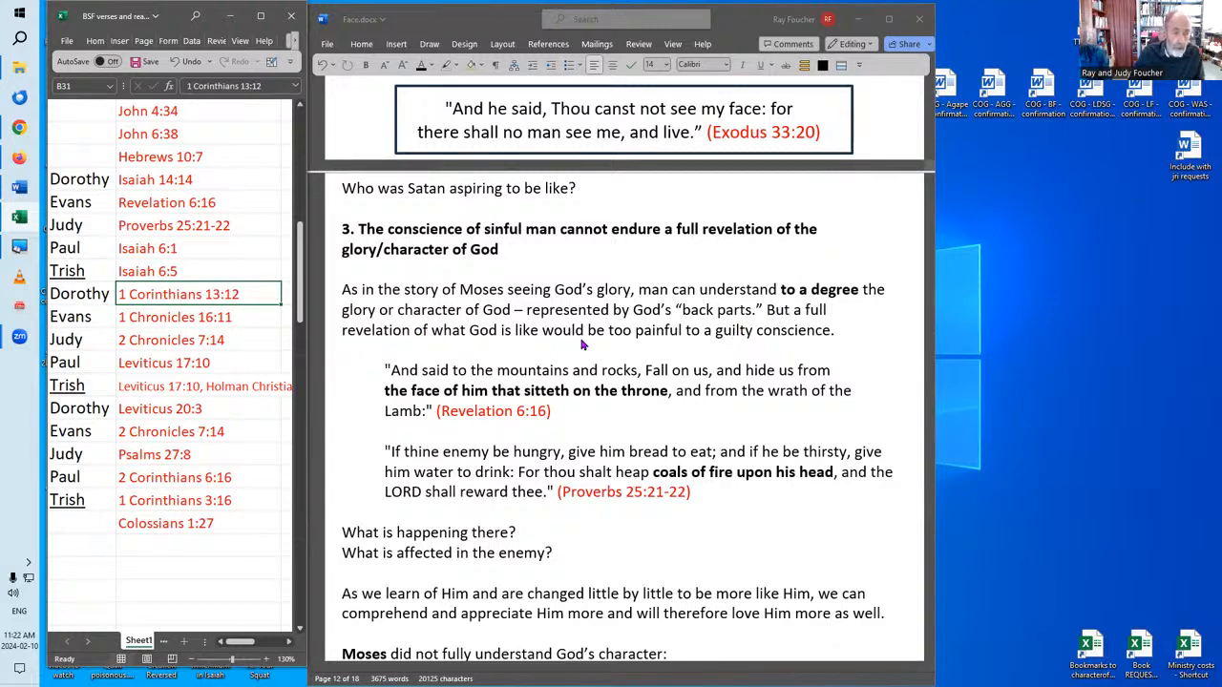
mouse_move(723, 353)
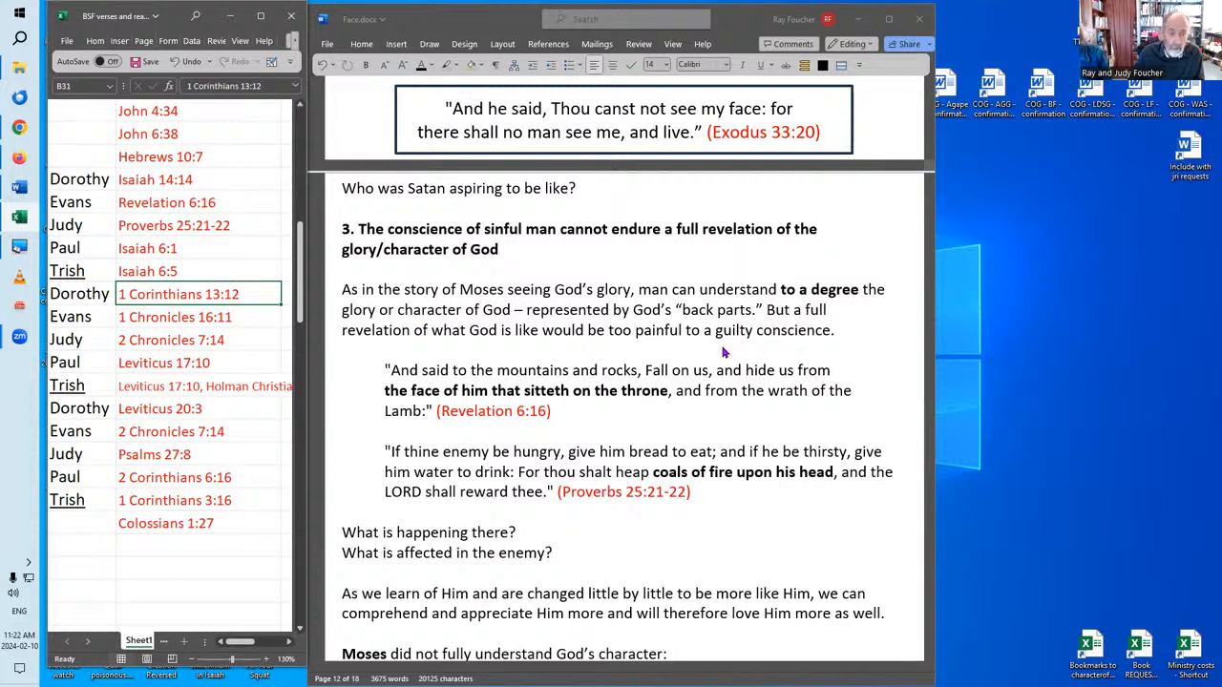
mouse_move(846, 346)
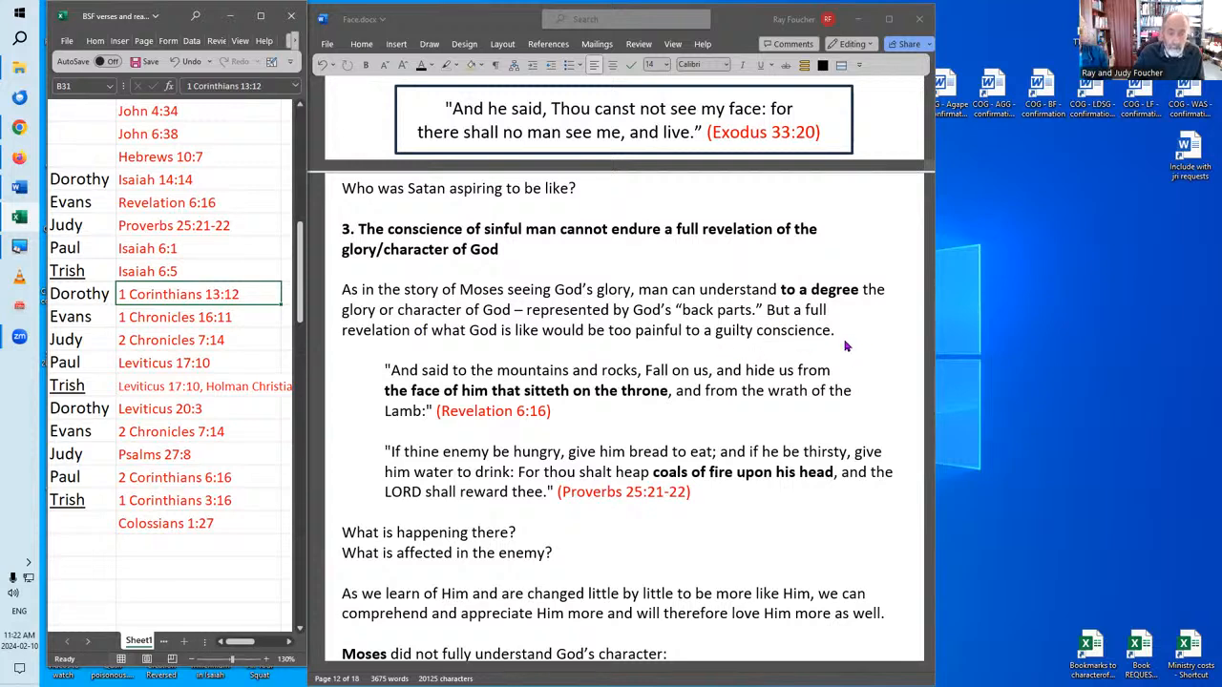
mouse_move(833, 339)
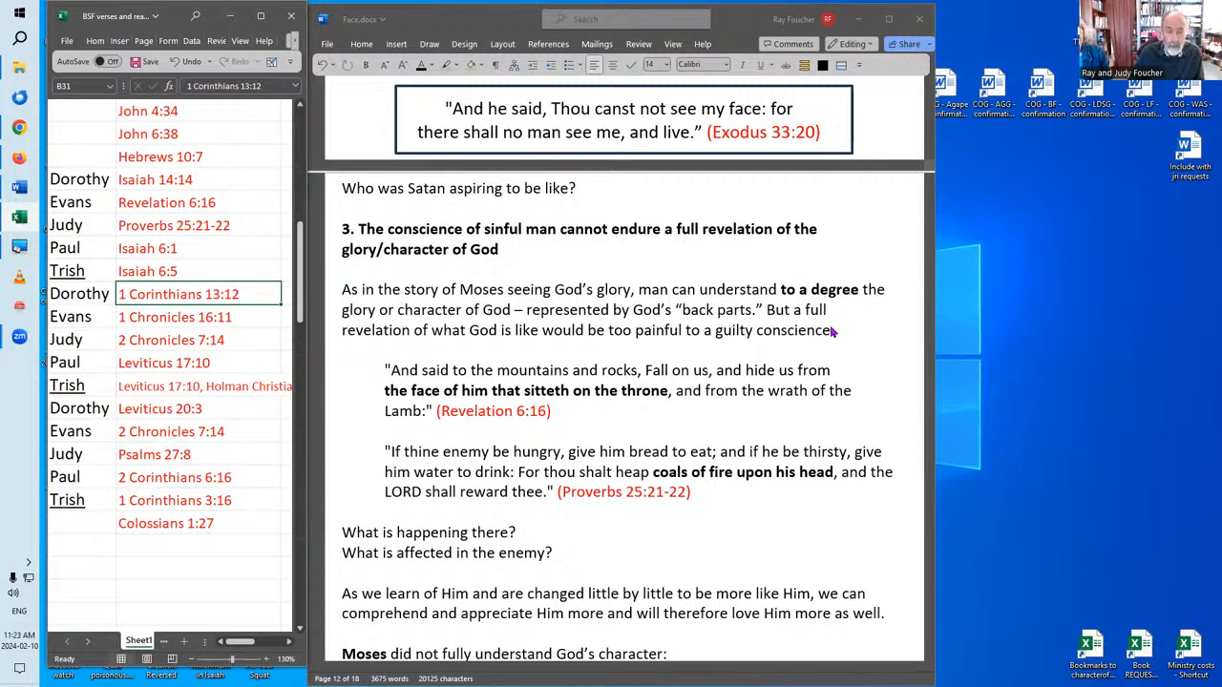
mouse_move(838, 331)
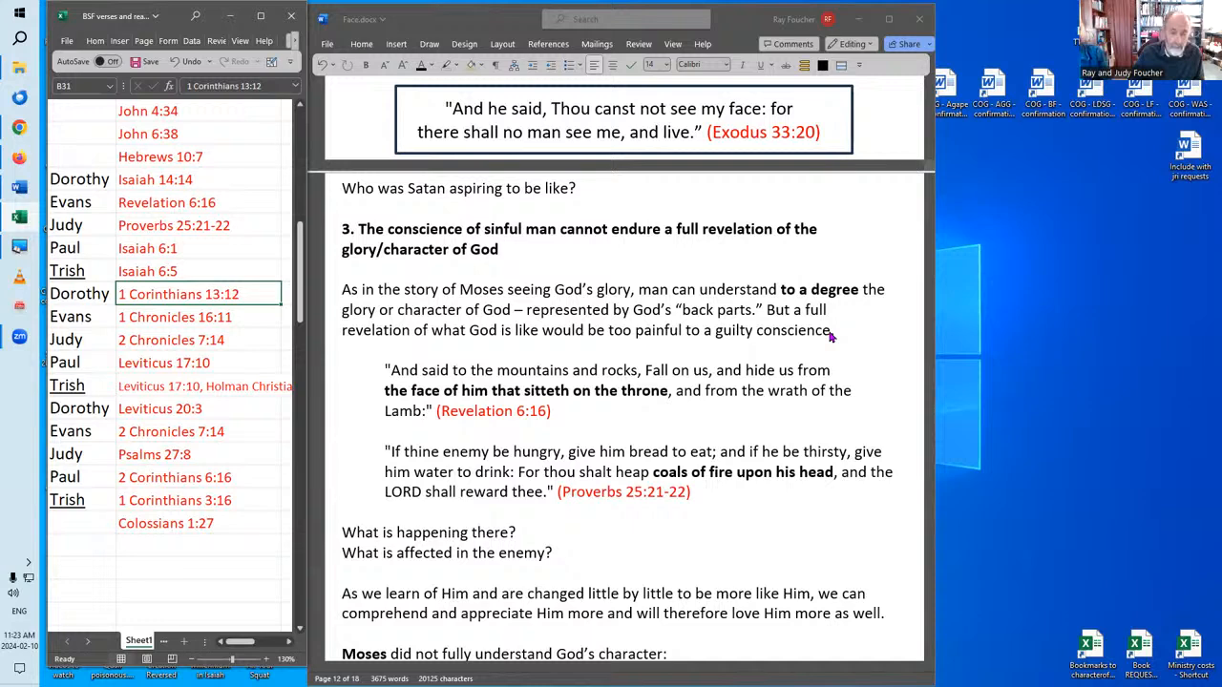
mouse_move(728, 384)
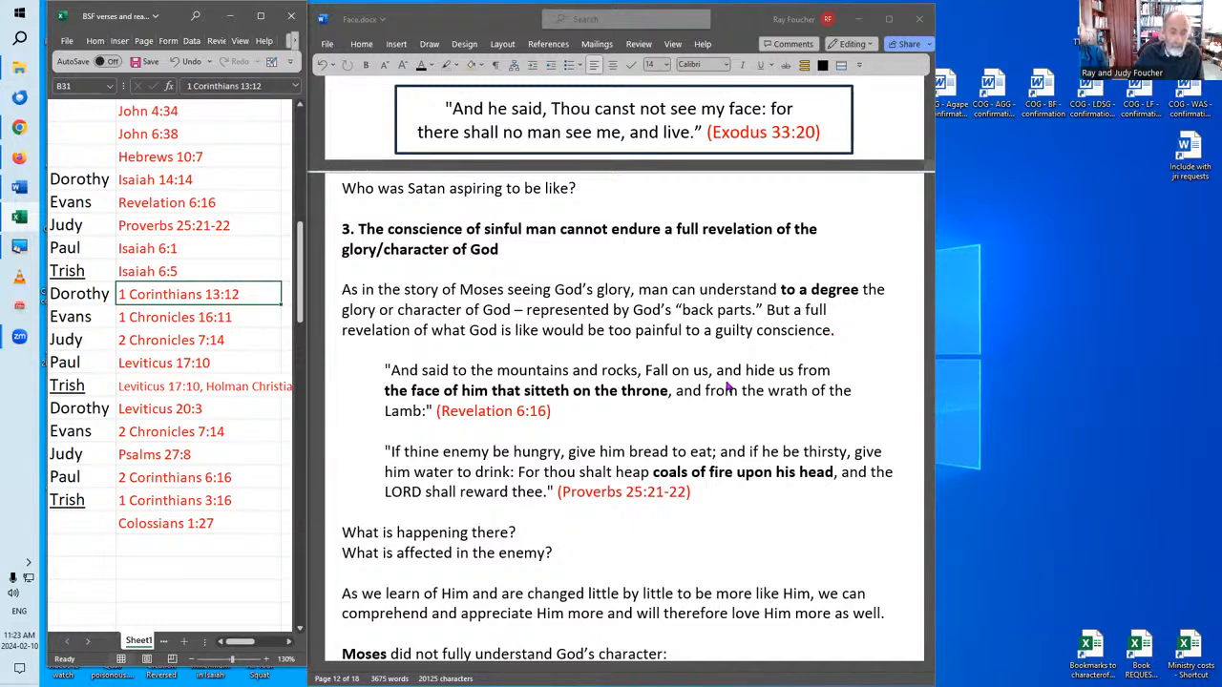
mouse_move(599, 422)
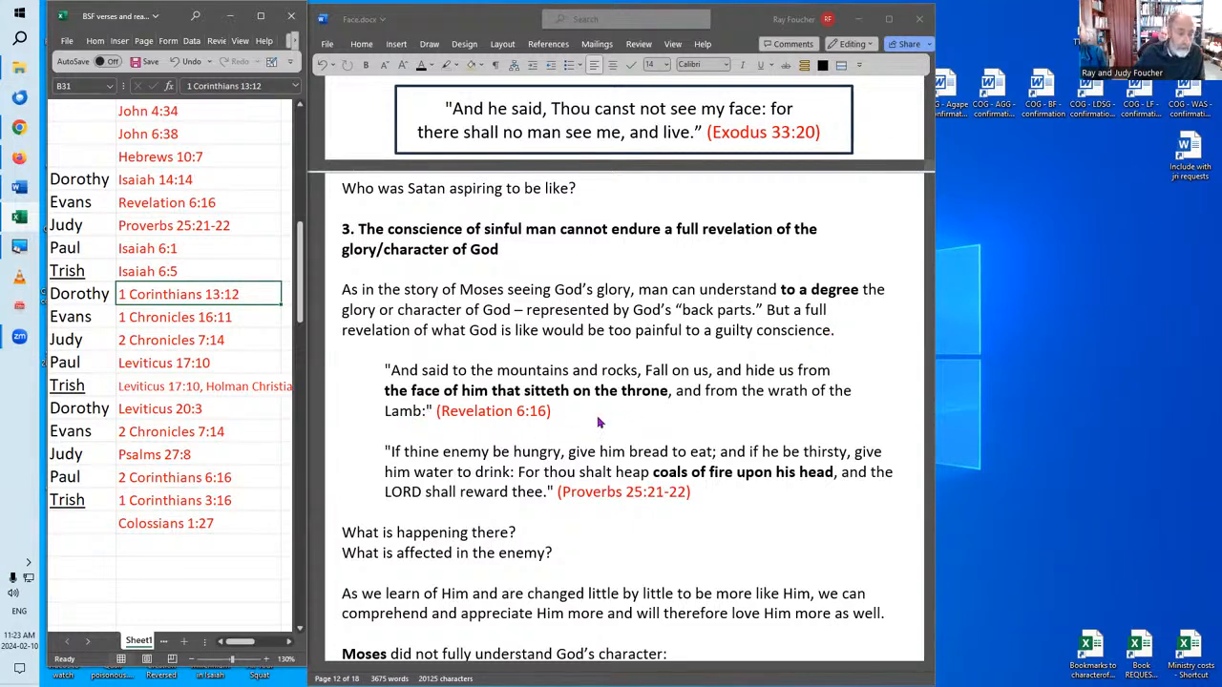
mouse_move(575, 422)
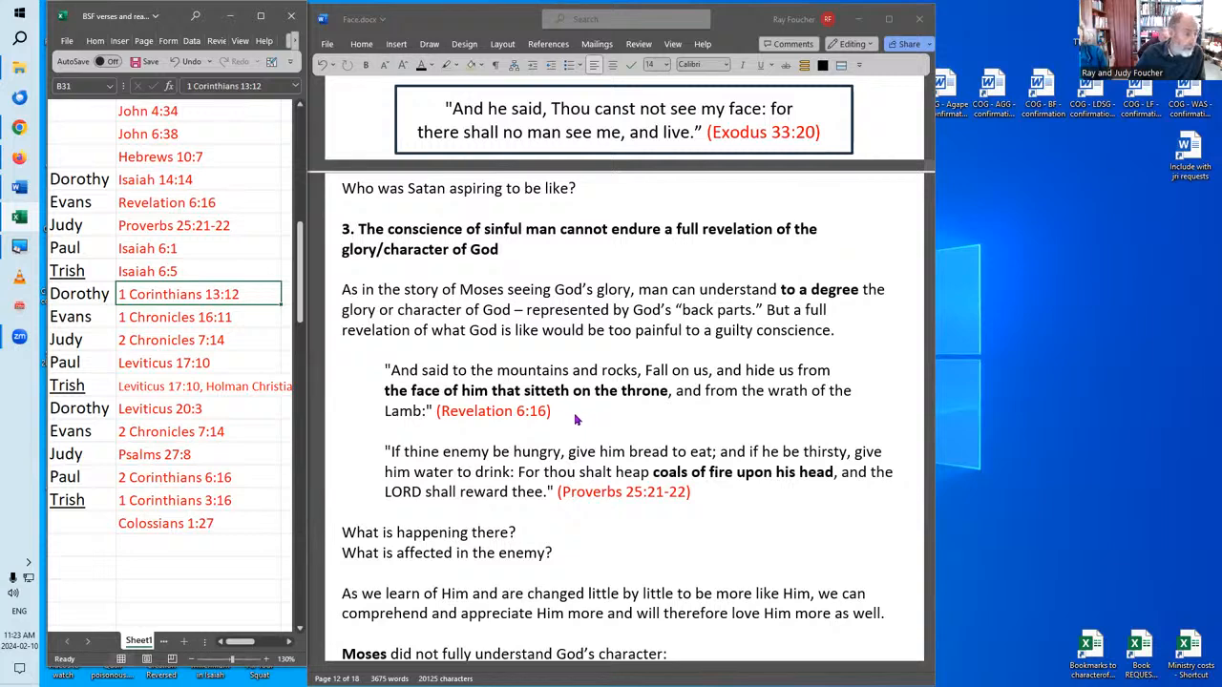
mouse_move(260, 247)
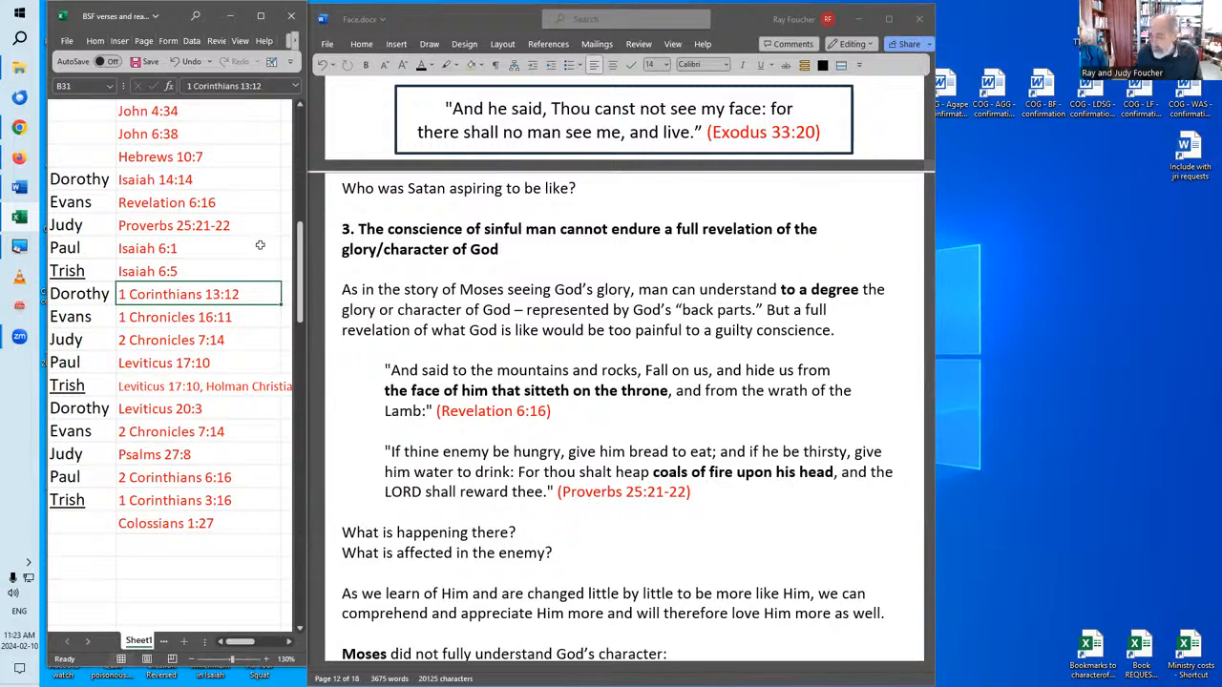
mouse_move(609, 382)
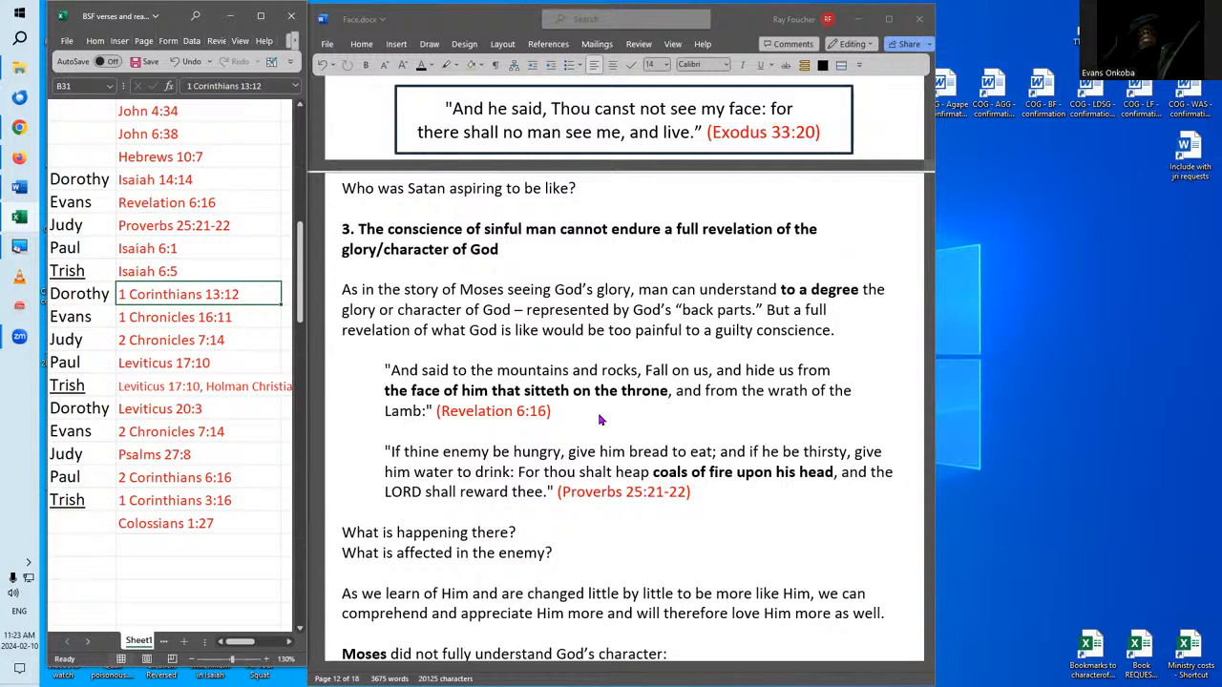
mouse_move(606, 421)
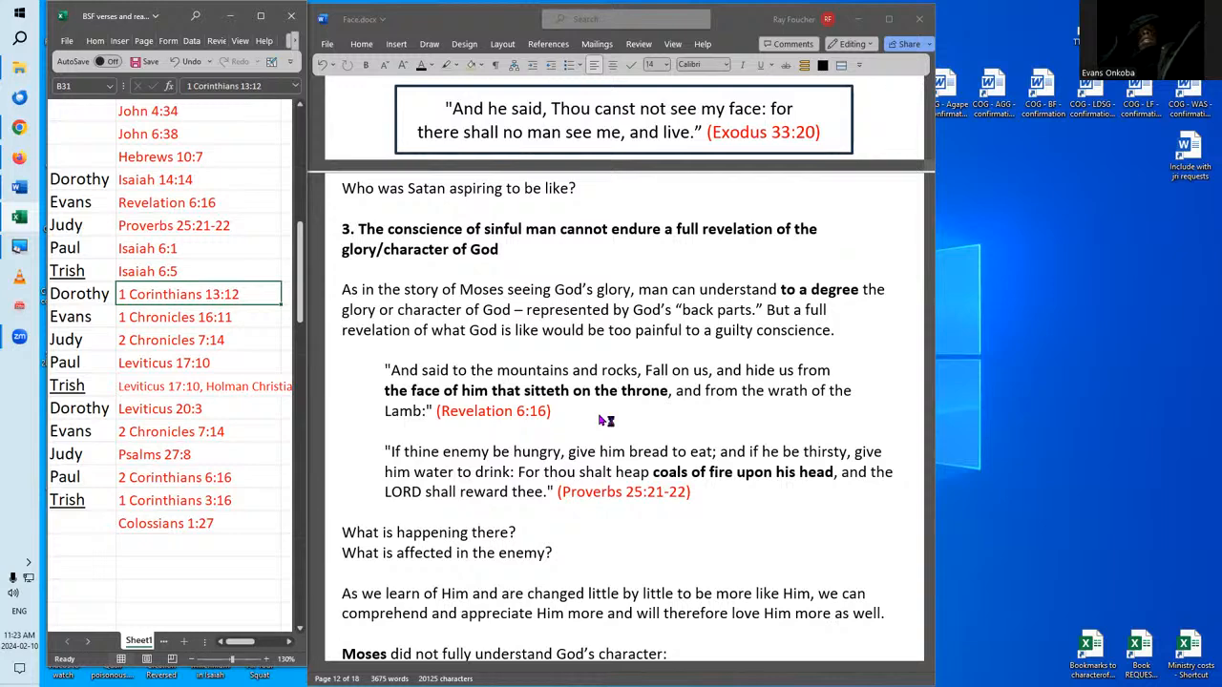
mouse_move(601, 419)
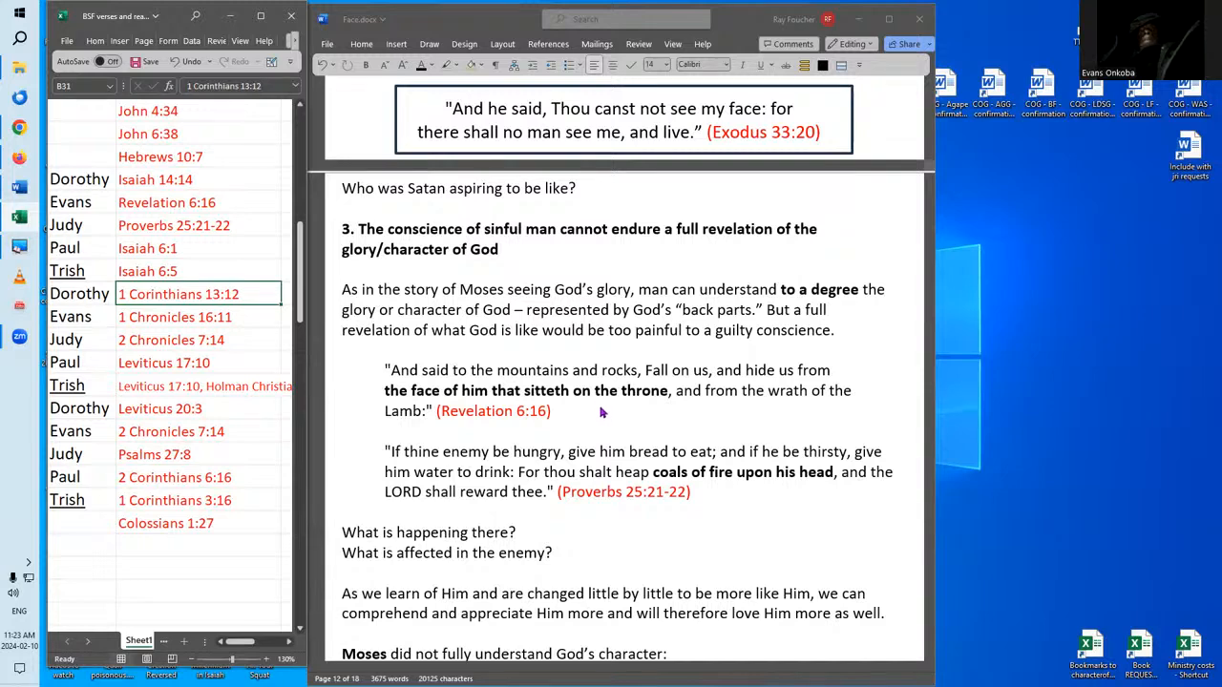
mouse_move(709, 336)
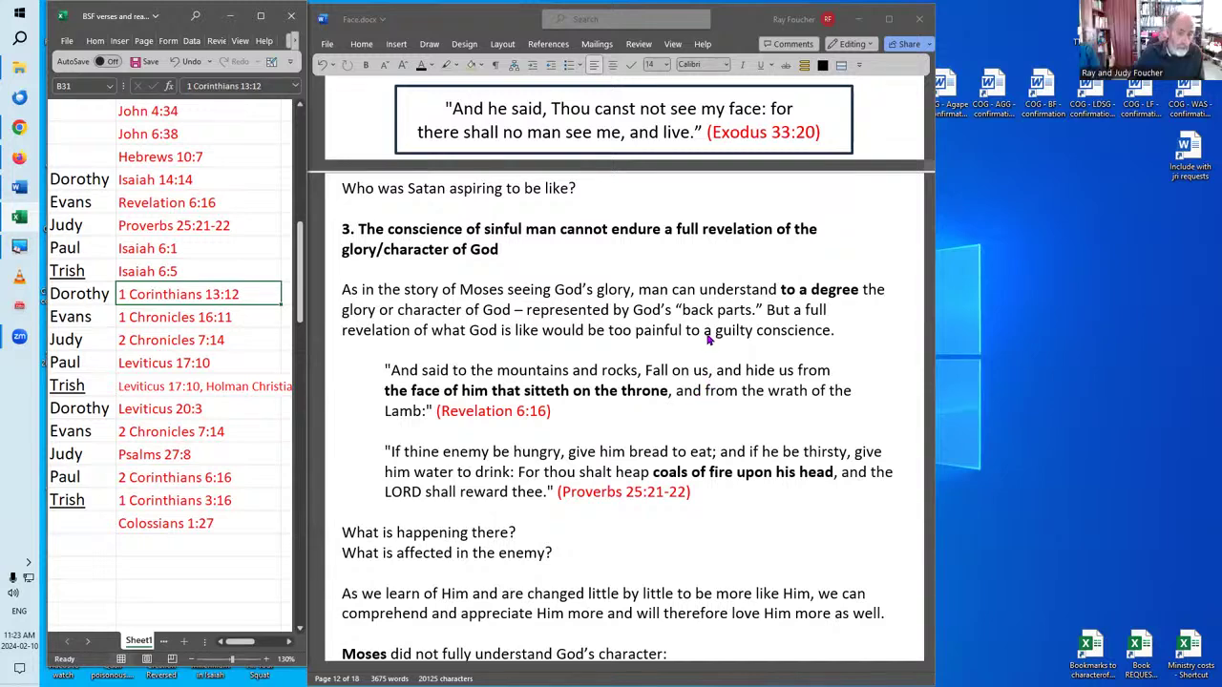
mouse_move(611, 412)
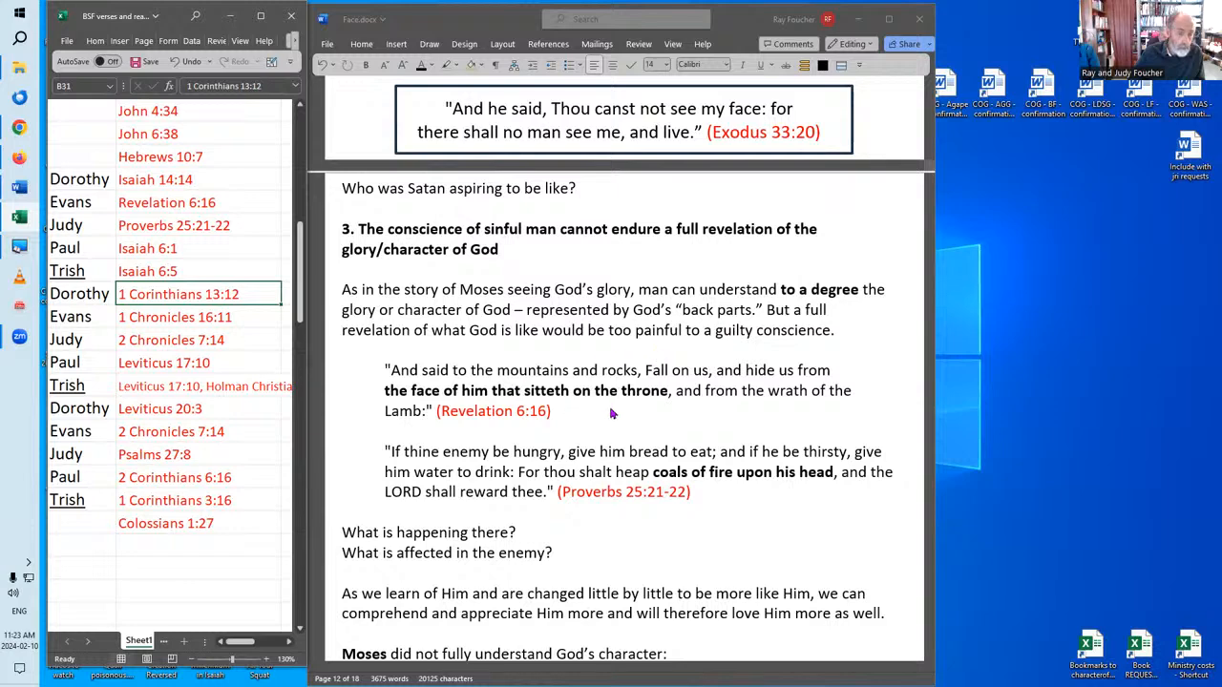
mouse_move(636, 385)
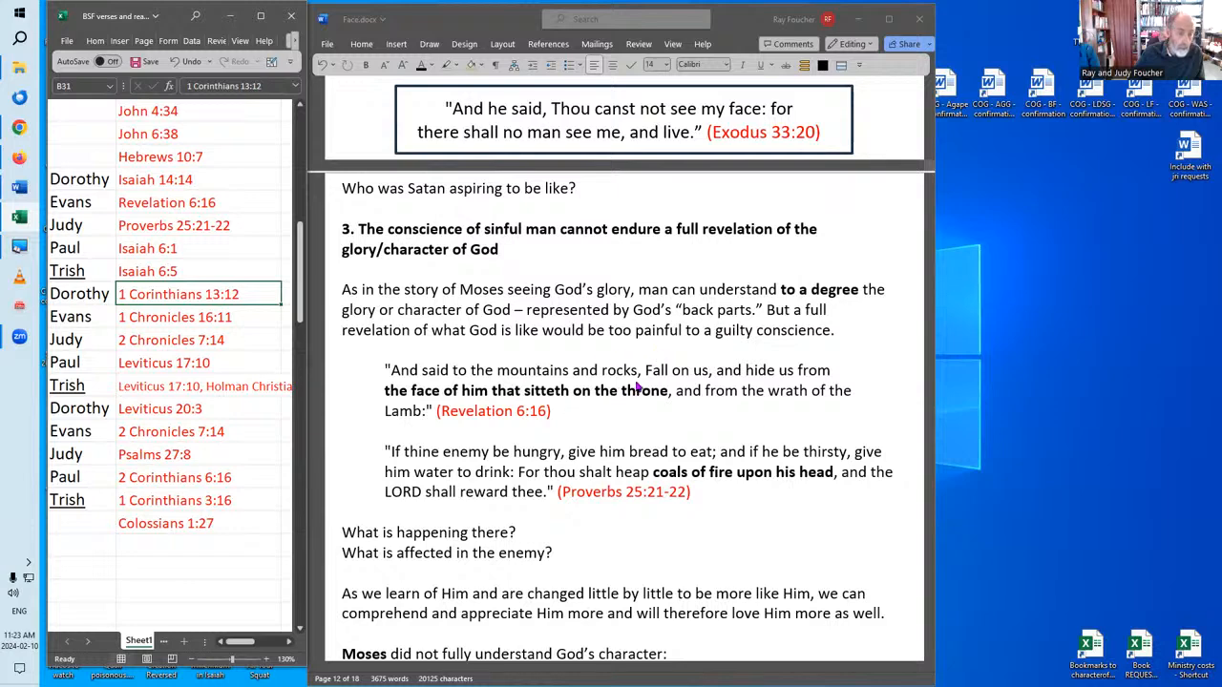
mouse_move(661, 381)
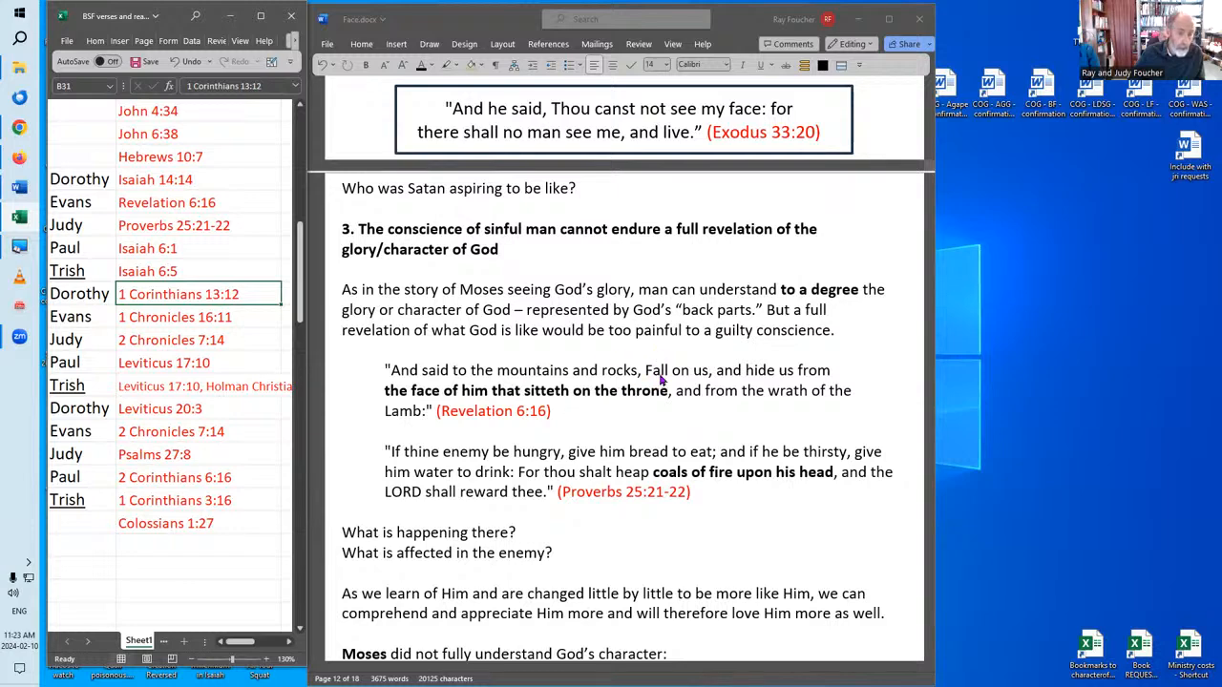
mouse_move(664, 398)
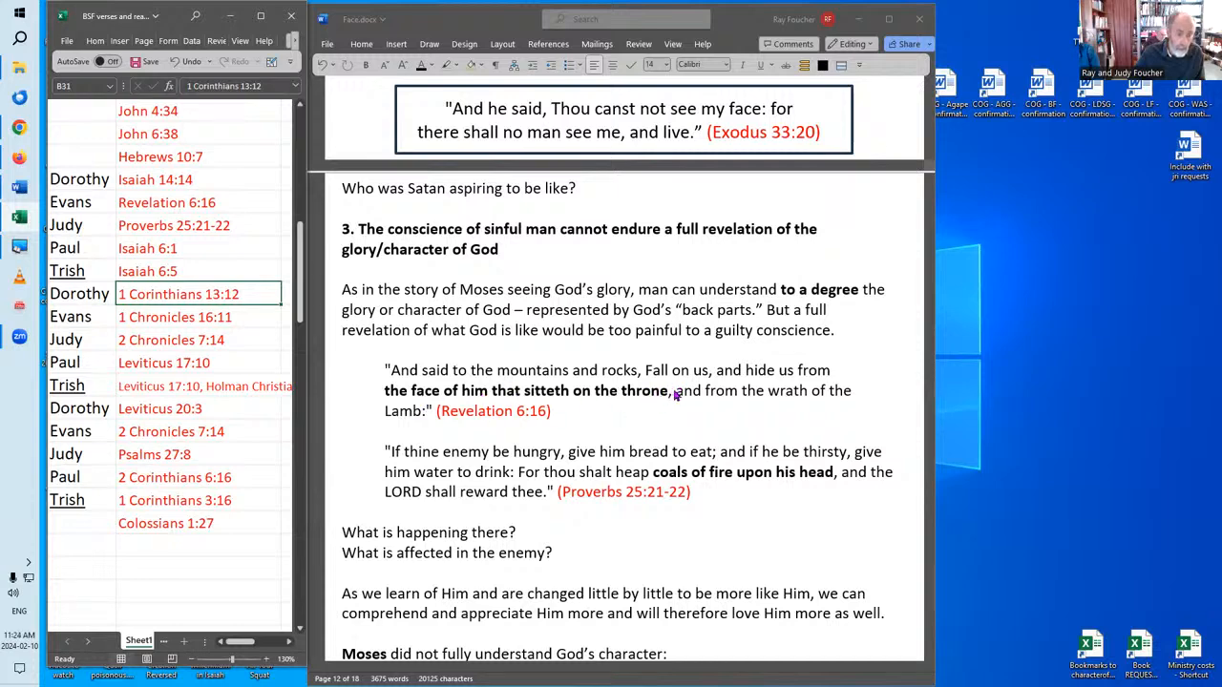
mouse_move(668, 404)
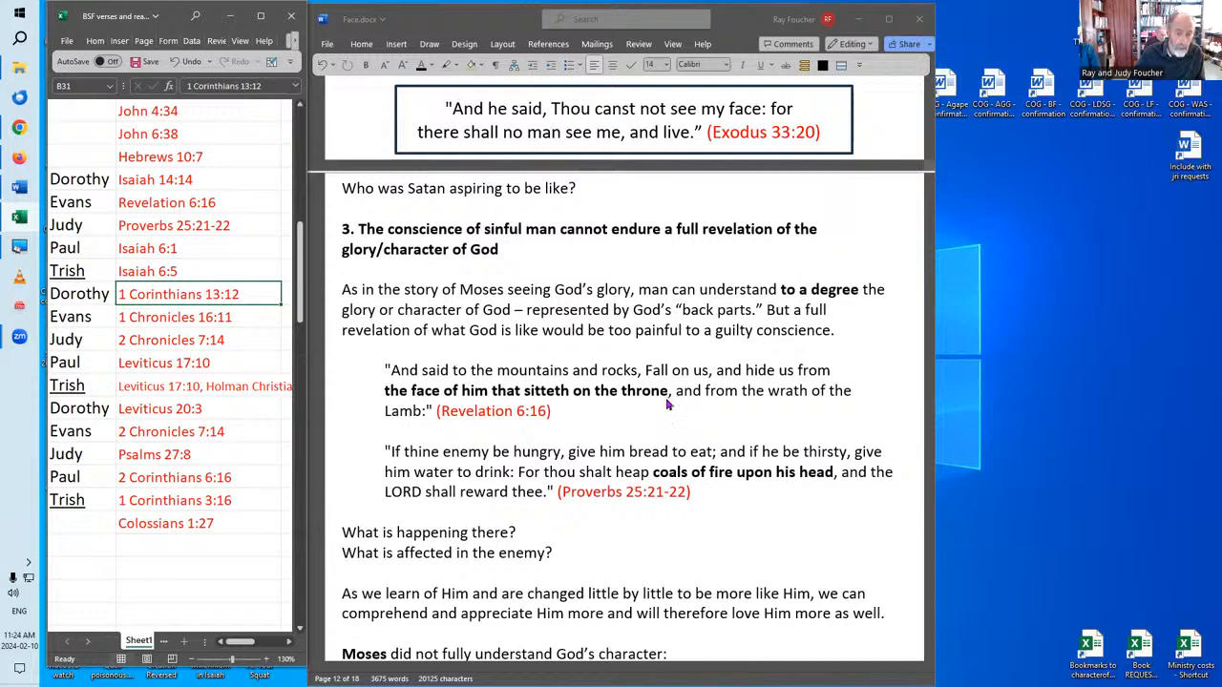
mouse_move(650, 414)
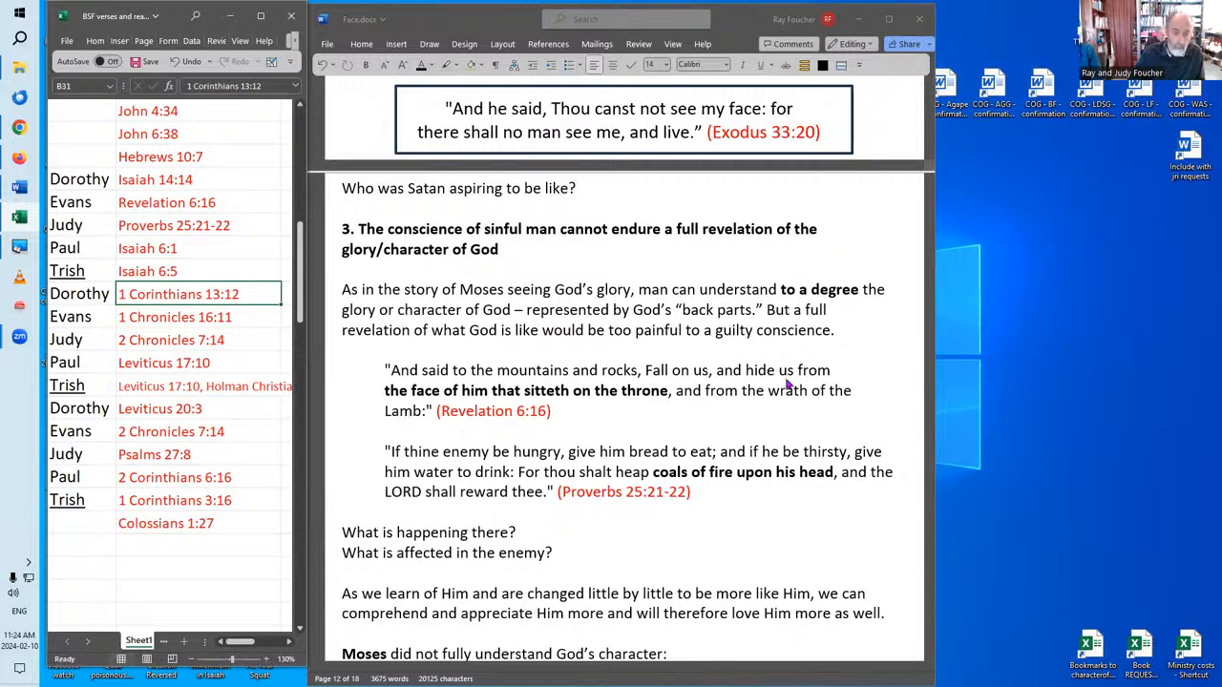
mouse_move(702, 430)
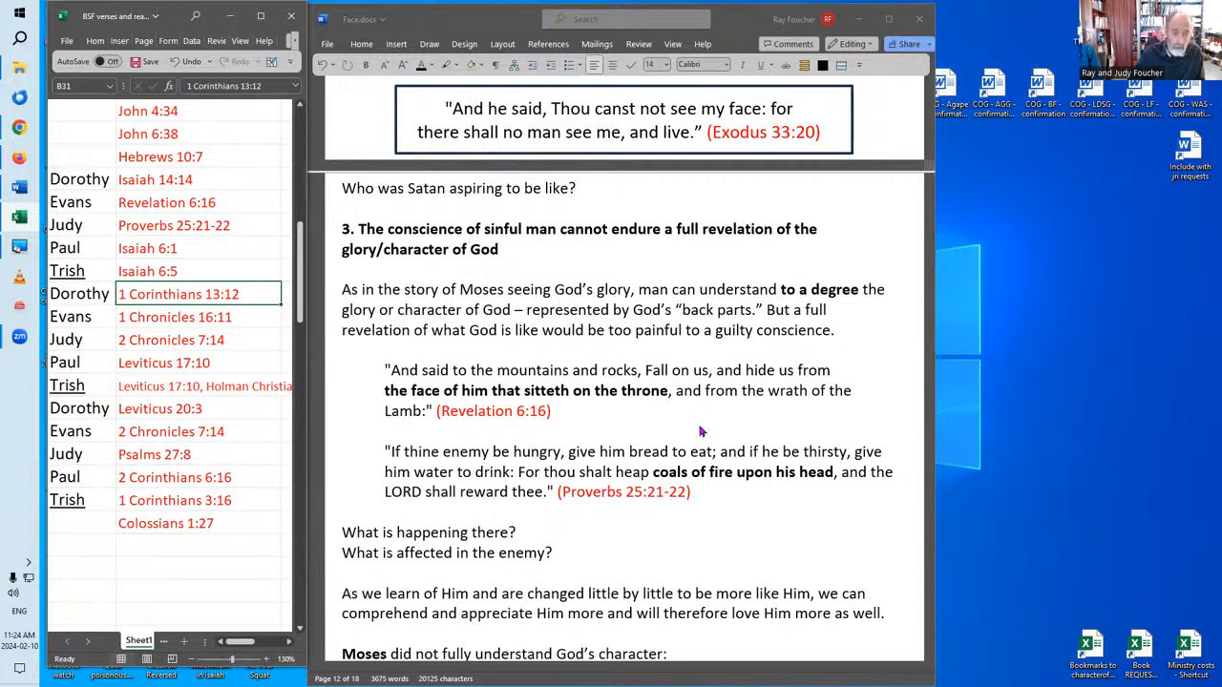
mouse_move(657, 400)
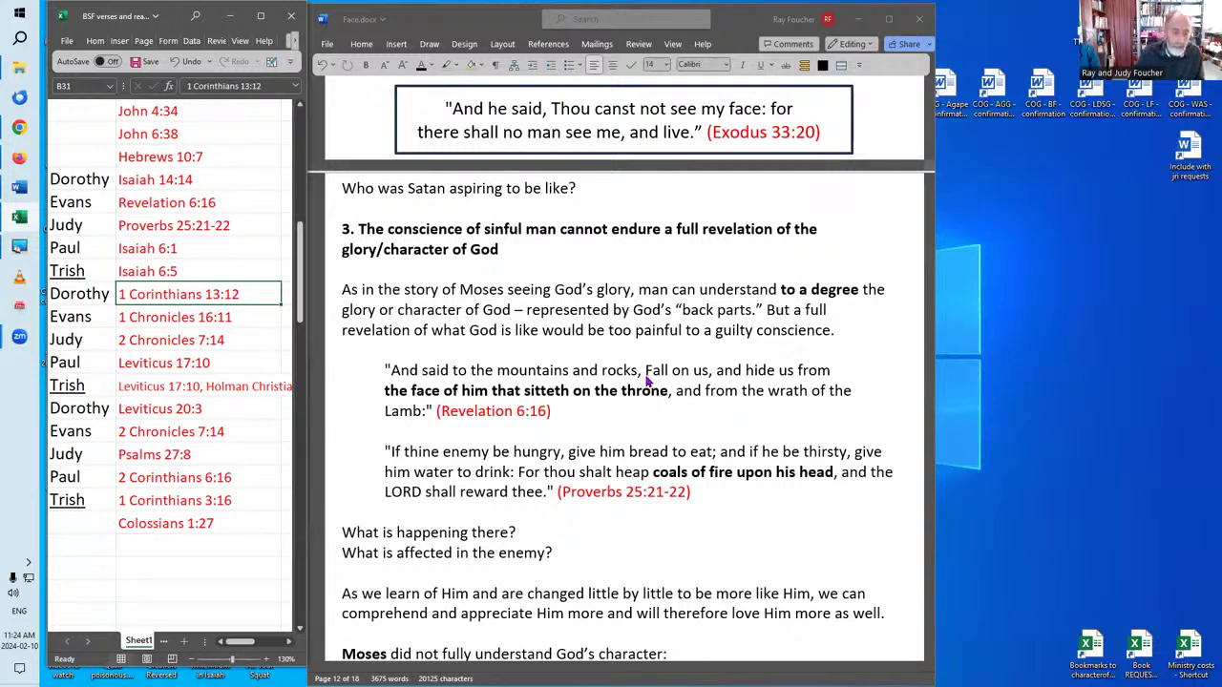
mouse_move(591, 414)
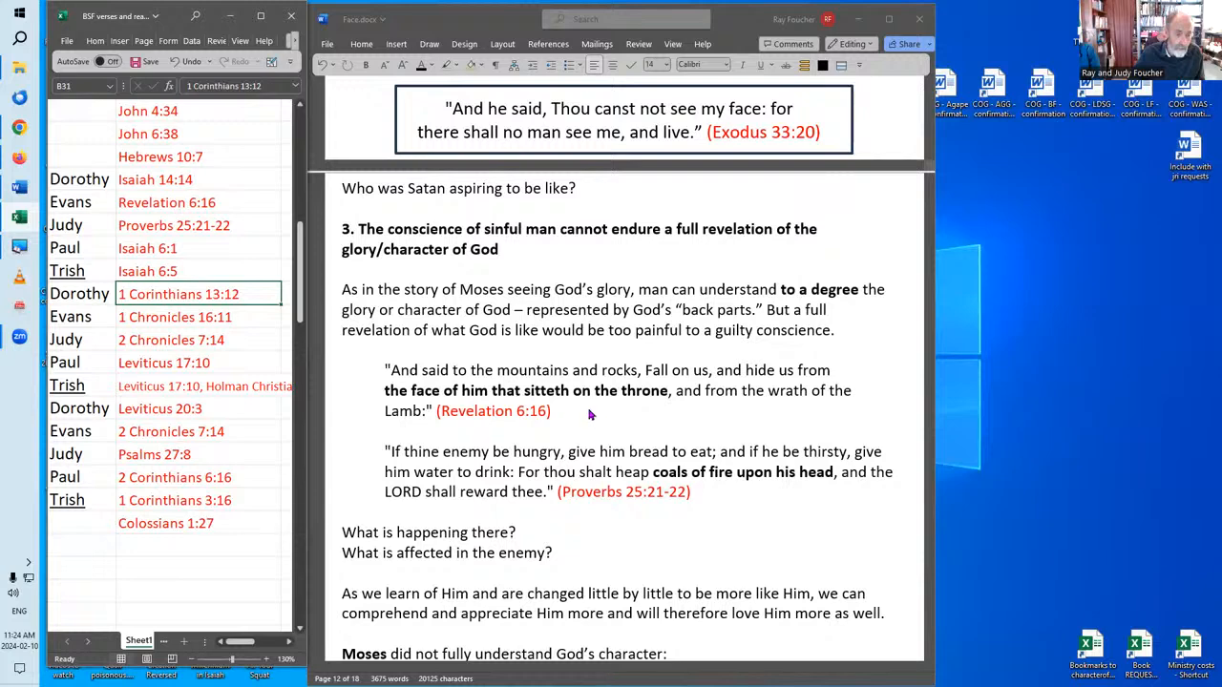
mouse_move(610, 401)
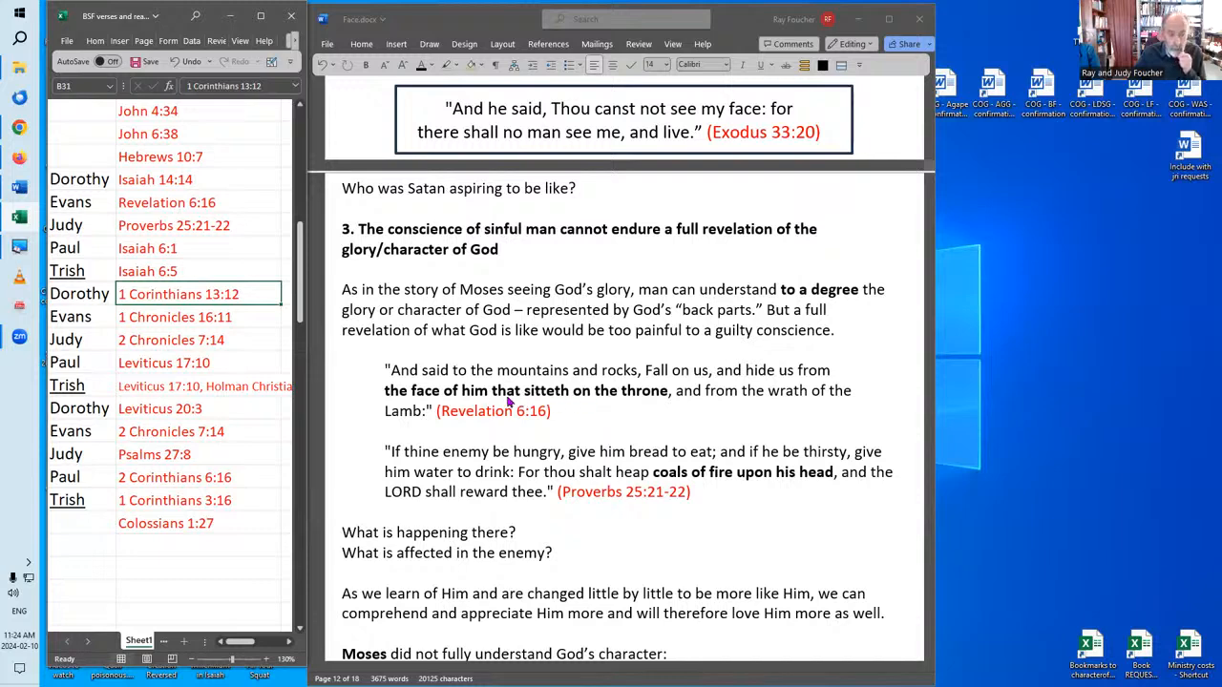
mouse_move(724, 401)
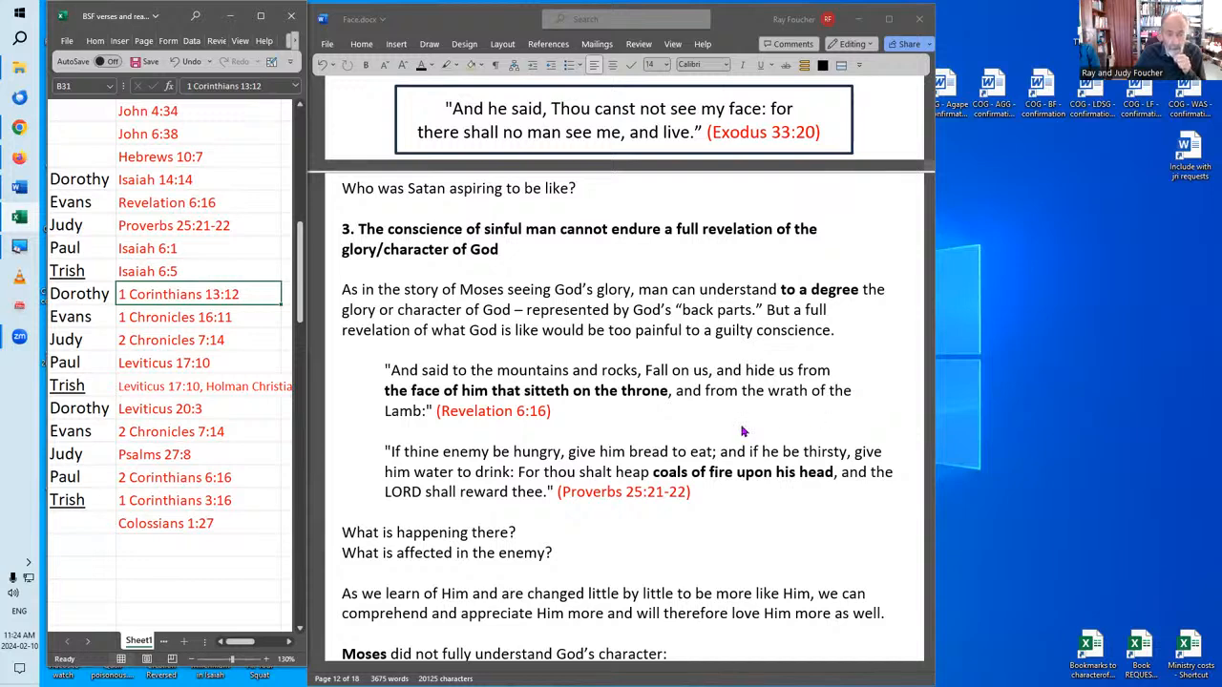
mouse_move(577, 400)
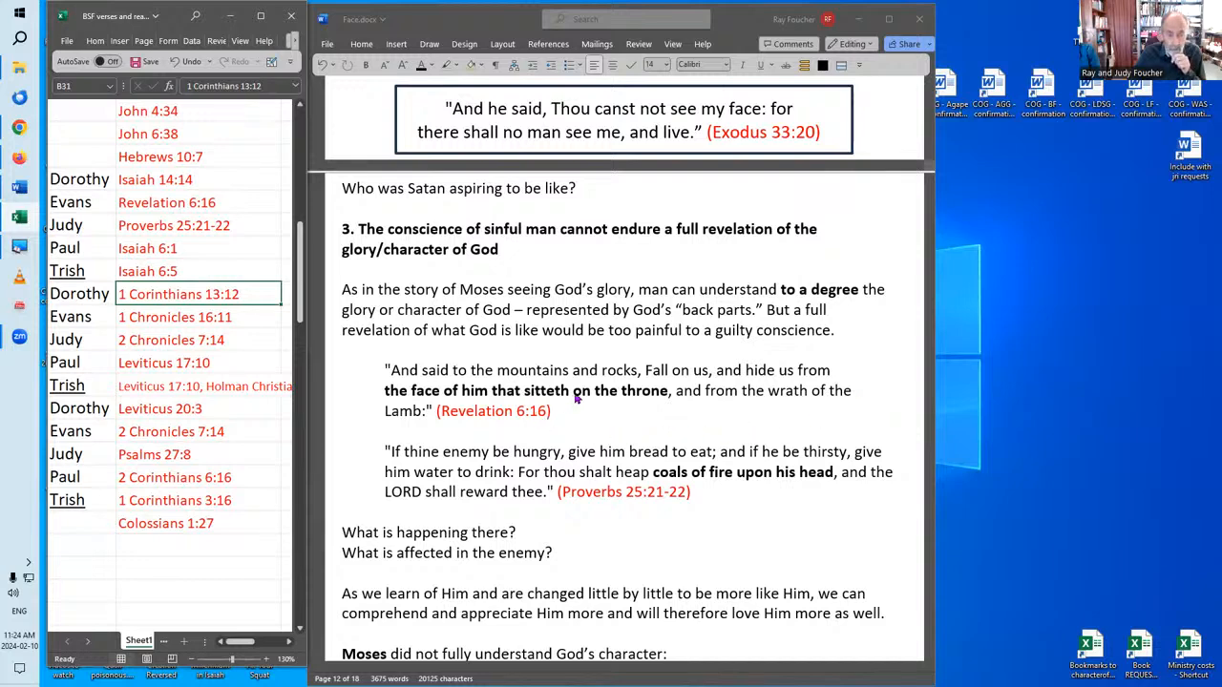
mouse_move(770, 410)
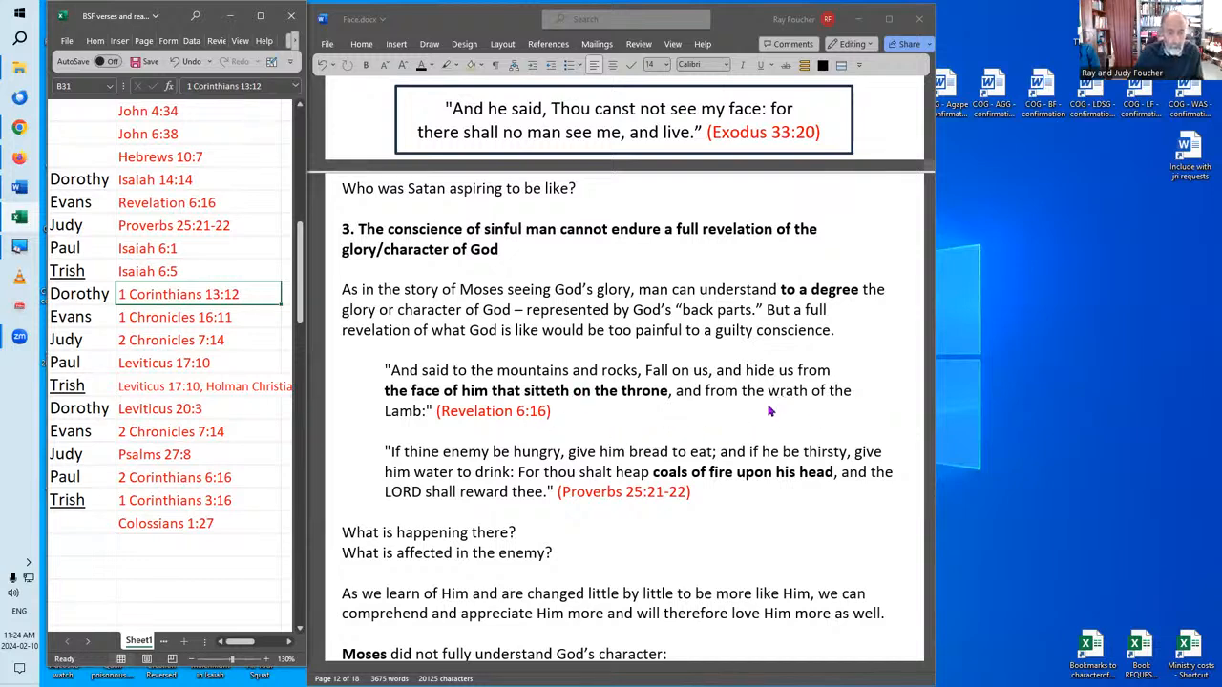
mouse_move(571, 536)
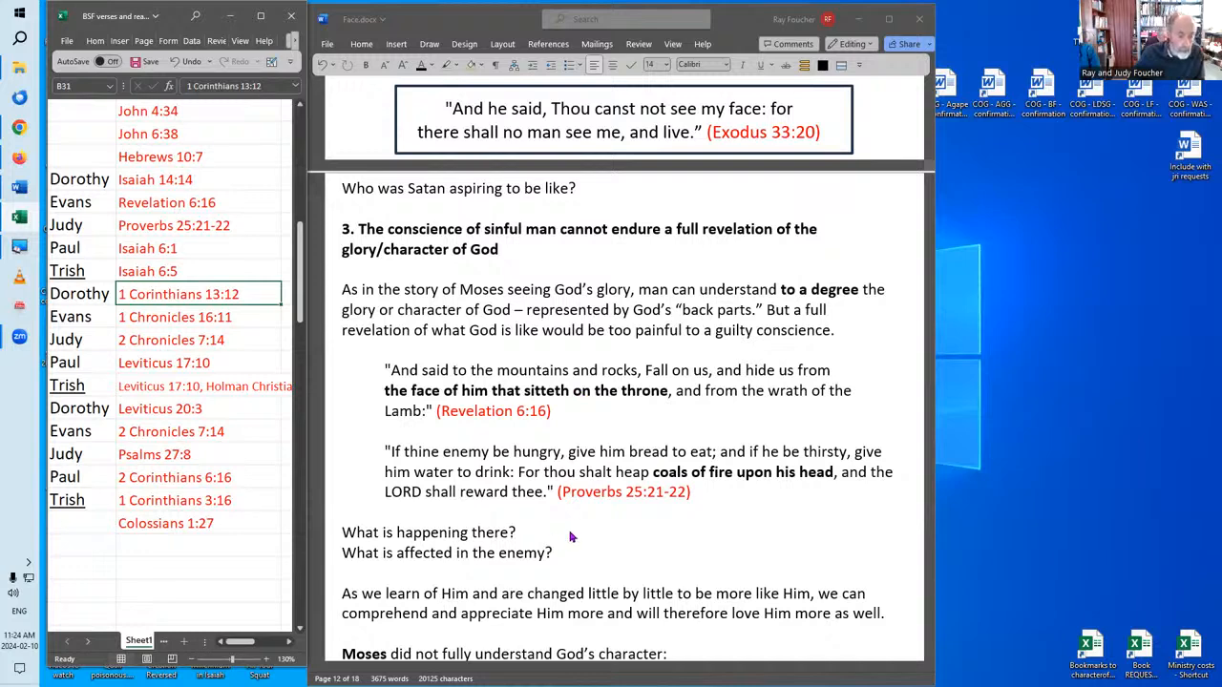
mouse_move(684, 509)
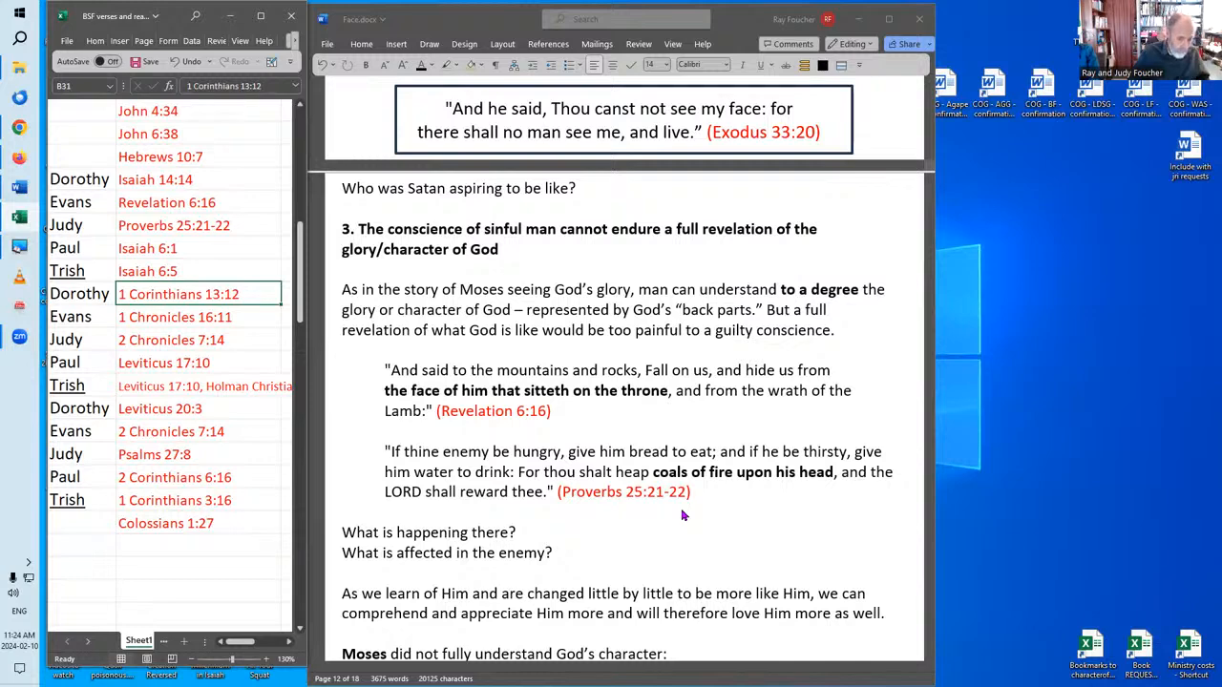
mouse_move(689, 516)
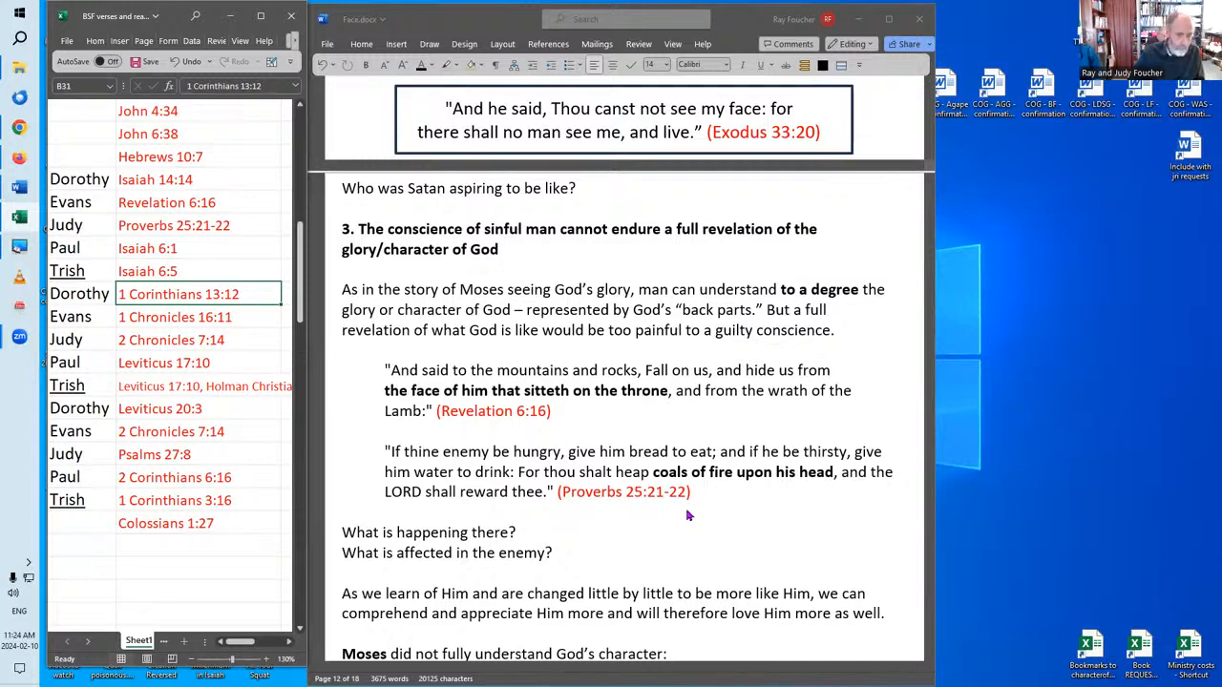
mouse_move(628, 530)
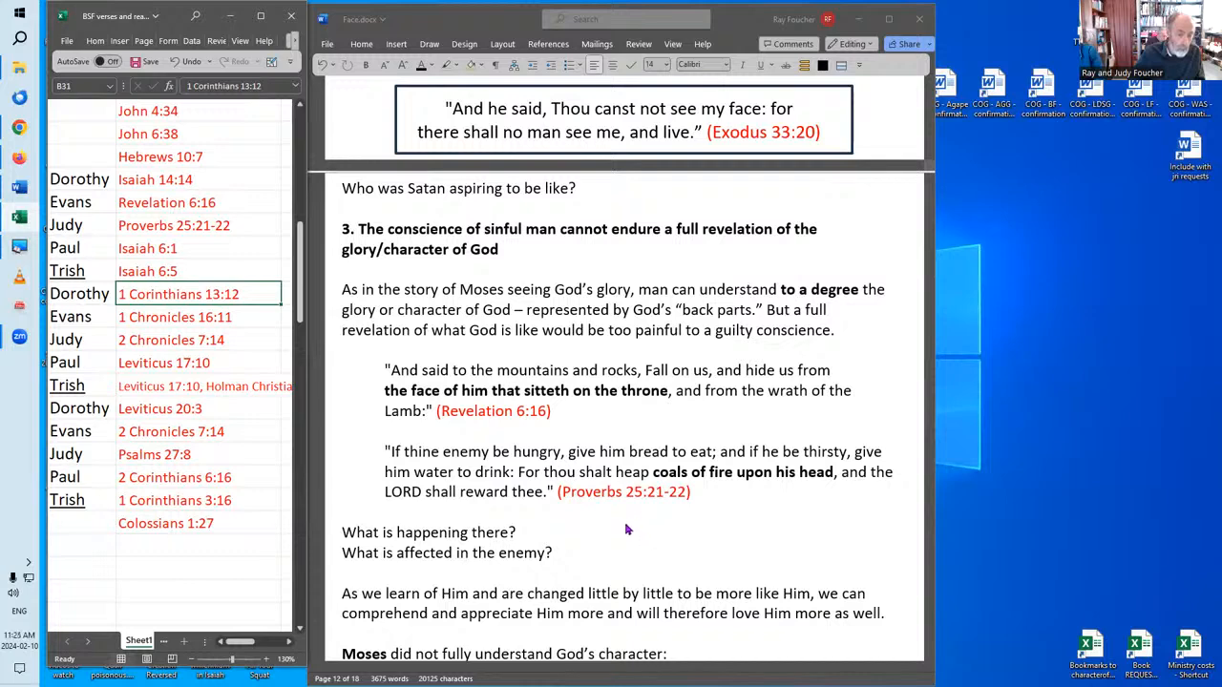
mouse_move(798, 479)
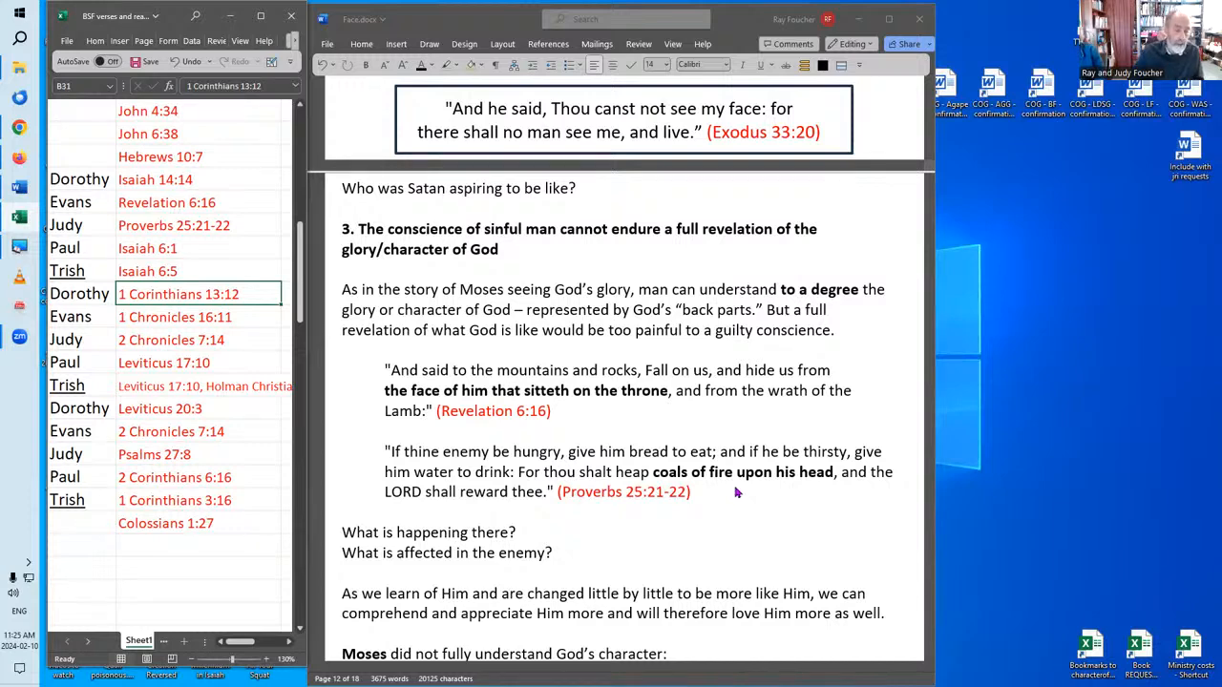
mouse_move(615, 555)
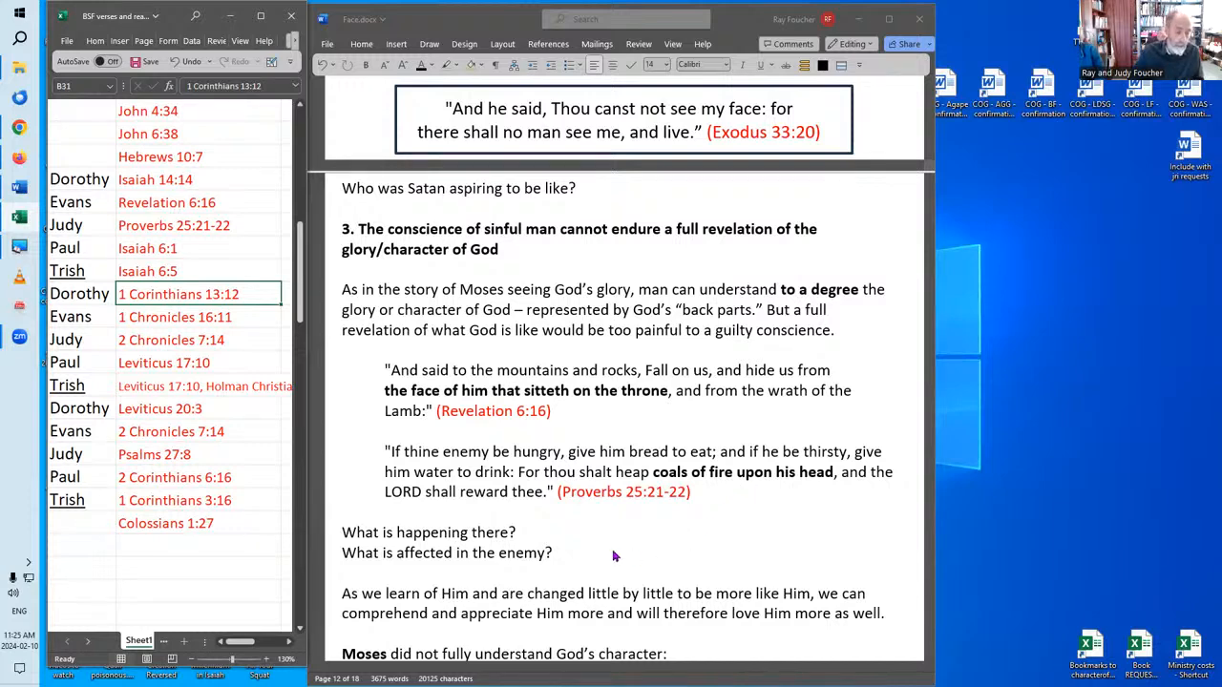
mouse_move(785, 528)
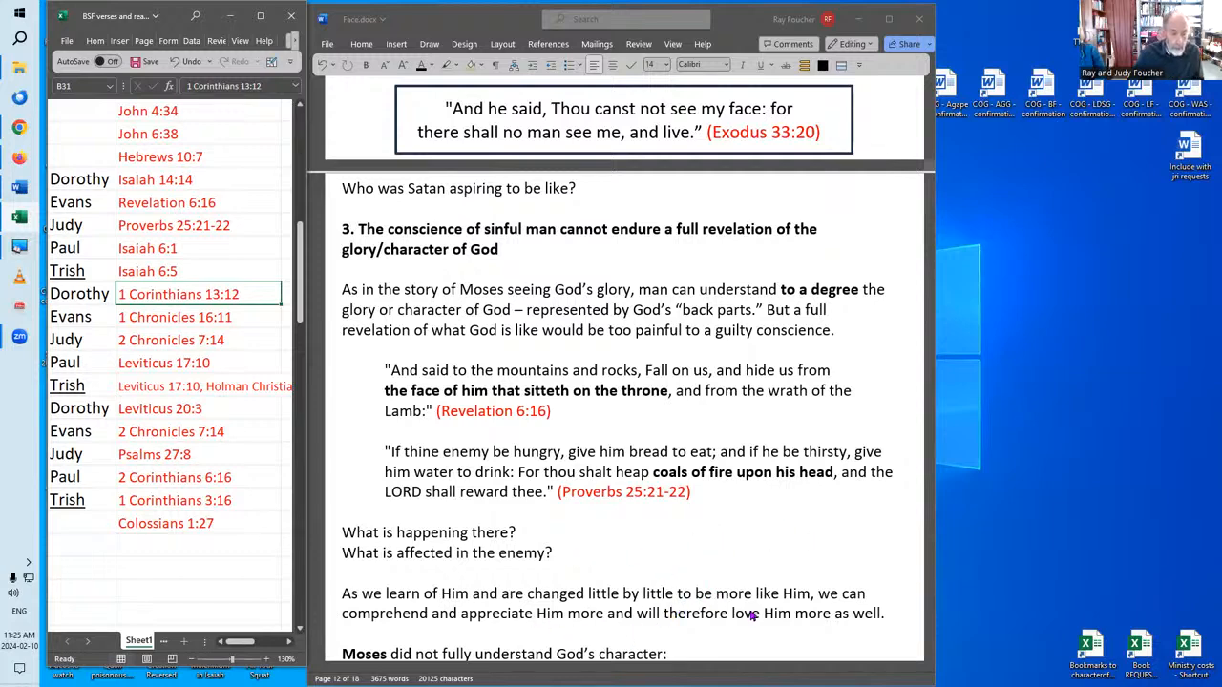
mouse_move(844, 588)
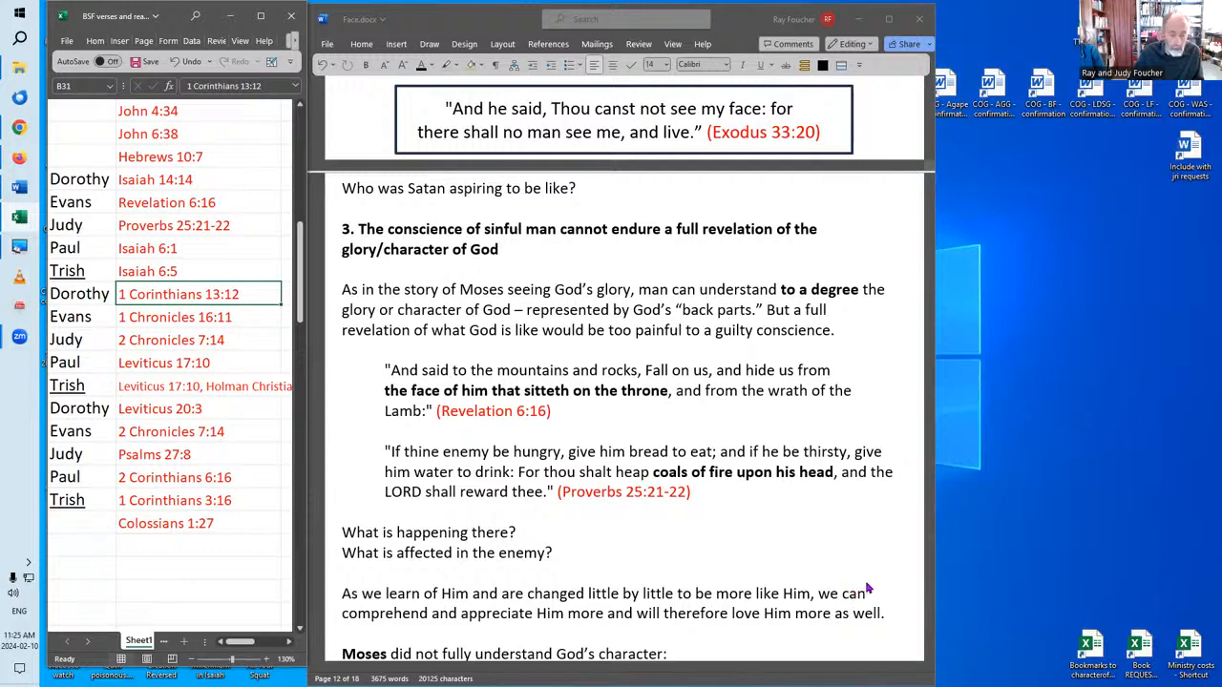
mouse_move(894, 557)
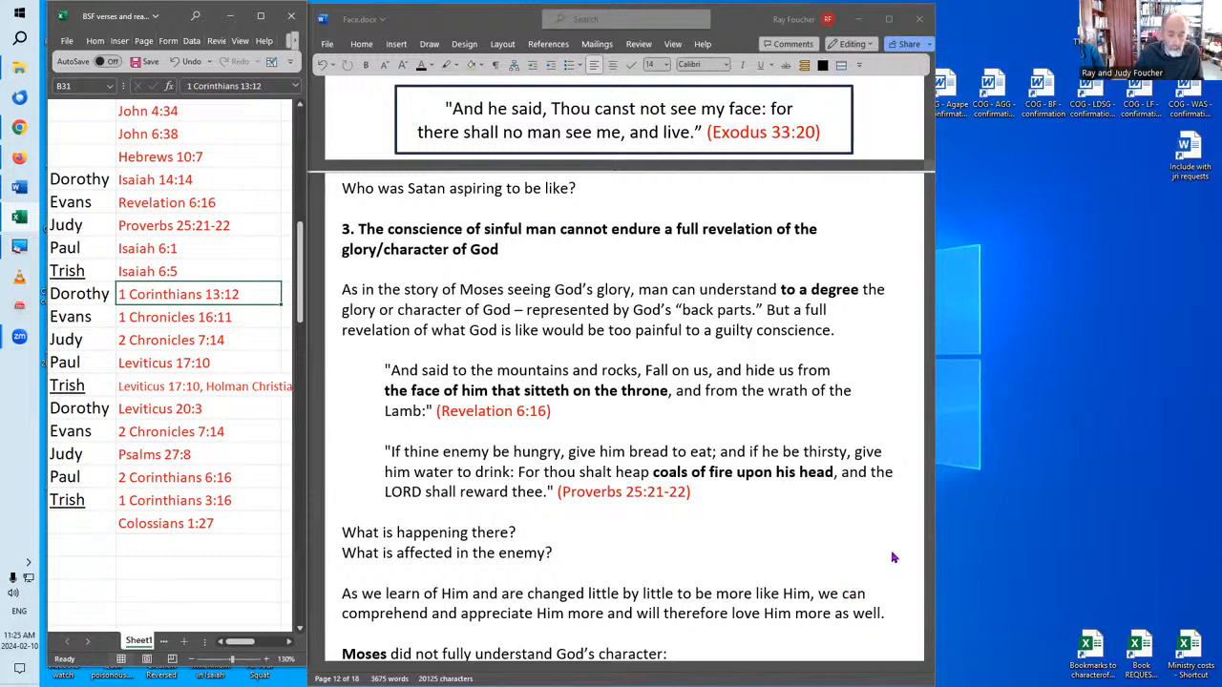
mouse_move(889, 554)
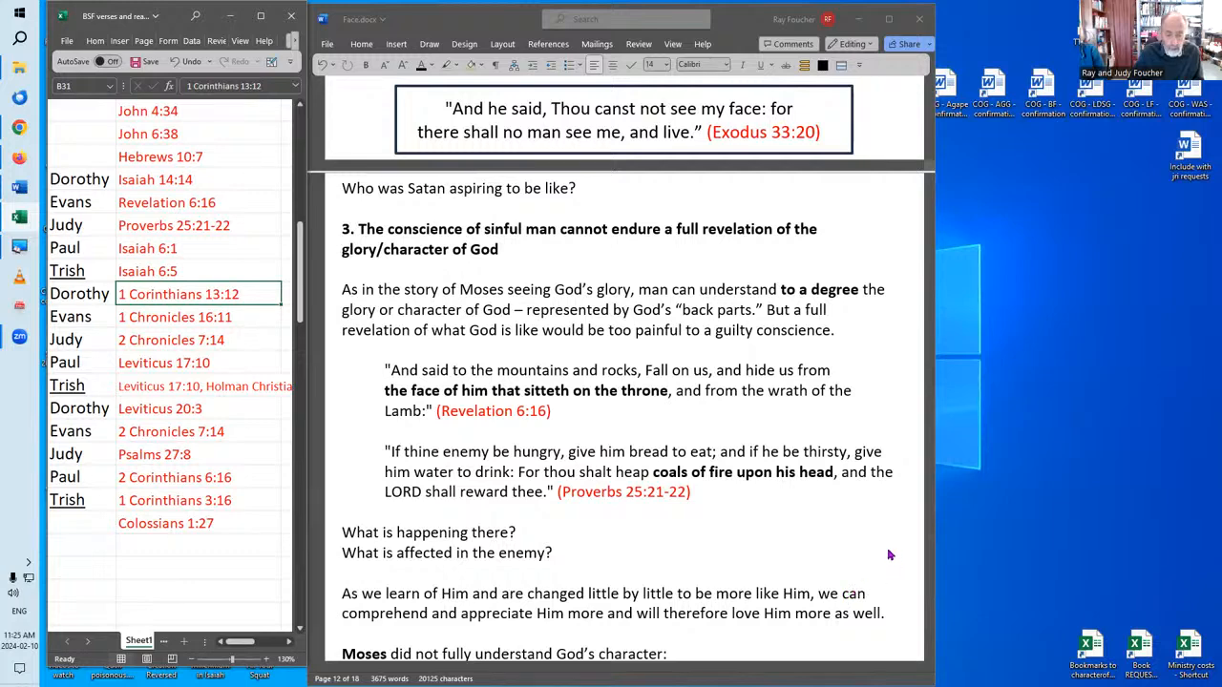
mouse_move(849, 544)
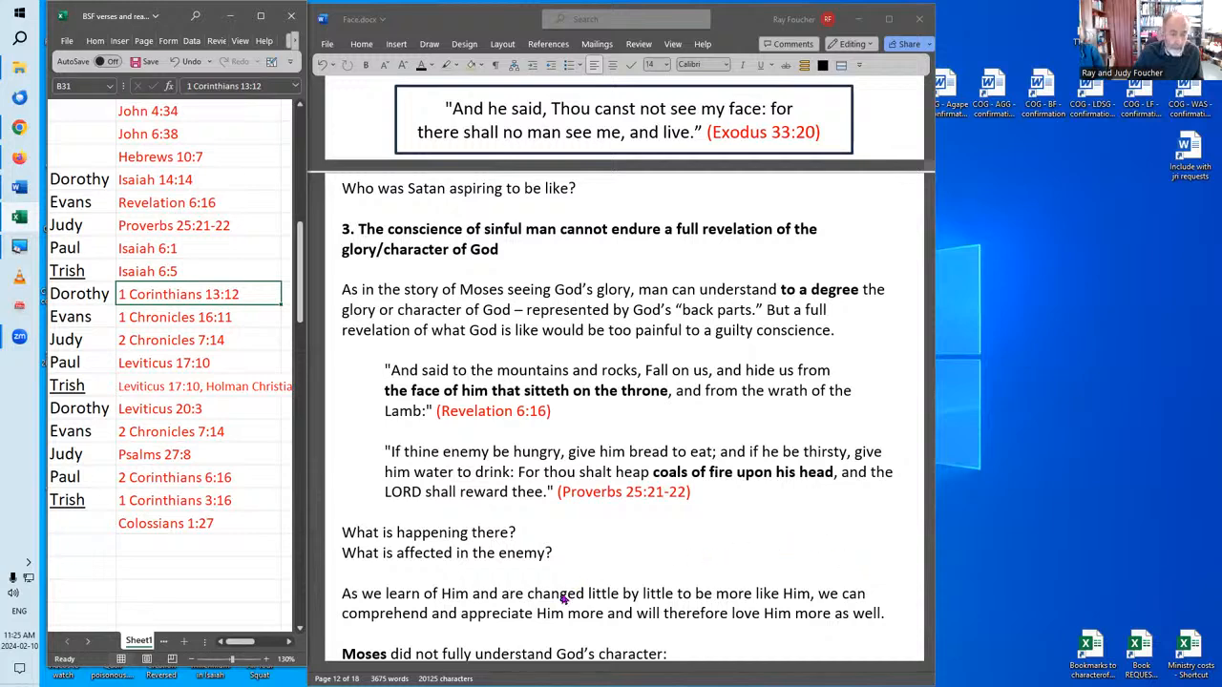
mouse_move(649, 577)
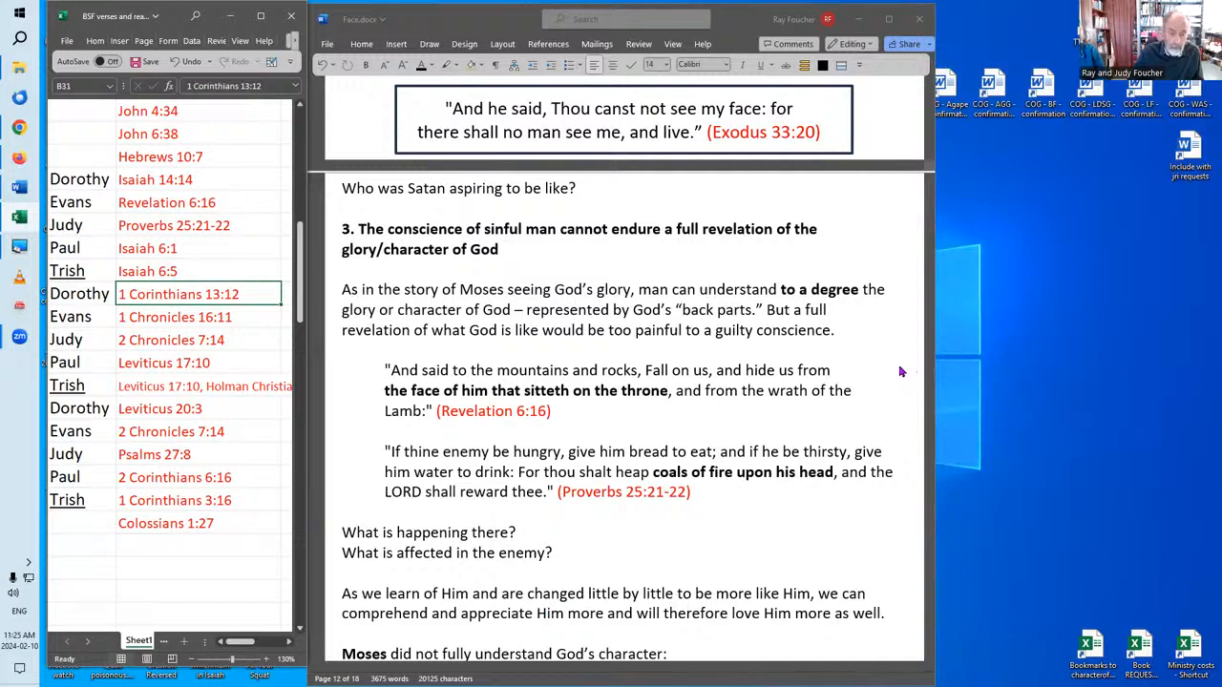
- Scroll past the Moses bullet list to the Isaiah 6:1 quotation
scroll("down", 3)
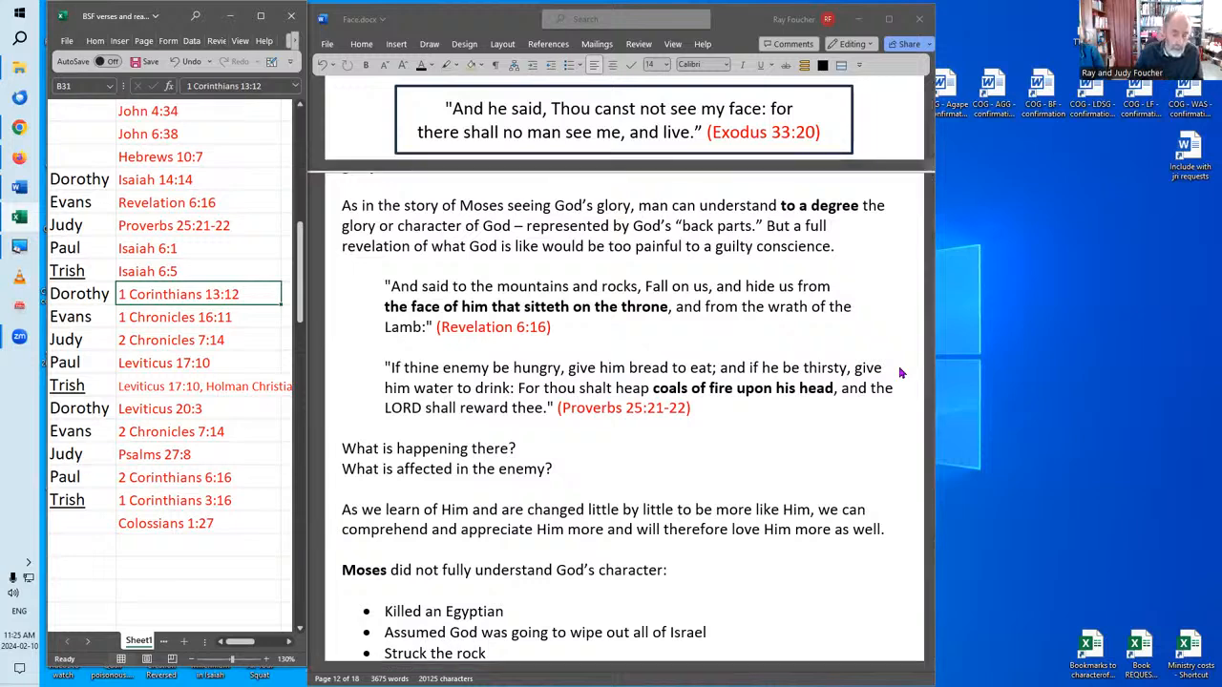
mouse_move(875, 370)
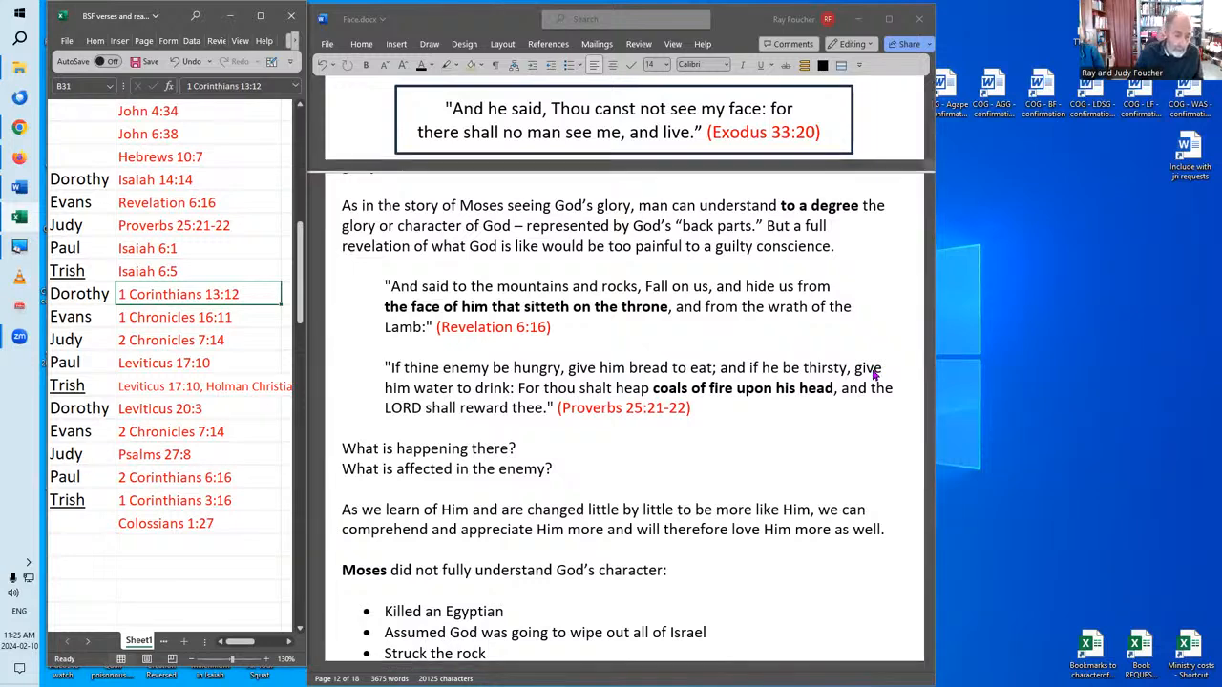
scroll("down", 3)
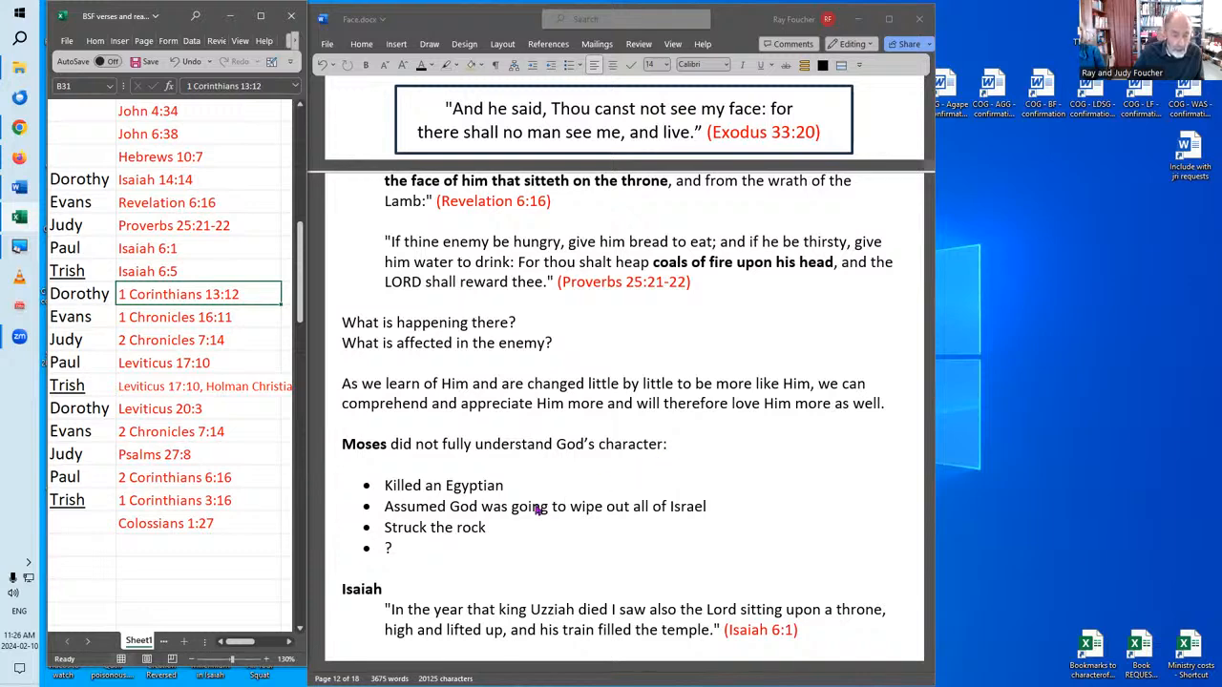
mouse_move(514, 496)
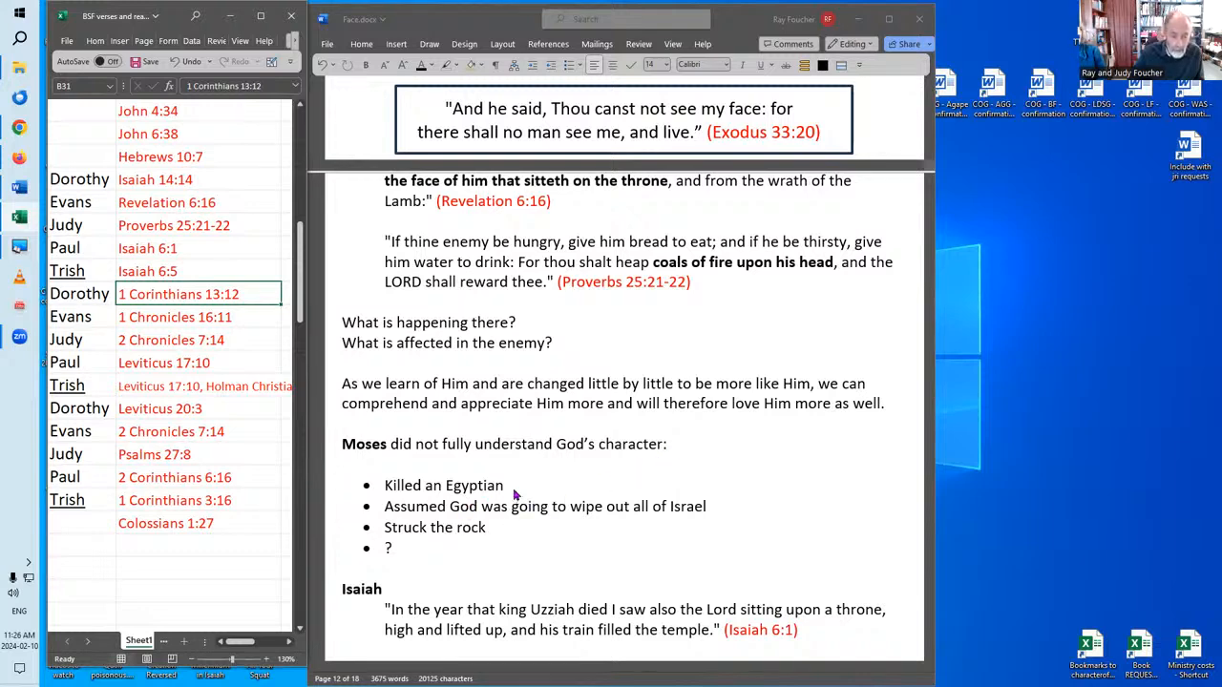
mouse_move(523, 494)
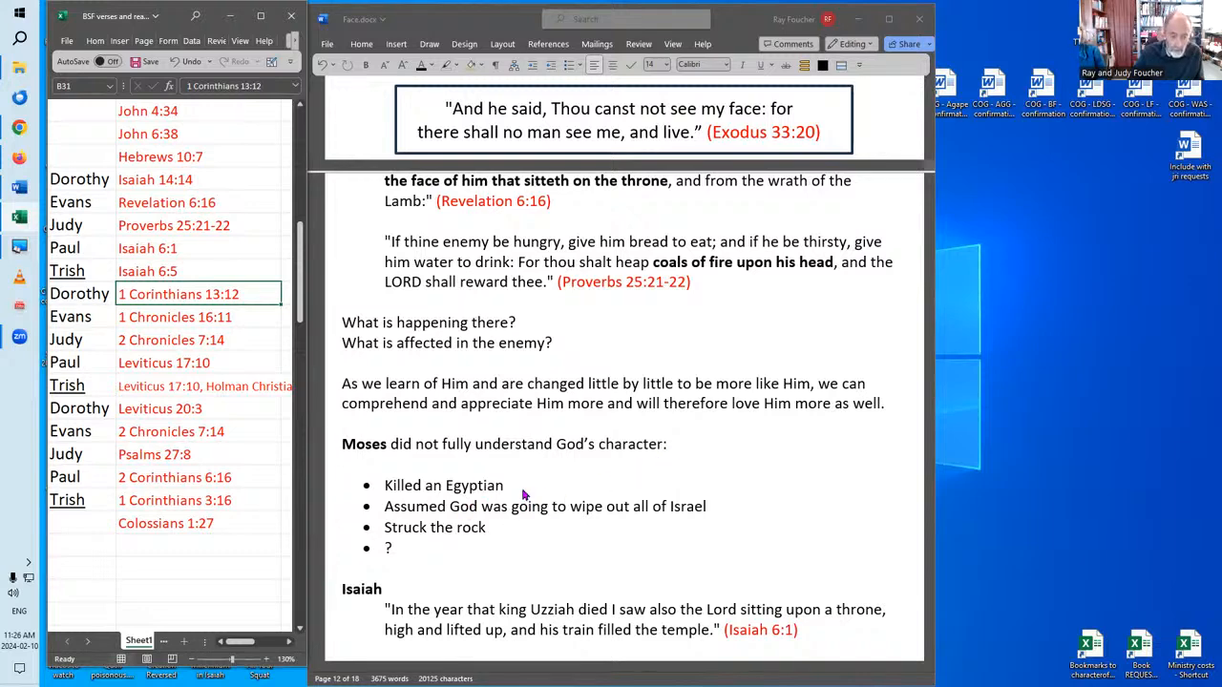
mouse_move(454, 529)
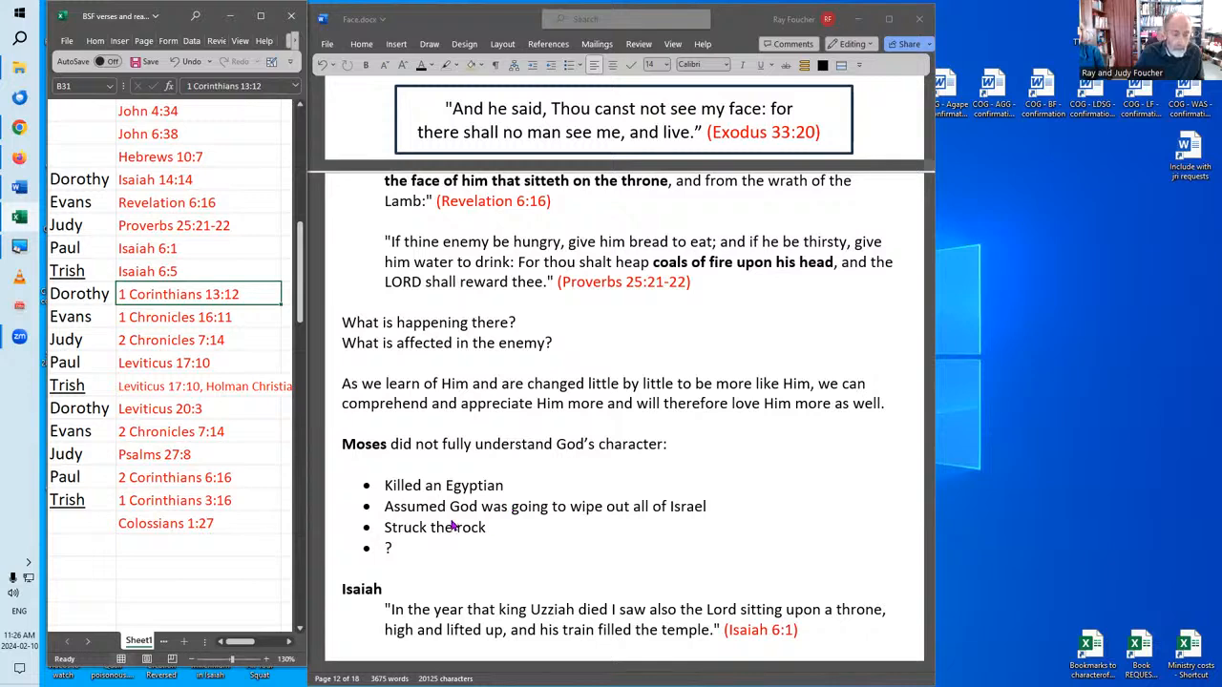
mouse_move(597, 516)
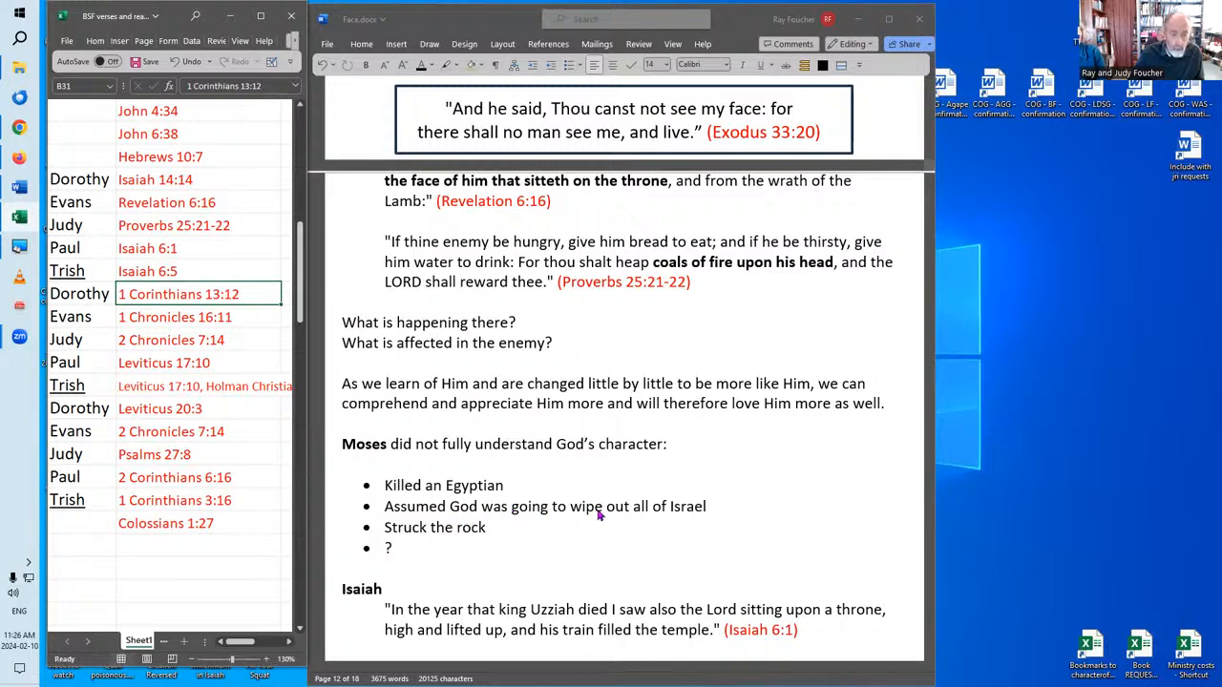
mouse_move(711, 517)
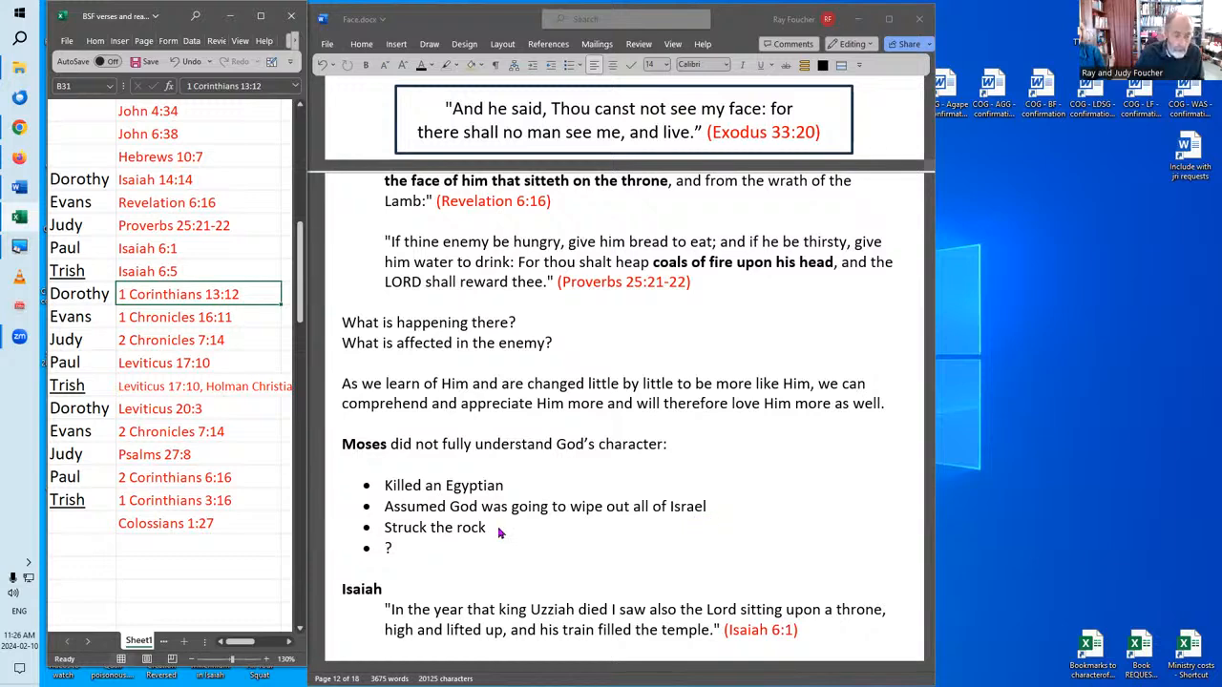
mouse_move(723, 509)
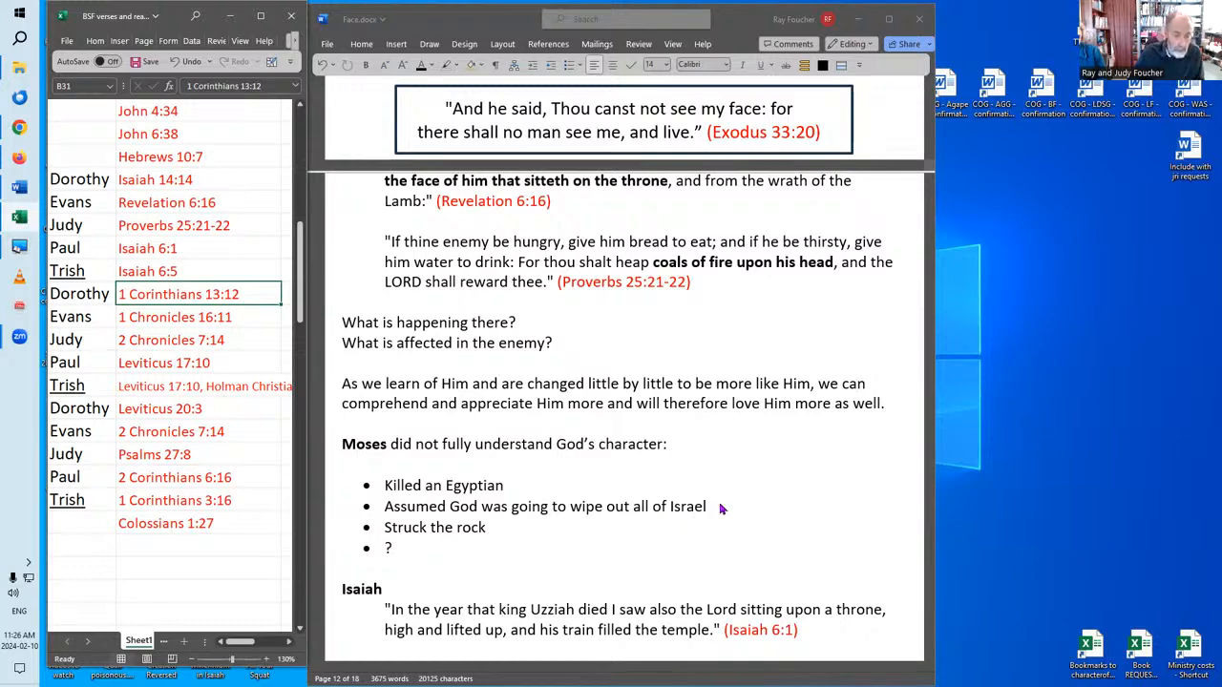
mouse_move(488, 534)
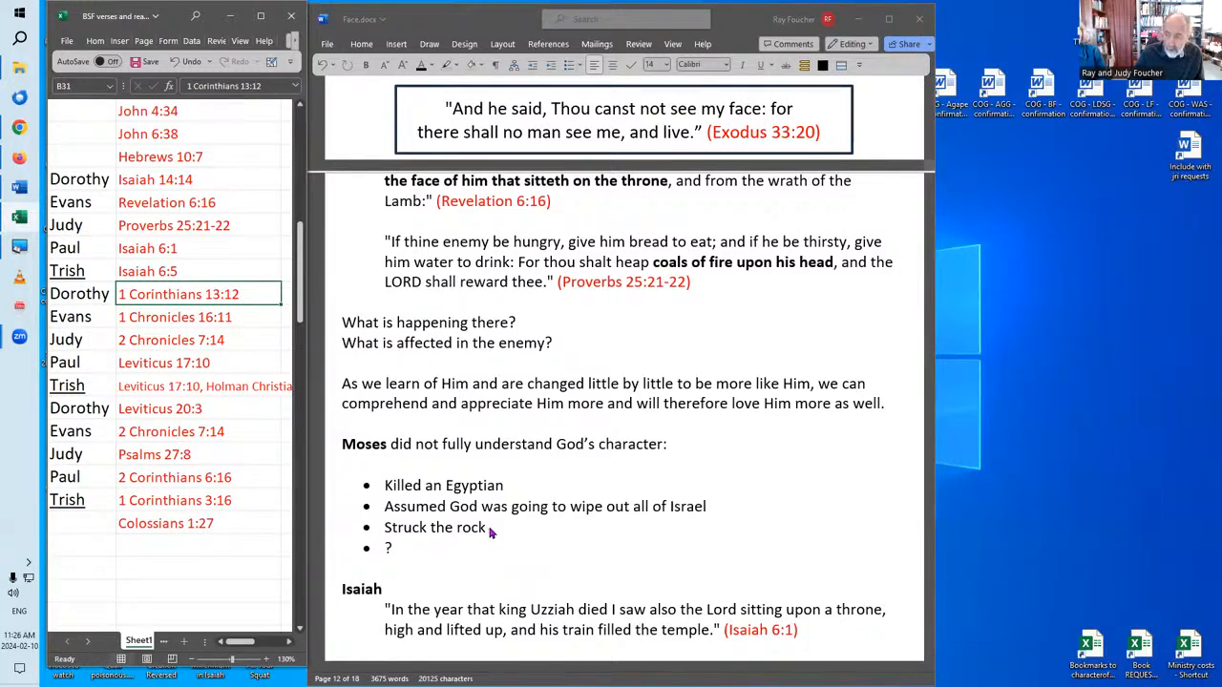
mouse_move(494, 533)
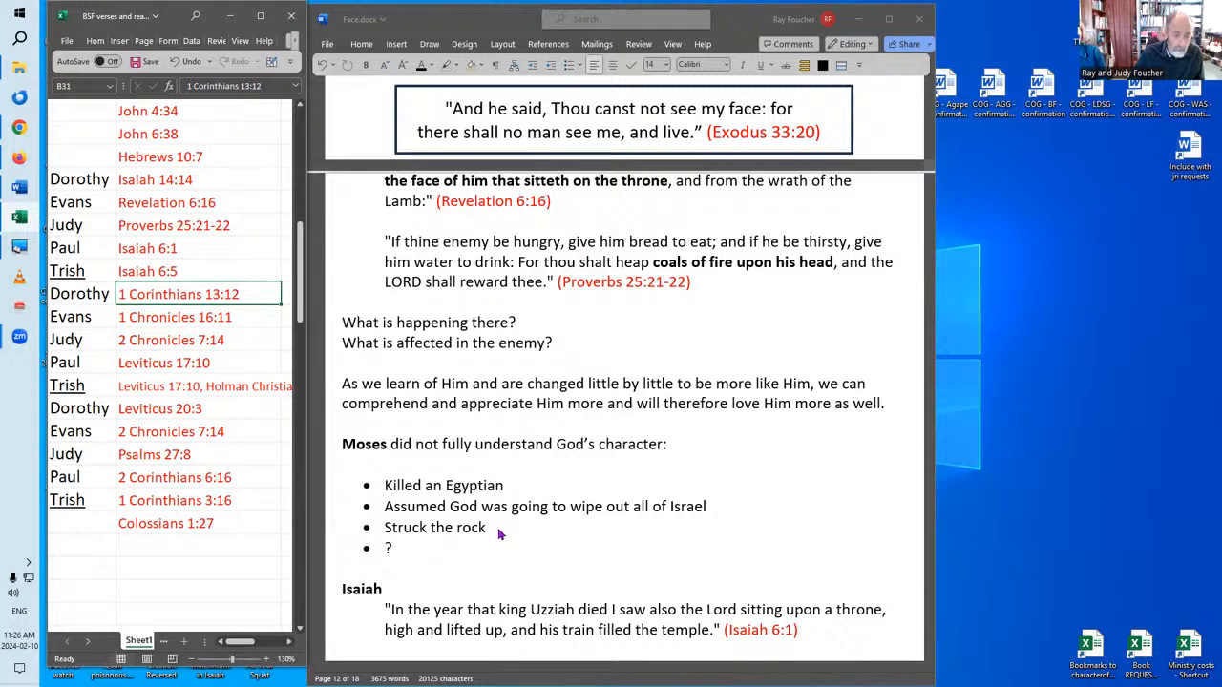
scroll("down", 3)
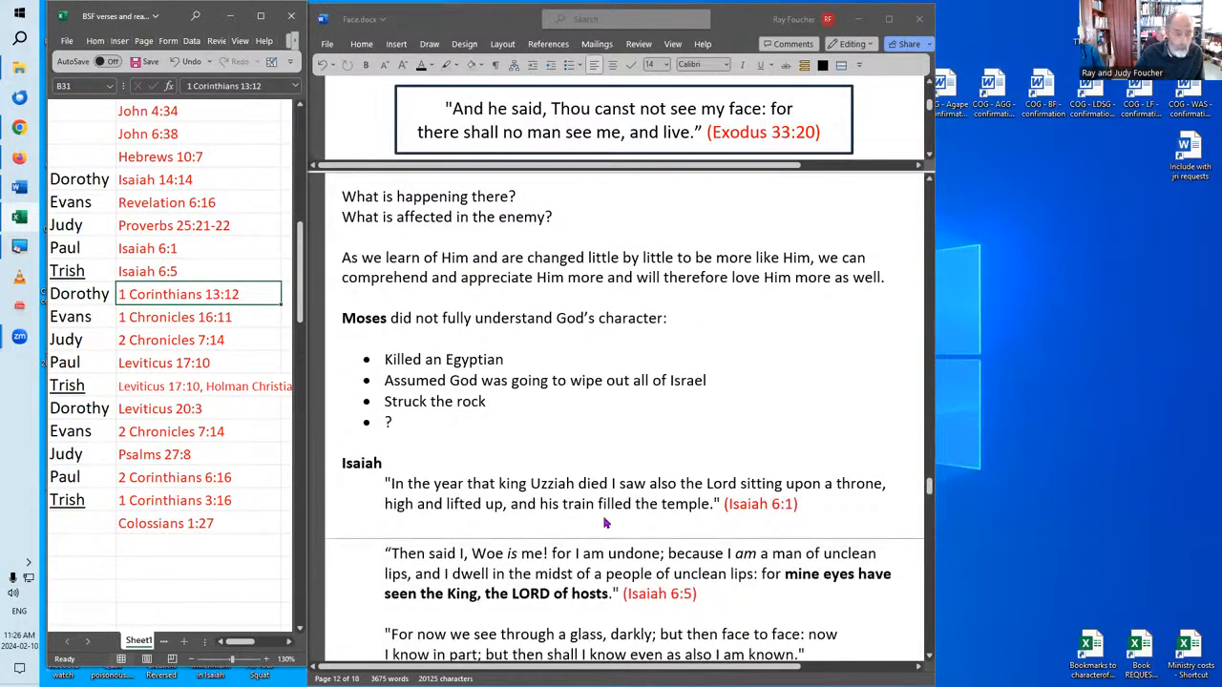
- Scroll slightly further to show Isaiah 6:5, 1 Corinthians 13:12 and the full-revelation note
scroll("down", 3)
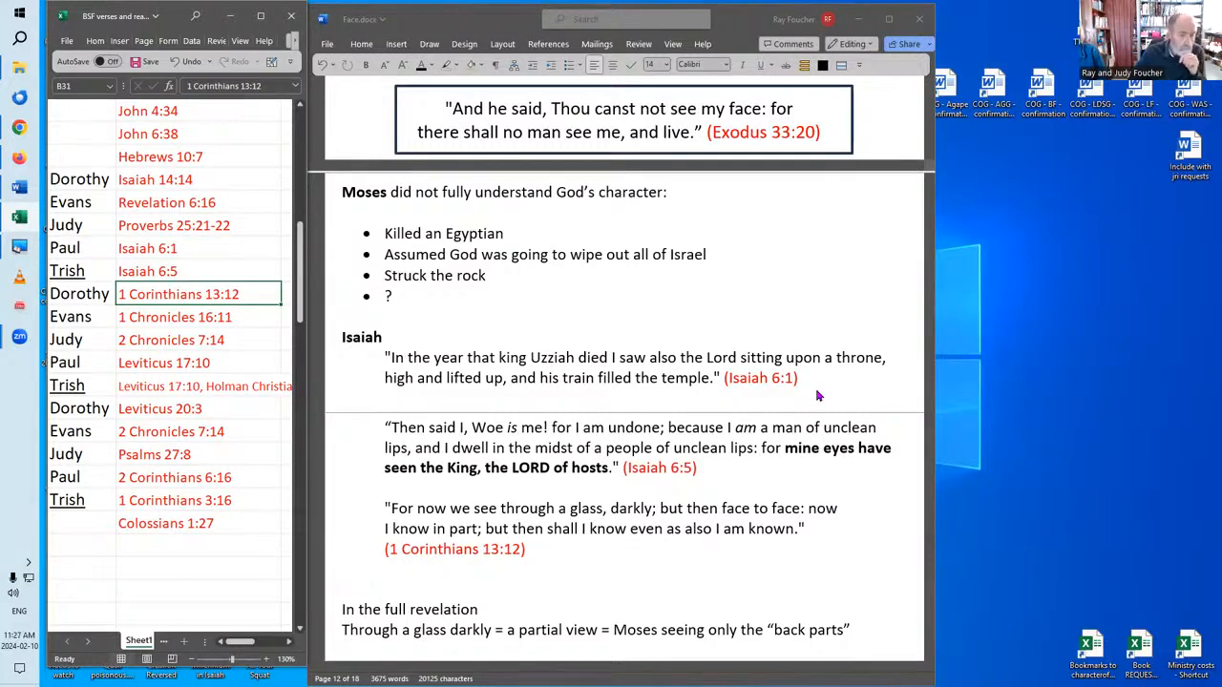
mouse_move(717, 395)
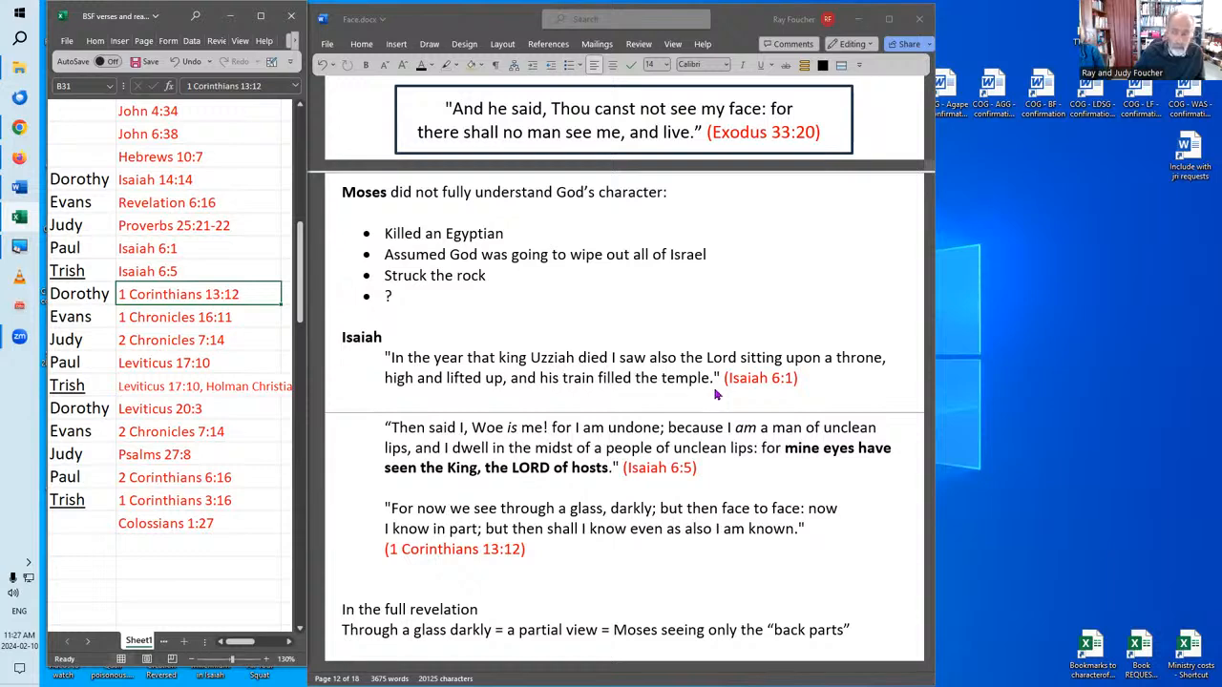
mouse_move(860, 372)
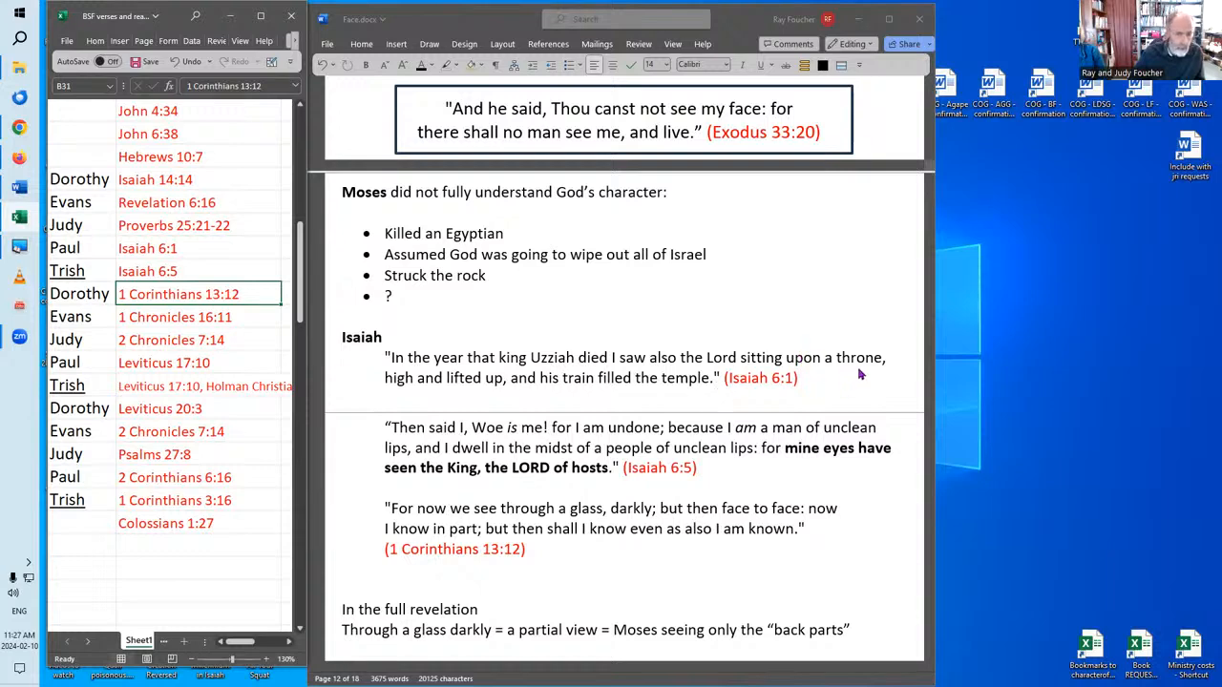
mouse_move(869, 373)
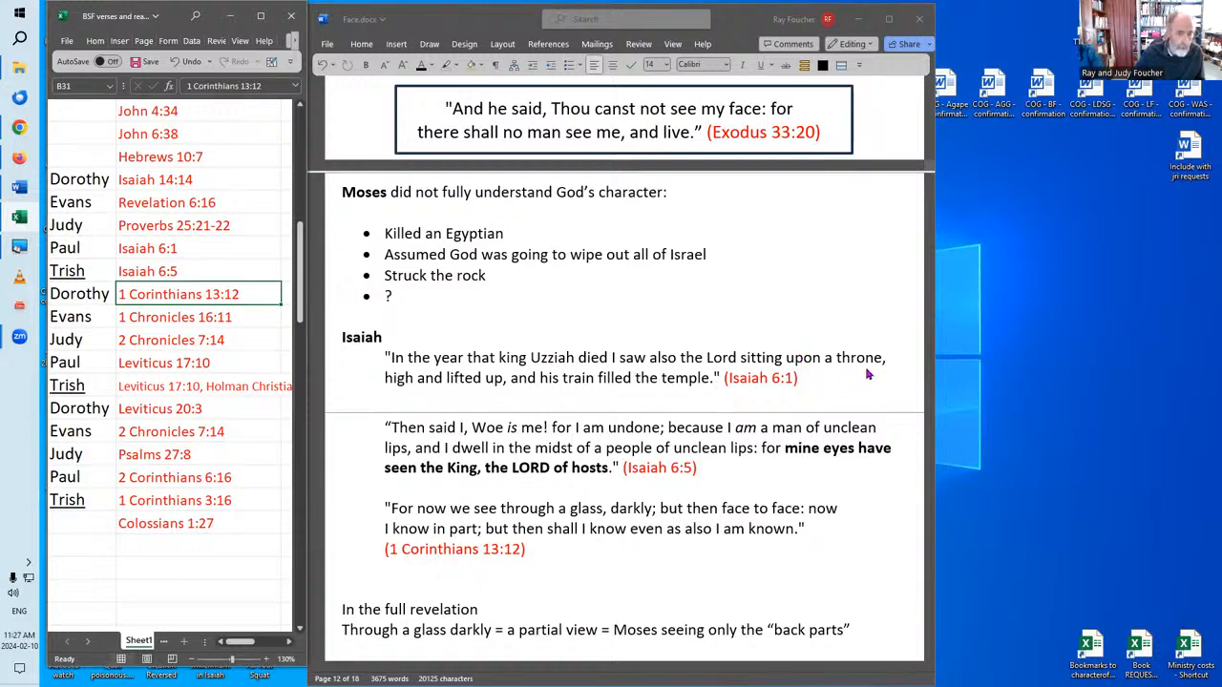
mouse_move(738, 386)
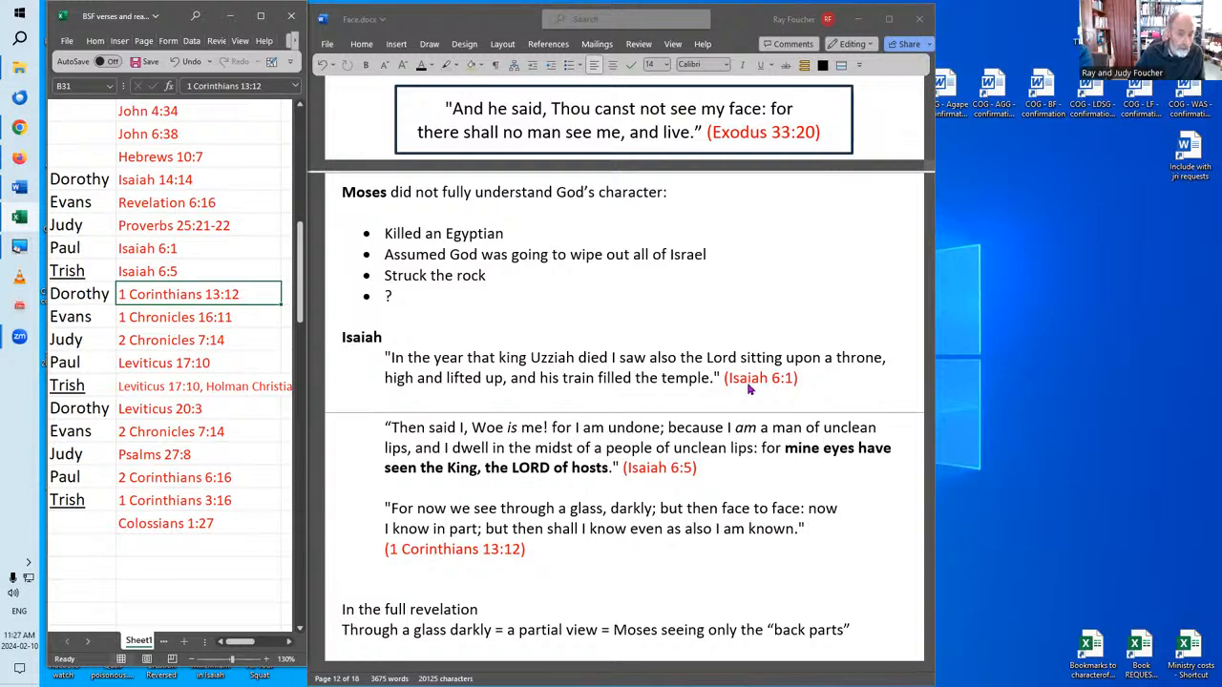
mouse_move(787, 377)
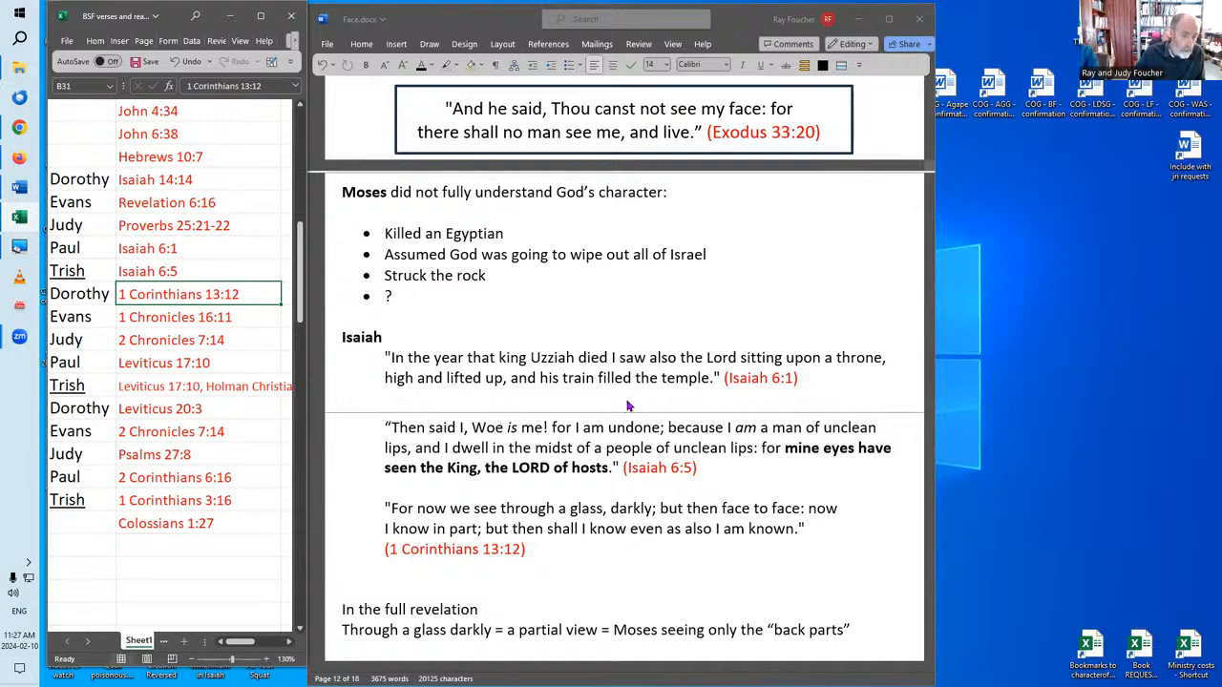
mouse_move(623, 415)
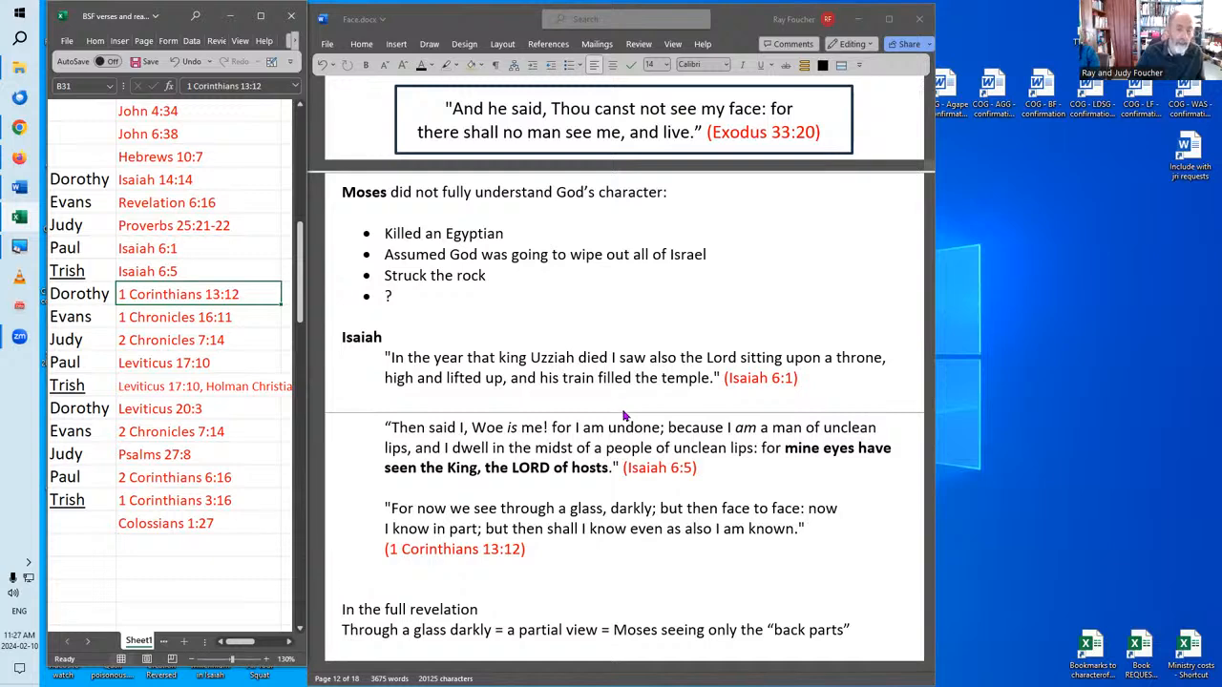
mouse_move(629, 414)
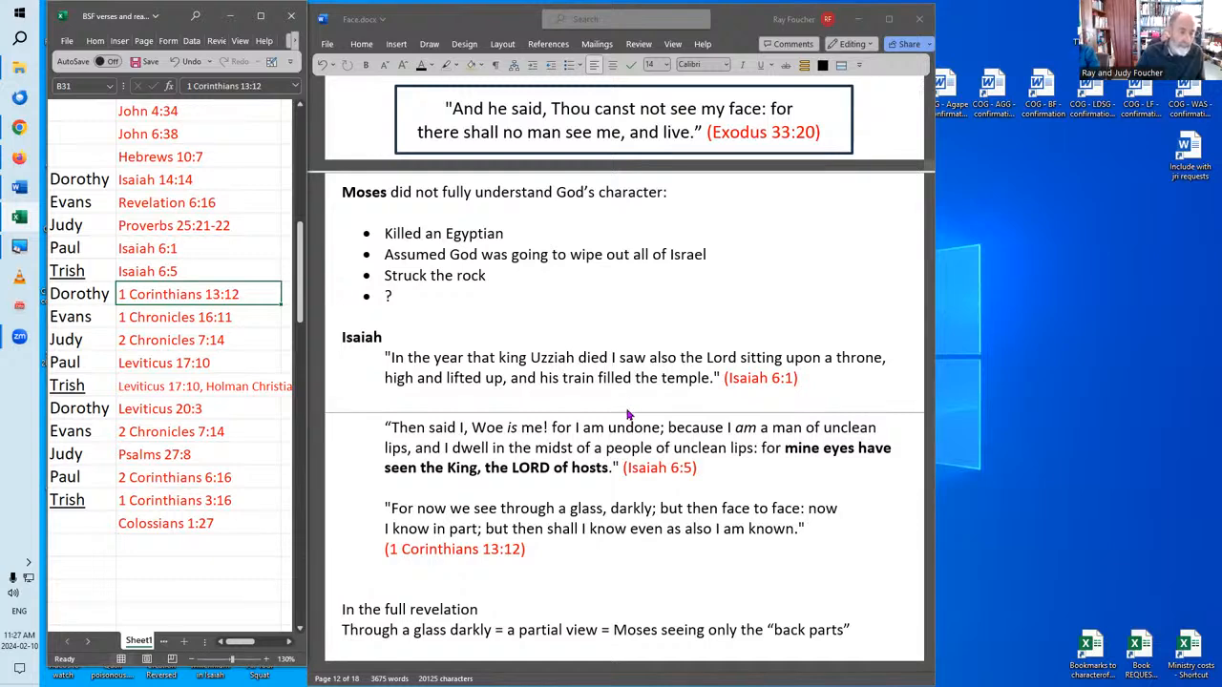
mouse_move(635, 408)
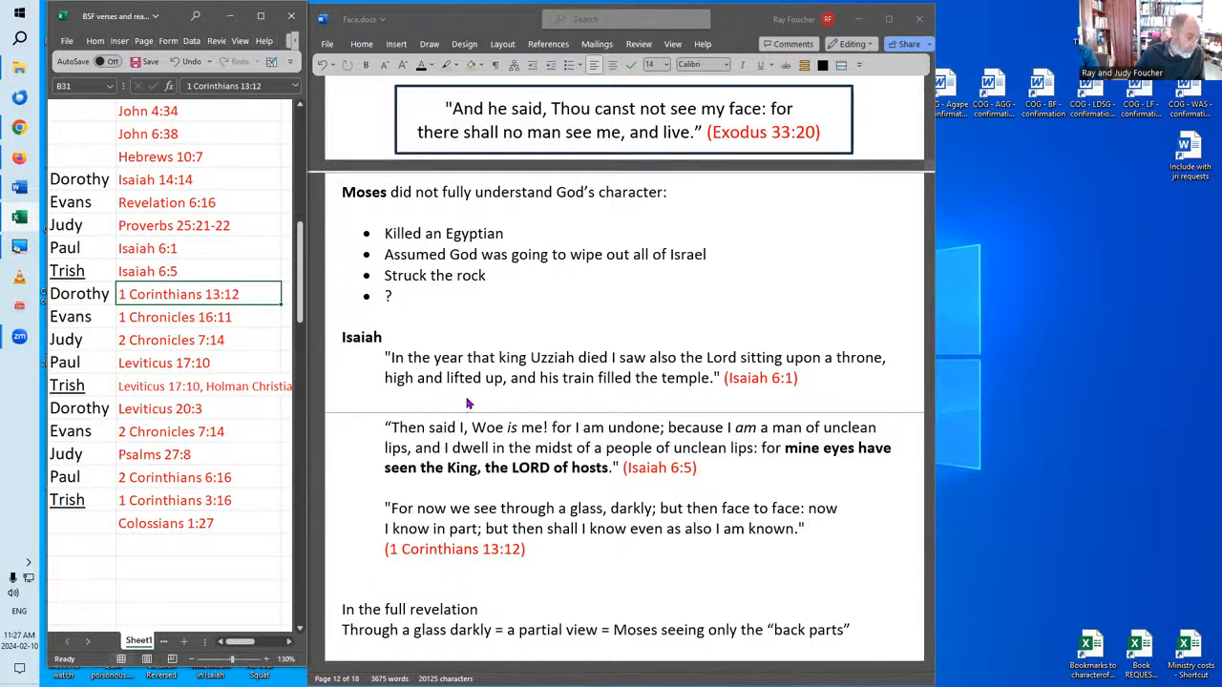
mouse_move(479, 398)
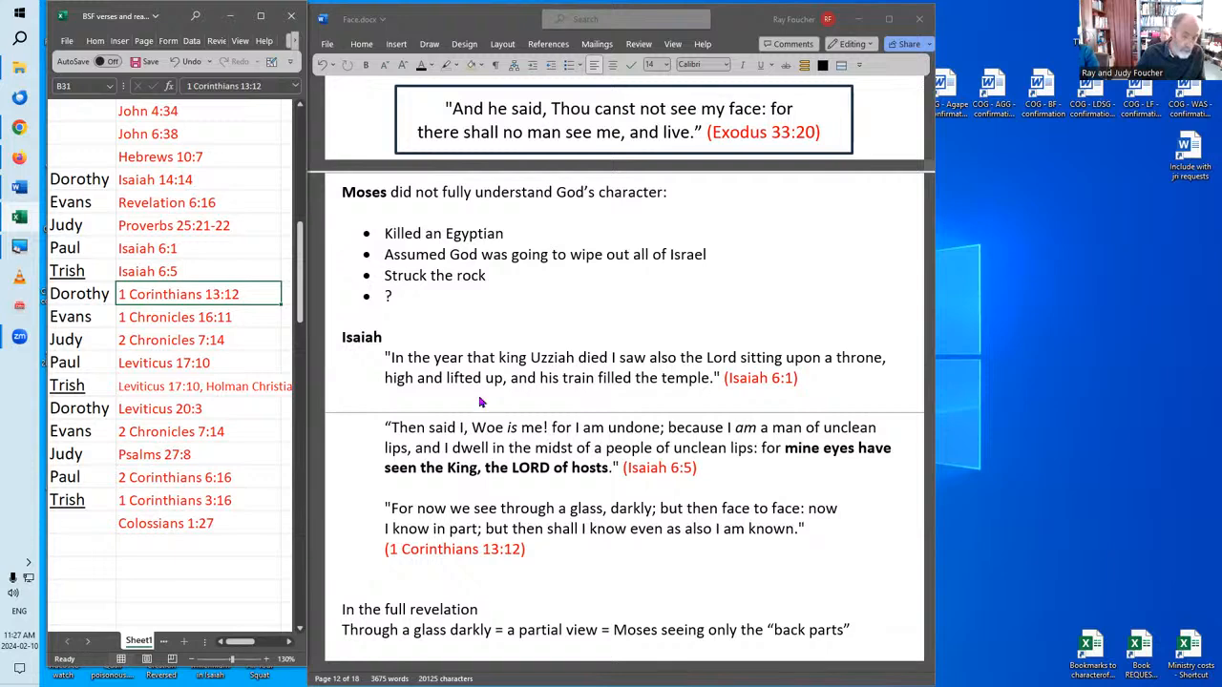
mouse_move(652, 397)
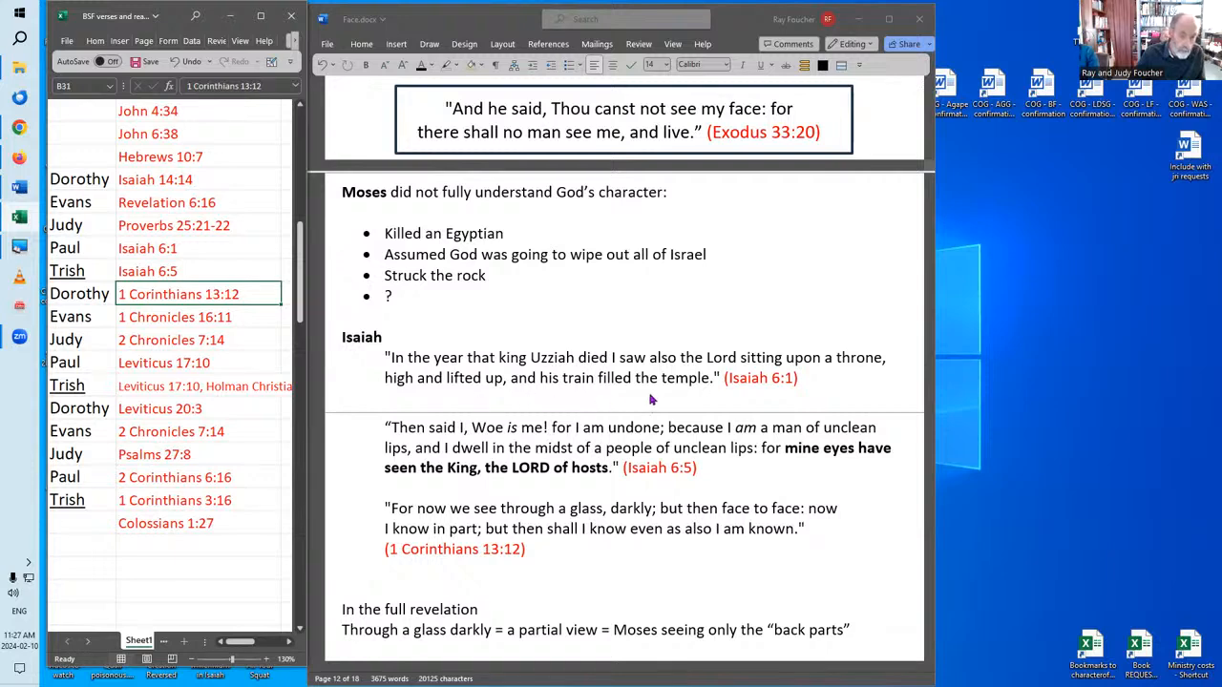
mouse_move(642, 415)
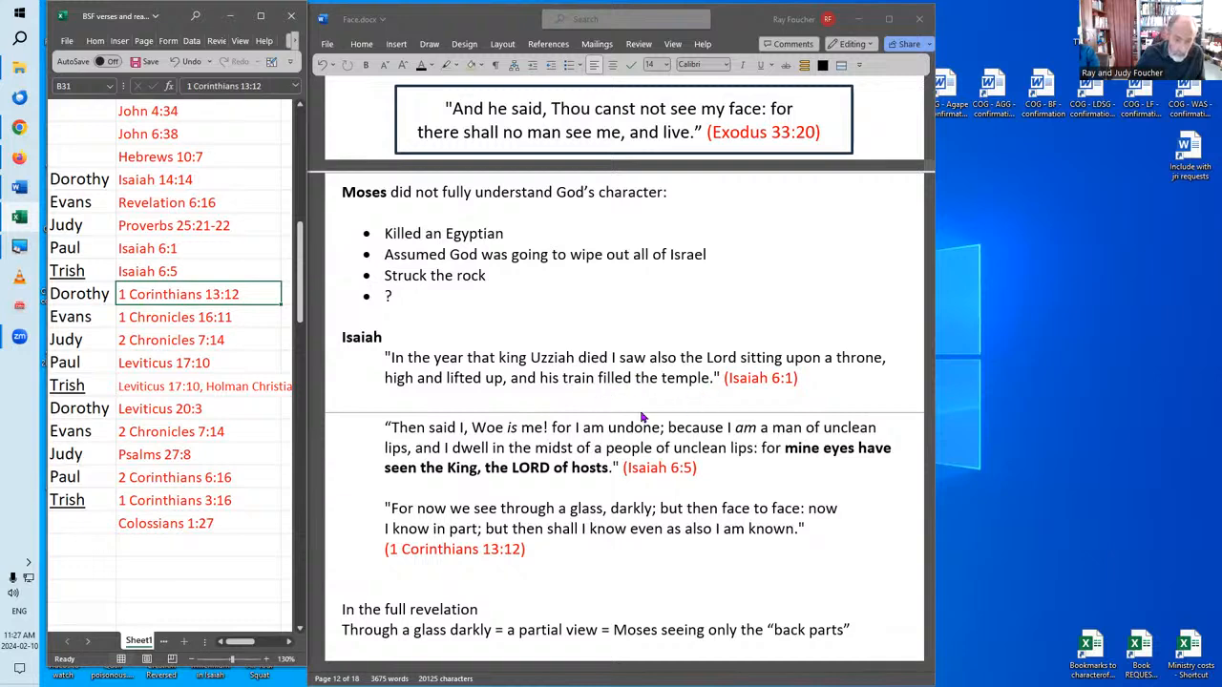
mouse_move(692, 388)
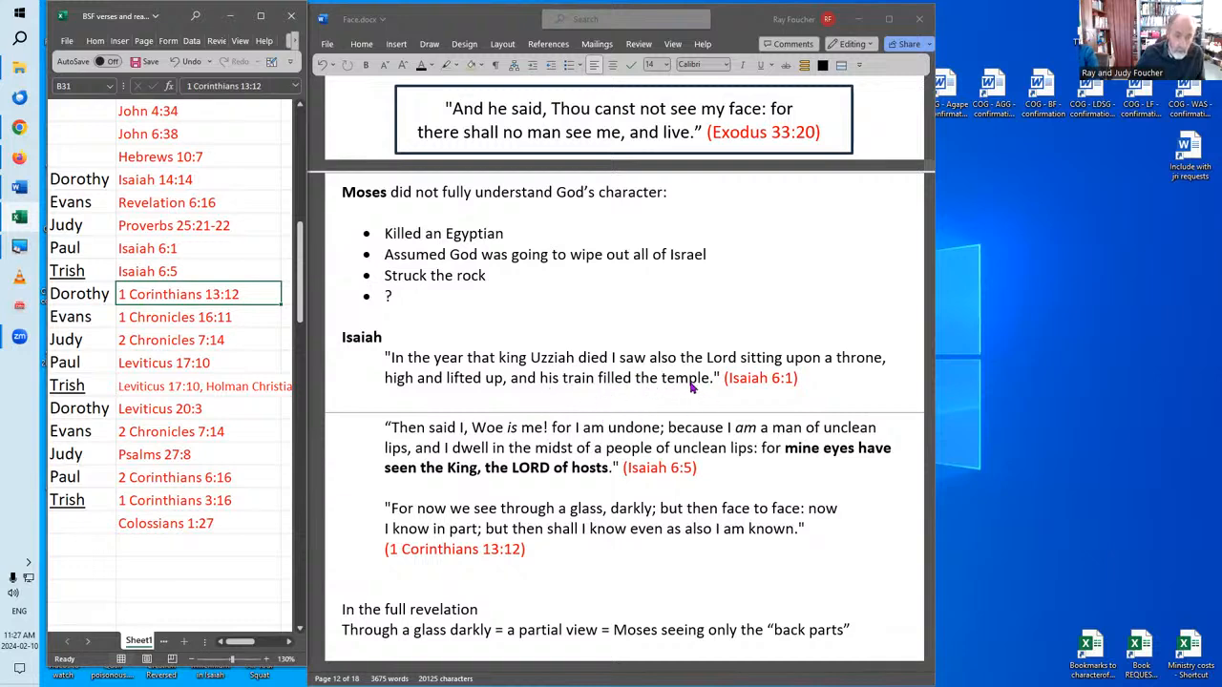
mouse_move(771, 388)
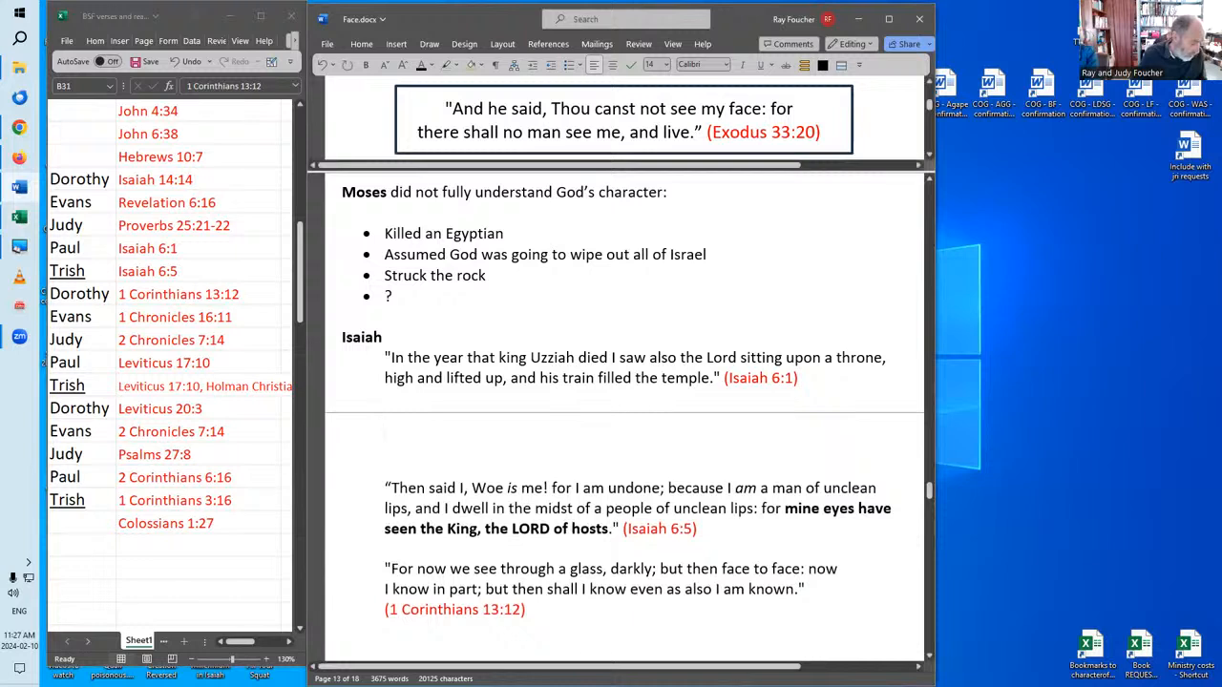
- Add an arrowed 'Exo 40:34' note, using '--' AutoCorrect, between the Isaiah 6:1 and 6:5 quotes
type("Exo")
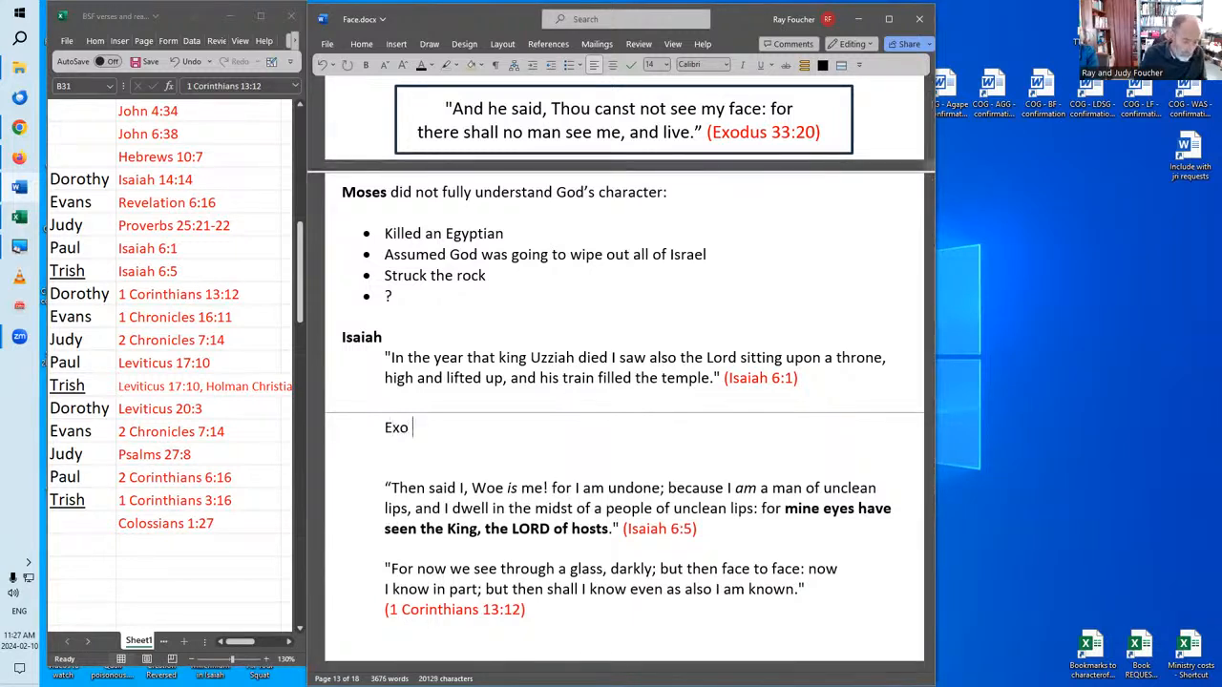
type("40:34")
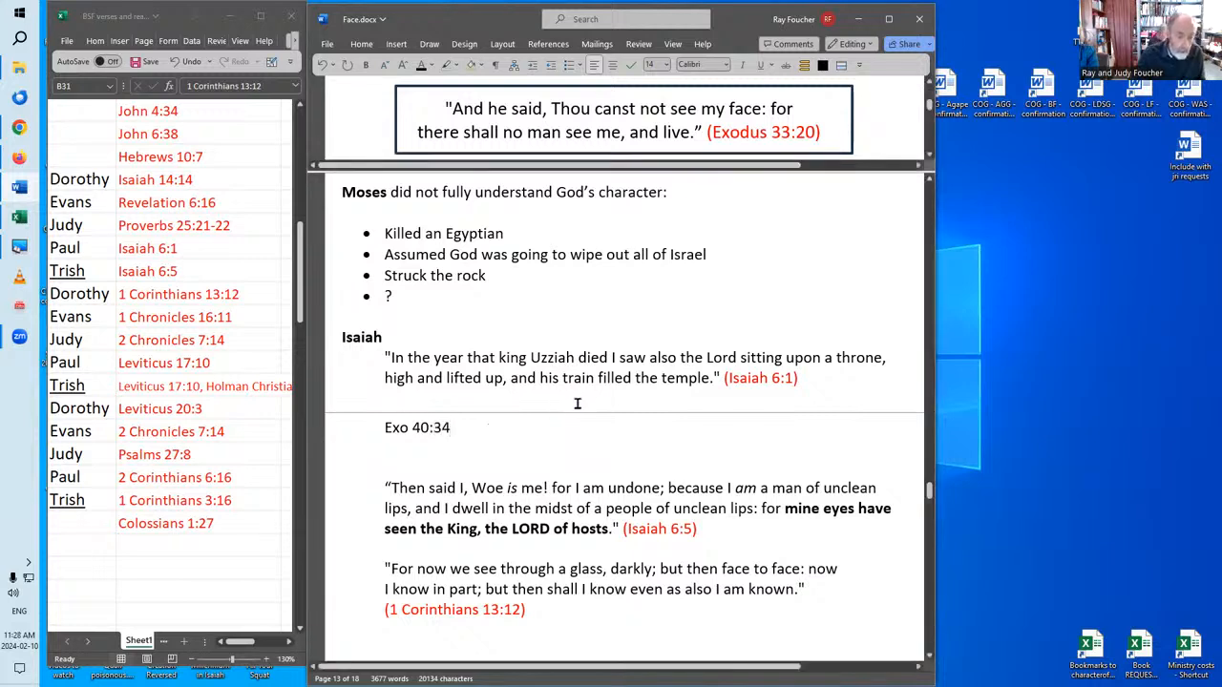
mouse_move(565, 384)
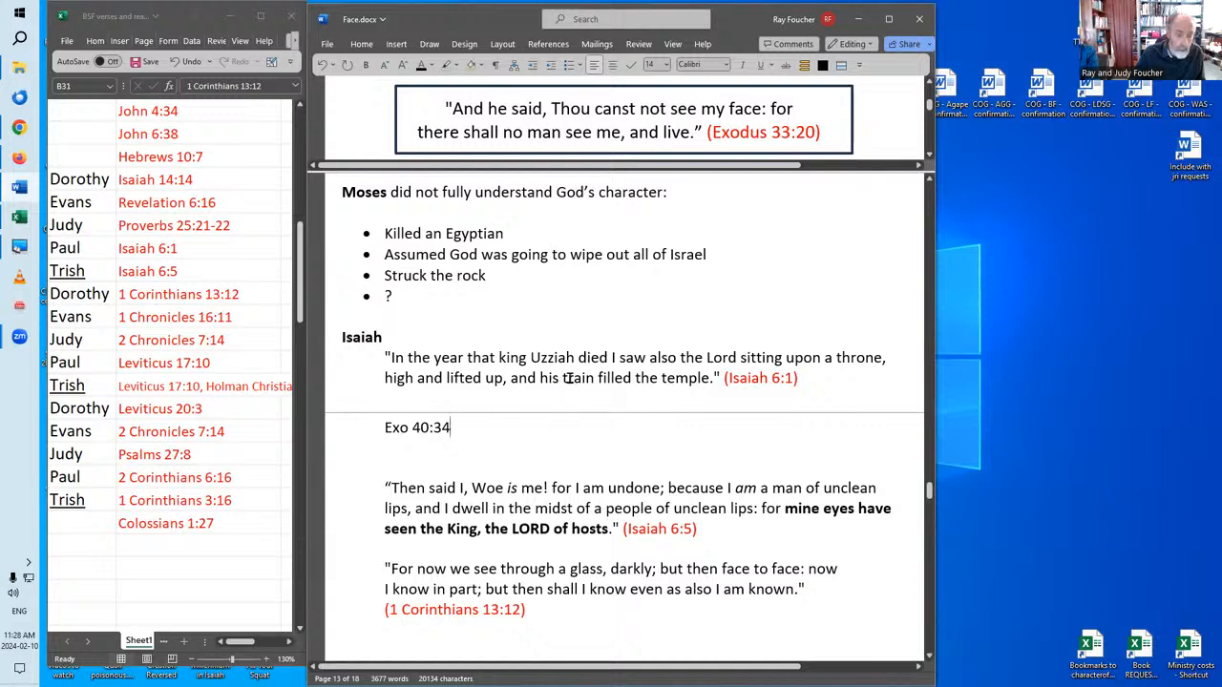
mouse_move(676, 384)
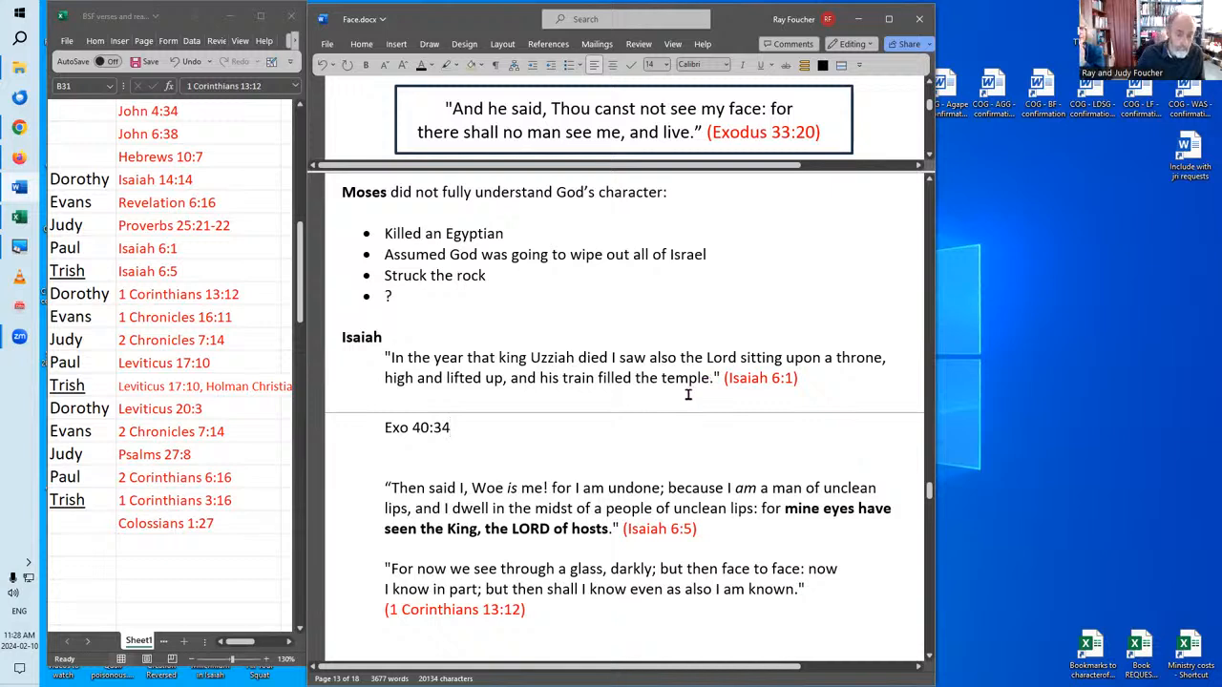
mouse_move(578, 378)
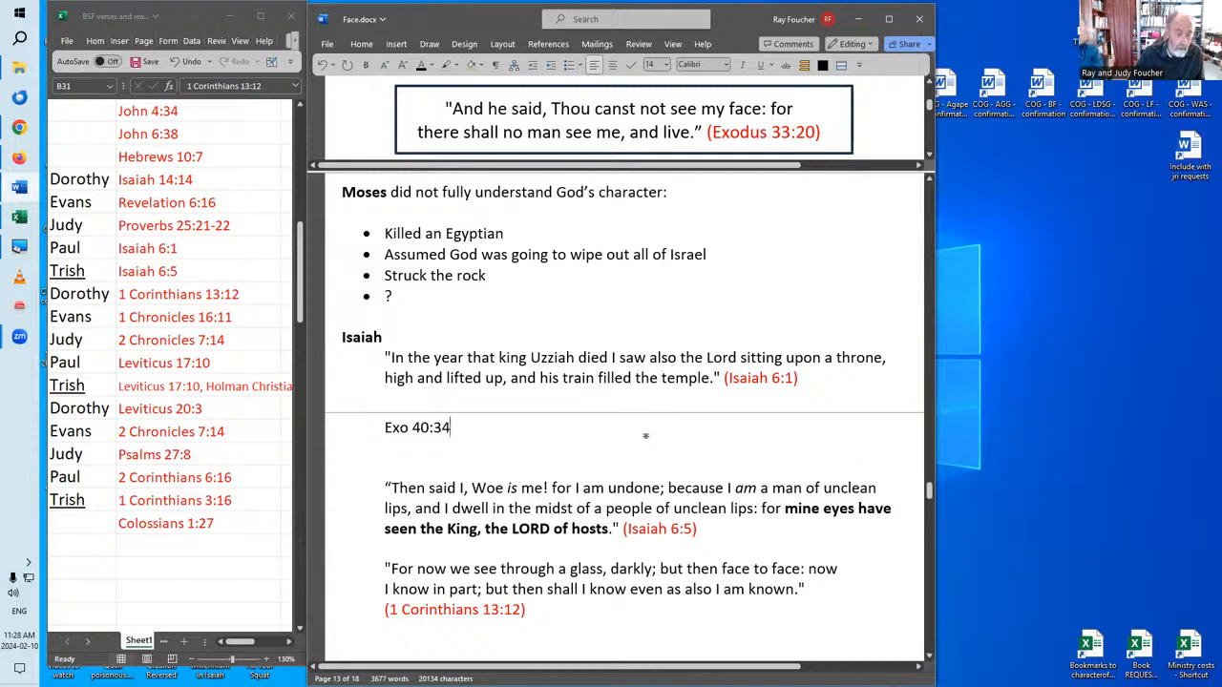
mouse_move(599, 423)
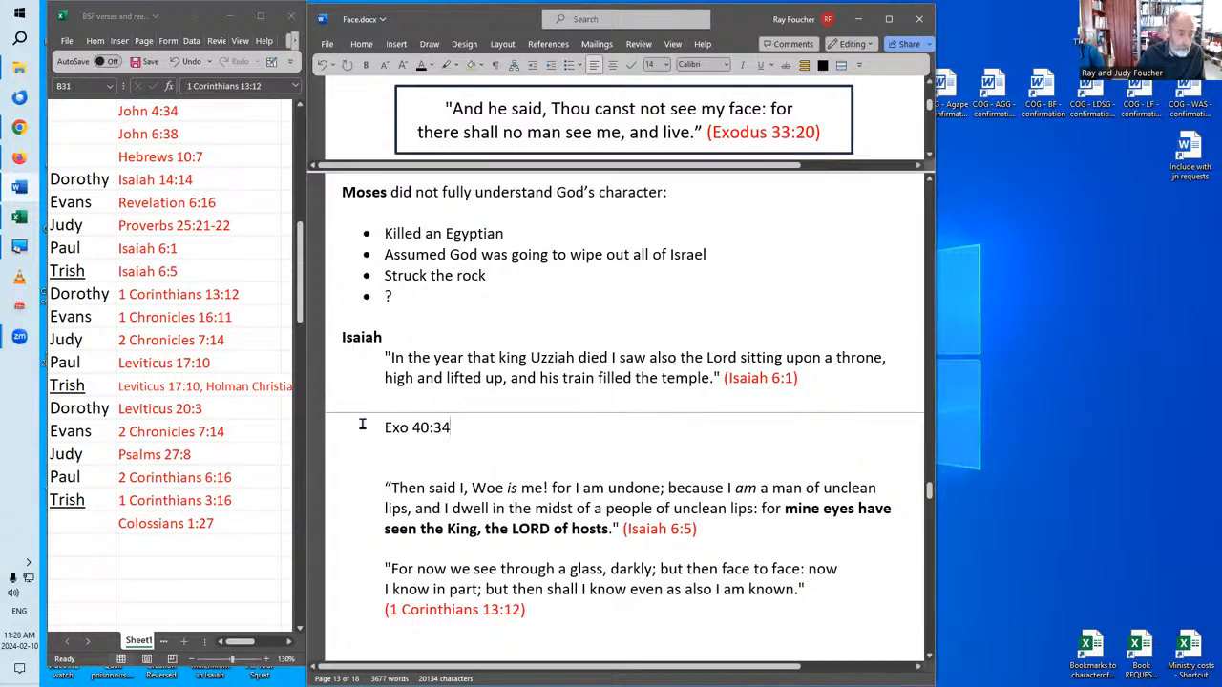
type("--")
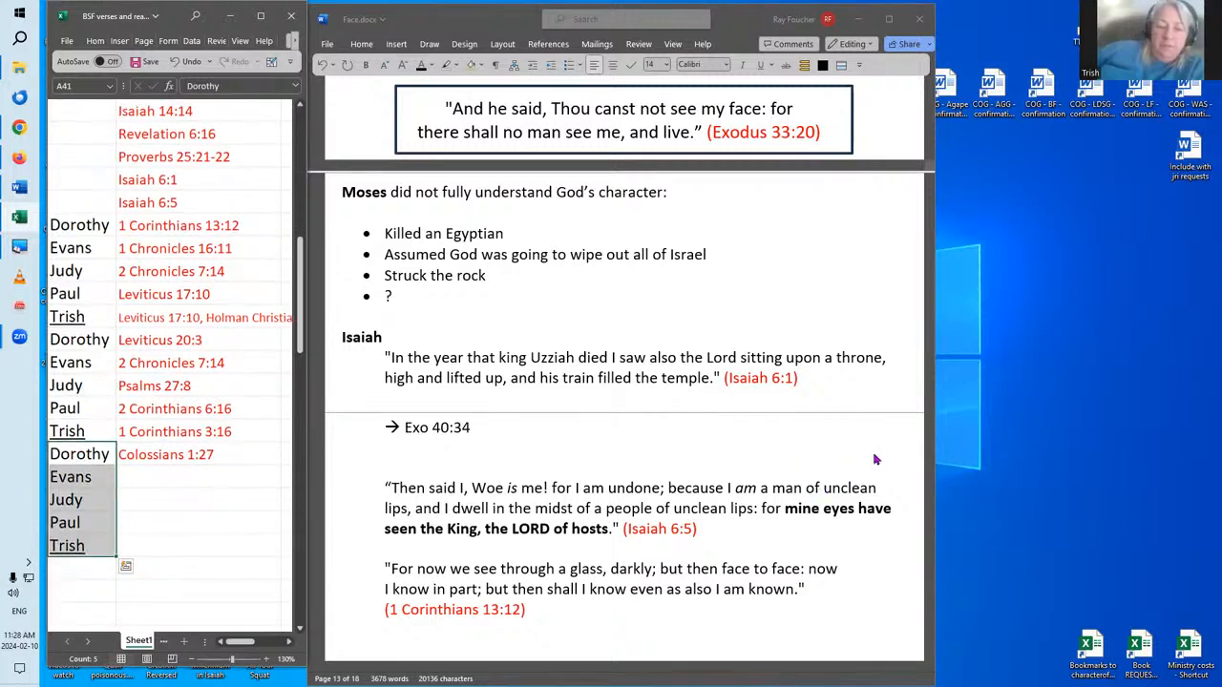
mouse_move(870, 459)
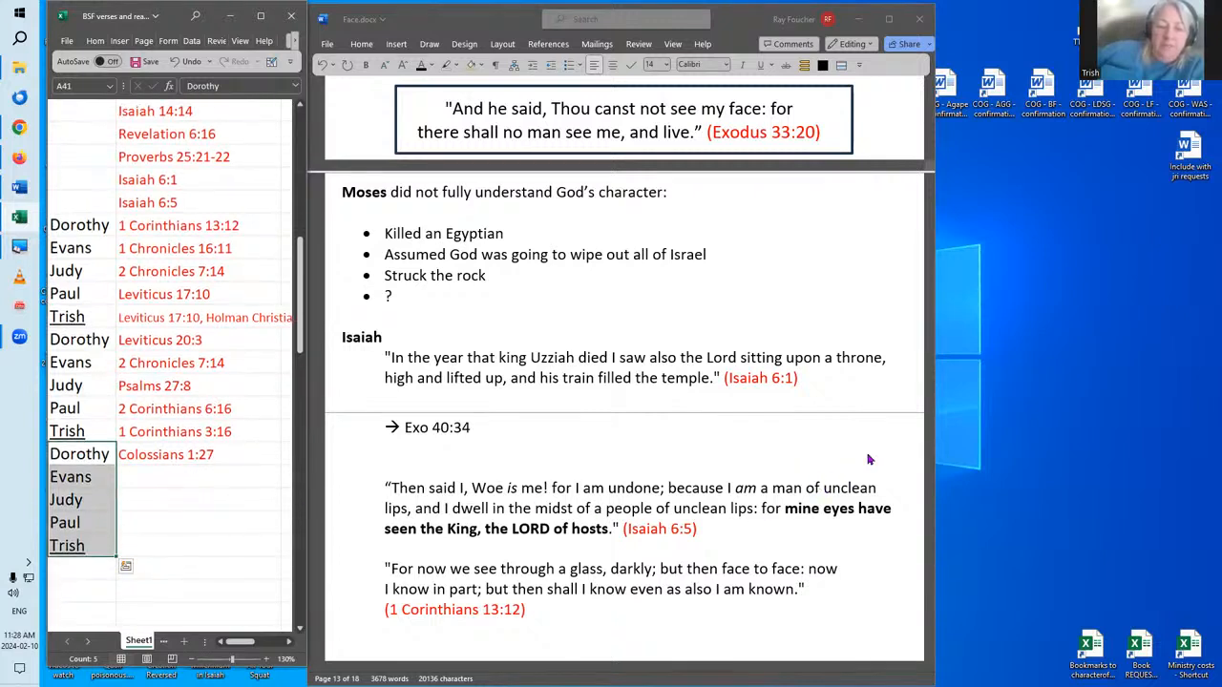
mouse_move(716, 470)
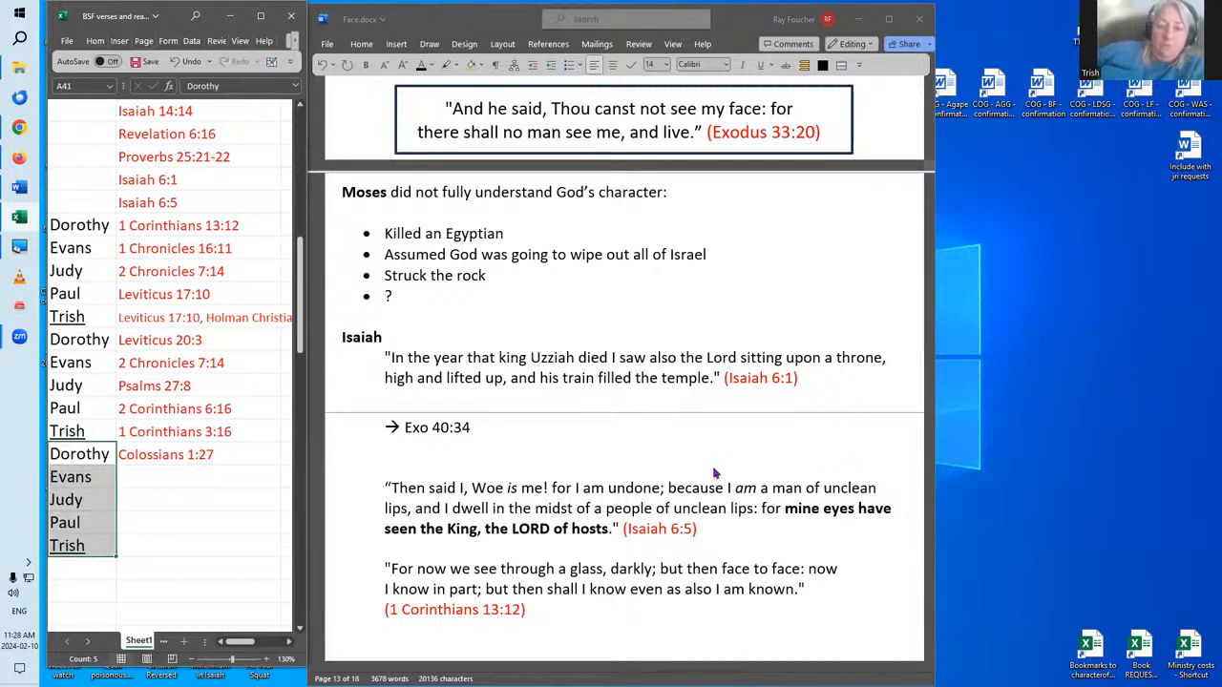
scroll("down", 3)
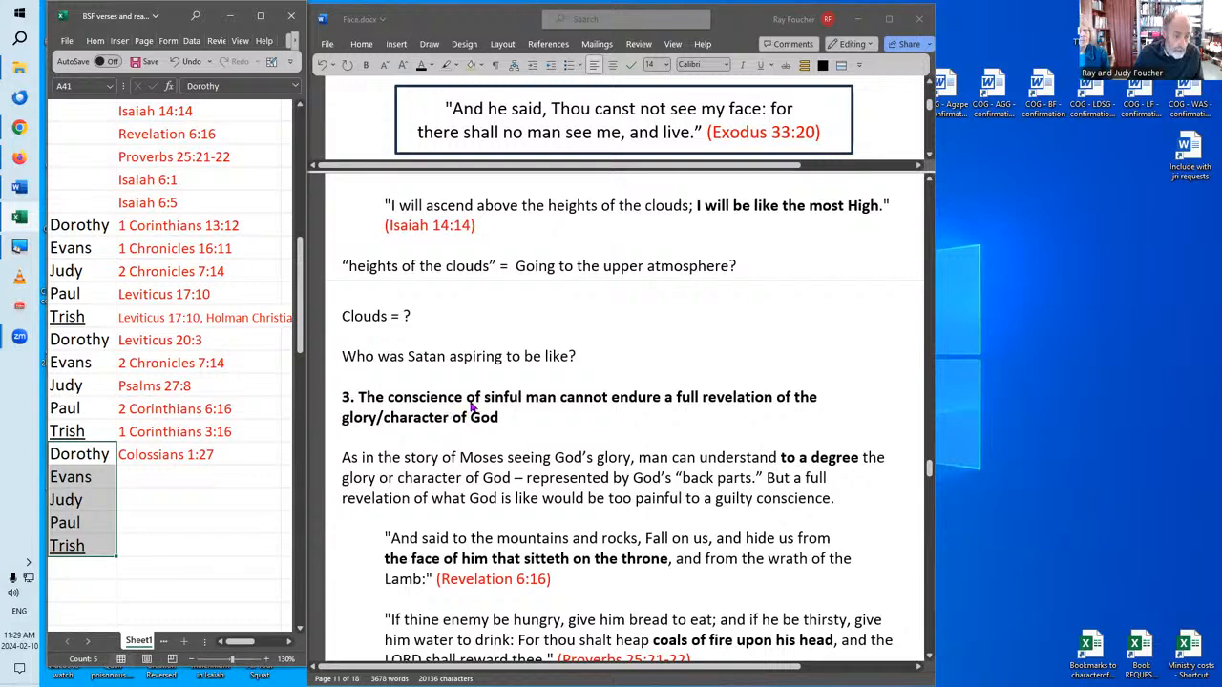
mouse_move(639, 406)
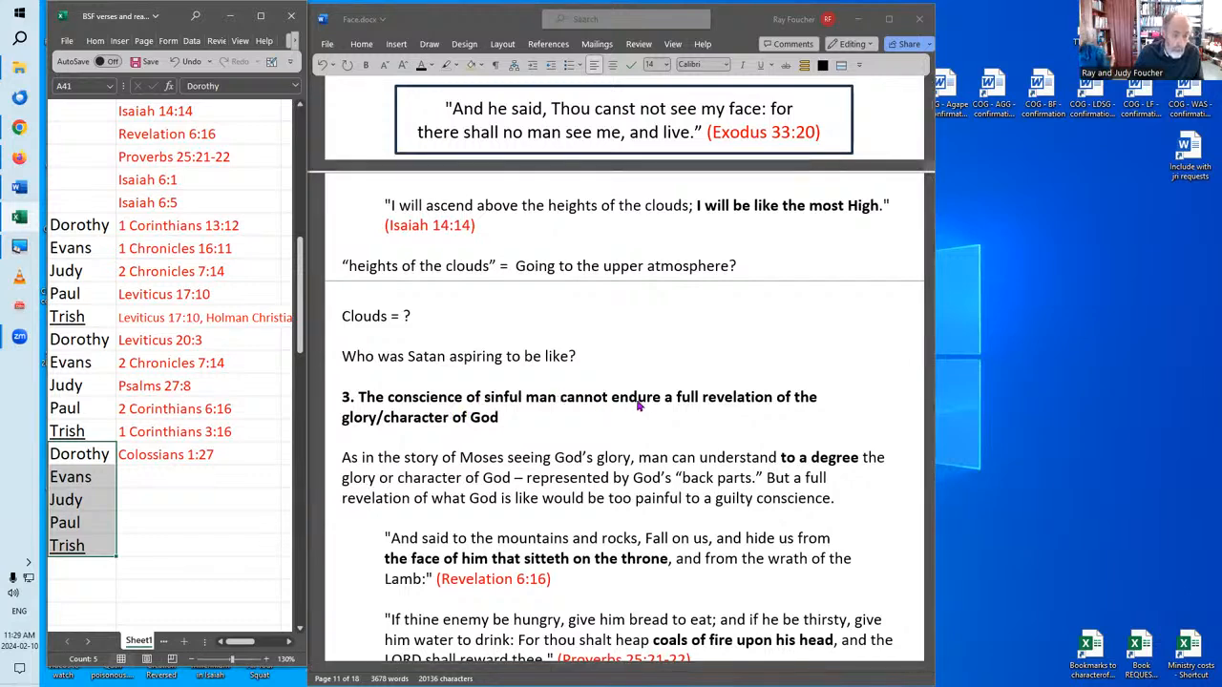
mouse_move(724, 416)
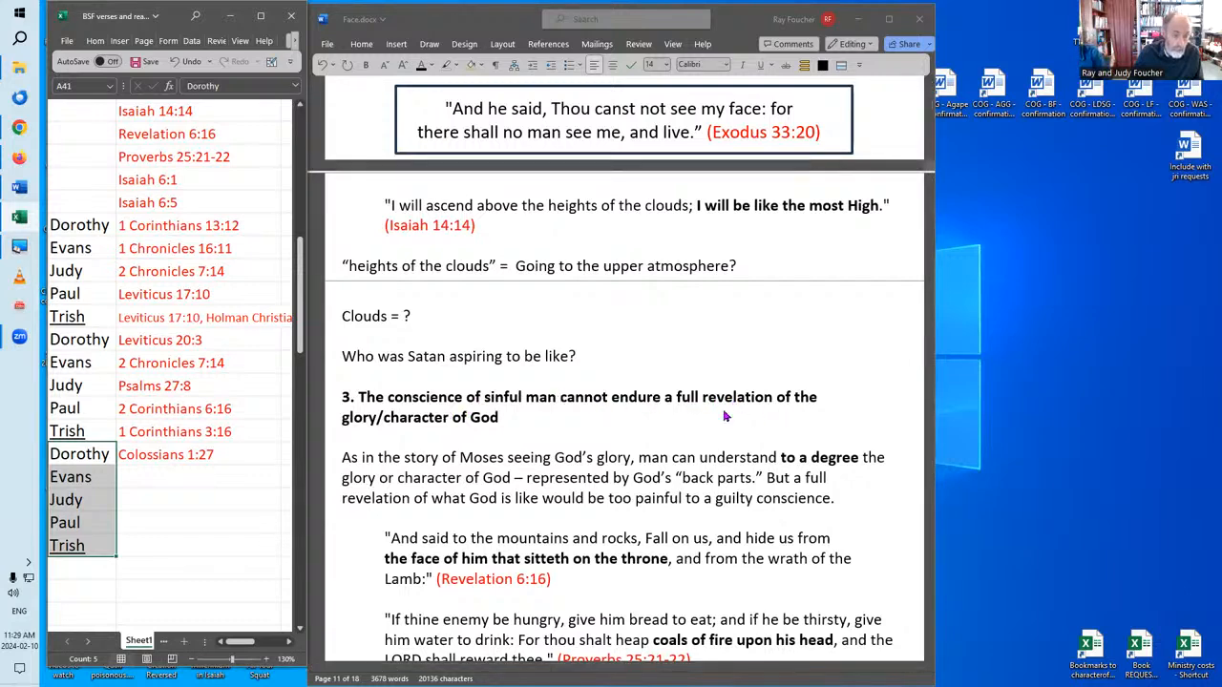
scroll("down", 3)
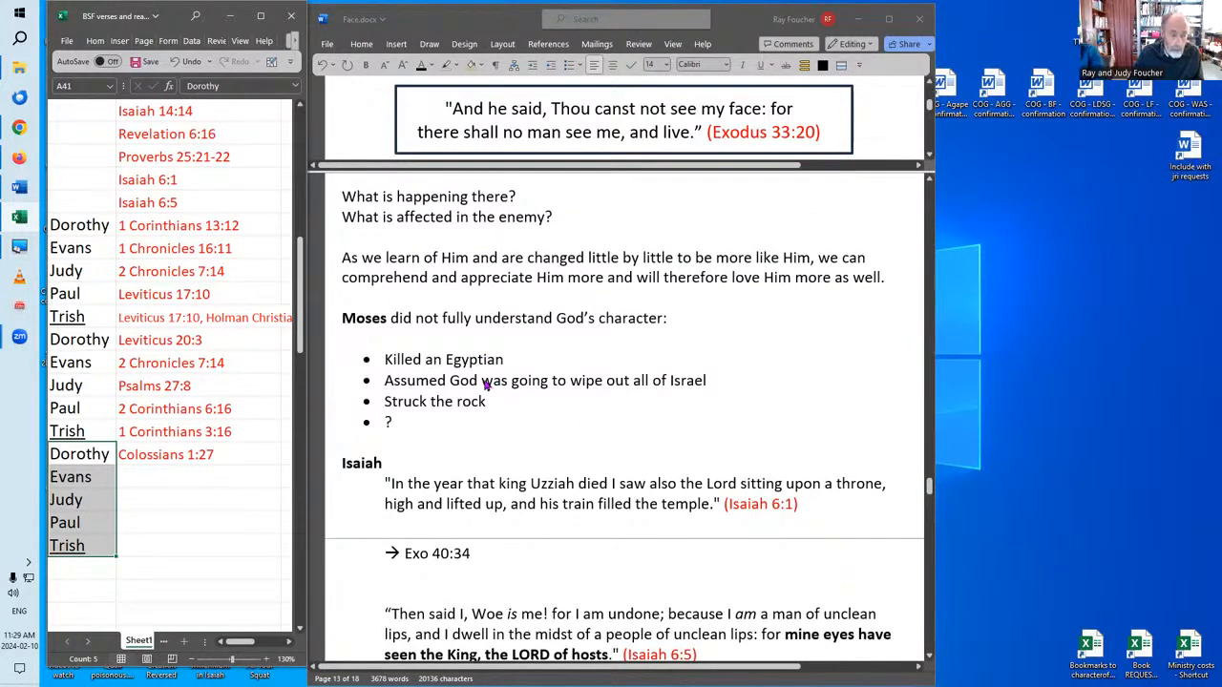
mouse_move(511, 419)
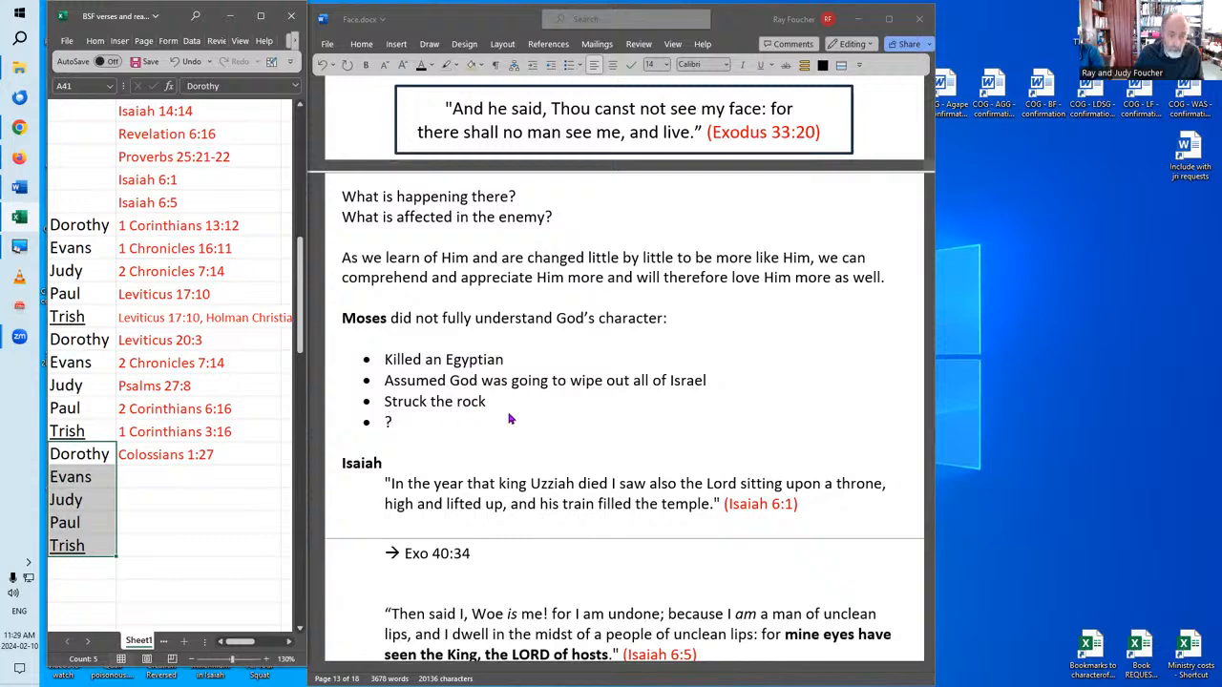
scroll("down", 3)
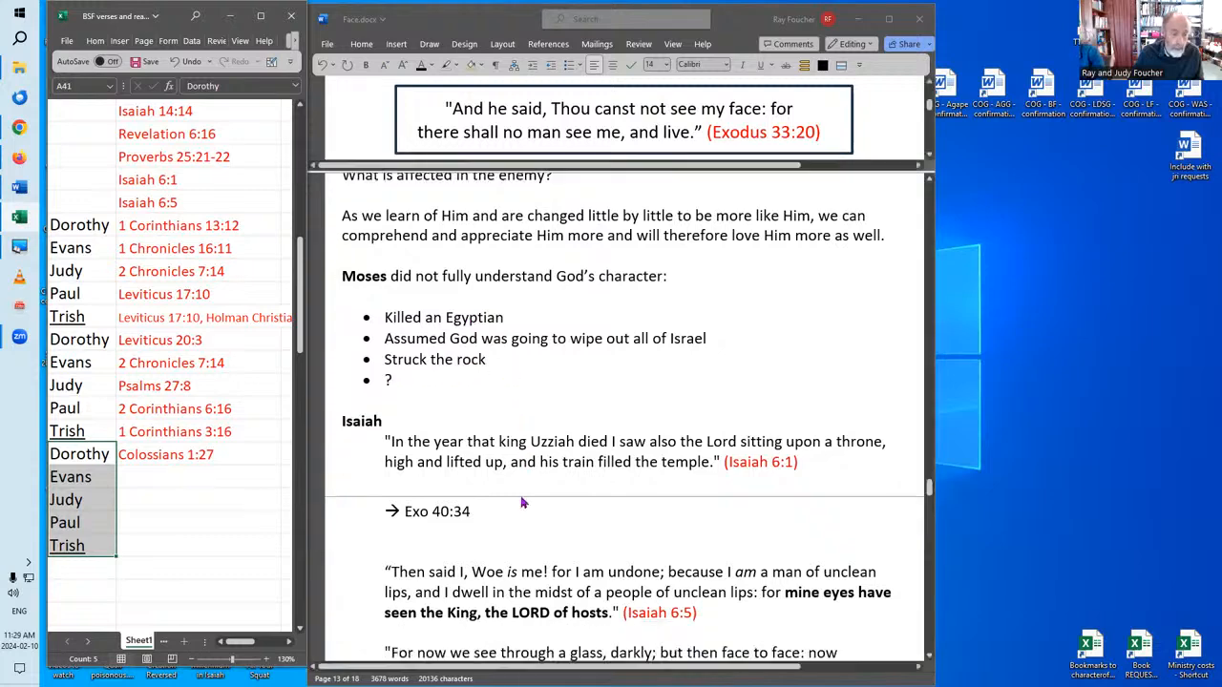
scroll("down", 3)
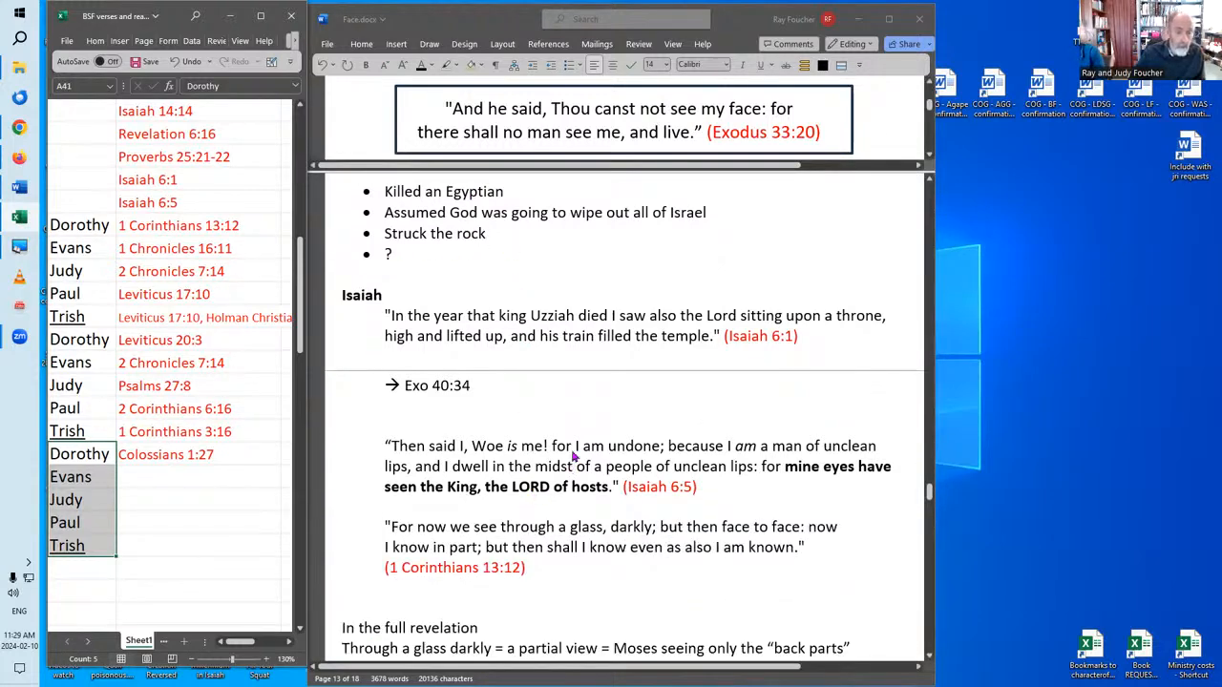
mouse_move(642, 324)
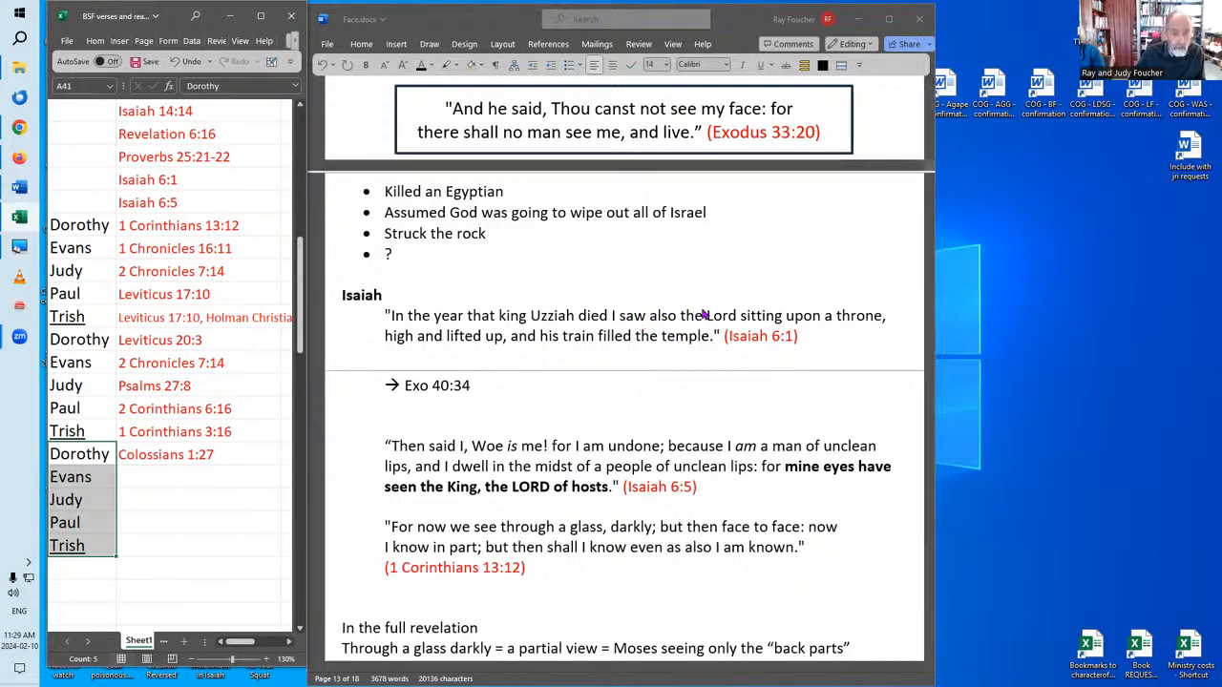
mouse_move(618, 353)
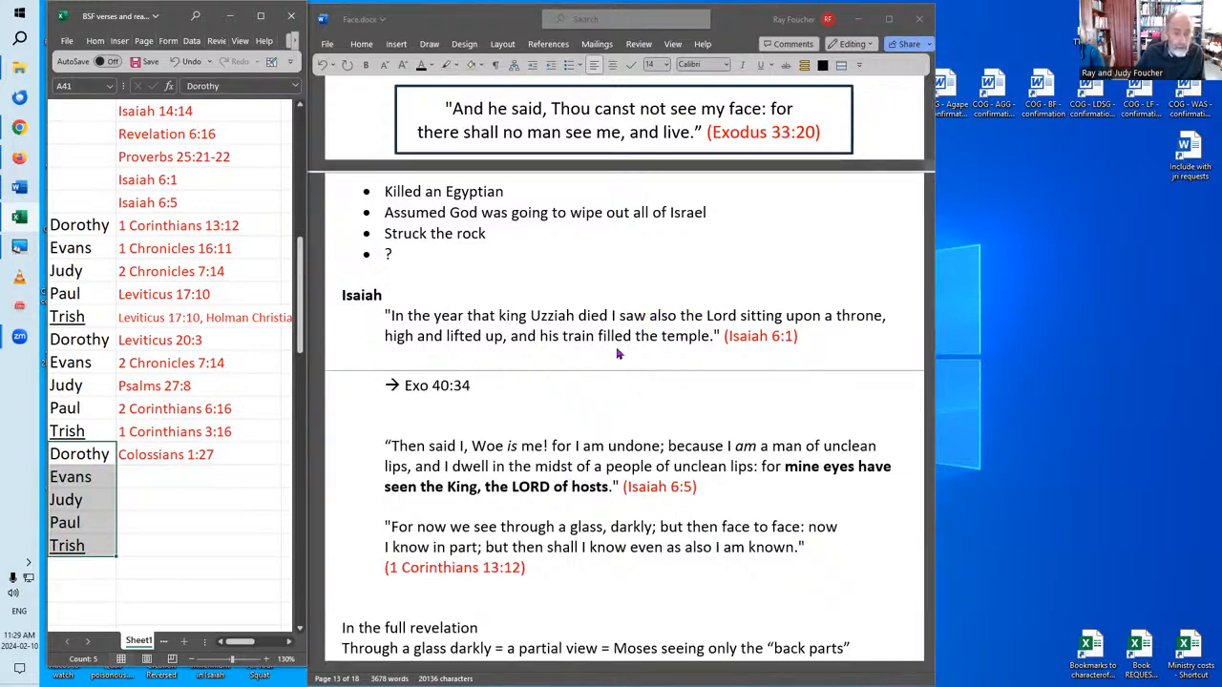
mouse_move(590, 410)
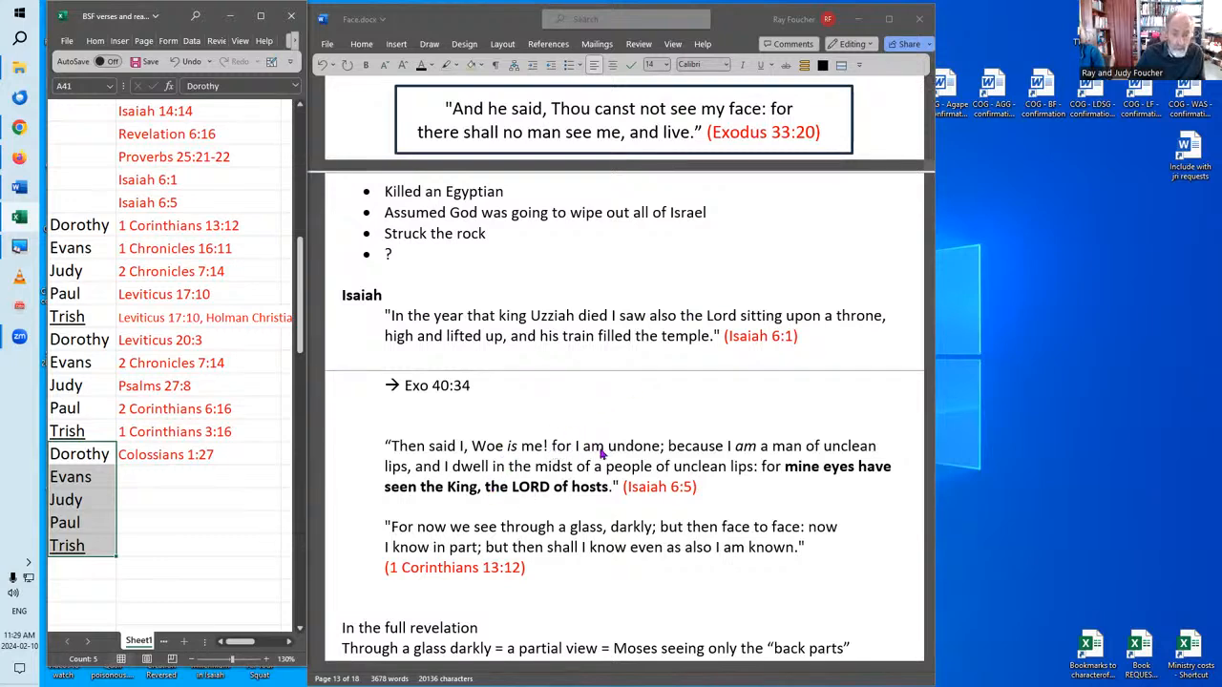
mouse_move(874, 452)
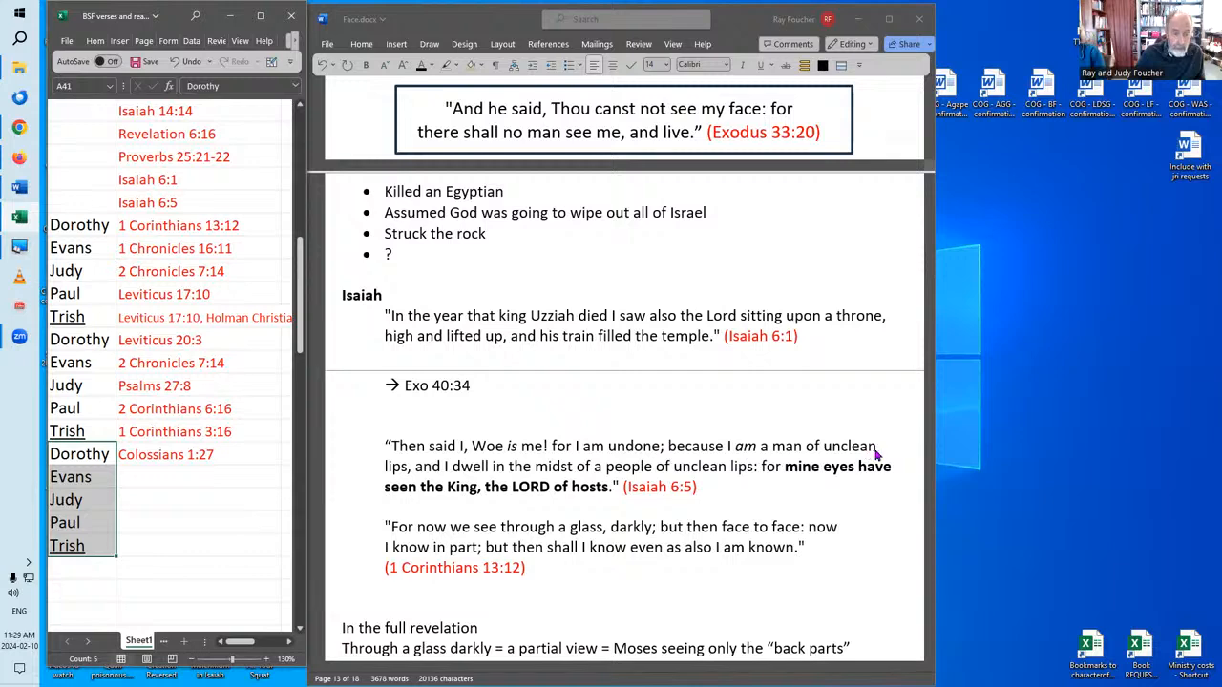
mouse_move(789, 447)
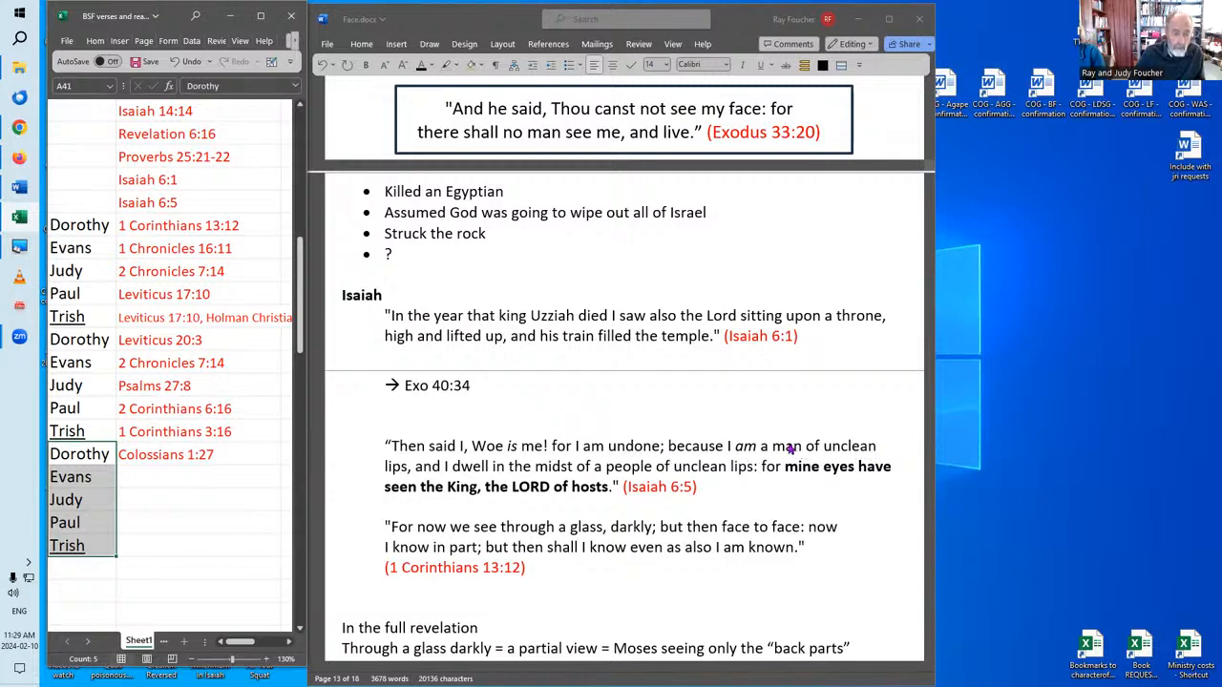
mouse_move(686, 426)
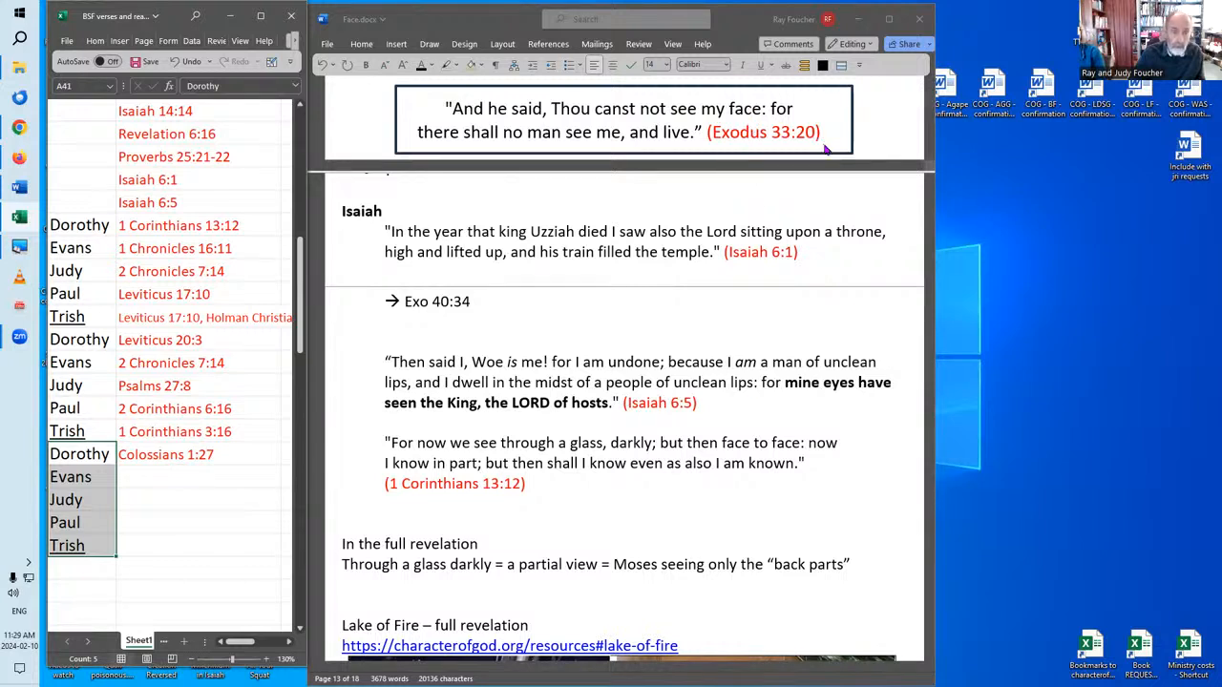
scroll("down", 3)
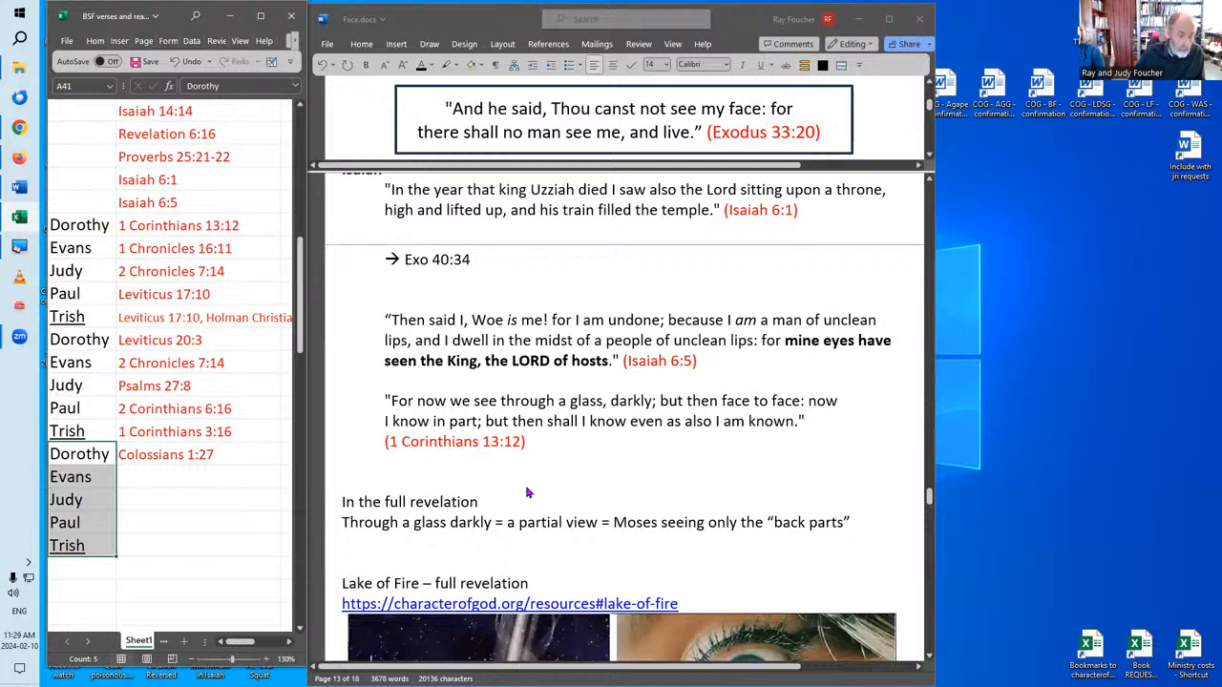
mouse_move(514, 489)
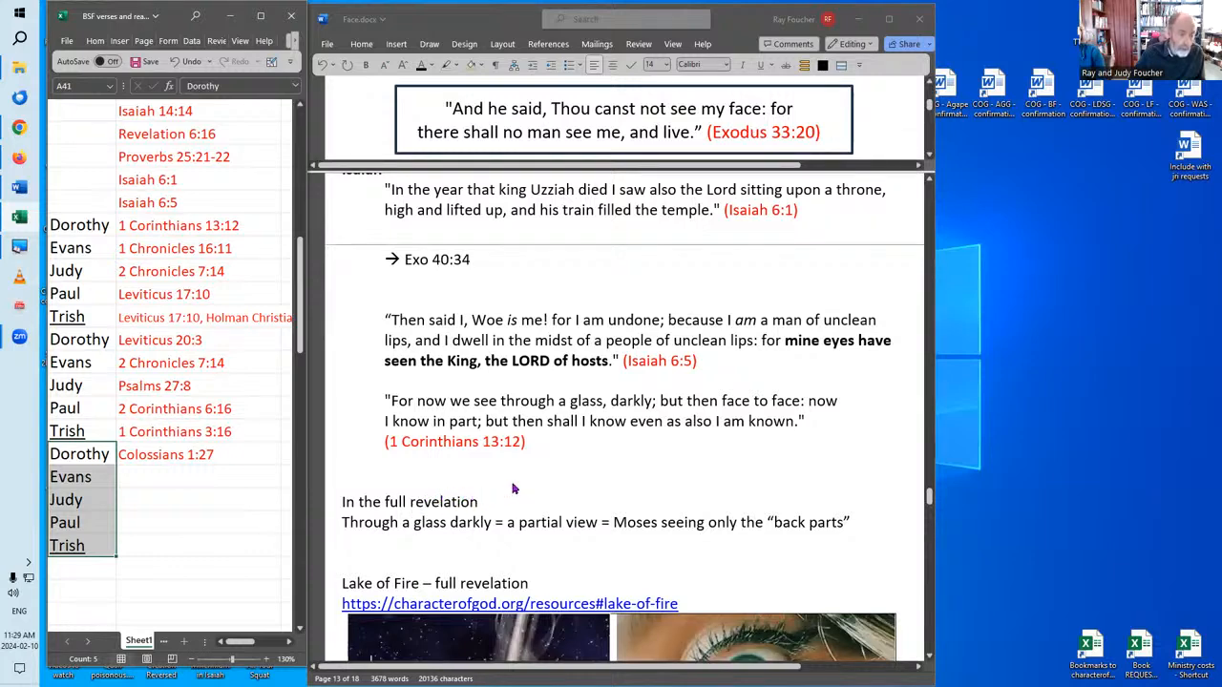
scroll("down", 3)
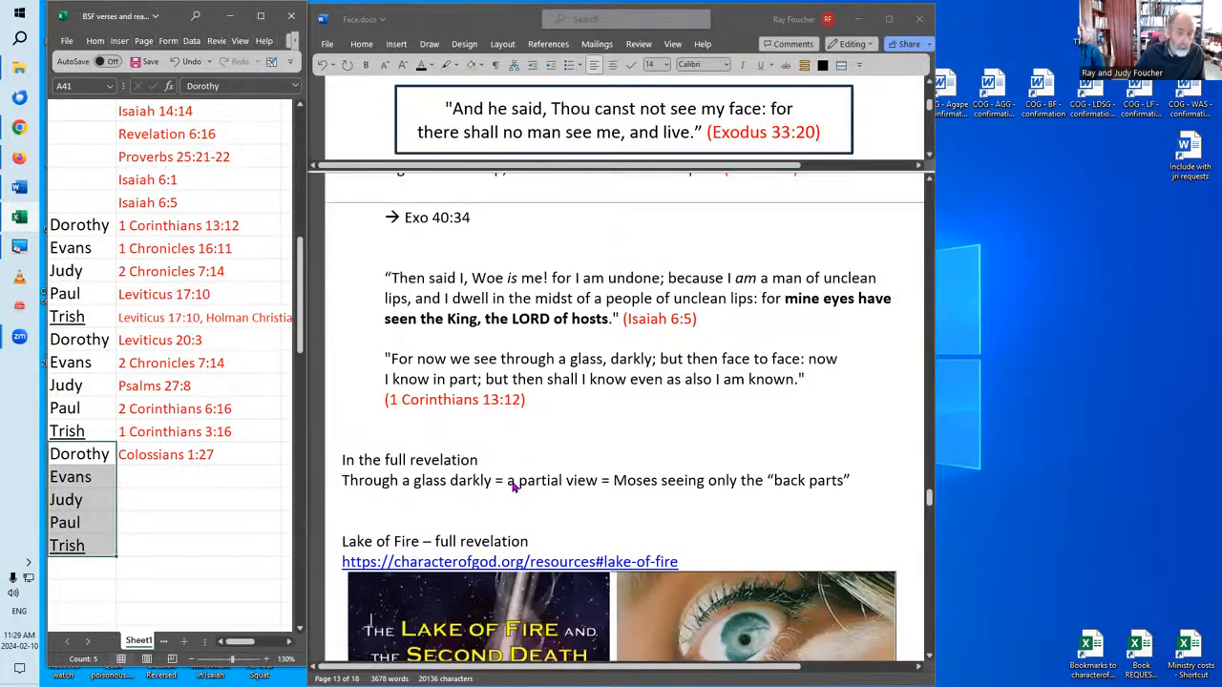
mouse_move(557, 413)
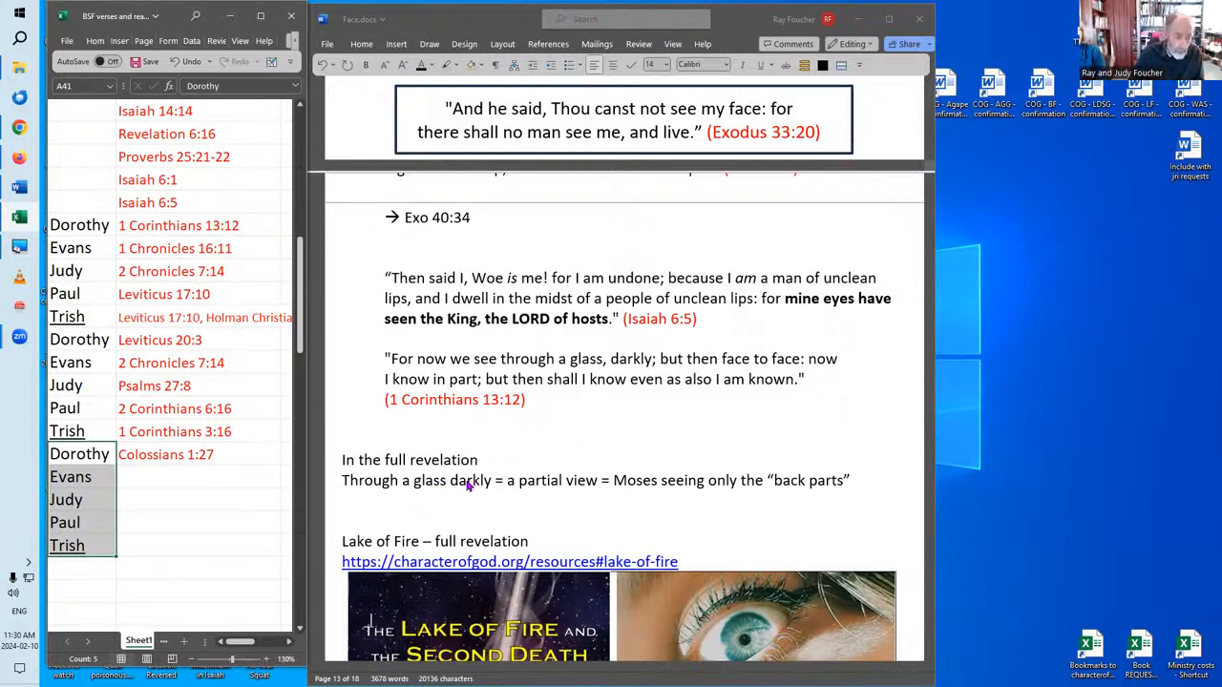
mouse_move(513, 490)
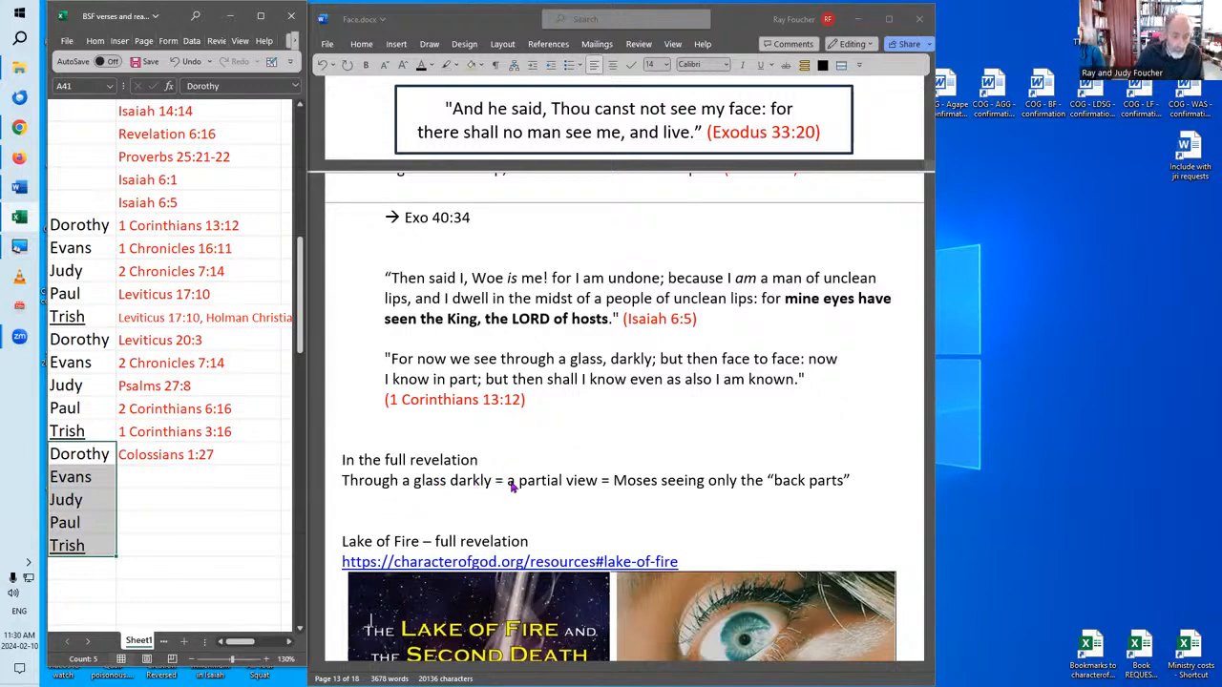
mouse_move(605, 492)
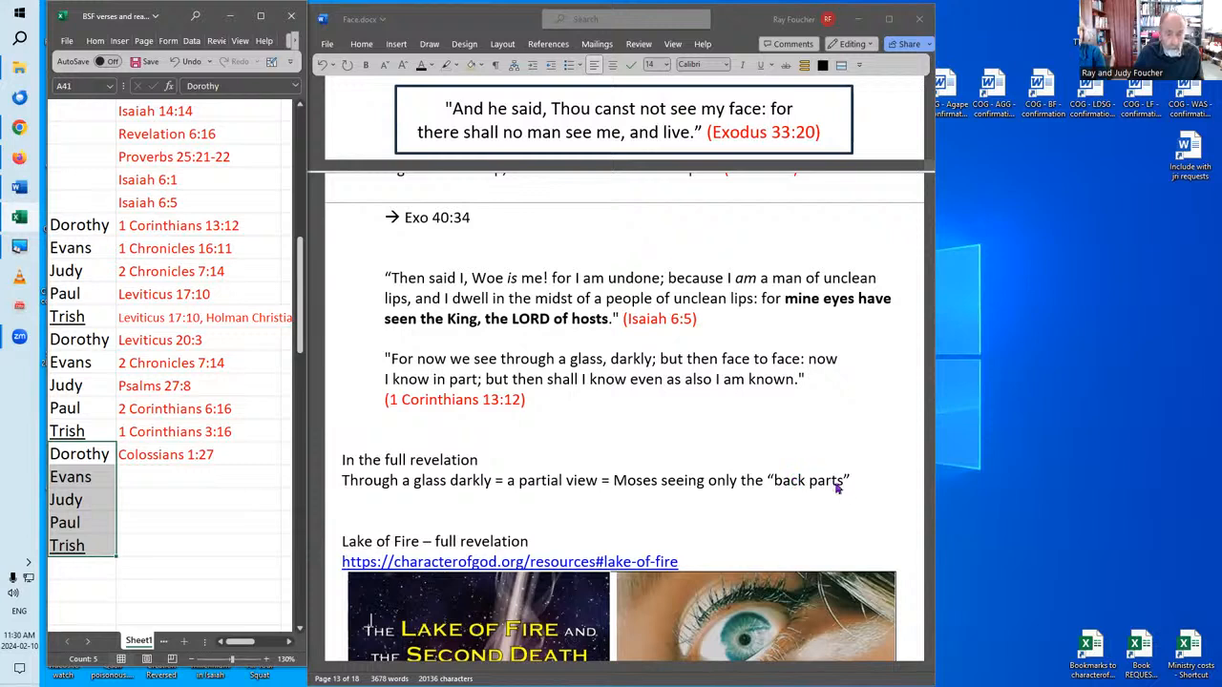
mouse_move(864, 480)
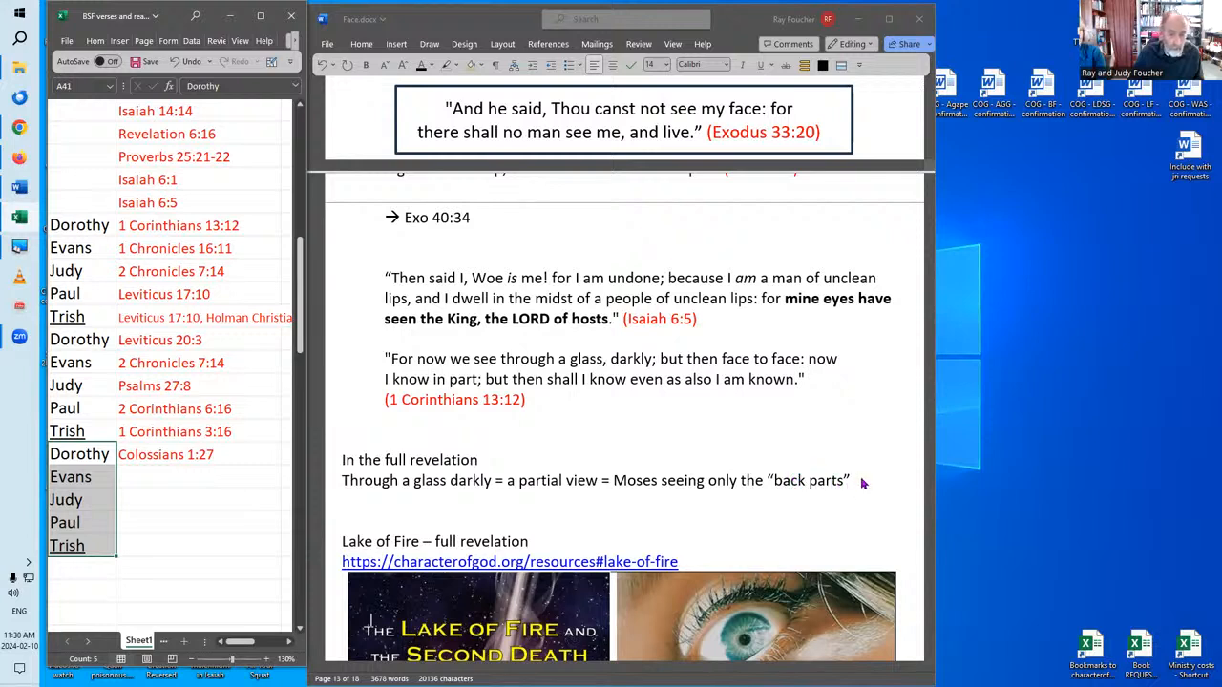
- Scroll past the Lake of Fire cover and eye images to 'But aren't we told to seek God's face?'
scroll("down", 3)
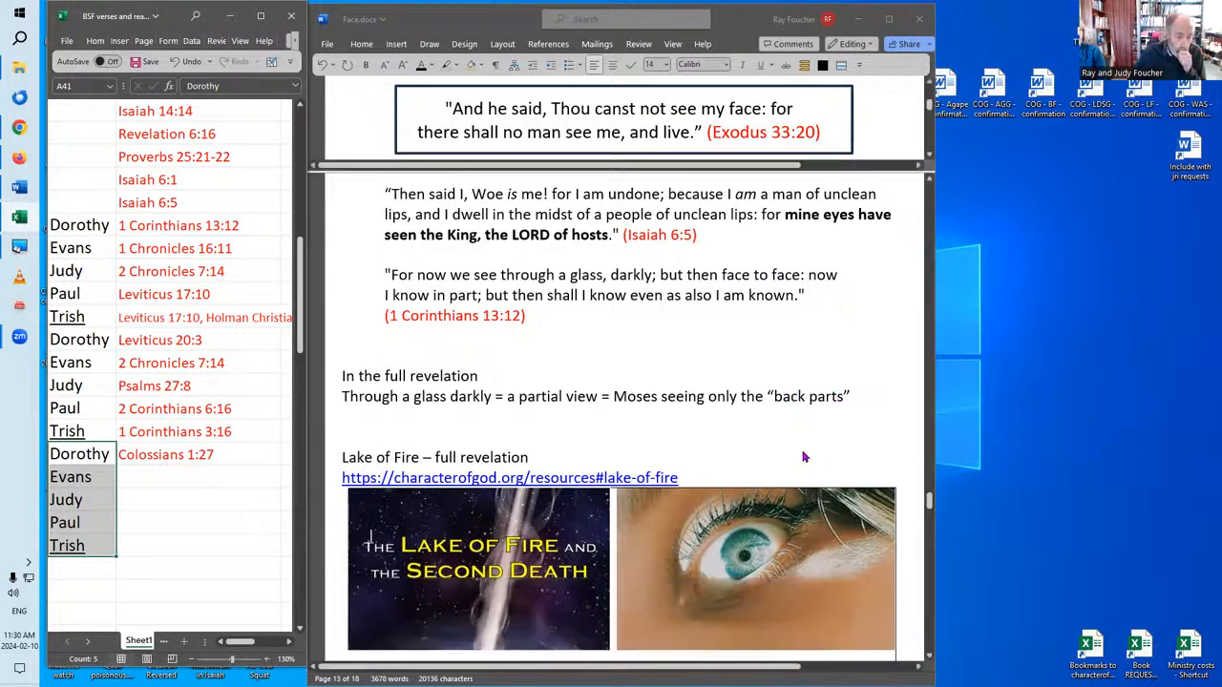
scroll("down", 3)
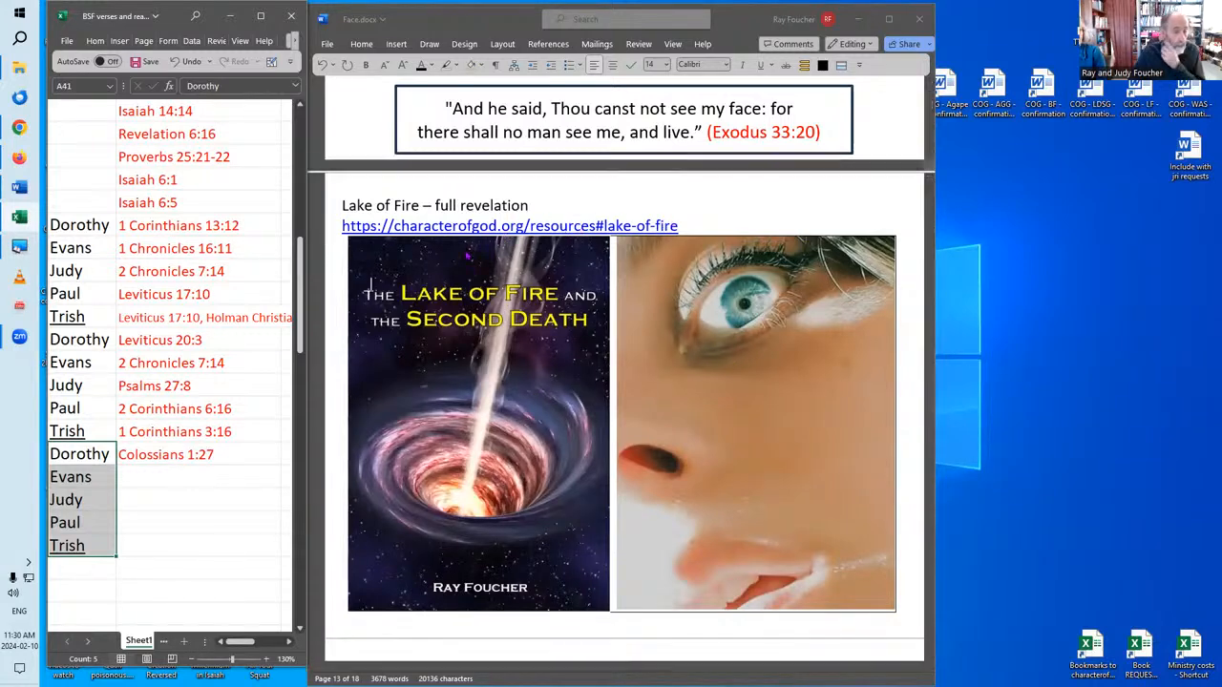
mouse_move(549, 226)
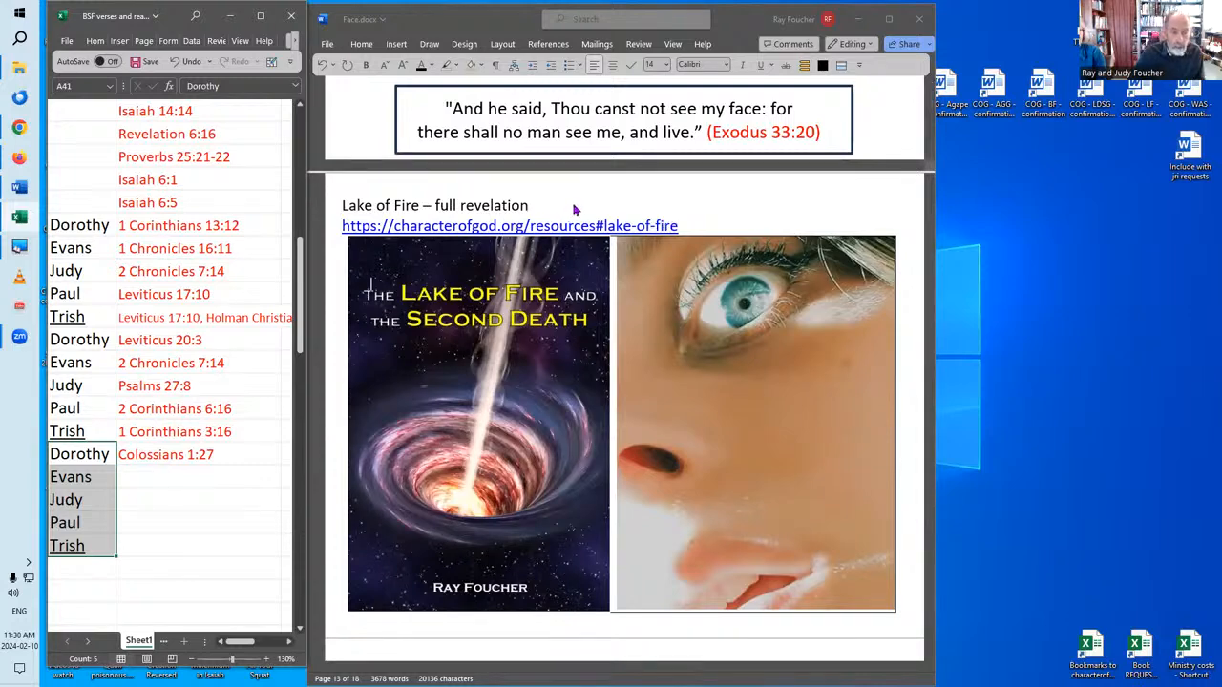
mouse_move(580, 201)
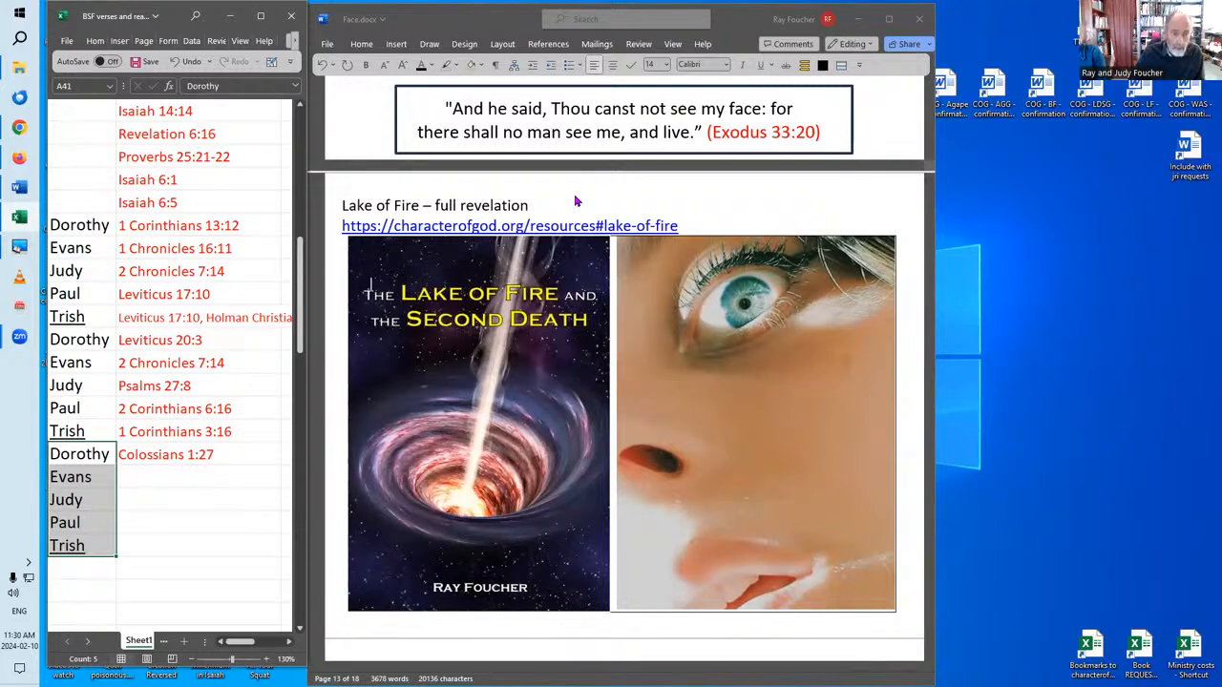
mouse_move(641, 225)
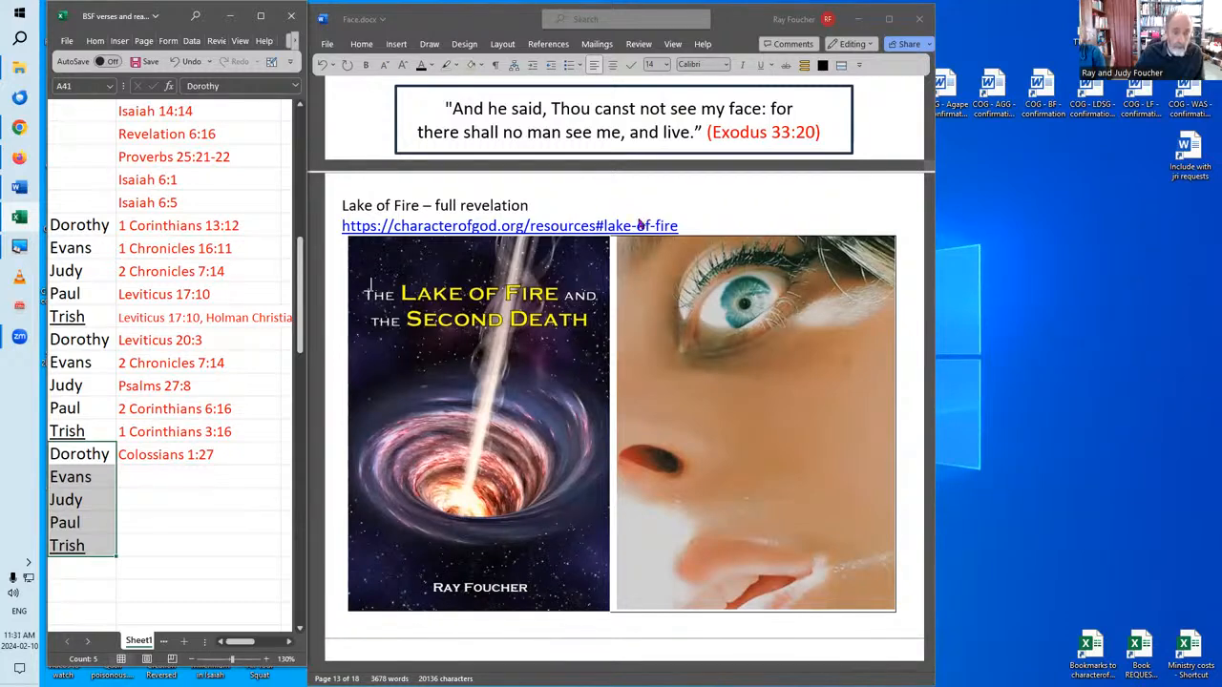
mouse_move(758, 322)
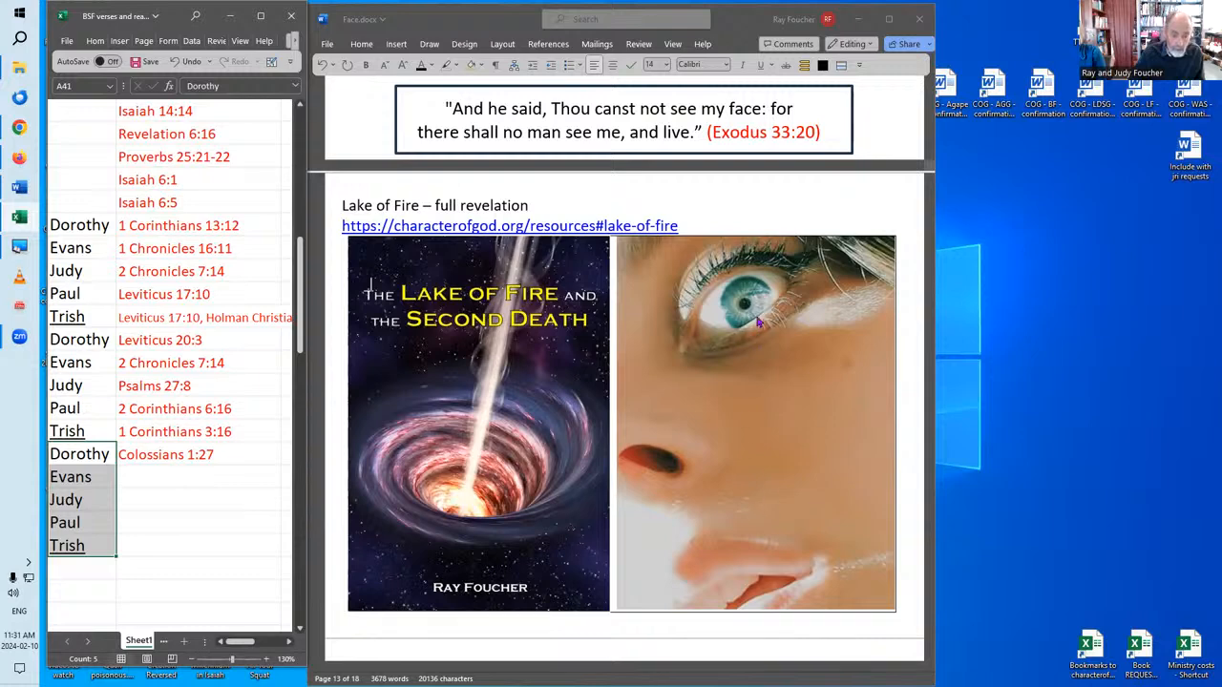
mouse_move(829, 399)
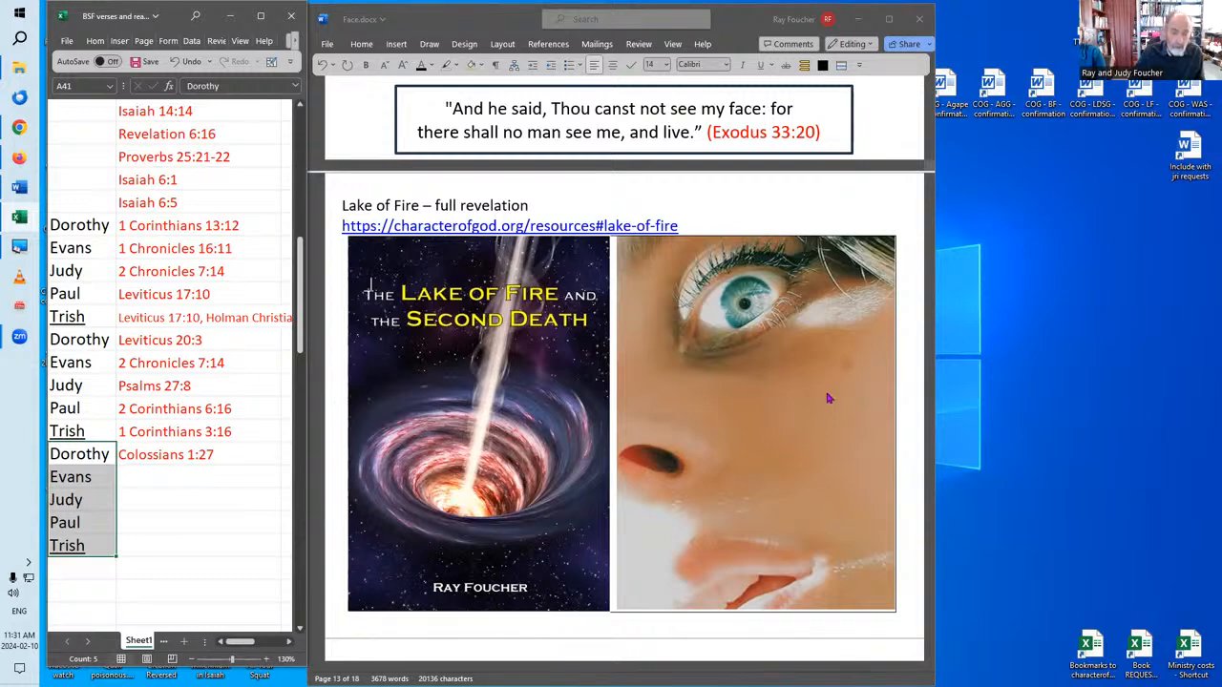
mouse_move(791, 385)
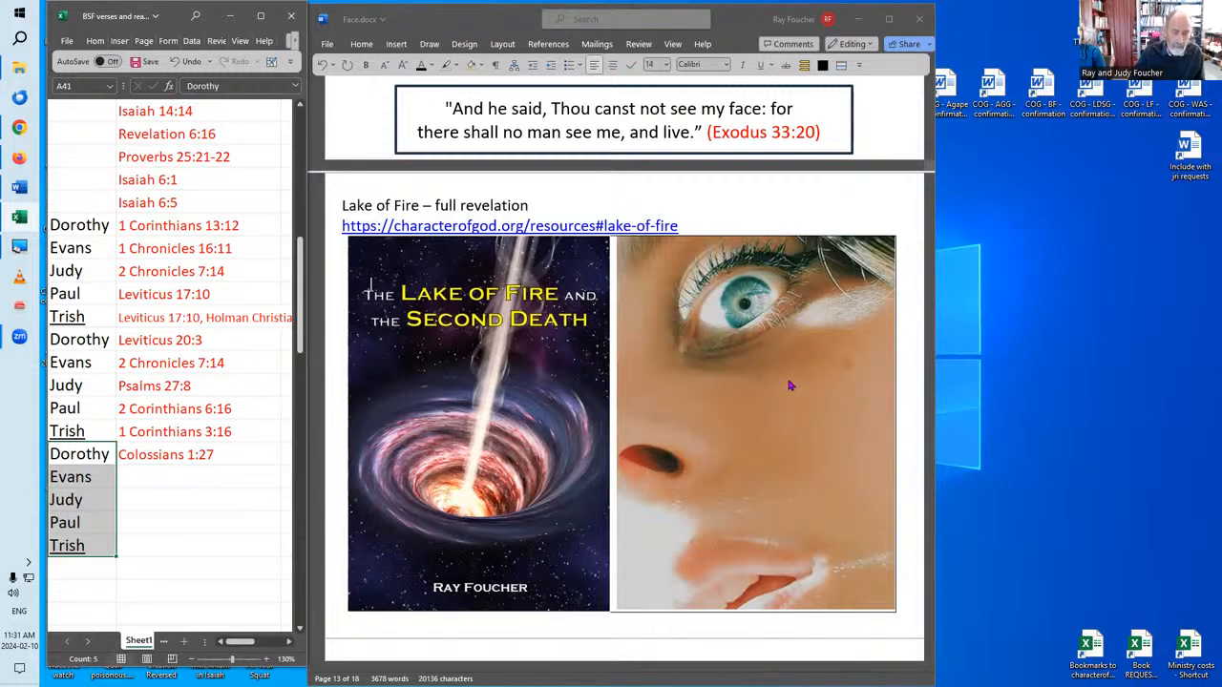
mouse_move(799, 356)
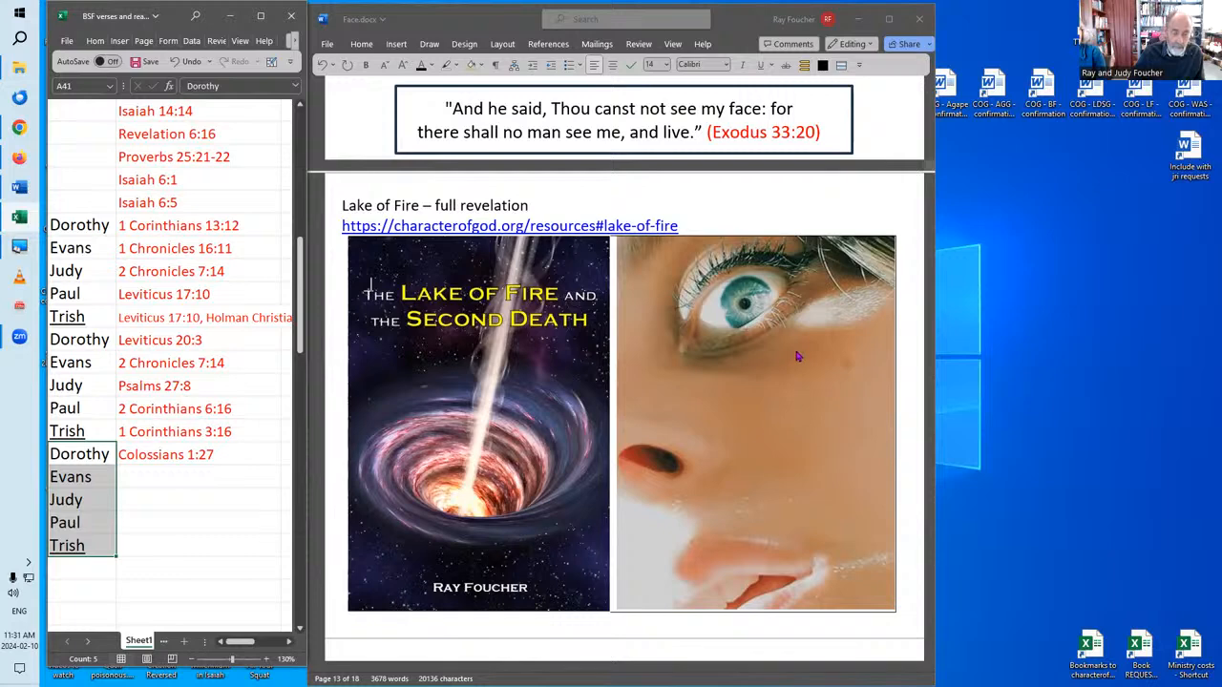
scroll("down", 3)
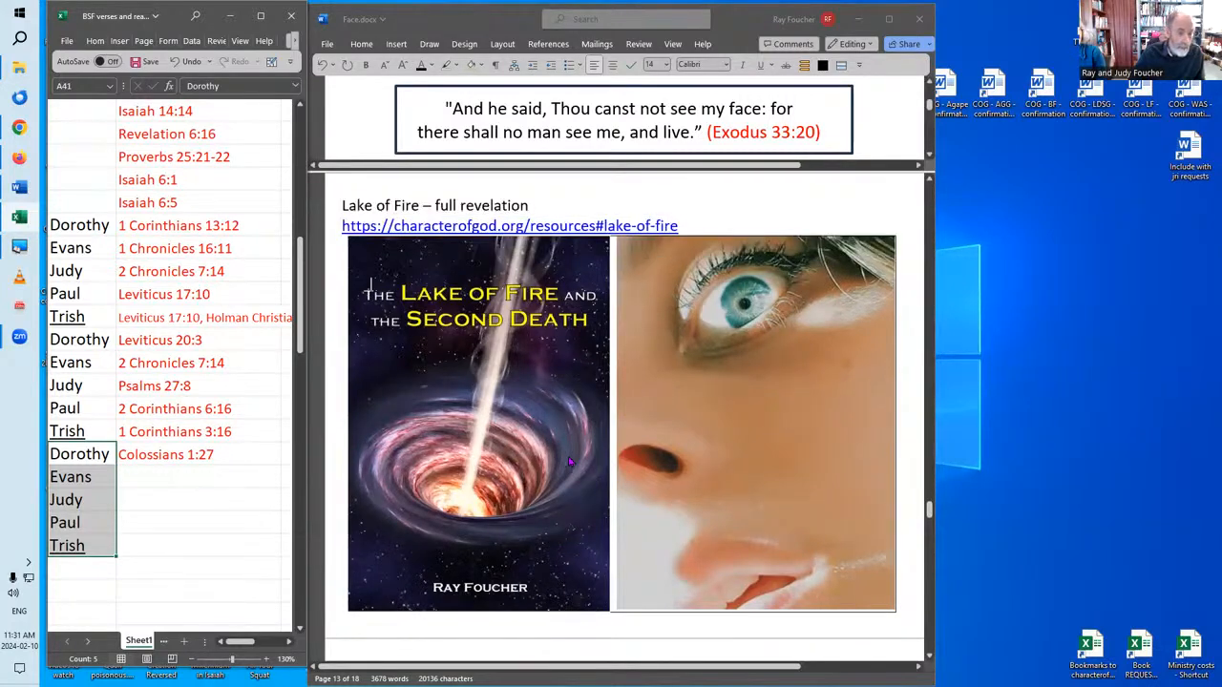
scroll("down", 3)
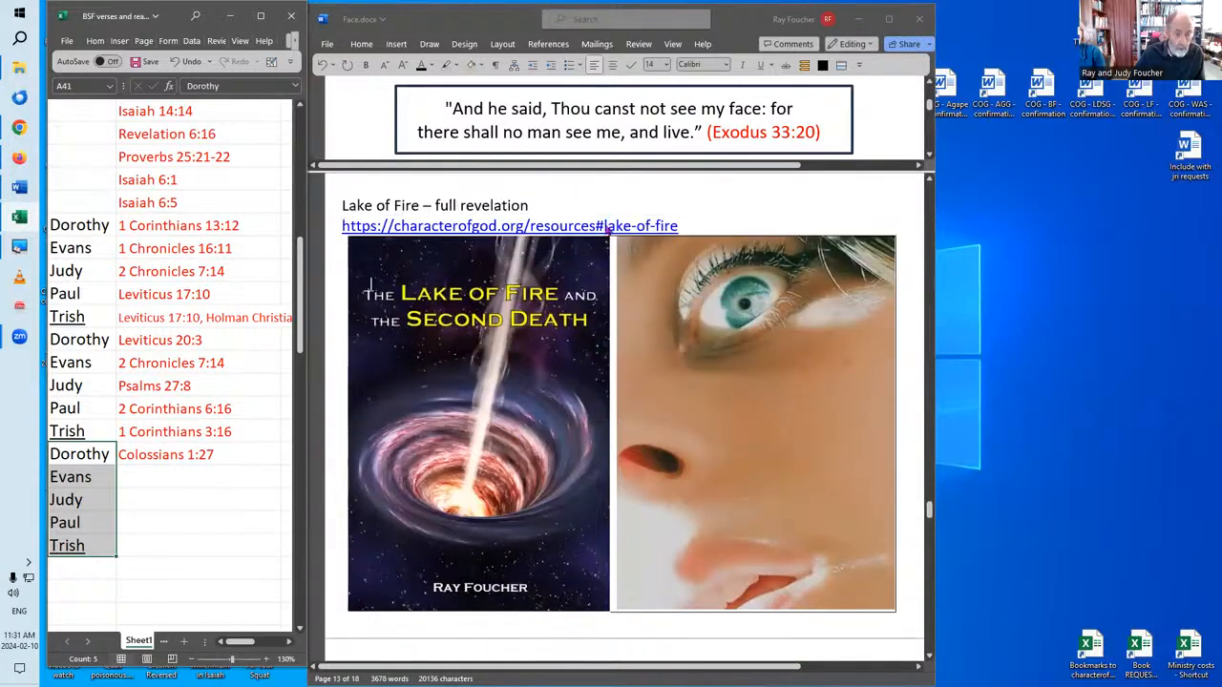
scroll("down", 3)
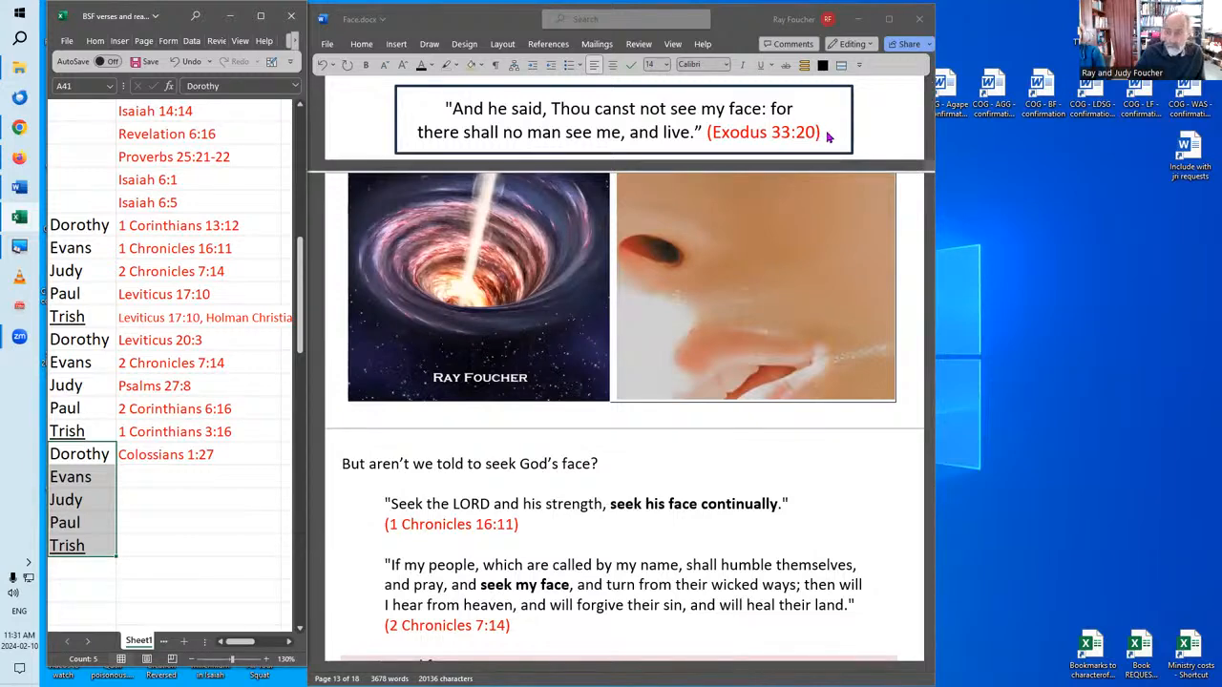
mouse_move(612, 477)
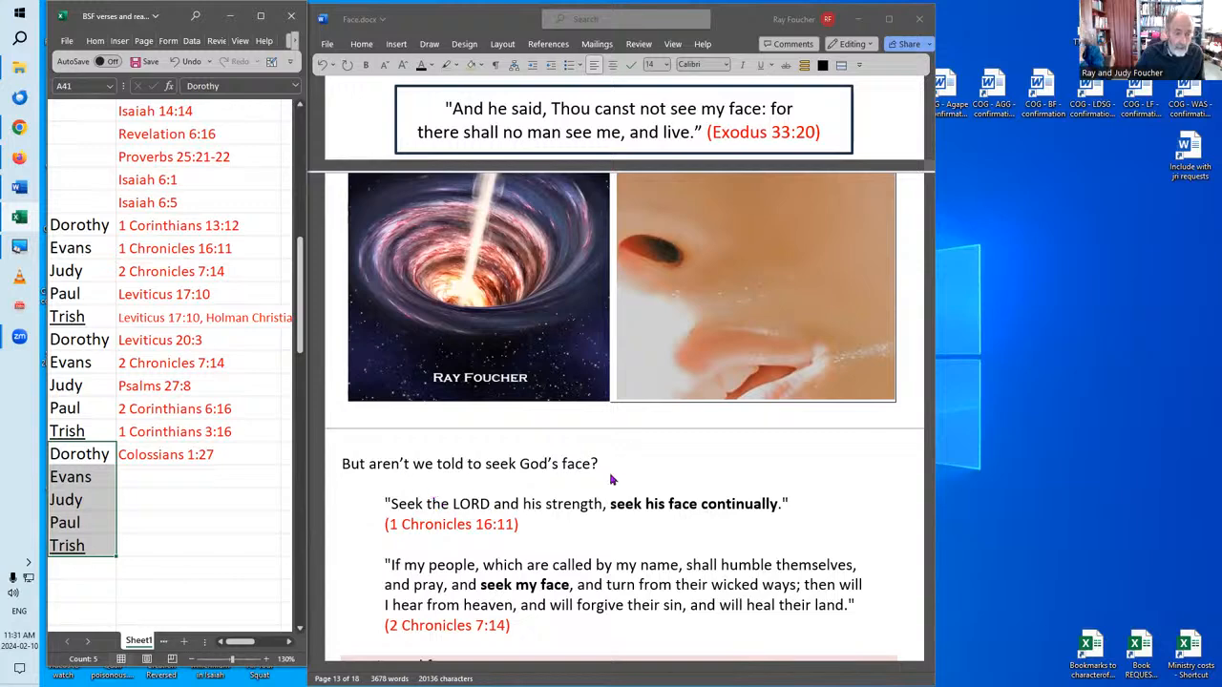
scroll("down", 3)
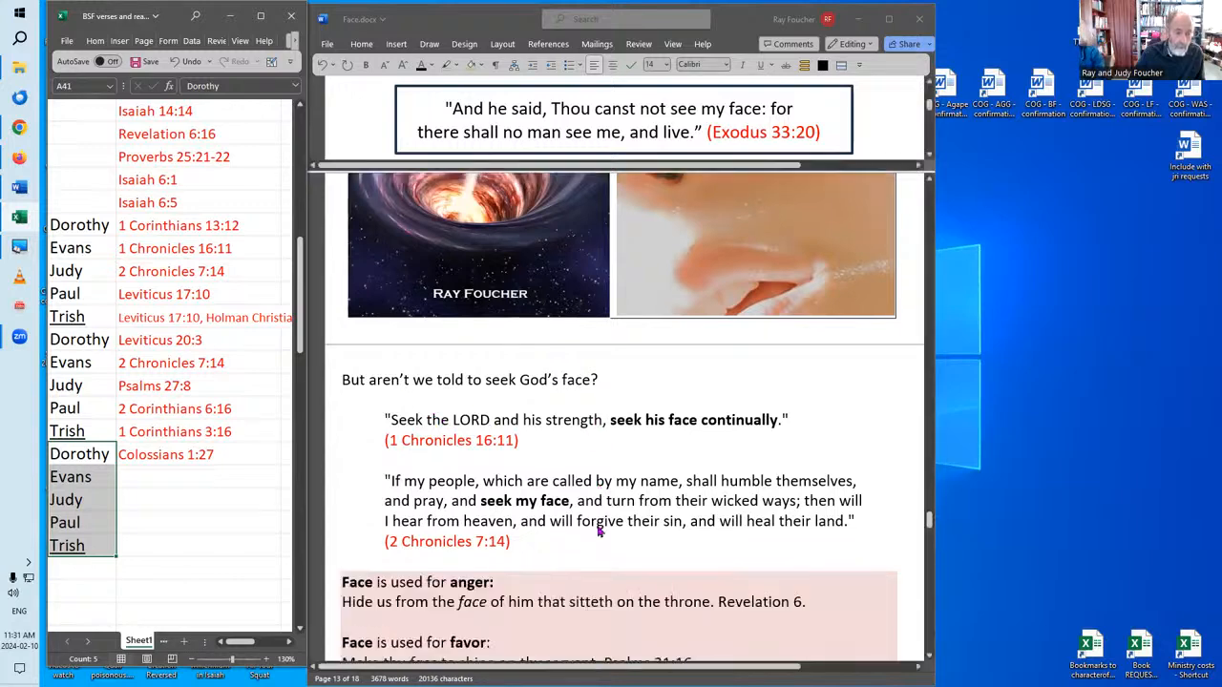
scroll("down", 3)
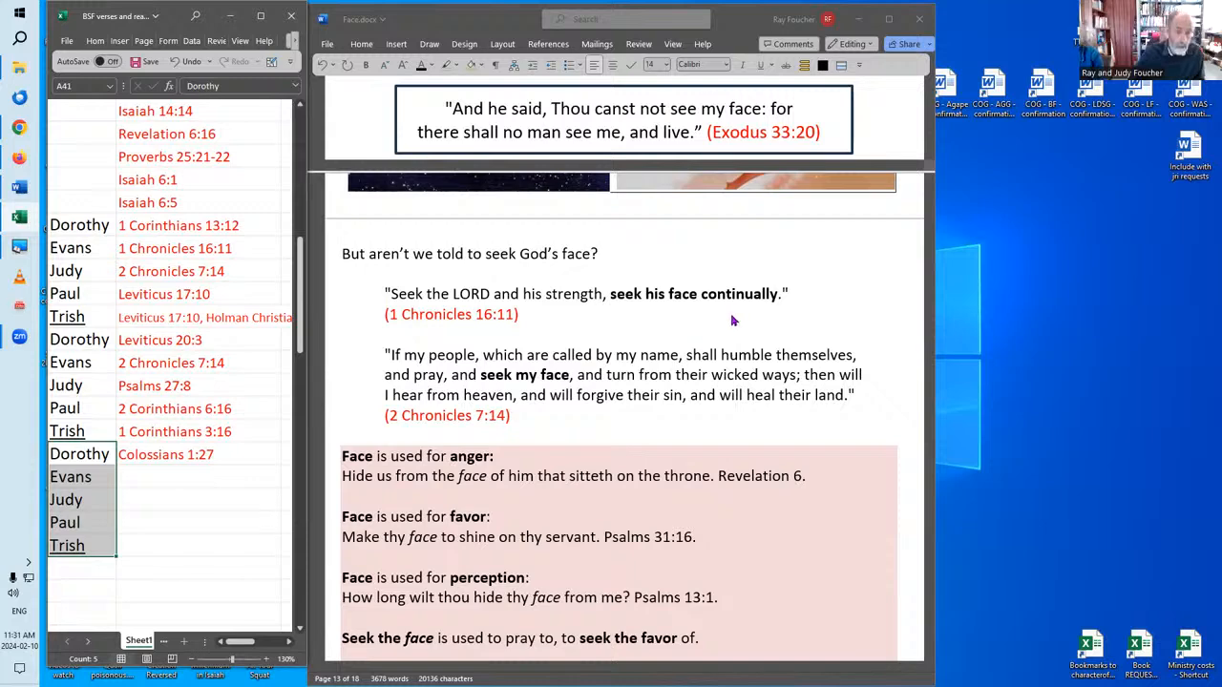
mouse_move(729, 321)
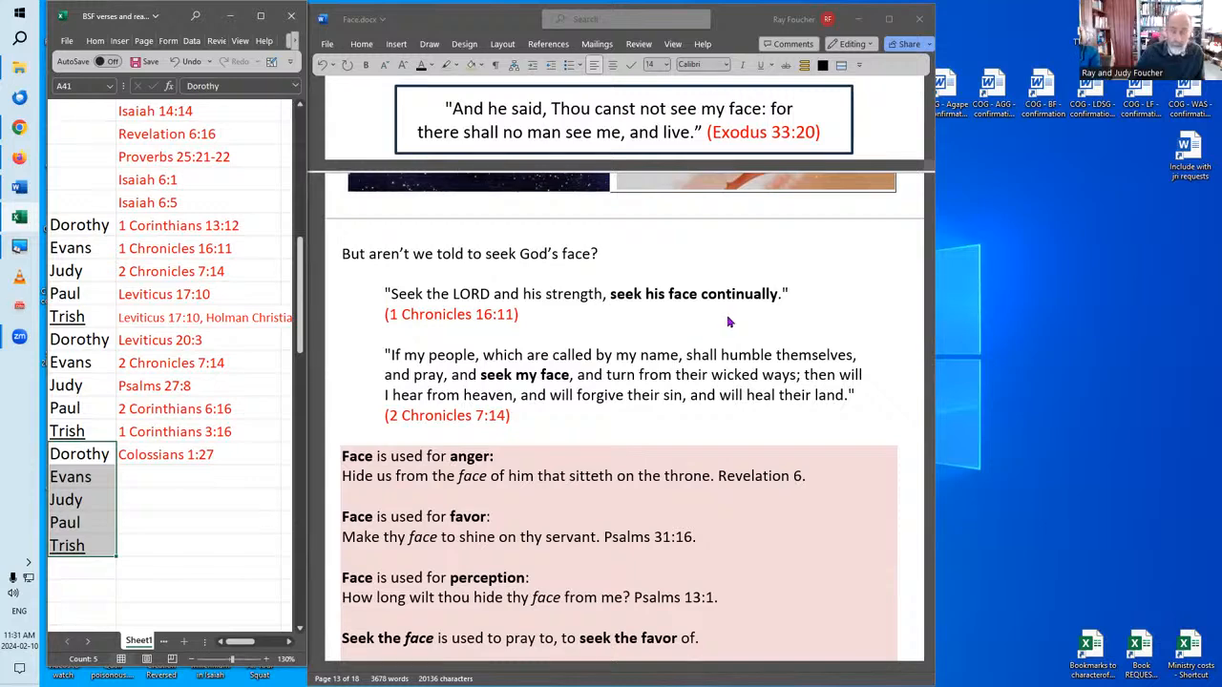
mouse_move(539, 398)
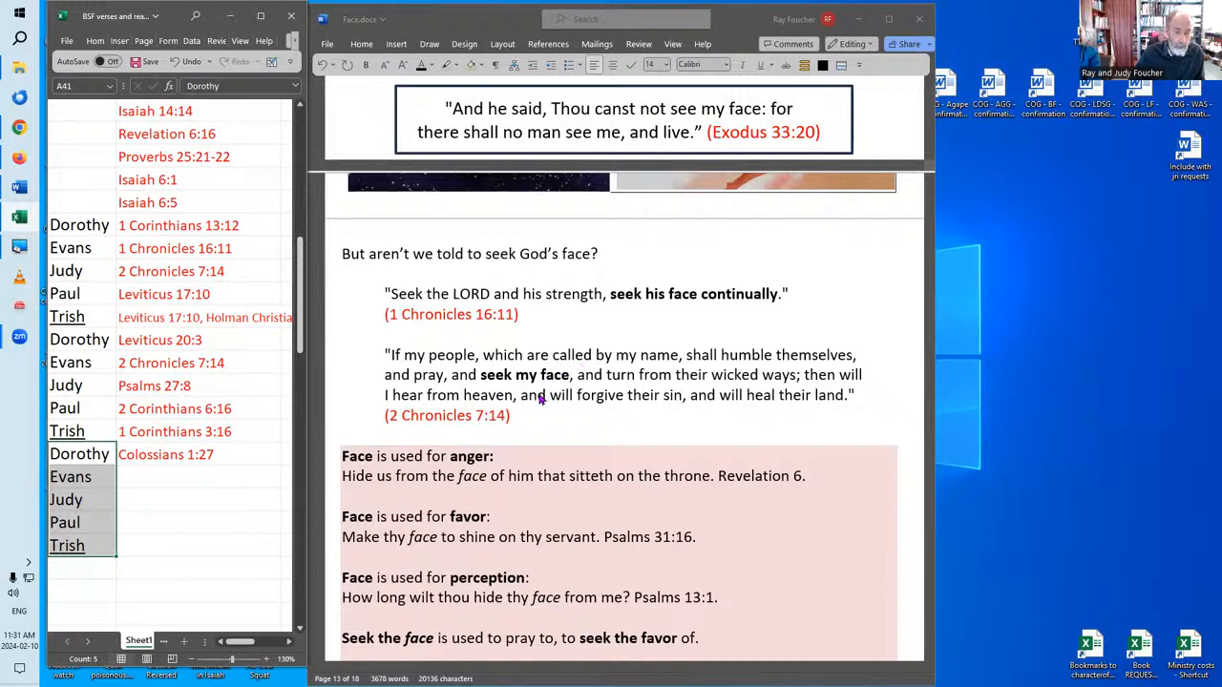
mouse_move(515, 425)
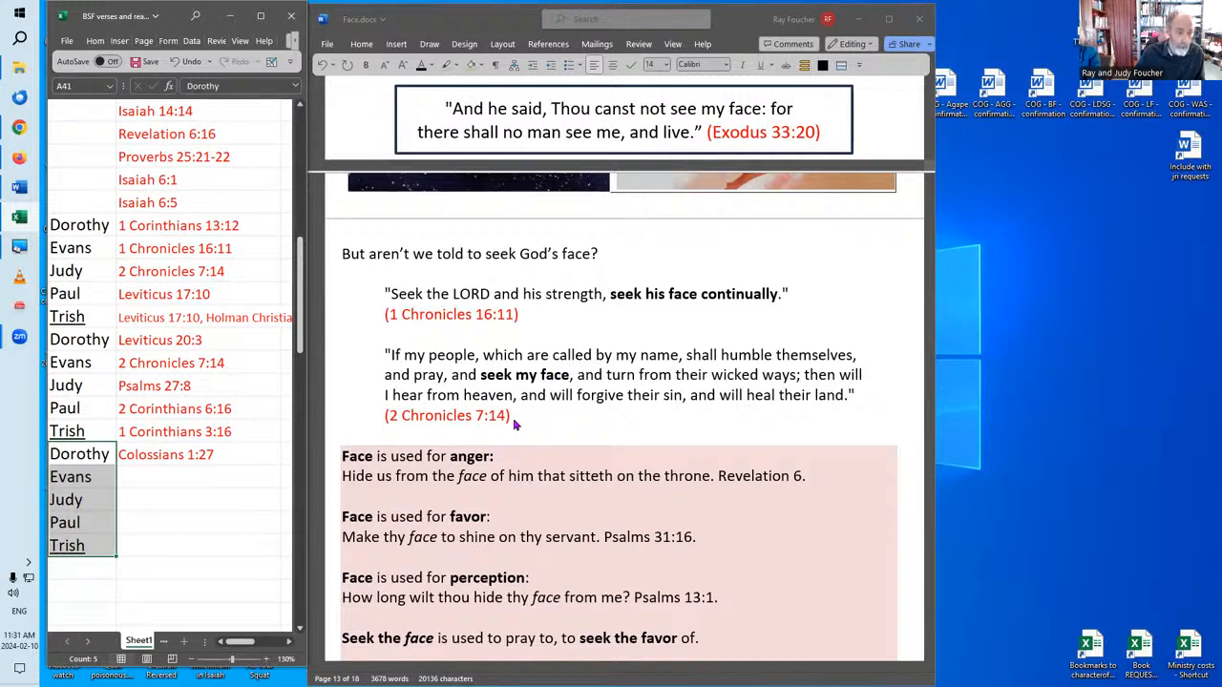
mouse_move(528, 422)
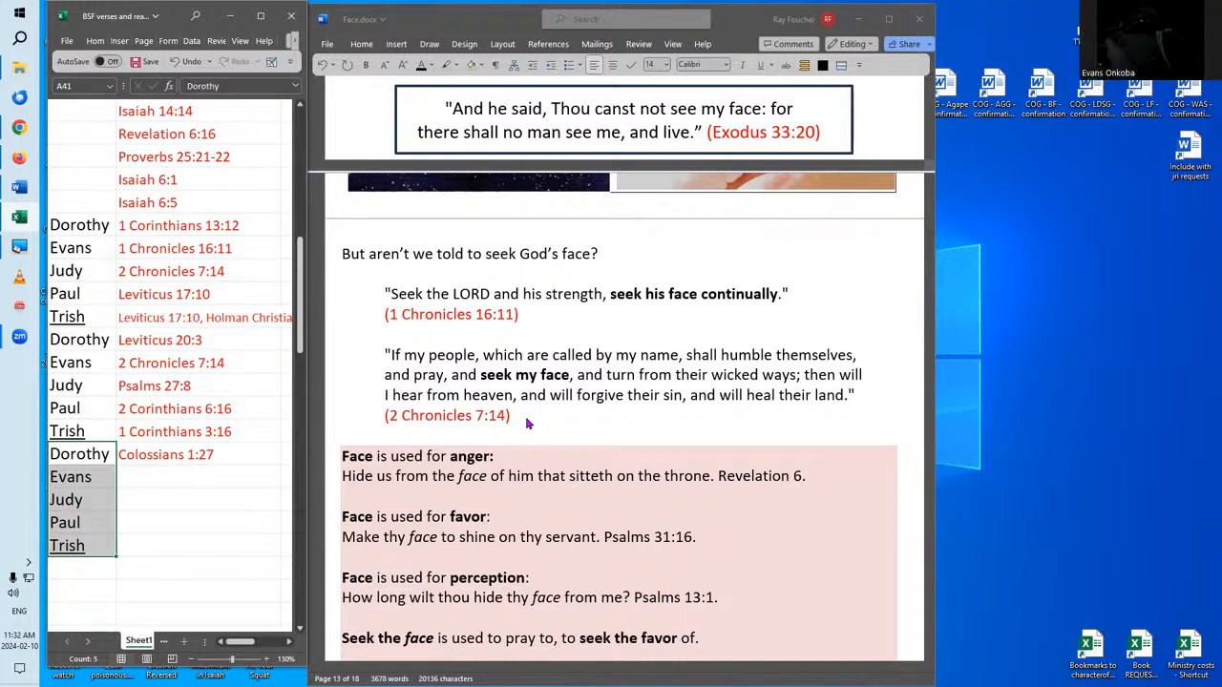
mouse_move(535, 415)
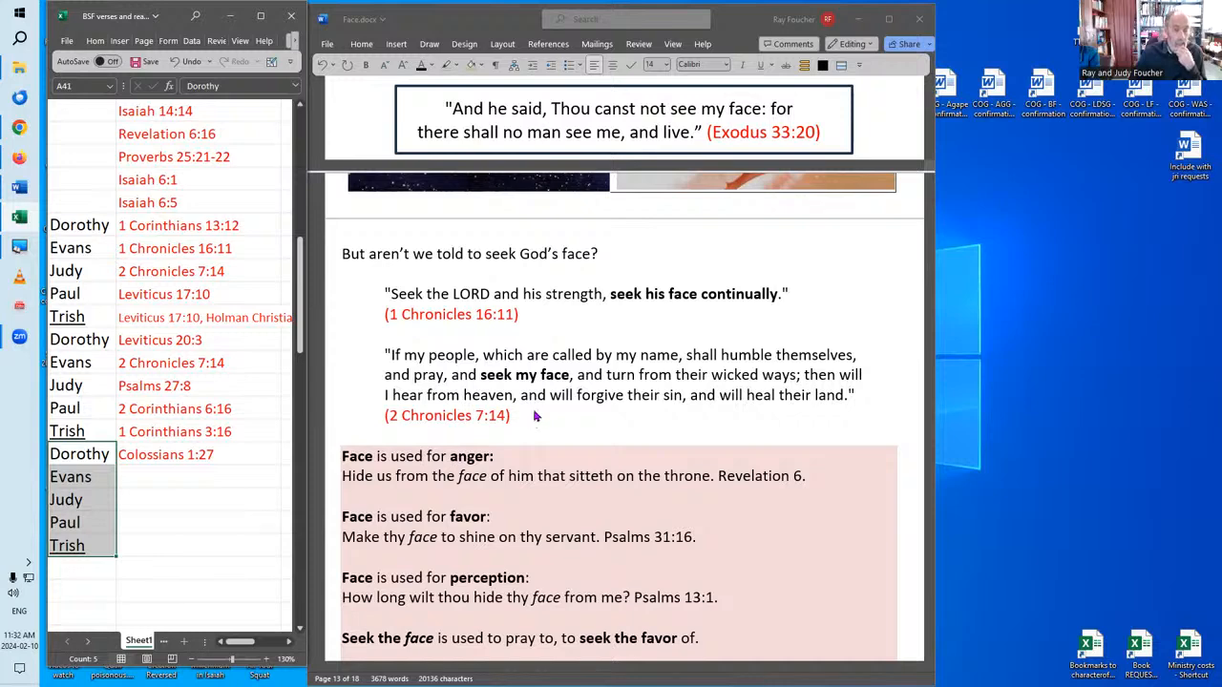
mouse_move(544, 406)
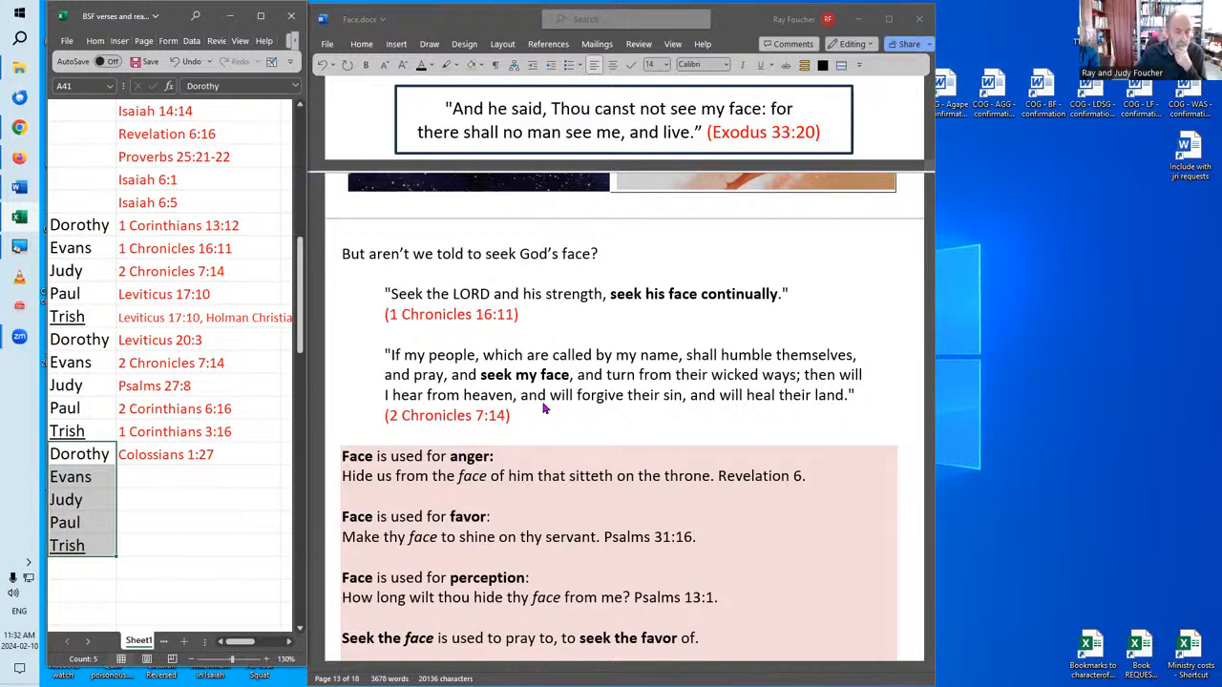
mouse_move(558, 415)
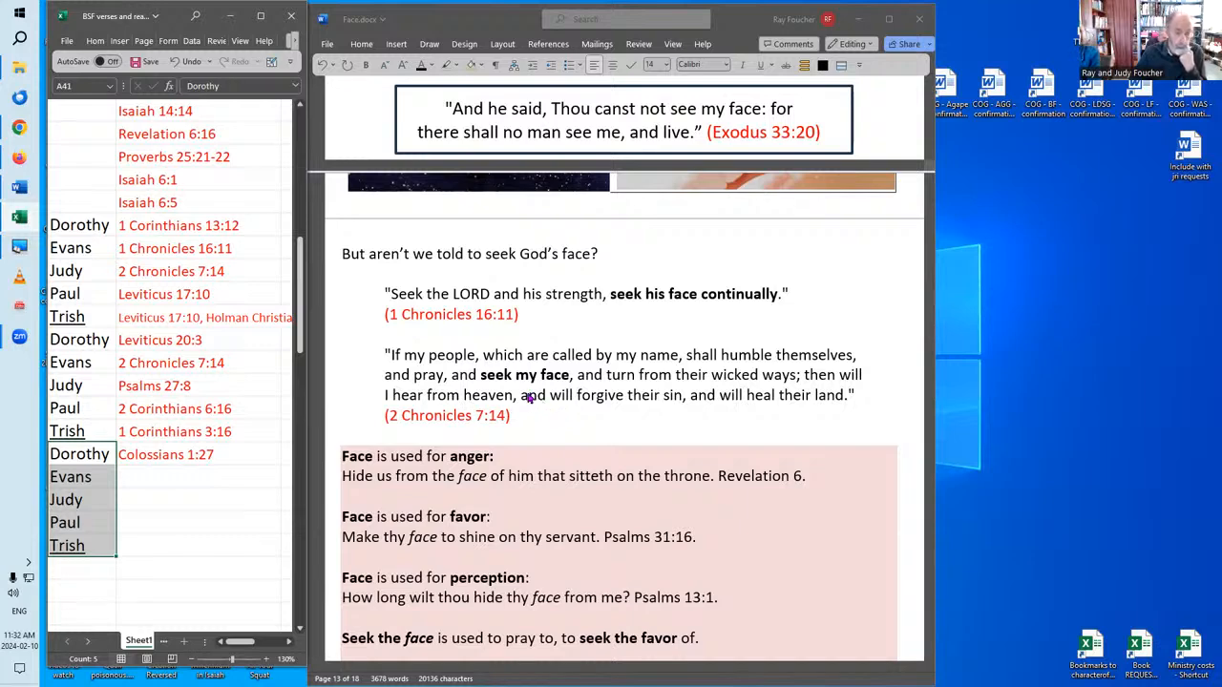
mouse_move(545, 384)
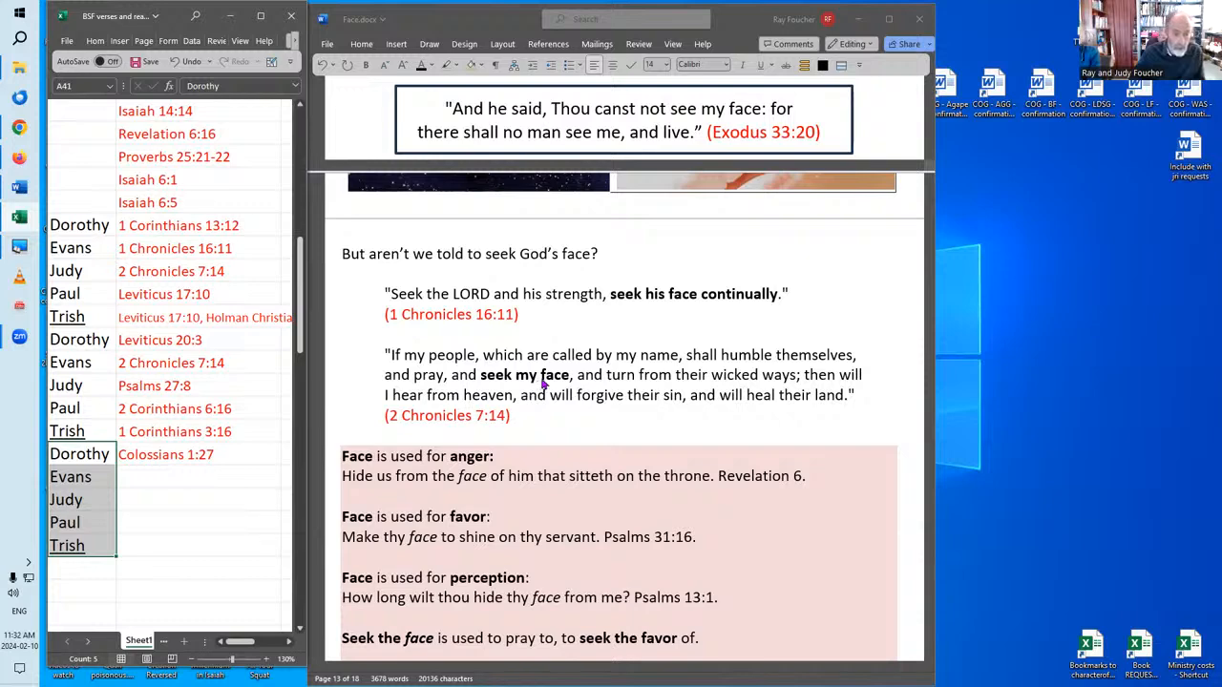
scroll("down", 3)
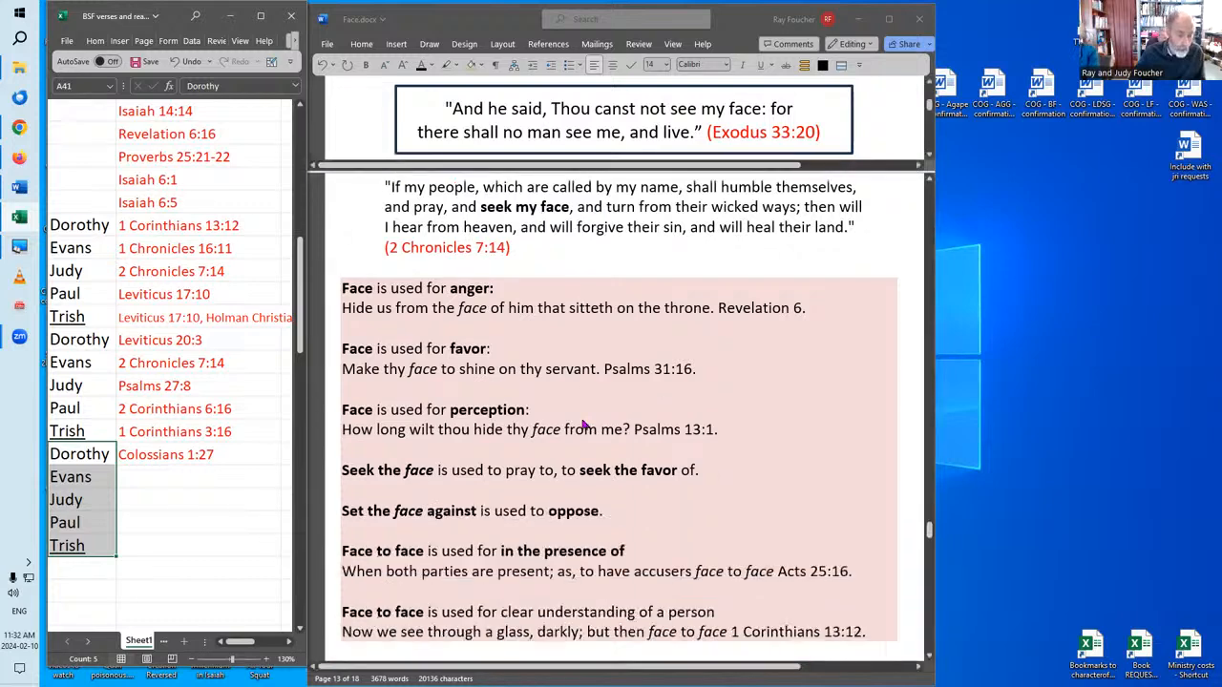
scroll("down", 3)
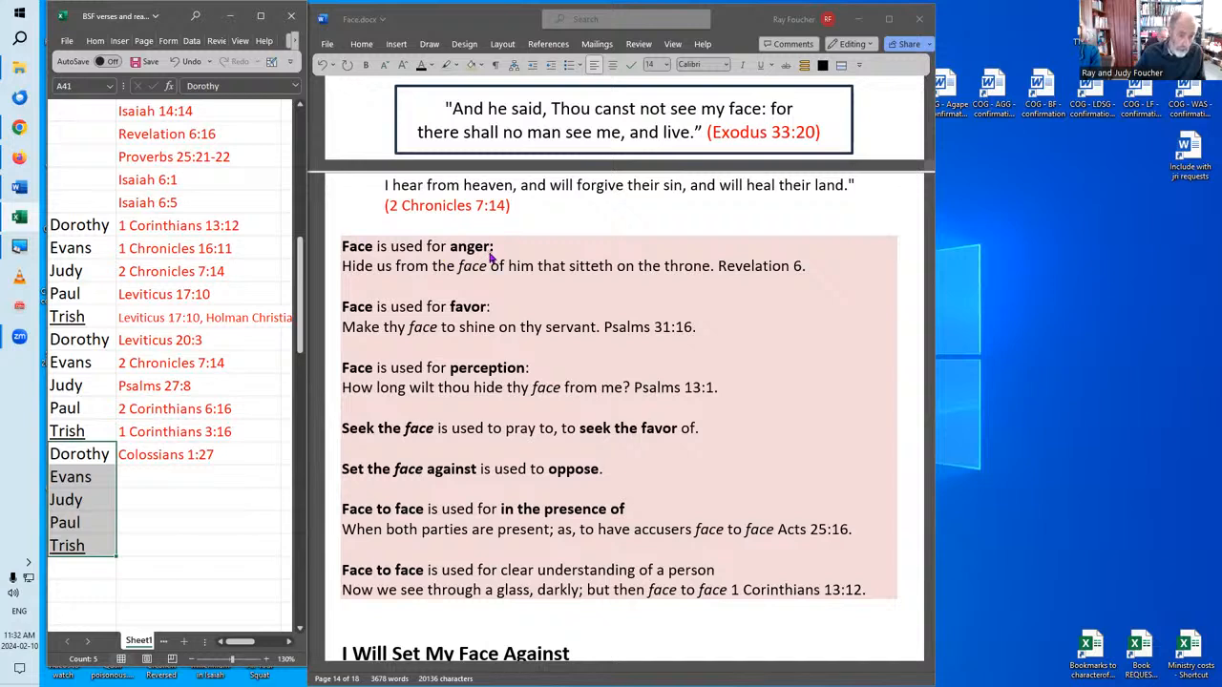
mouse_move(367, 288)
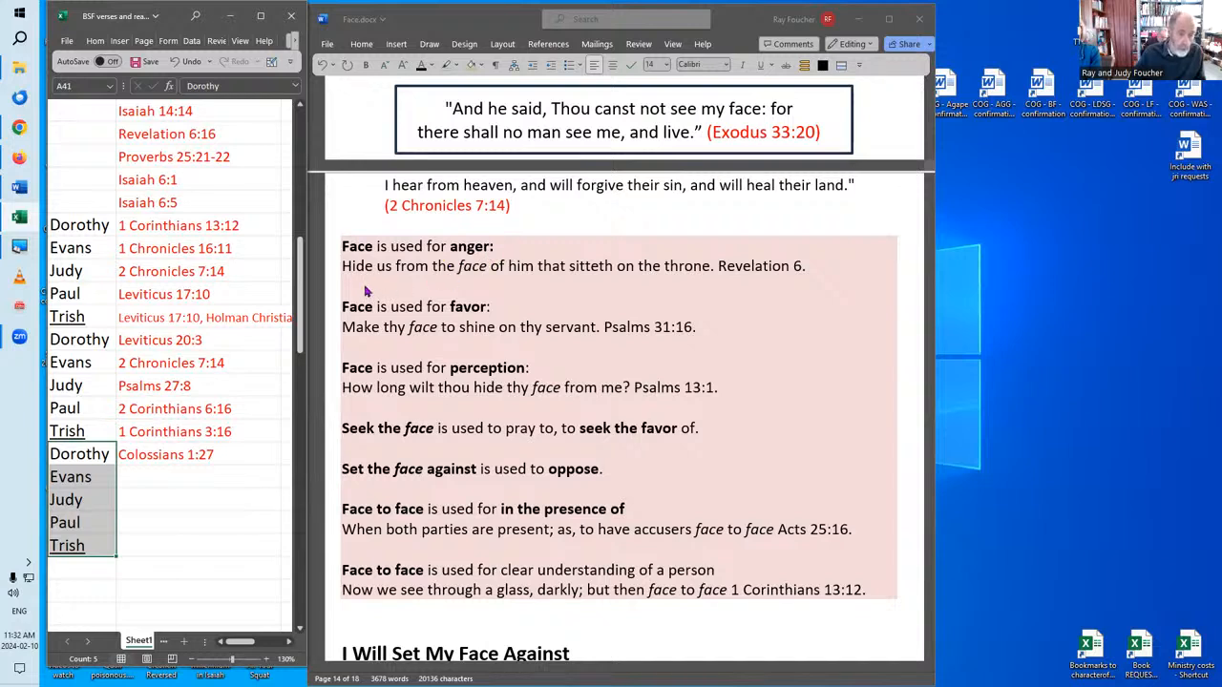
mouse_move(551, 302)
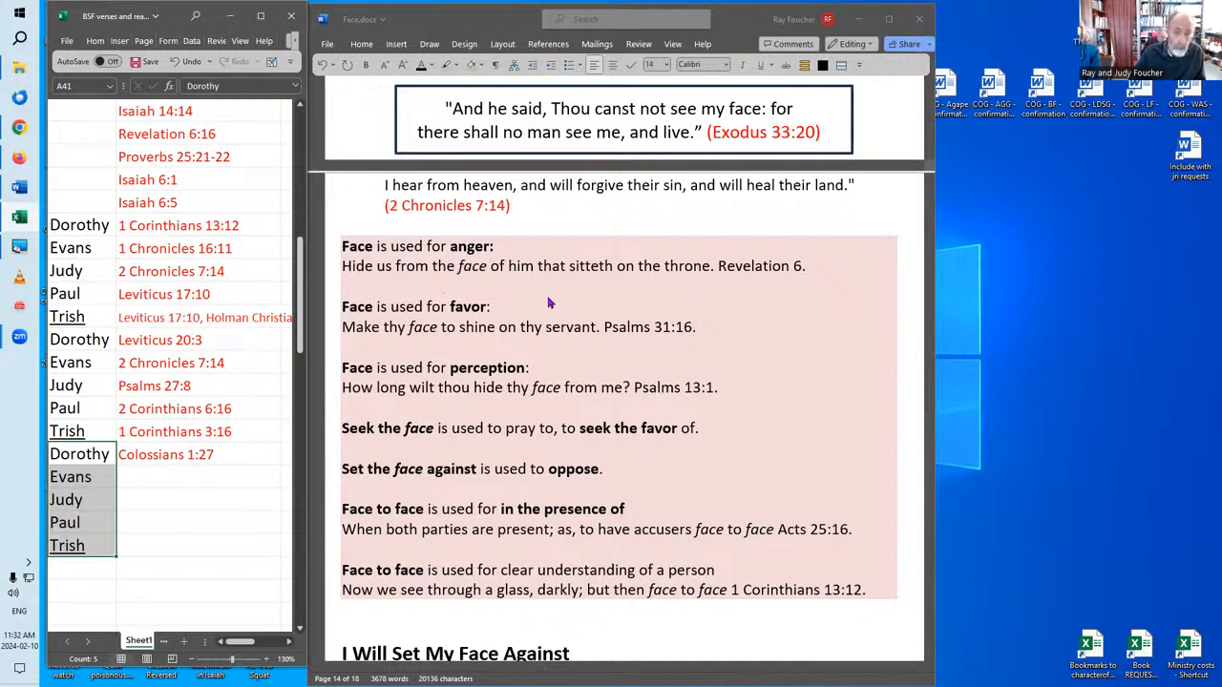
mouse_move(537, 282)
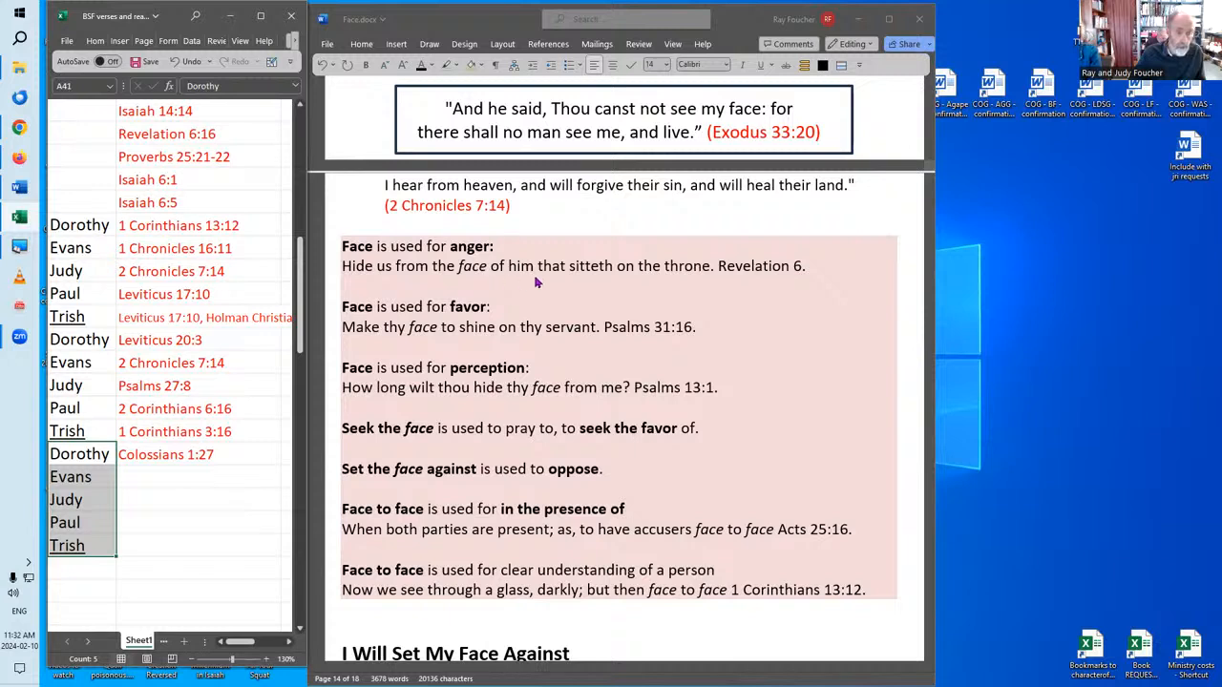
mouse_move(714, 287)
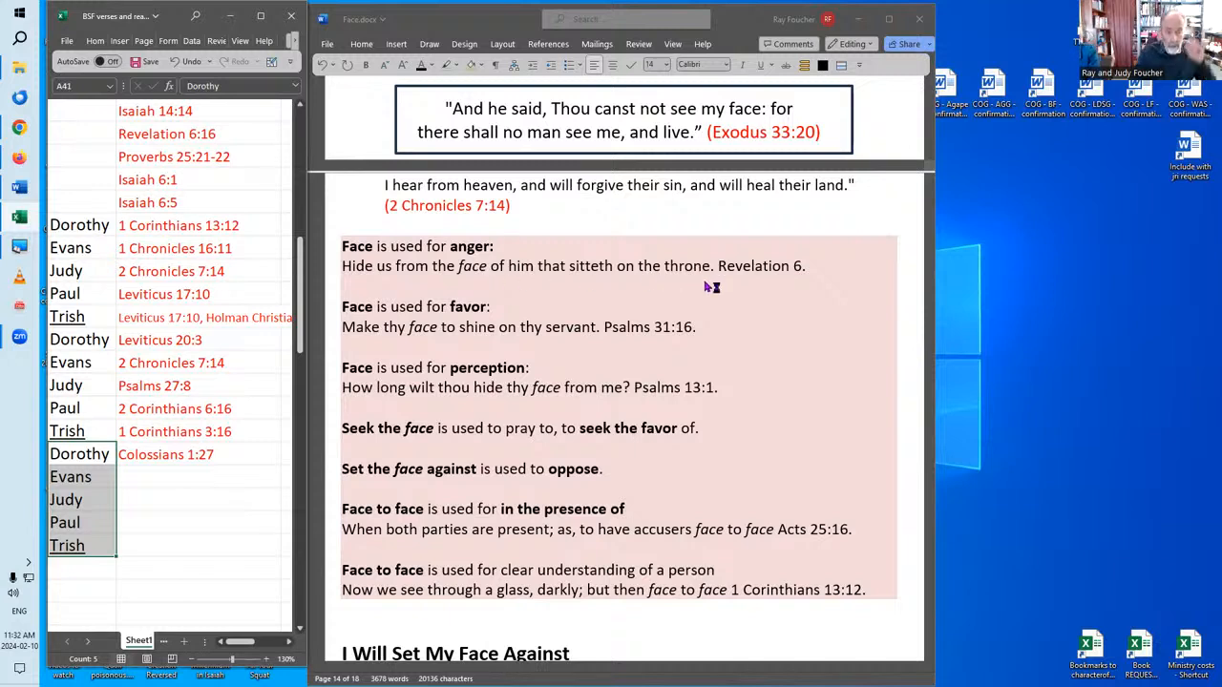
mouse_move(702, 285)
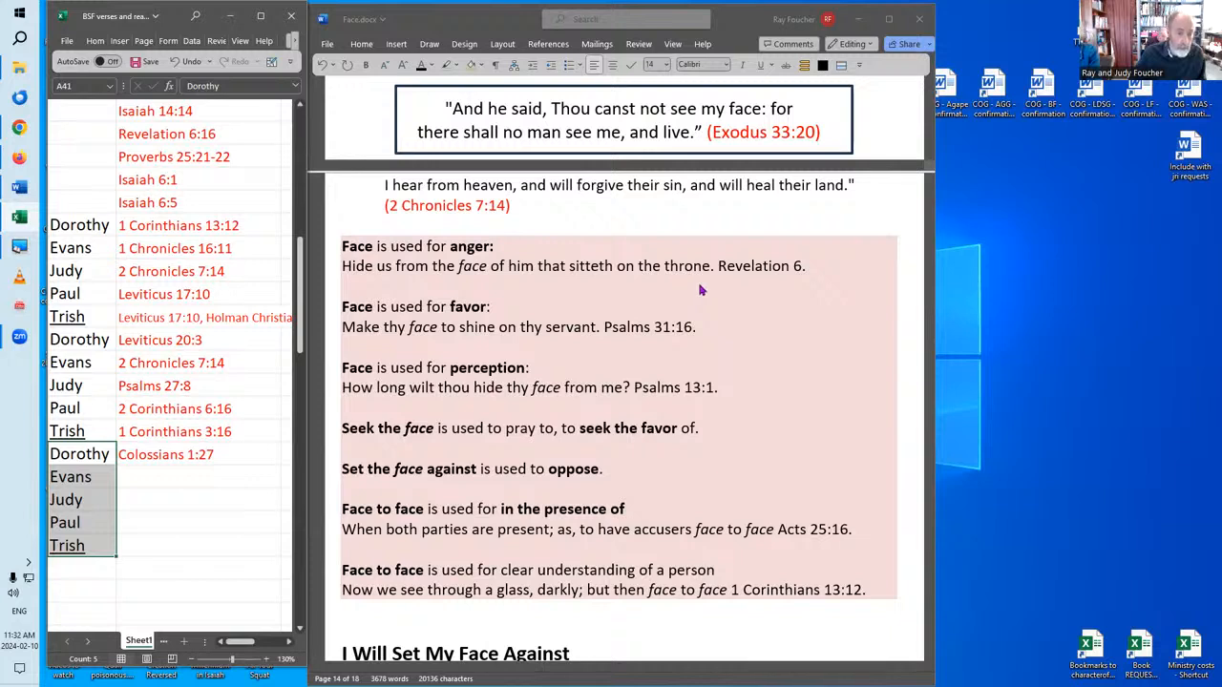
mouse_move(539, 286)
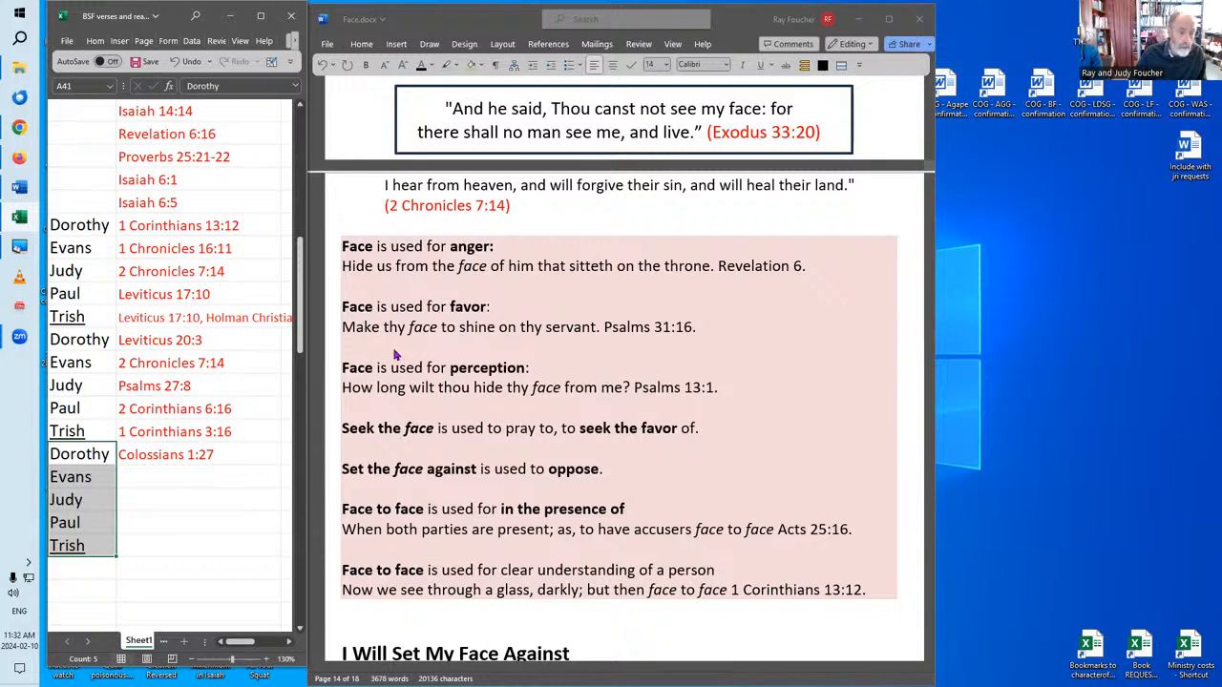
mouse_move(383, 344)
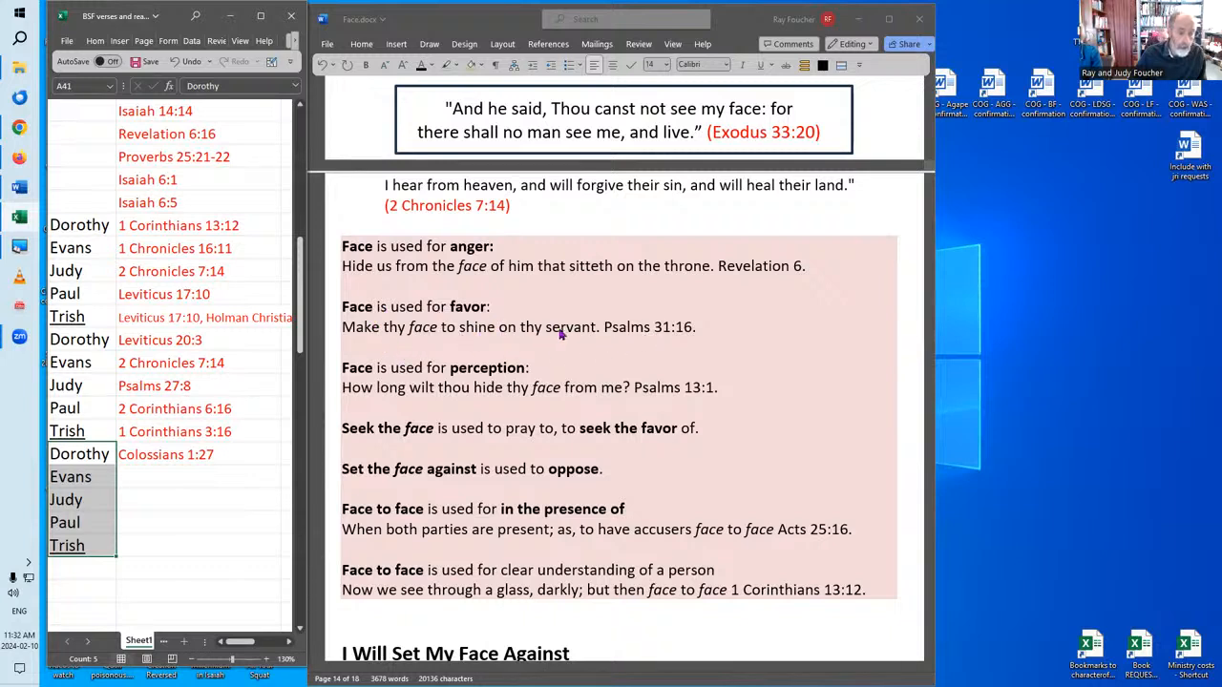
mouse_move(537, 352)
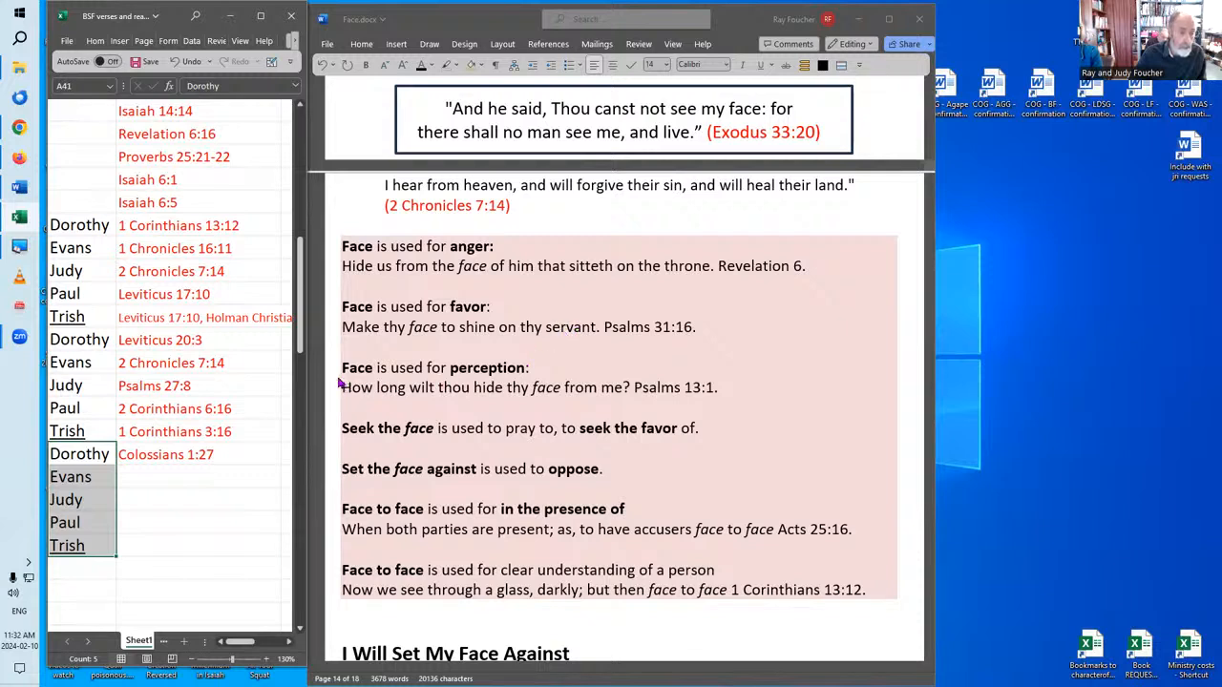
mouse_move(352, 414)
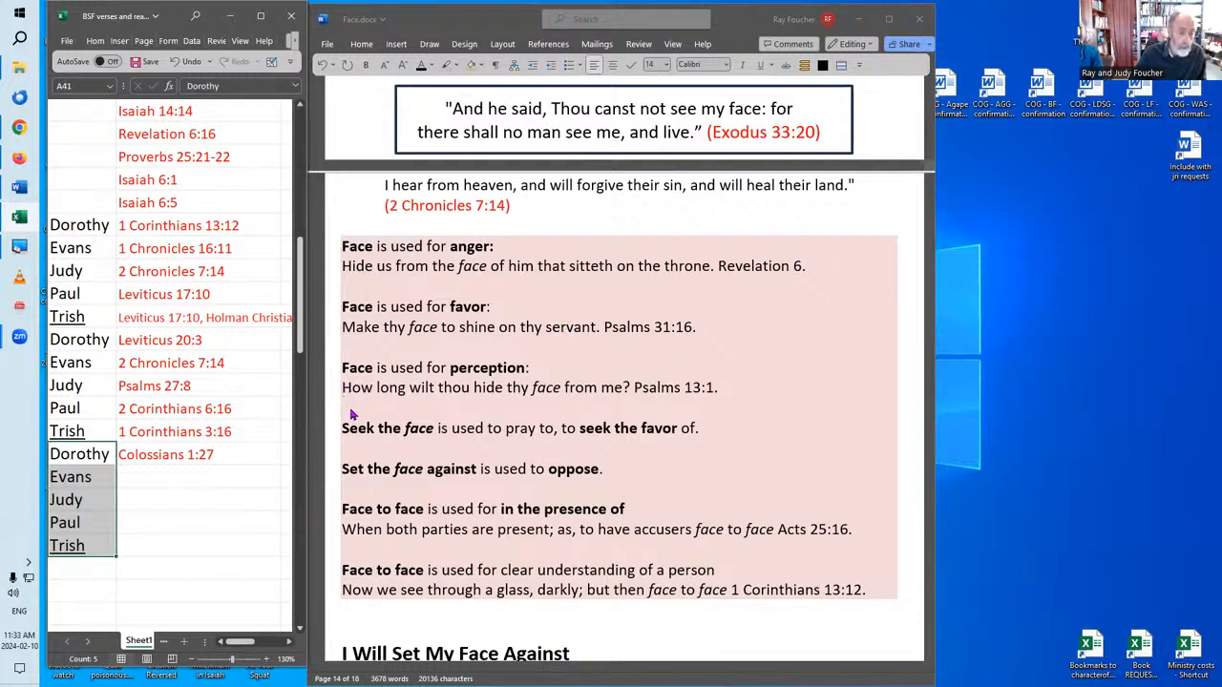
mouse_move(530, 397)
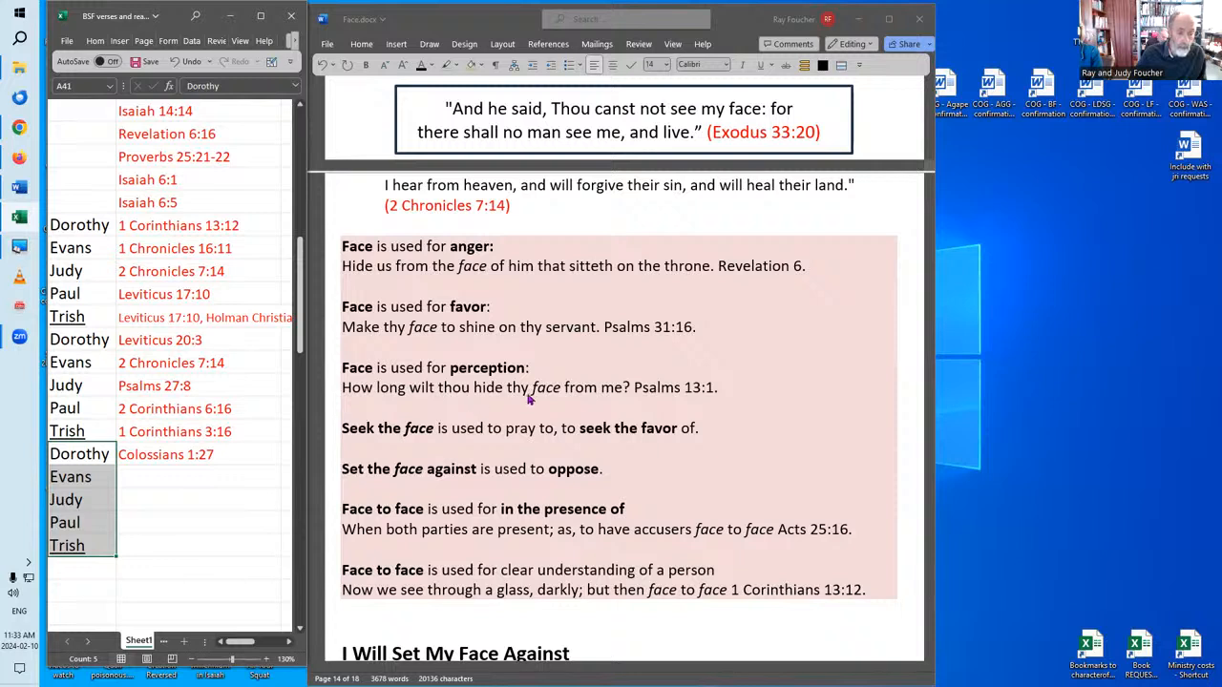
mouse_move(733, 396)
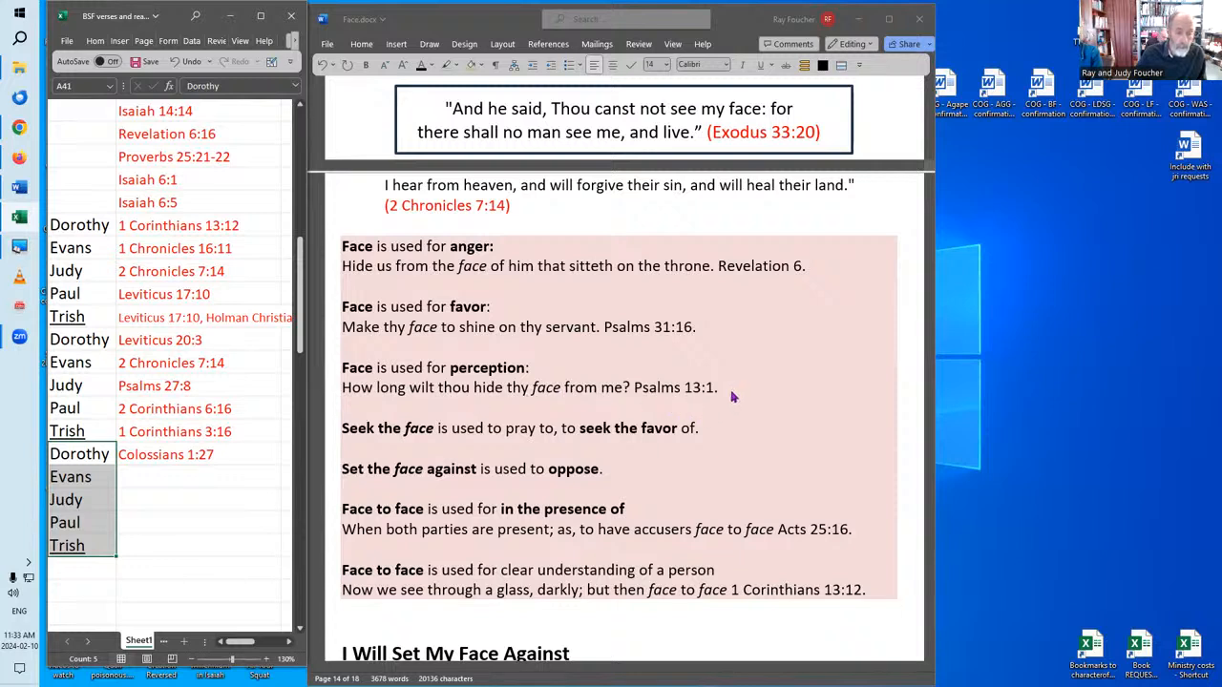
mouse_move(730, 388)
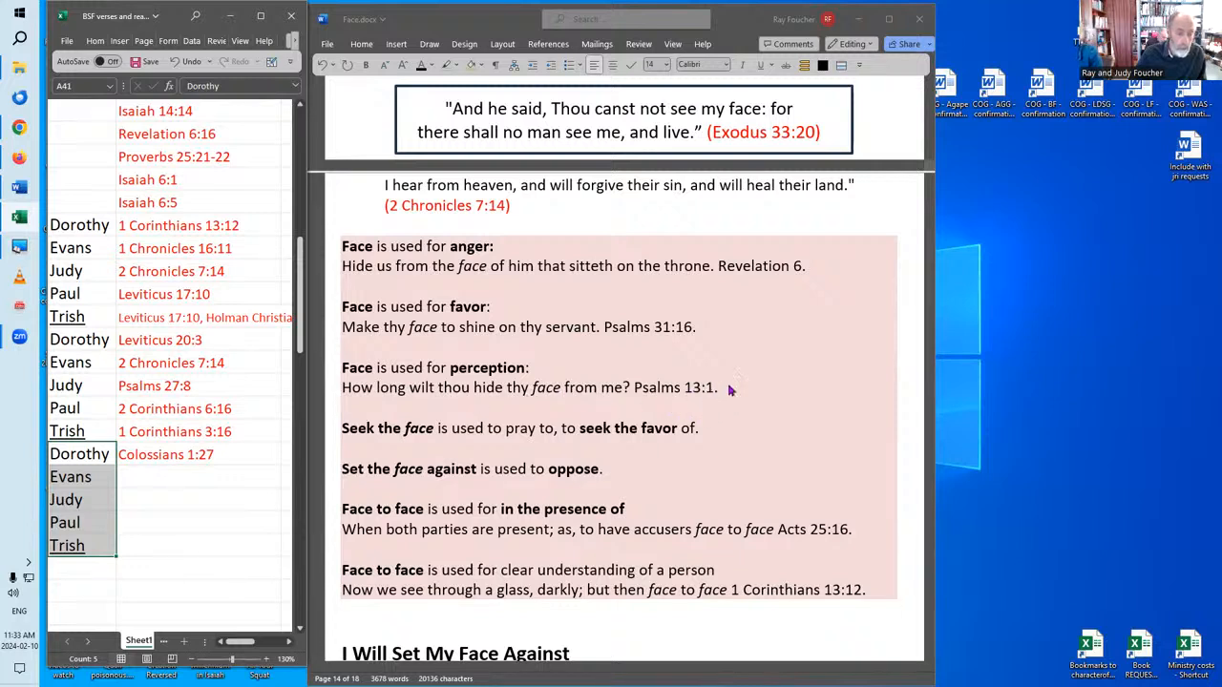
mouse_move(457, 437)
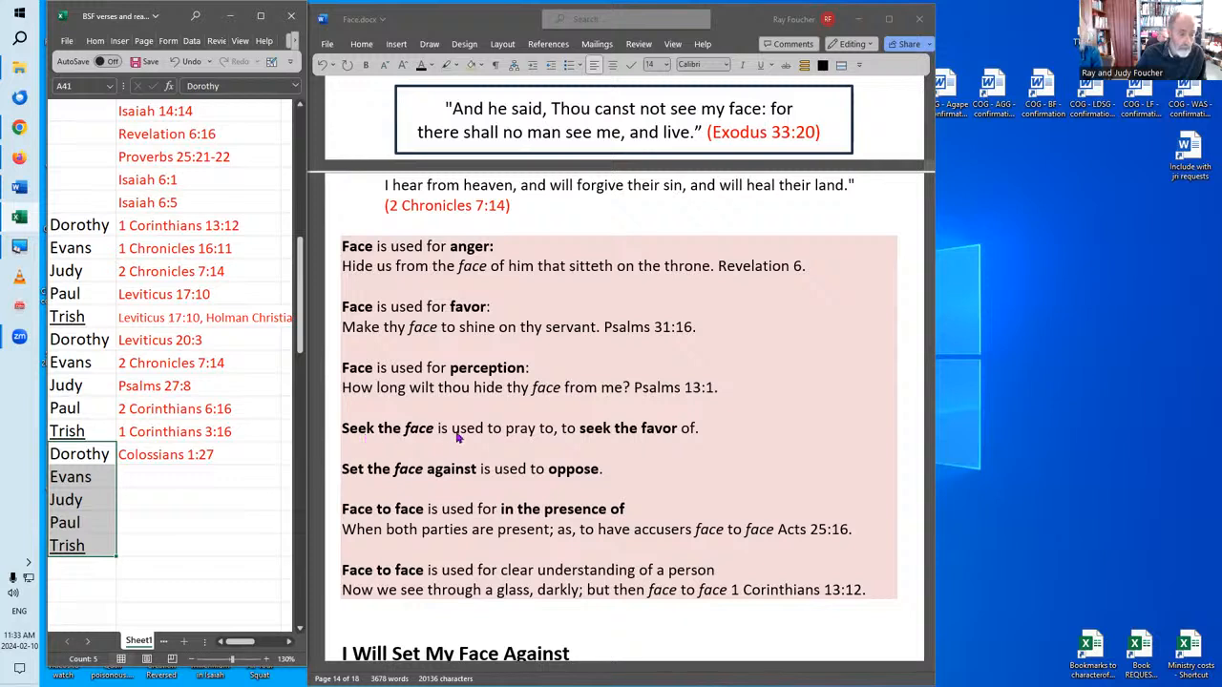
mouse_move(561, 439)
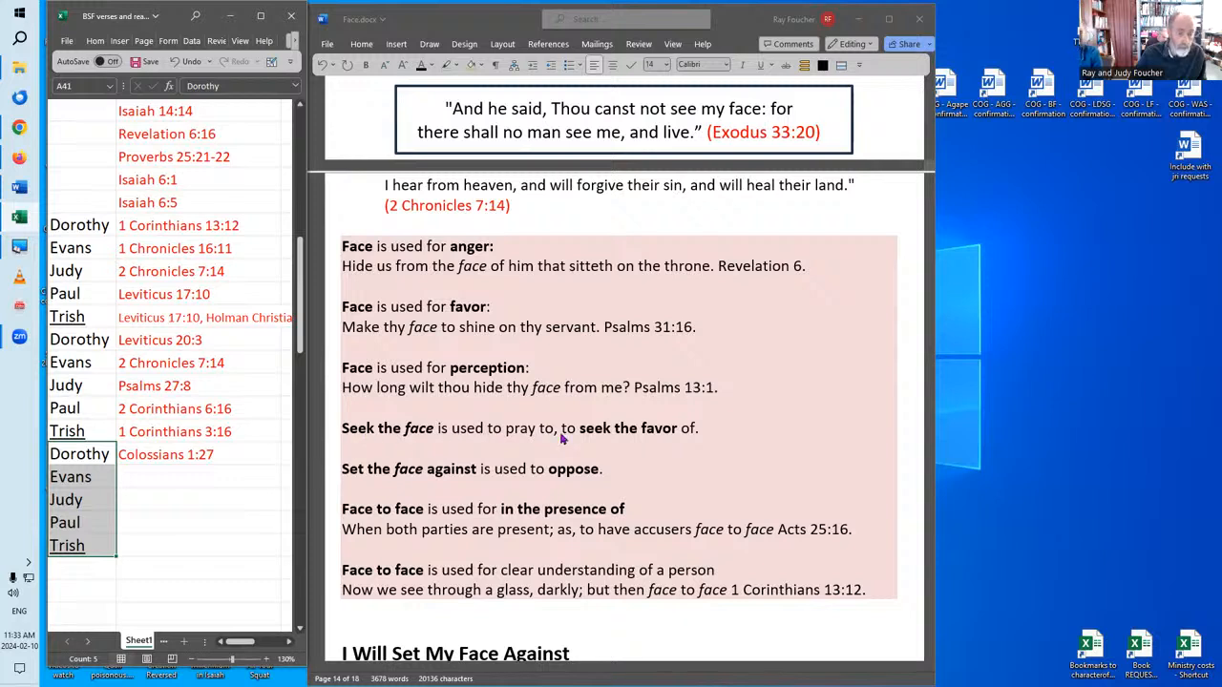
mouse_move(696, 434)
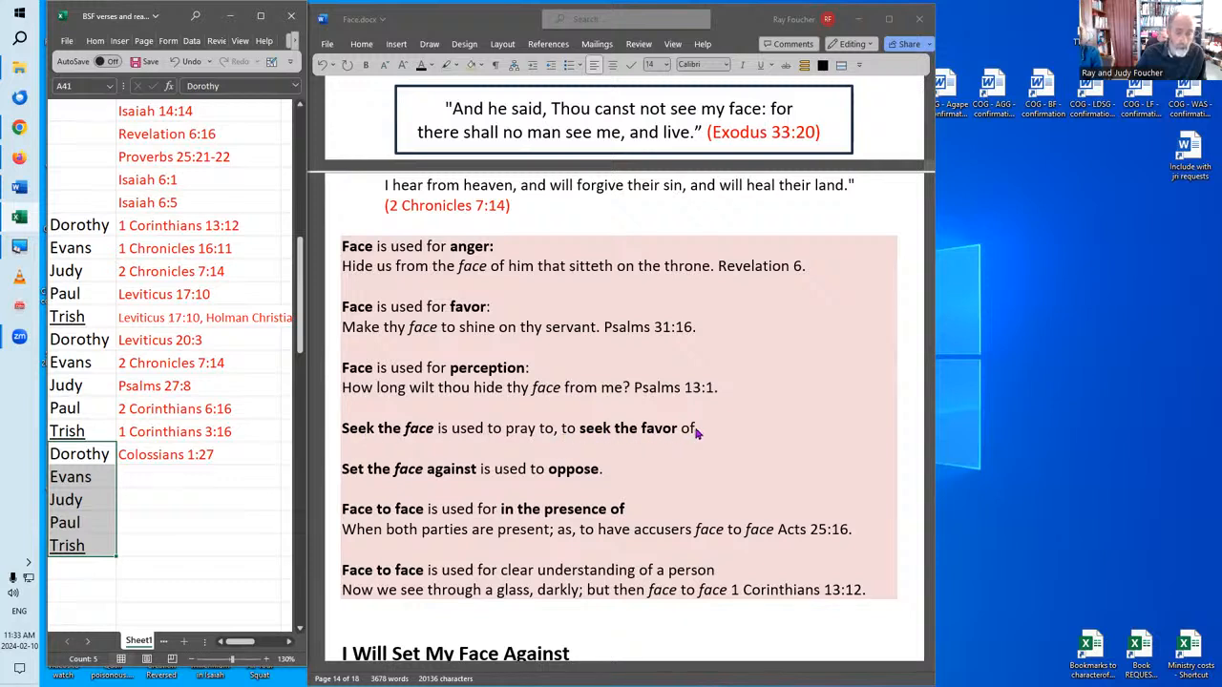
scroll("down", 3)
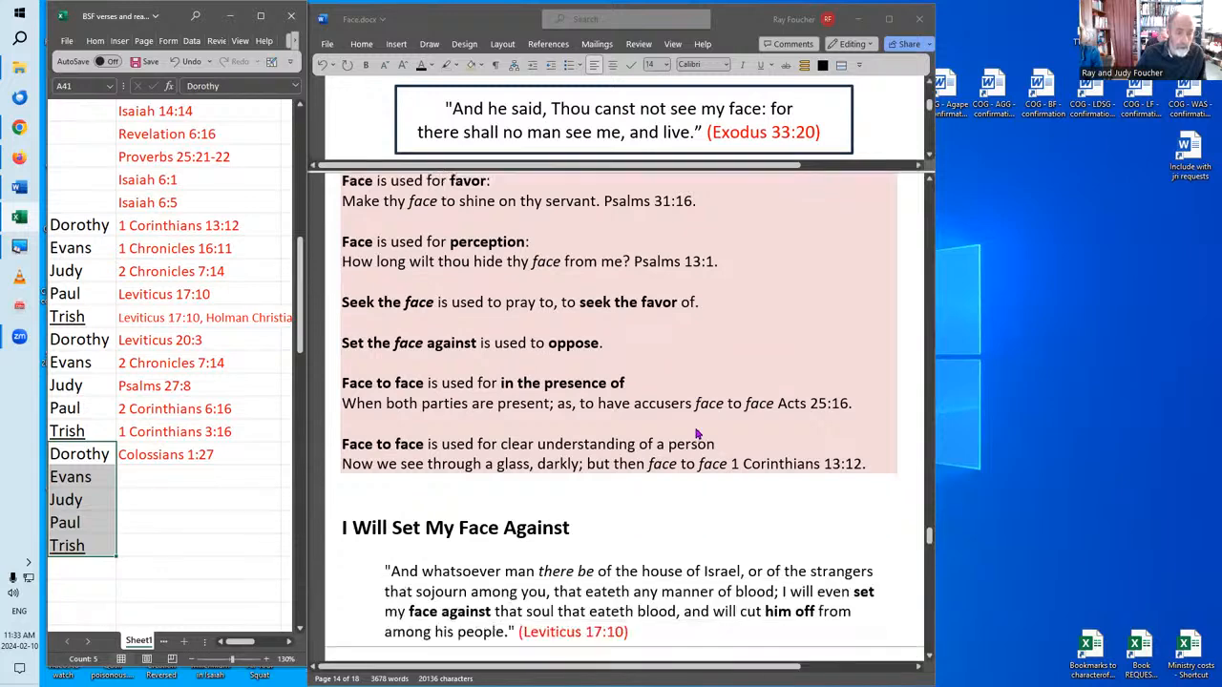
scroll("down", 3)
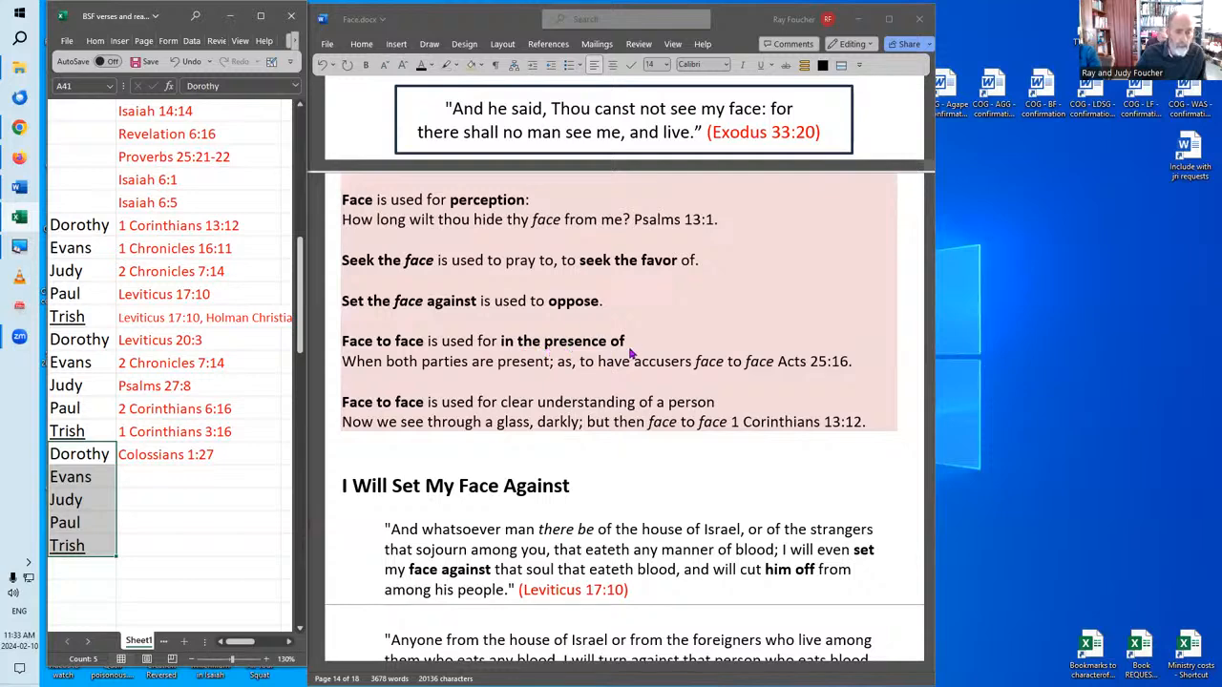
mouse_move(828, 373)
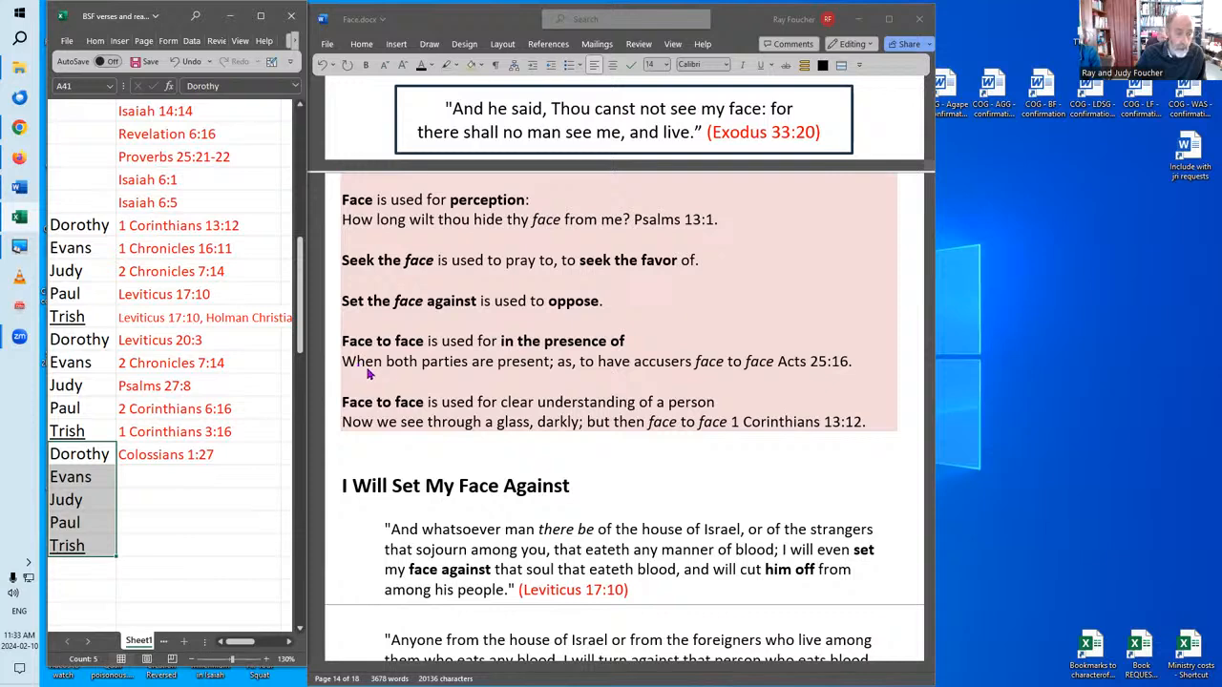
mouse_move(573, 376)
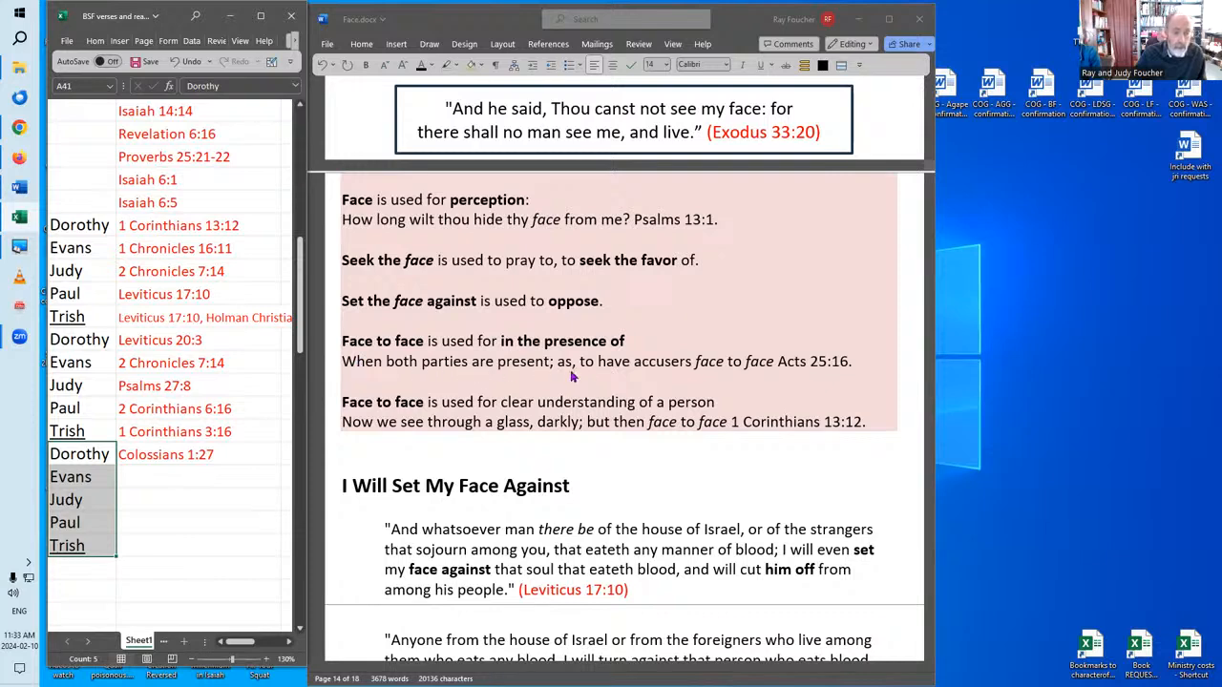
mouse_move(591, 371)
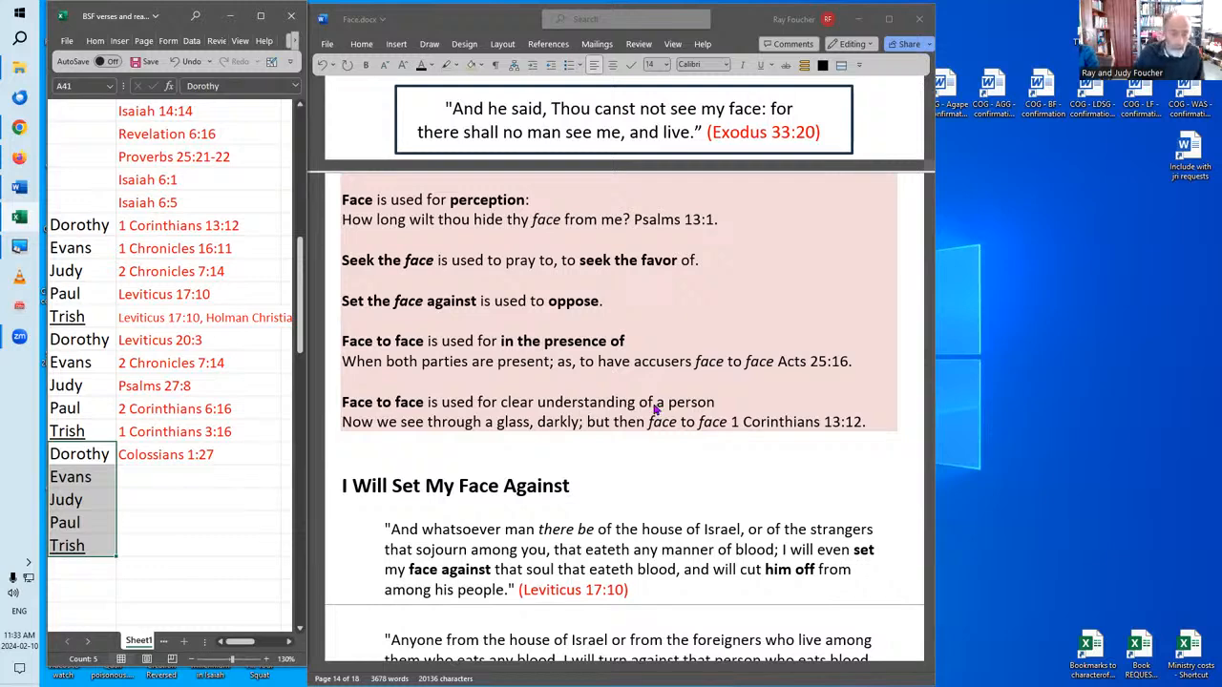
mouse_move(635, 384)
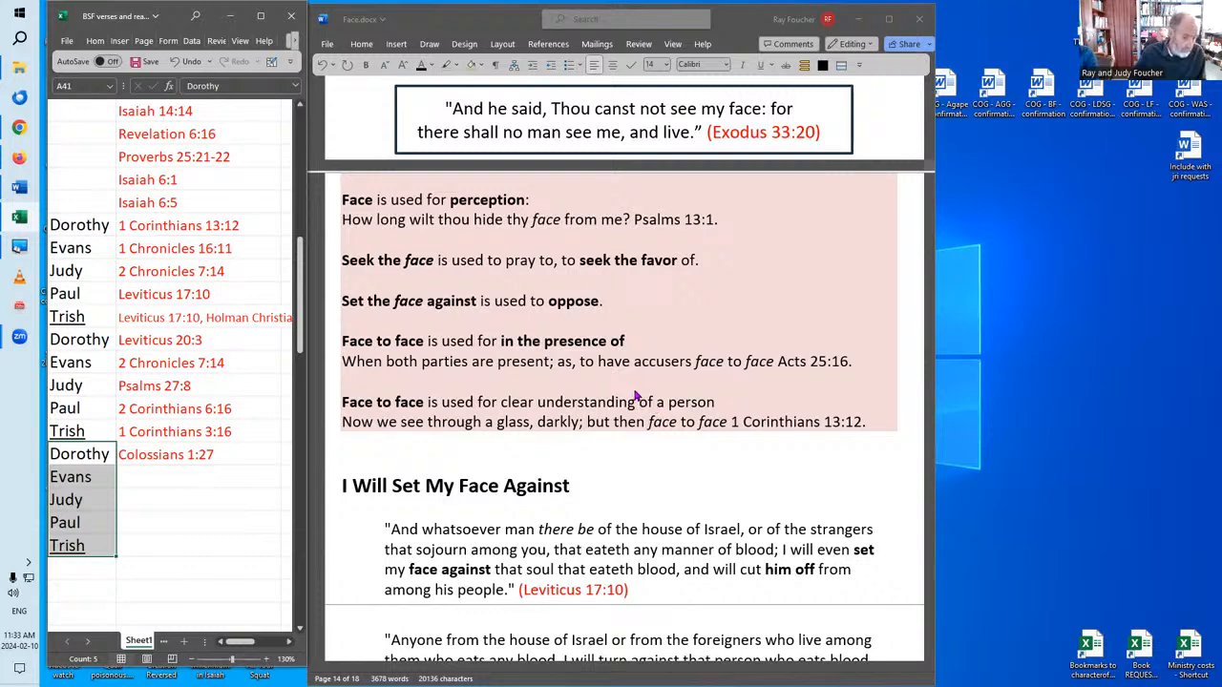
mouse_move(638, 391)
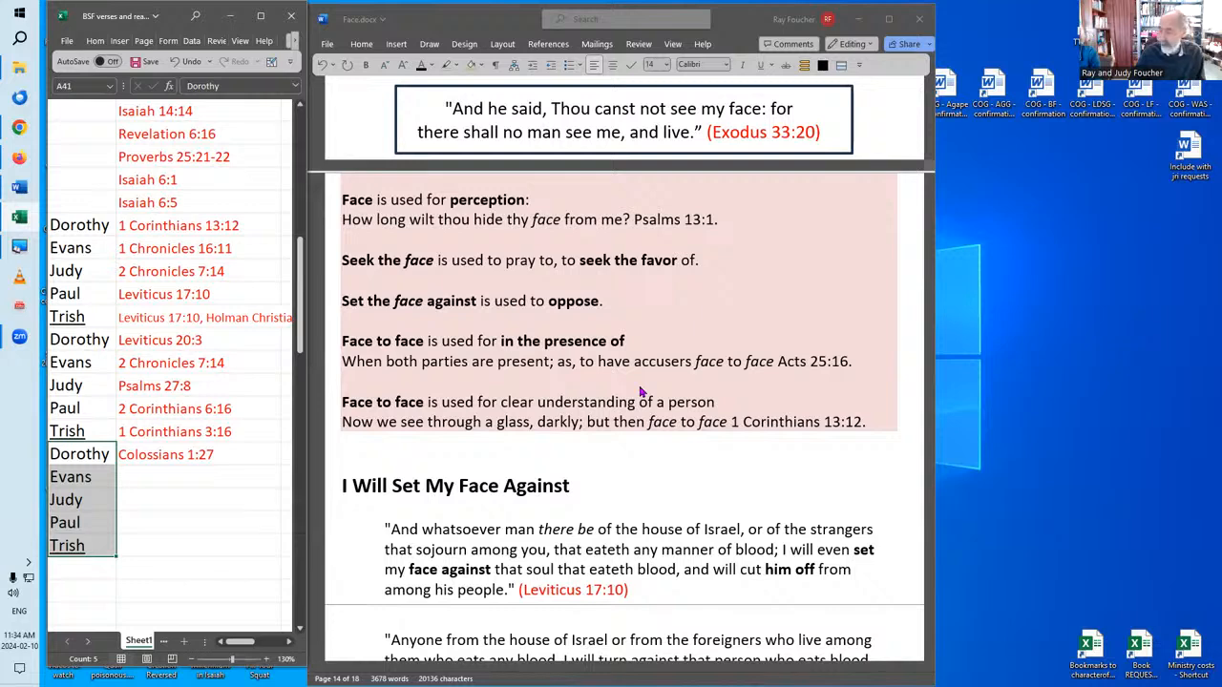
mouse_move(519, 401)
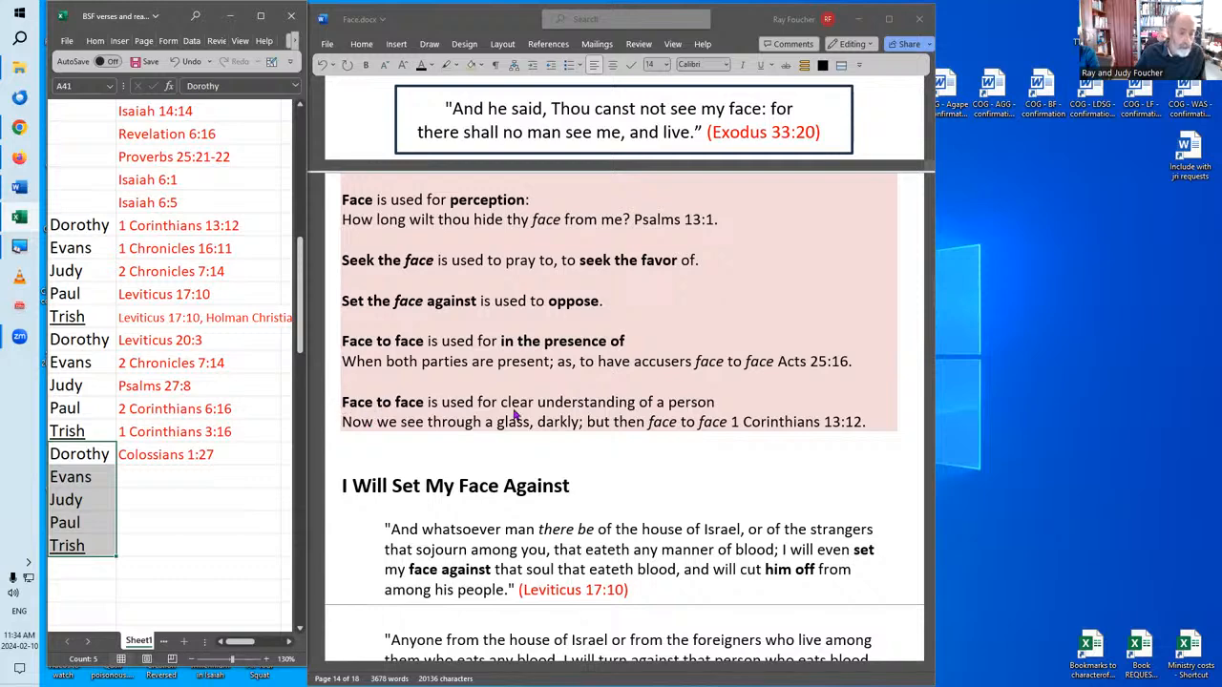
mouse_move(570, 411)
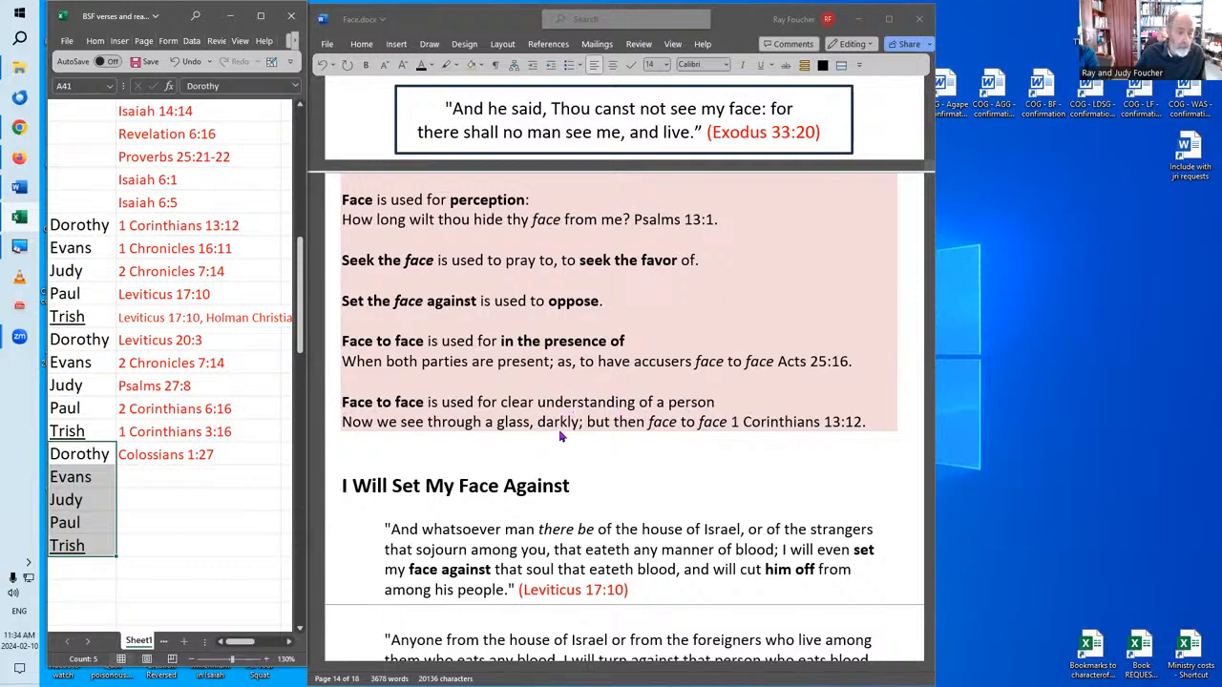
mouse_move(379, 437)
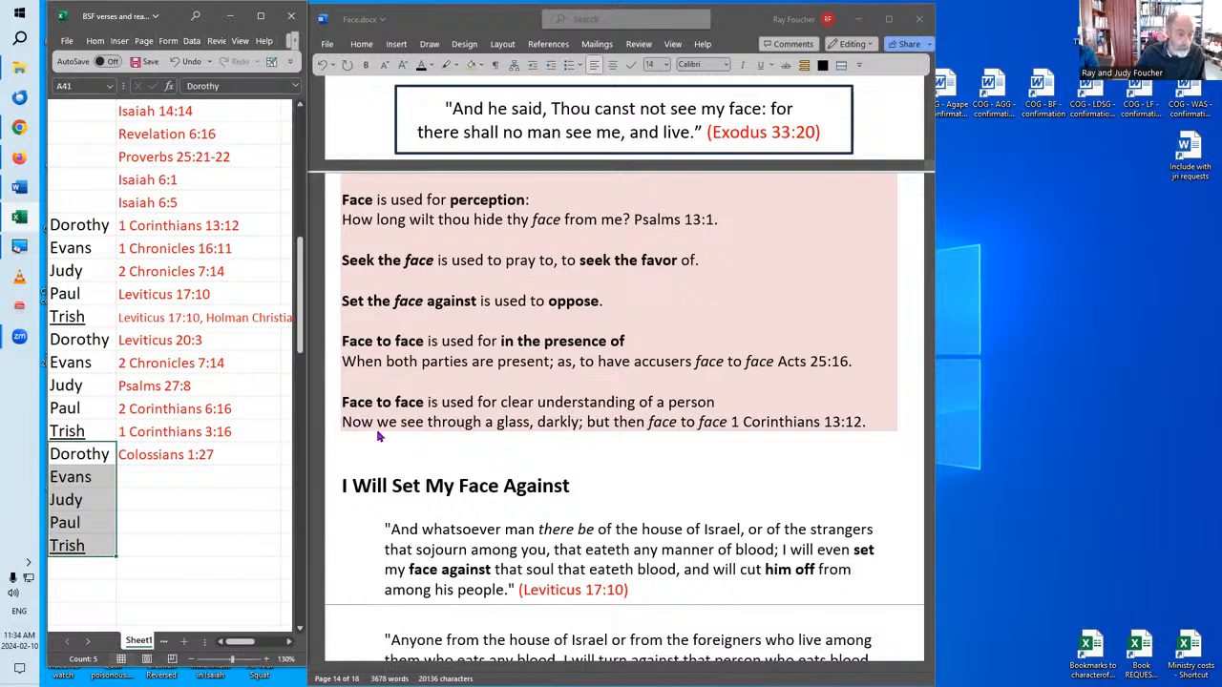
mouse_move(645, 438)
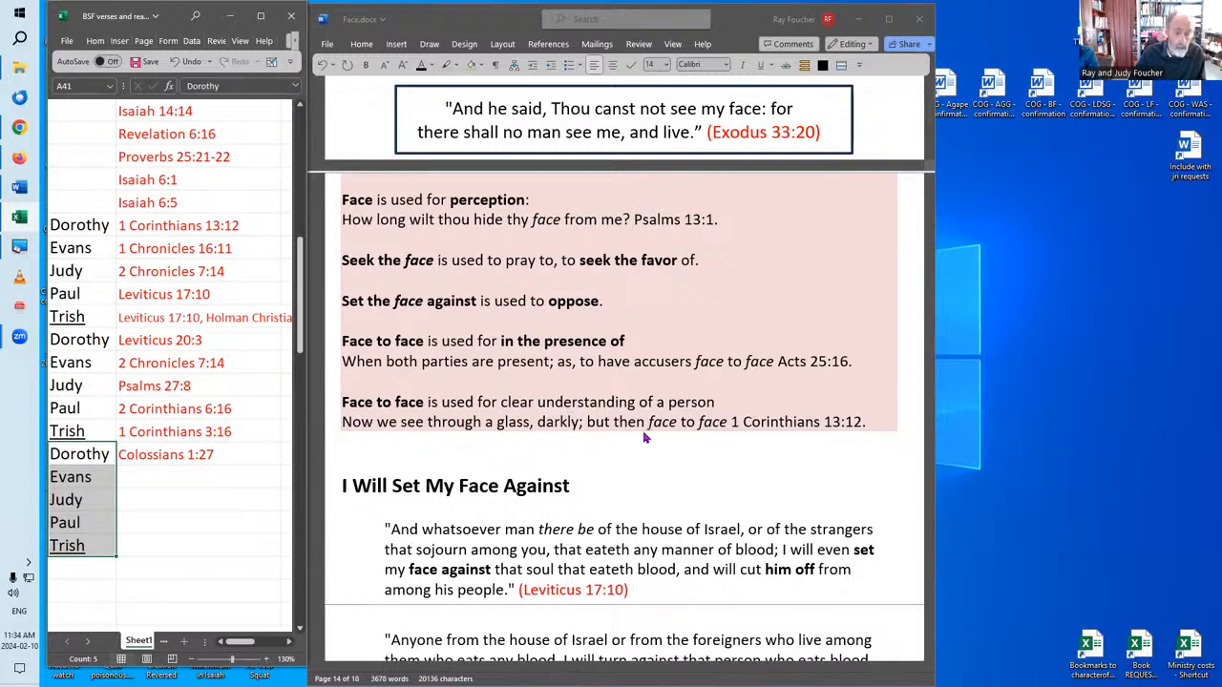
mouse_move(701, 436)
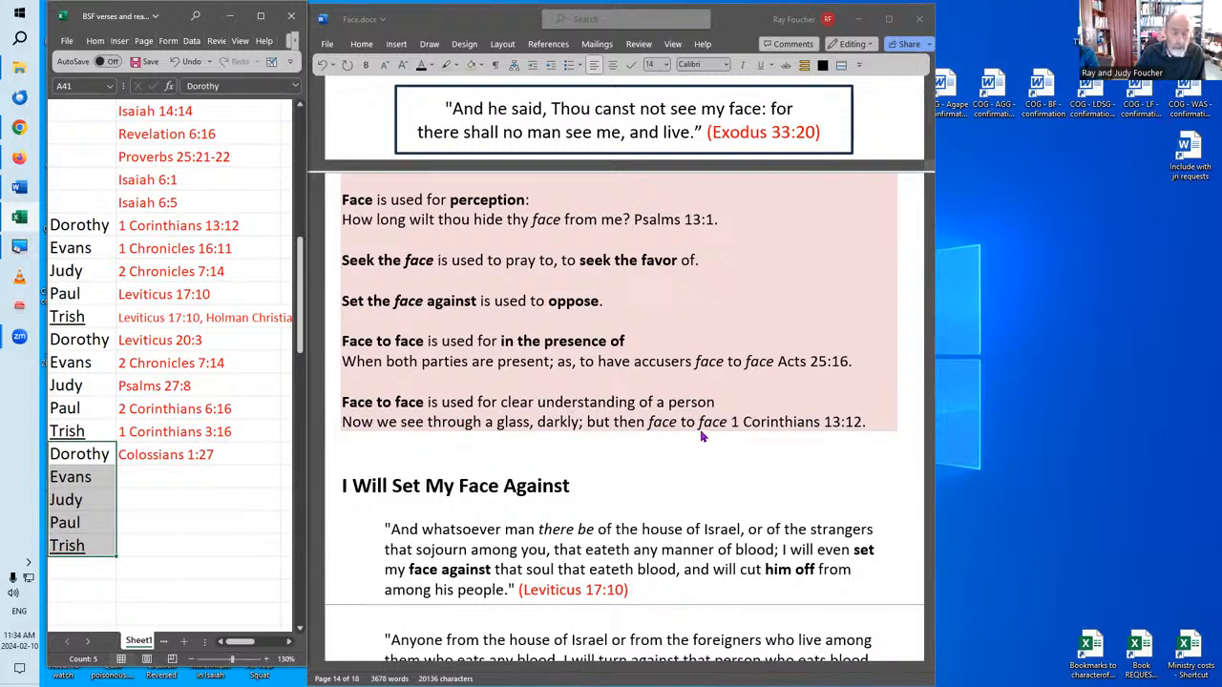
mouse_move(713, 431)
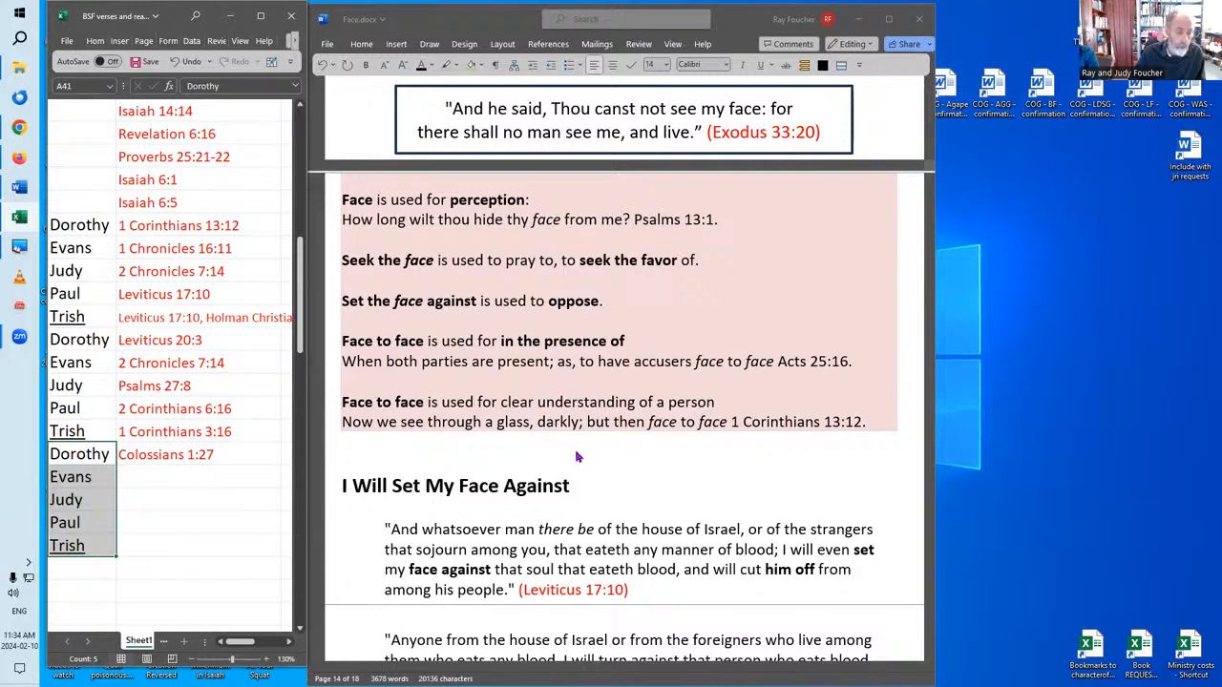
- Scroll past Leviticus 20:3 and the idiom definition to 'Aren't We Told to Seek God's Face?'
scroll("down", 3)
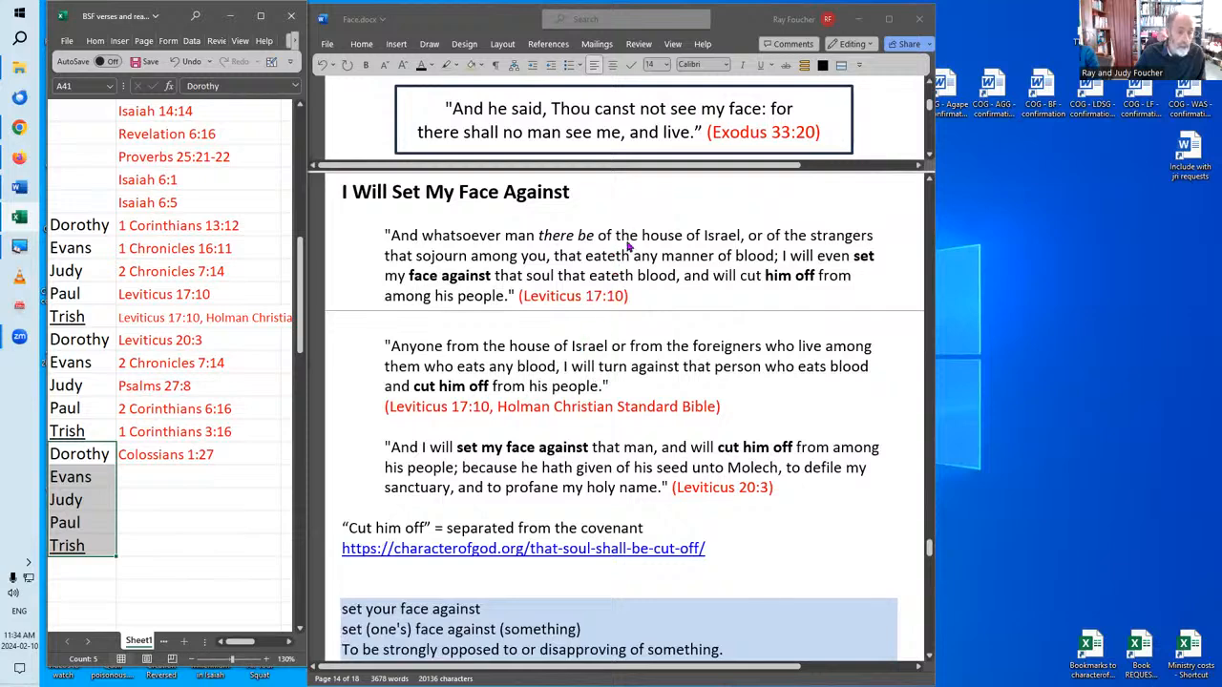
mouse_move(585, 210)
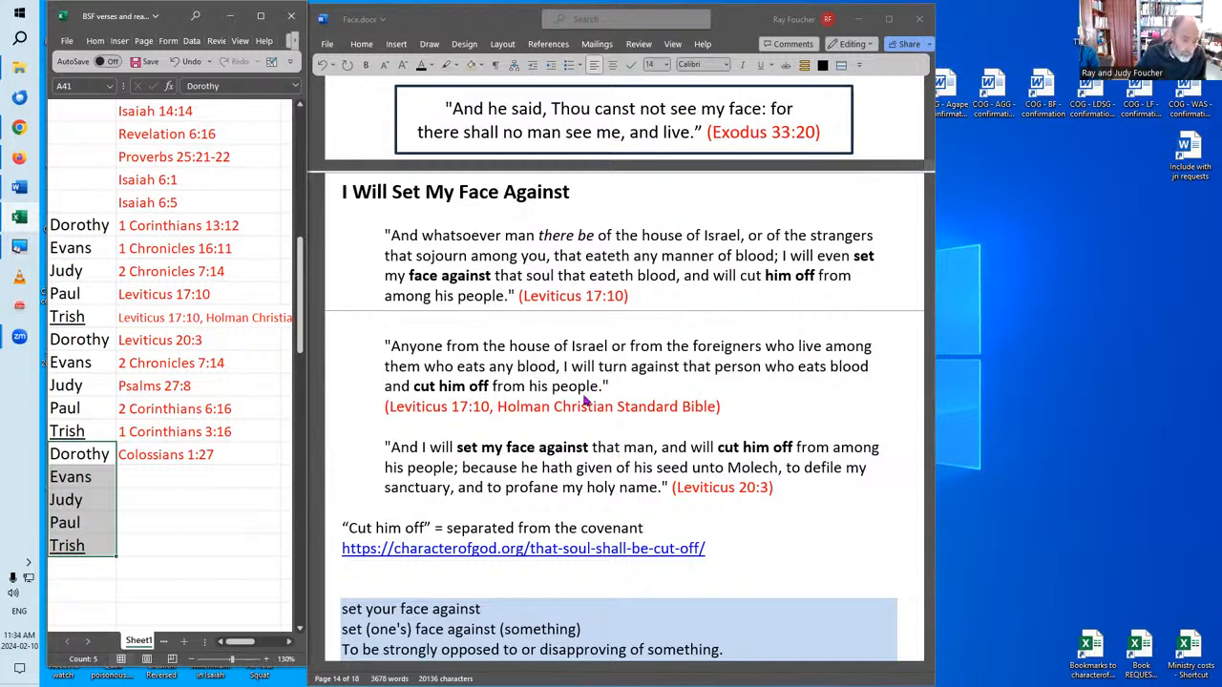
mouse_move(642, 419)
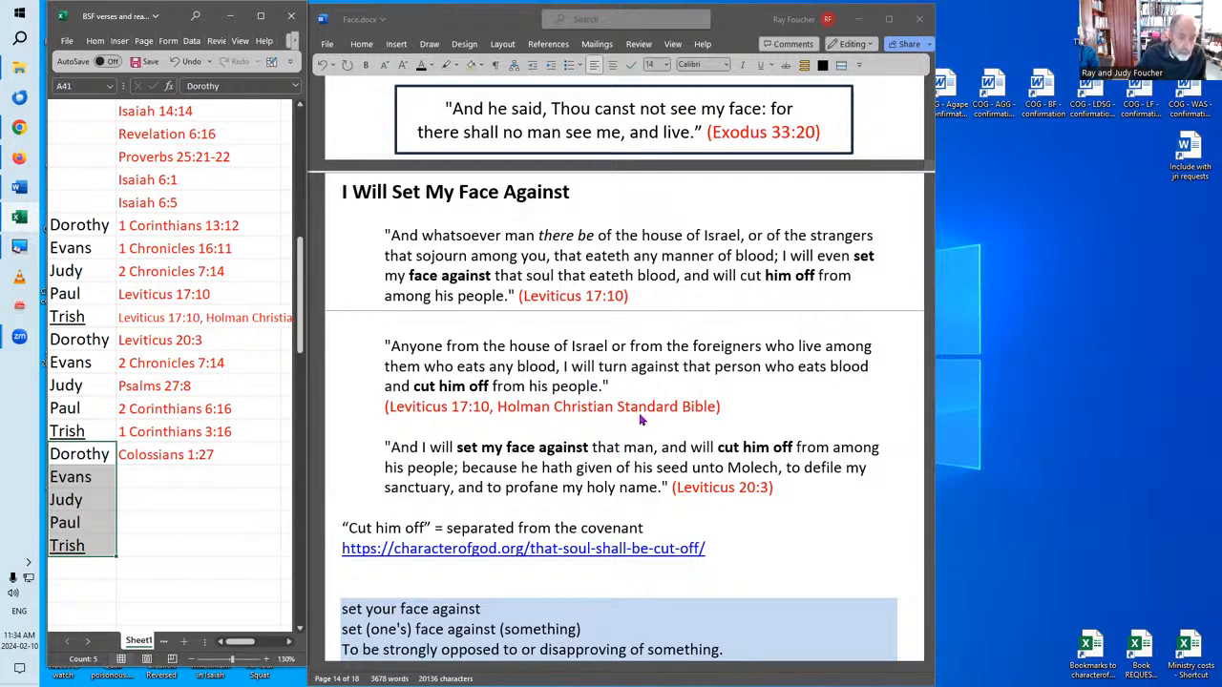
mouse_move(772, 414)
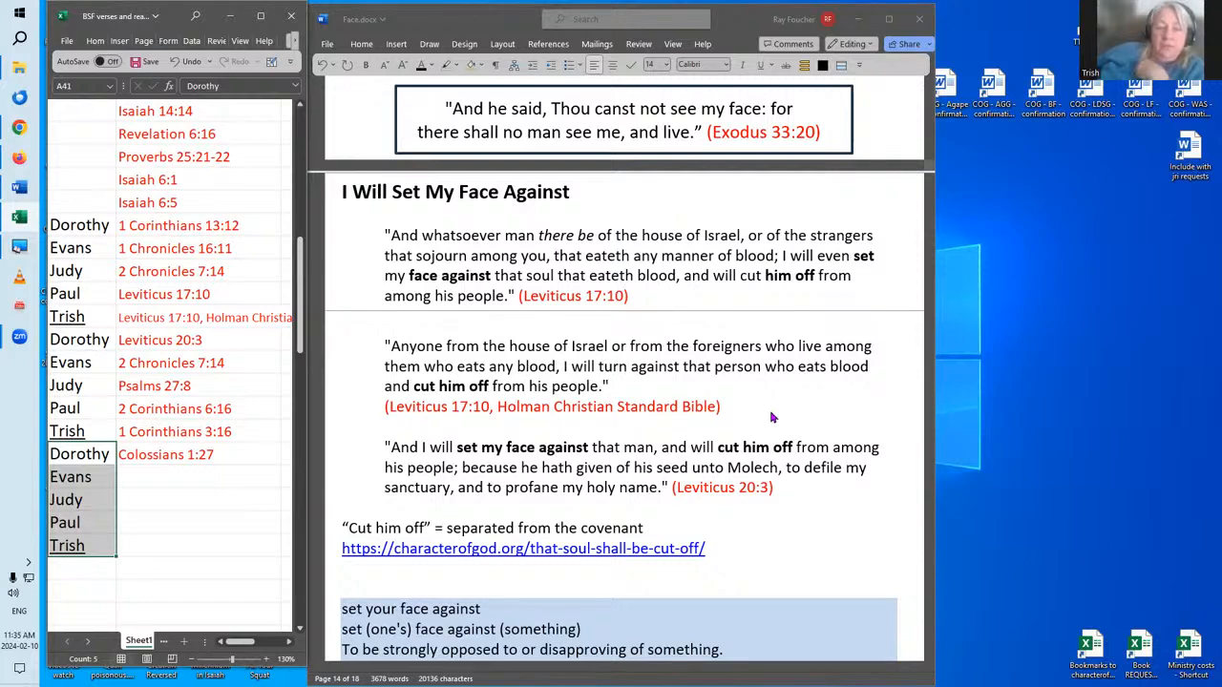
mouse_move(757, 421)
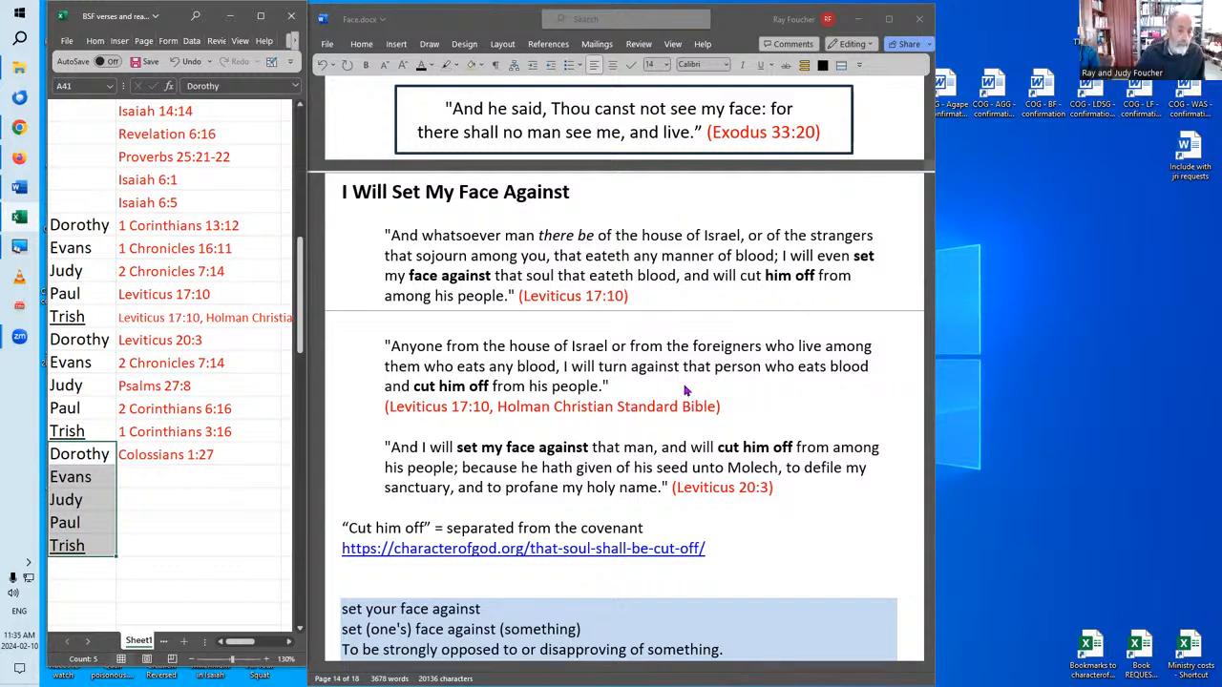
mouse_move(696, 379)
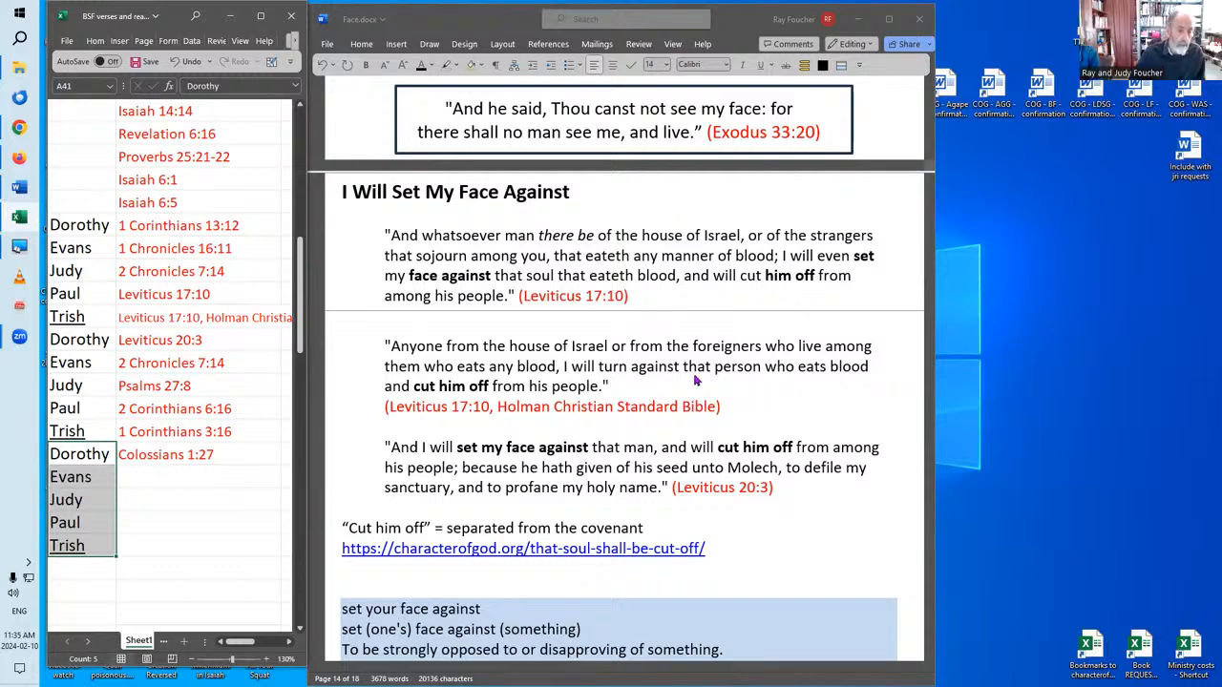
mouse_move(670, 374)
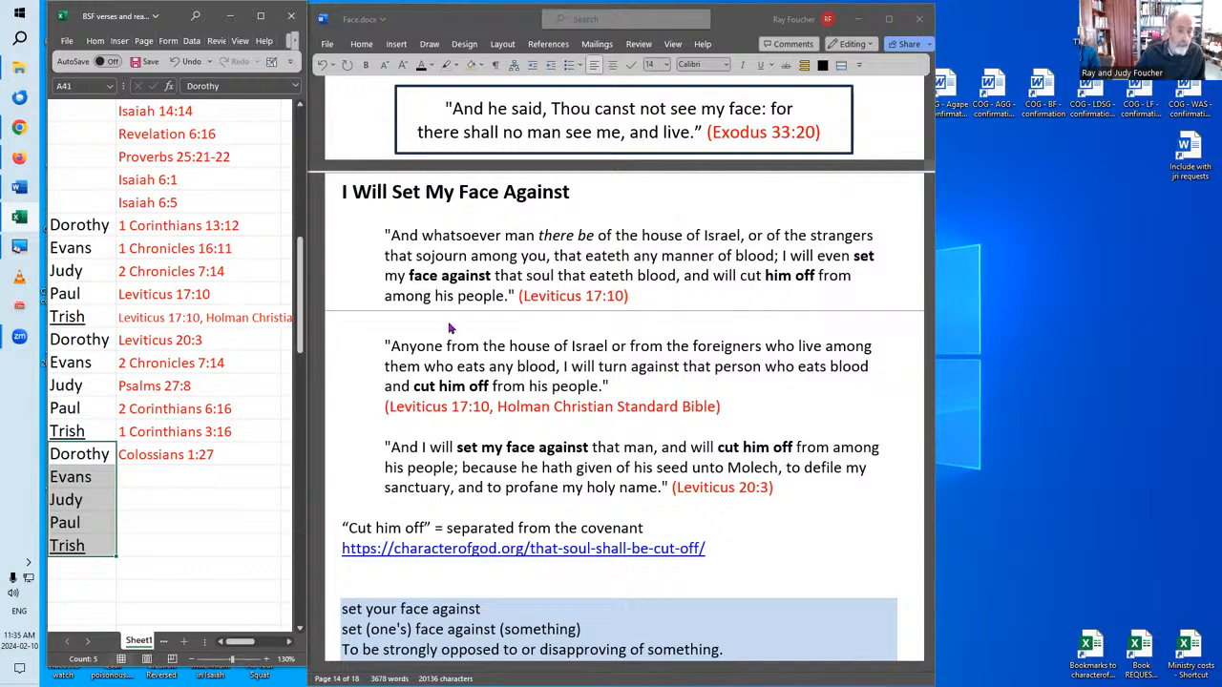
mouse_move(489, 281)
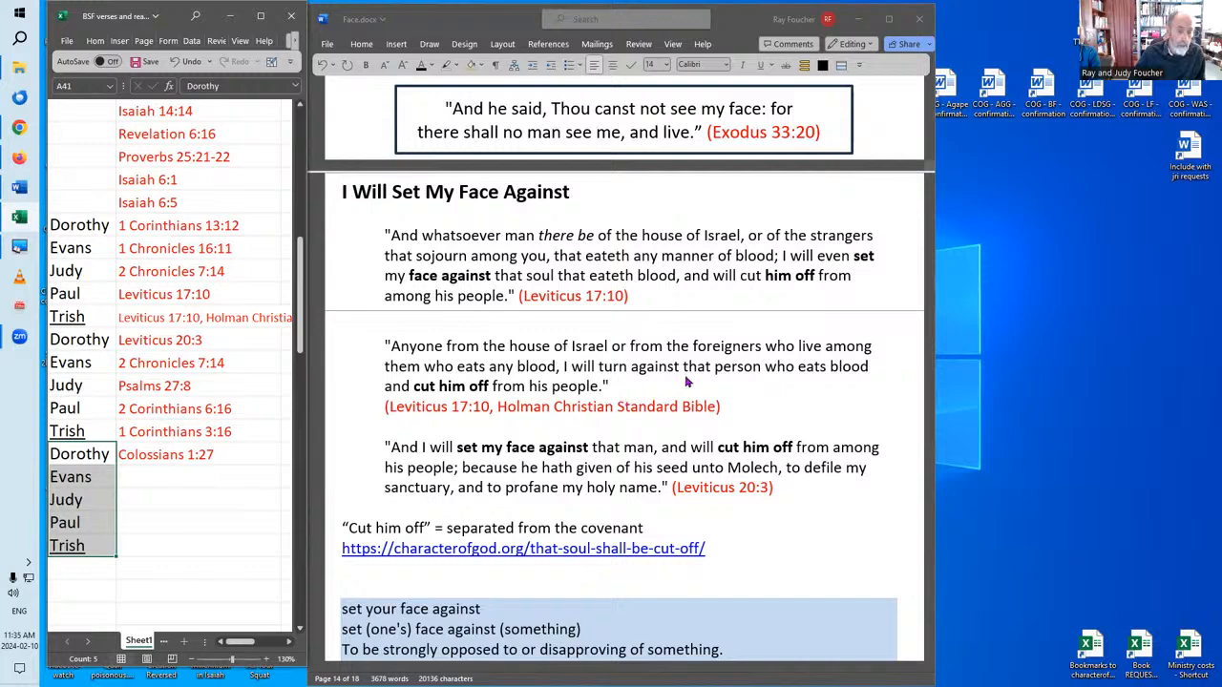
mouse_move(617, 388)
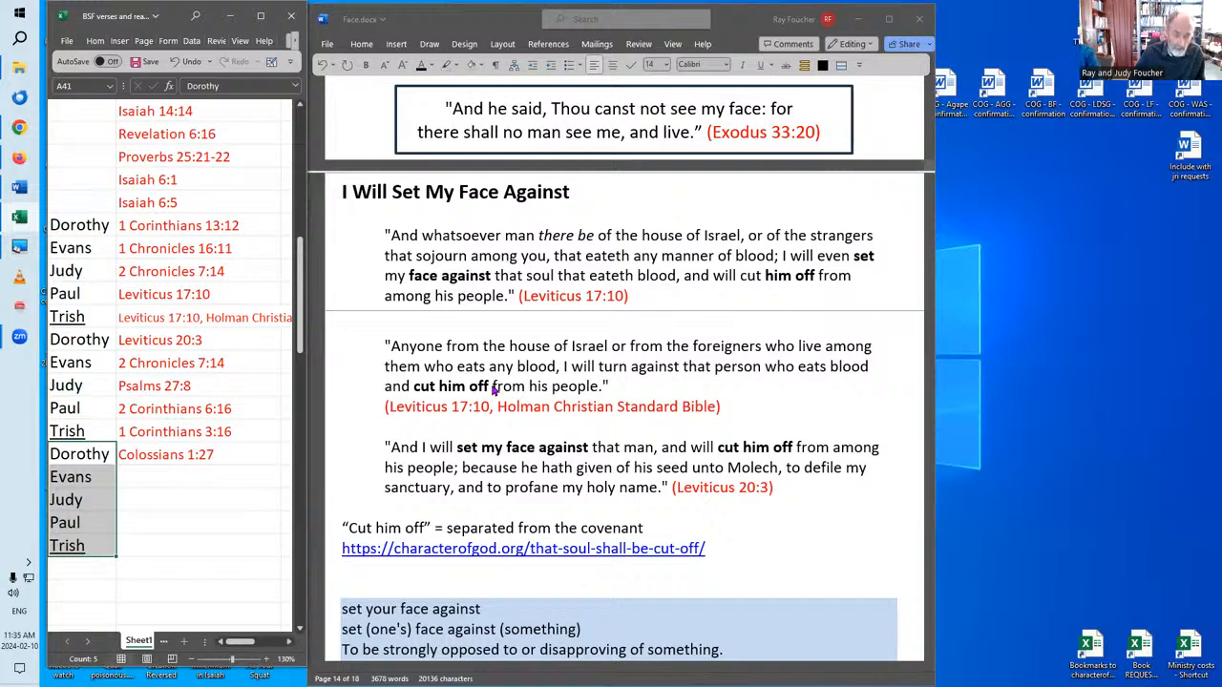
mouse_move(729, 552)
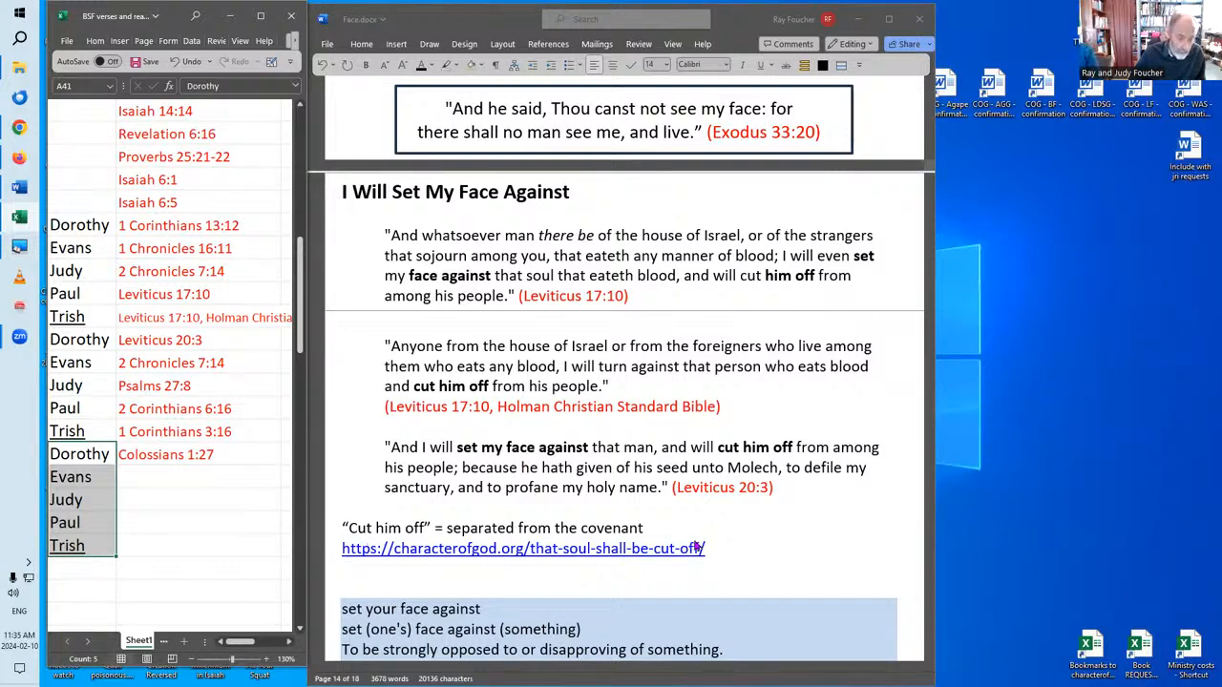
mouse_move(796, 540)
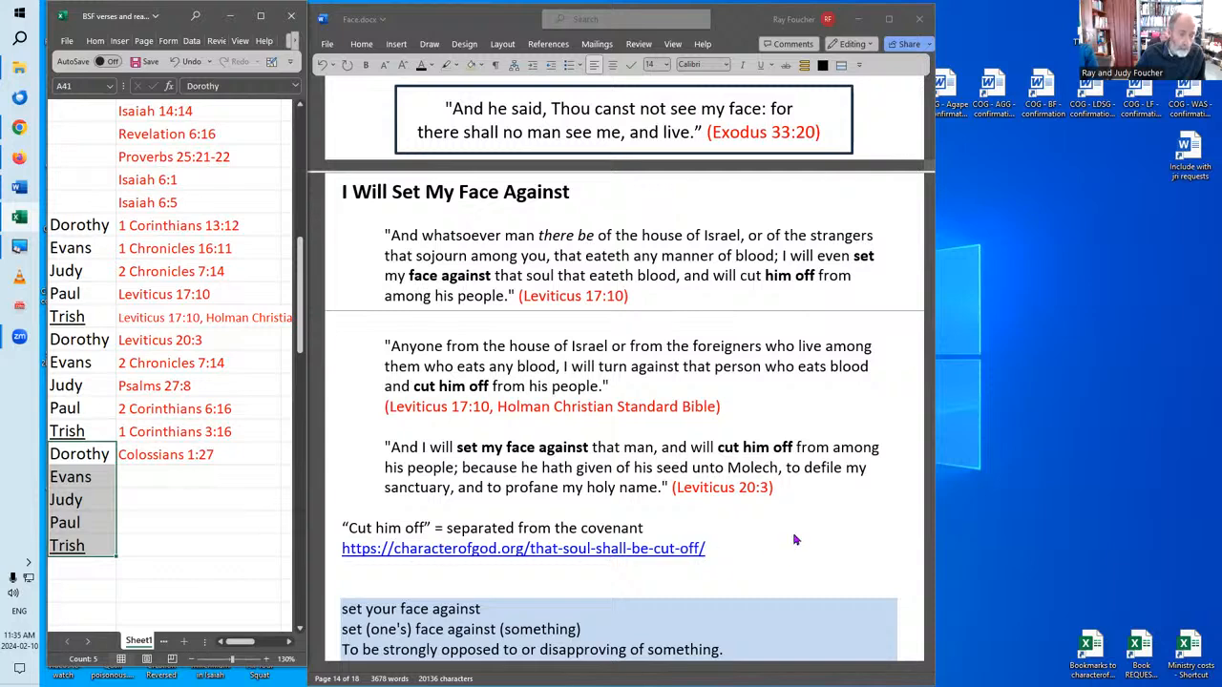
mouse_move(796, 534)
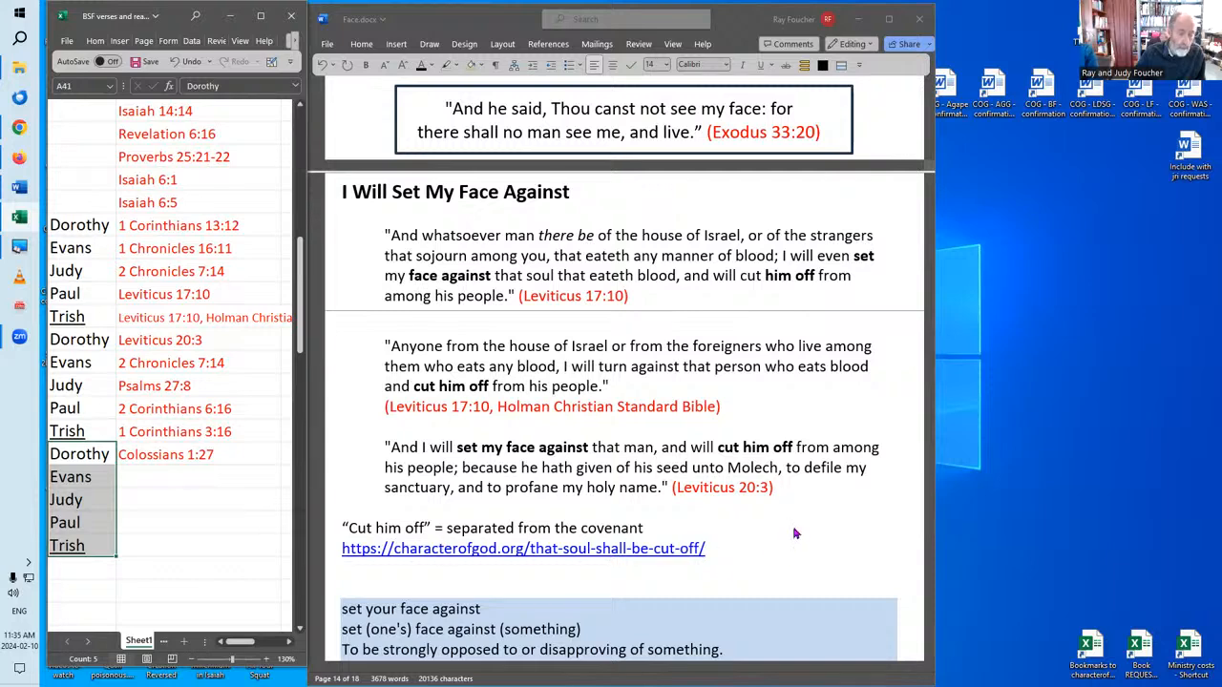
mouse_move(781, 529)
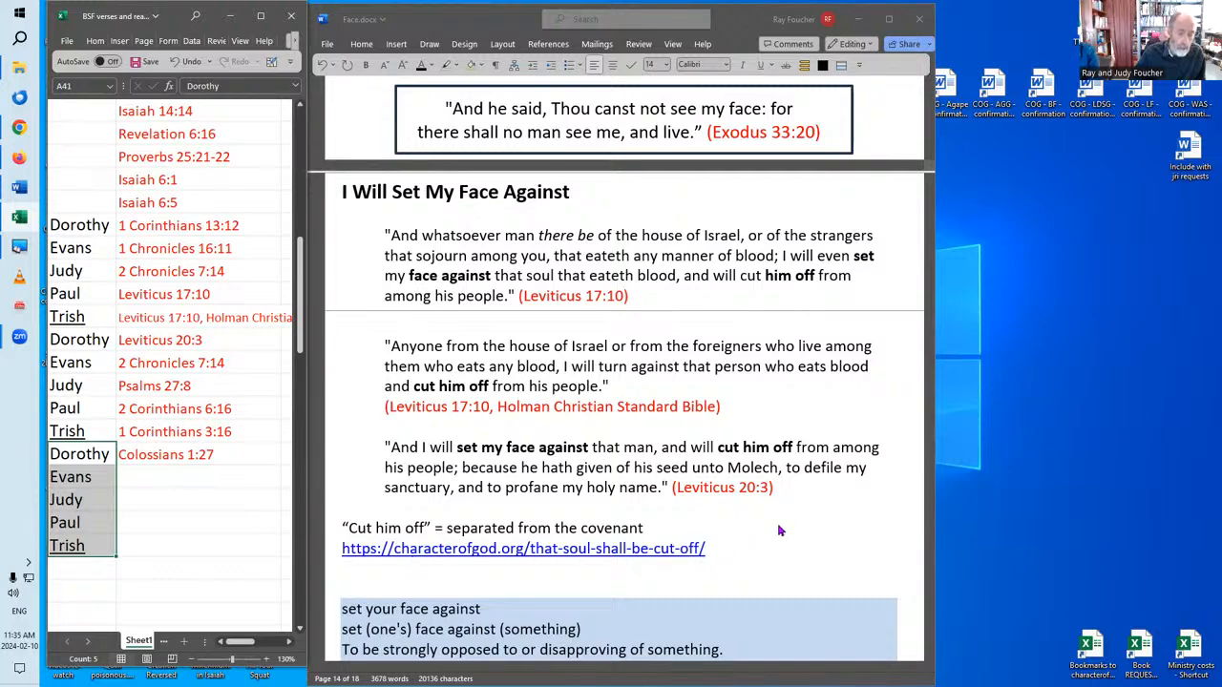
scroll("down", 3)
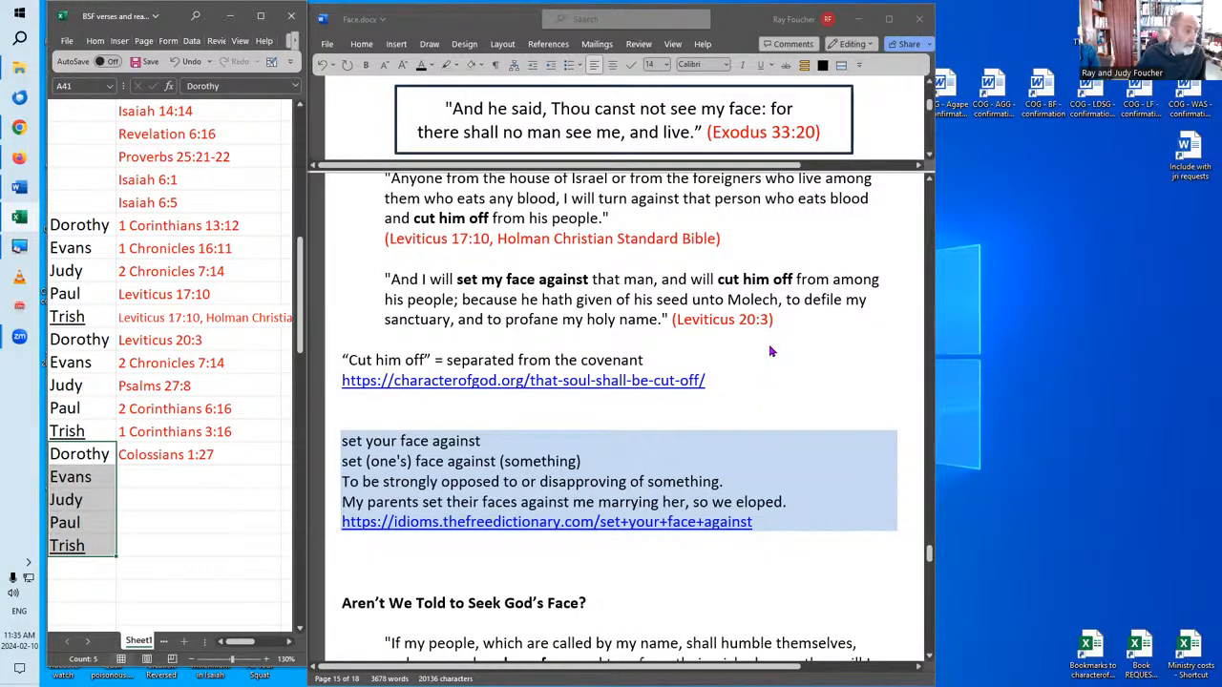
mouse_move(750, 360)
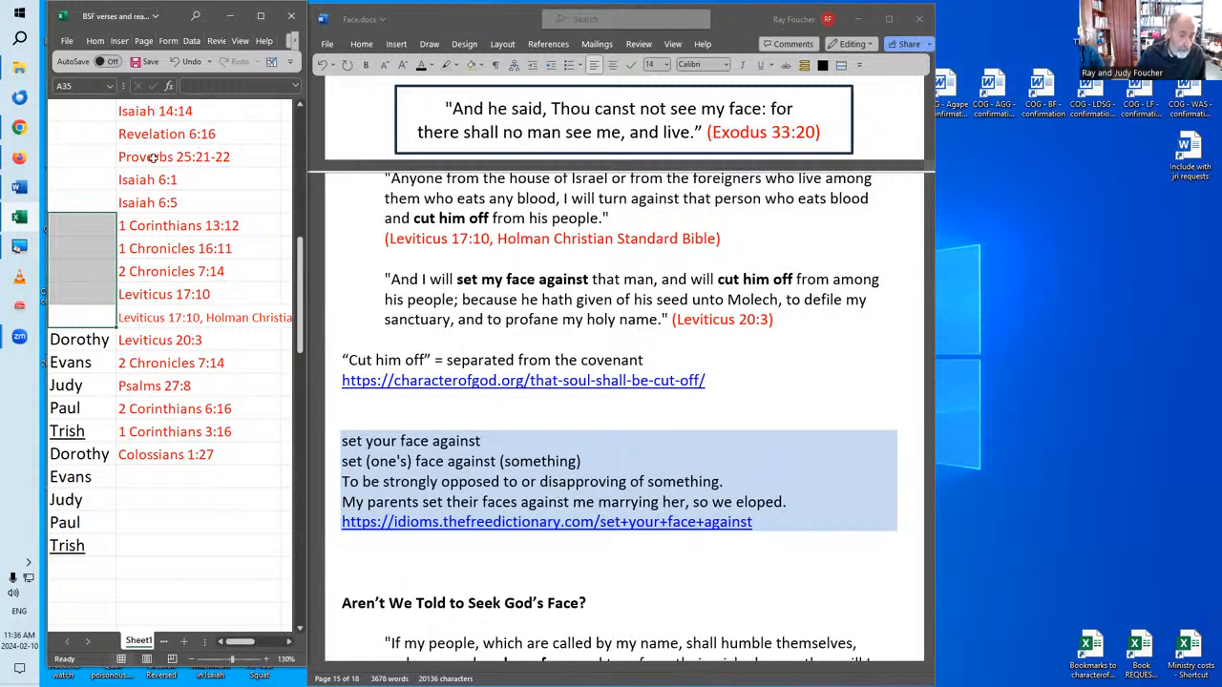
mouse_move(496, 556)
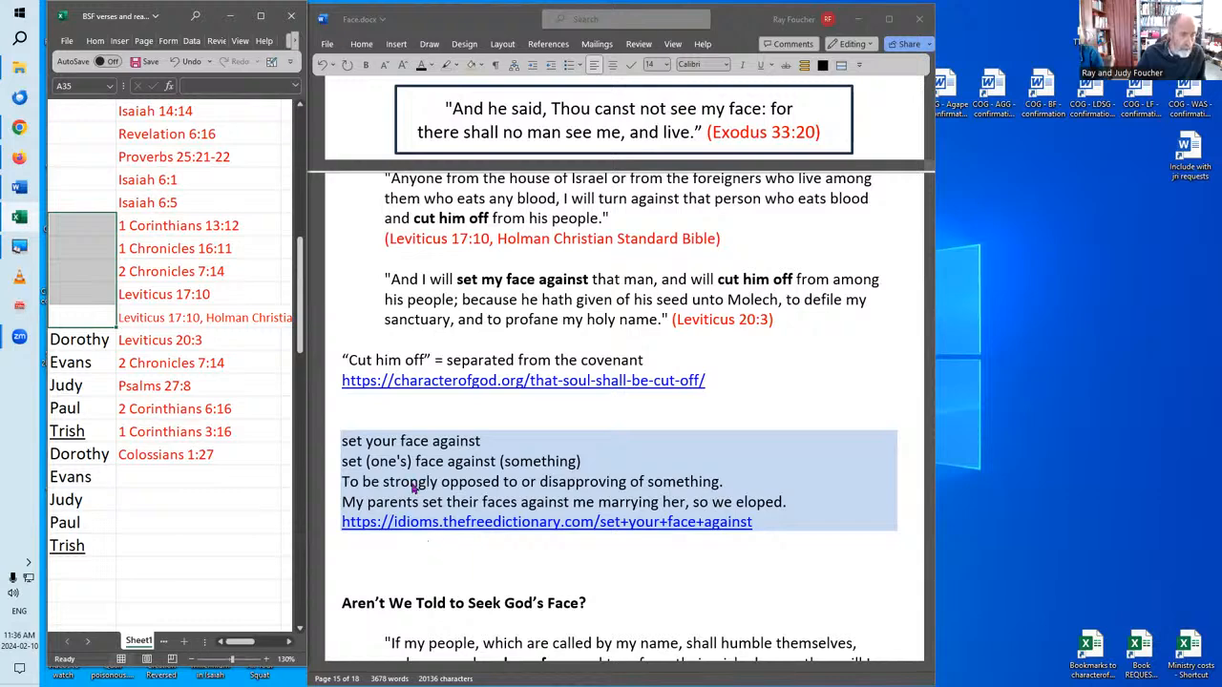
mouse_move(345, 489)
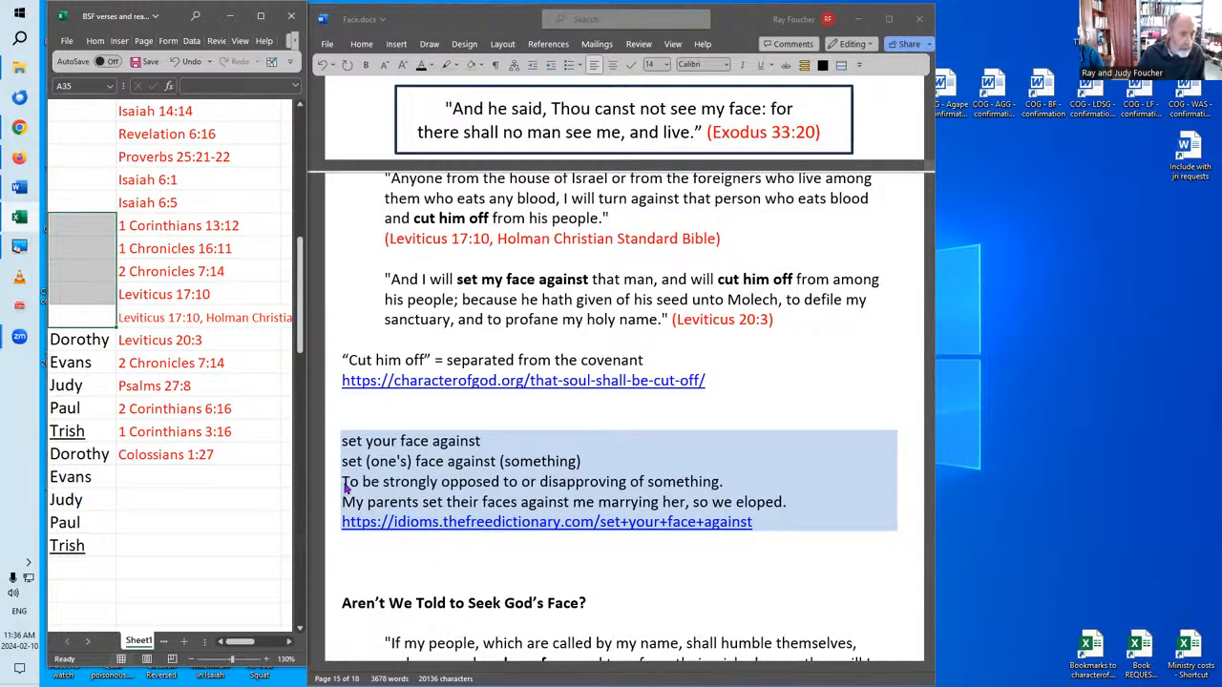
mouse_move(542, 467)
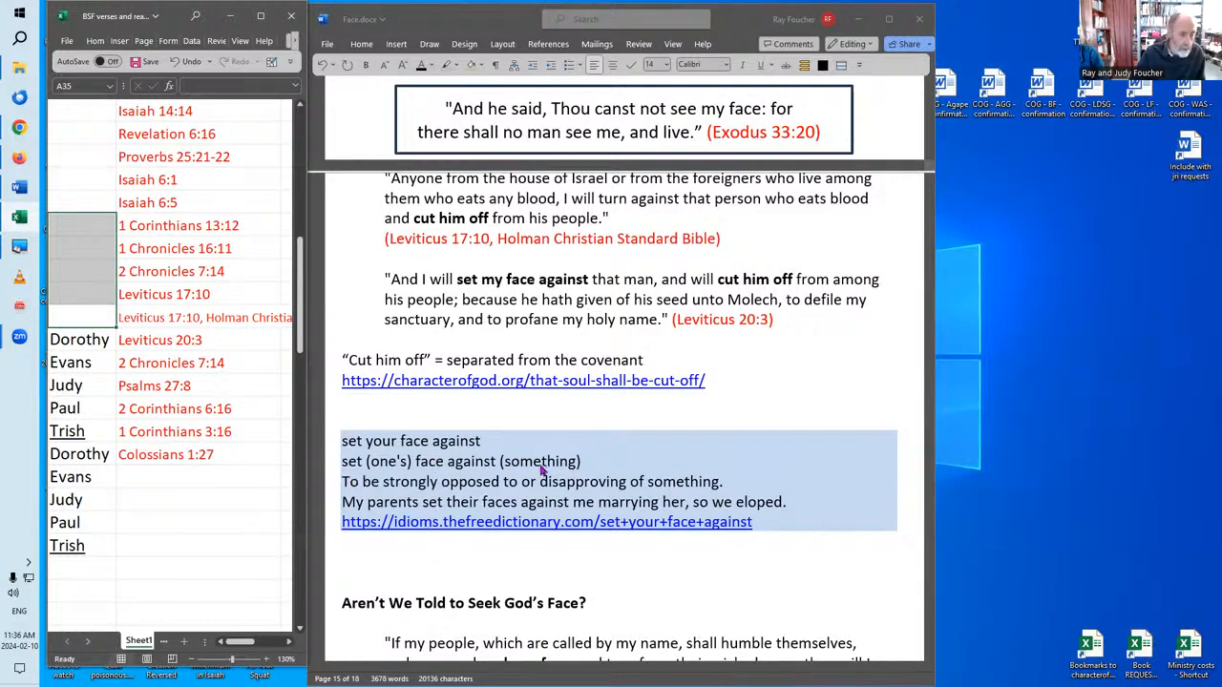
mouse_move(393, 550)
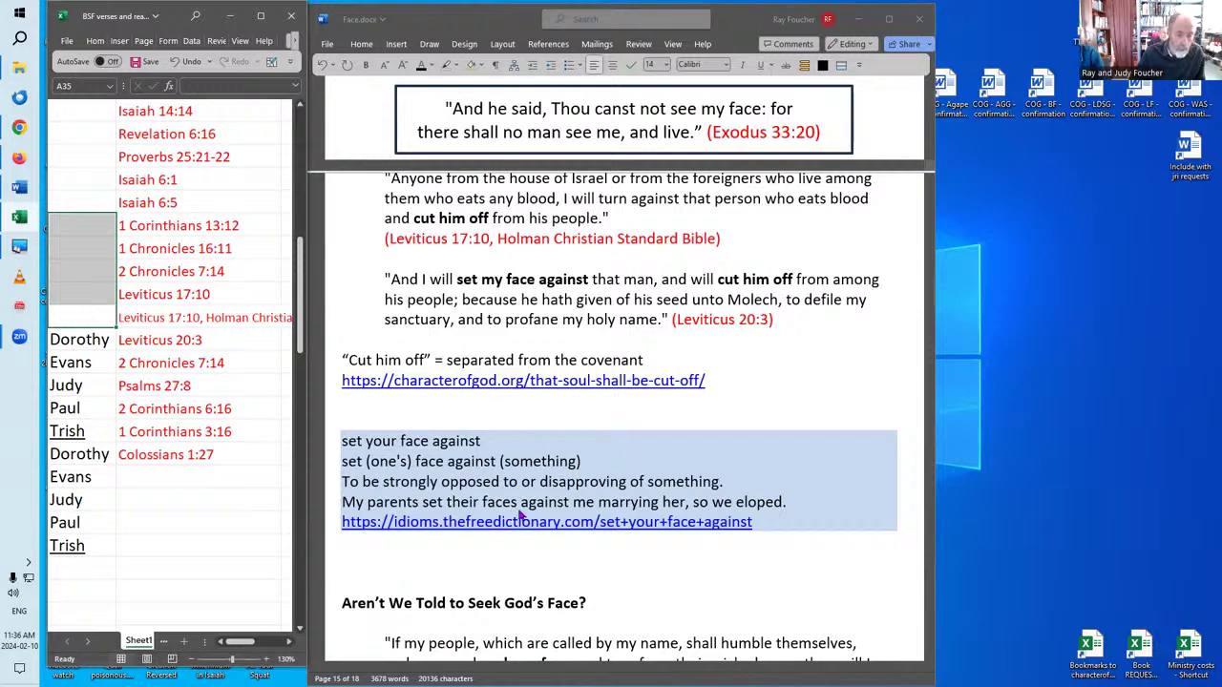
mouse_move(549, 536)
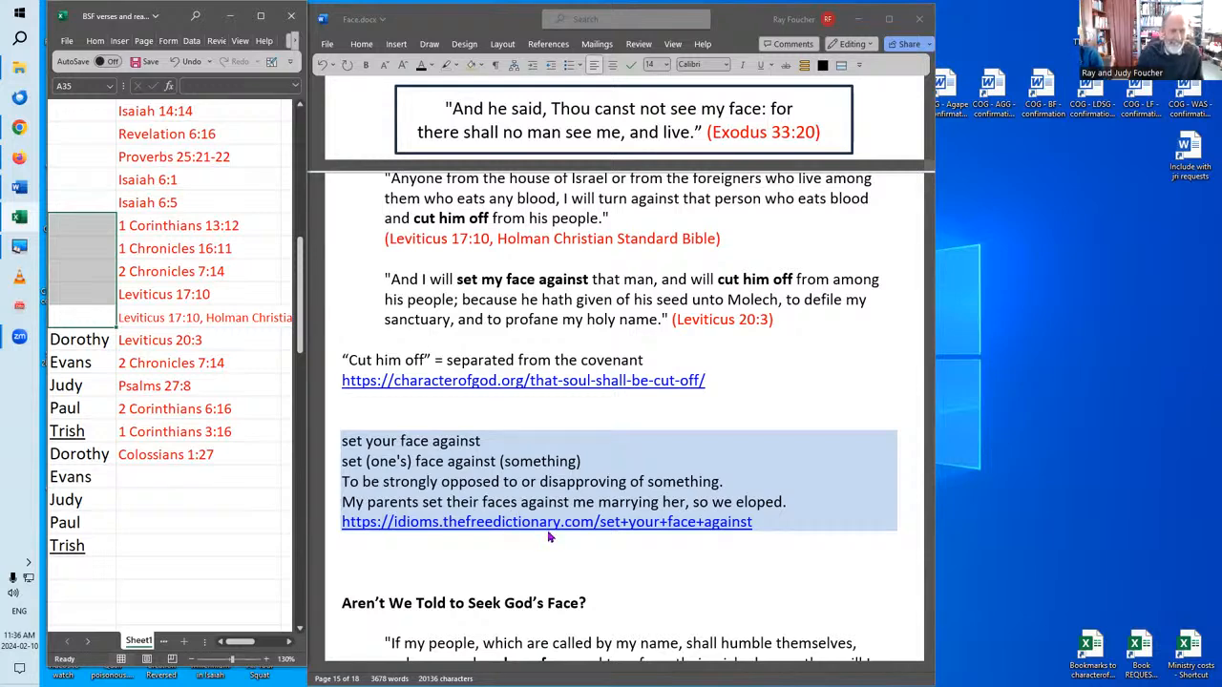
mouse_move(558, 563)
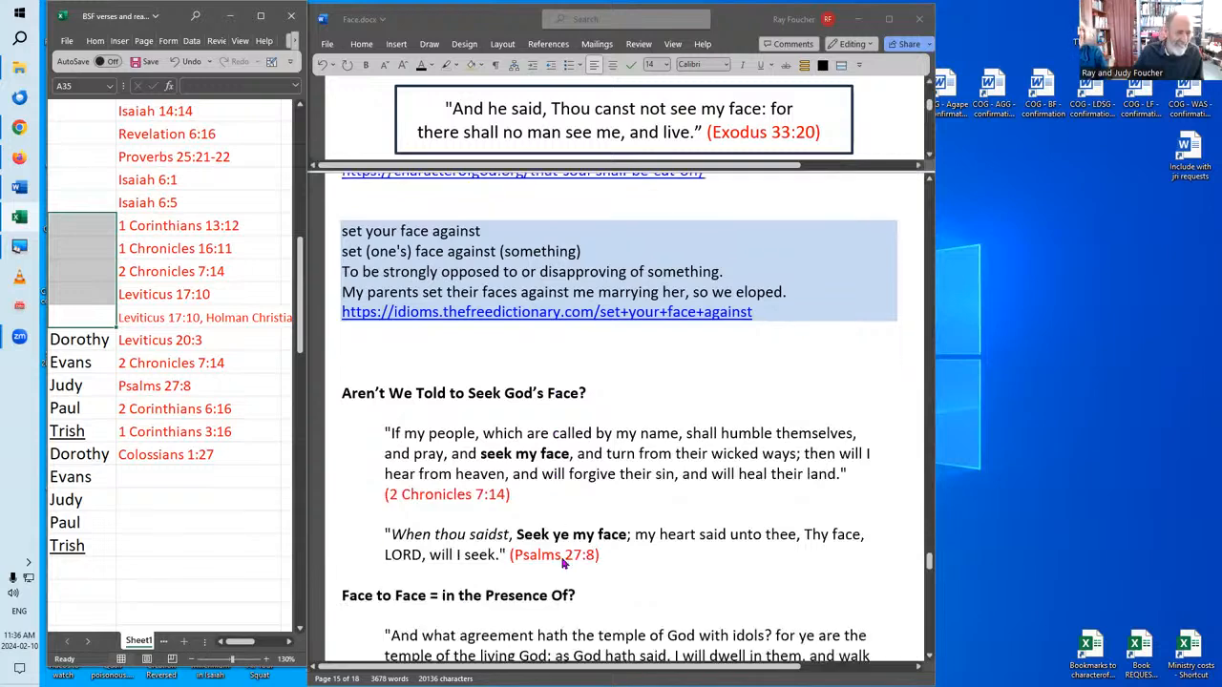
- Clear the shaded verse selection and reach 'Face to Face = in the Presence Of?' through Colossians 1:27
scroll("down", 3)
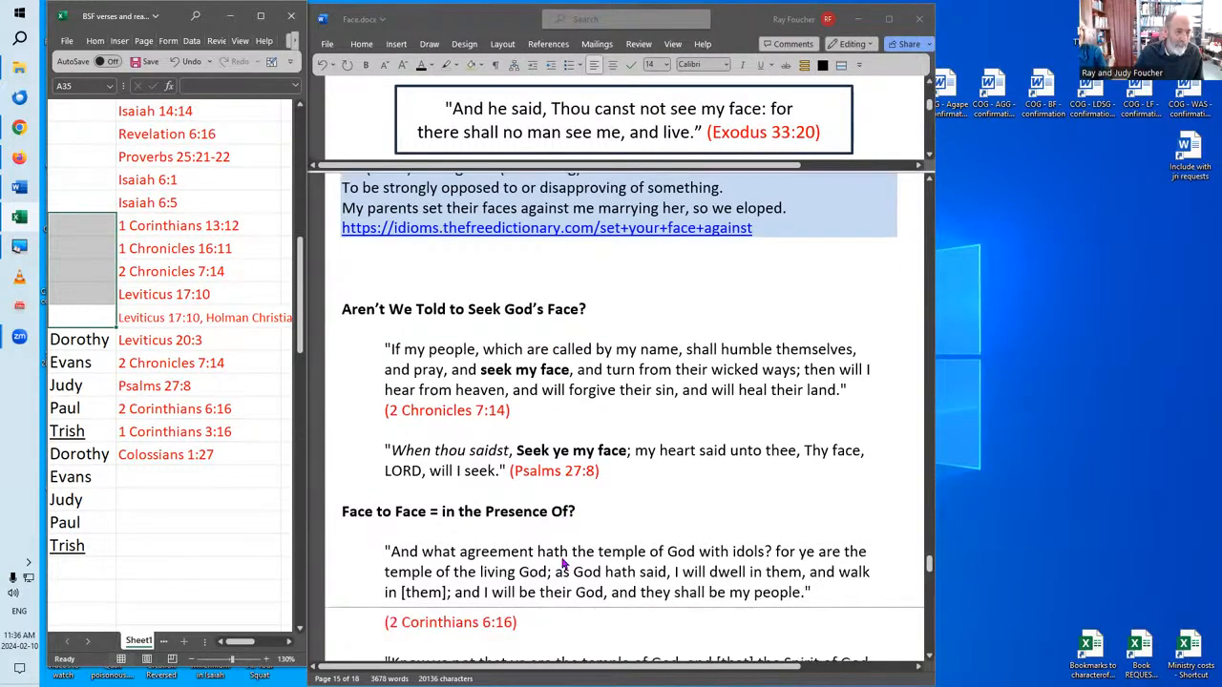
scroll("down", 3)
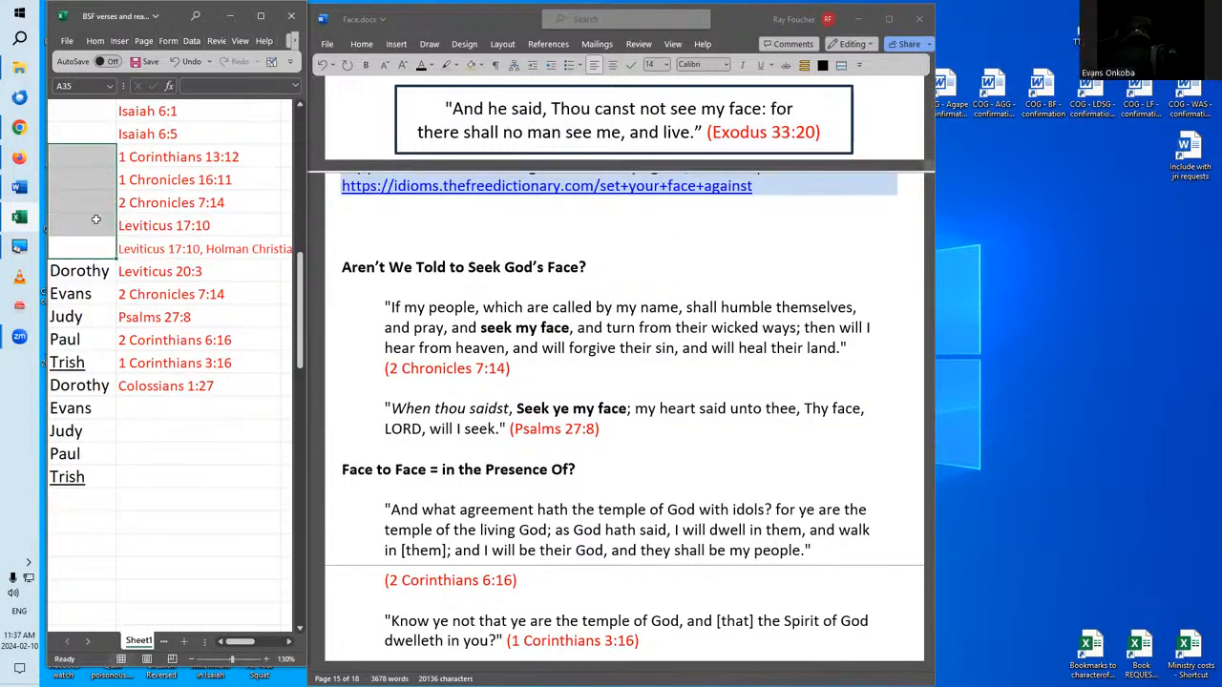
left_click(196, 498)
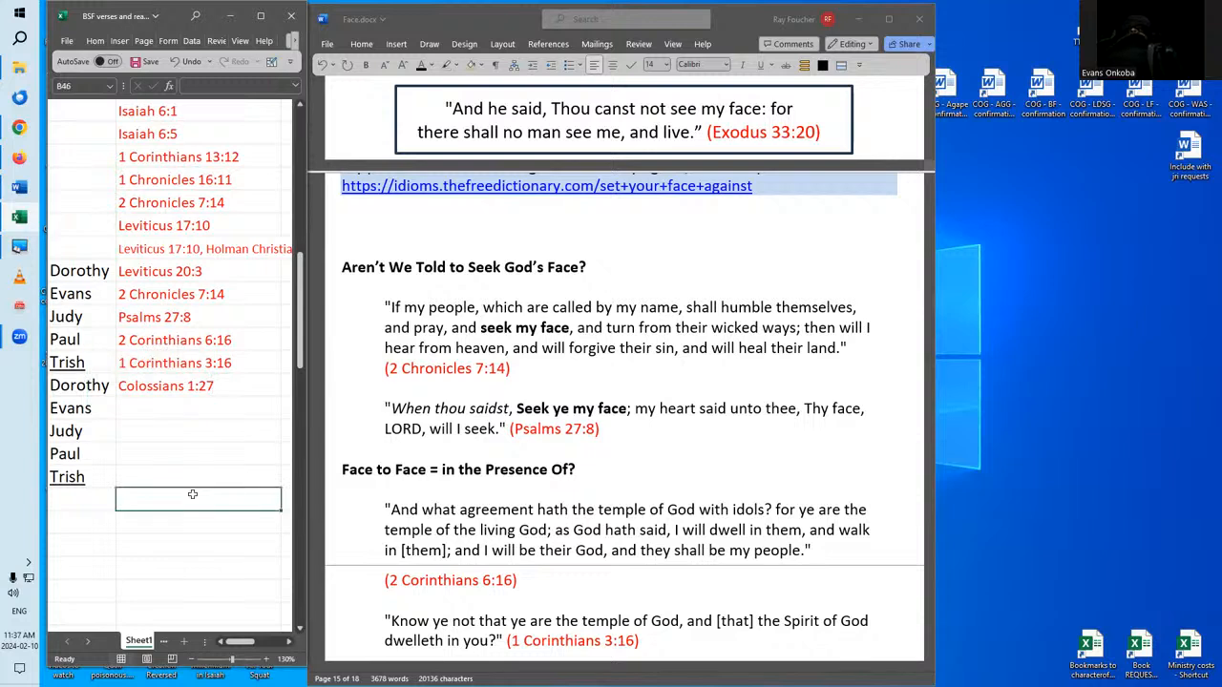
mouse_move(199, 479)
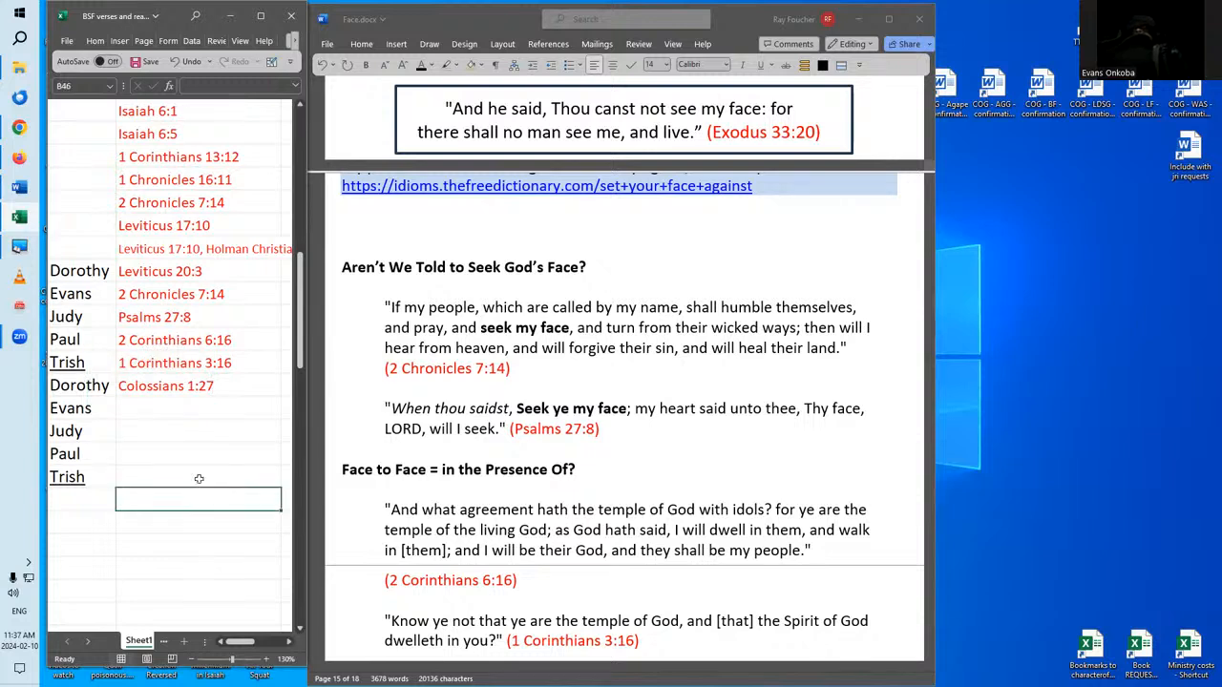
mouse_move(209, 468)
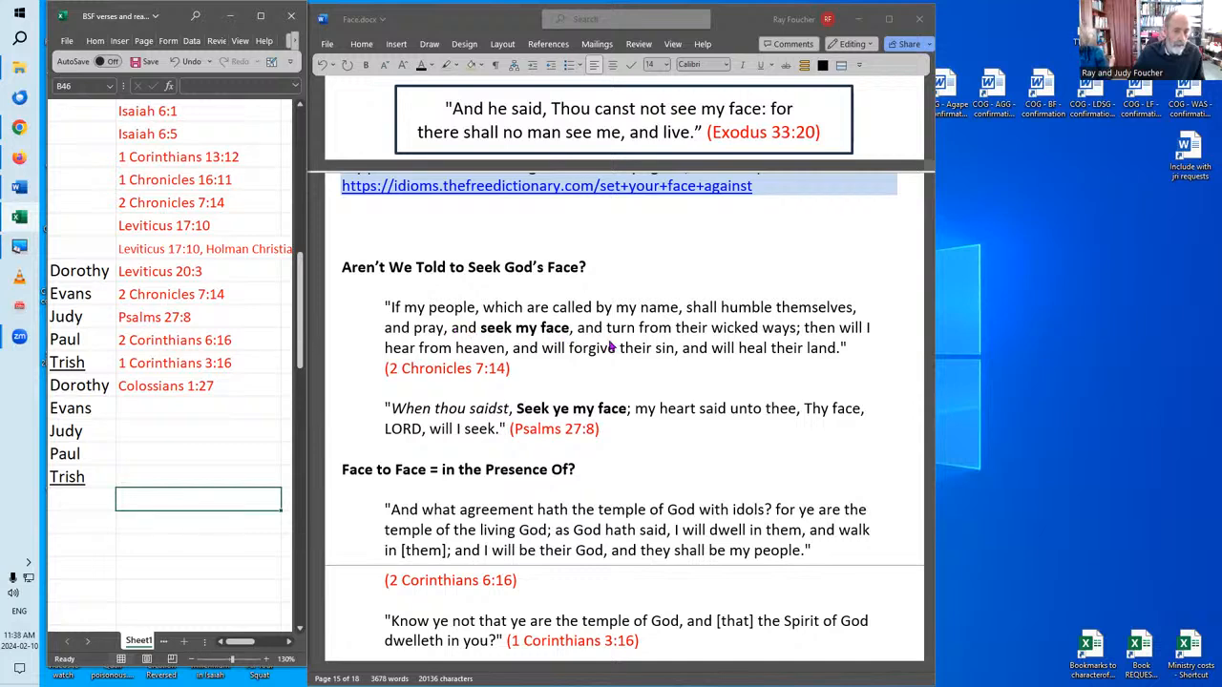
mouse_move(579, 463)
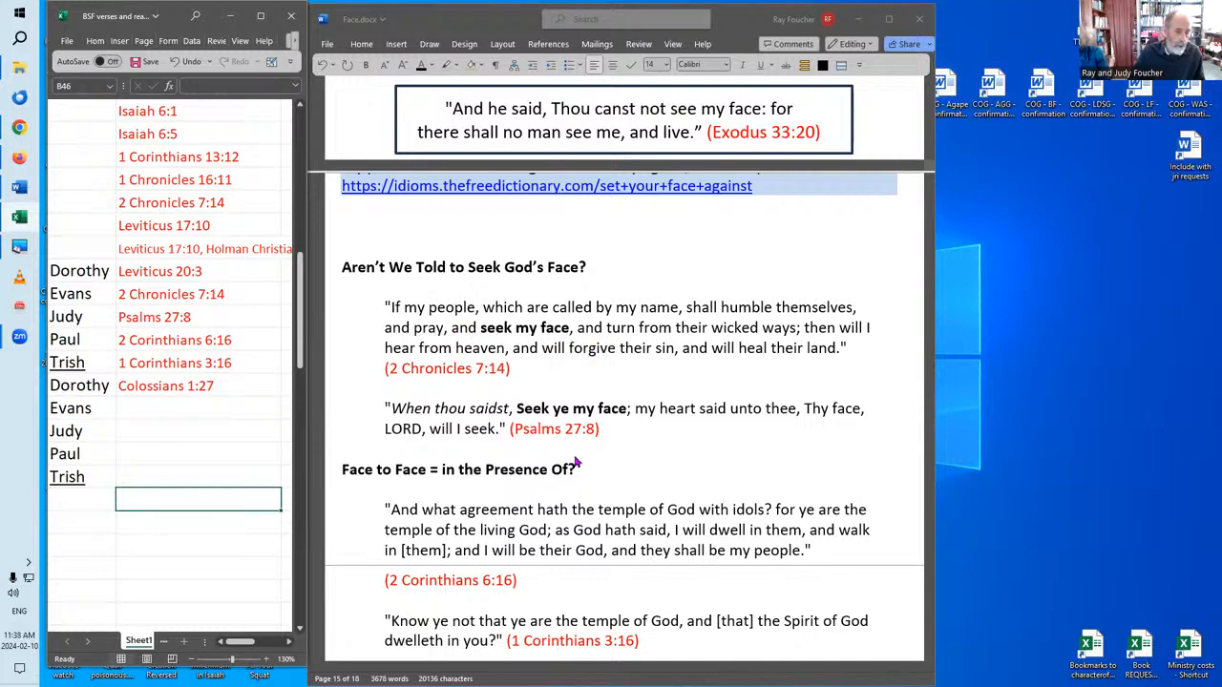
mouse_move(572, 465)
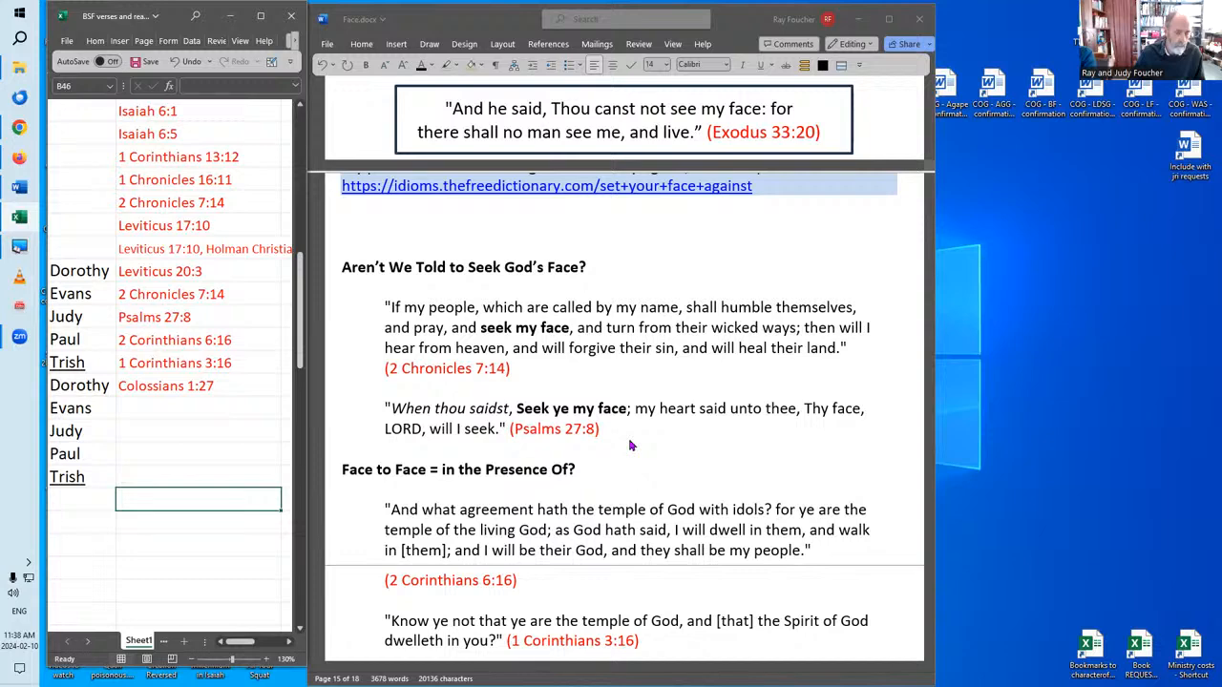
mouse_move(463, 443)
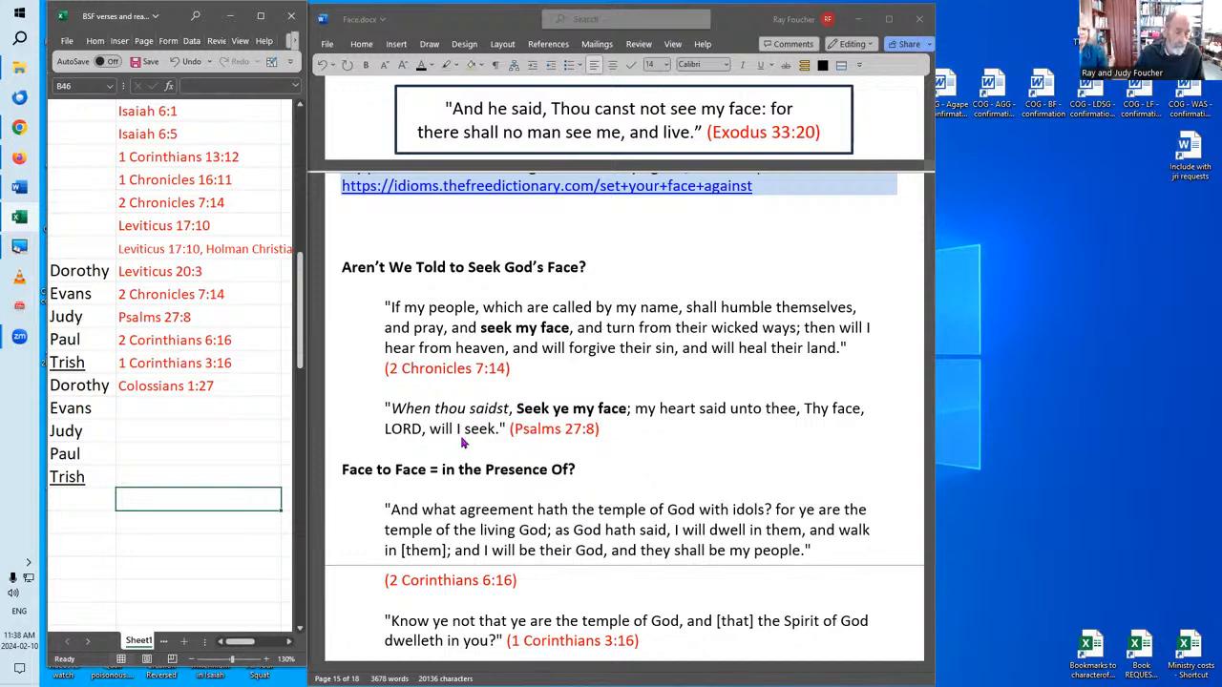
mouse_move(821, 427)
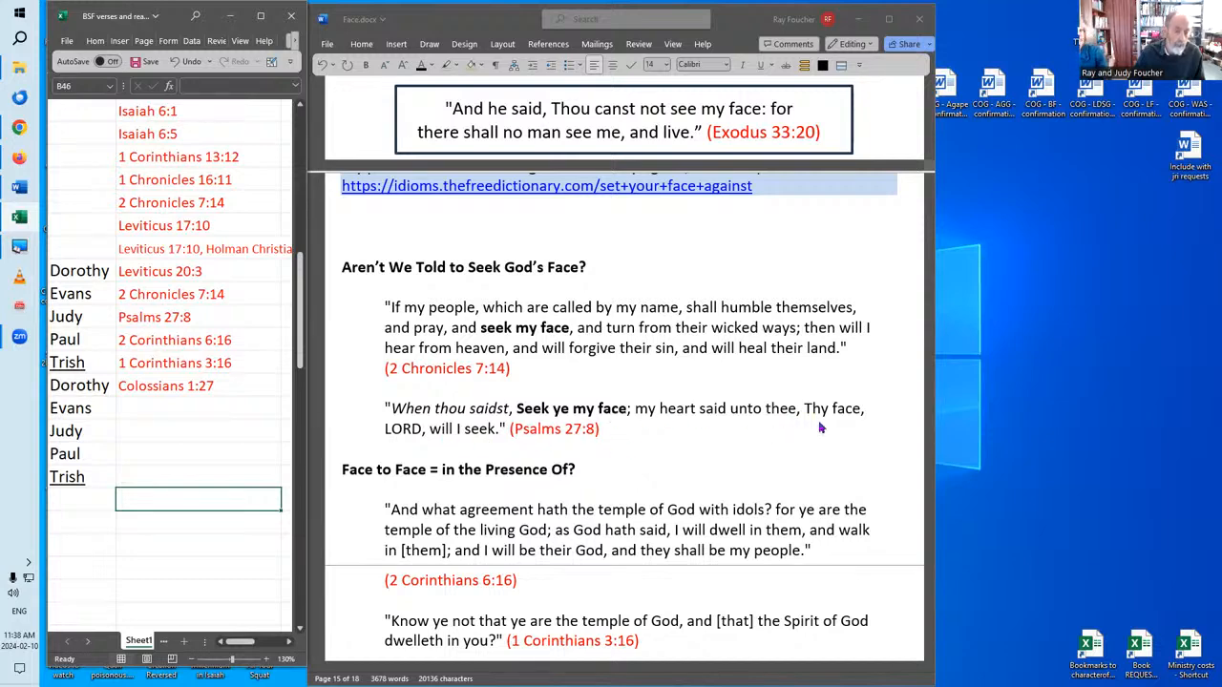
mouse_move(388, 445)
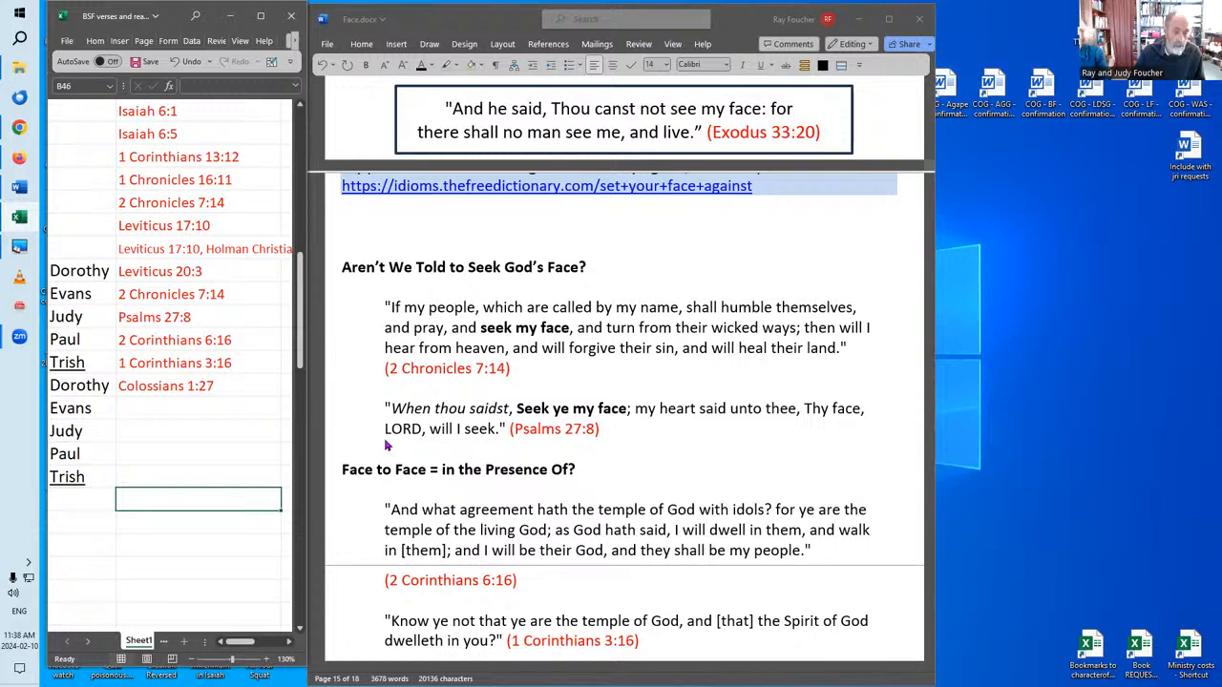
mouse_move(697, 471)
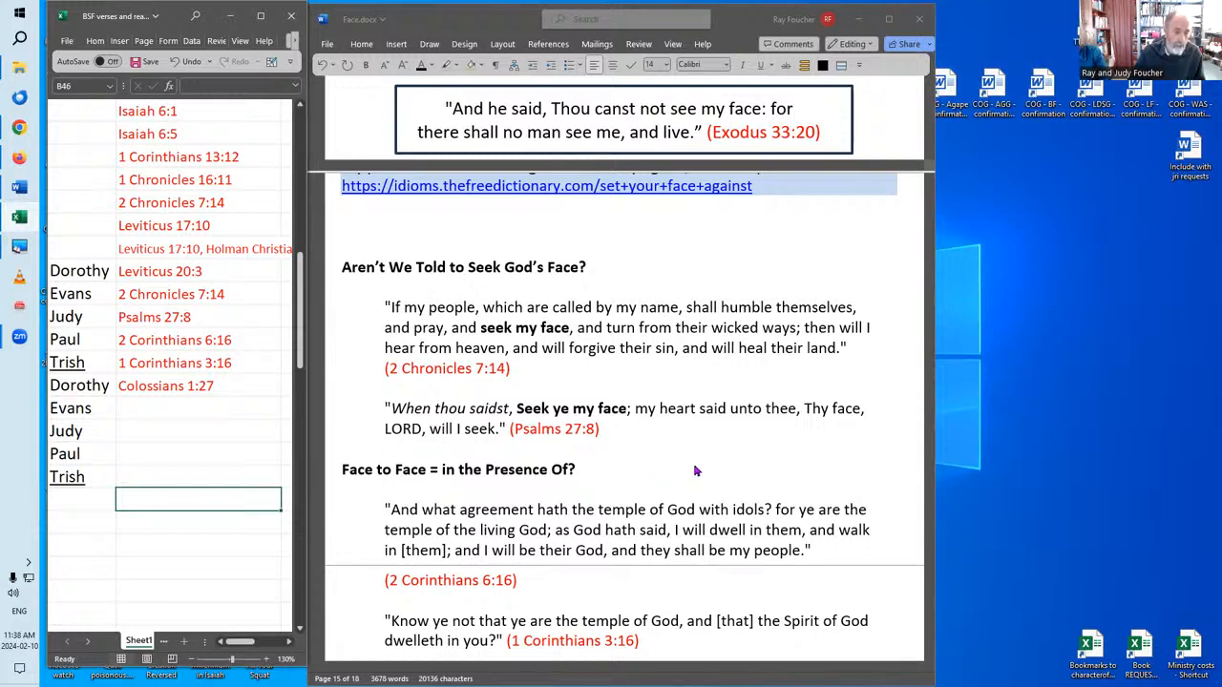
scroll("down", 3)
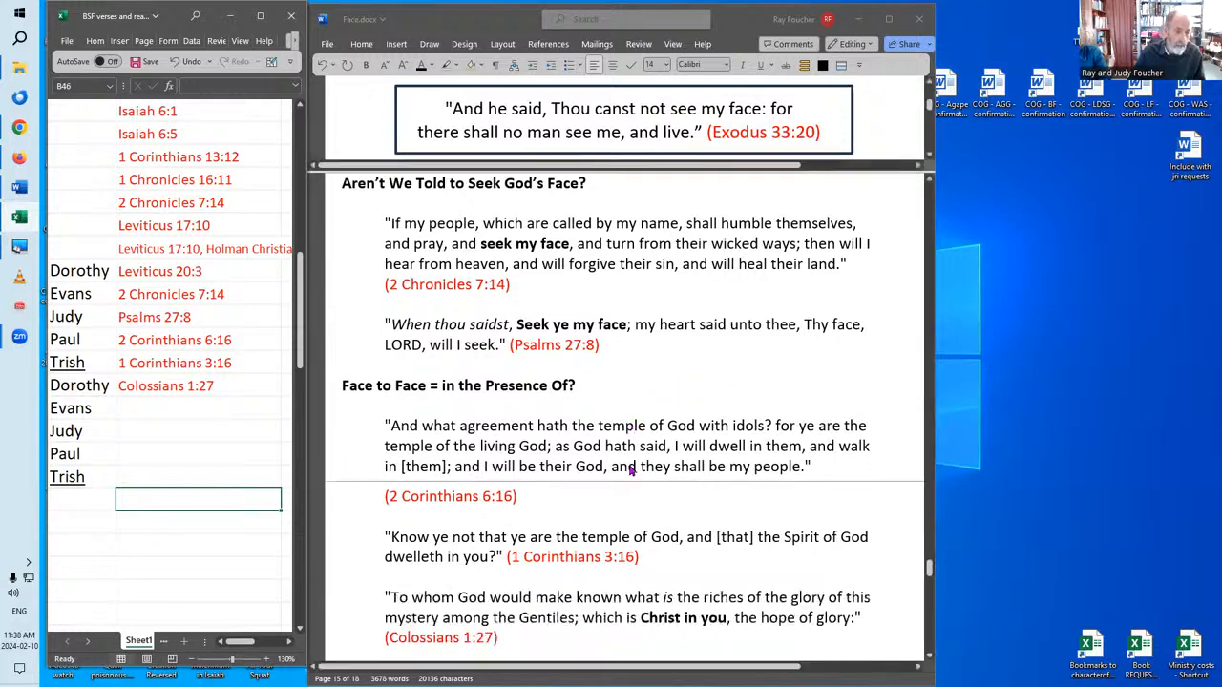
- Scroll past the fear, right-God and devil notes to the Summary heading
scroll("down", 3)
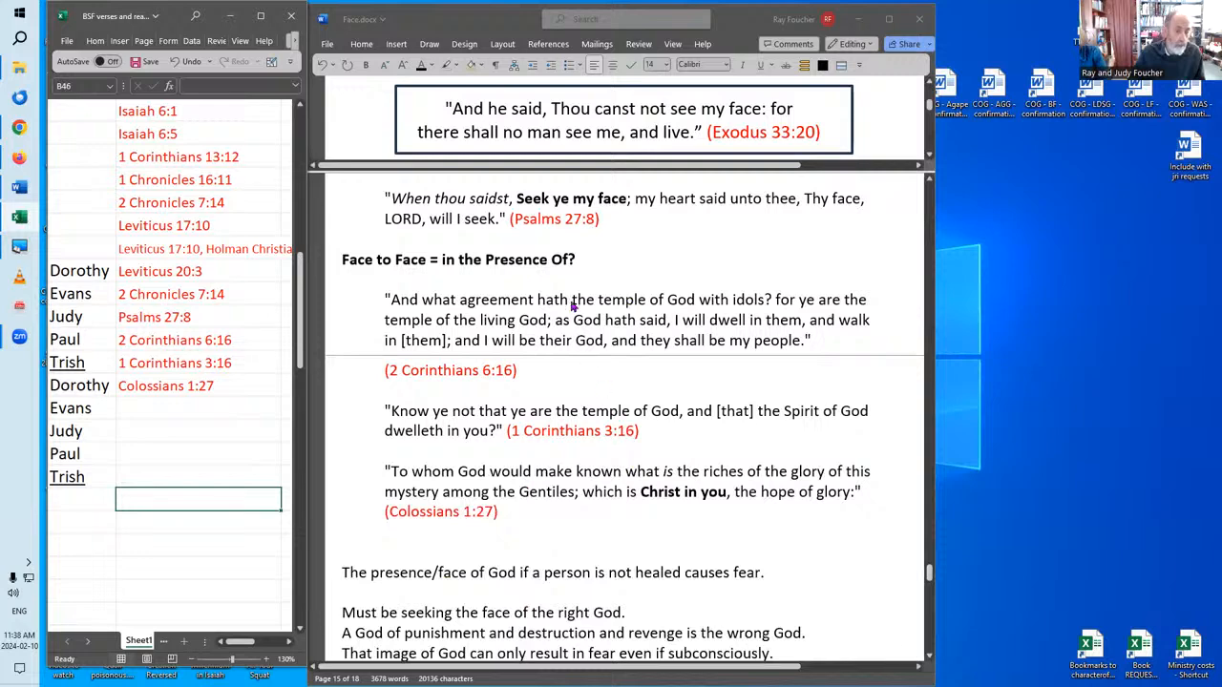
mouse_move(608, 263)
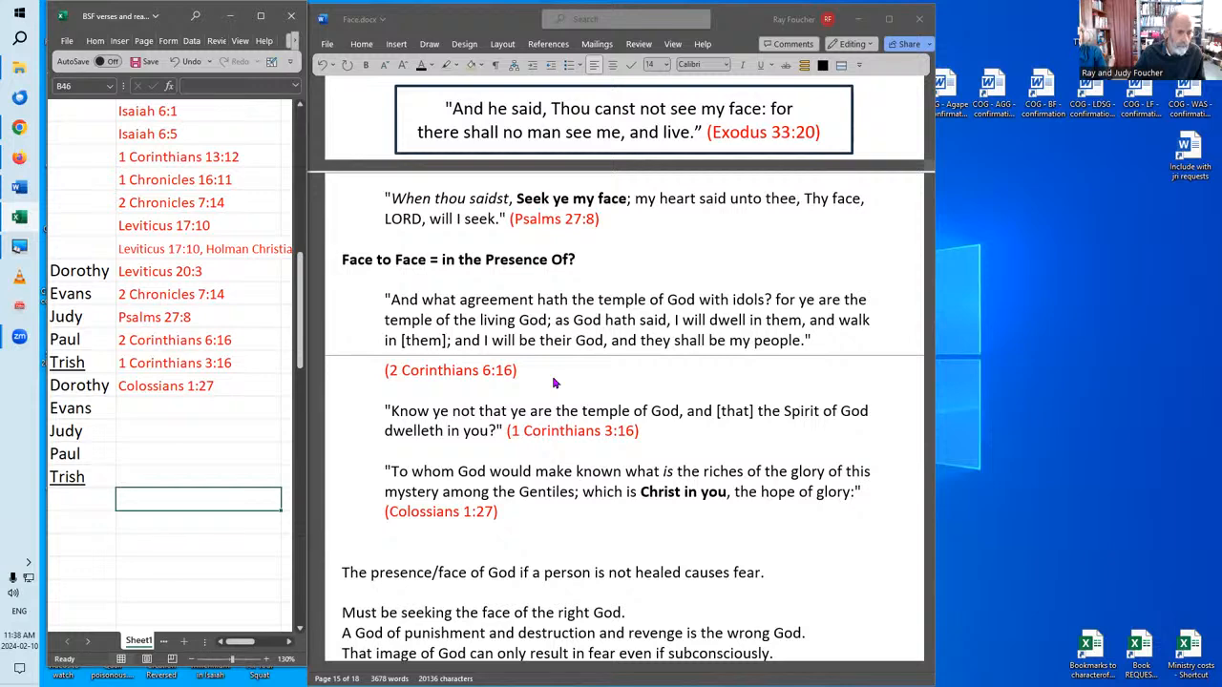
mouse_move(561, 382)
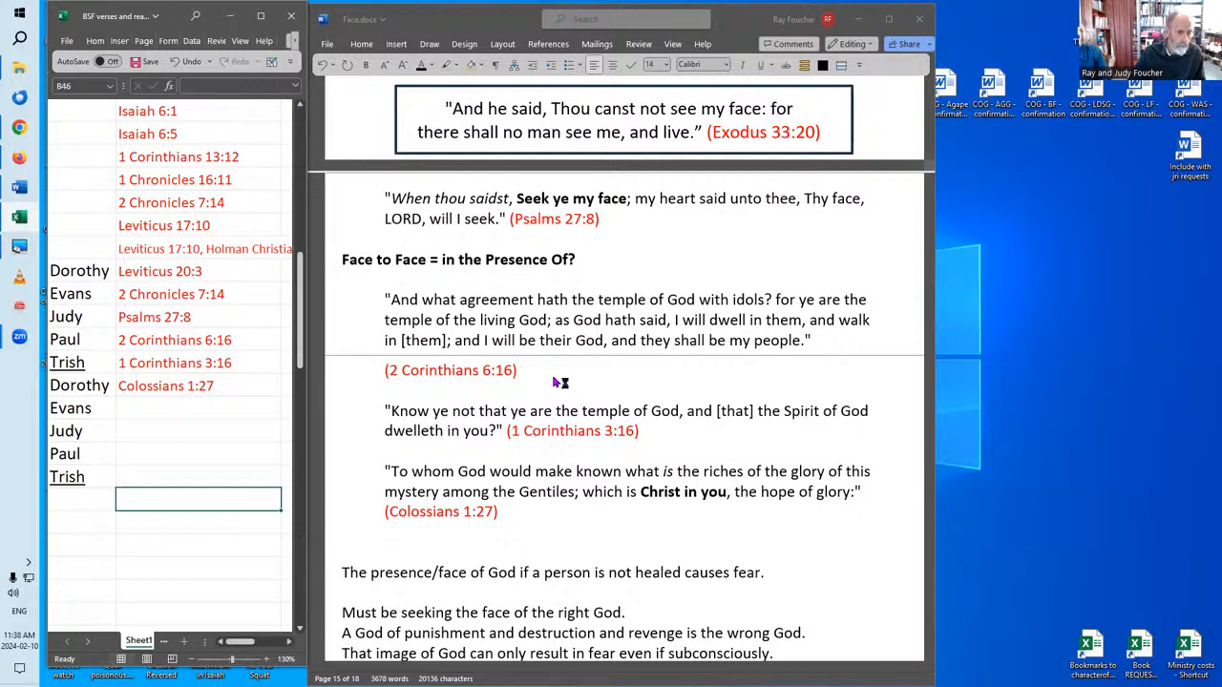
mouse_move(556, 379)
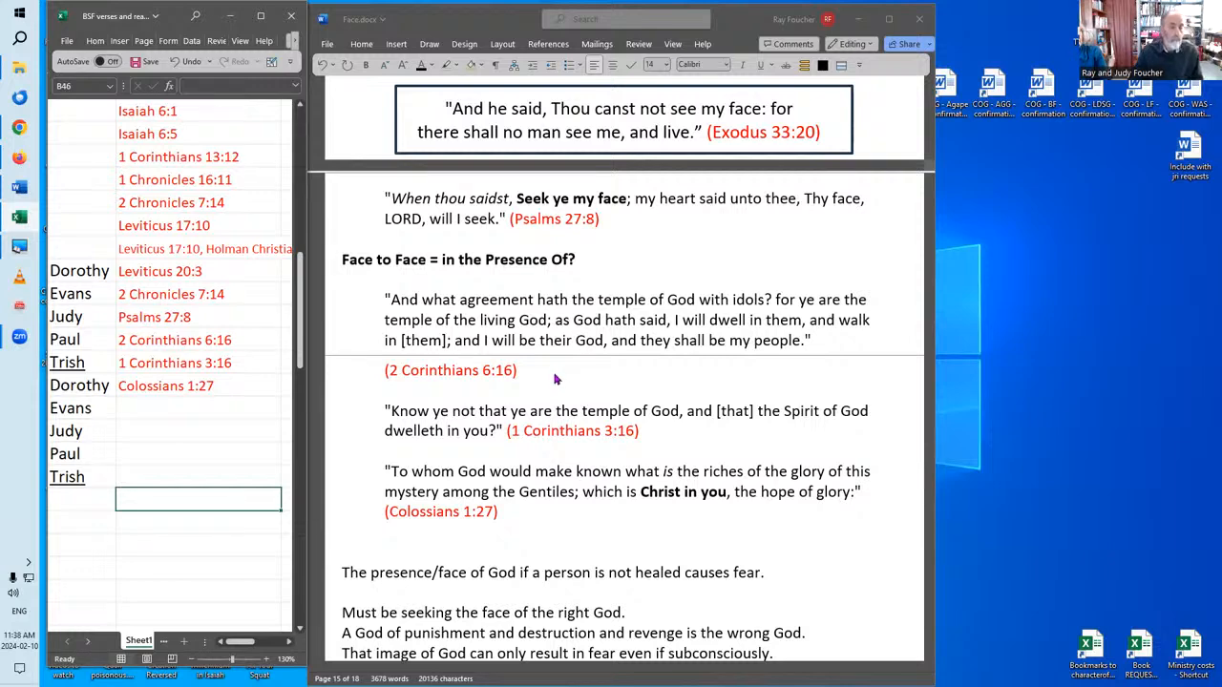
mouse_move(543, 358)
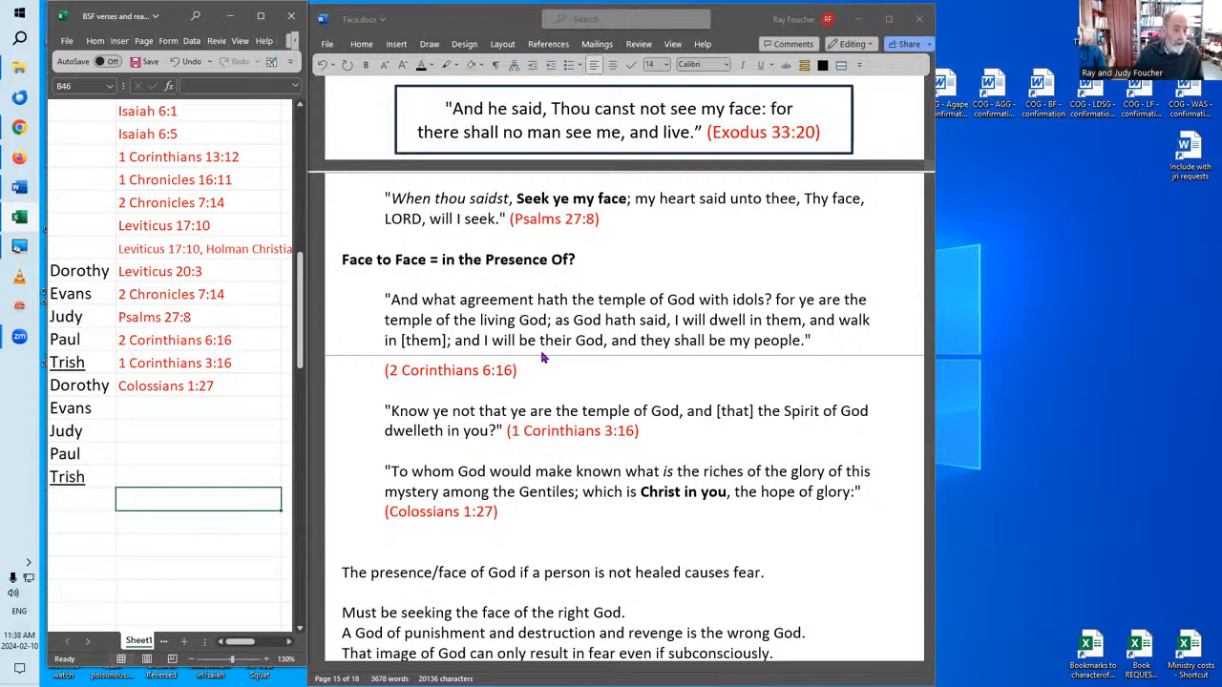
mouse_move(552, 388)
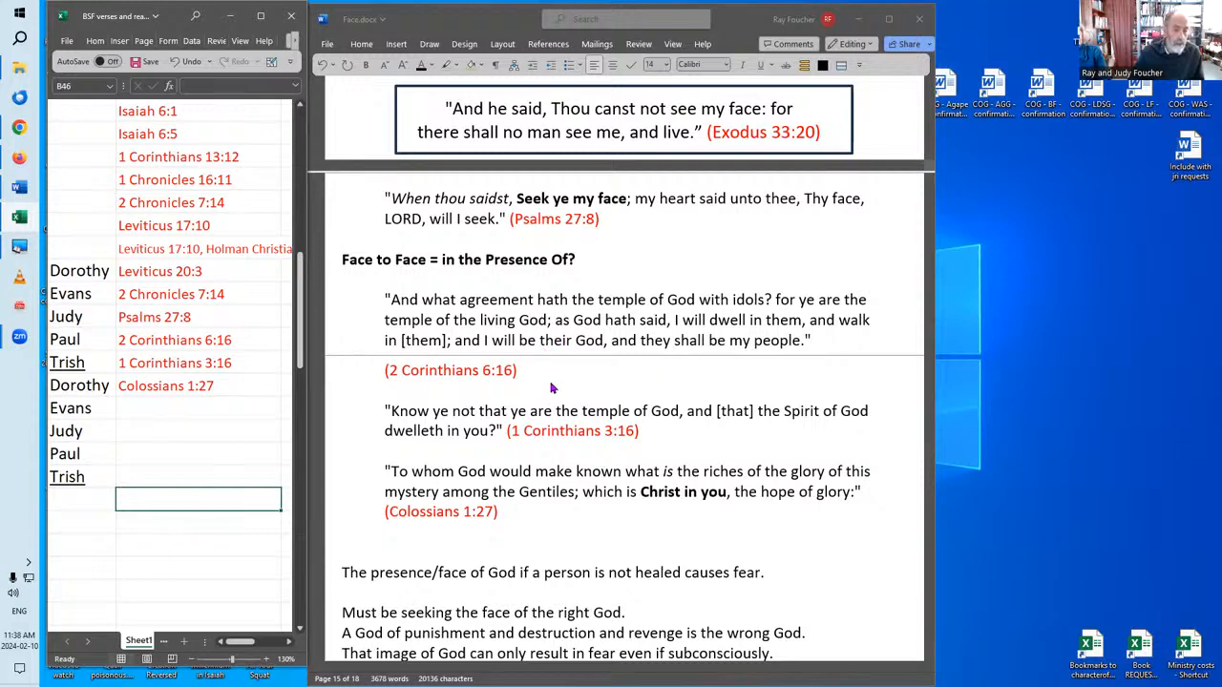
mouse_move(558, 392)
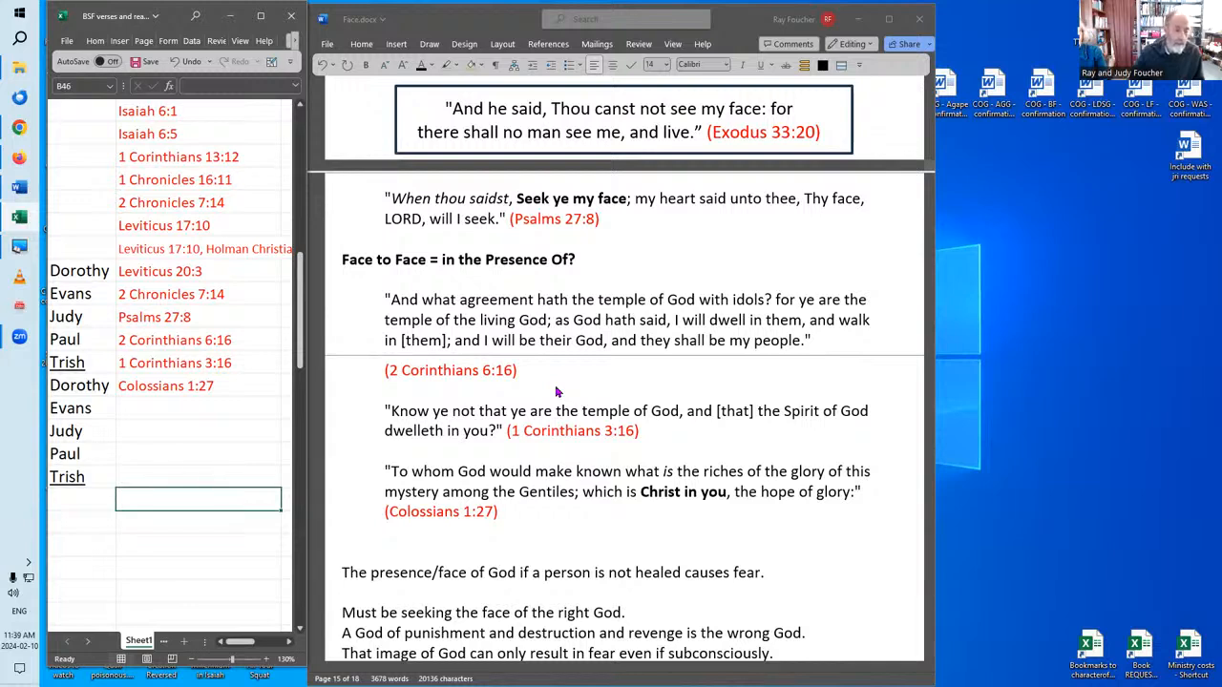
mouse_move(780, 382)
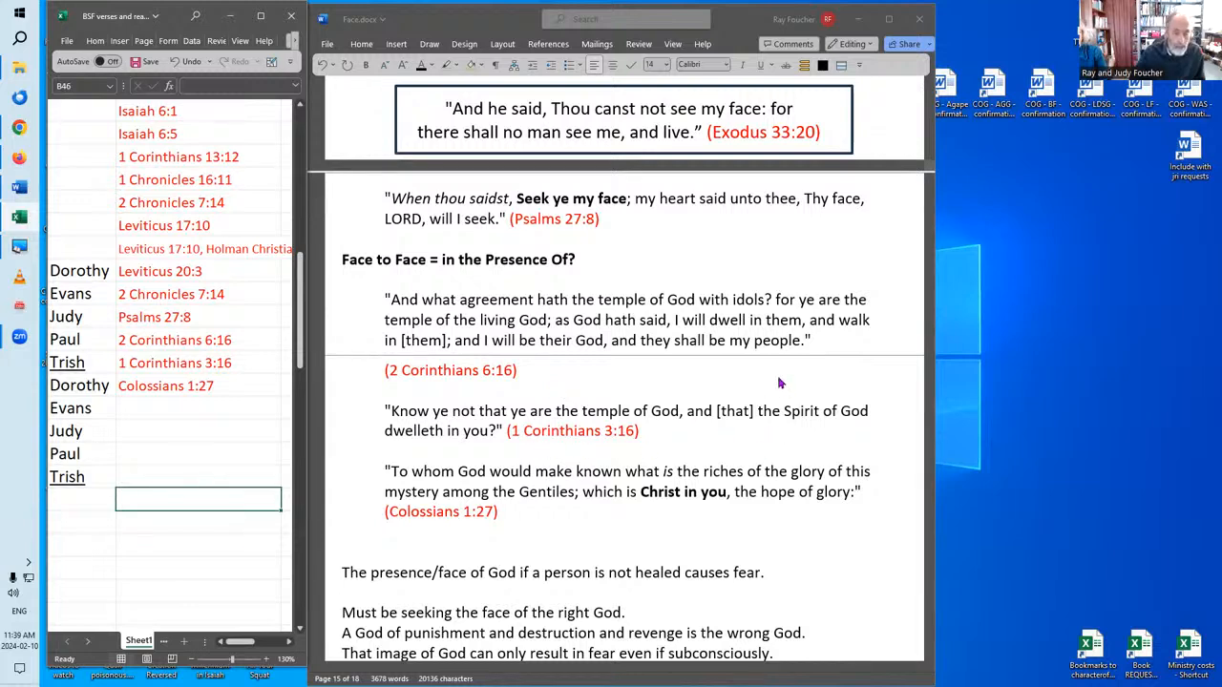
mouse_move(768, 380)
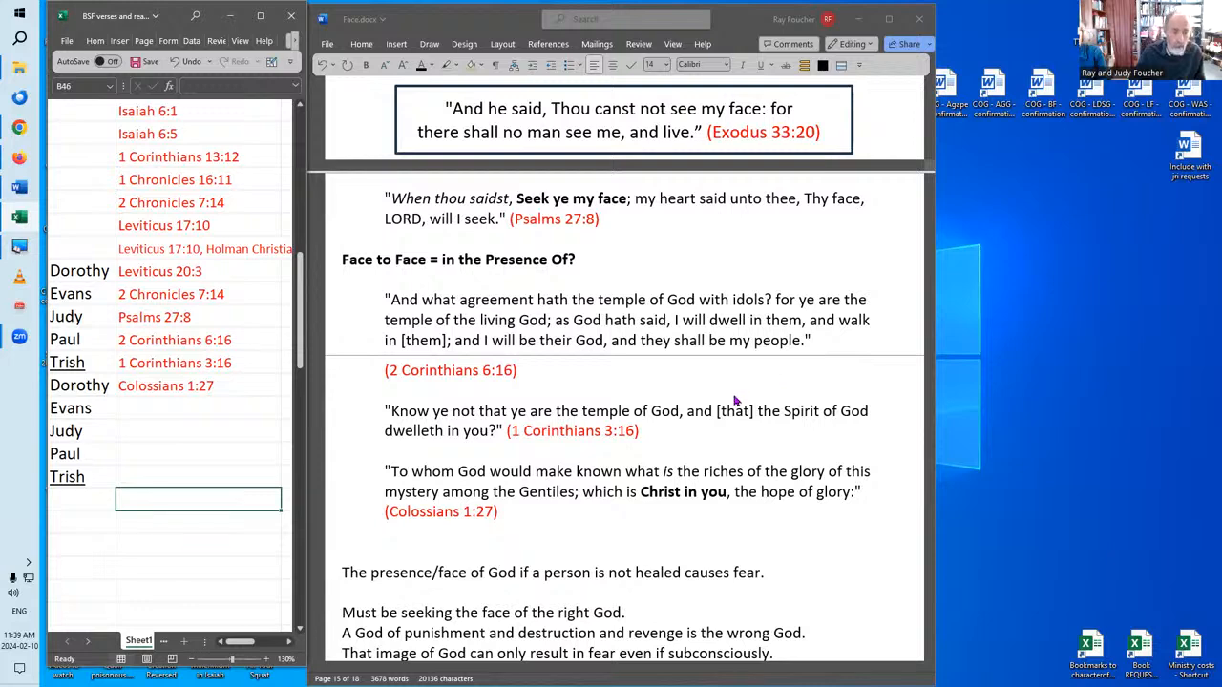
mouse_move(572, 447)
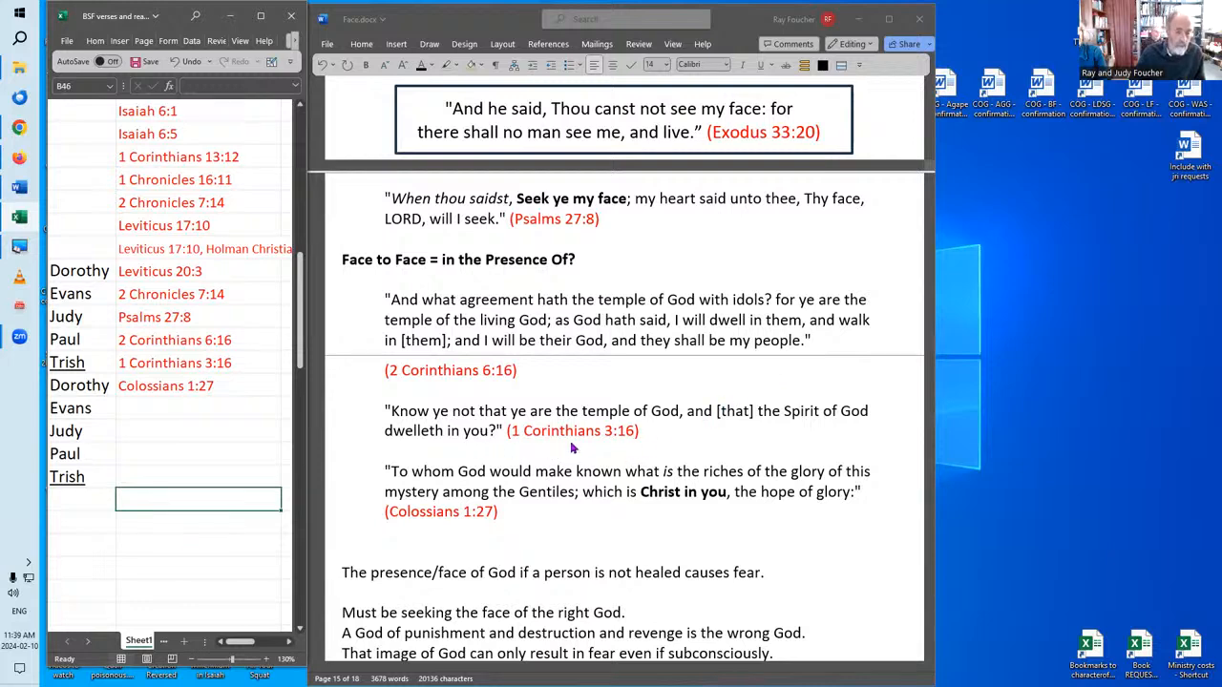
mouse_move(668, 439)
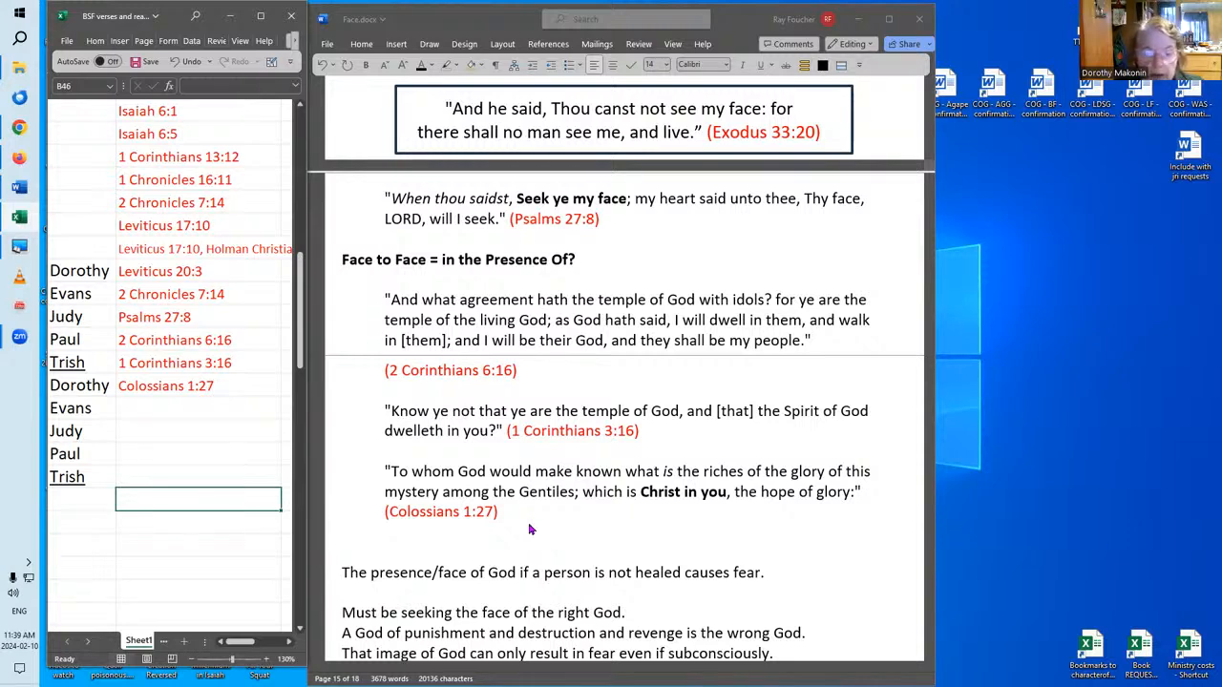
scroll("down", 3)
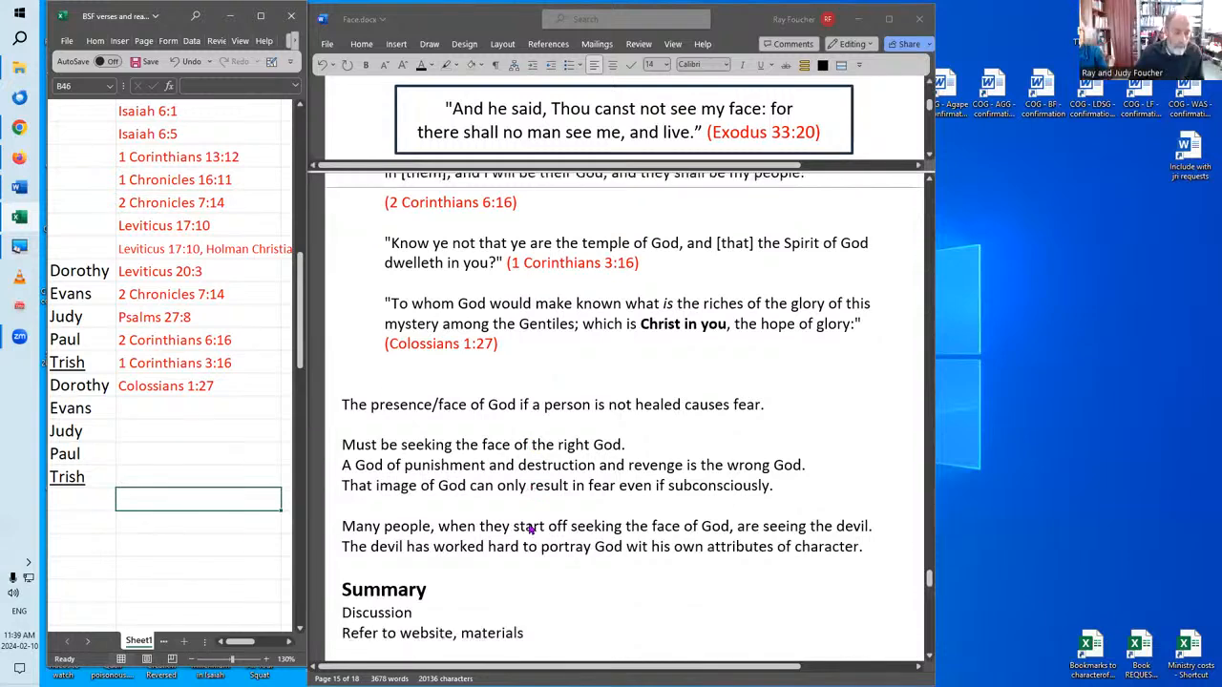
scroll("down", 3)
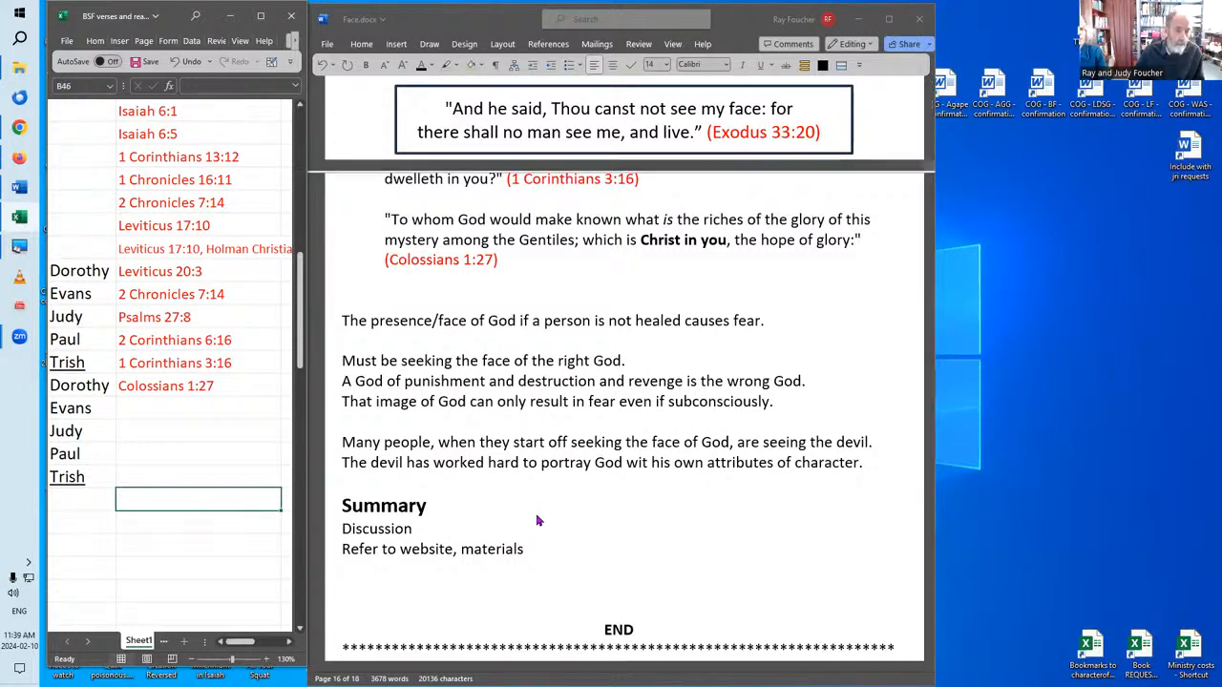
mouse_move(492, 324)
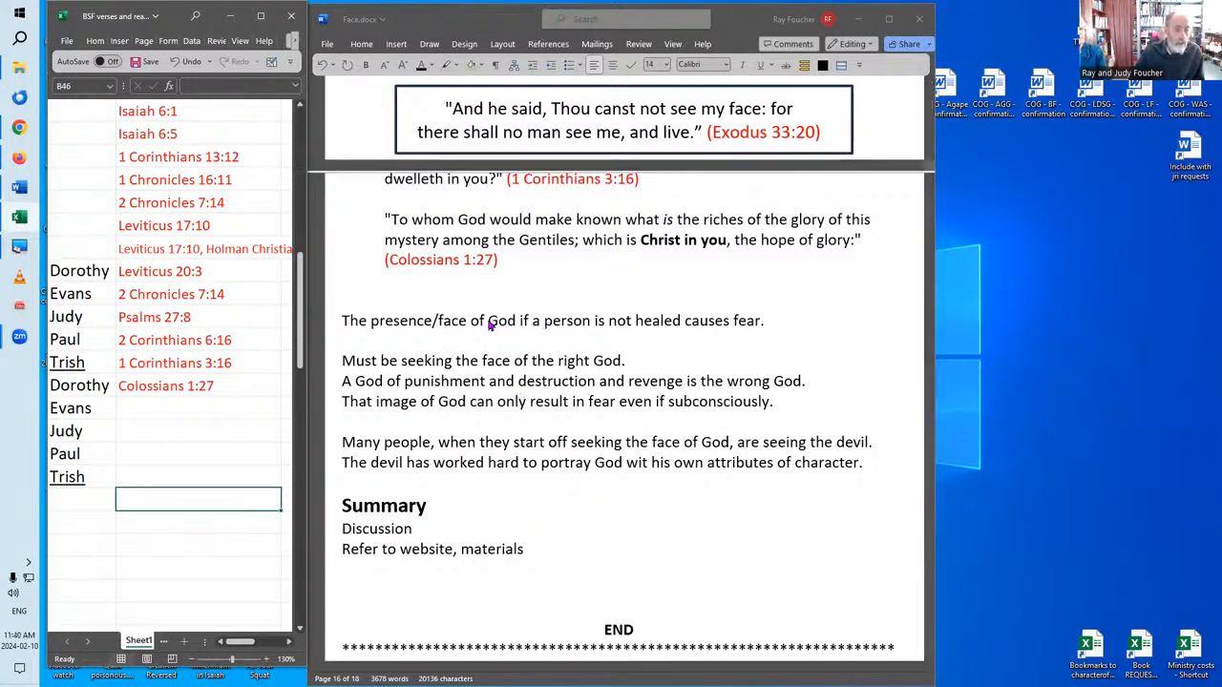
mouse_move(461, 332)
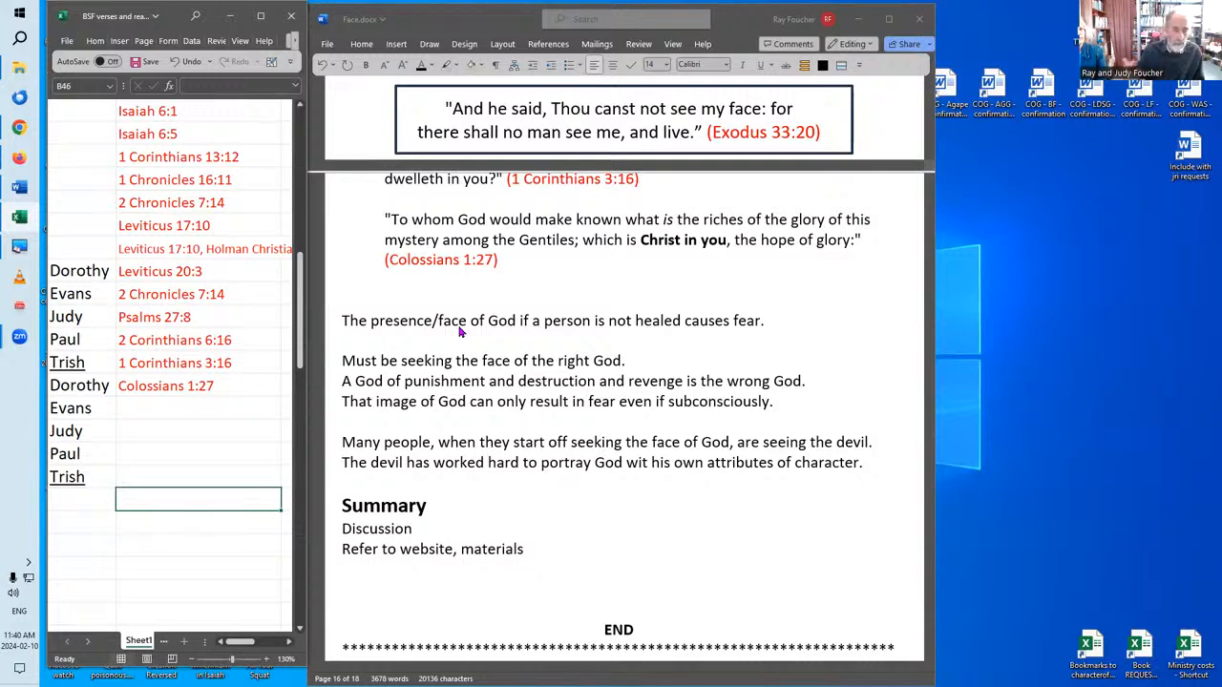
mouse_move(472, 350)
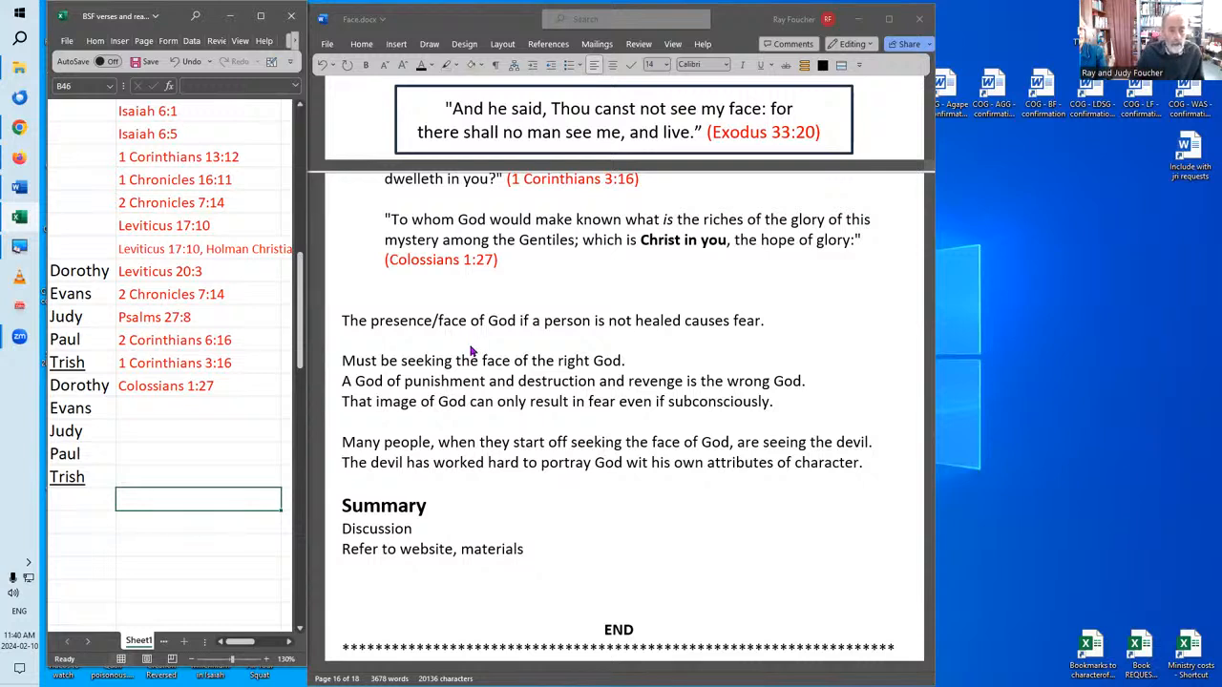
mouse_move(716, 340)
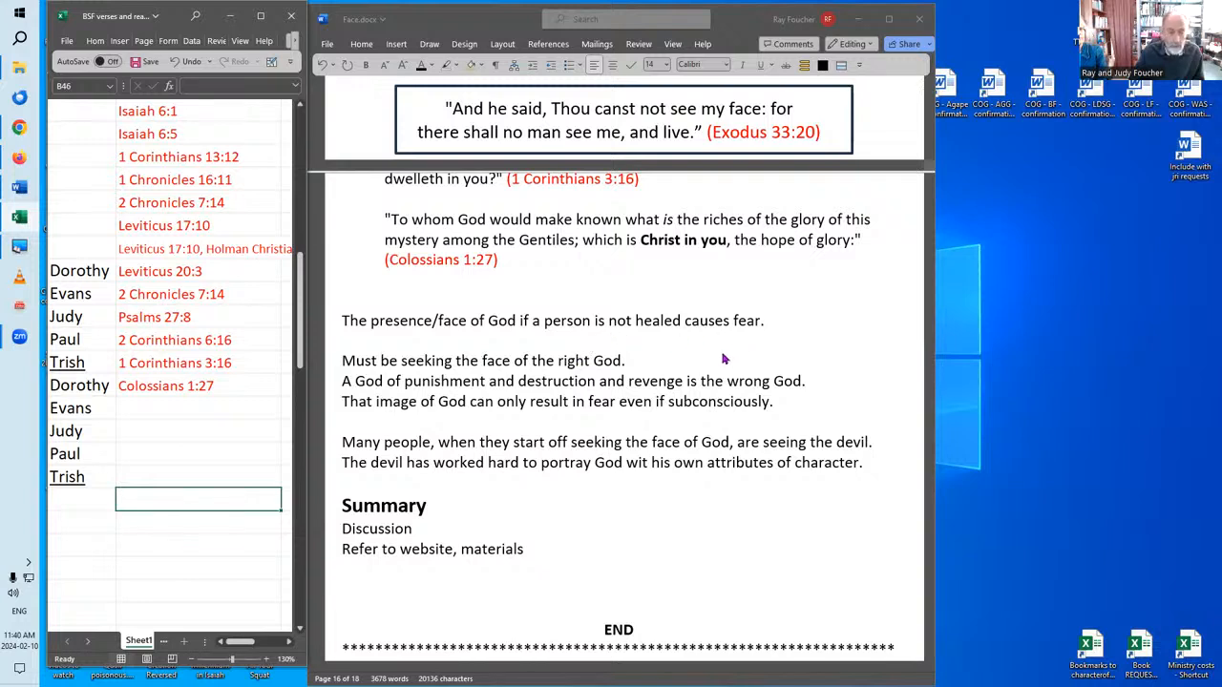
mouse_move(685, 258)
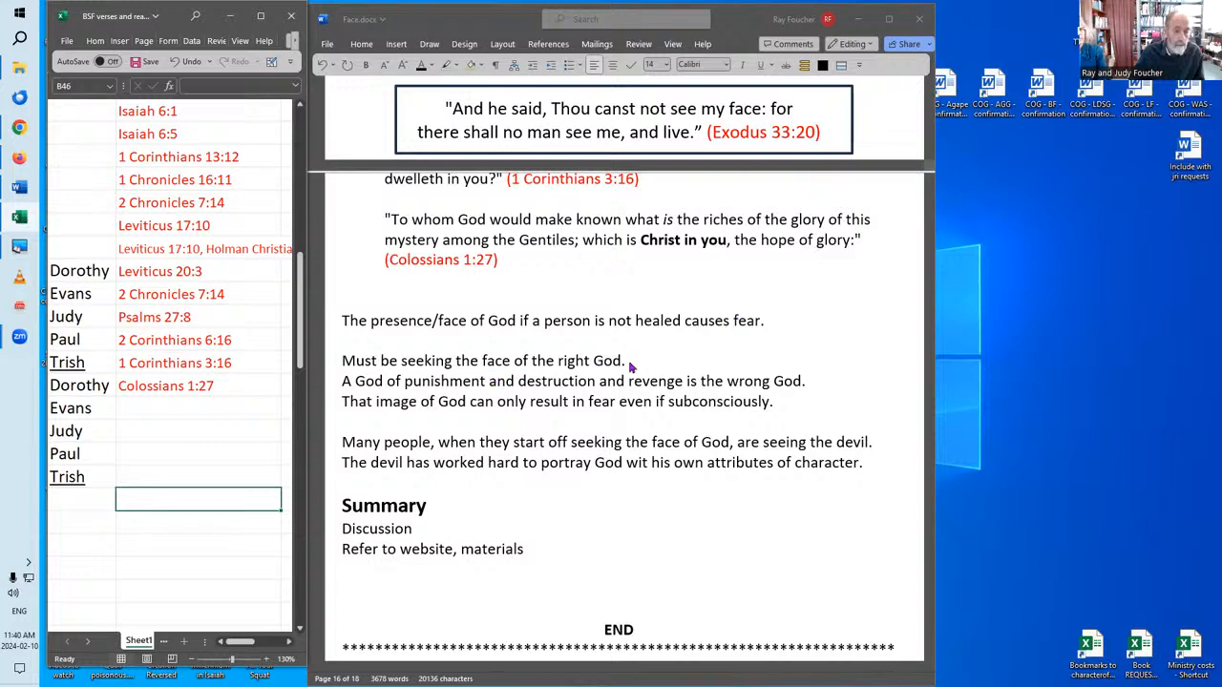
mouse_move(669, 366)
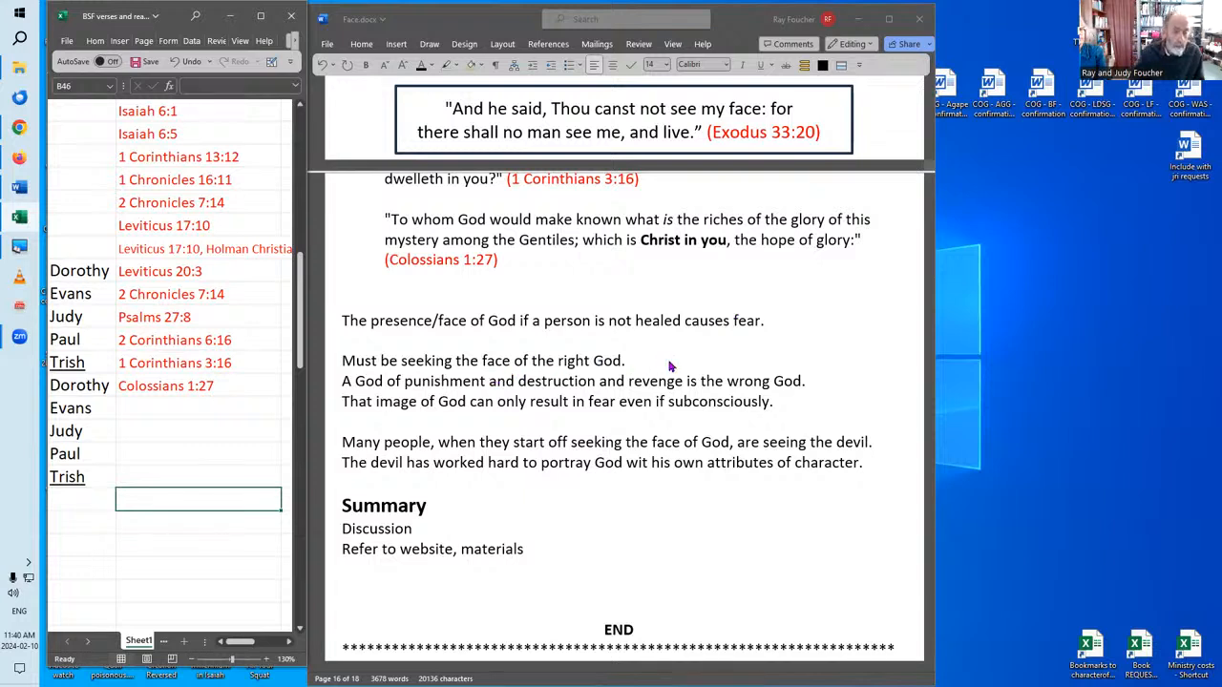
mouse_move(336, 389)
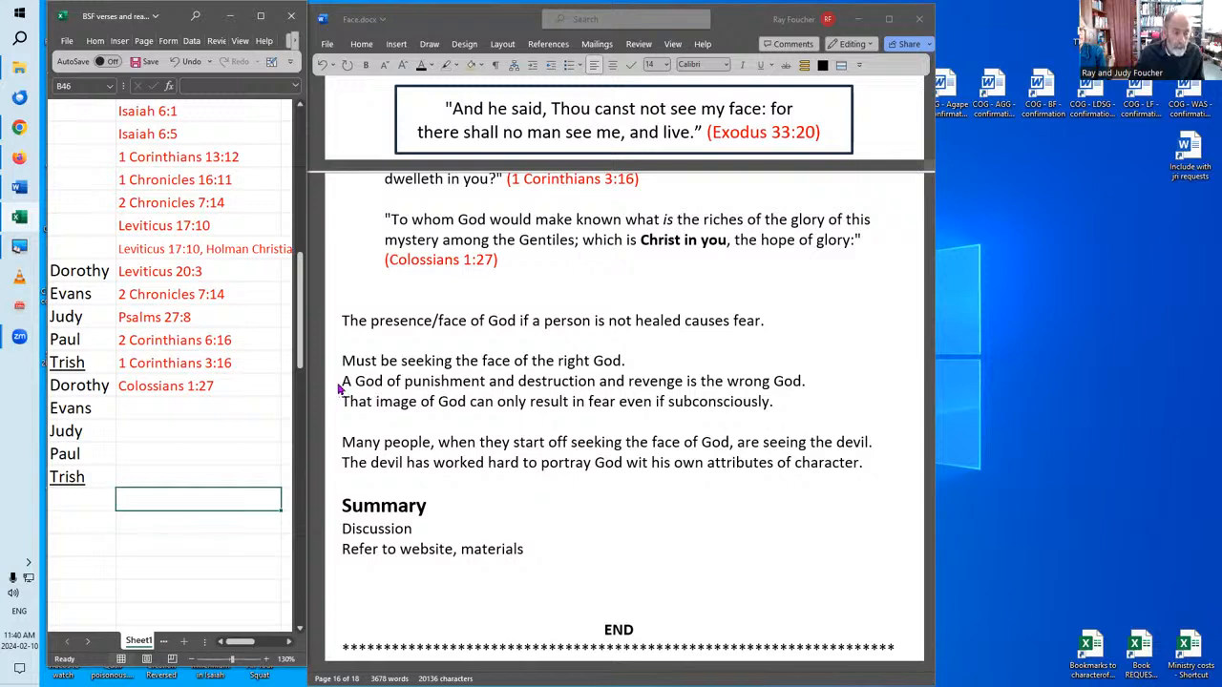
mouse_move(489, 426)
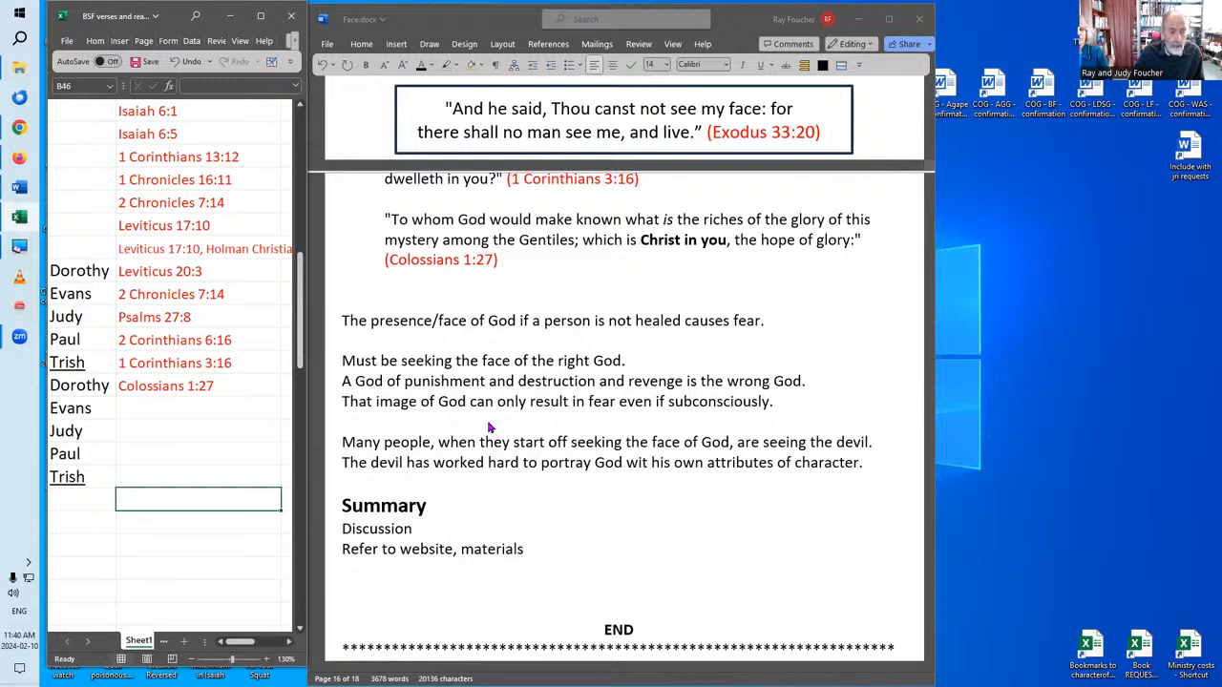
mouse_move(479, 23)
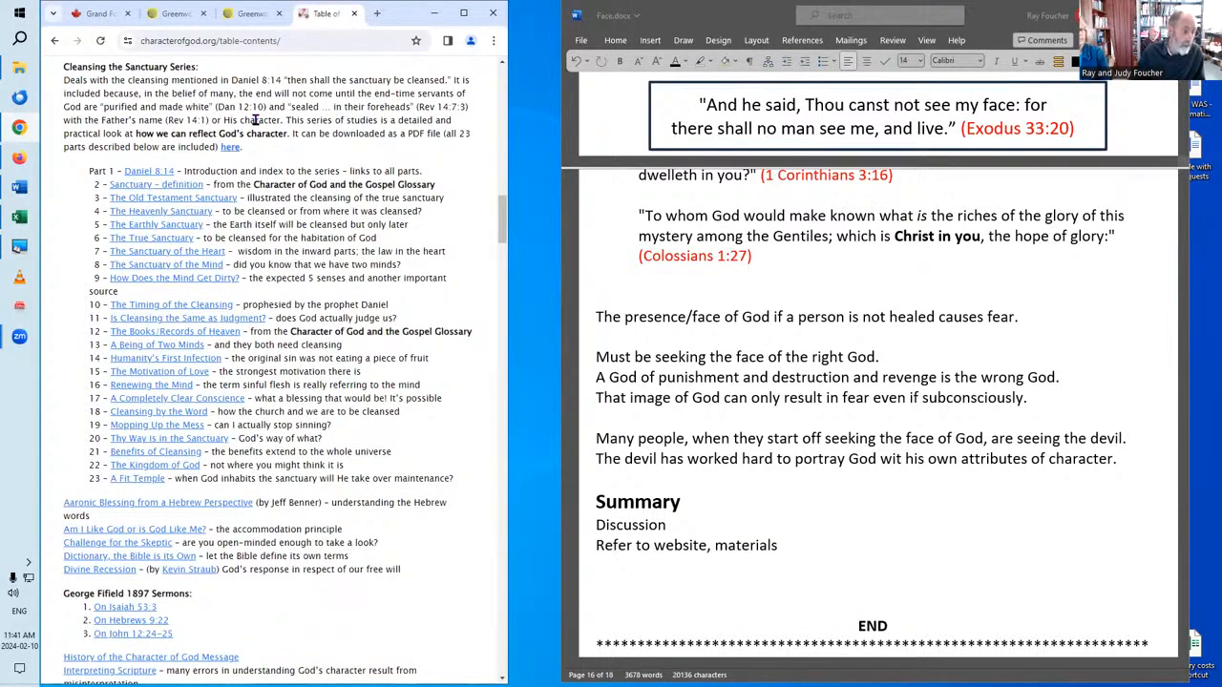
mouse_move(200, 210)
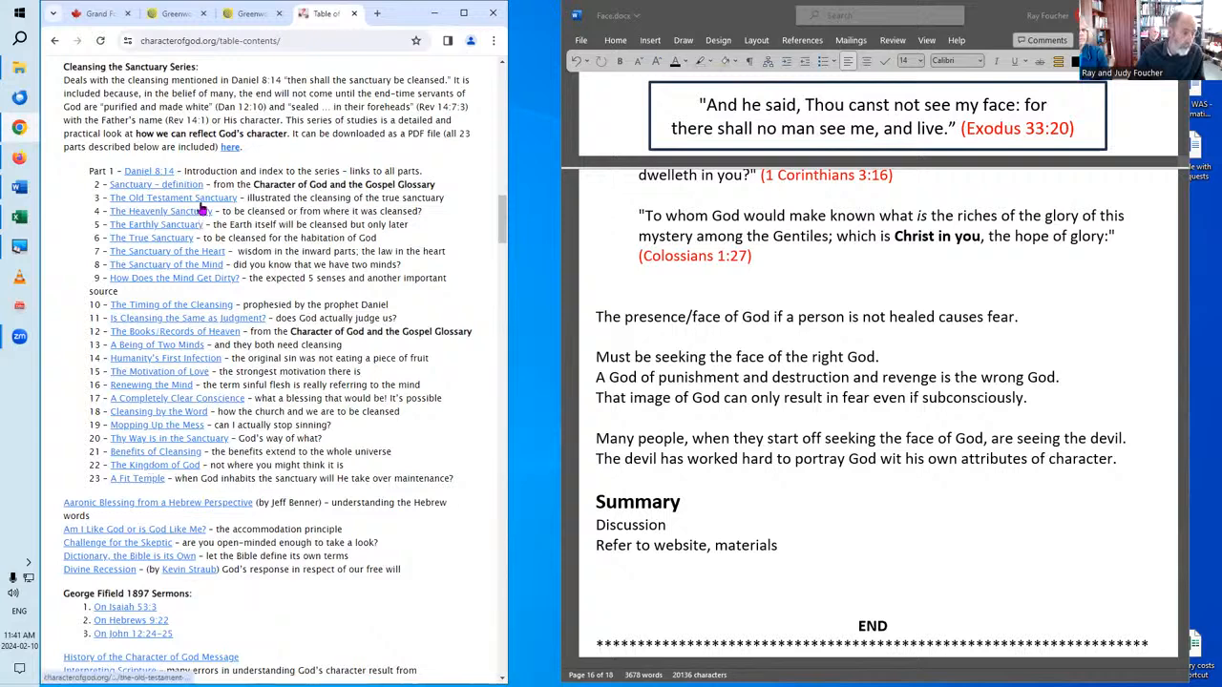
mouse_move(188, 372)
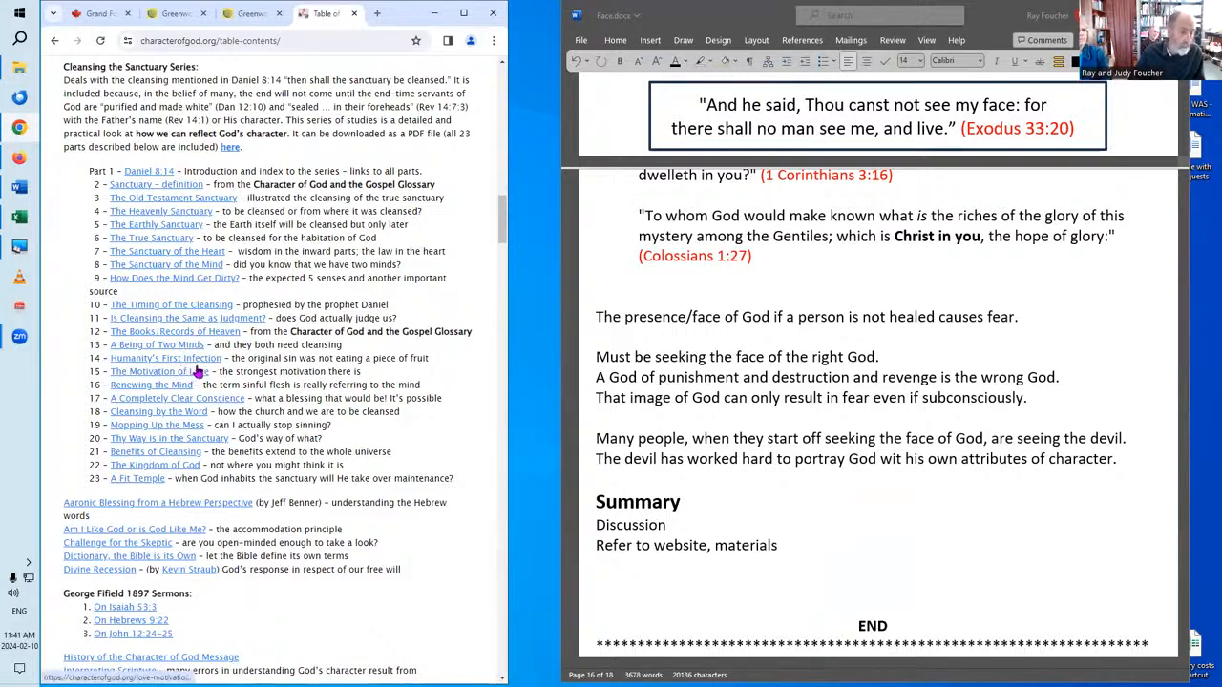
mouse_move(652, 377)
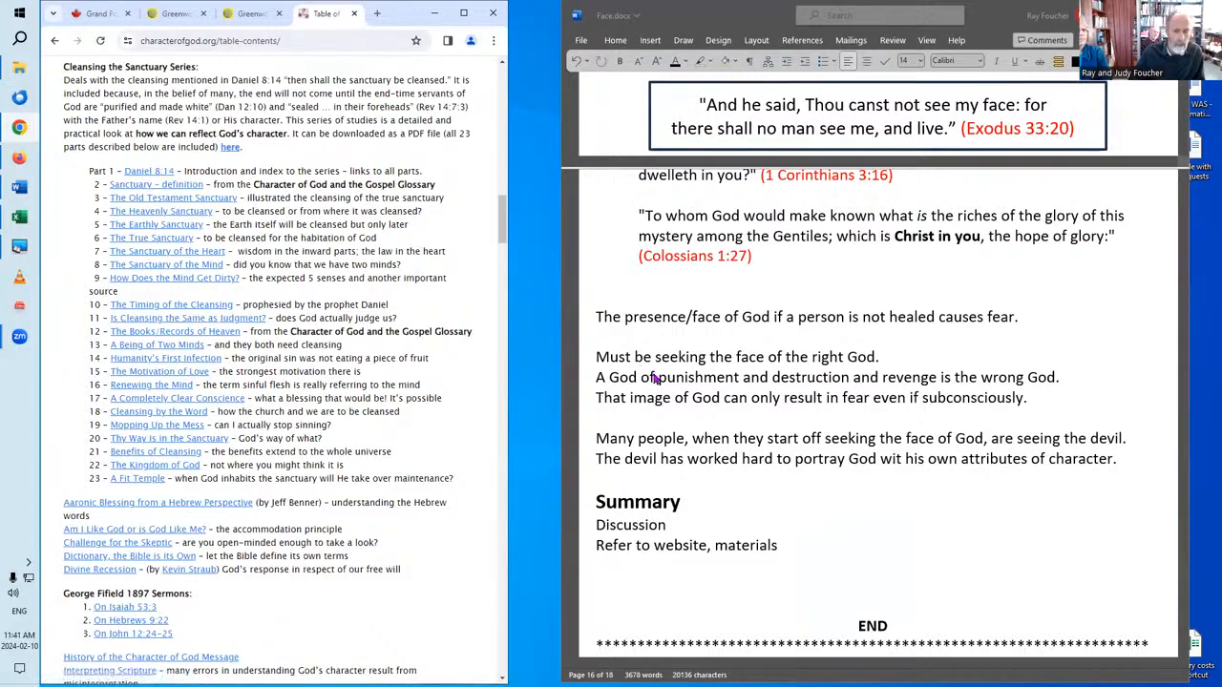
mouse_move(681, 421)
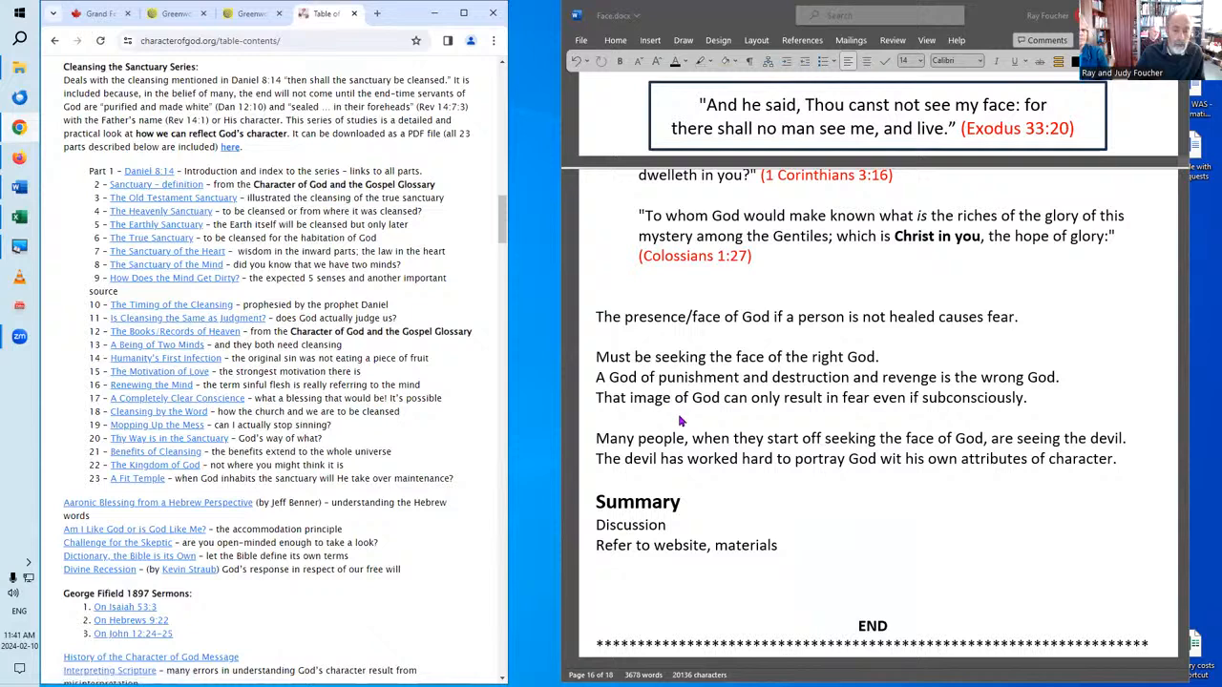
mouse_move(555, 437)
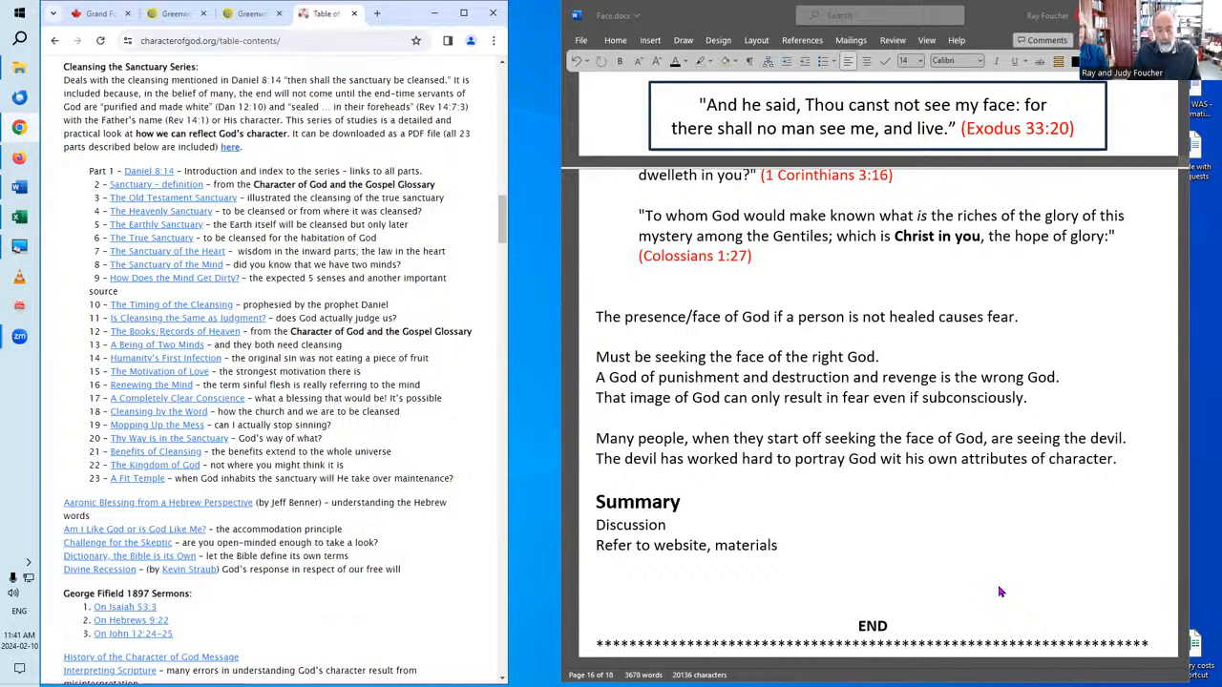
mouse_move(1011, 577)
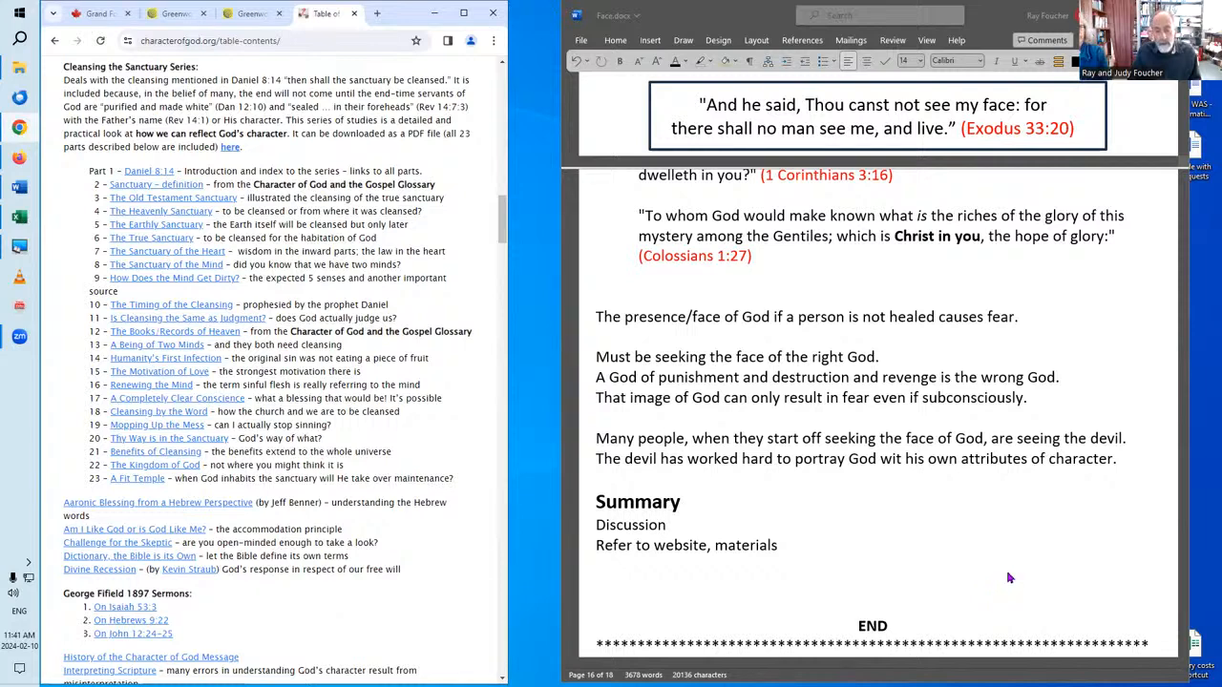
mouse_move(1022, 545)
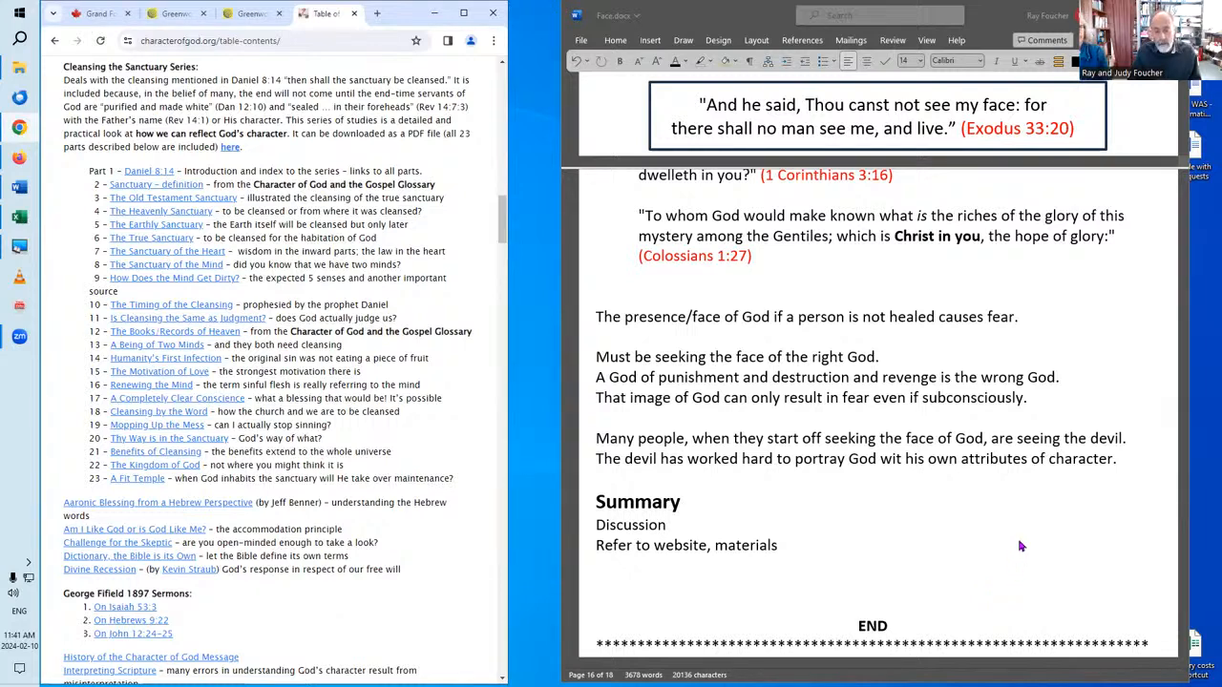
mouse_move(1028, 531)
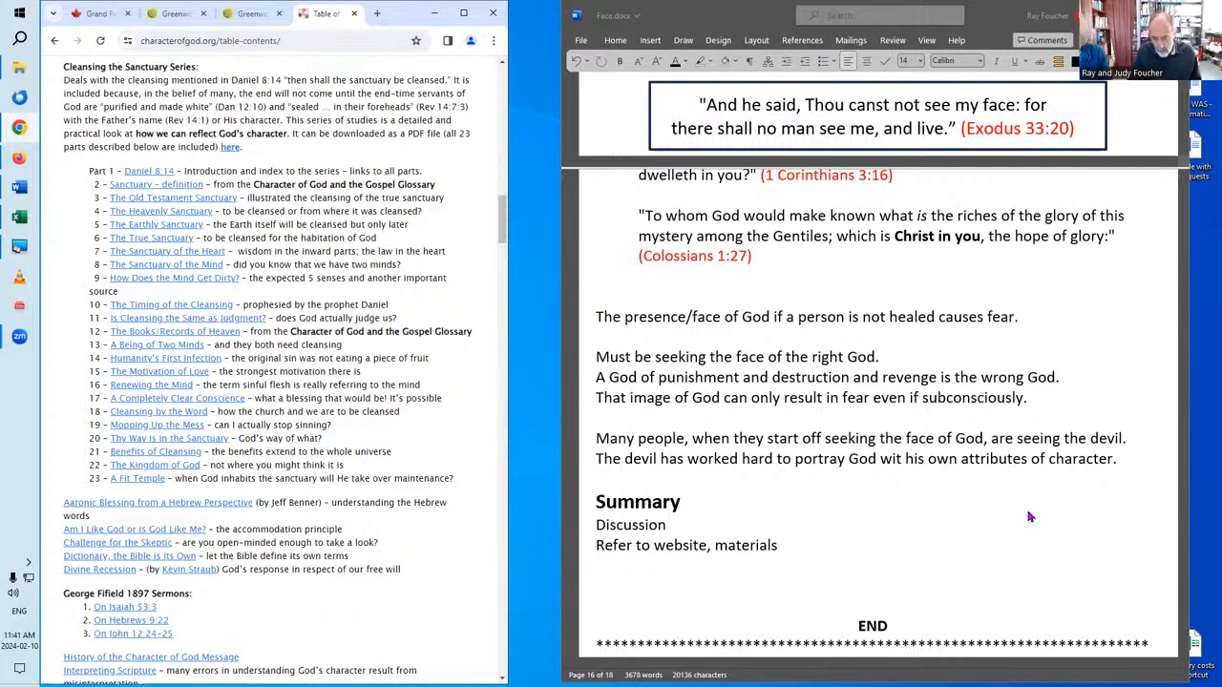
mouse_move(953, 515)
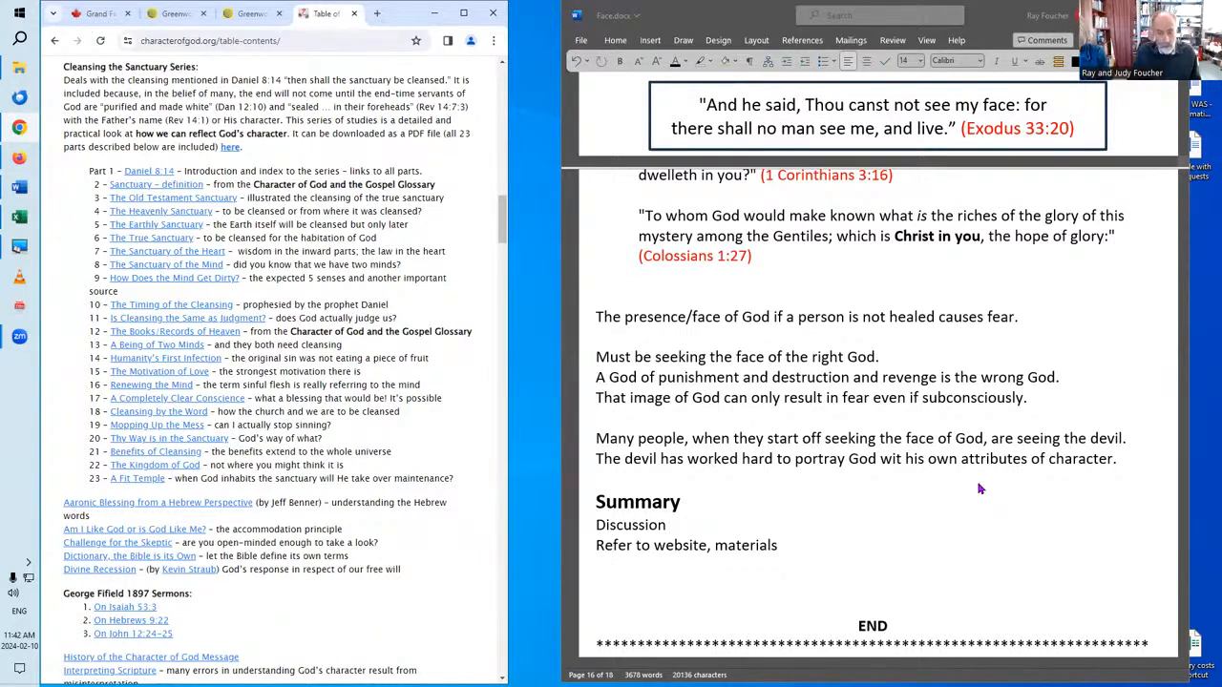
mouse_move(992, 478)
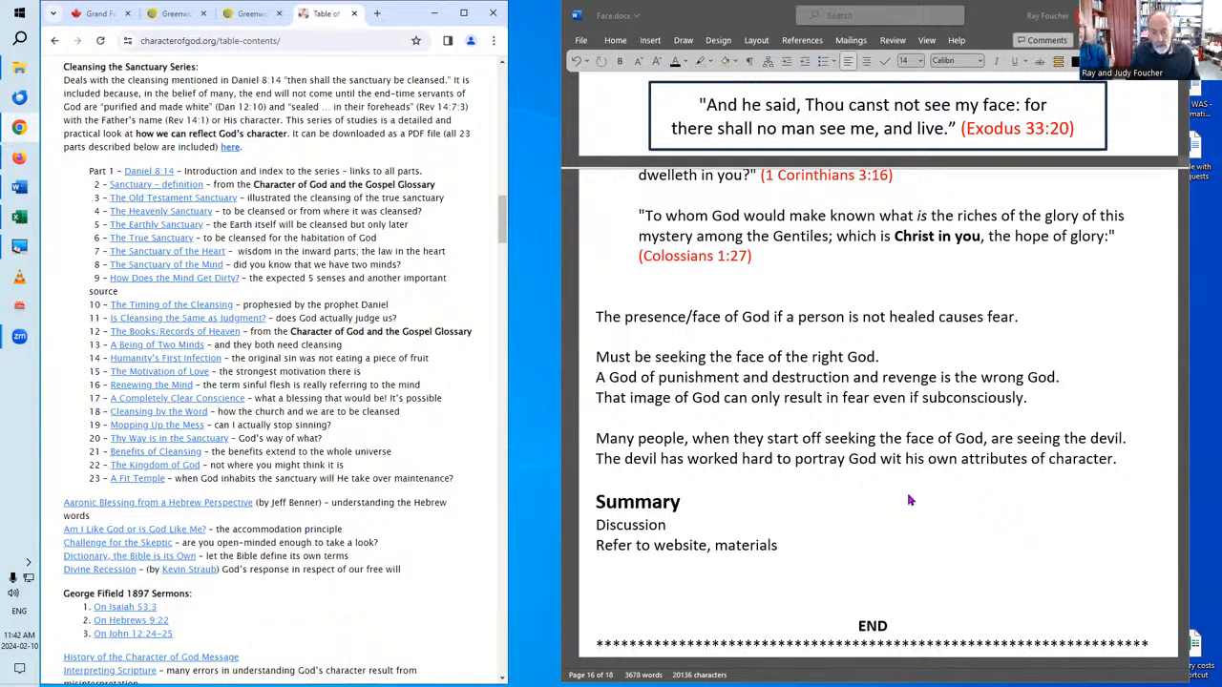
mouse_move(907, 514)
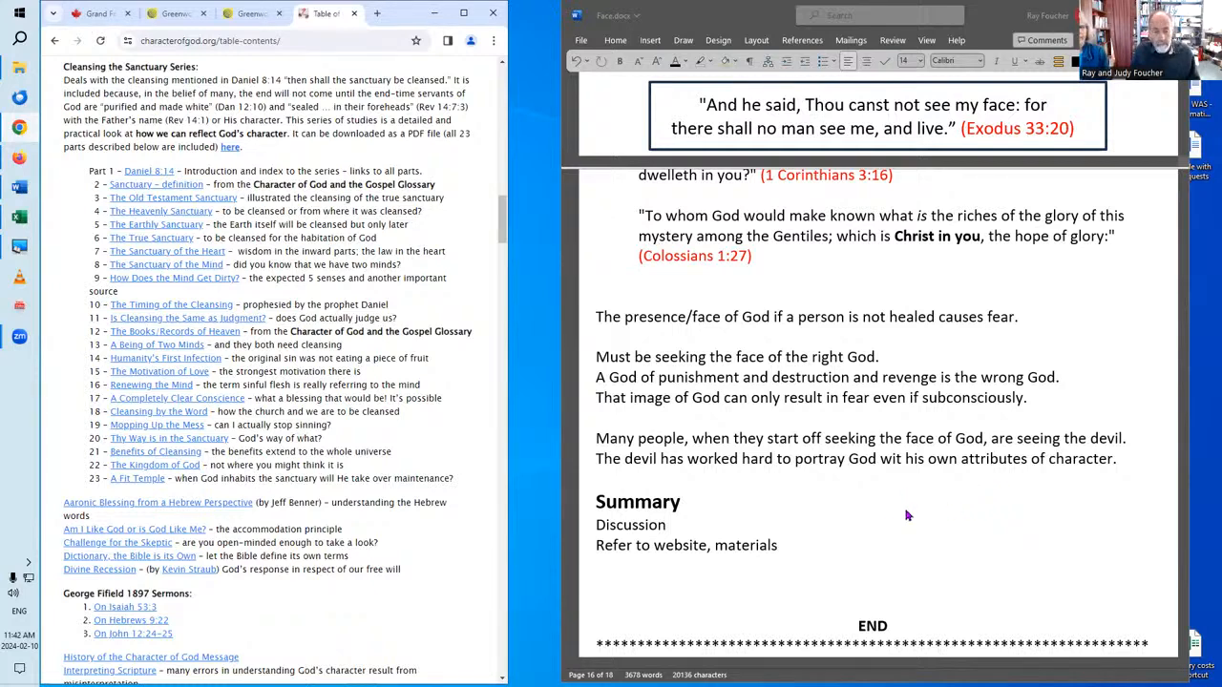
mouse_move(929, 525)
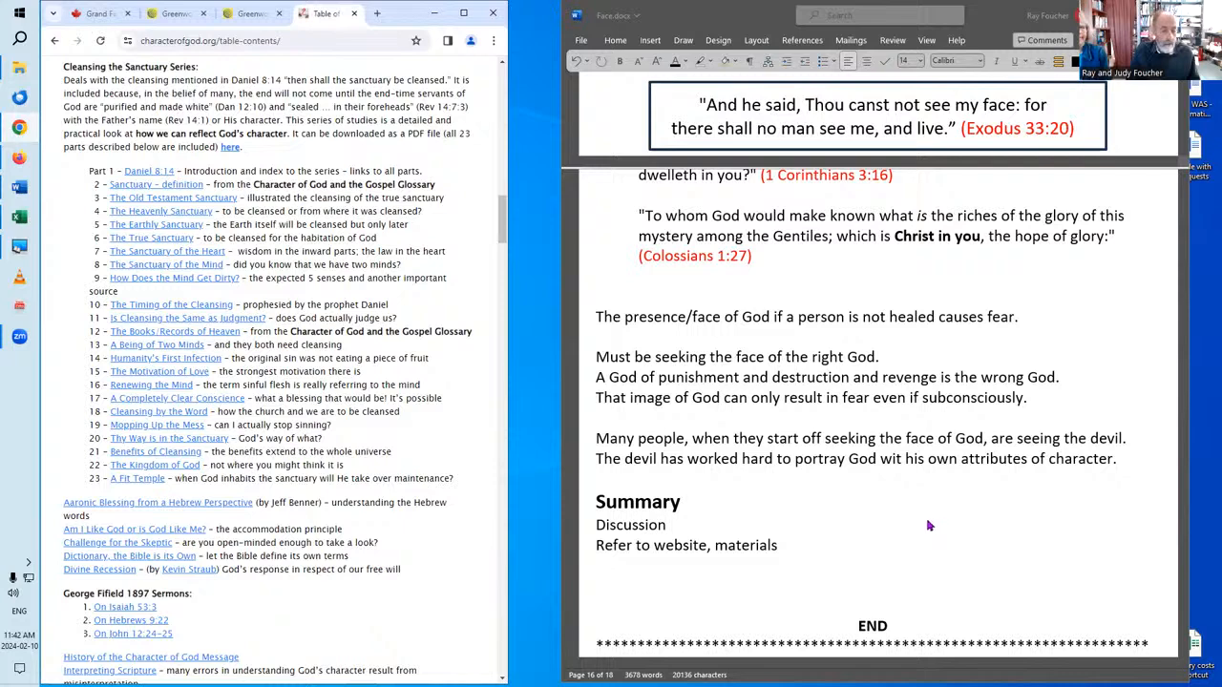
mouse_move(997, 540)
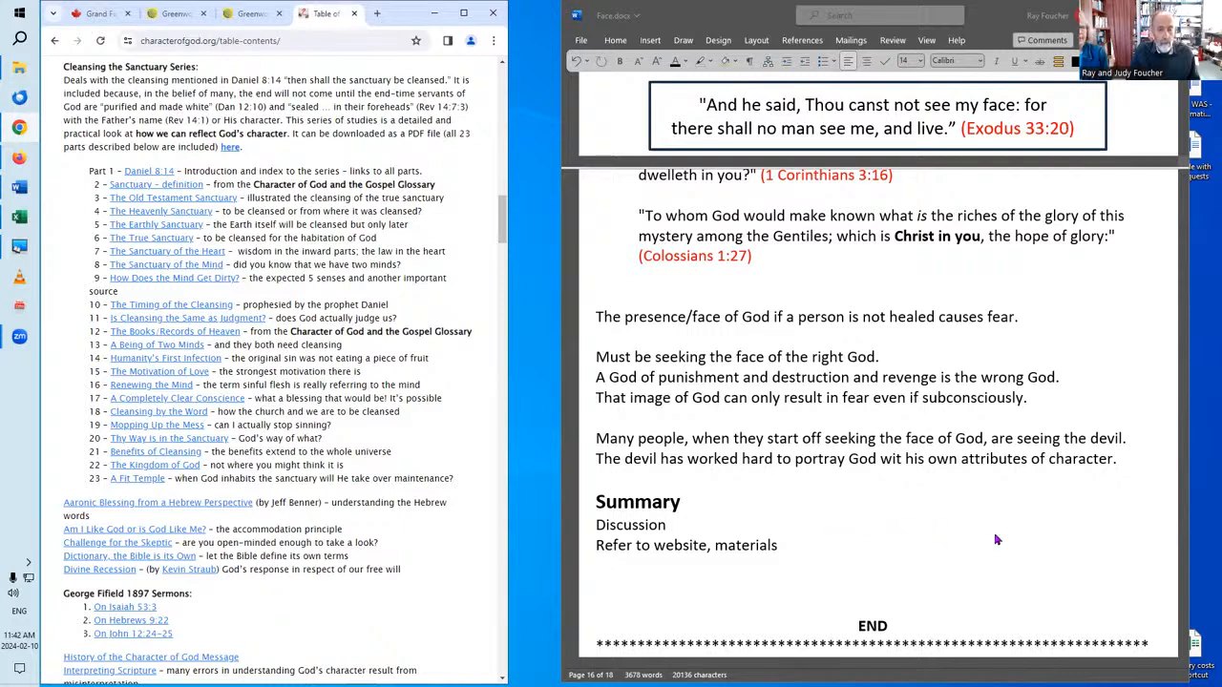
mouse_move(1015, 524)
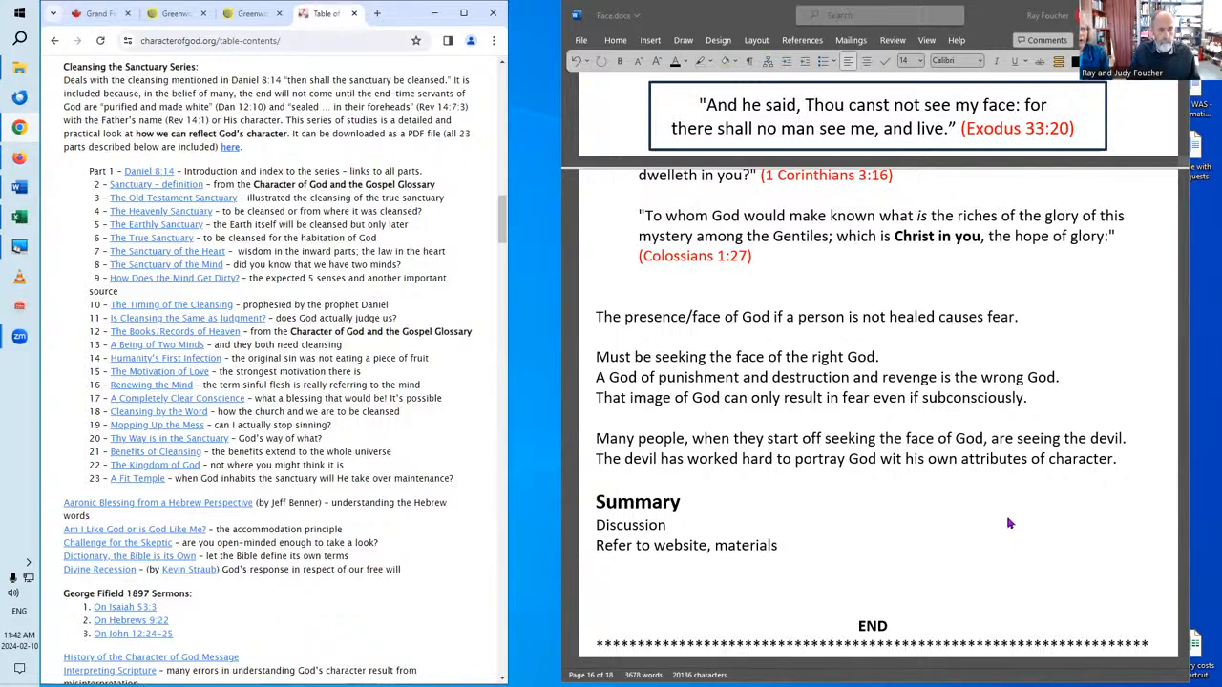
mouse_move(1011, 539)
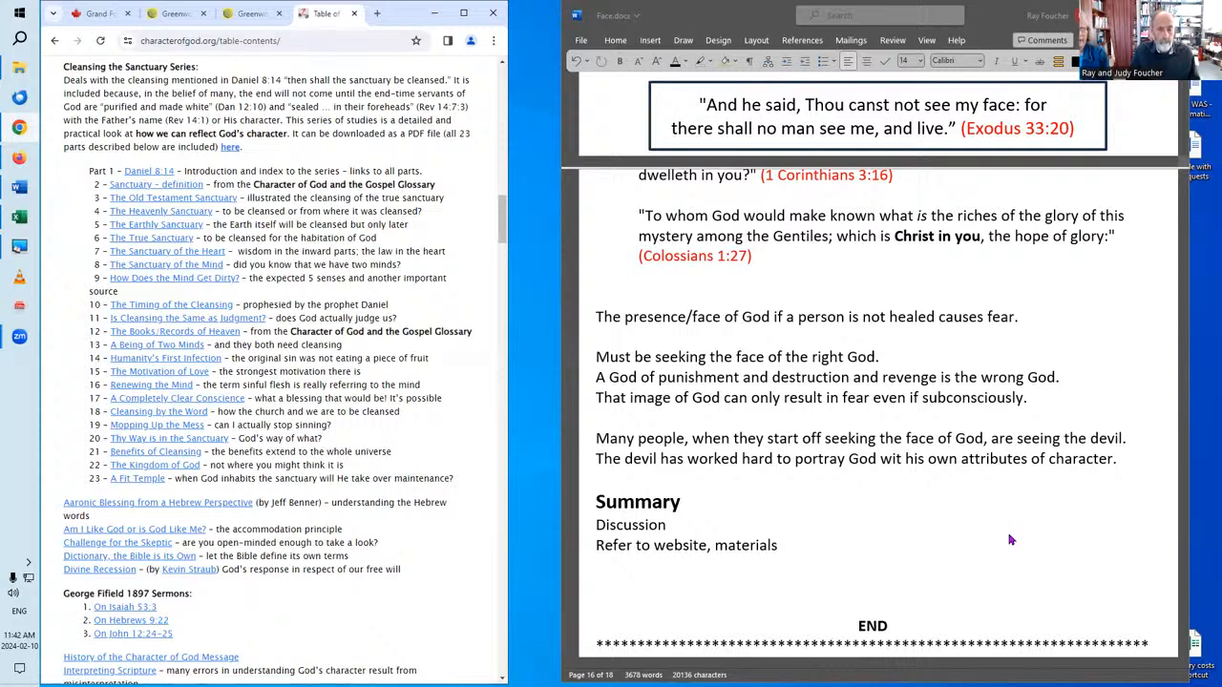
mouse_move(1015, 533)
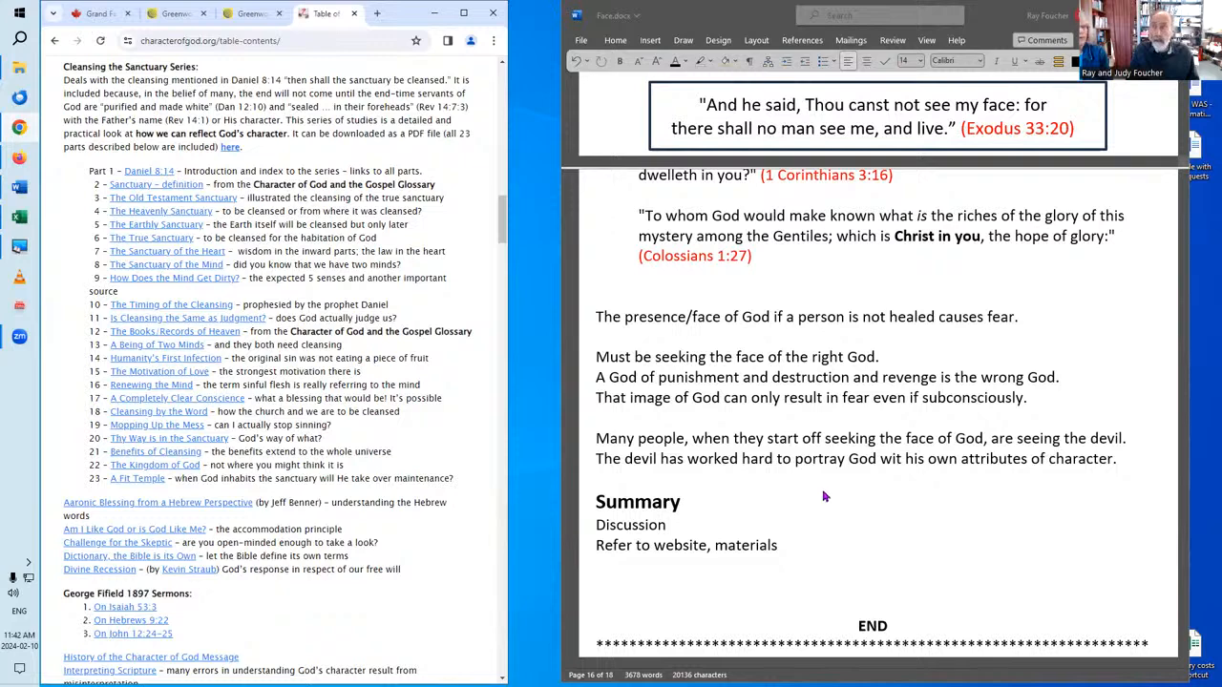
mouse_move(818, 500)
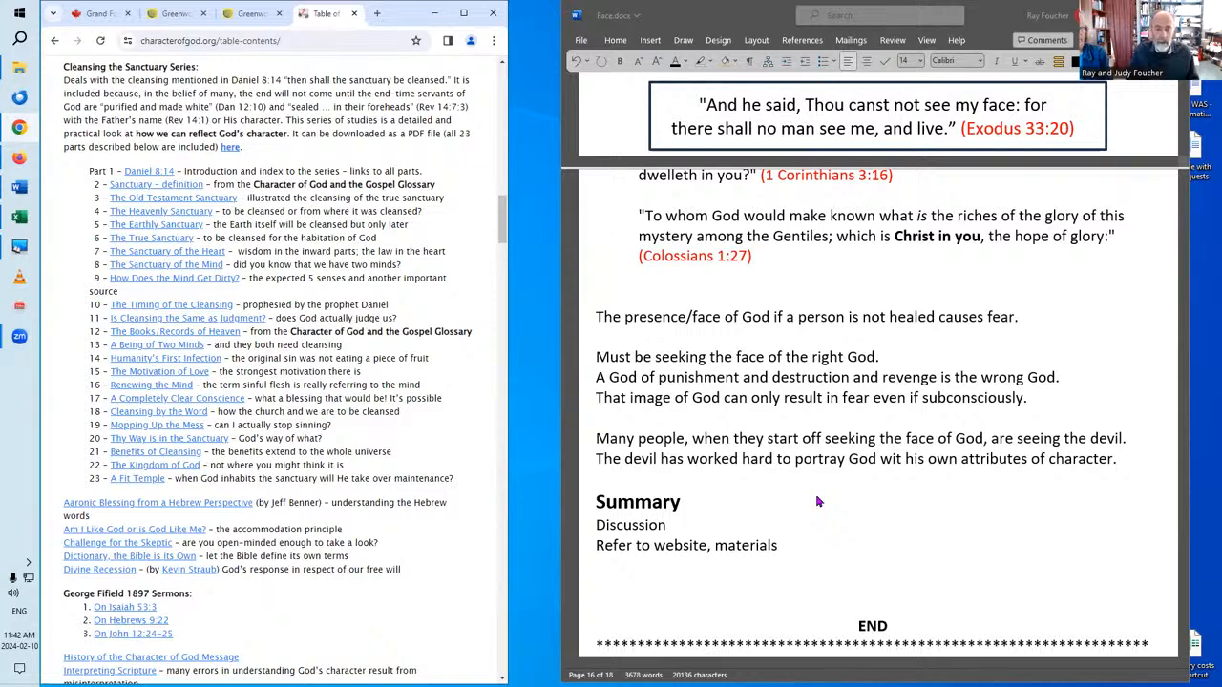
mouse_move(646, 532)
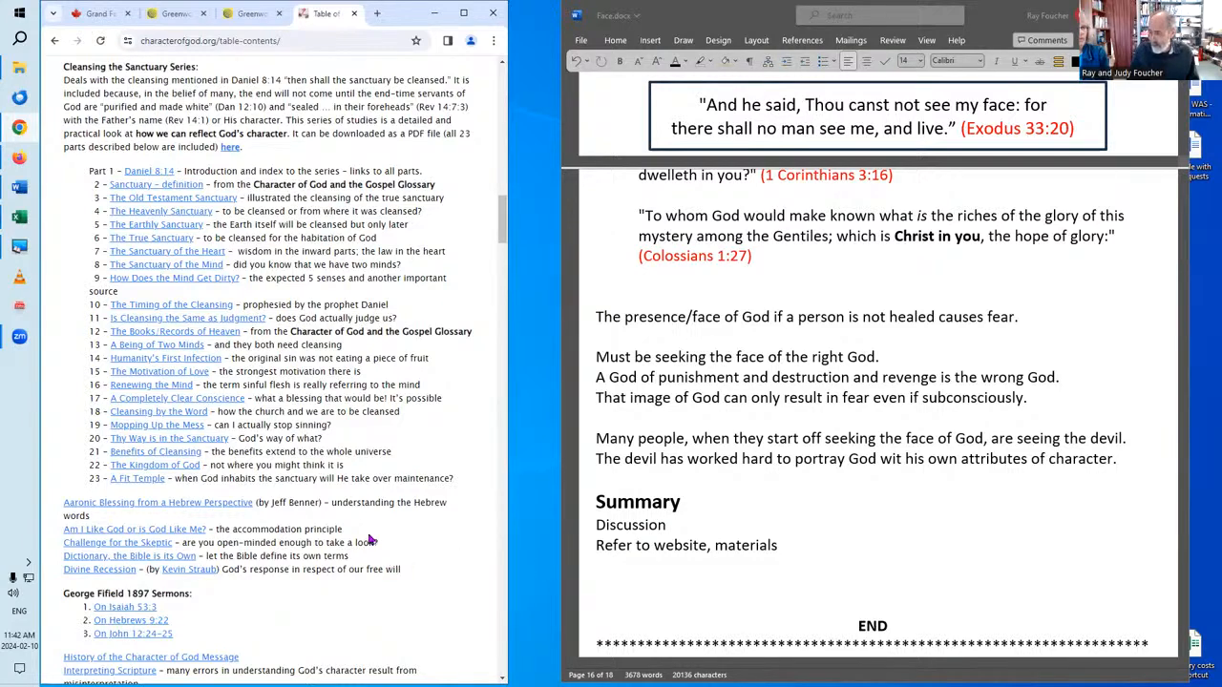
mouse_move(372, 569)
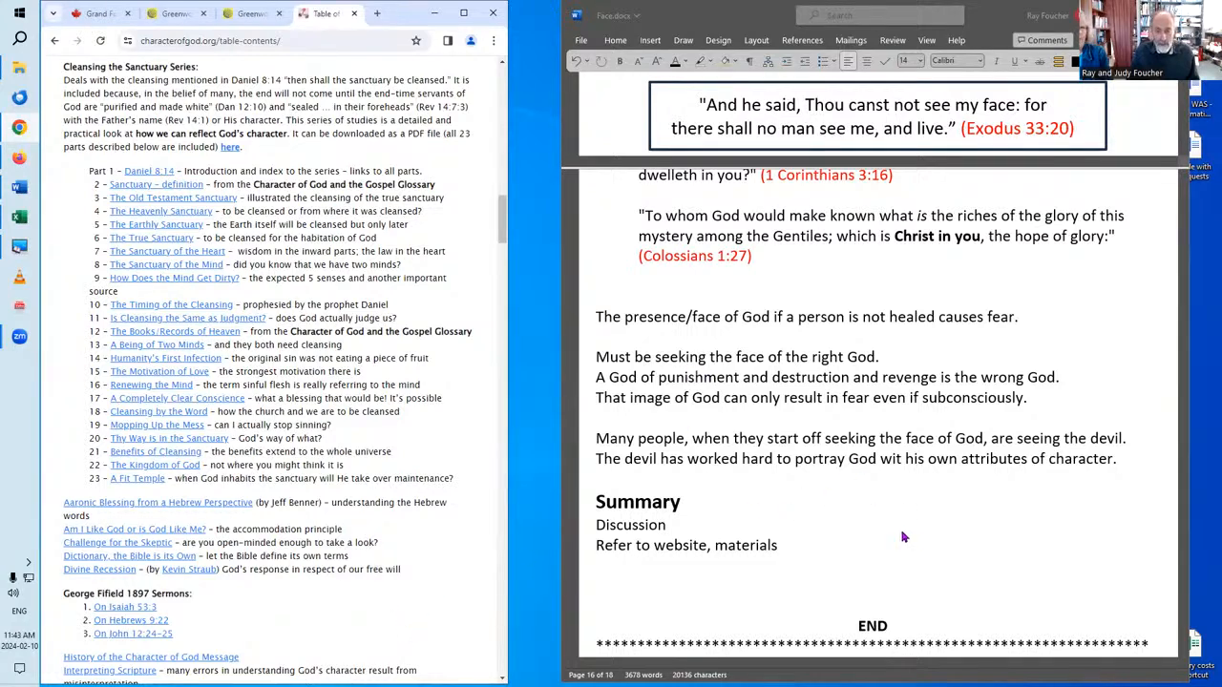
mouse_move(943, 546)
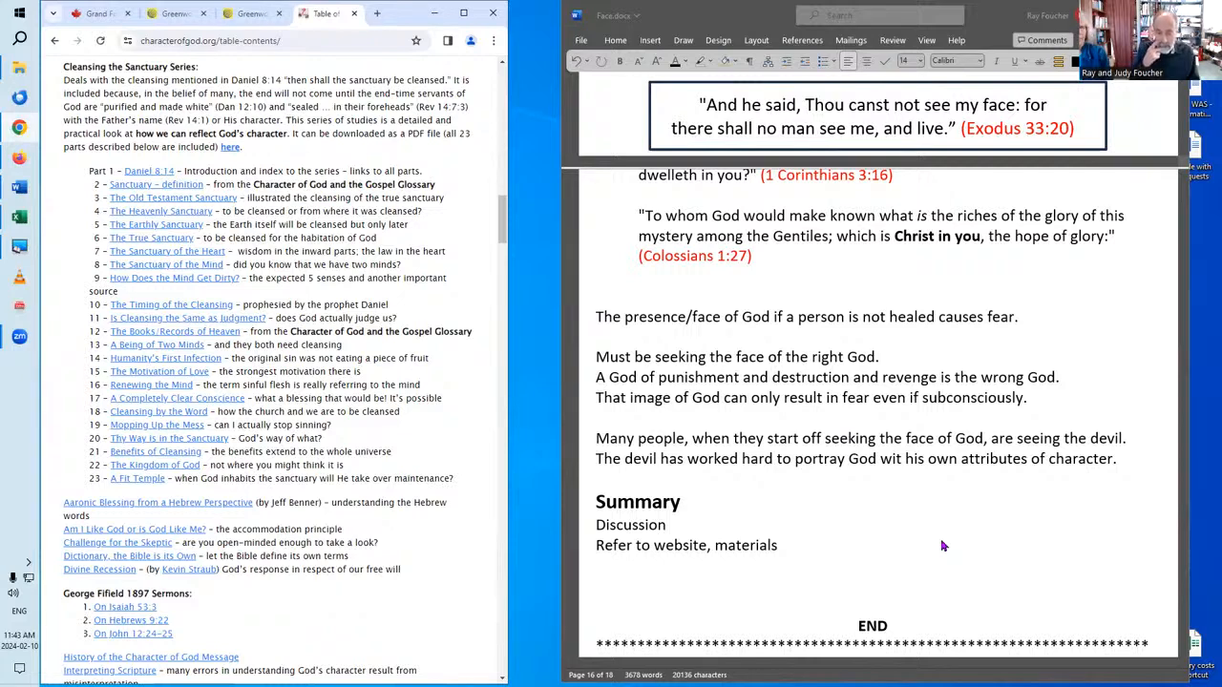
mouse_move(1016, 560)
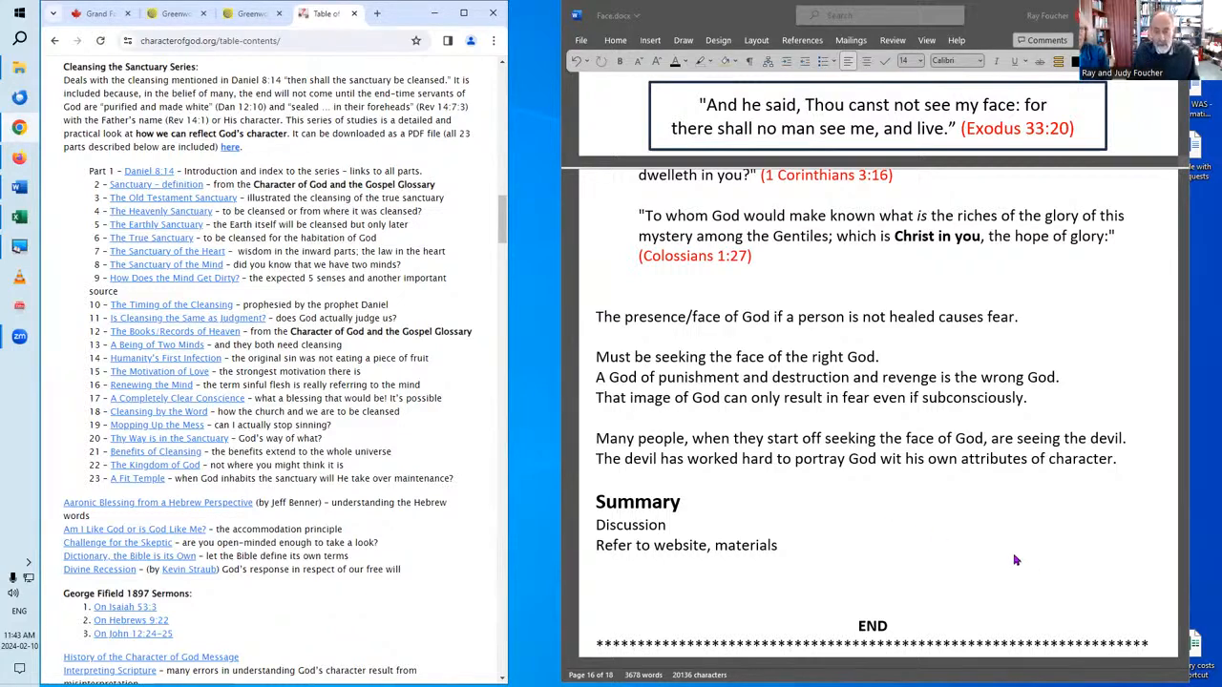
mouse_move(984, 533)
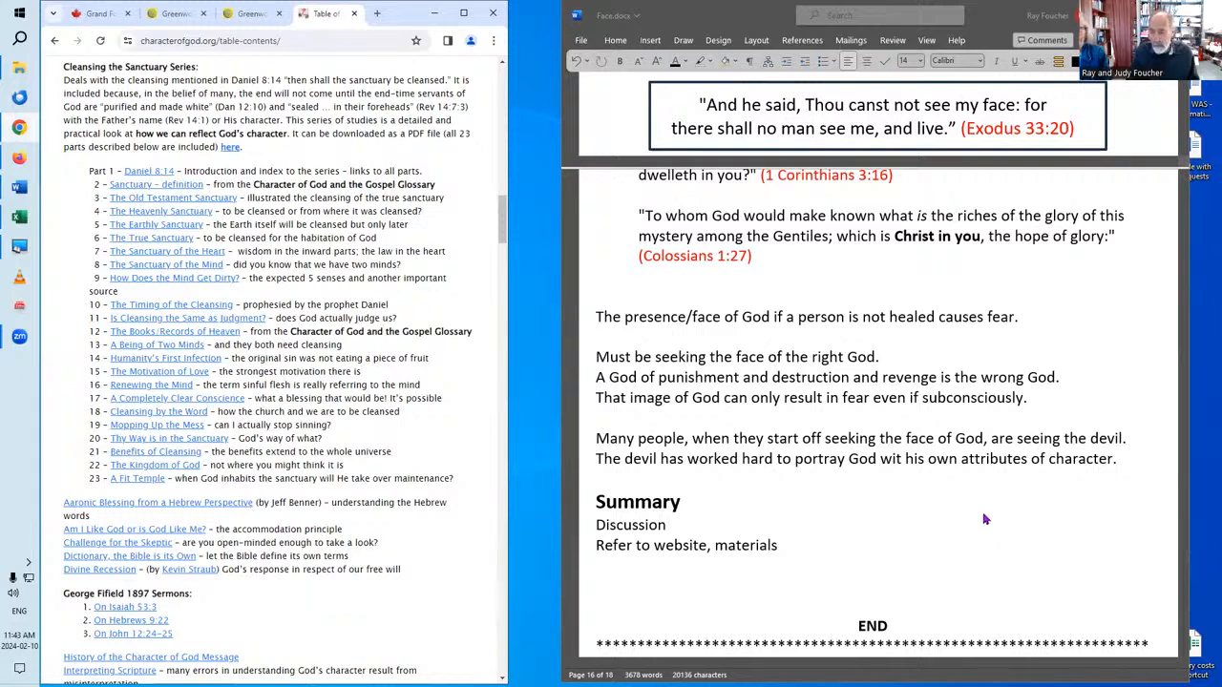
mouse_move(990, 516)
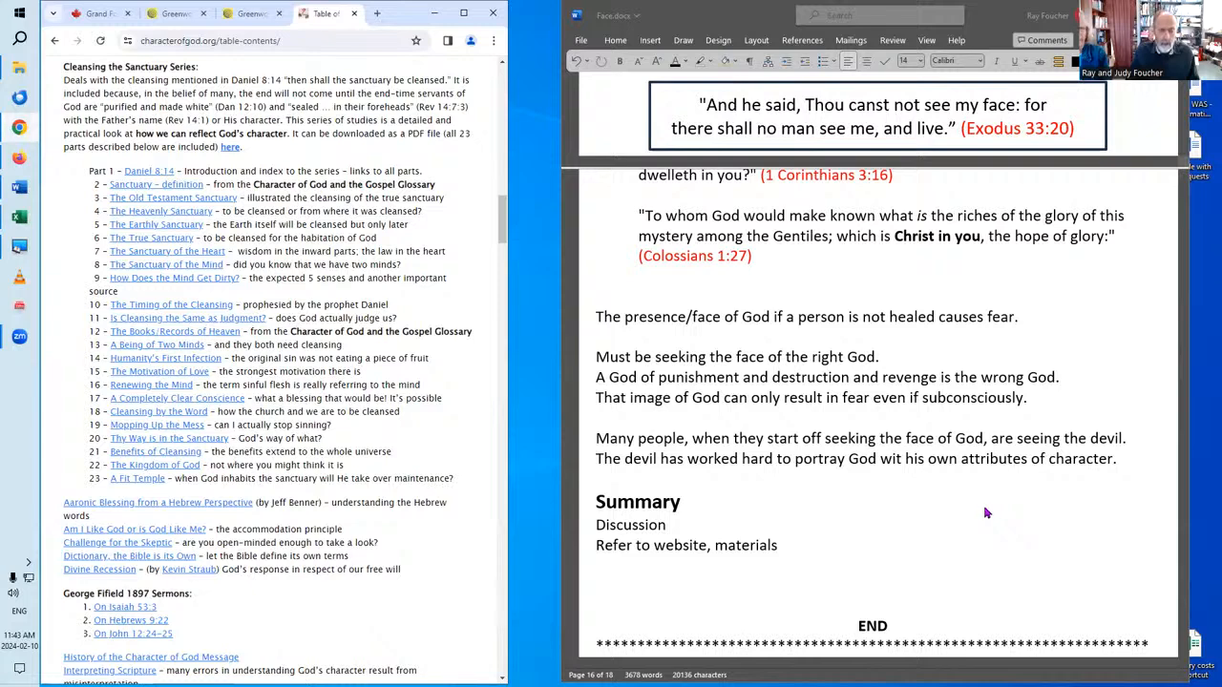
mouse_move(962, 525)
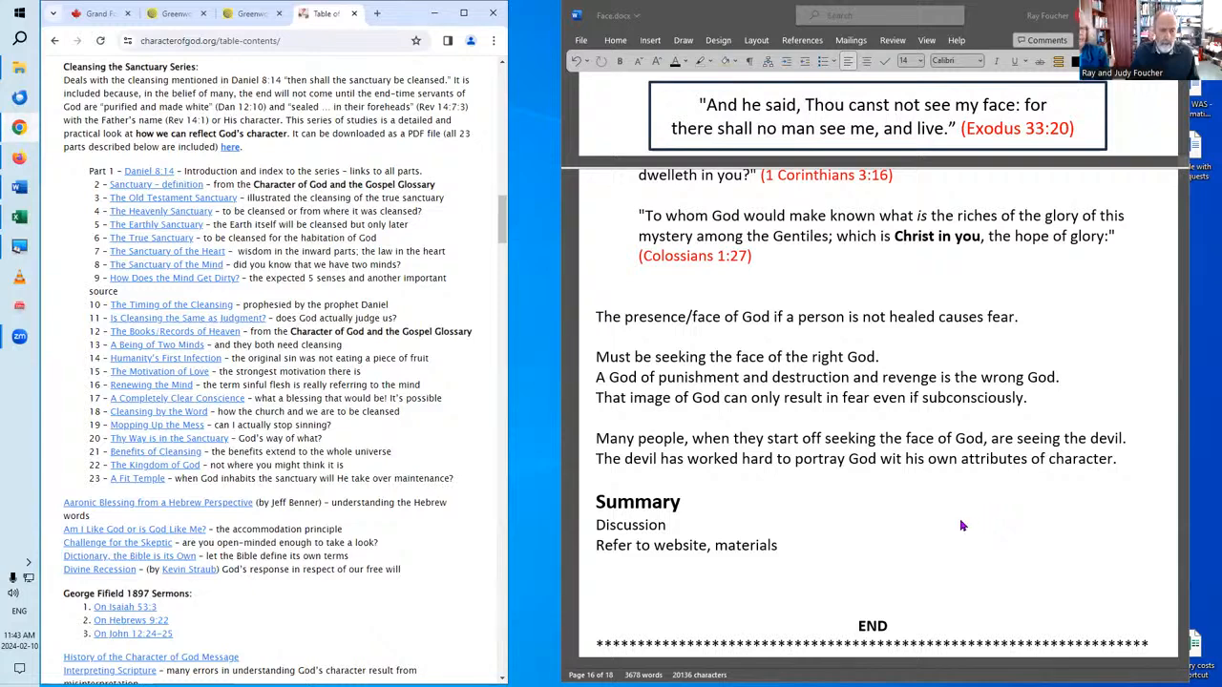
mouse_move(970, 516)
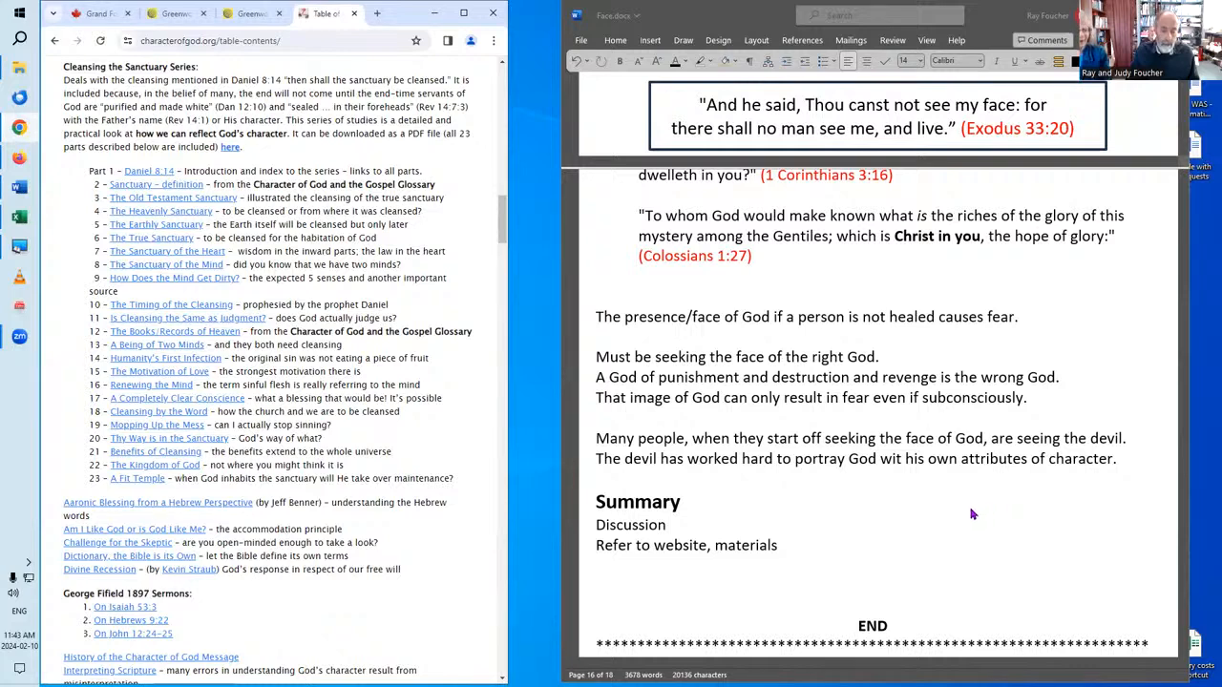
mouse_move(942, 521)
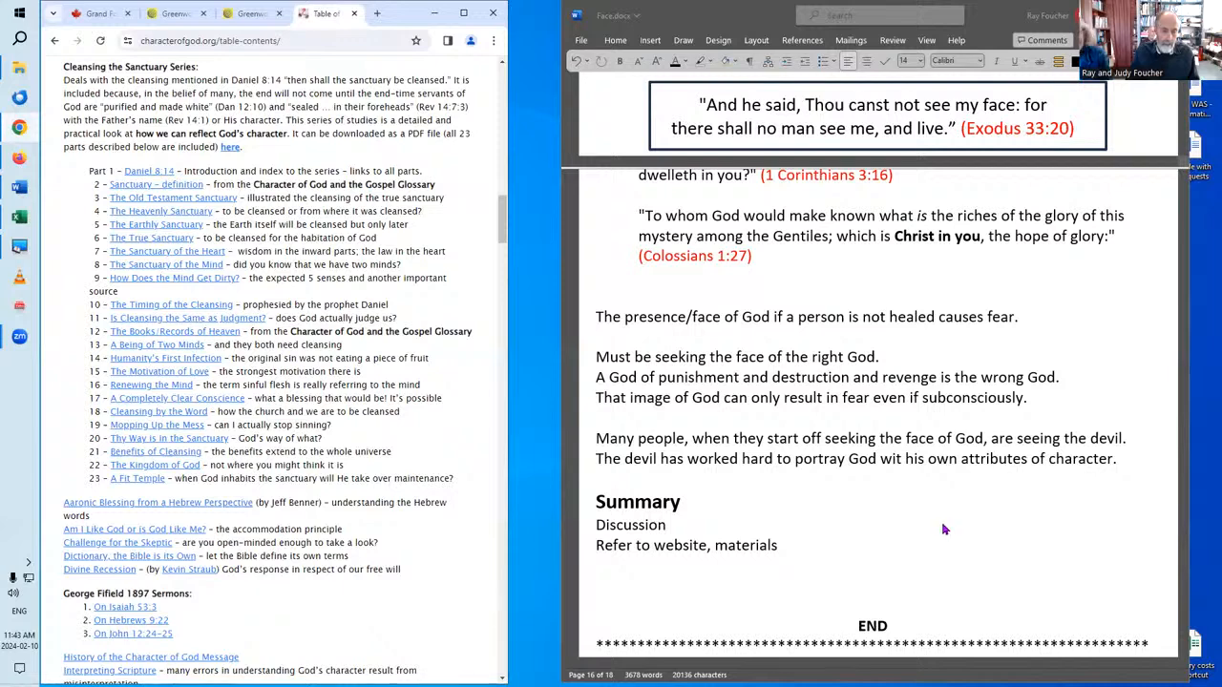
mouse_move(858, 525)
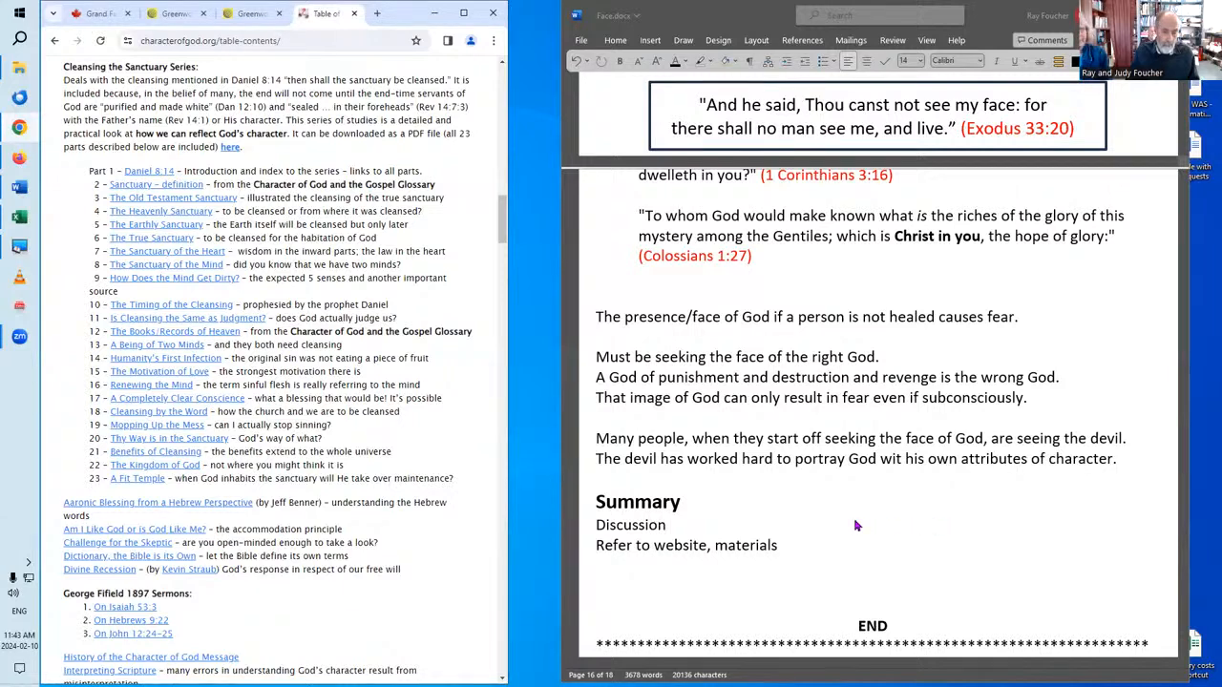
mouse_move(787, 481)
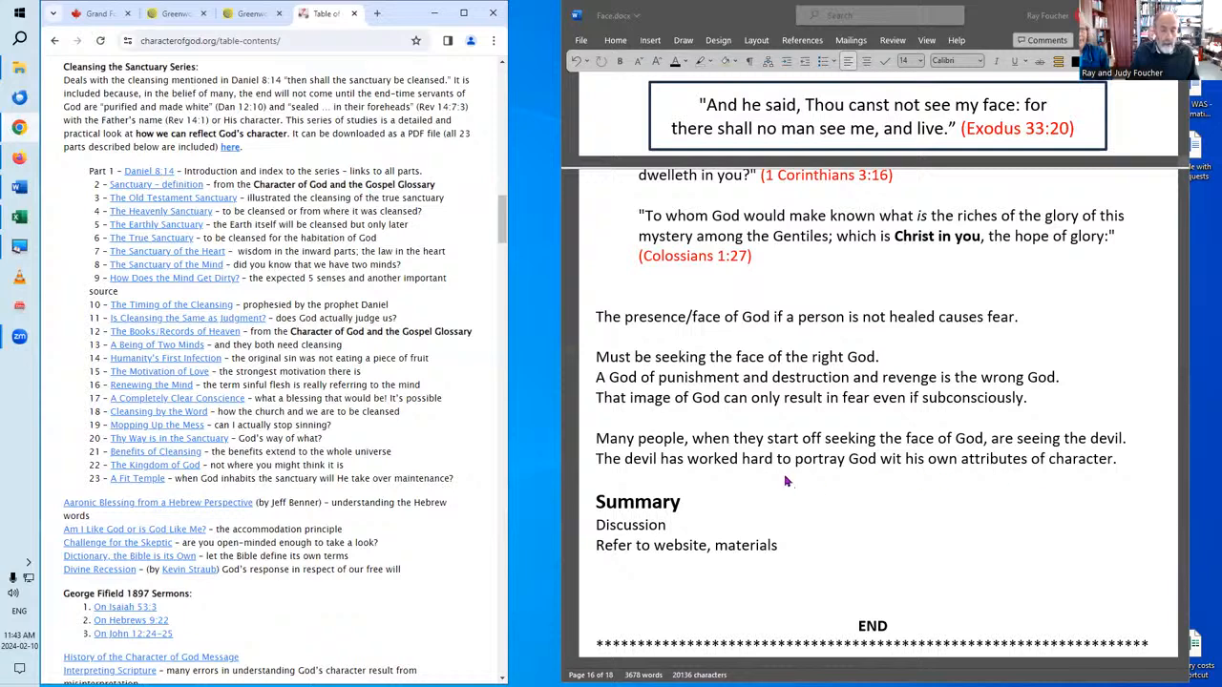
mouse_move(895, 405)
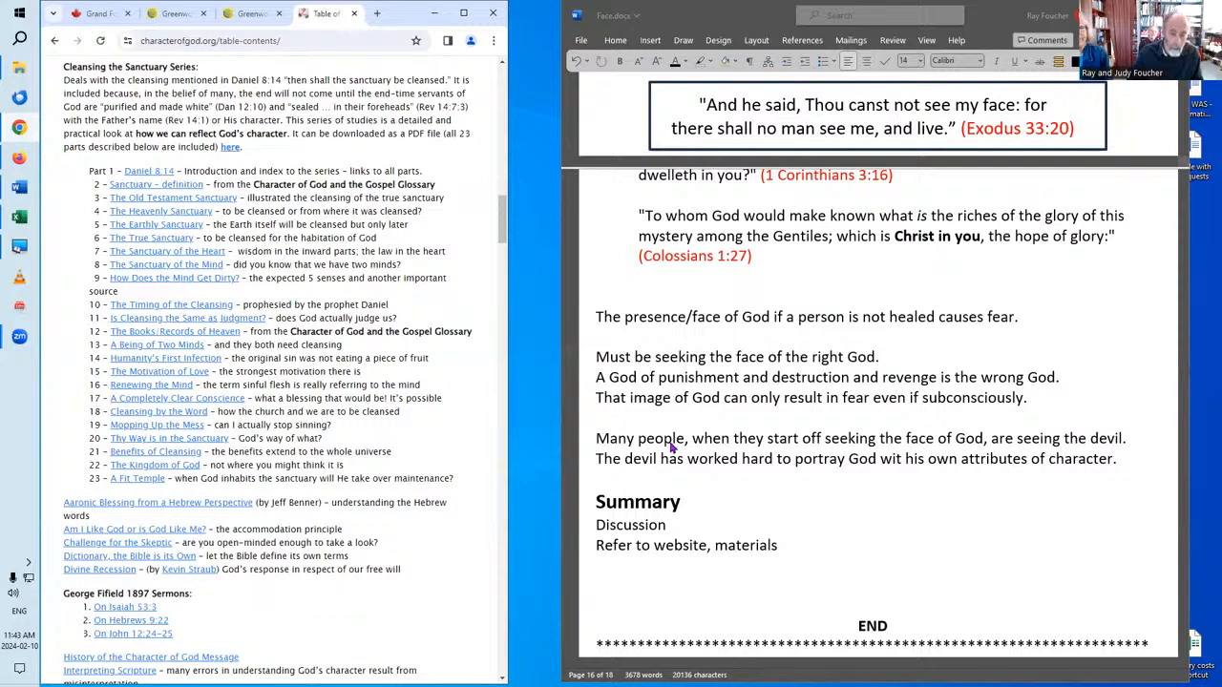
mouse_move(692, 450)
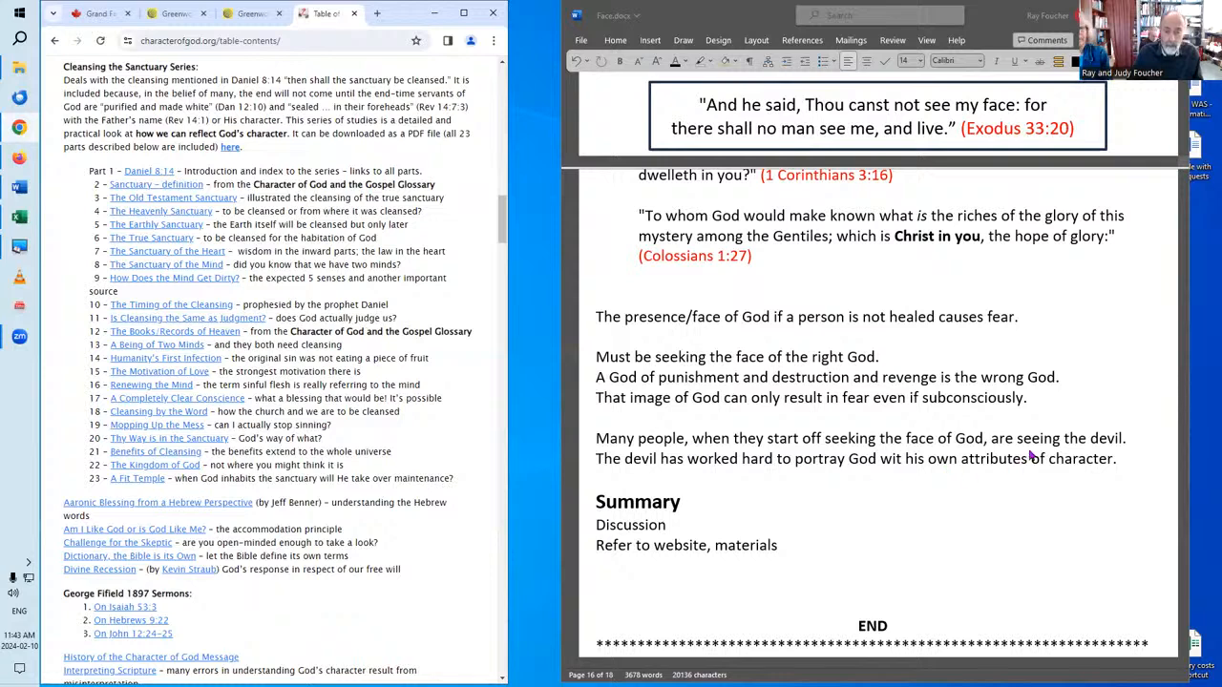
mouse_move(985, 446)
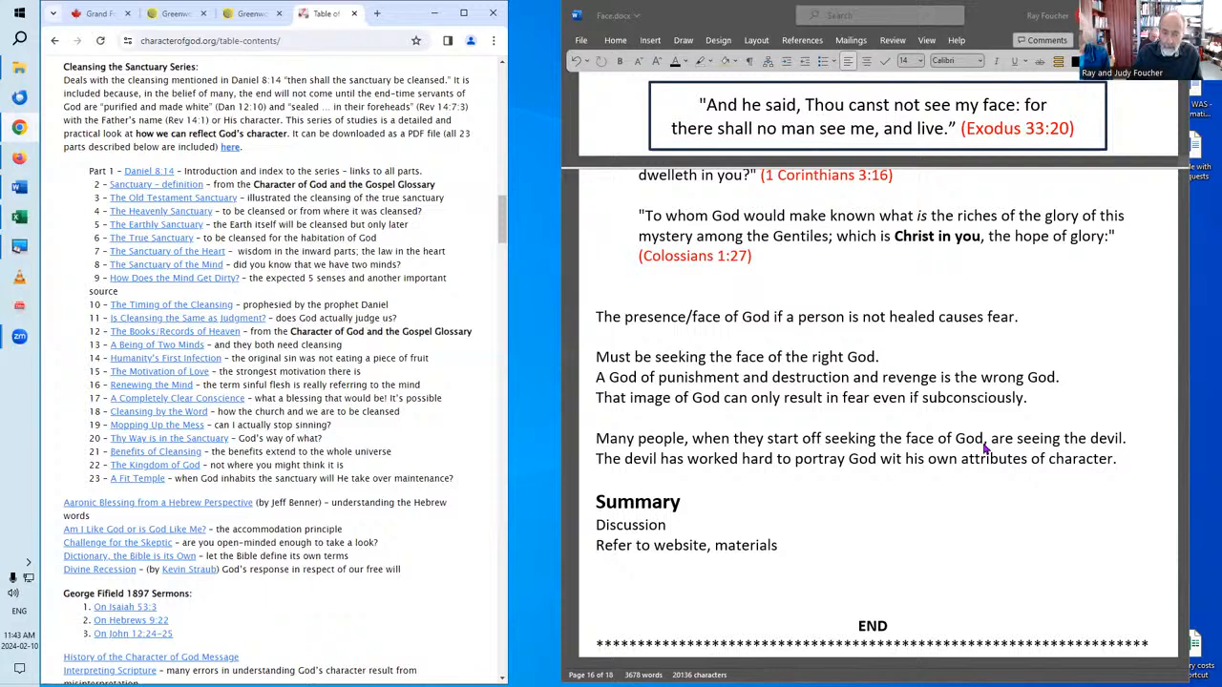
mouse_move(1135, 447)
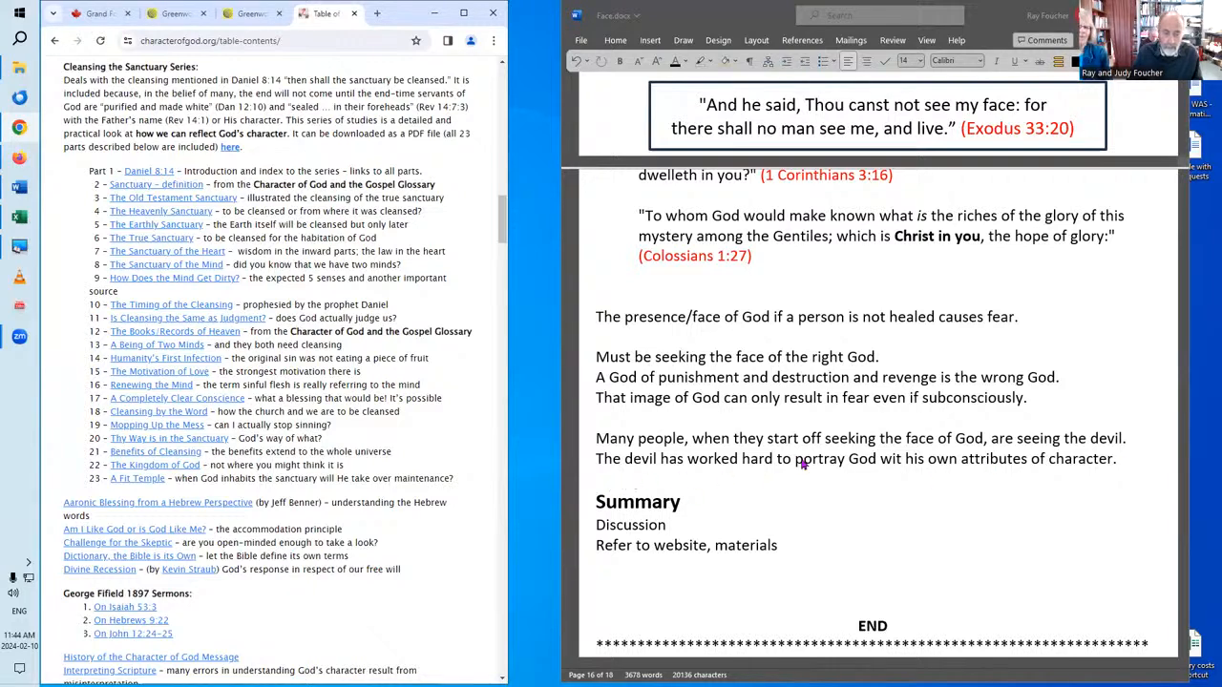
mouse_move(902, 473)
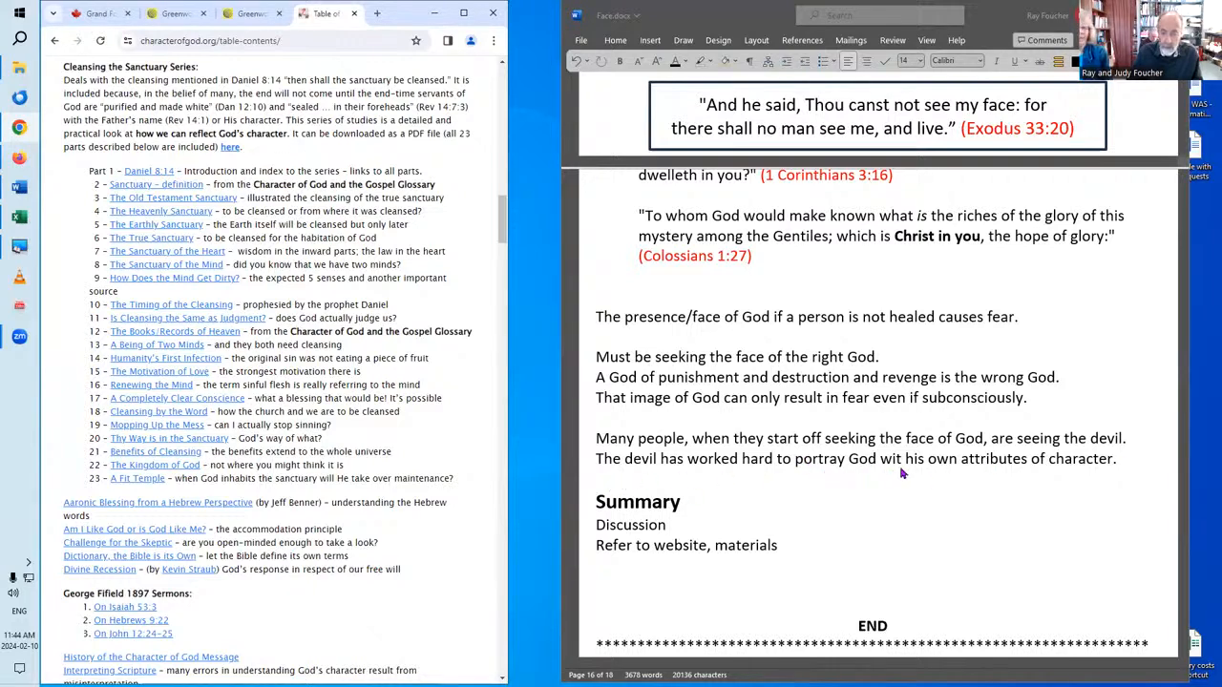
left_click(904, 458)
type("h")
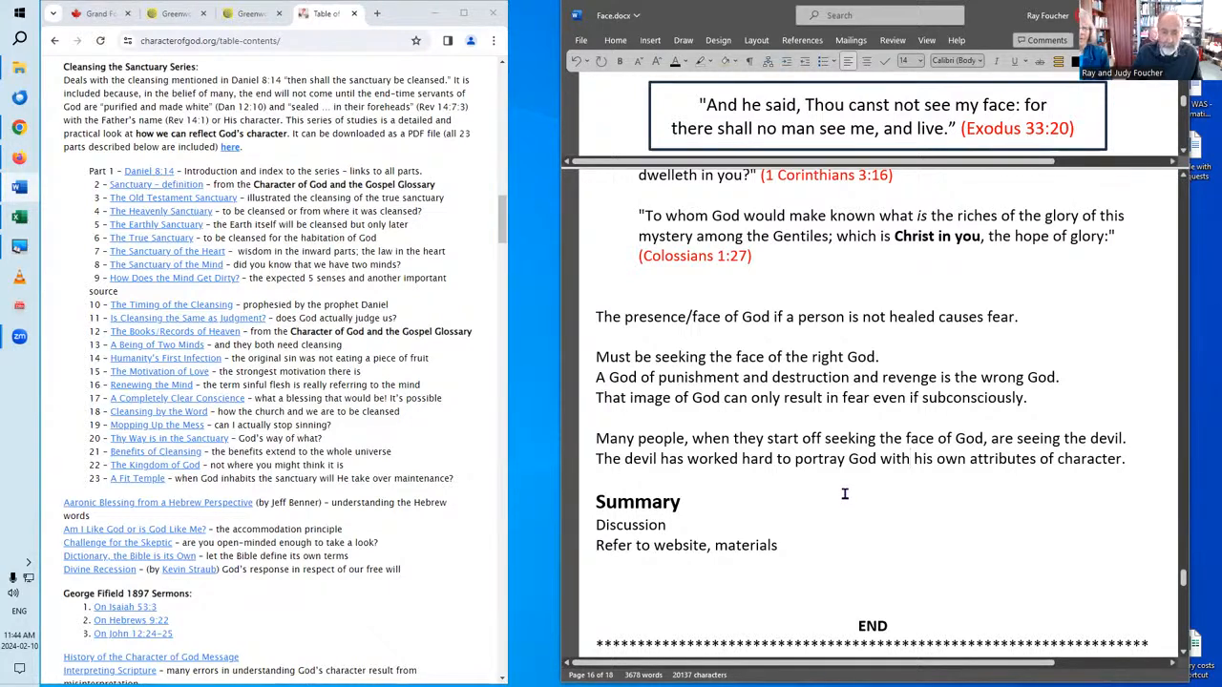
mouse_move(819, 455)
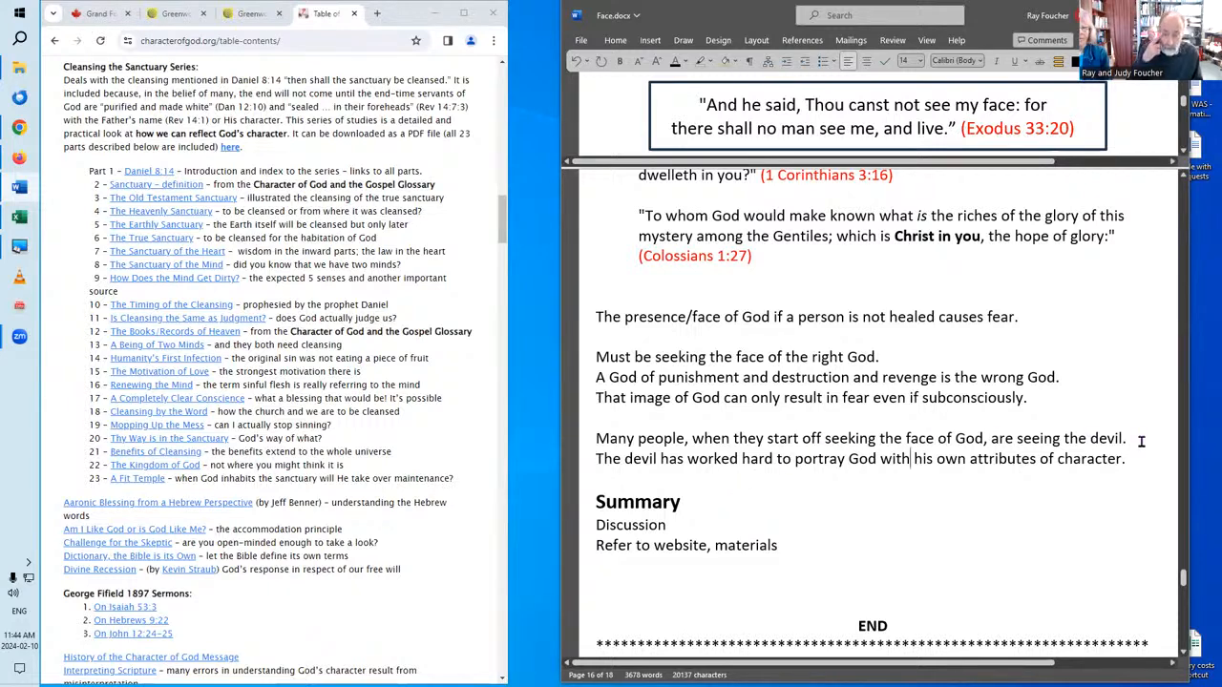
mouse_move(1009, 484)
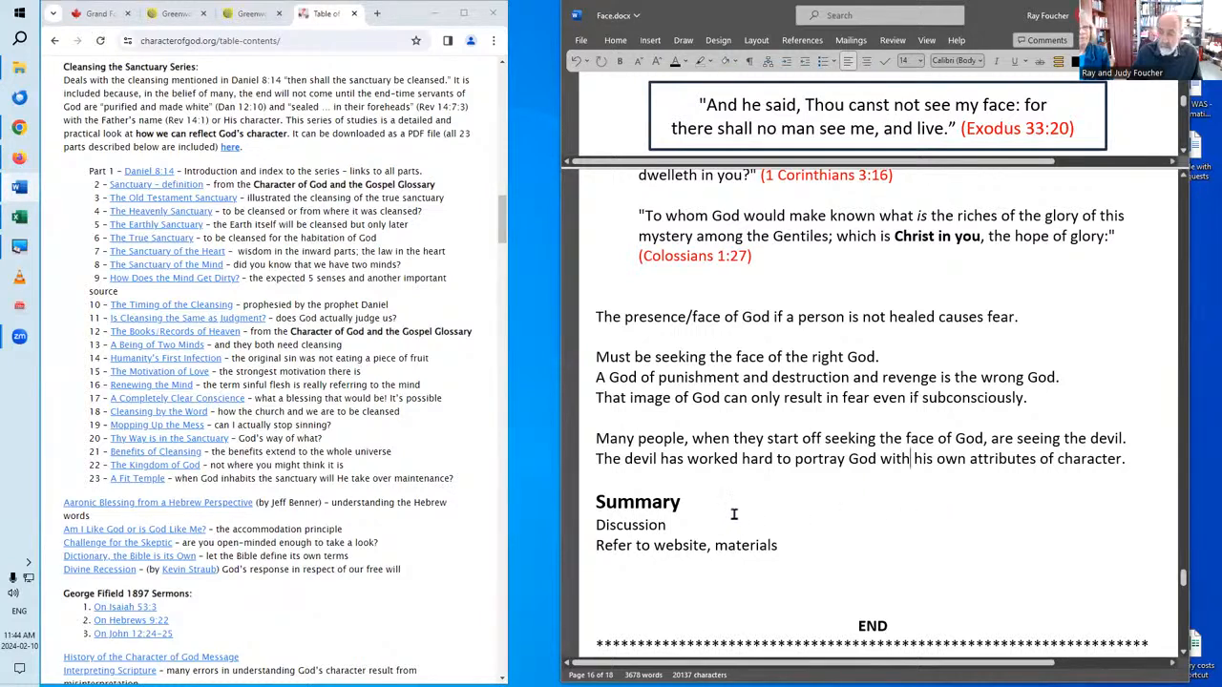
mouse_move(741, 518)
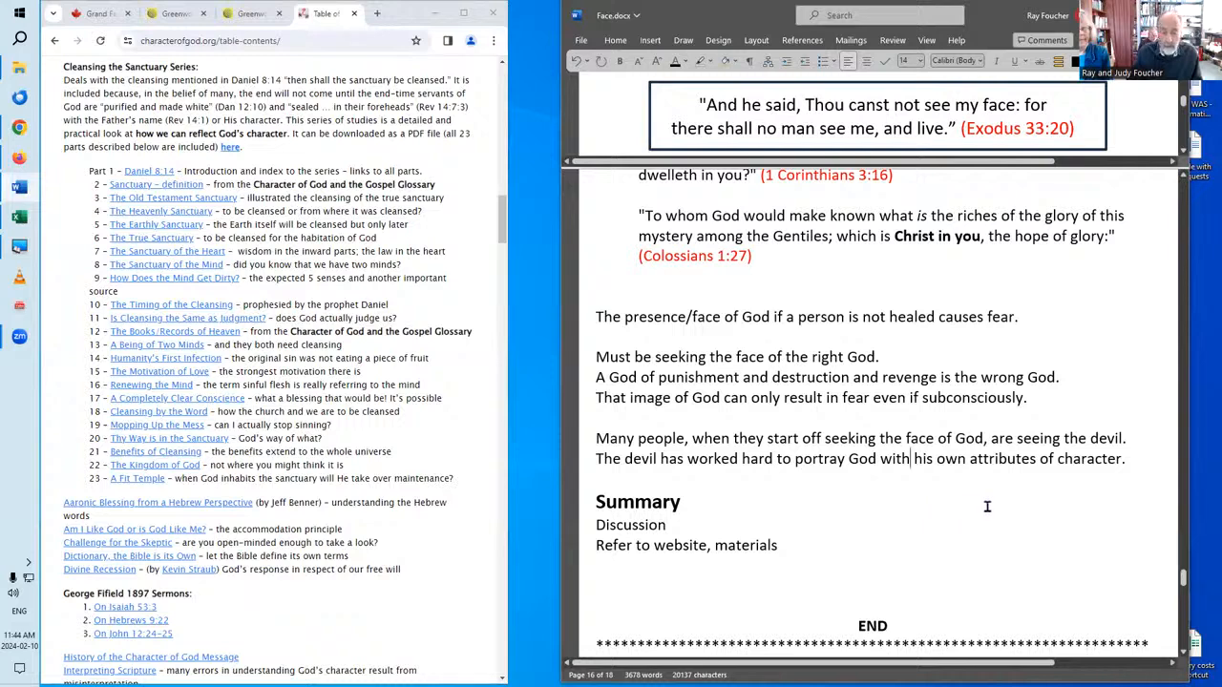
mouse_move(863, 510)
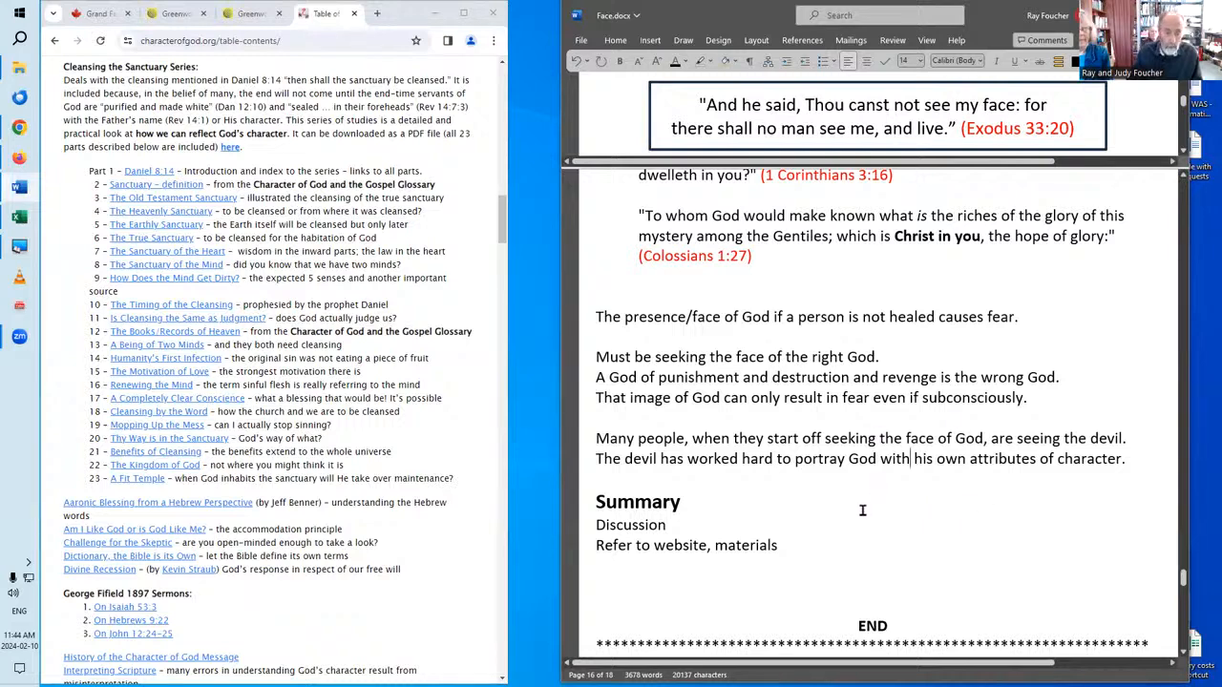
mouse_move(909, 502)
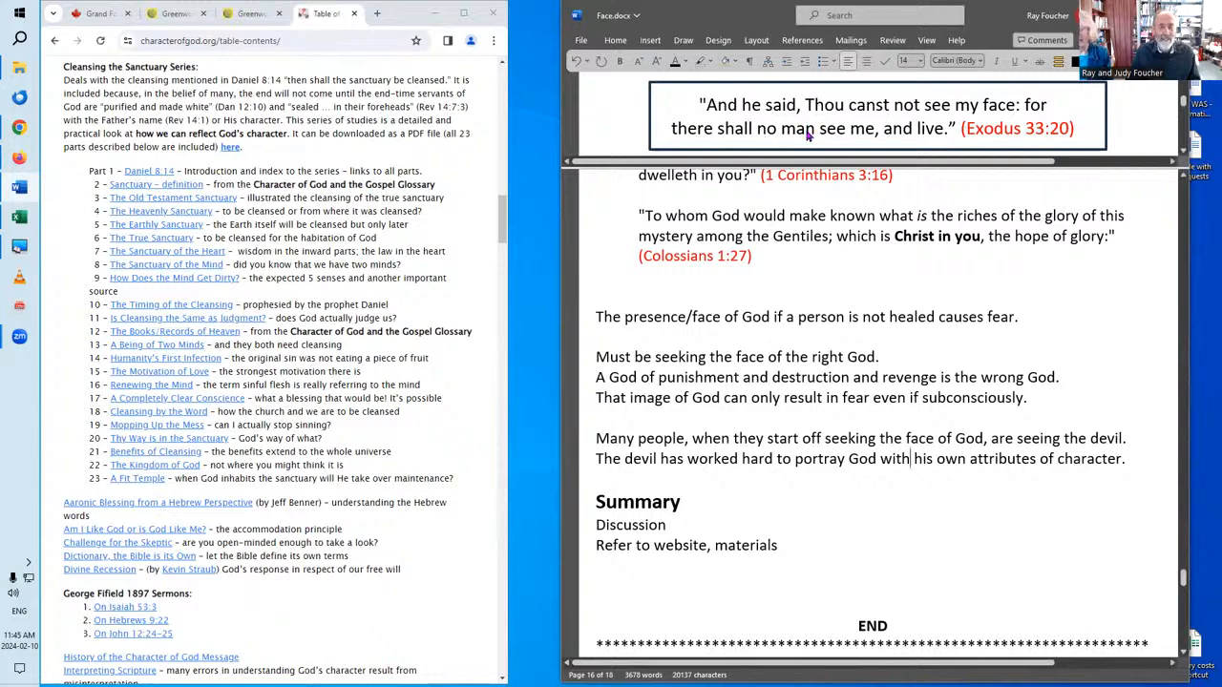
mouse_move(857, 128)
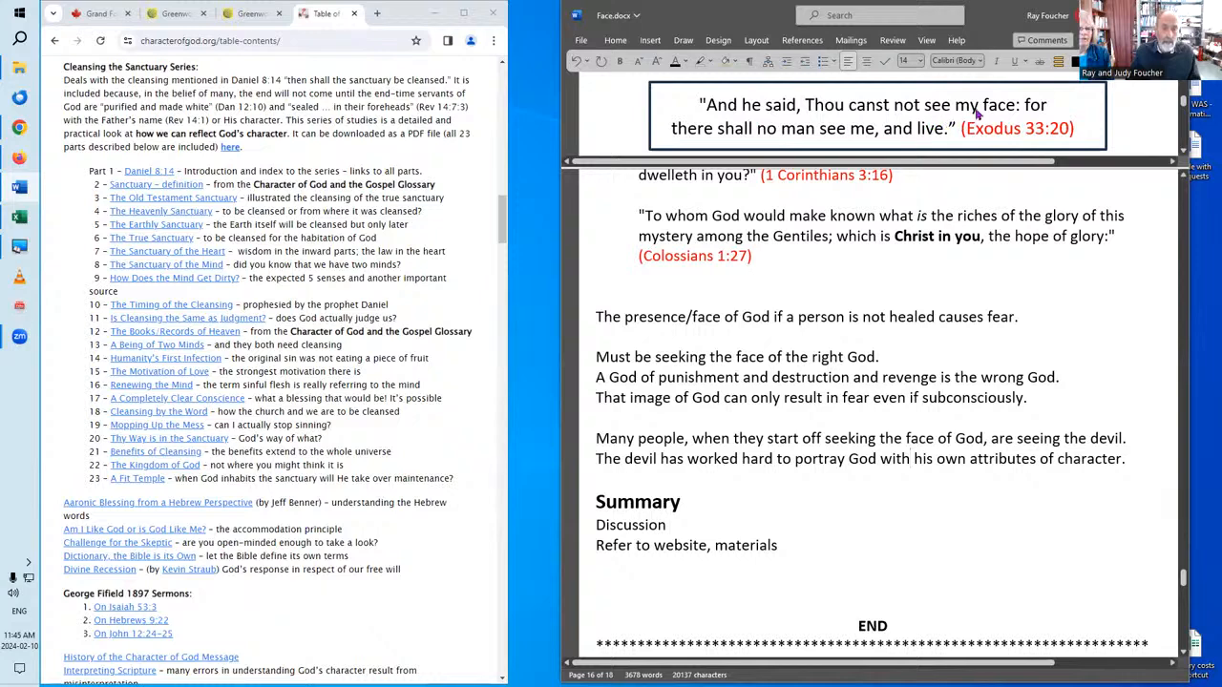
mouse_move(838, 141)
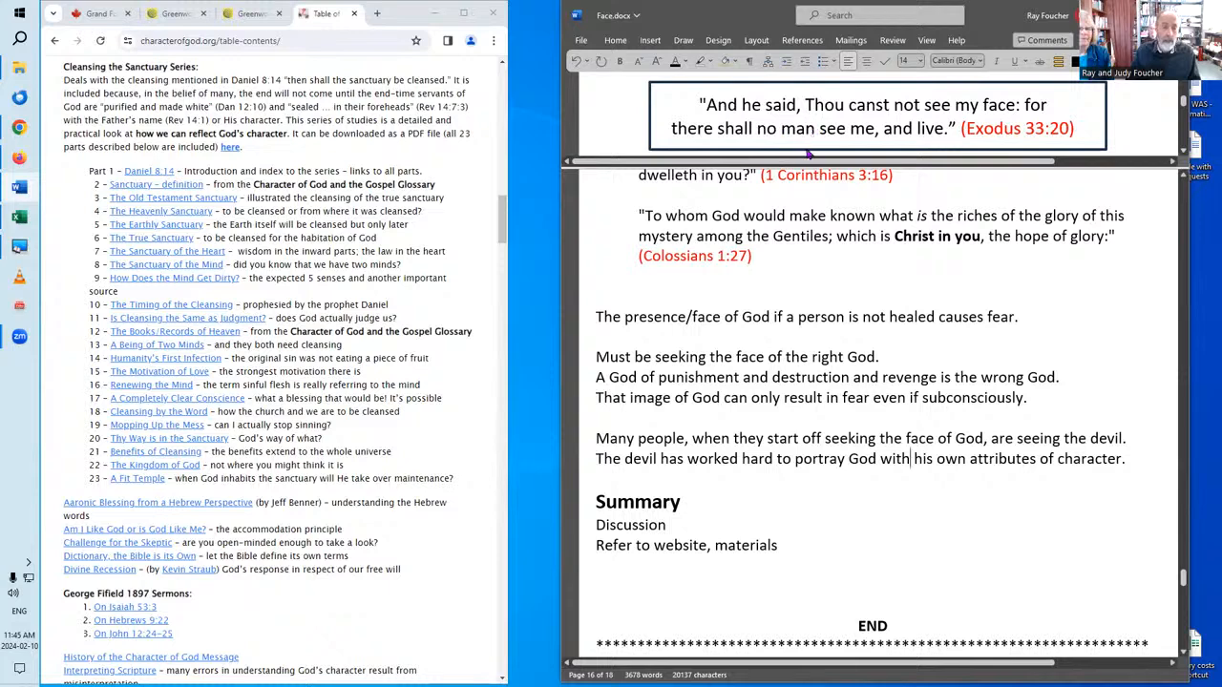
mouse_move(946, 141)
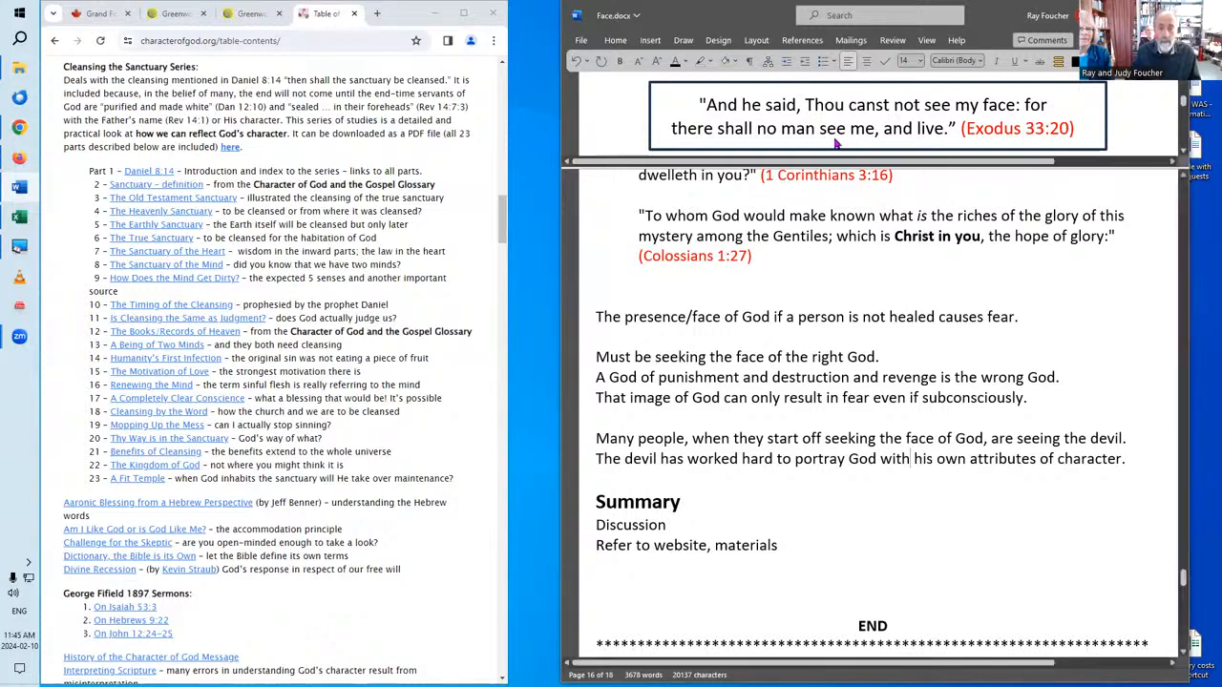
mouse_move(890, 141)
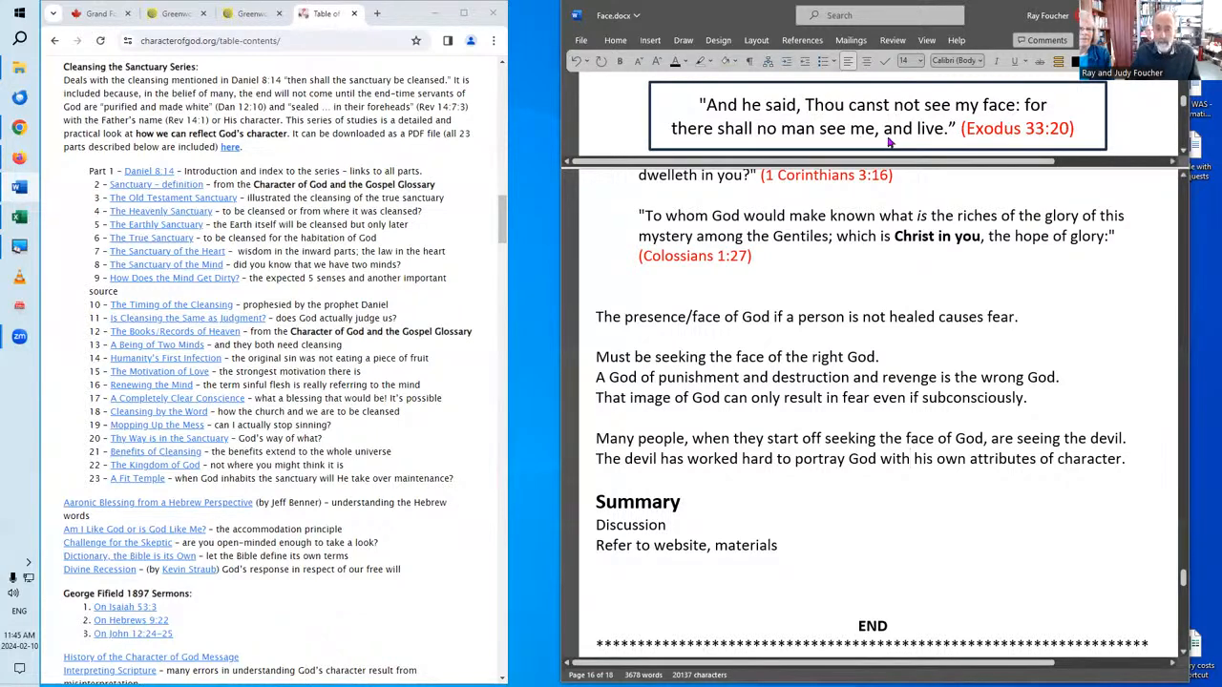